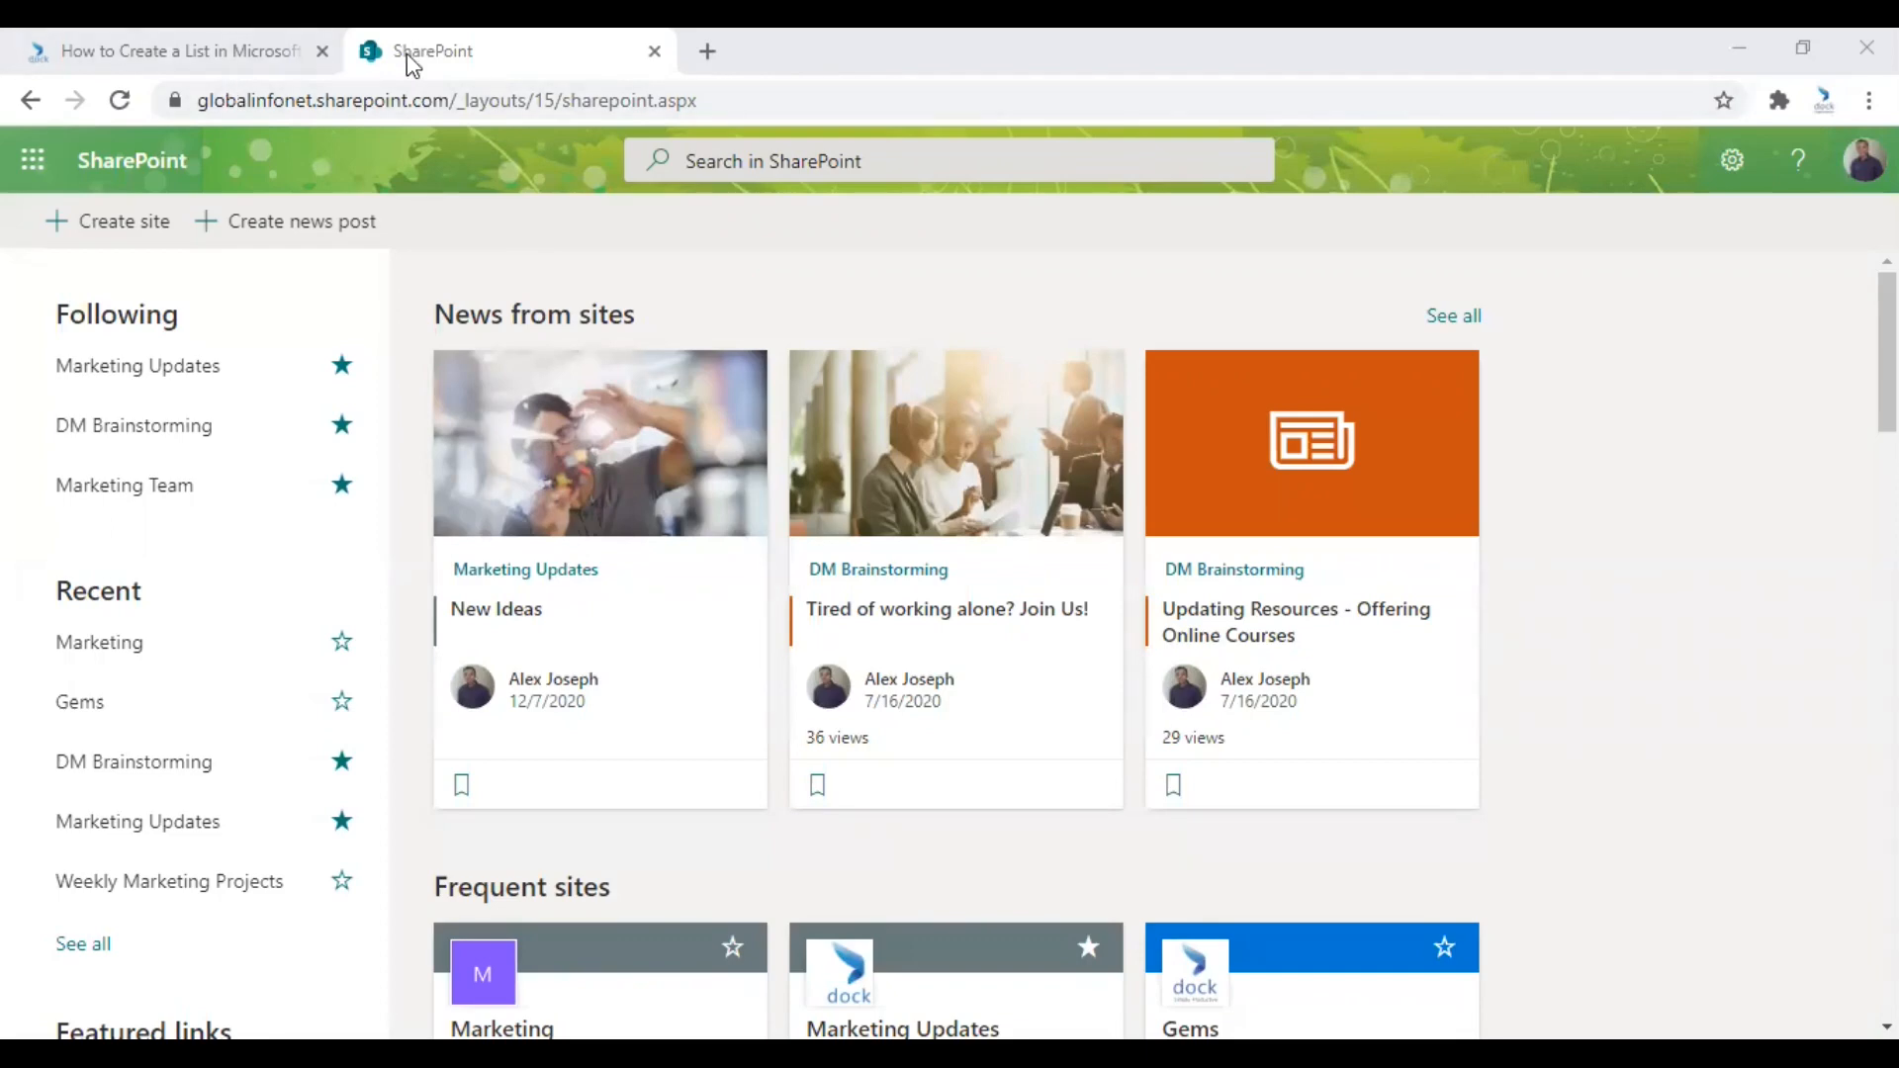
pyautogui.moveTo(432, 50)
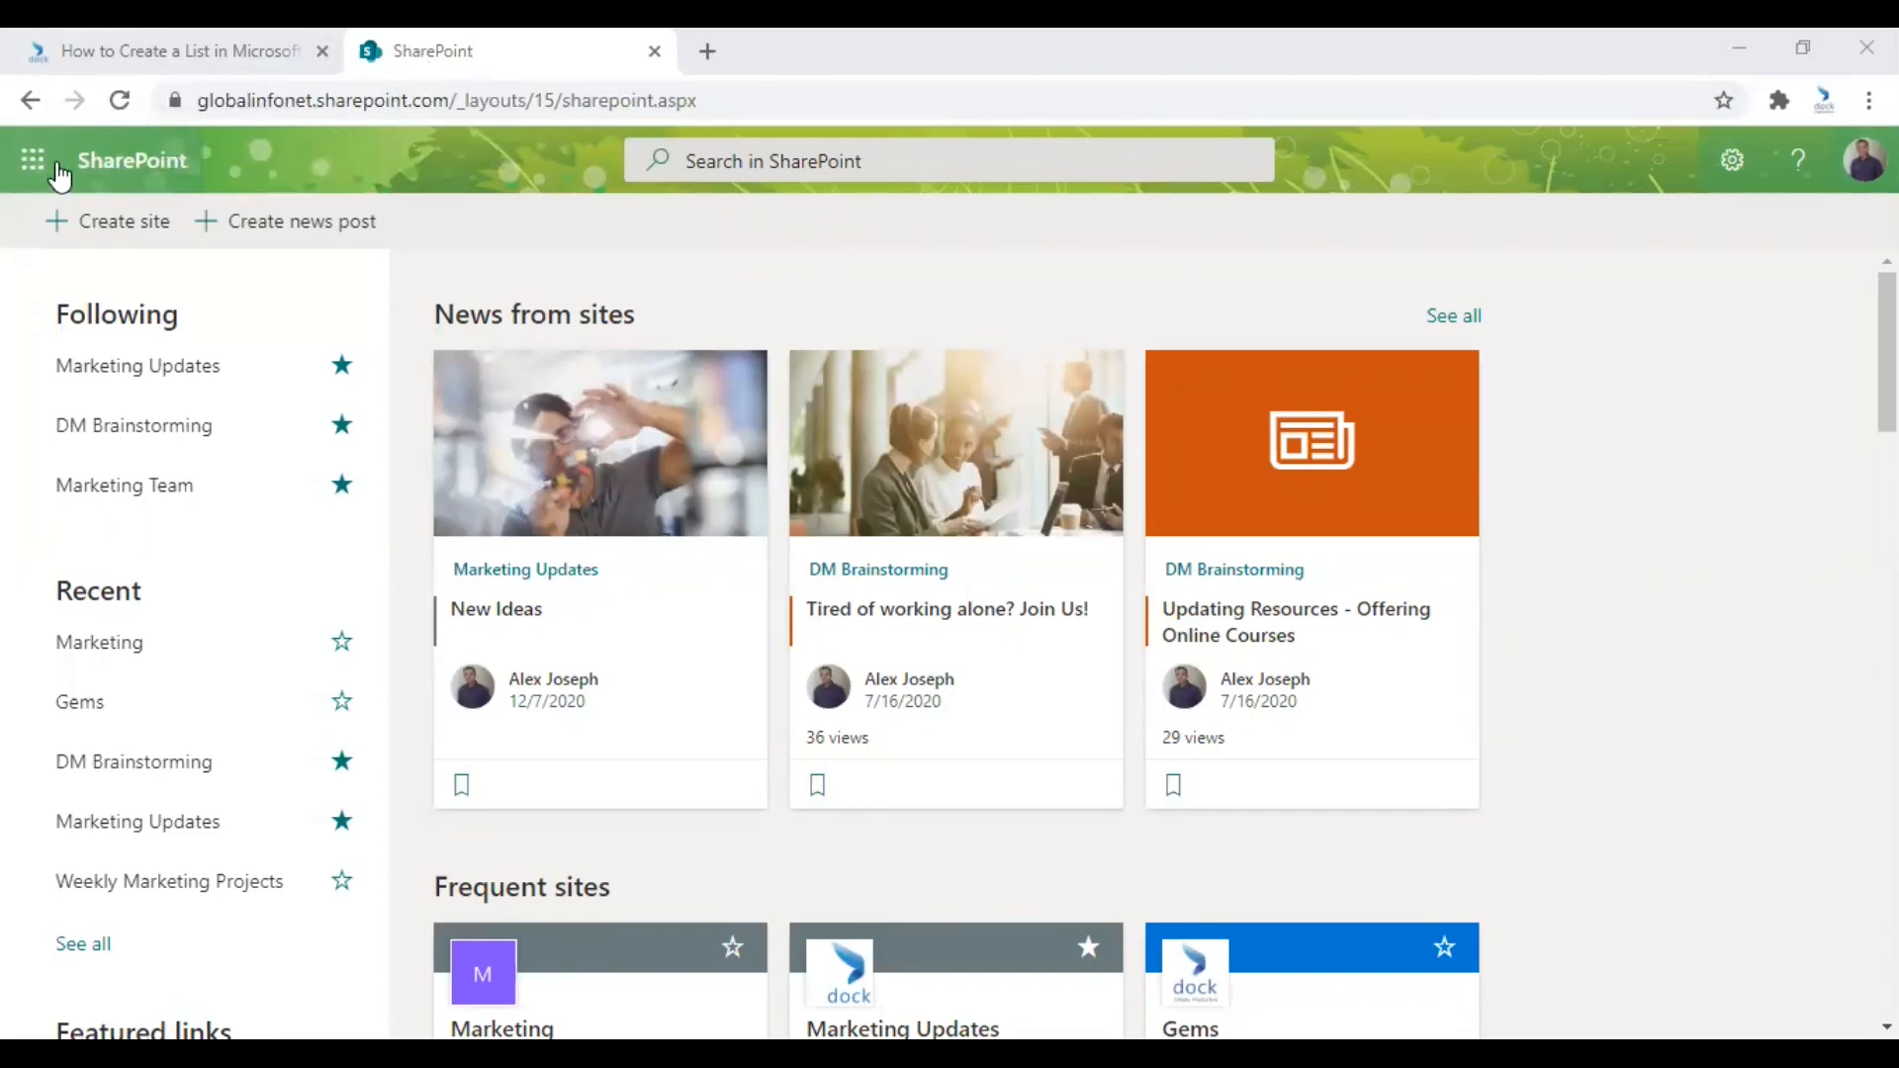
pyautogui.moveTo(33, 160)
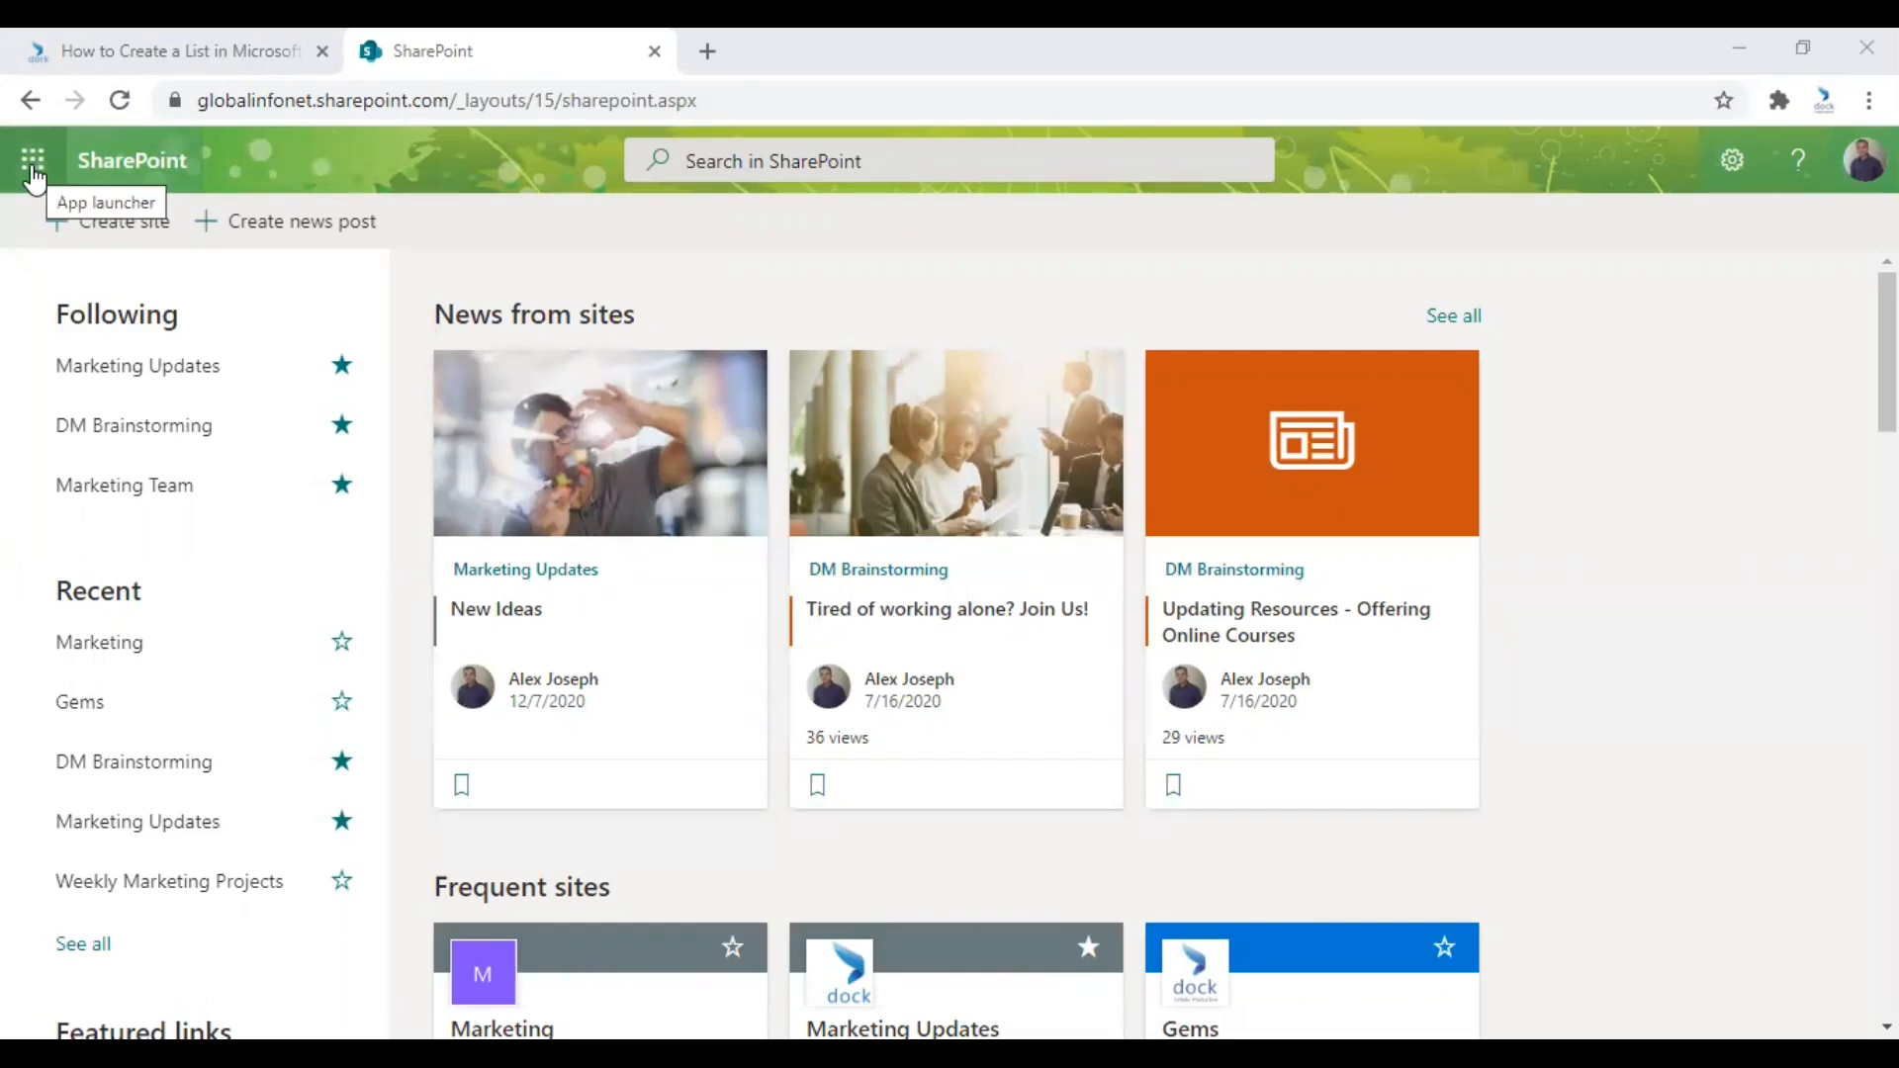
# Open the app launcher to show Microsoft 365 apps, including Lists and SharePoint.
pyautogui.click(33, 158)
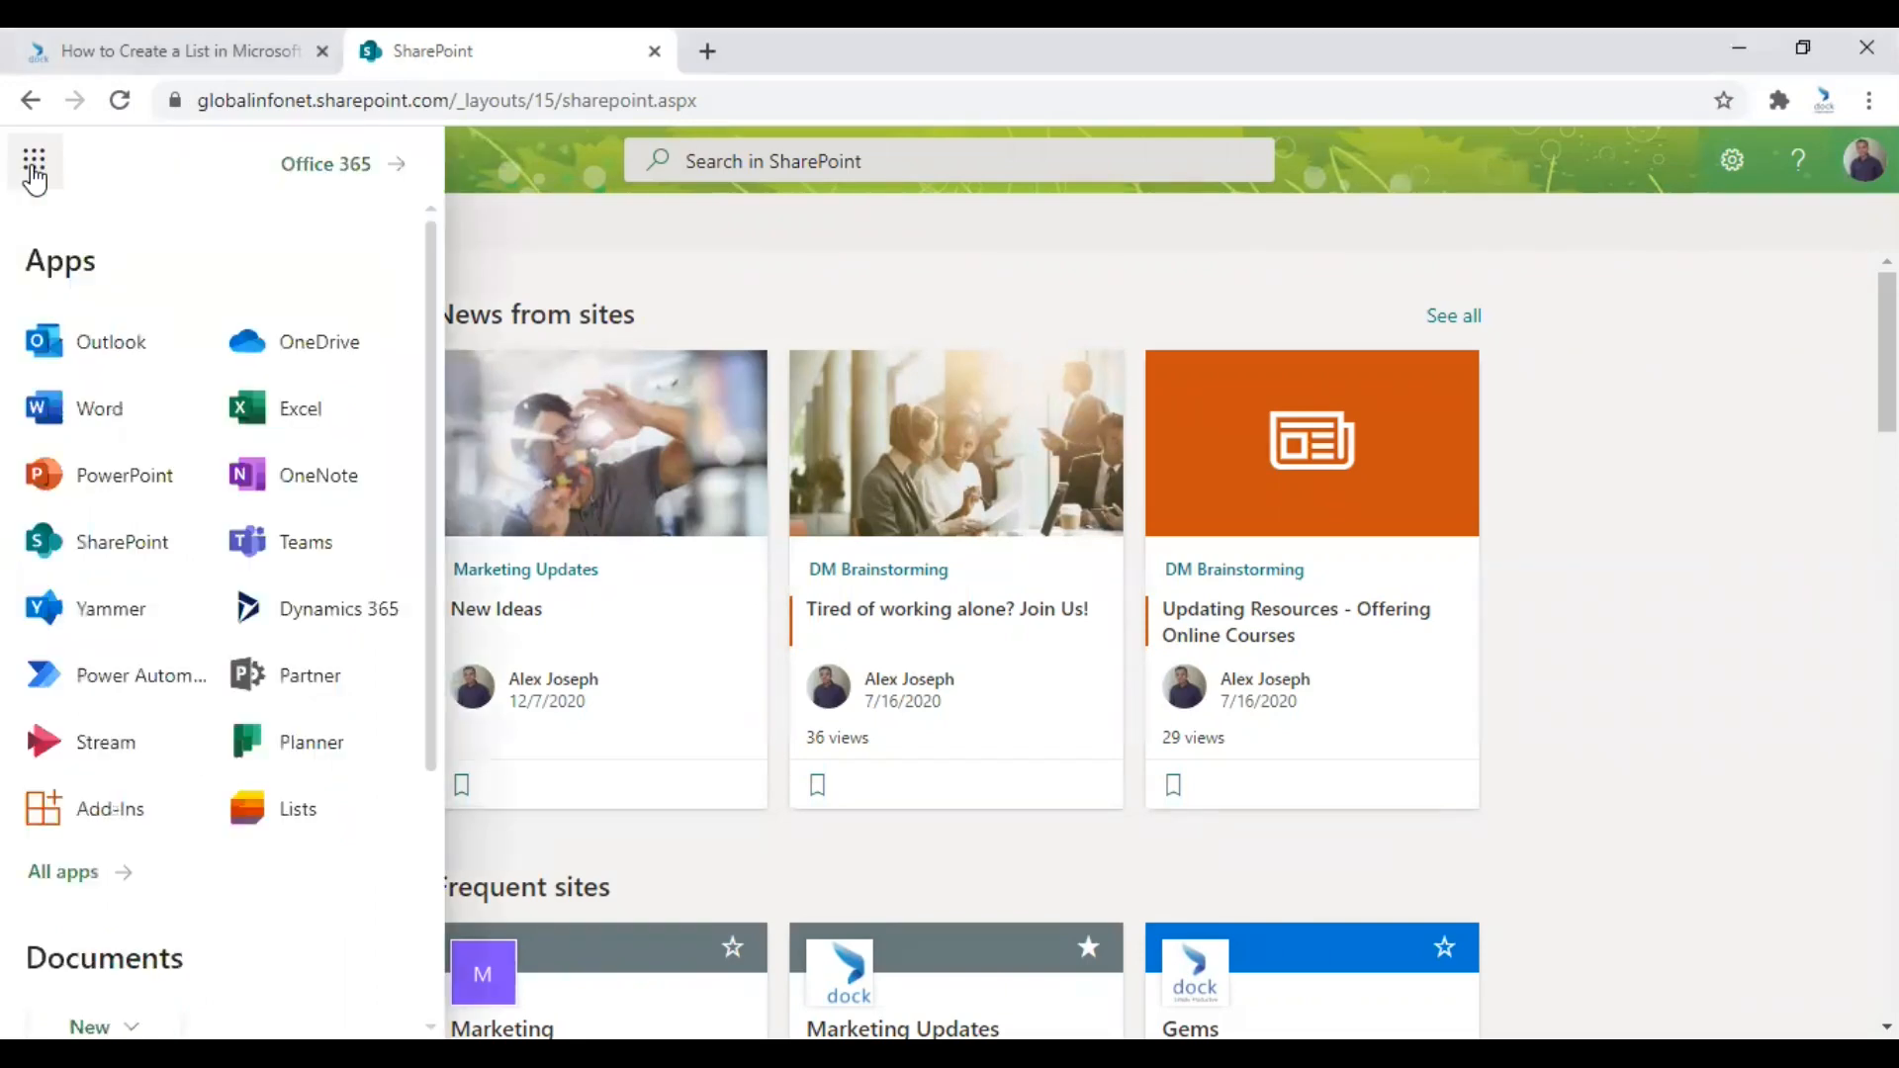
# Launch Microsoft Lists from the app launcher to reach its home page.
pyautogui.click(32, 160)
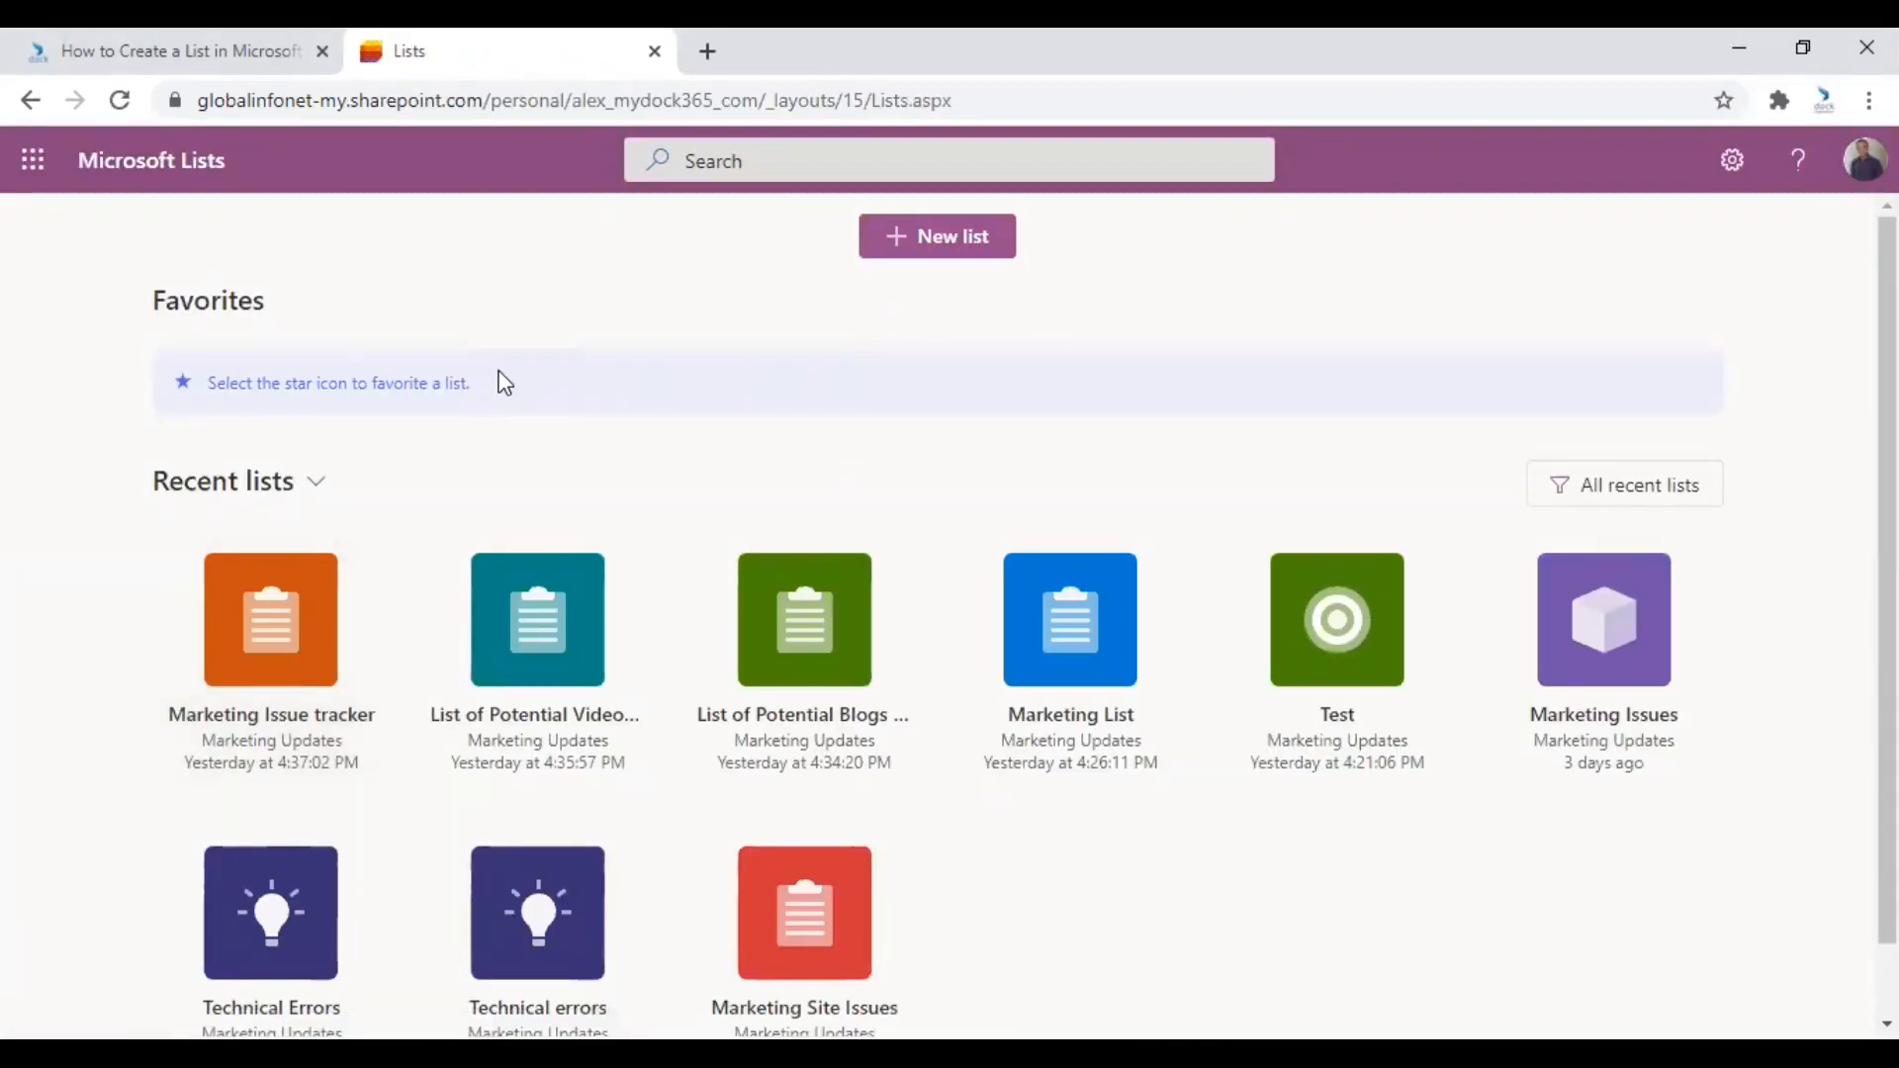
pyautogui.moveTo(741, 282)
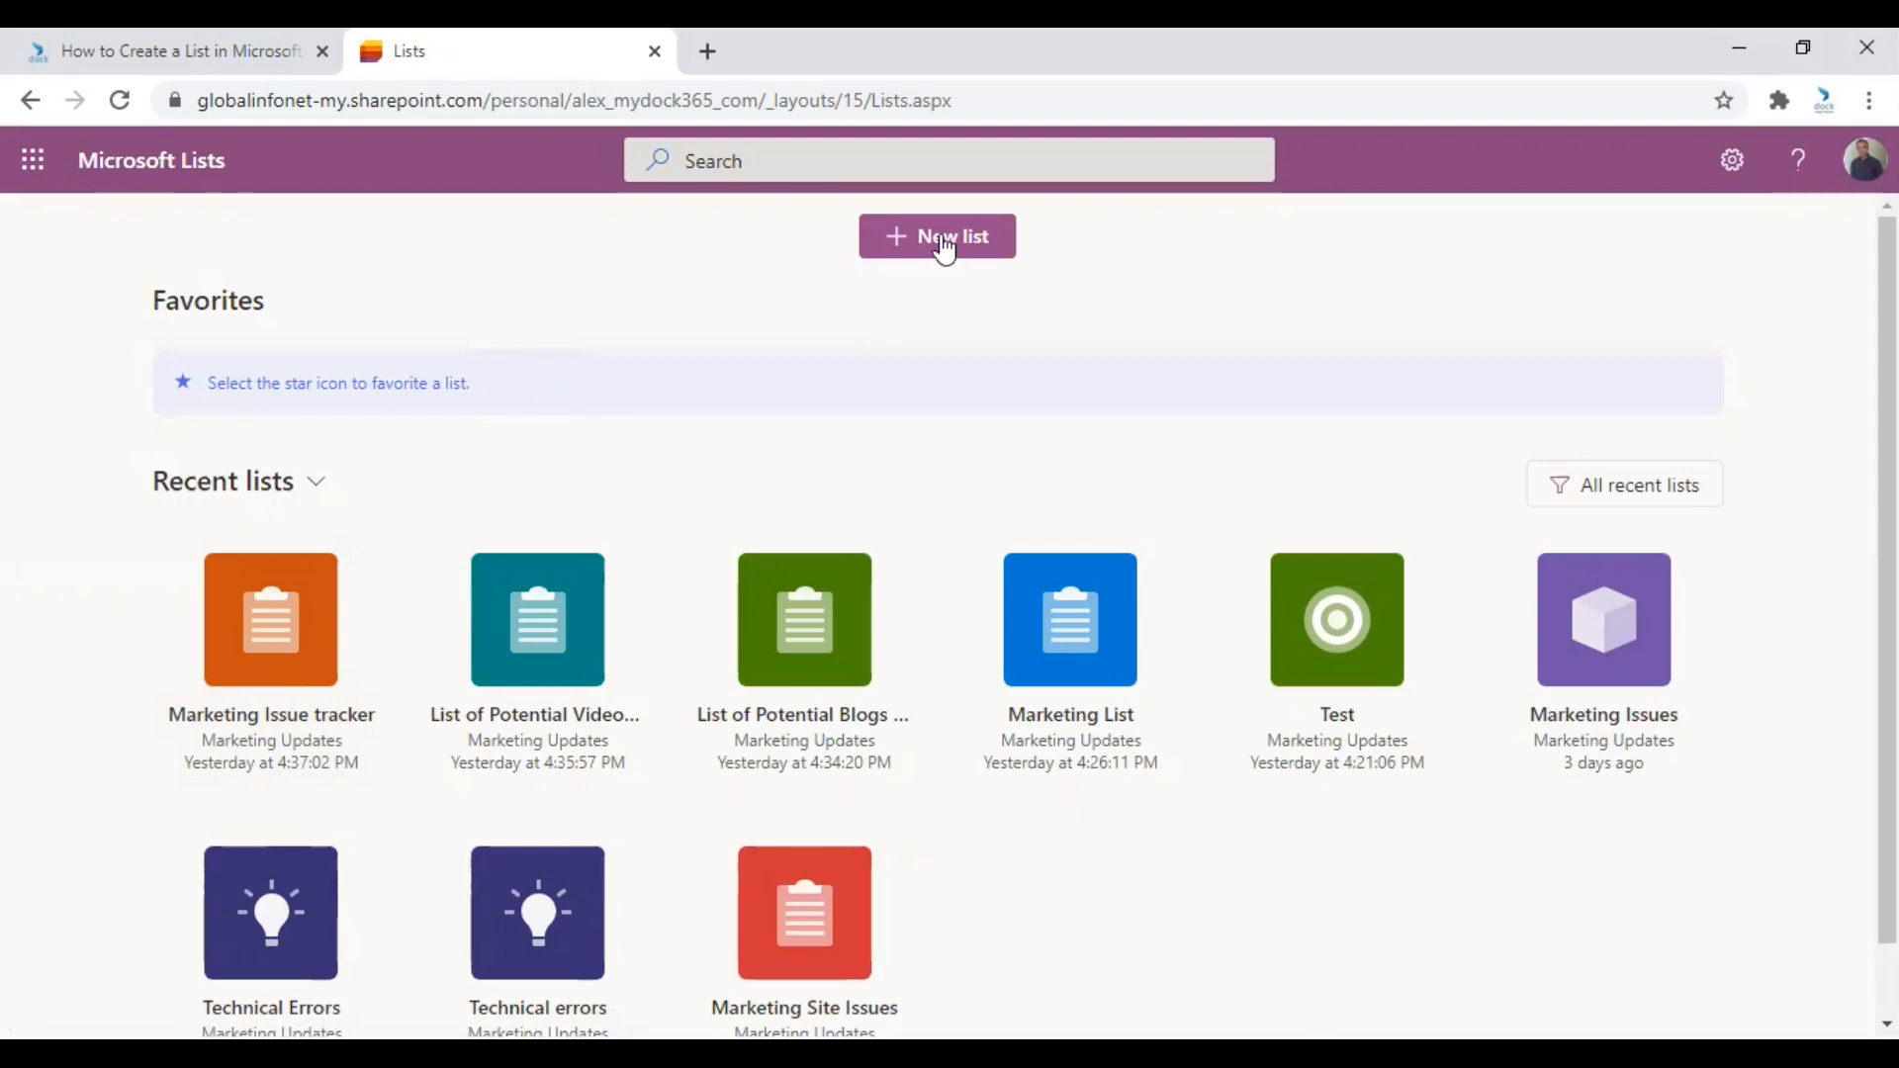
# Start a new list to see blank, Excel, existing-list and template options.
pyautogui.click(936, 236)
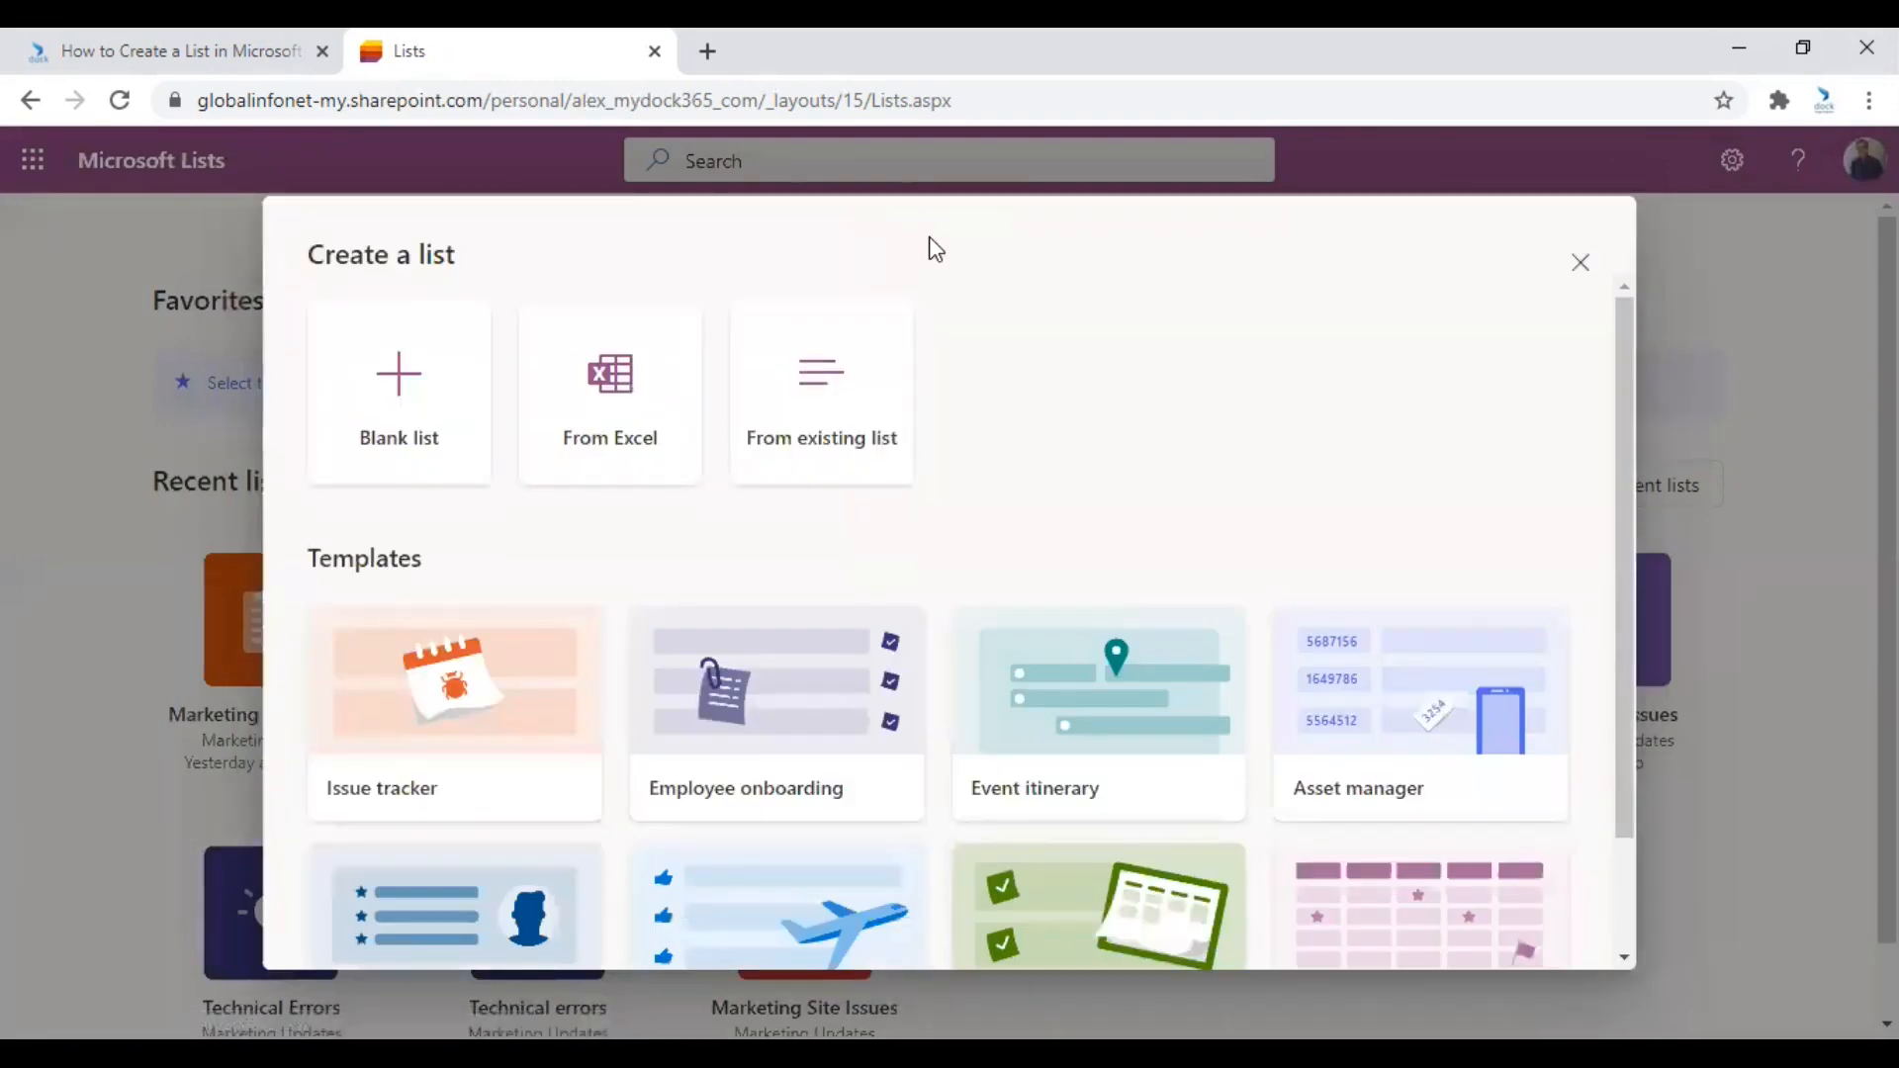
pyautogui.moveTo(821, 415)
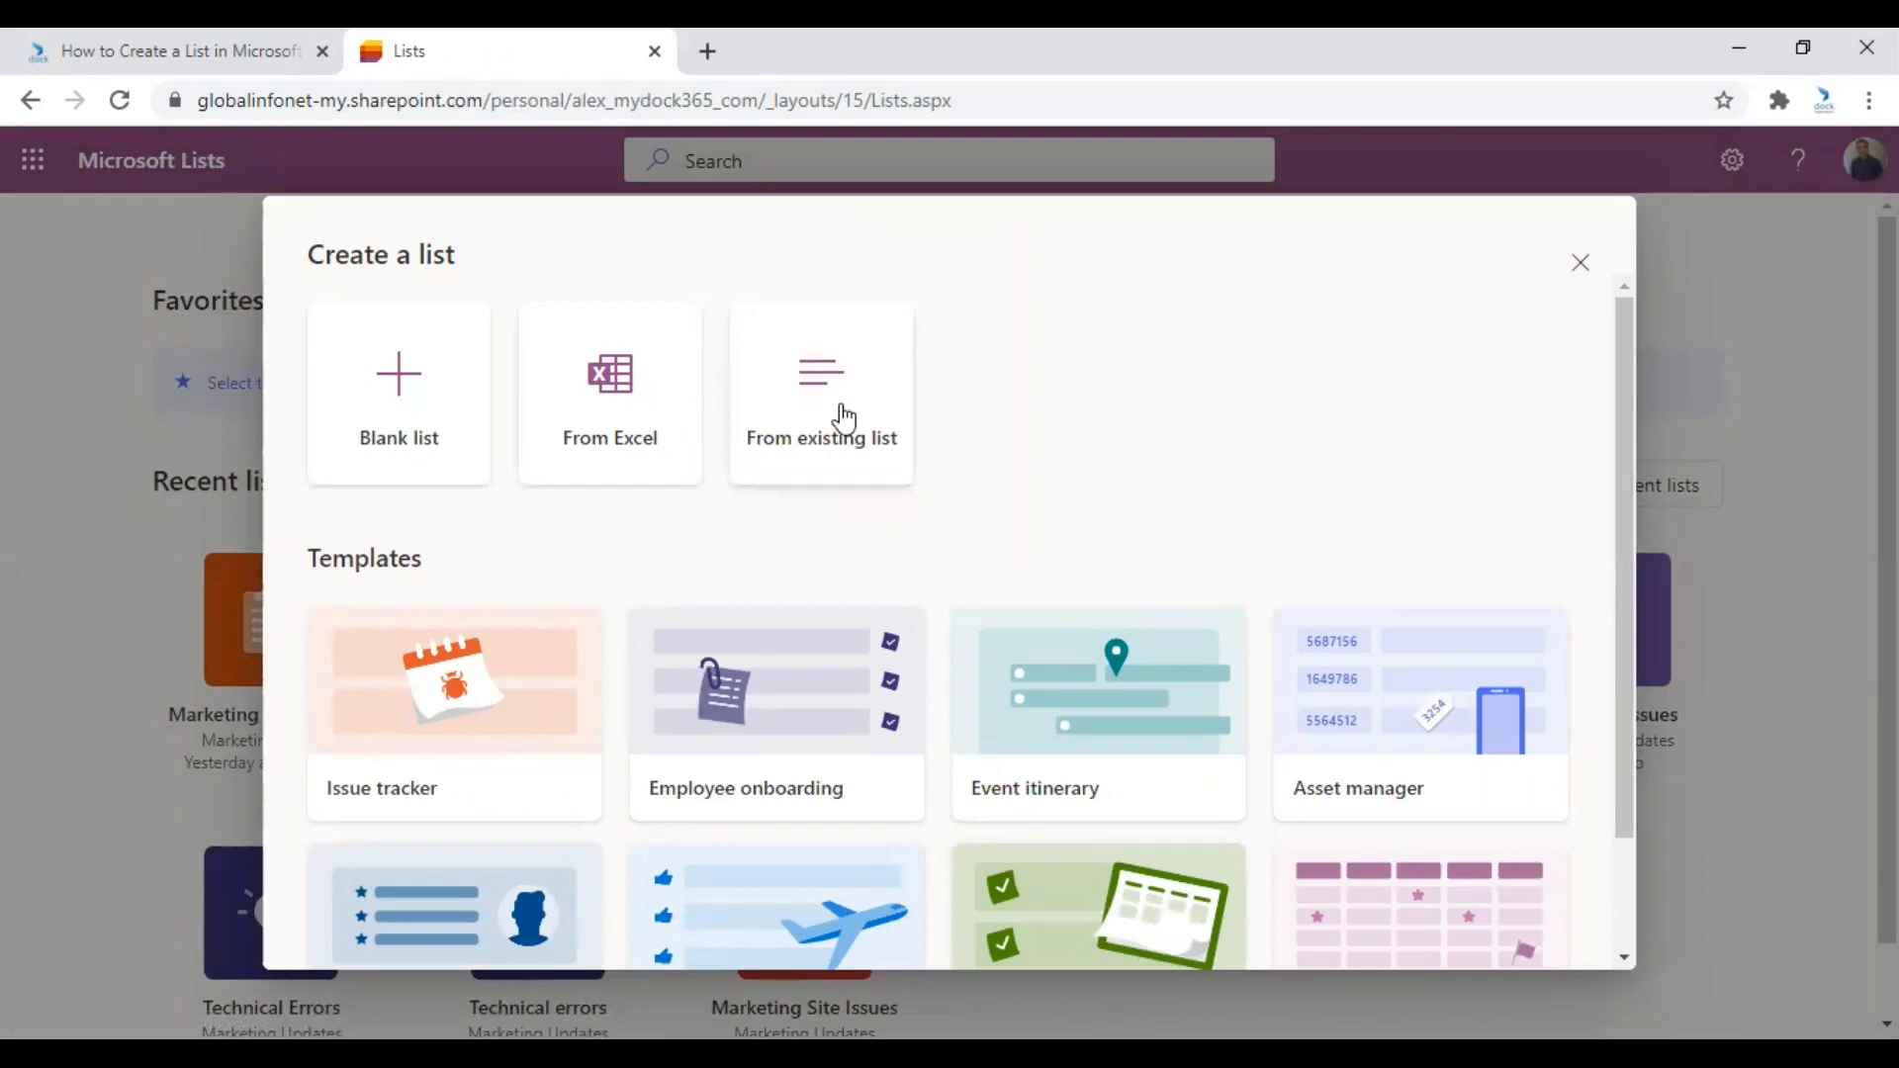
pyautogui.moveTo(744, 538)
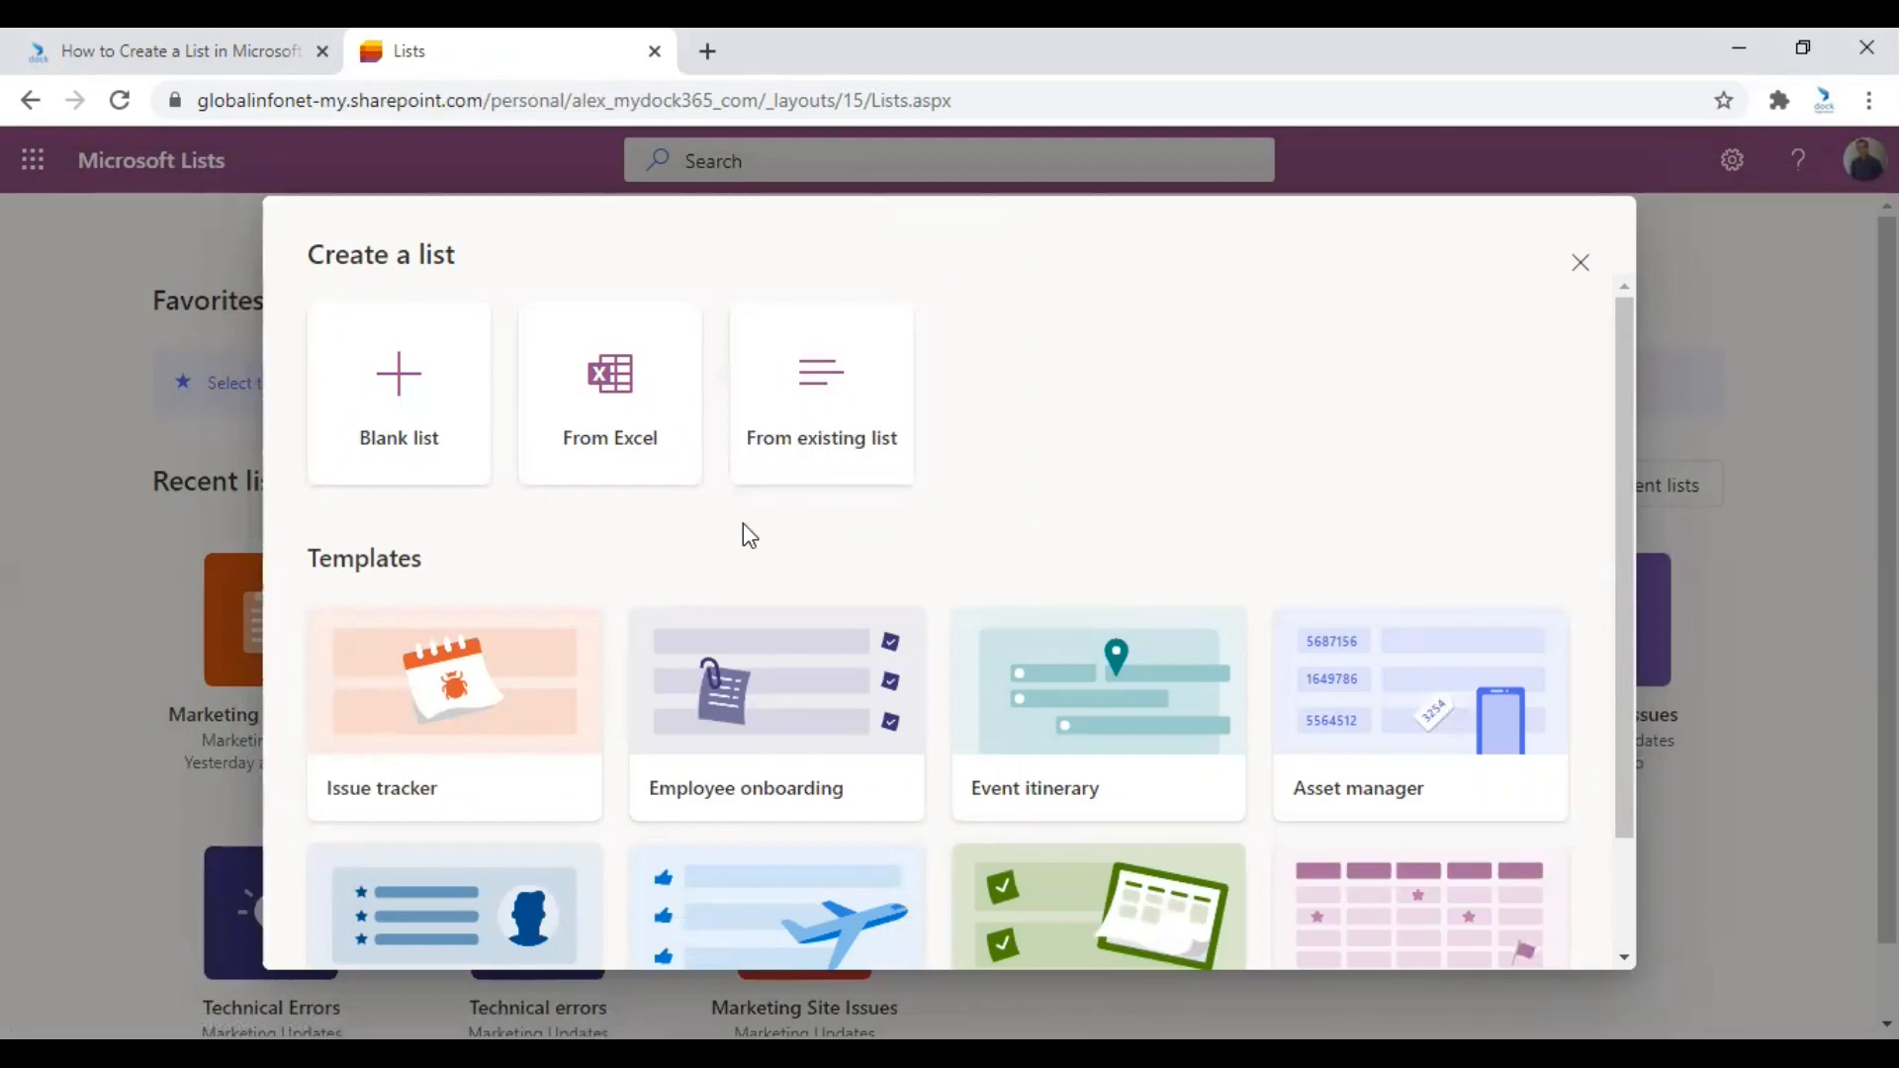
pyautogui.moveTo(459, 439)
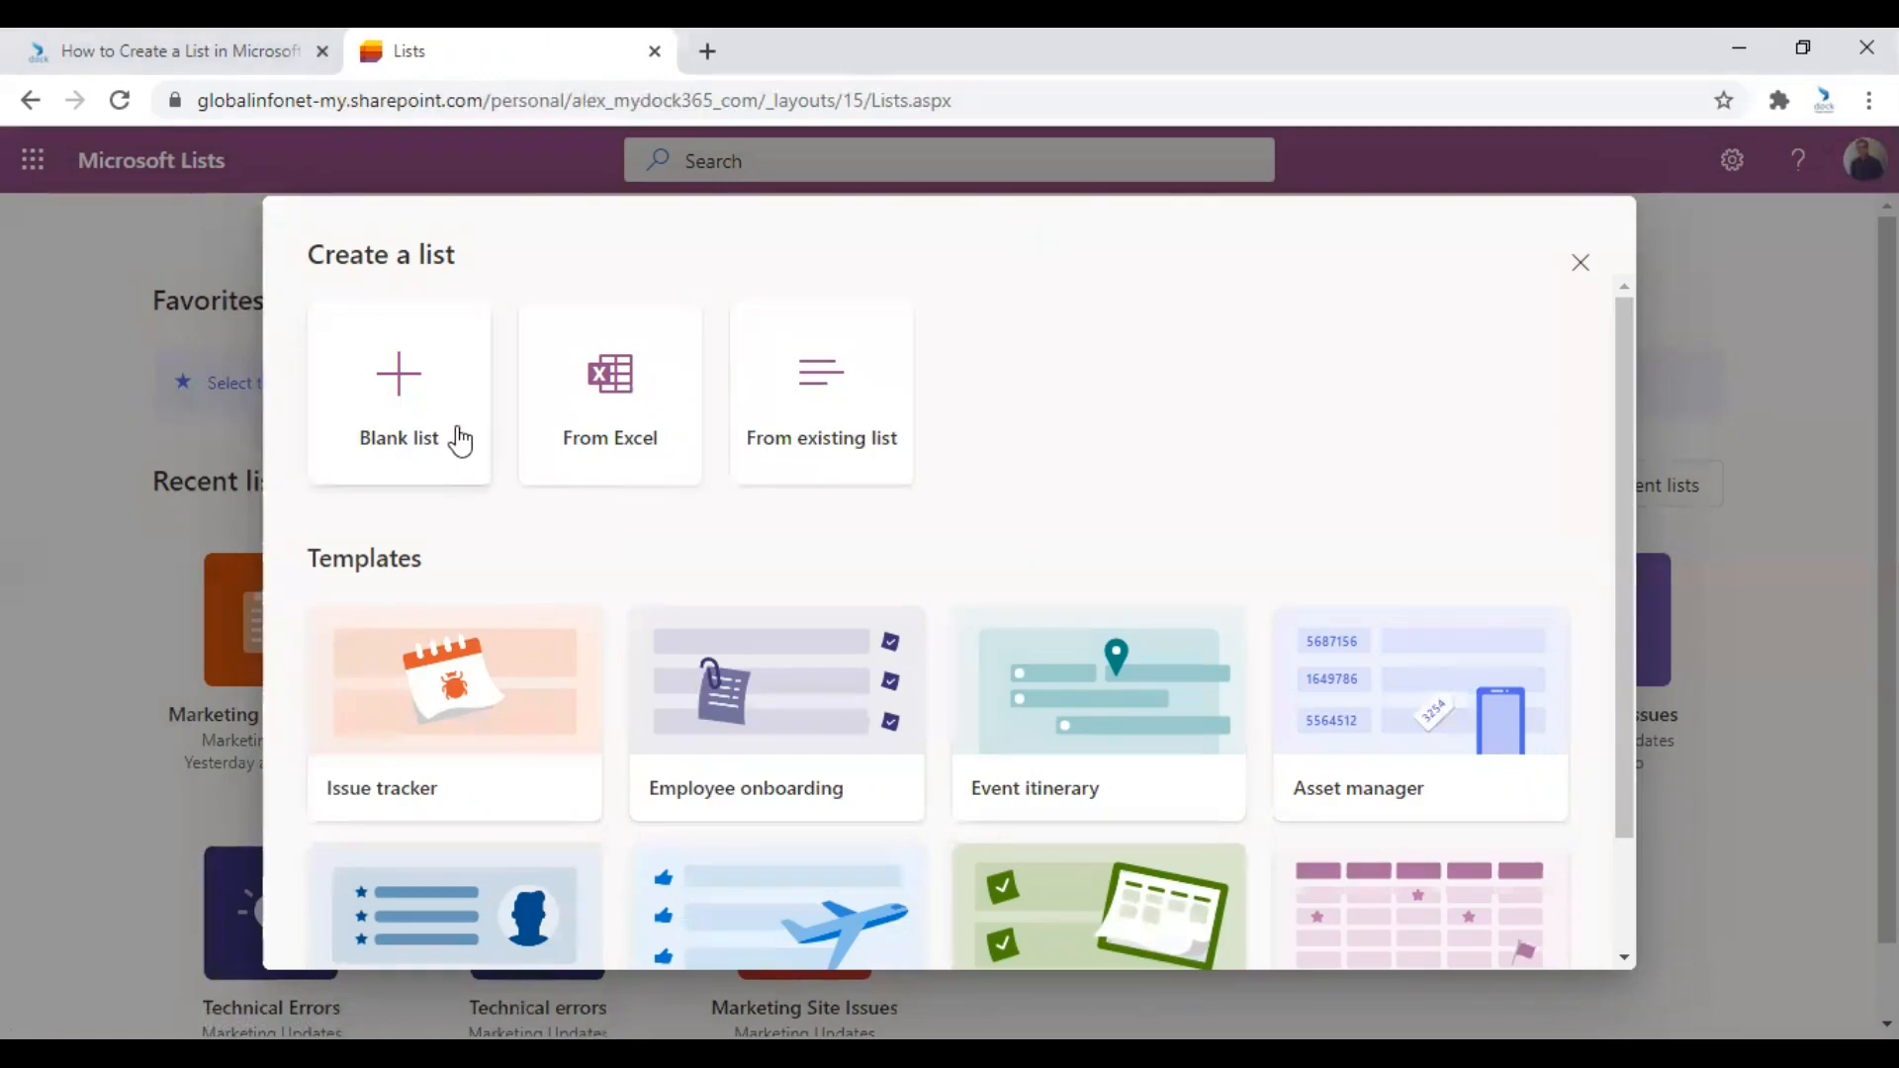
pyautogui.moveTo(739, 474)
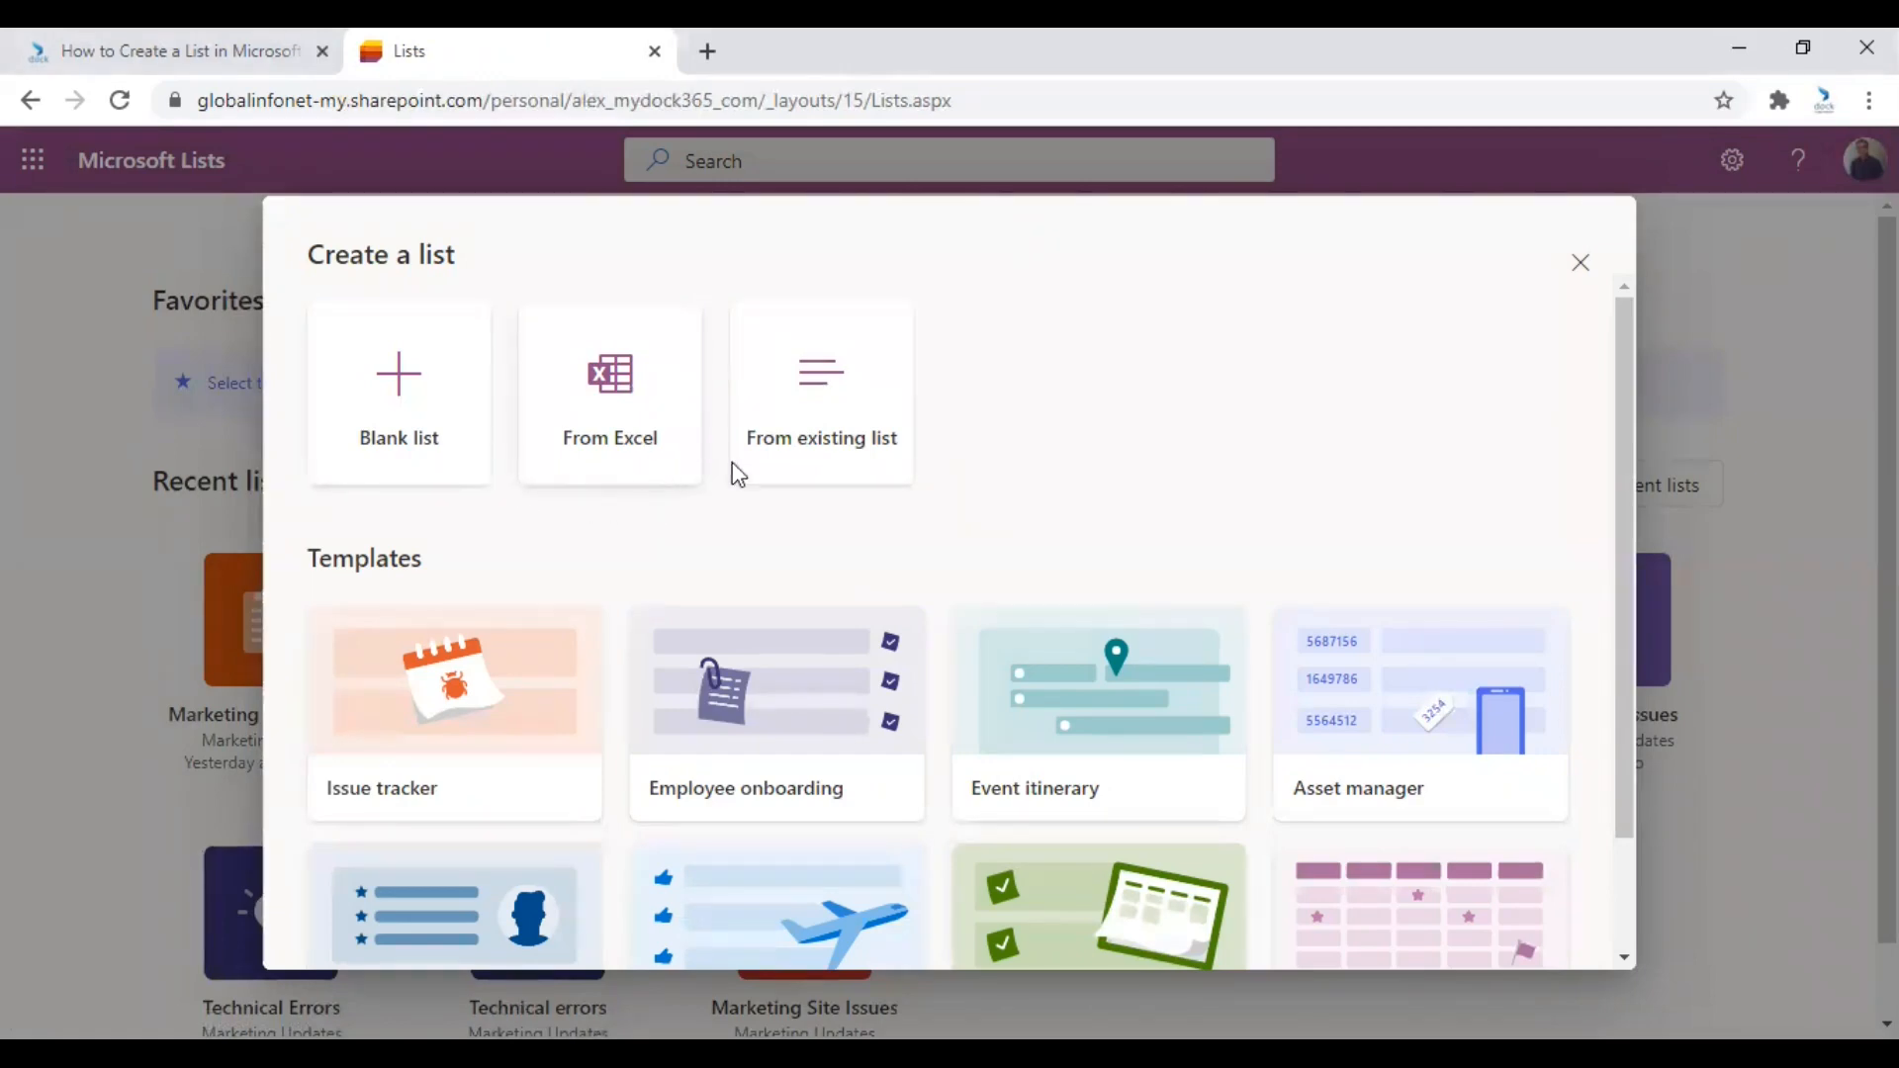
pyautogui.moveTo(442, 582)
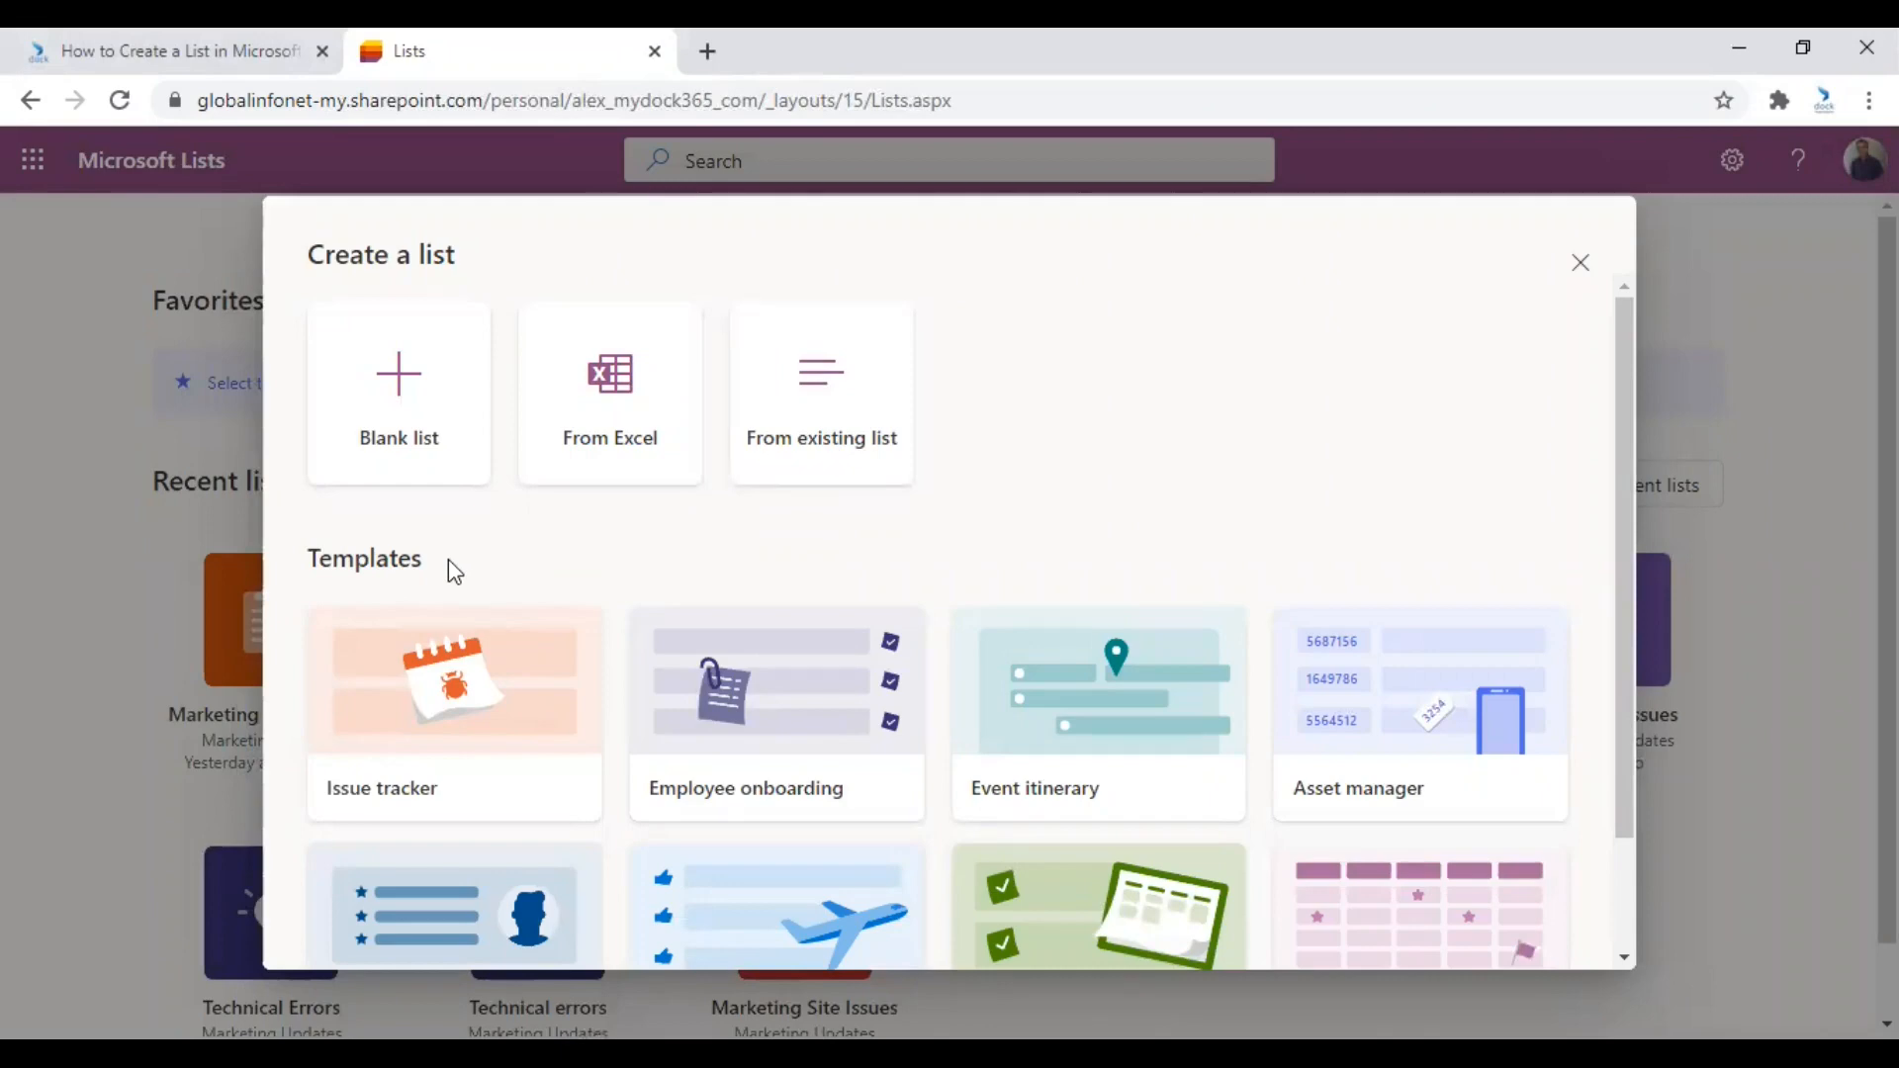
pyautogui.moveTo(398, 436)
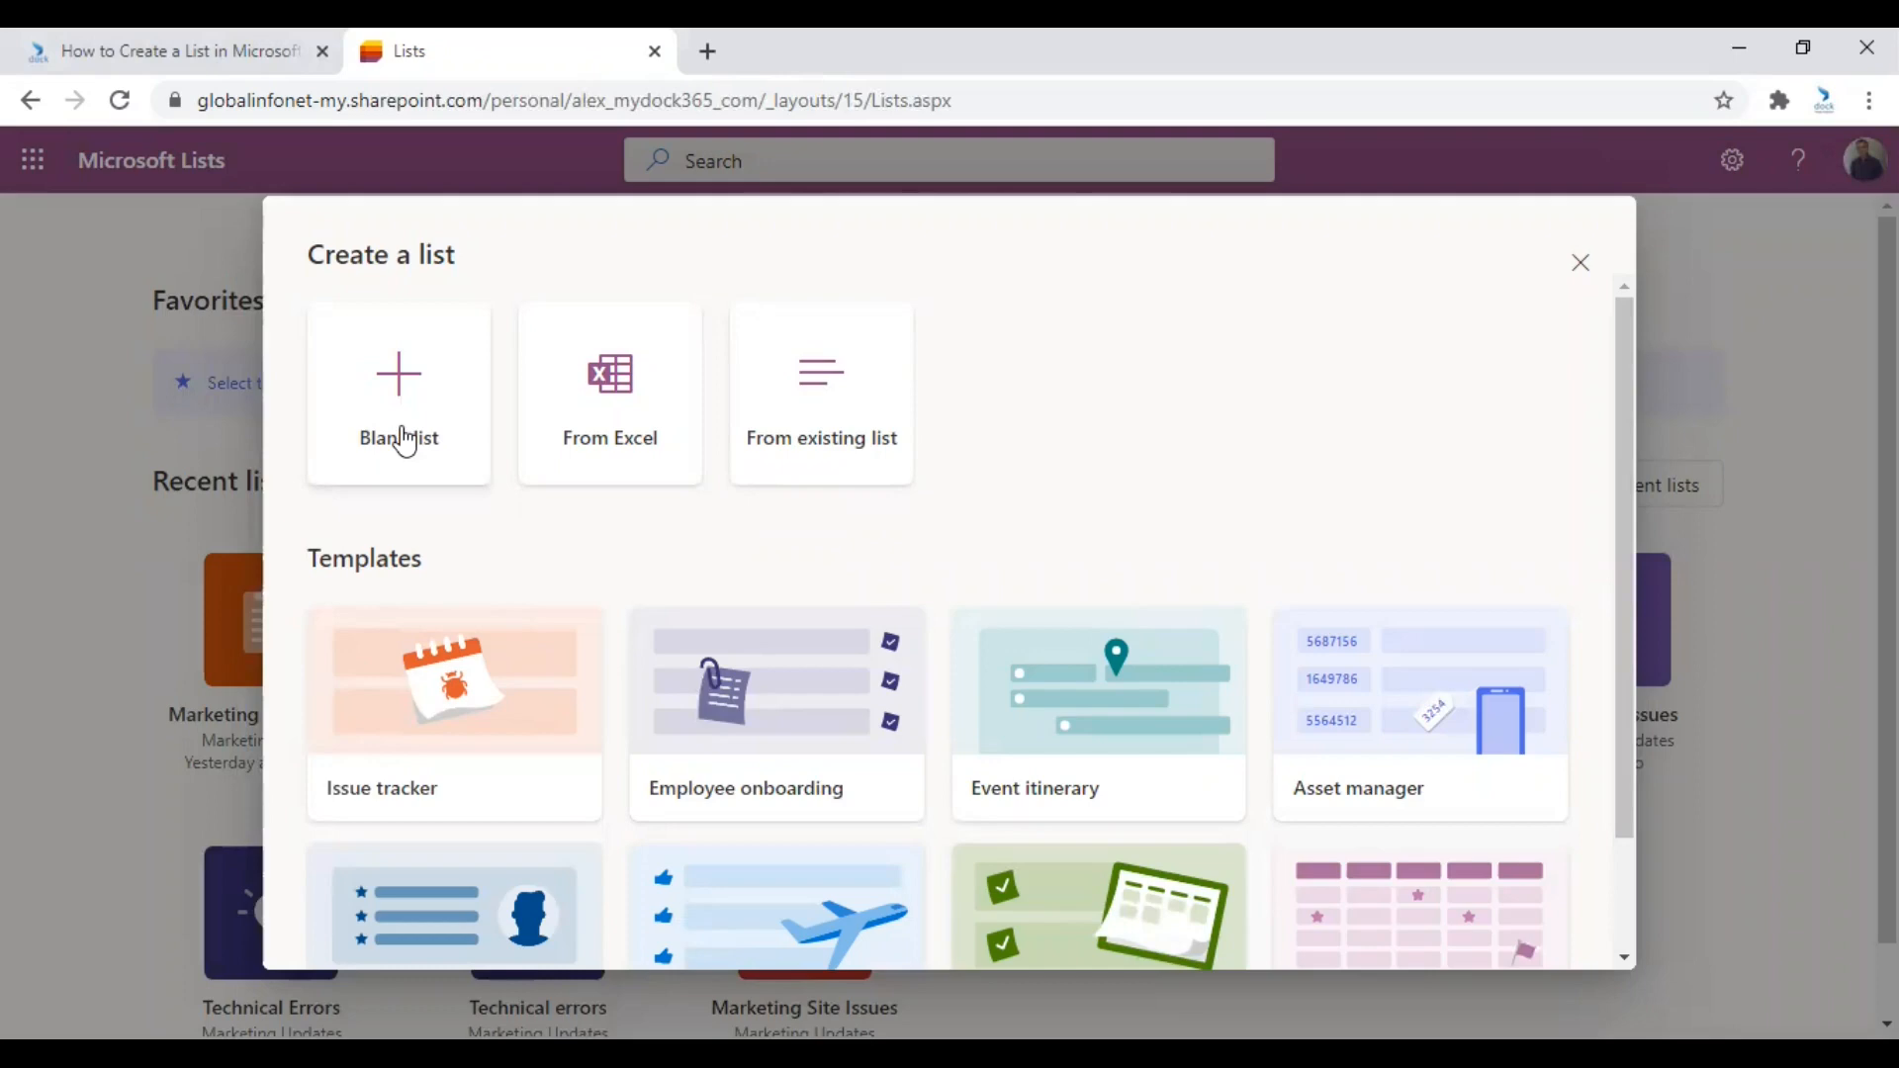
pyautogui.moveTo(630, 457)
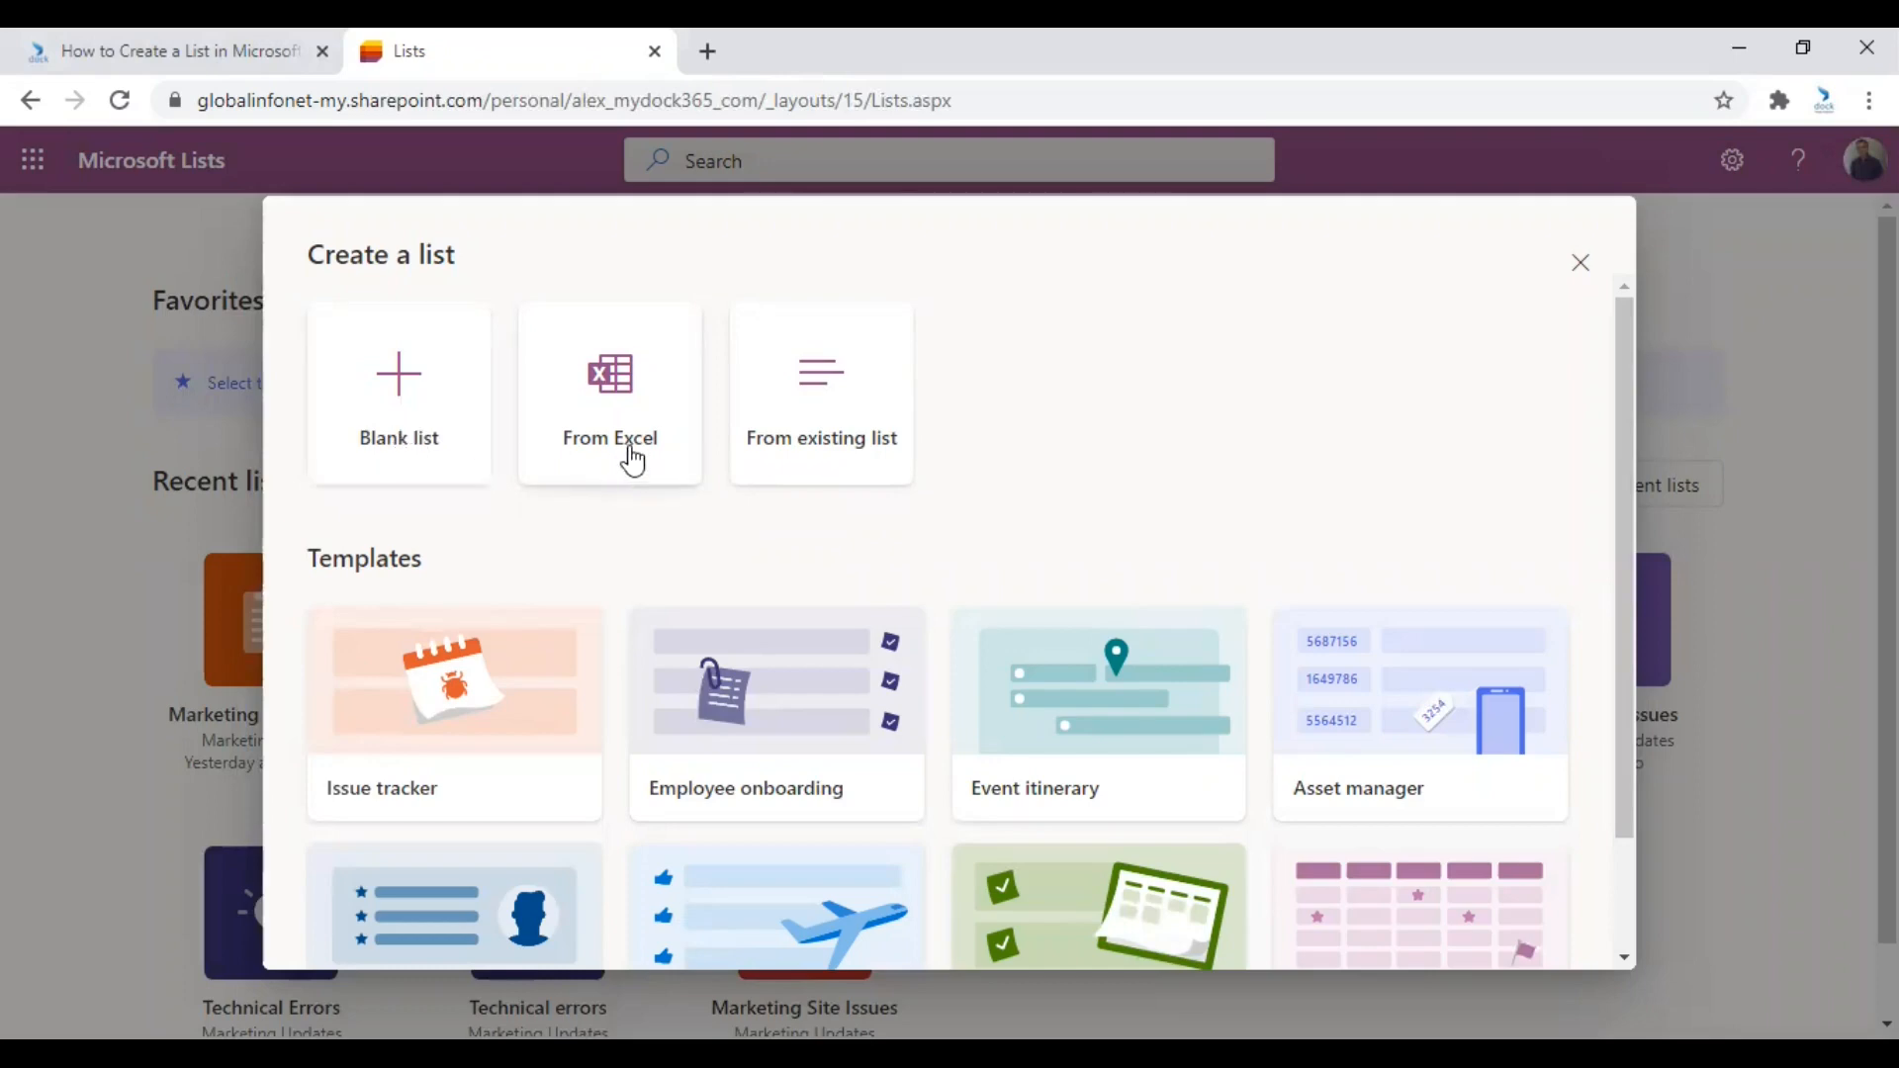
pyautogui.moveTo(630, 472)
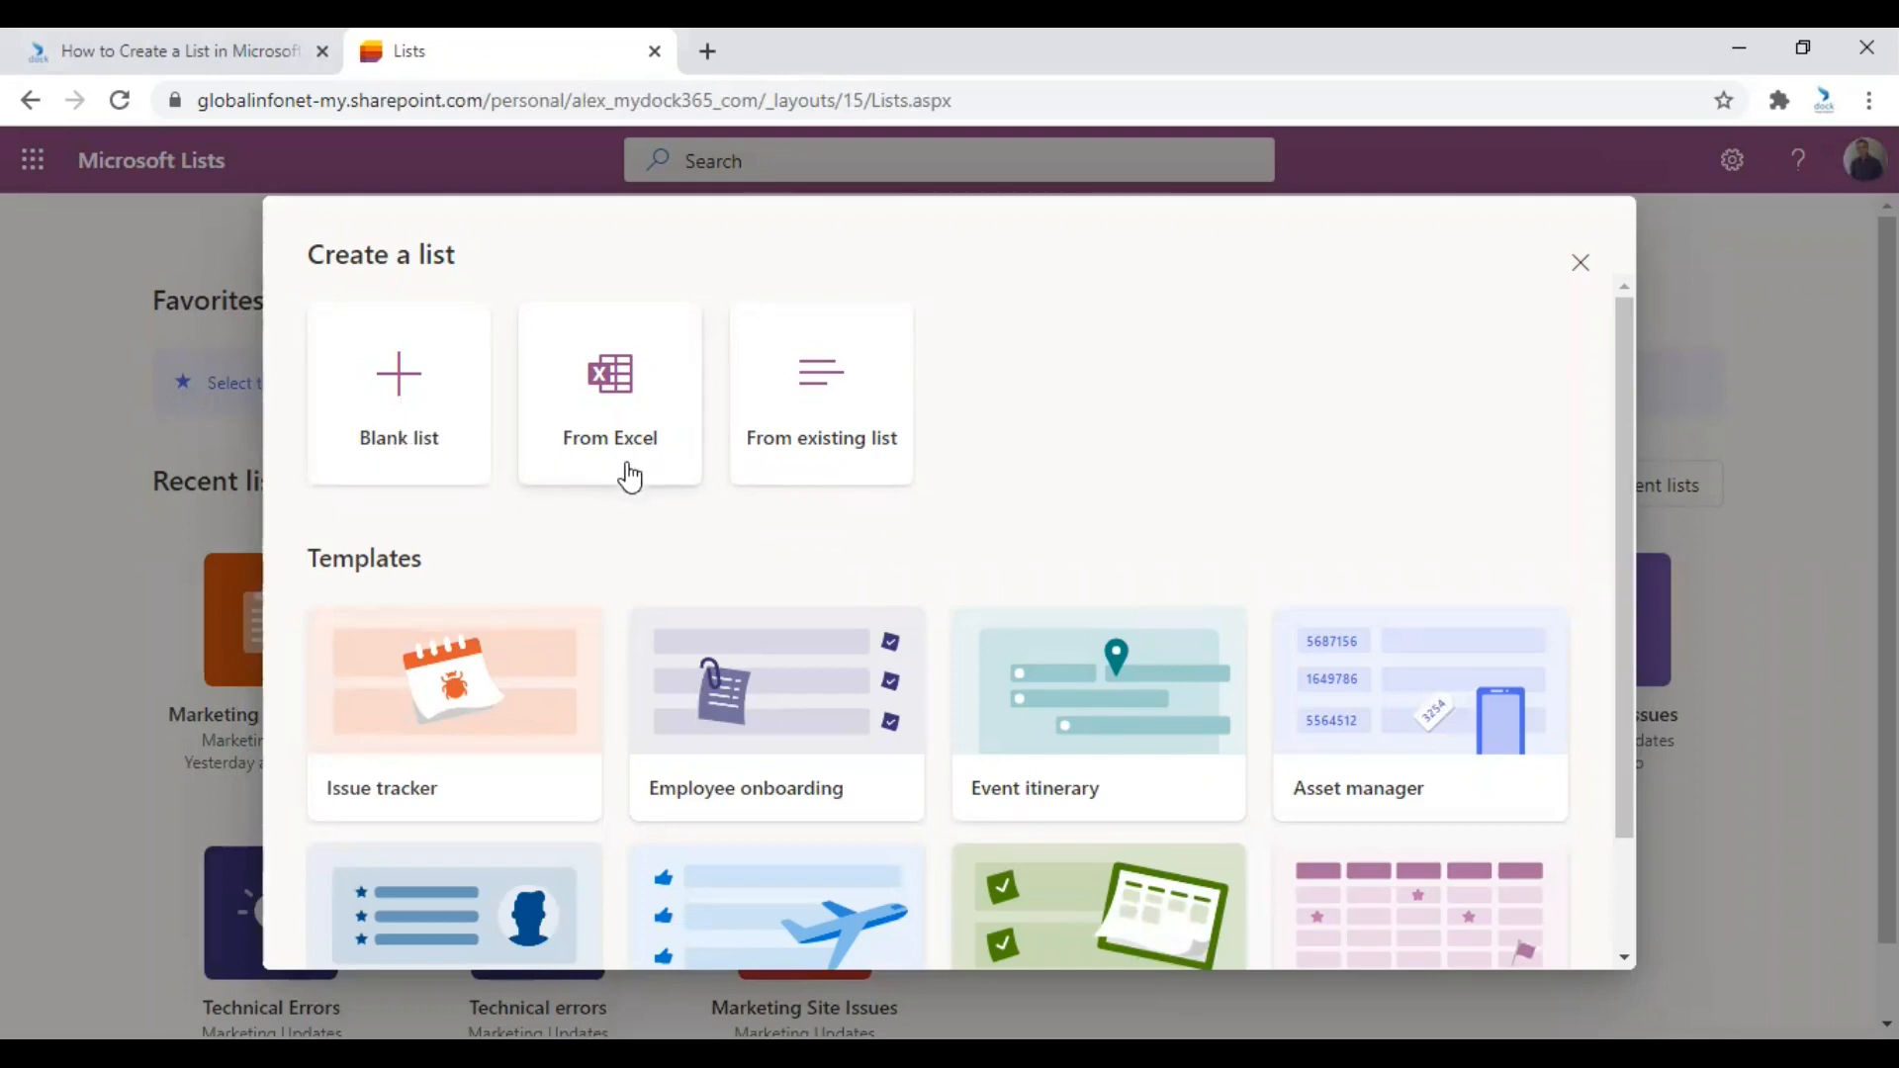
pyautogui.moveTo(611, 538)
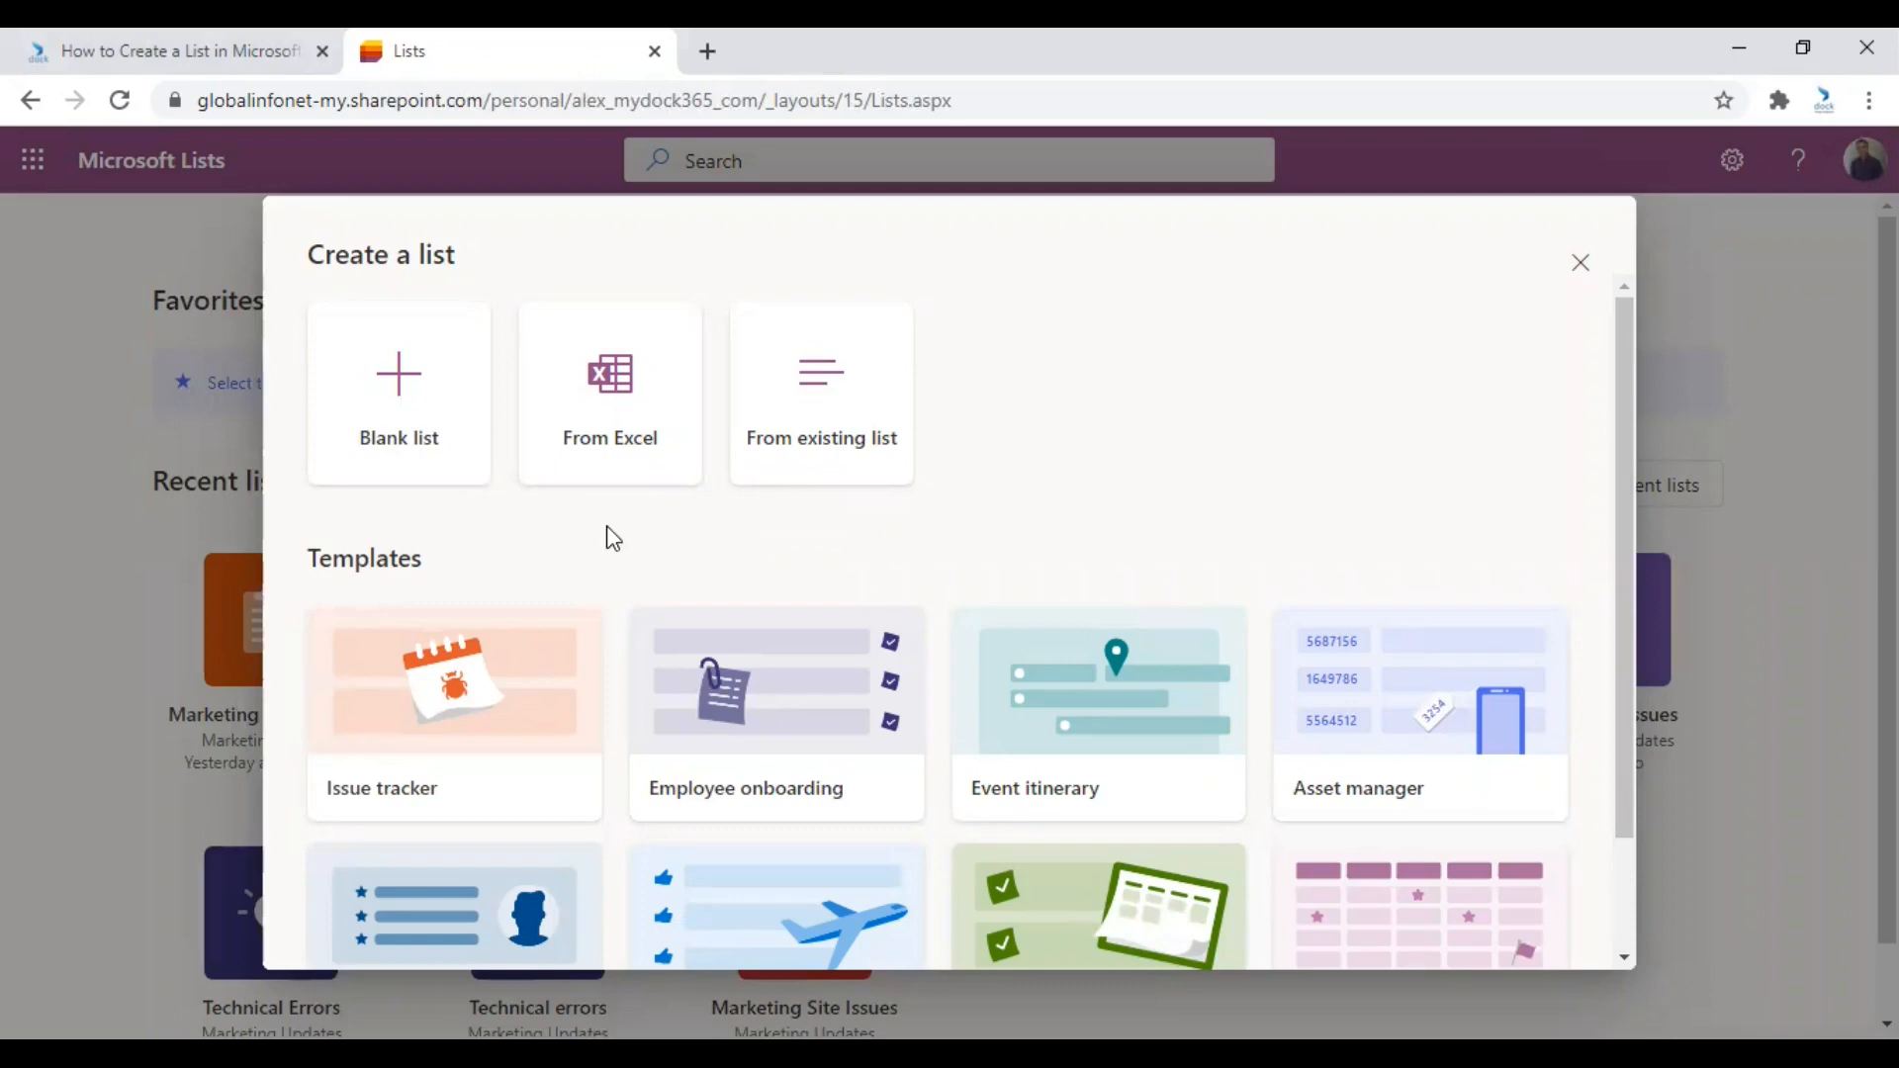
pyautogui.moveTo(744, 534)
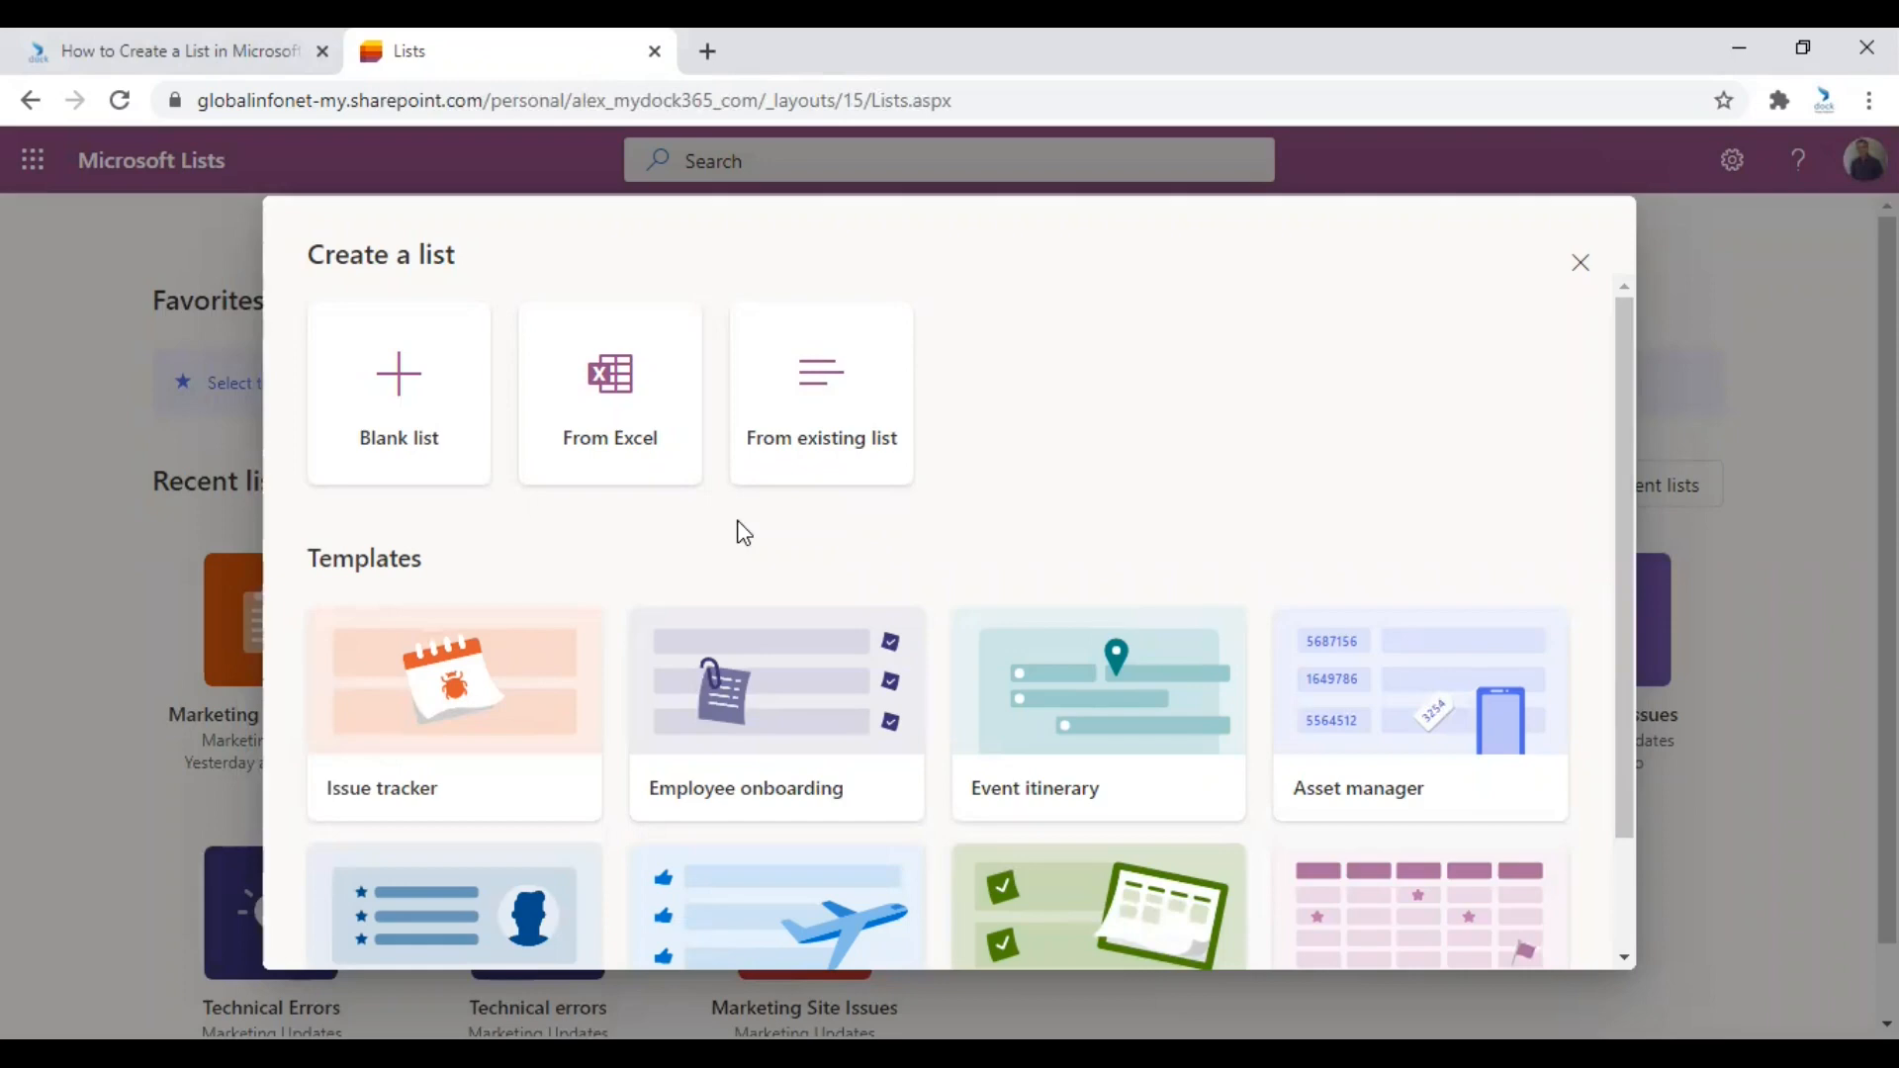
pyautogui.moveTo(821, 465)
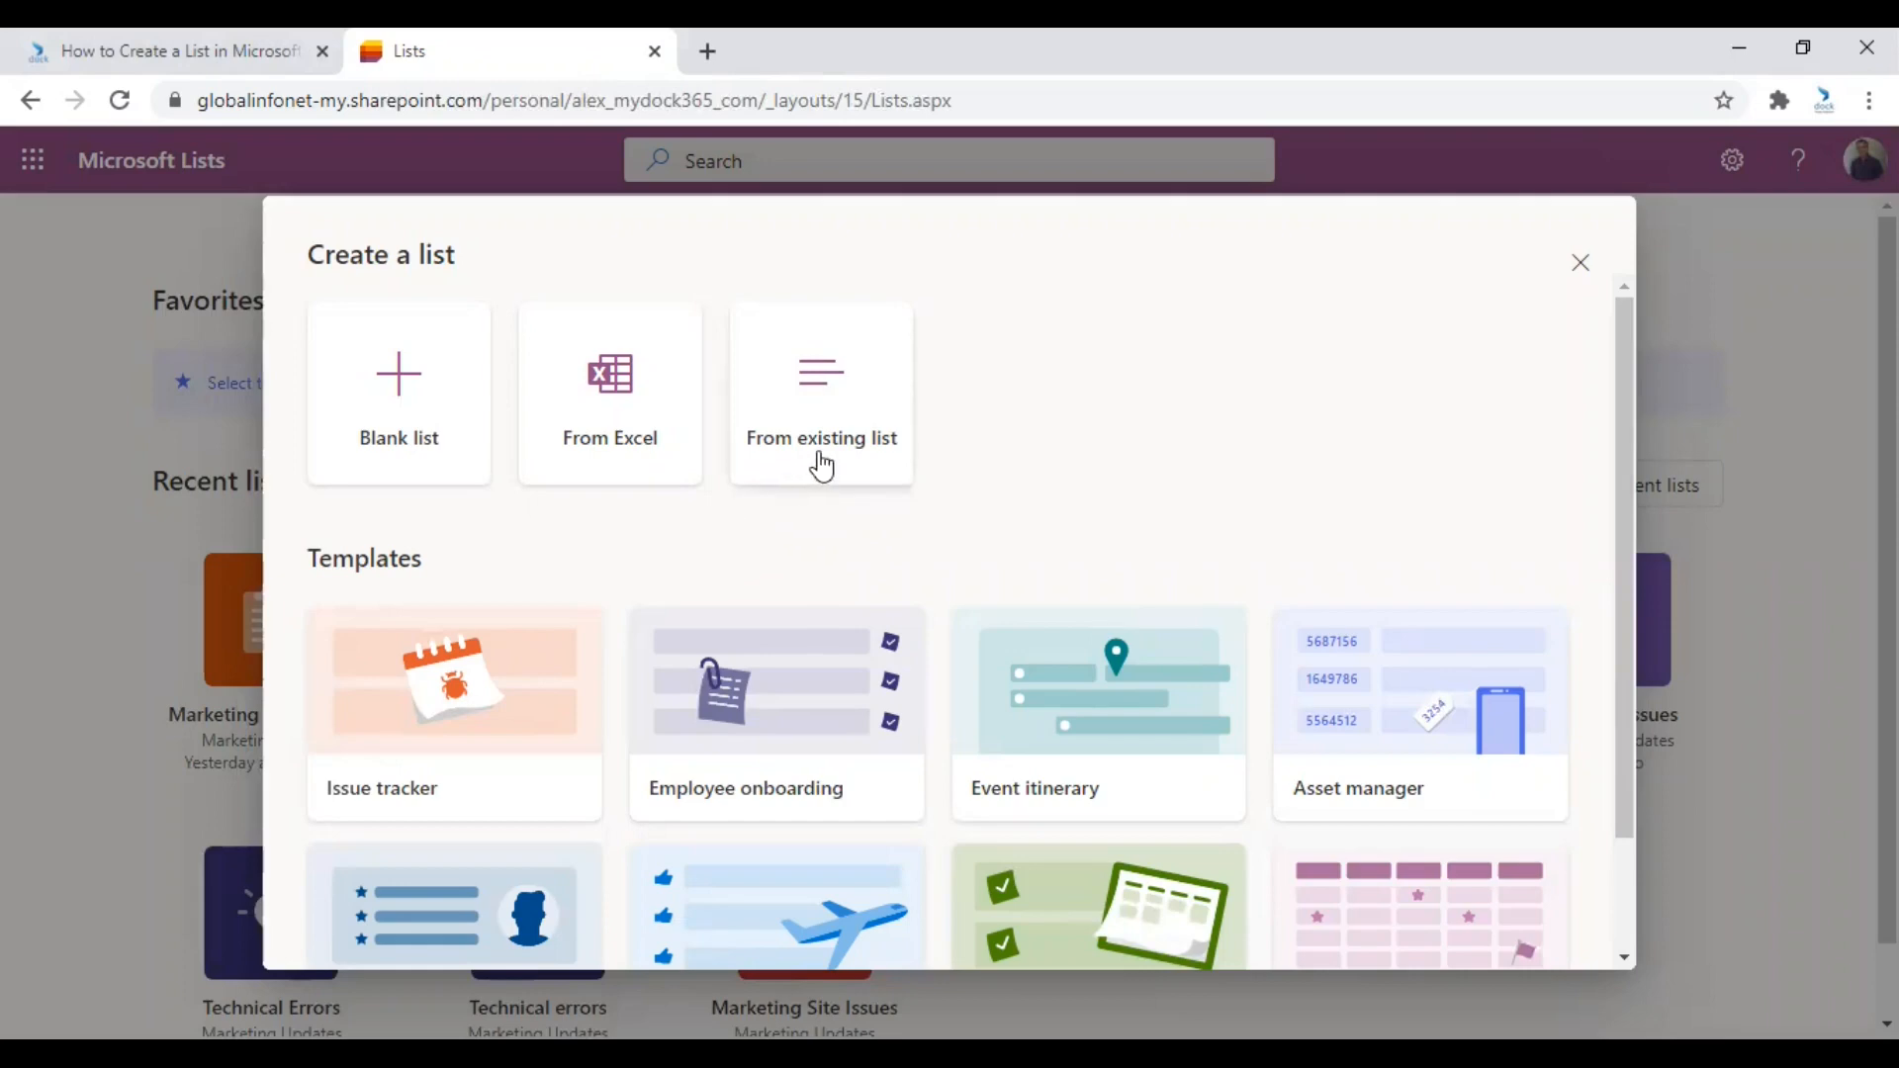
pyautogui.moveTo(744, 575)
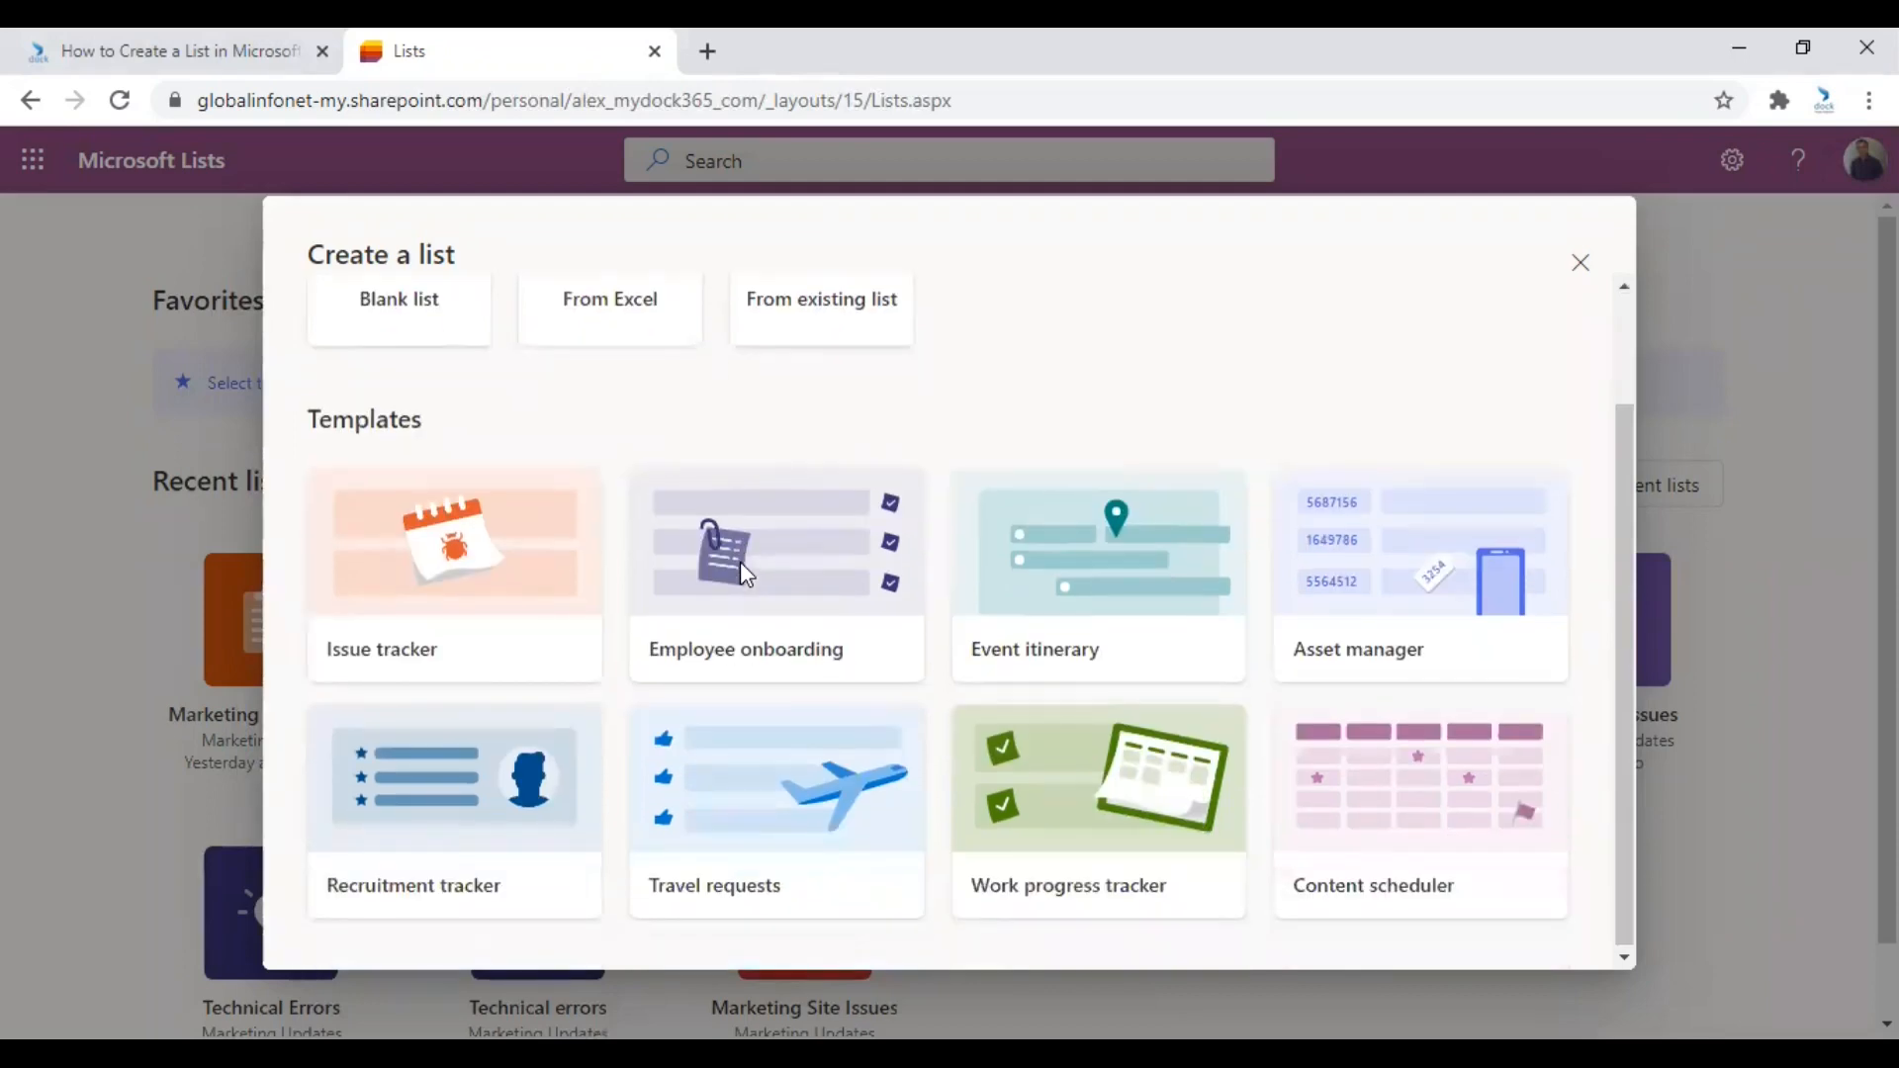
pyautogui.moveTo(744, 570)
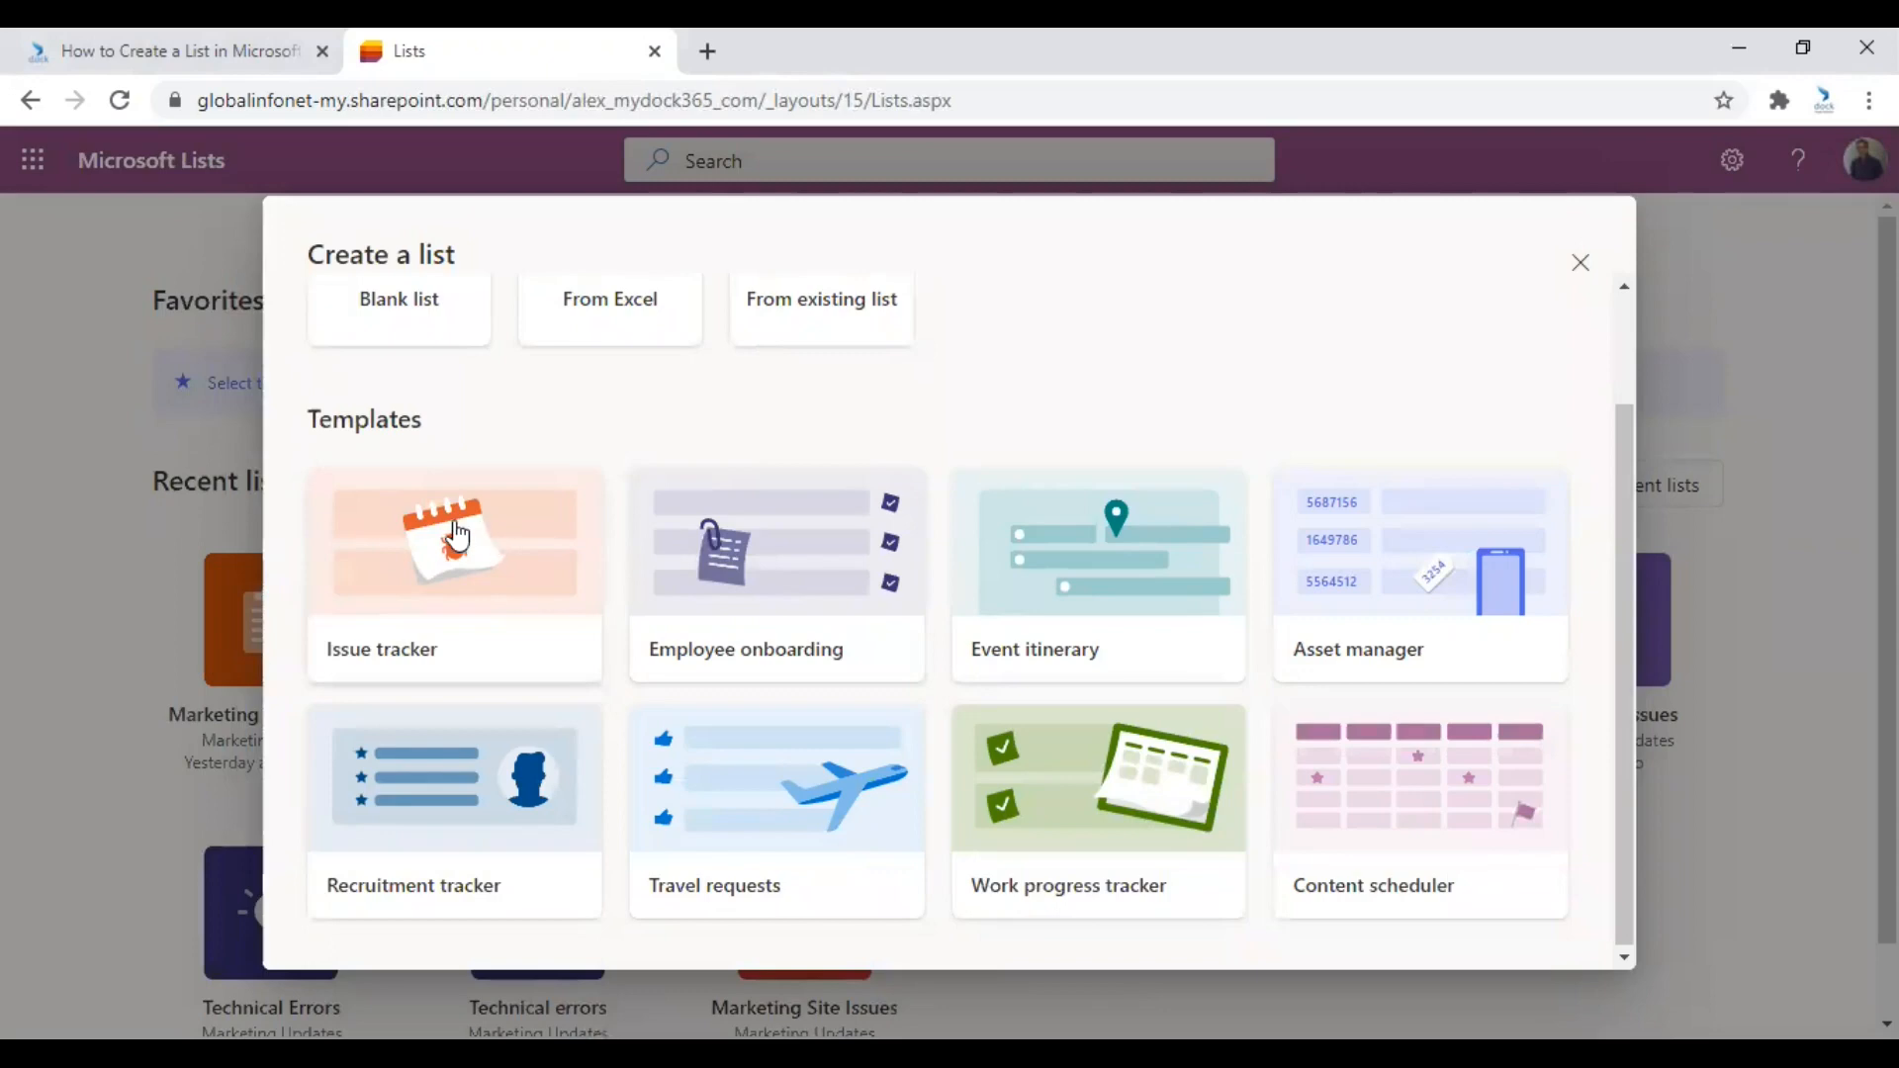
pyautogui.moveTo(458, 659)
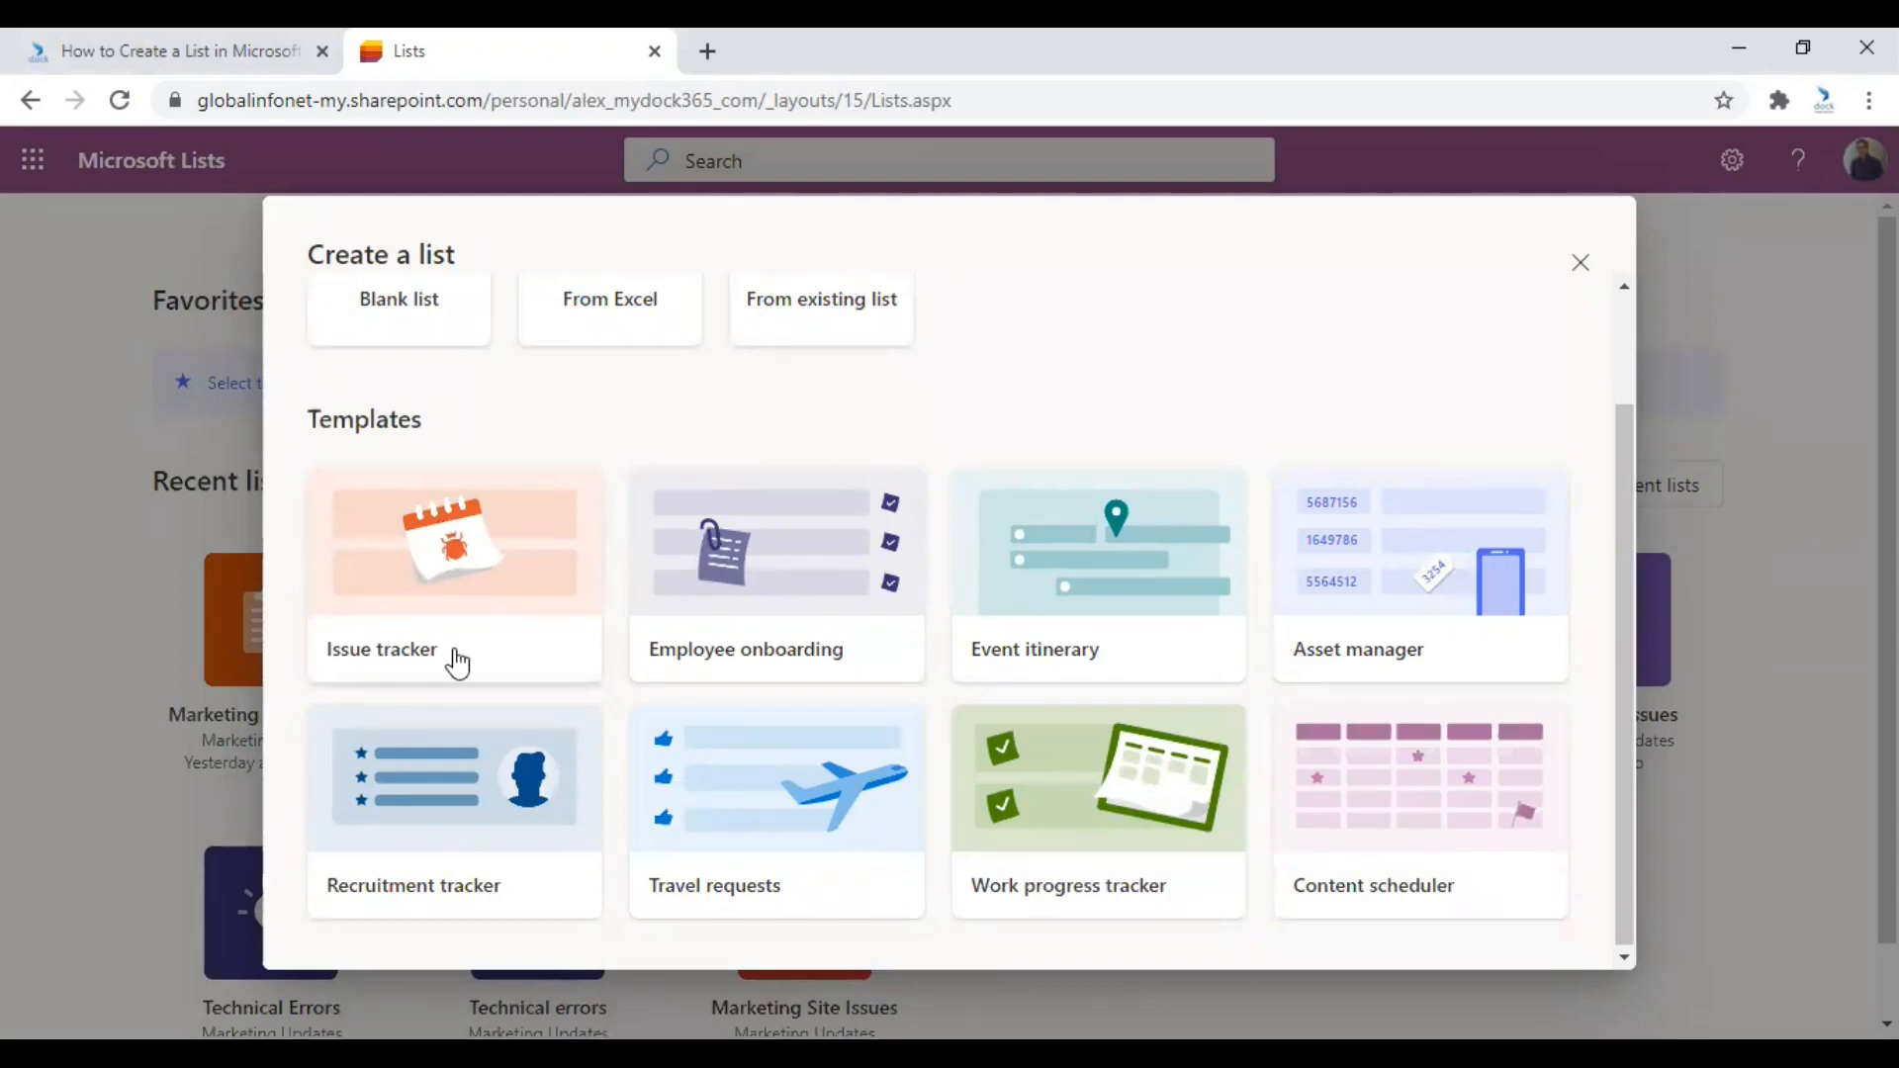
pyautogui.moveTo(739, 640)
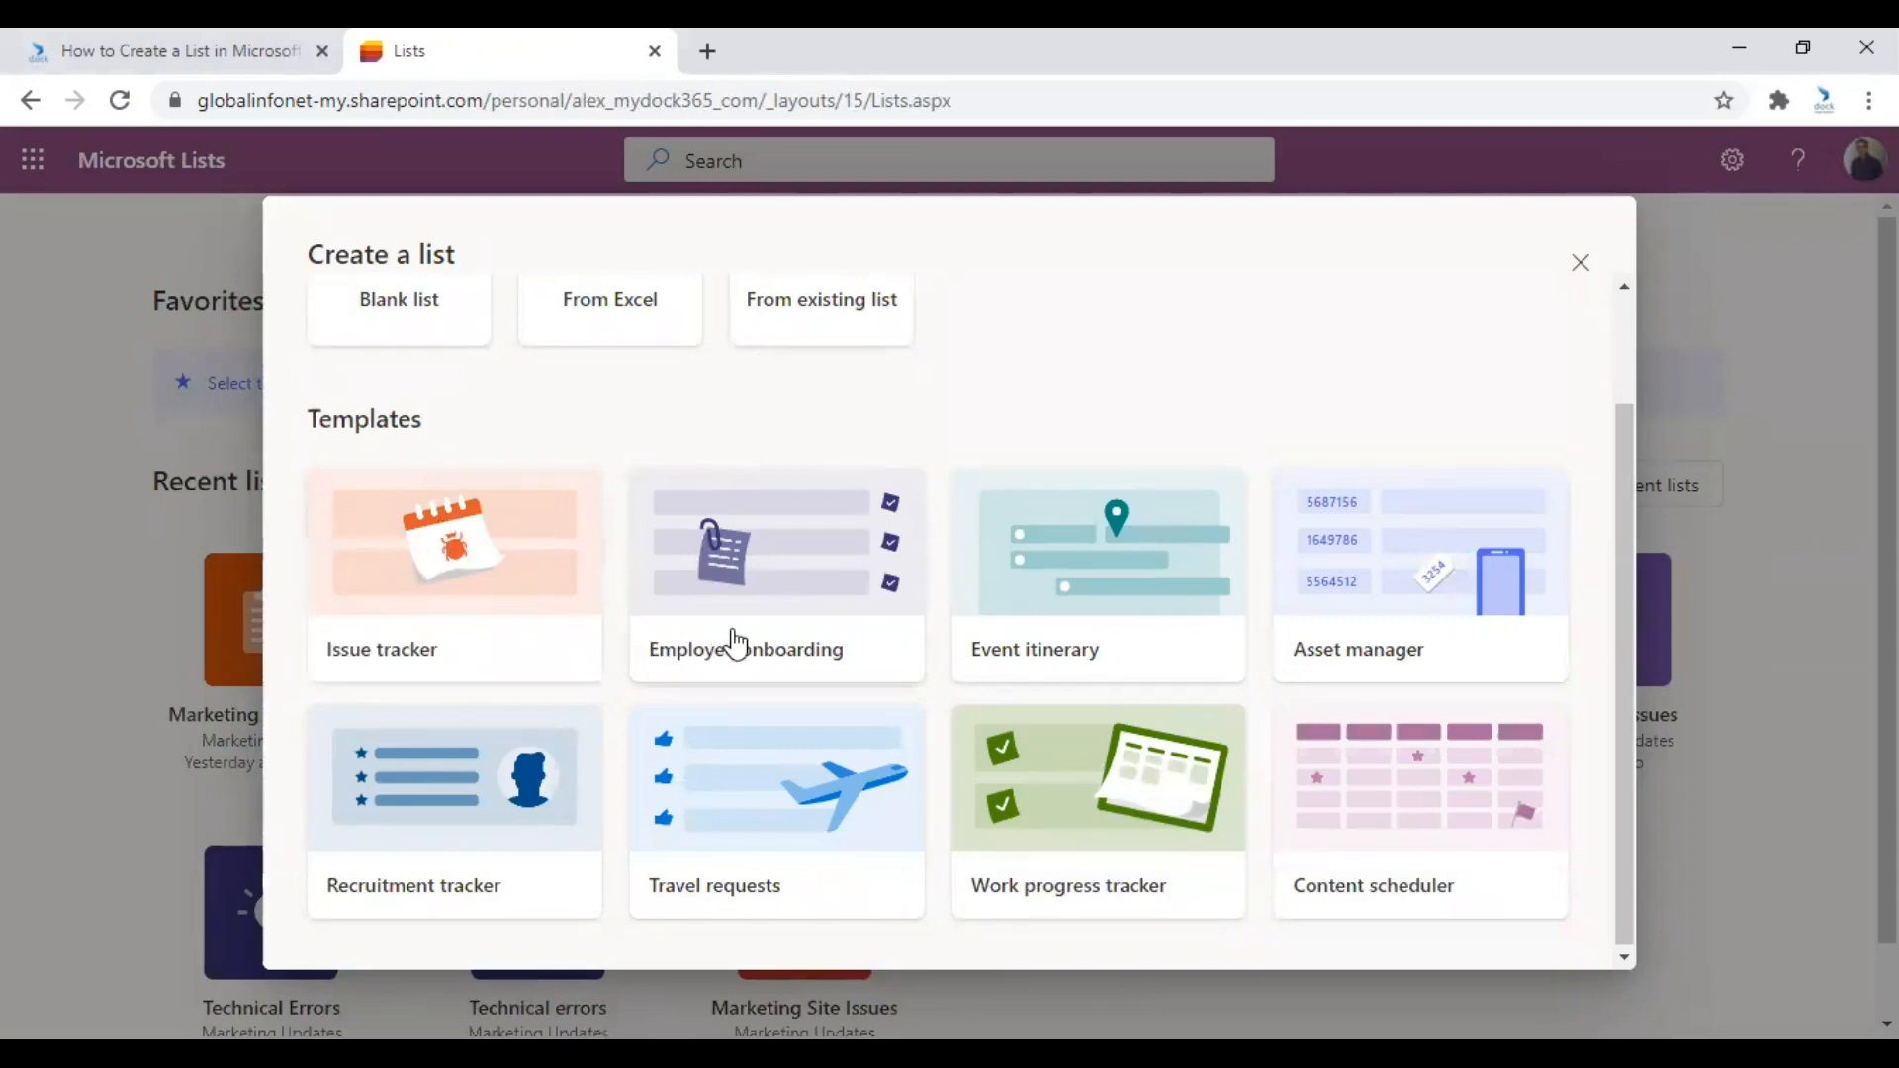
pyautogui.moveTo(1172, 658)
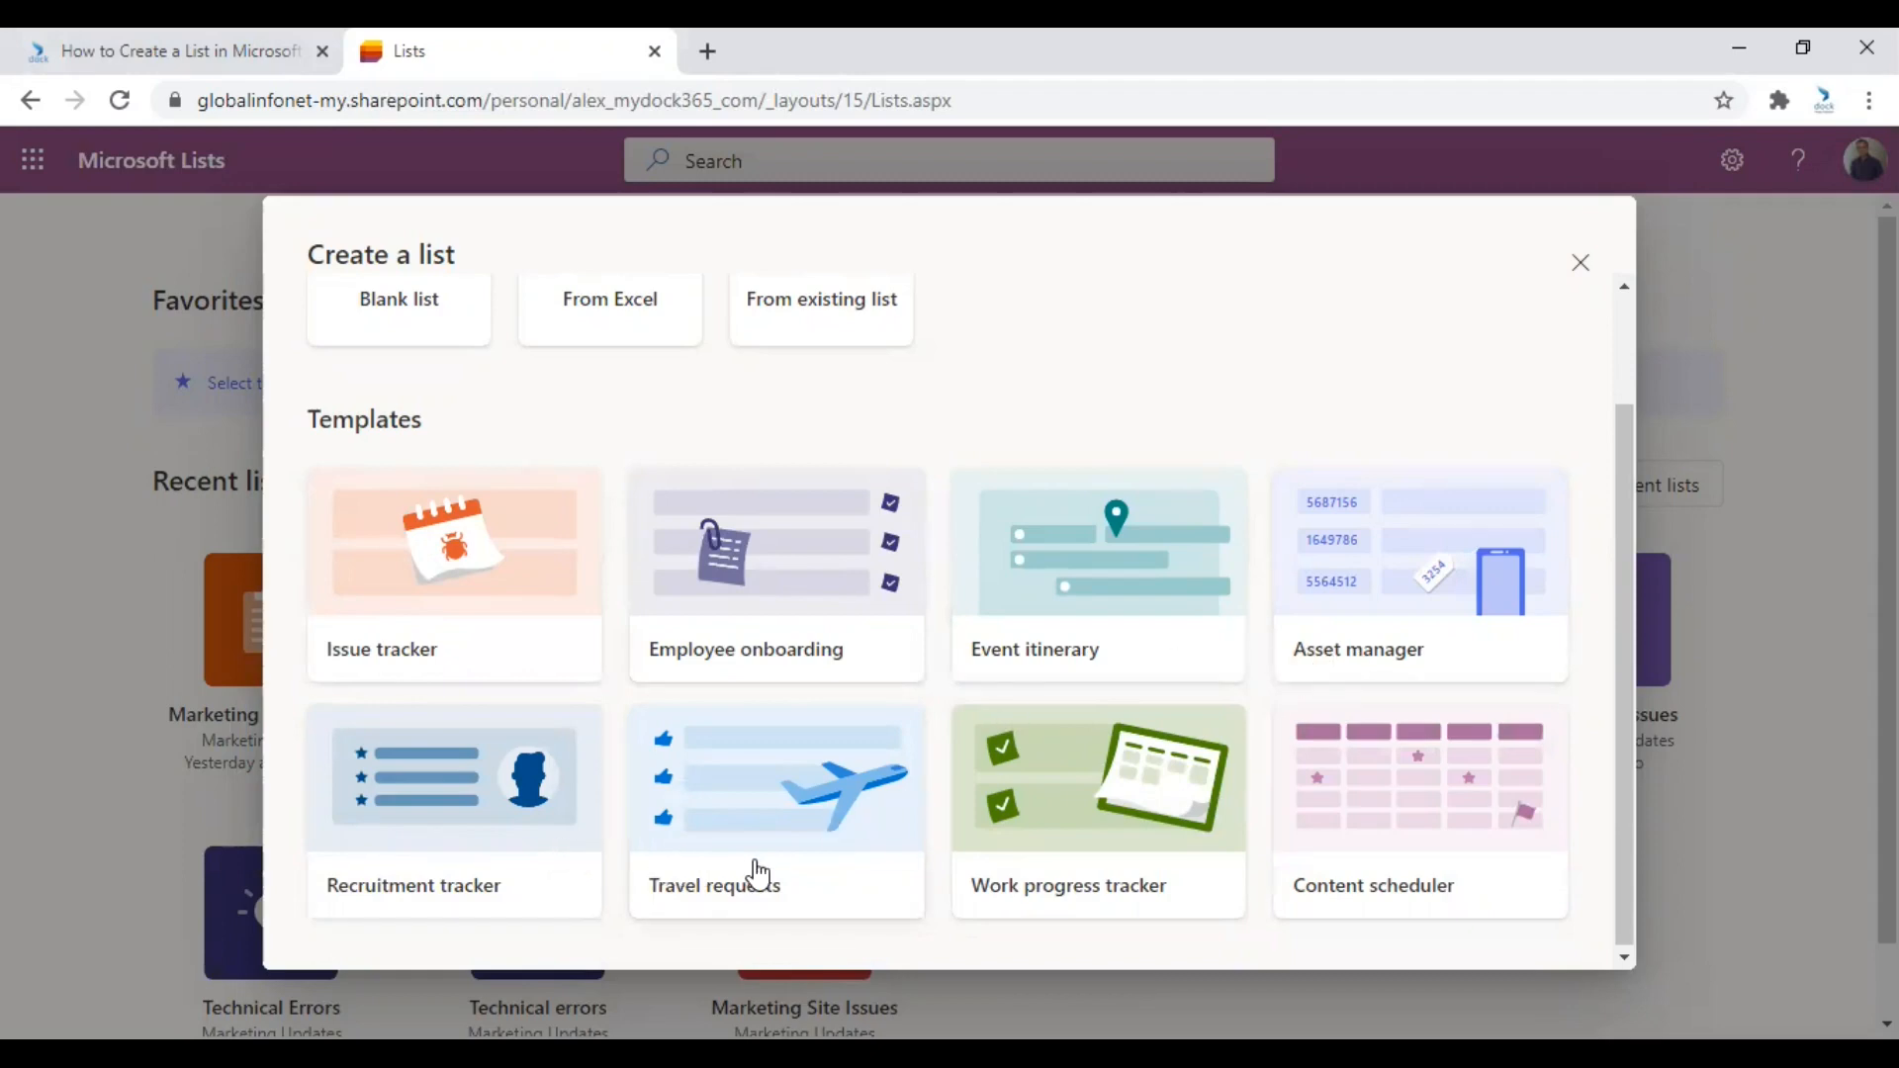
pyautogui.moveTo(1101, 905)
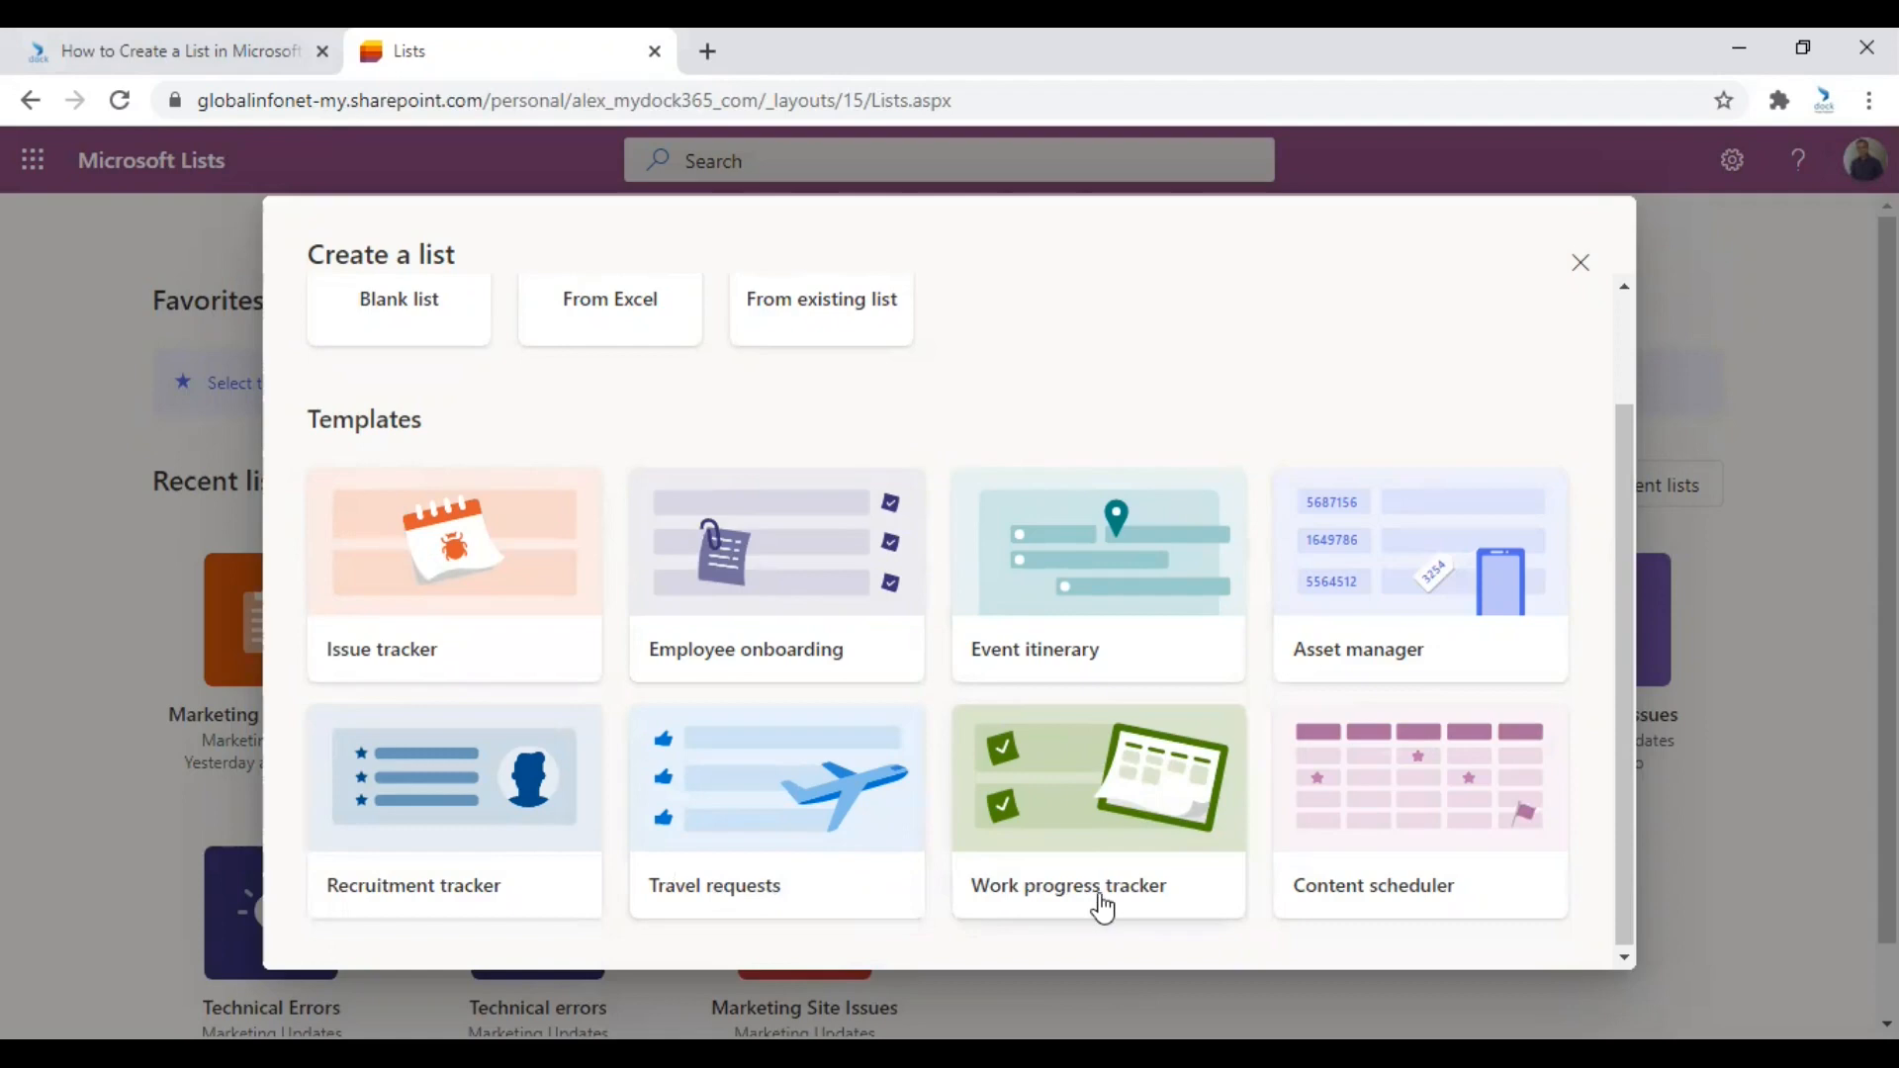
pyautogui.moveTo(1290, 811)
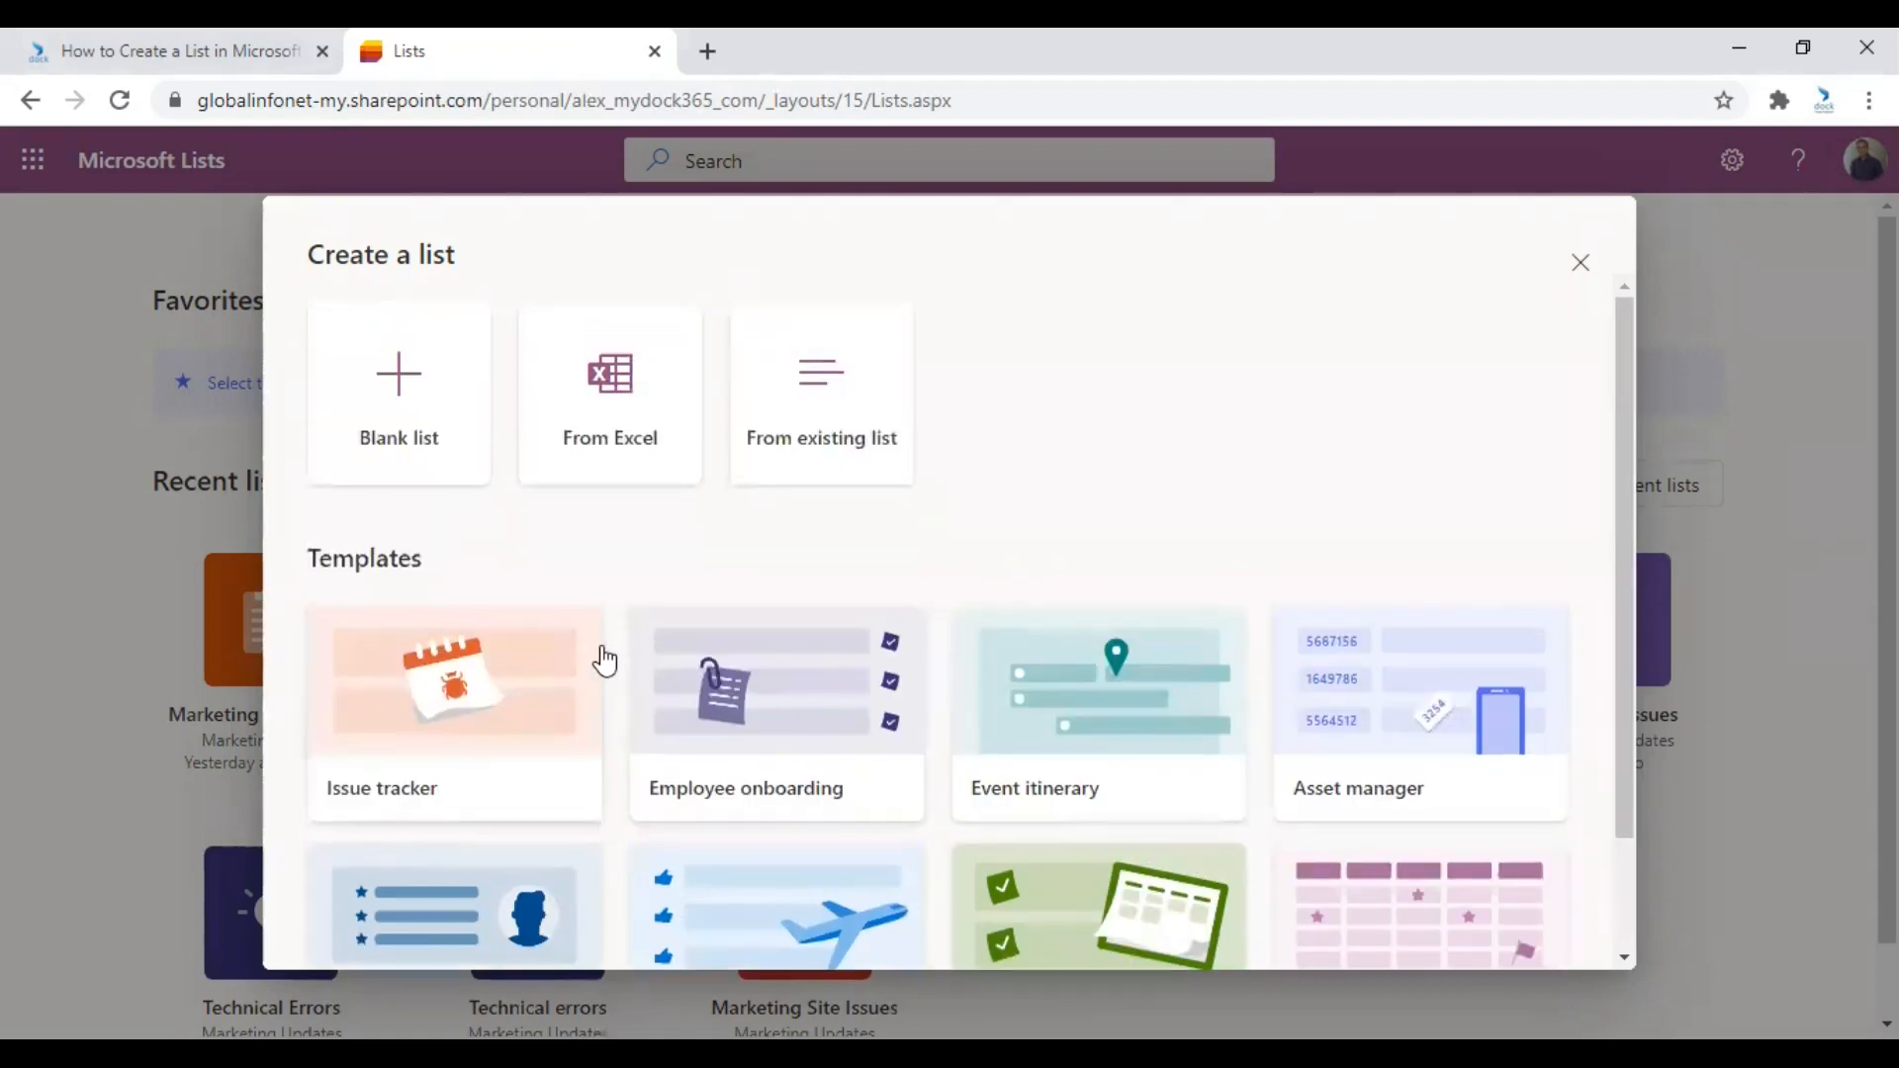
pyautogui.moveTo(399, 397)
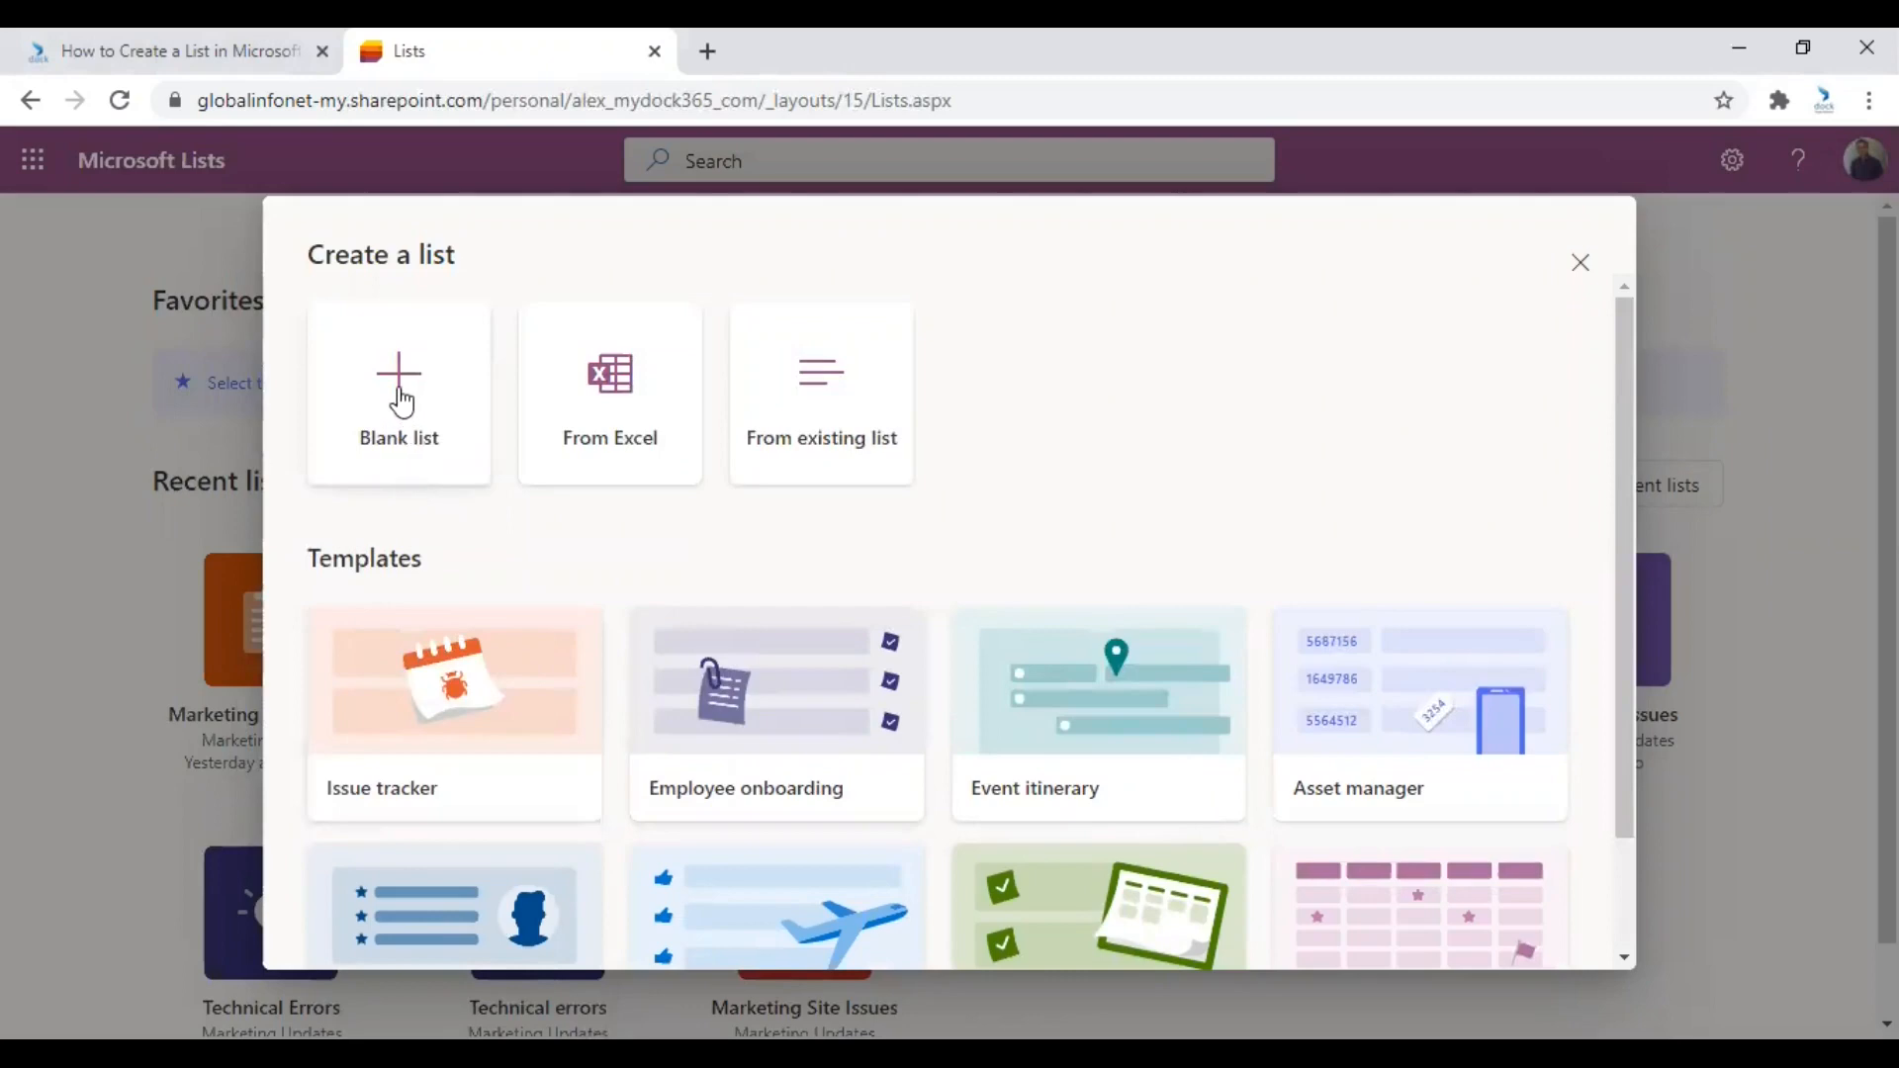
# Choose Blank list to get the name, description, color, icon and save-to form.
pyautogui.click(399, 393)
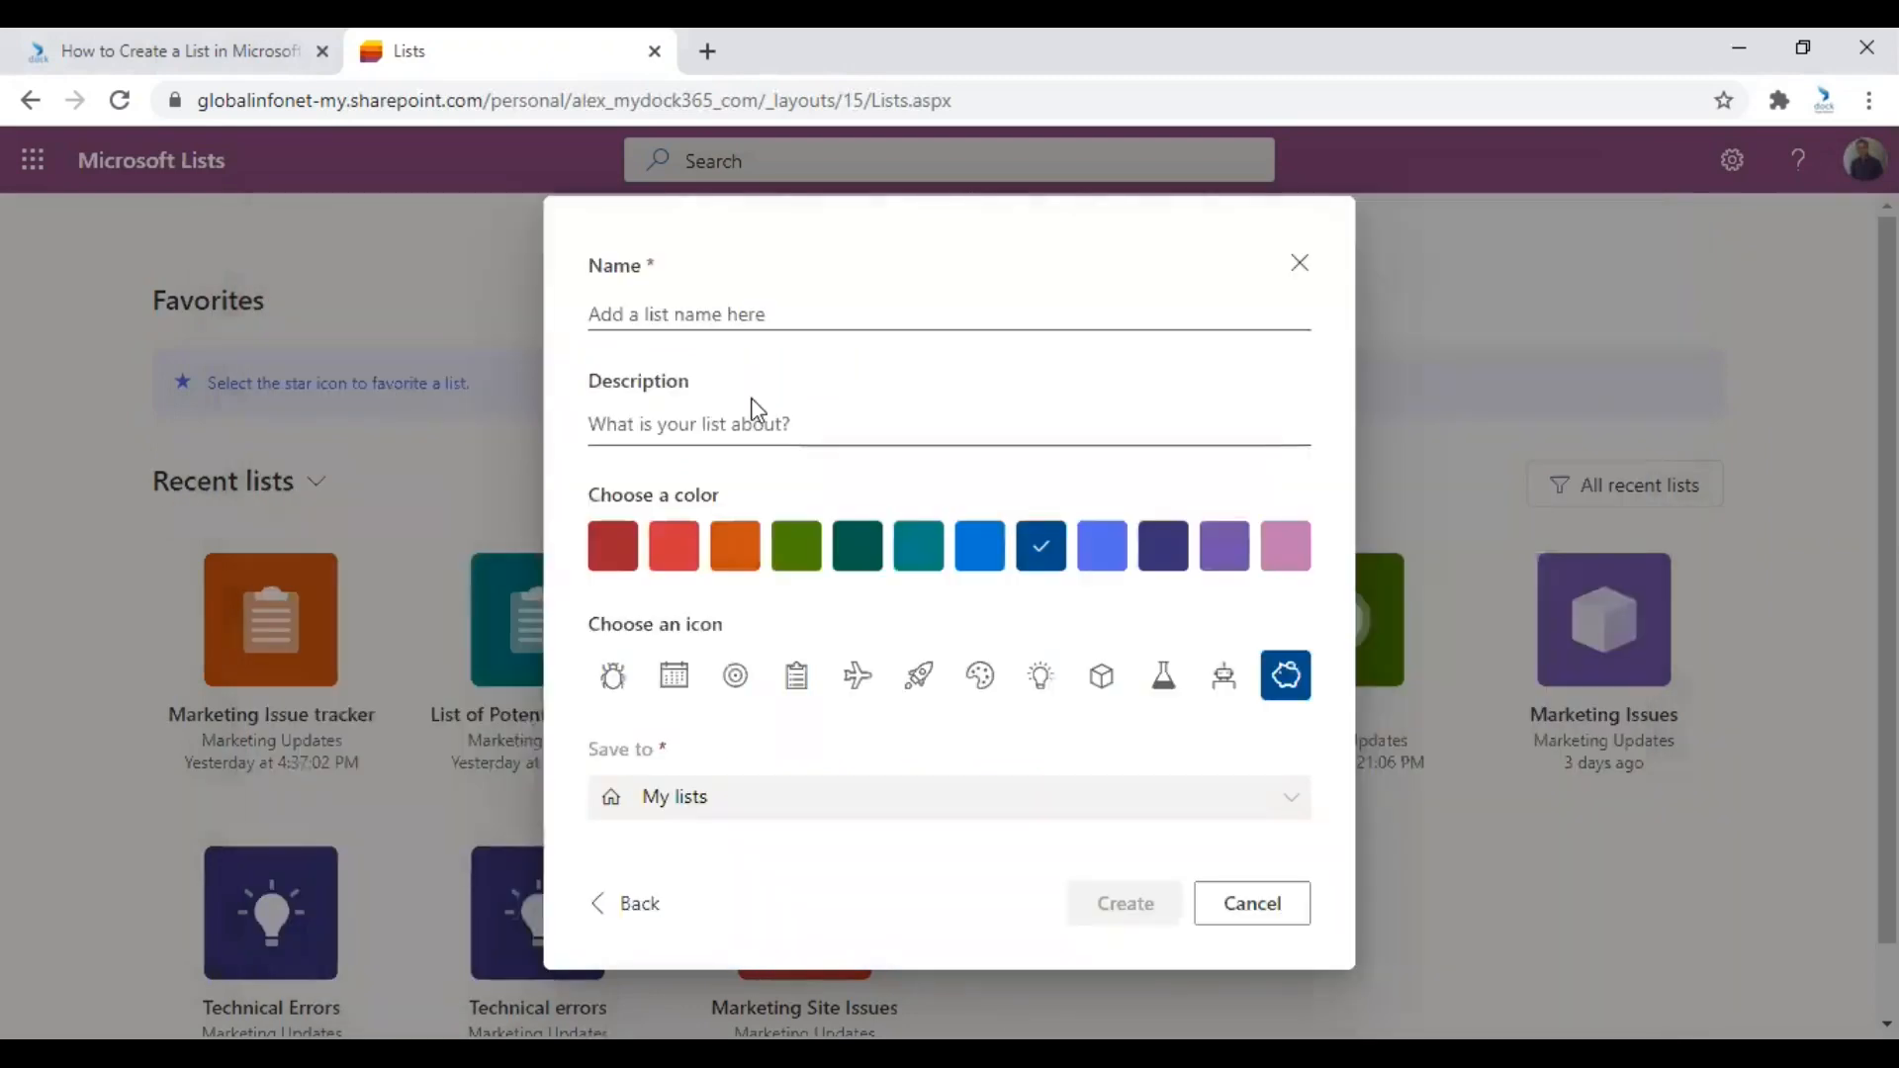
pyautogui.click(1121, 902)
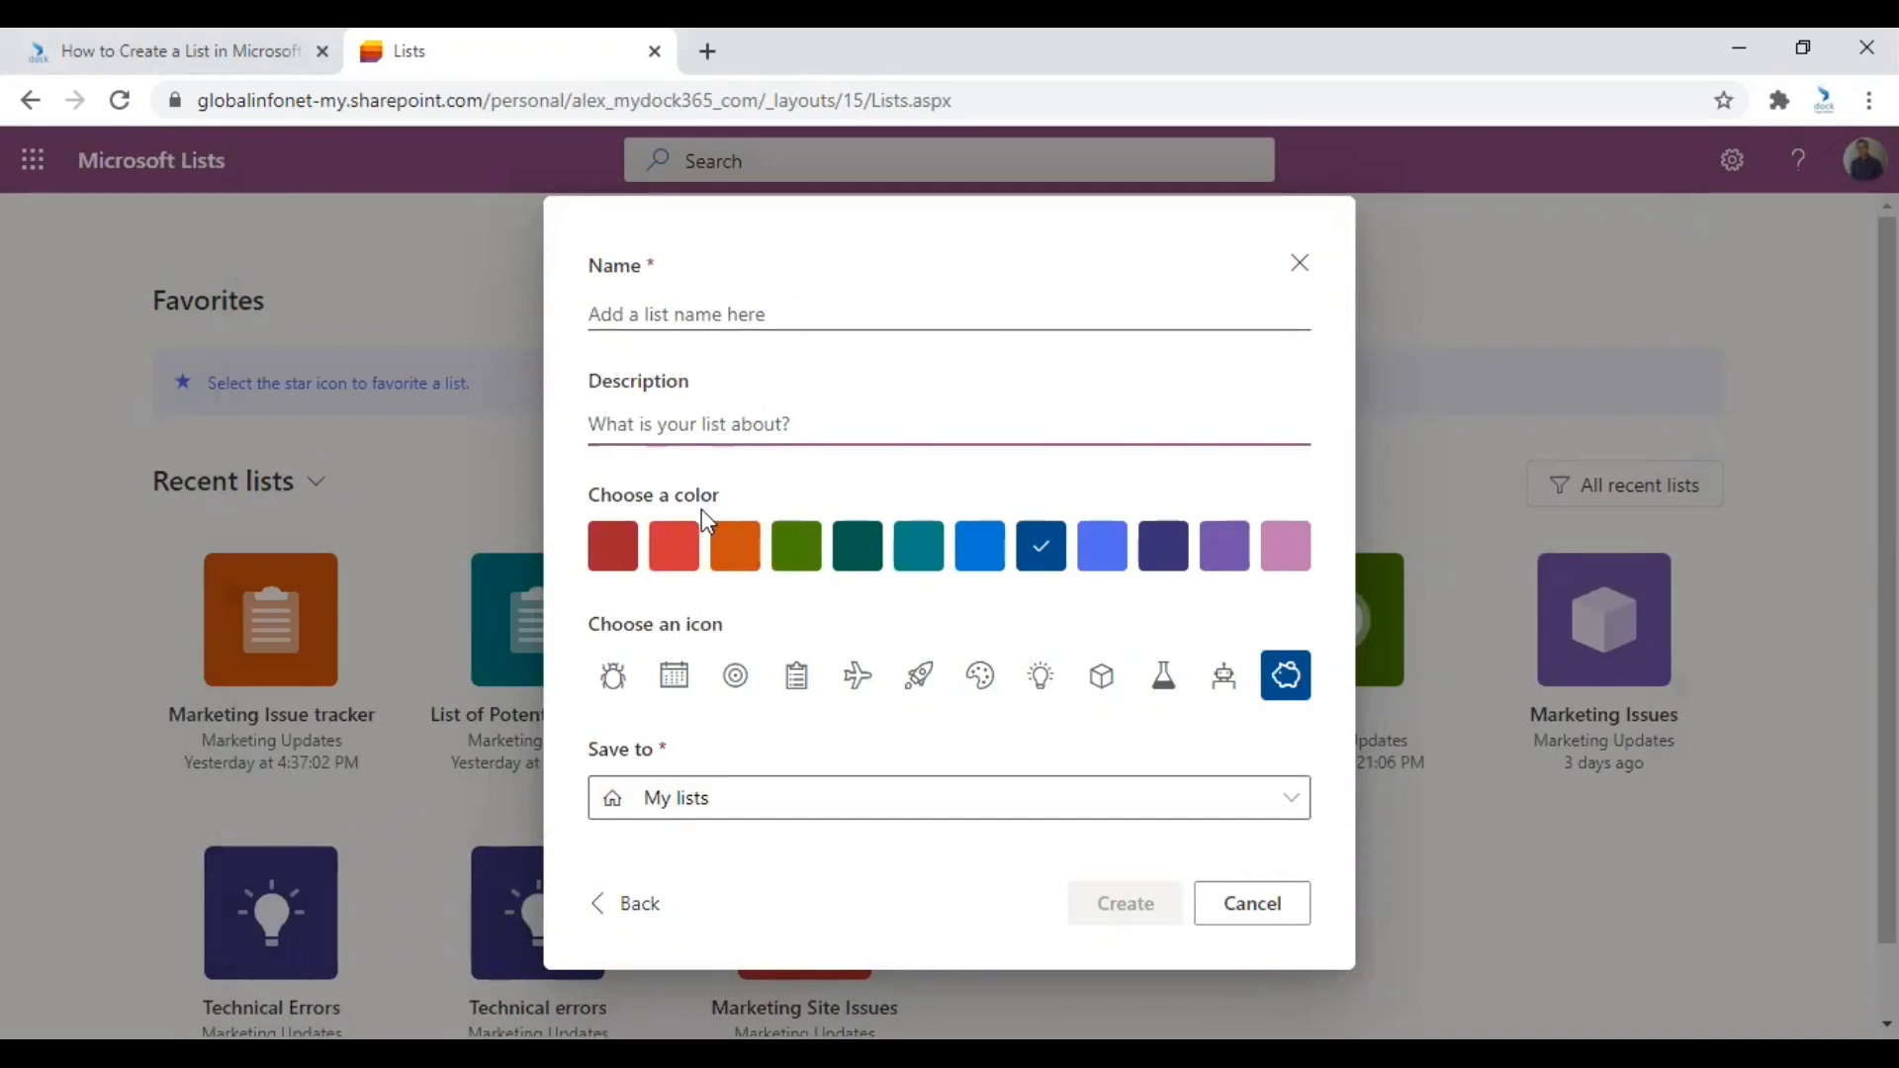
pyautogui.moveTo(713, 657)
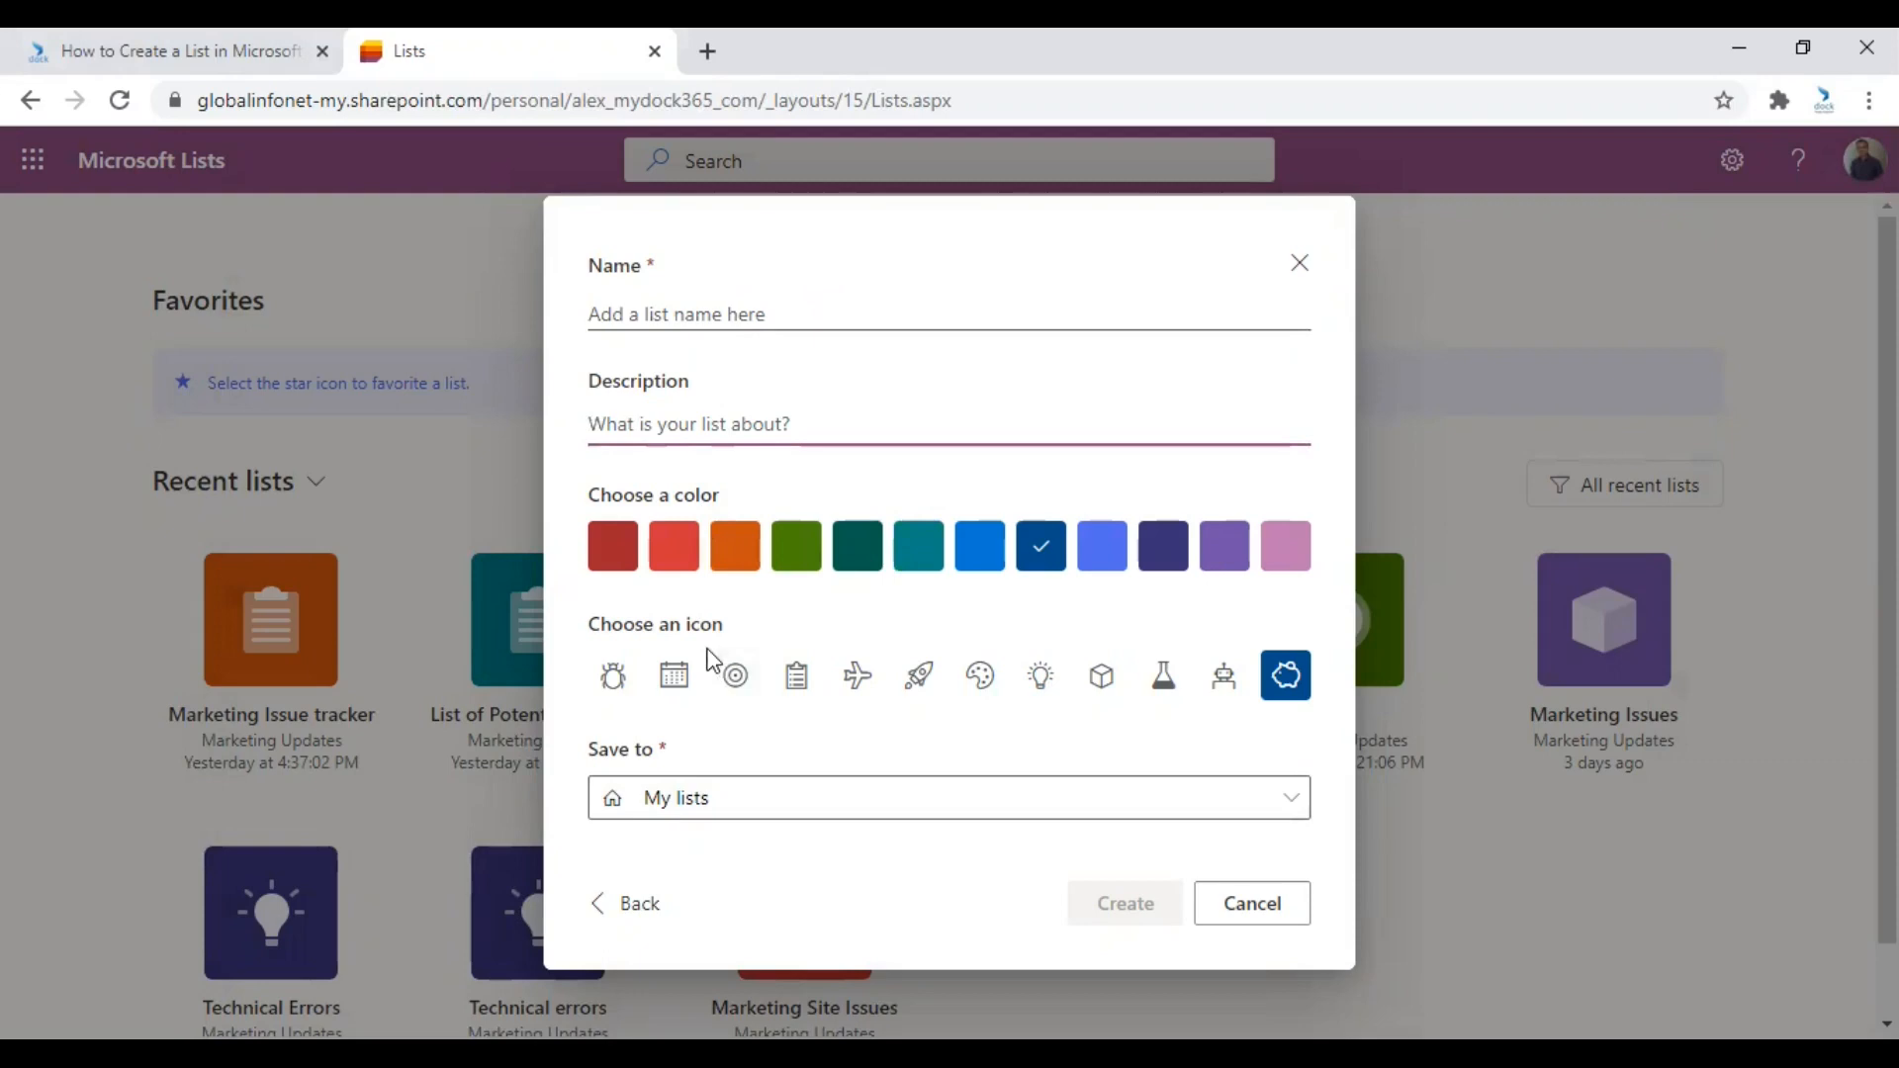
pyautogui.moveTo(894, 690)
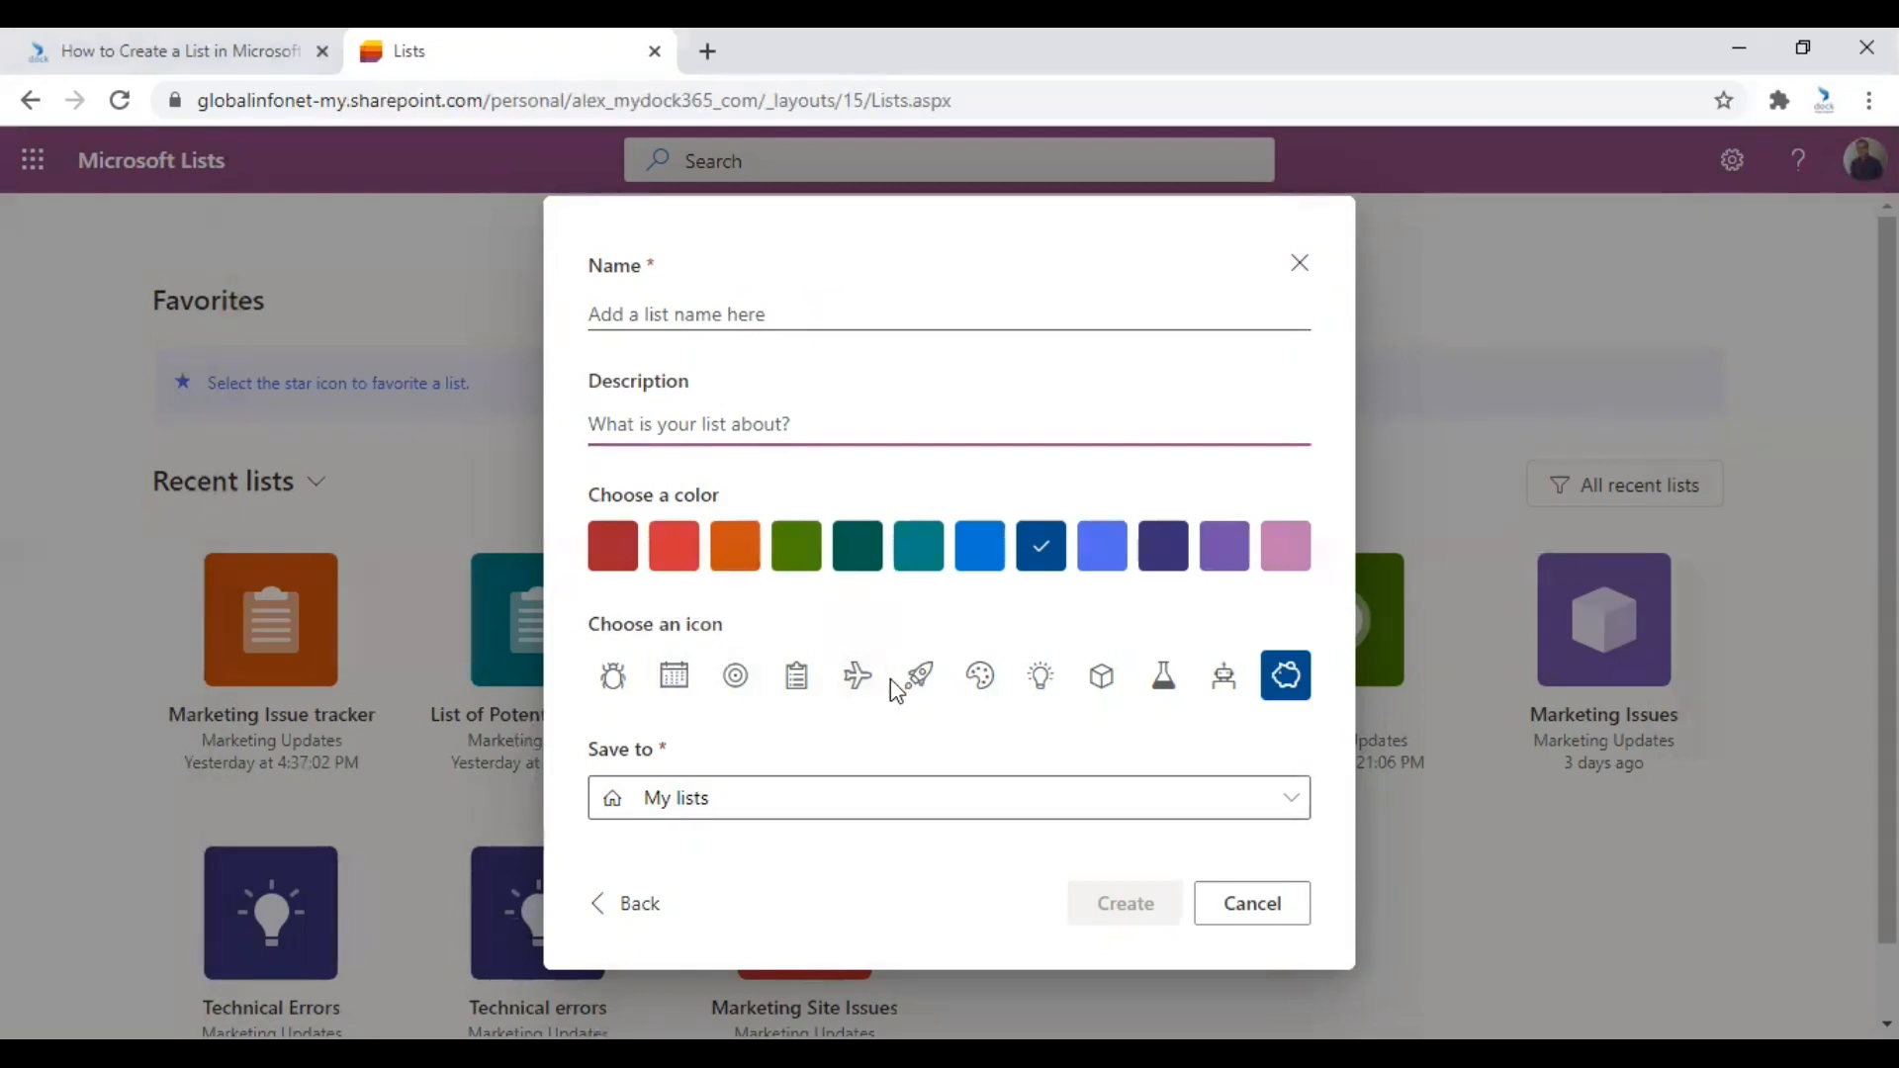
pyautogui.moveTo(789, 799)
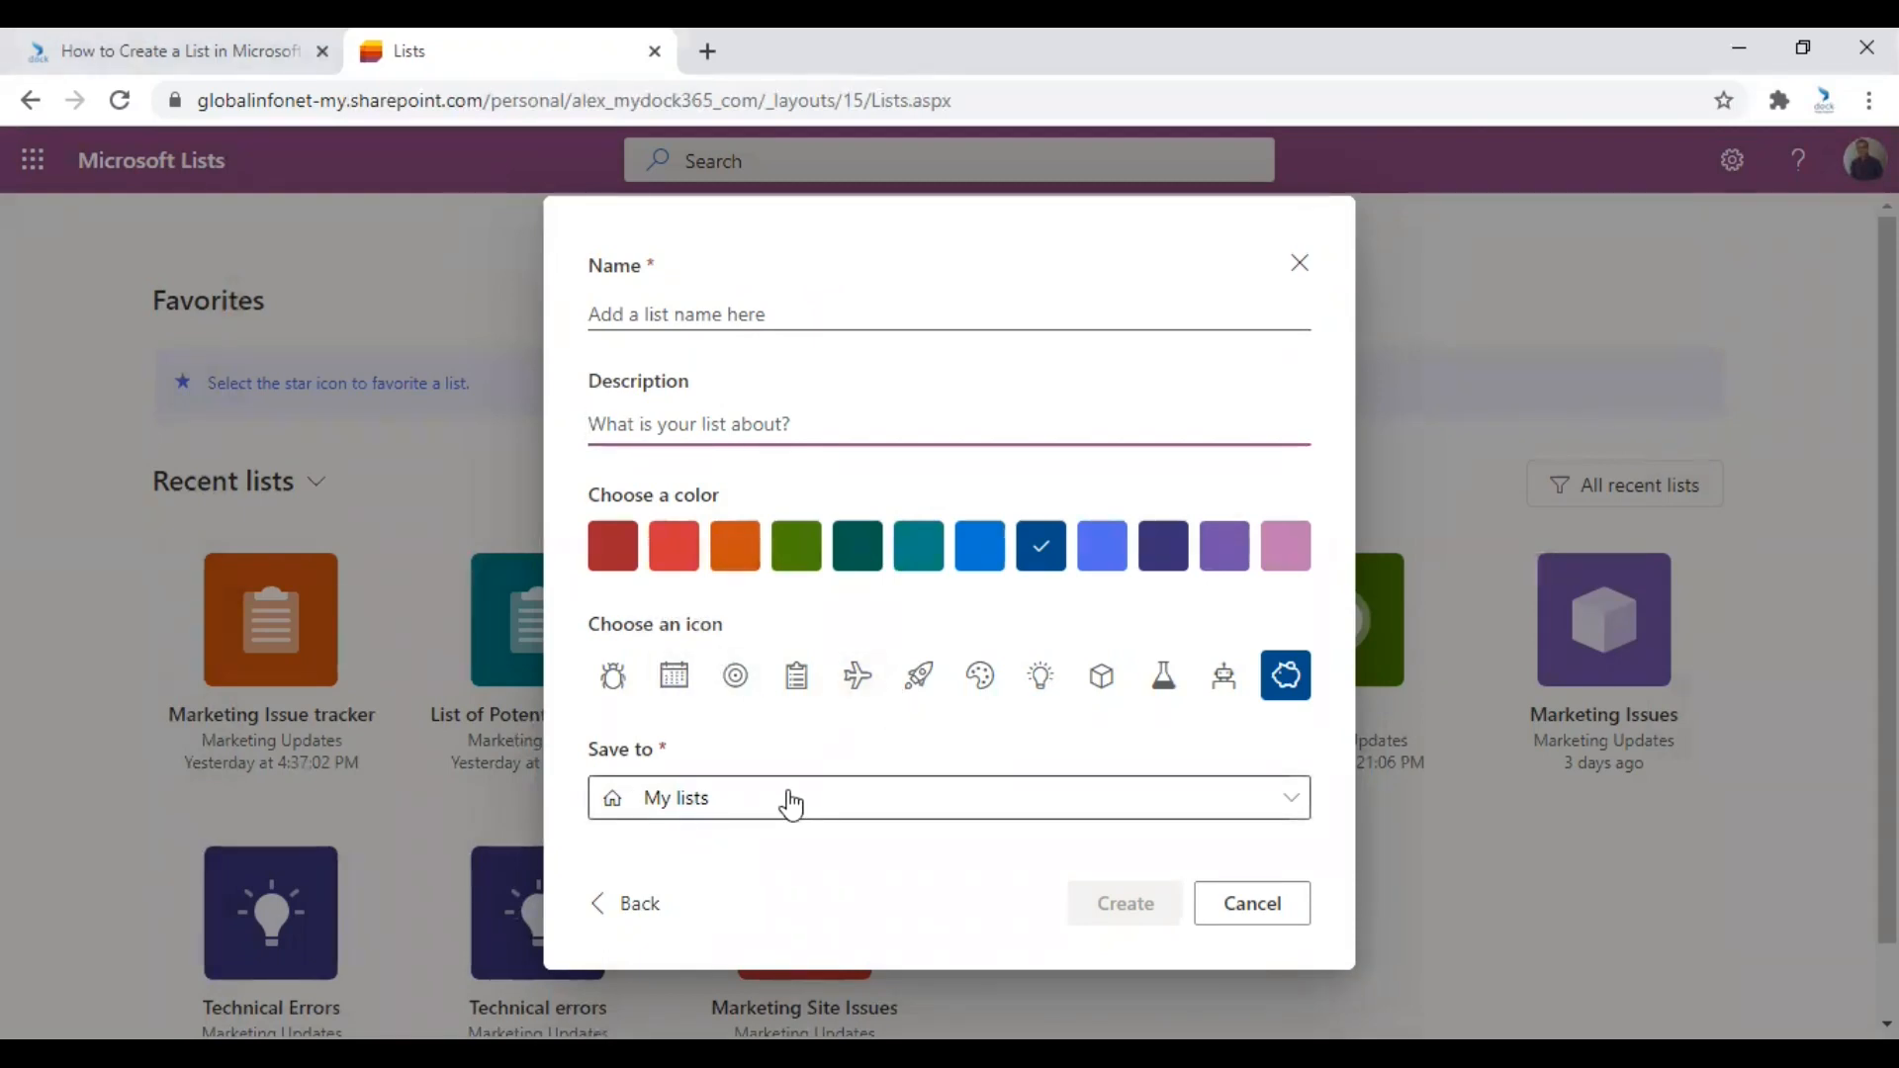
# Set the new list's Save to location to the Marketing Updates site.
pyautogui.click(793, 797)
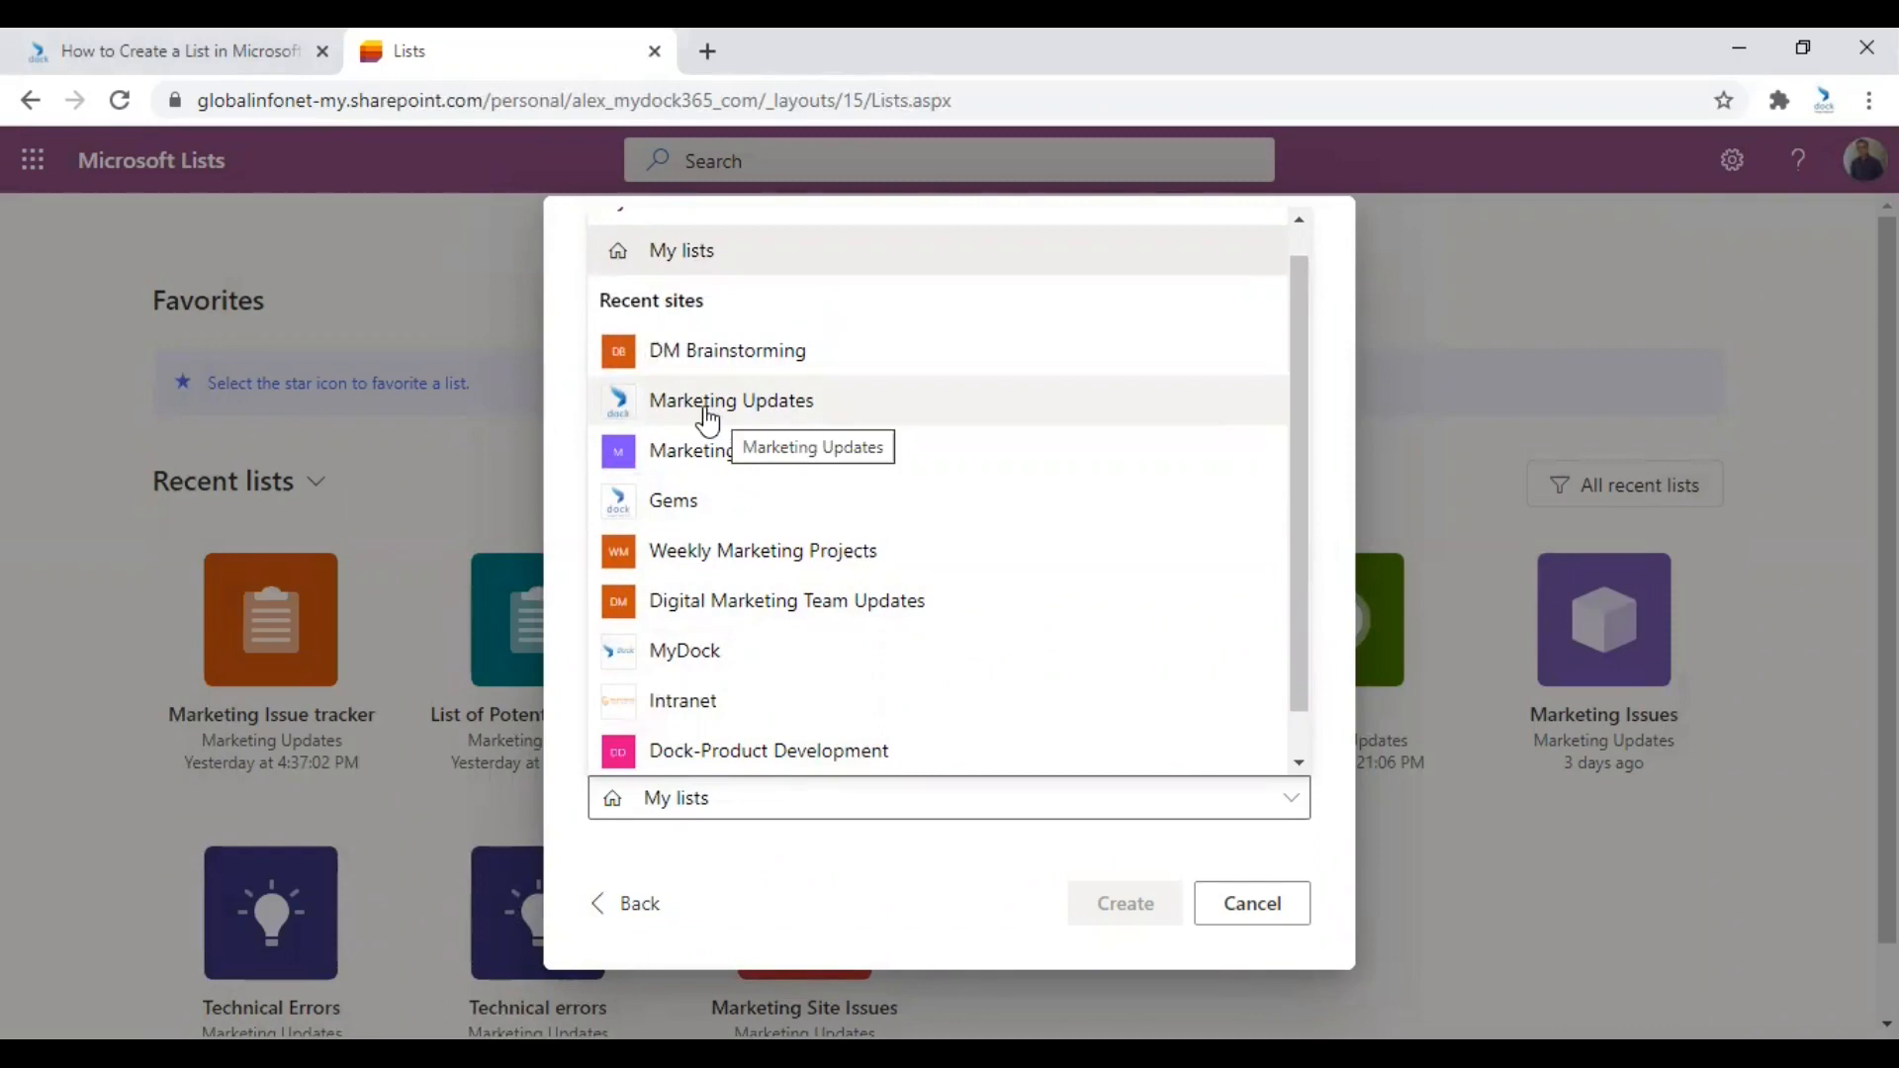
pyautogui.moveTo(750, 412)
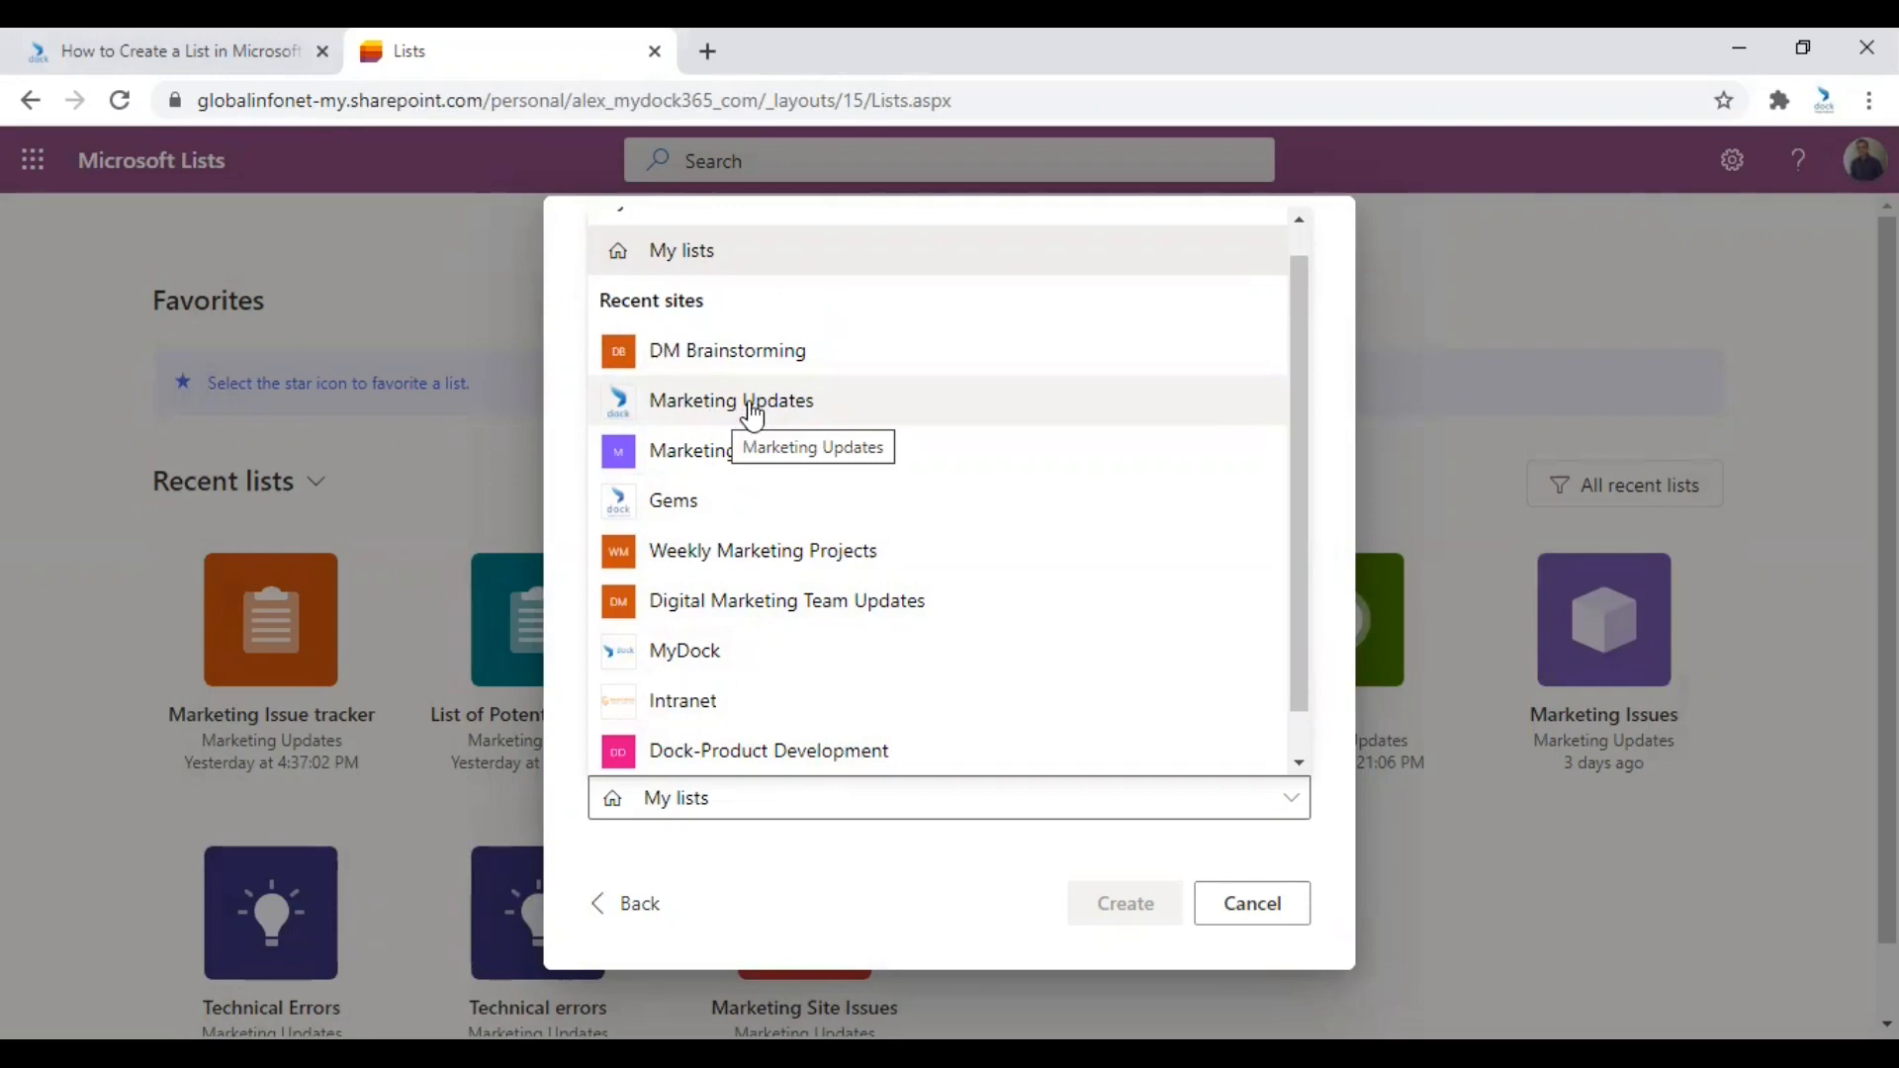
pyautogui.click(730, 399)
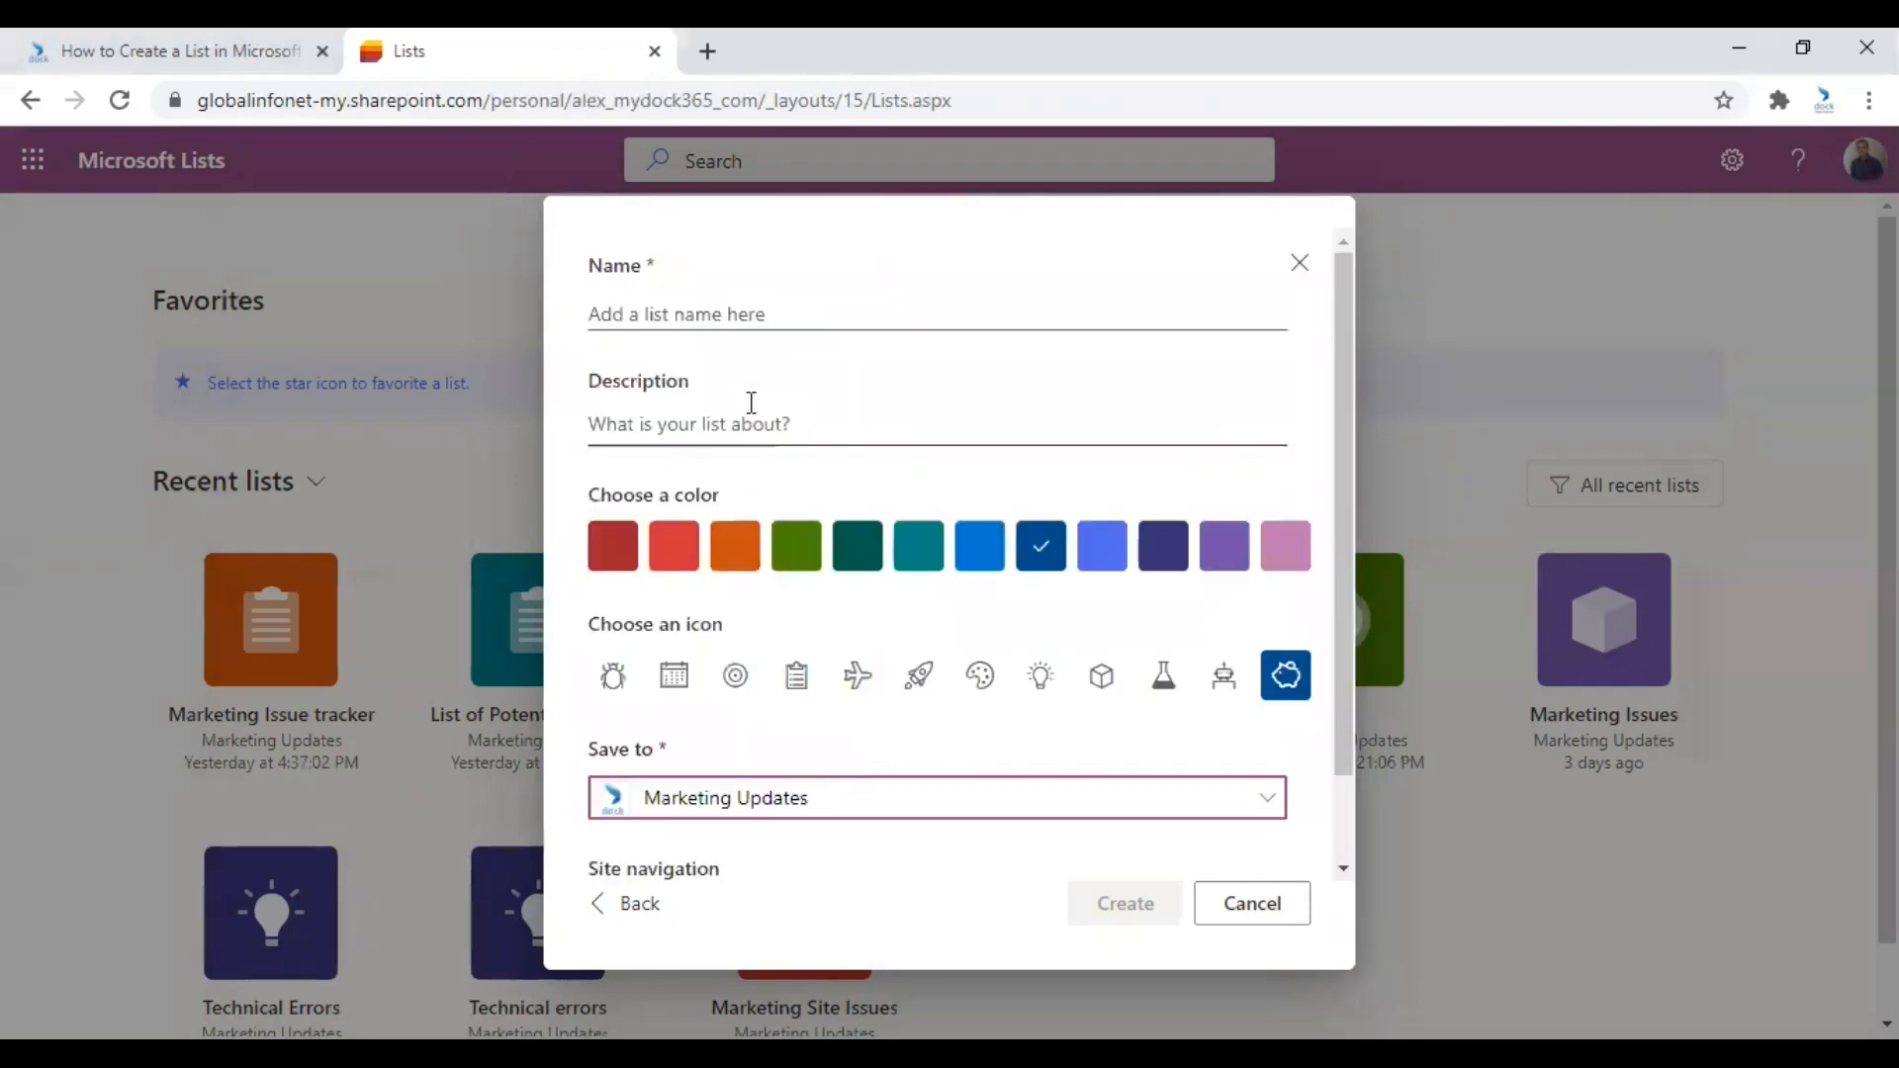
# Name the list 'Task Creators', described as 'List for all task creators and their document reports.'.
pyautogui.click(739, 313)
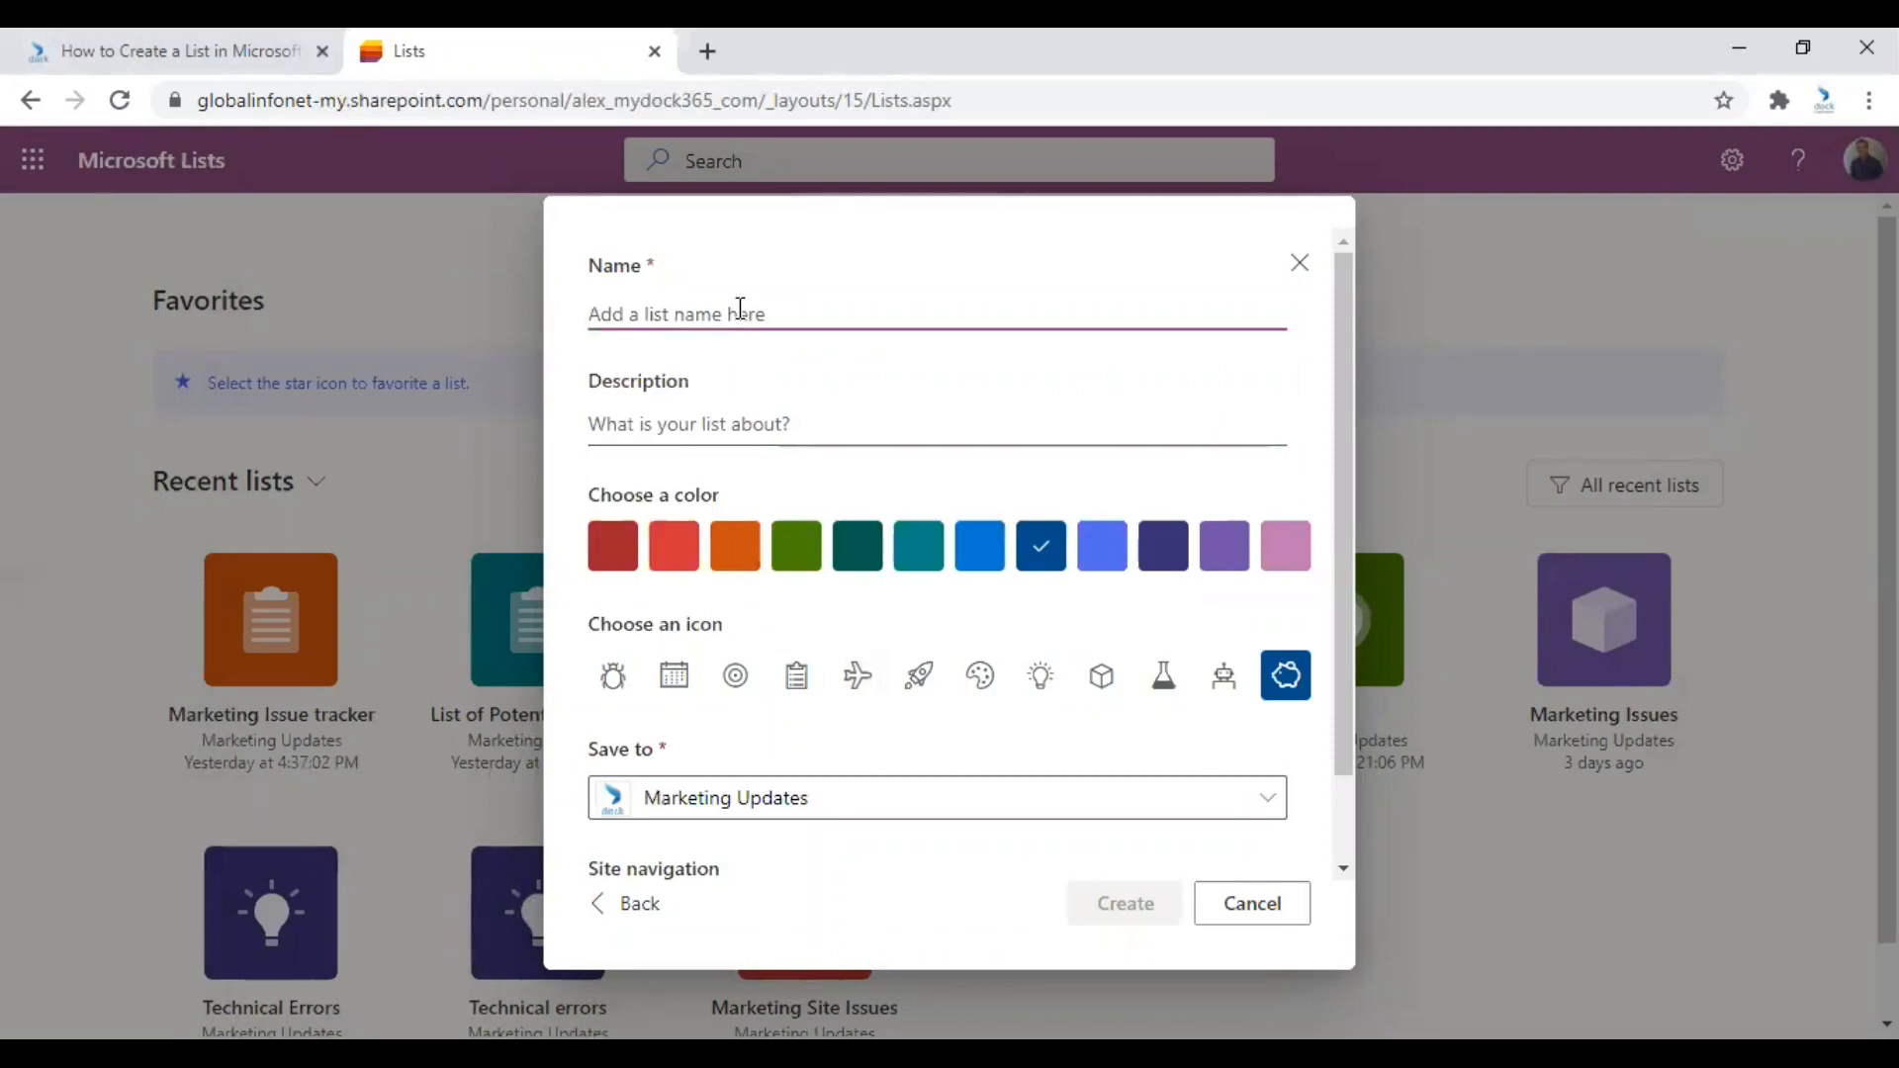
pyautogui.write('Task')
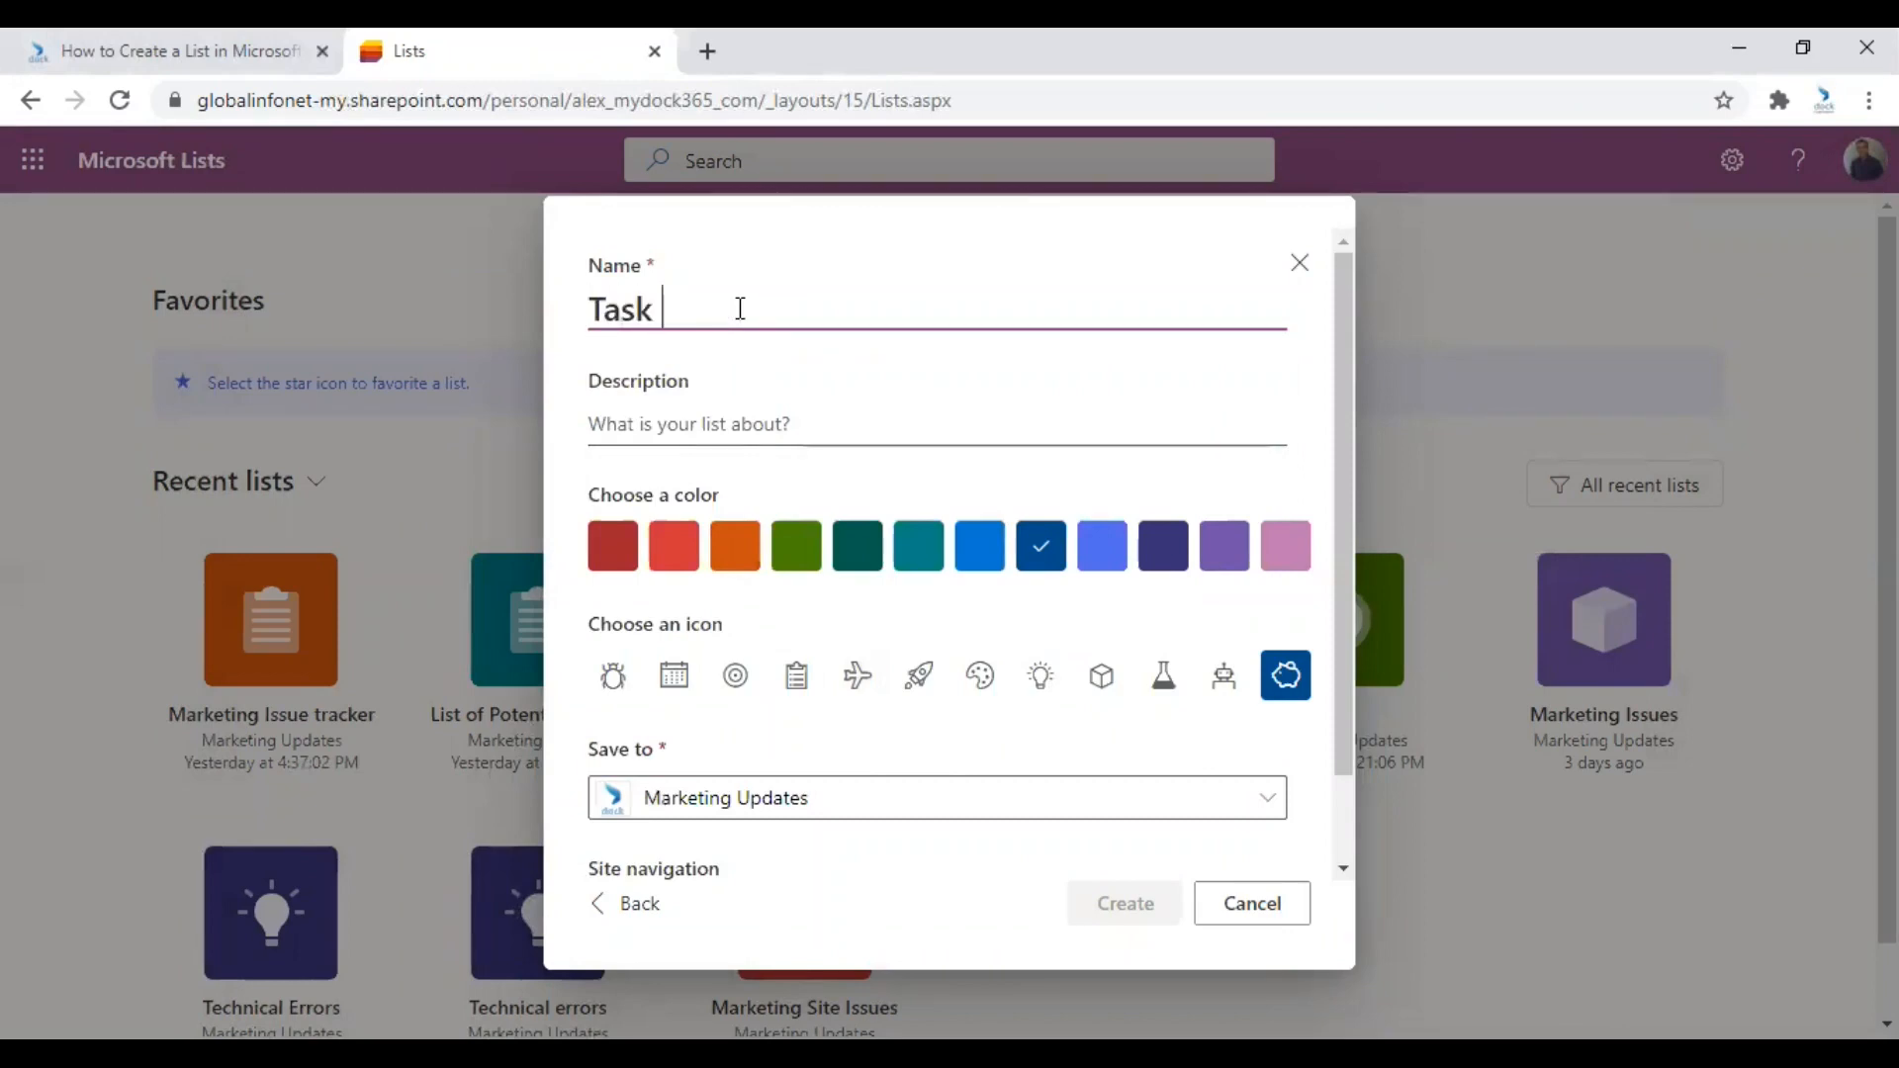
pyautogui.write('Creators')
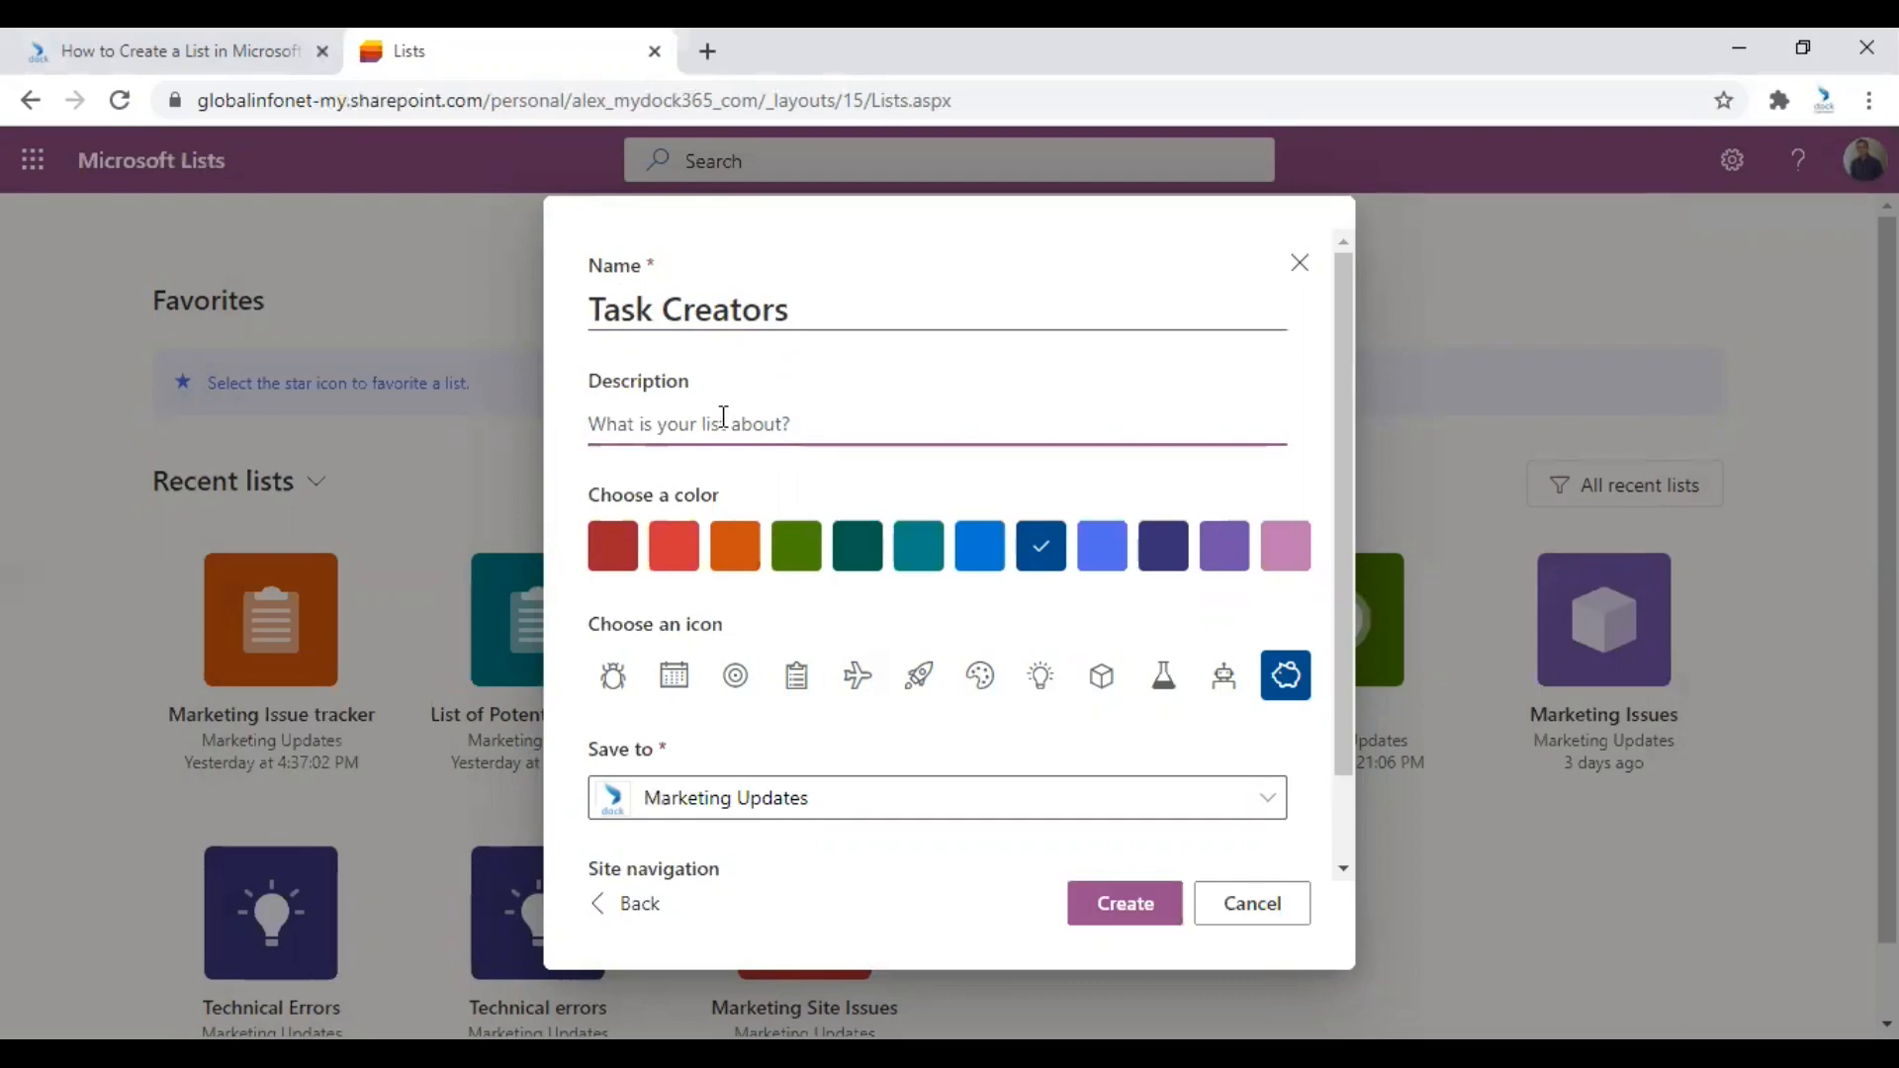
pyautogui.write('List for')
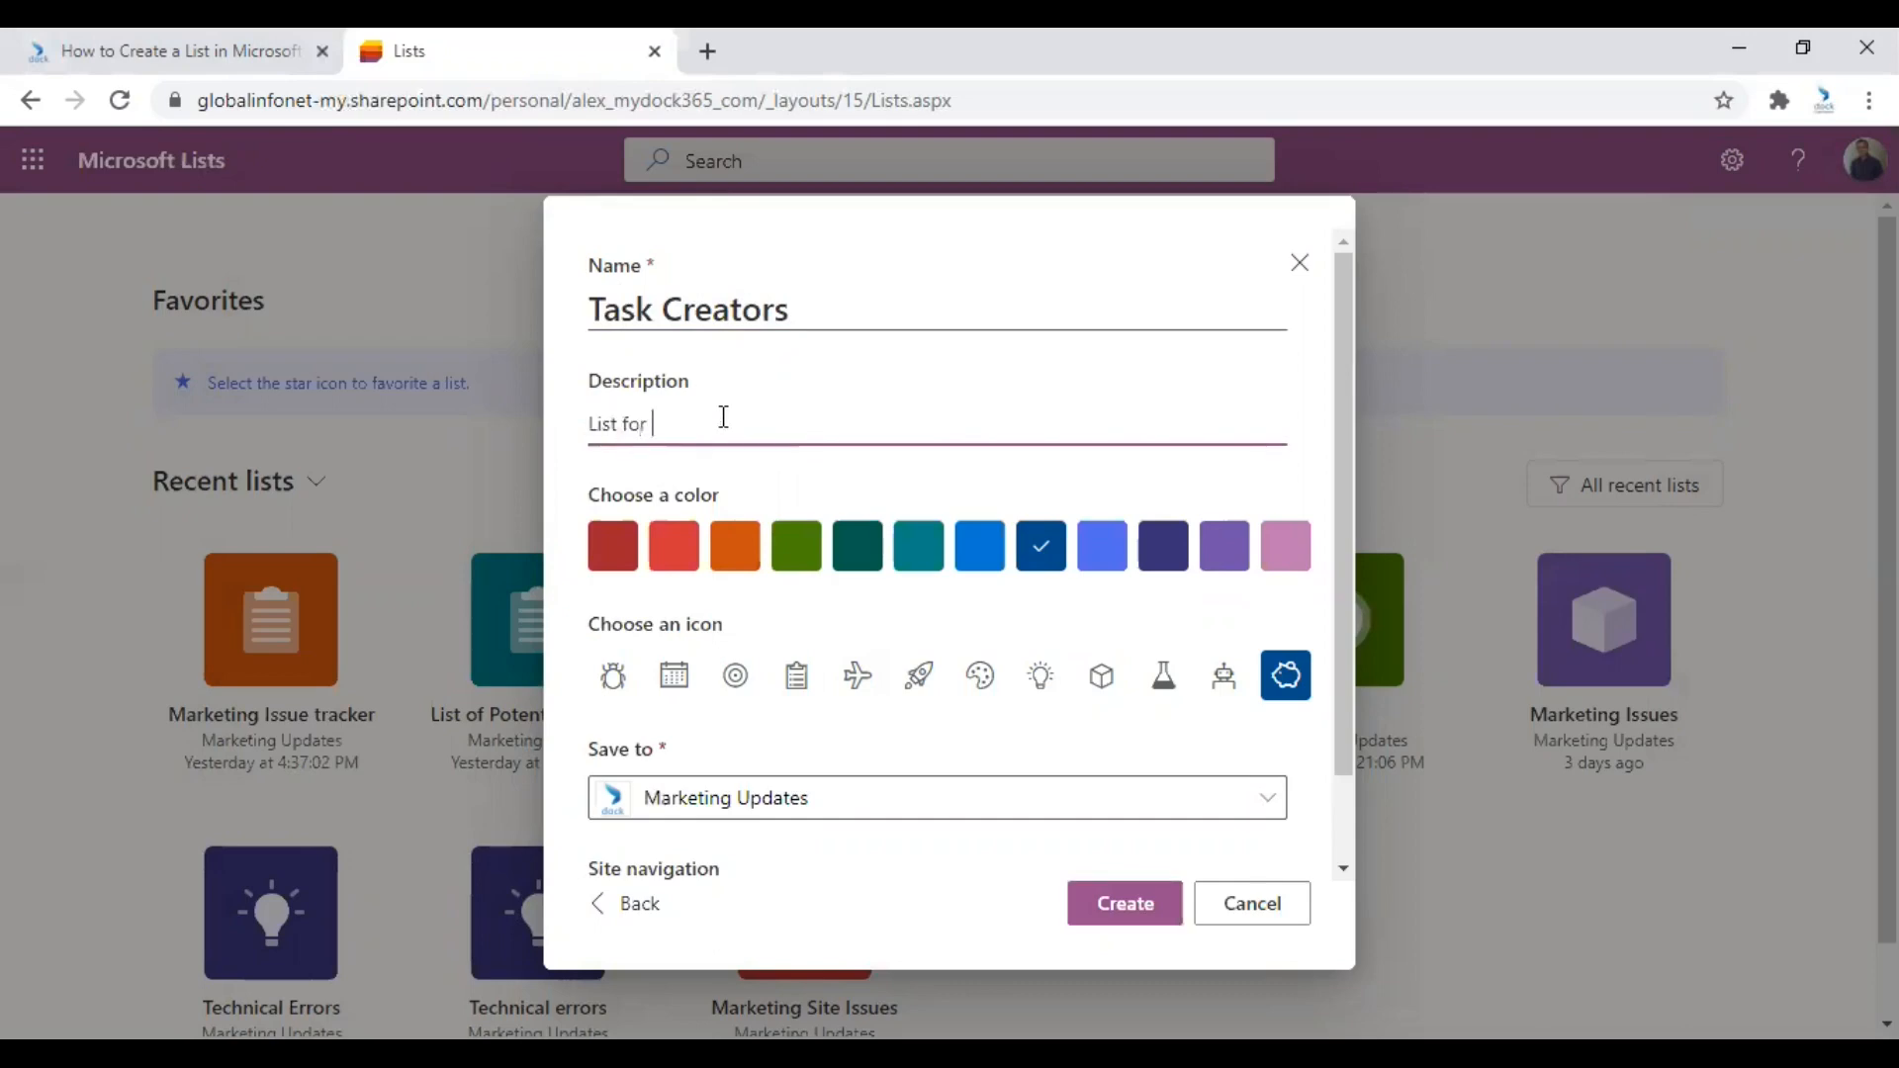
pyautogui.write('all task creators and their document')
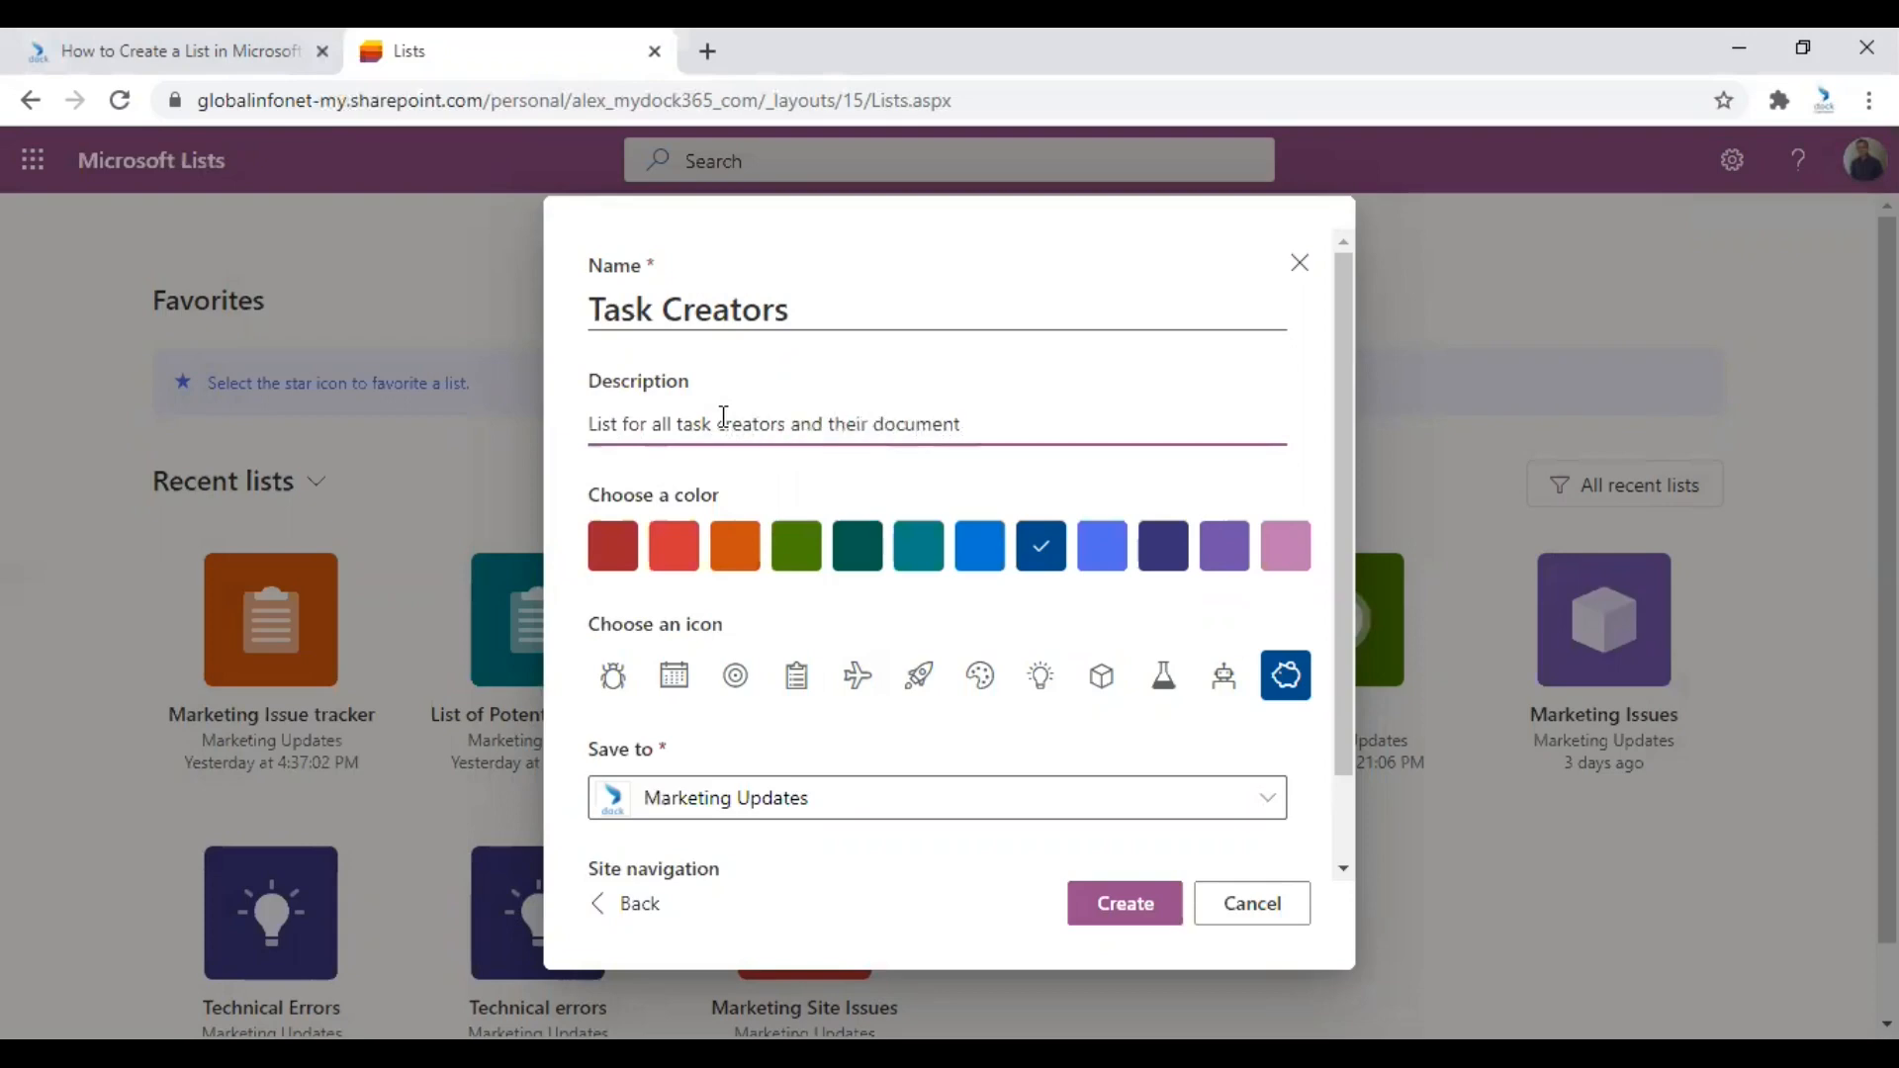
pyautogui.write('reports.')
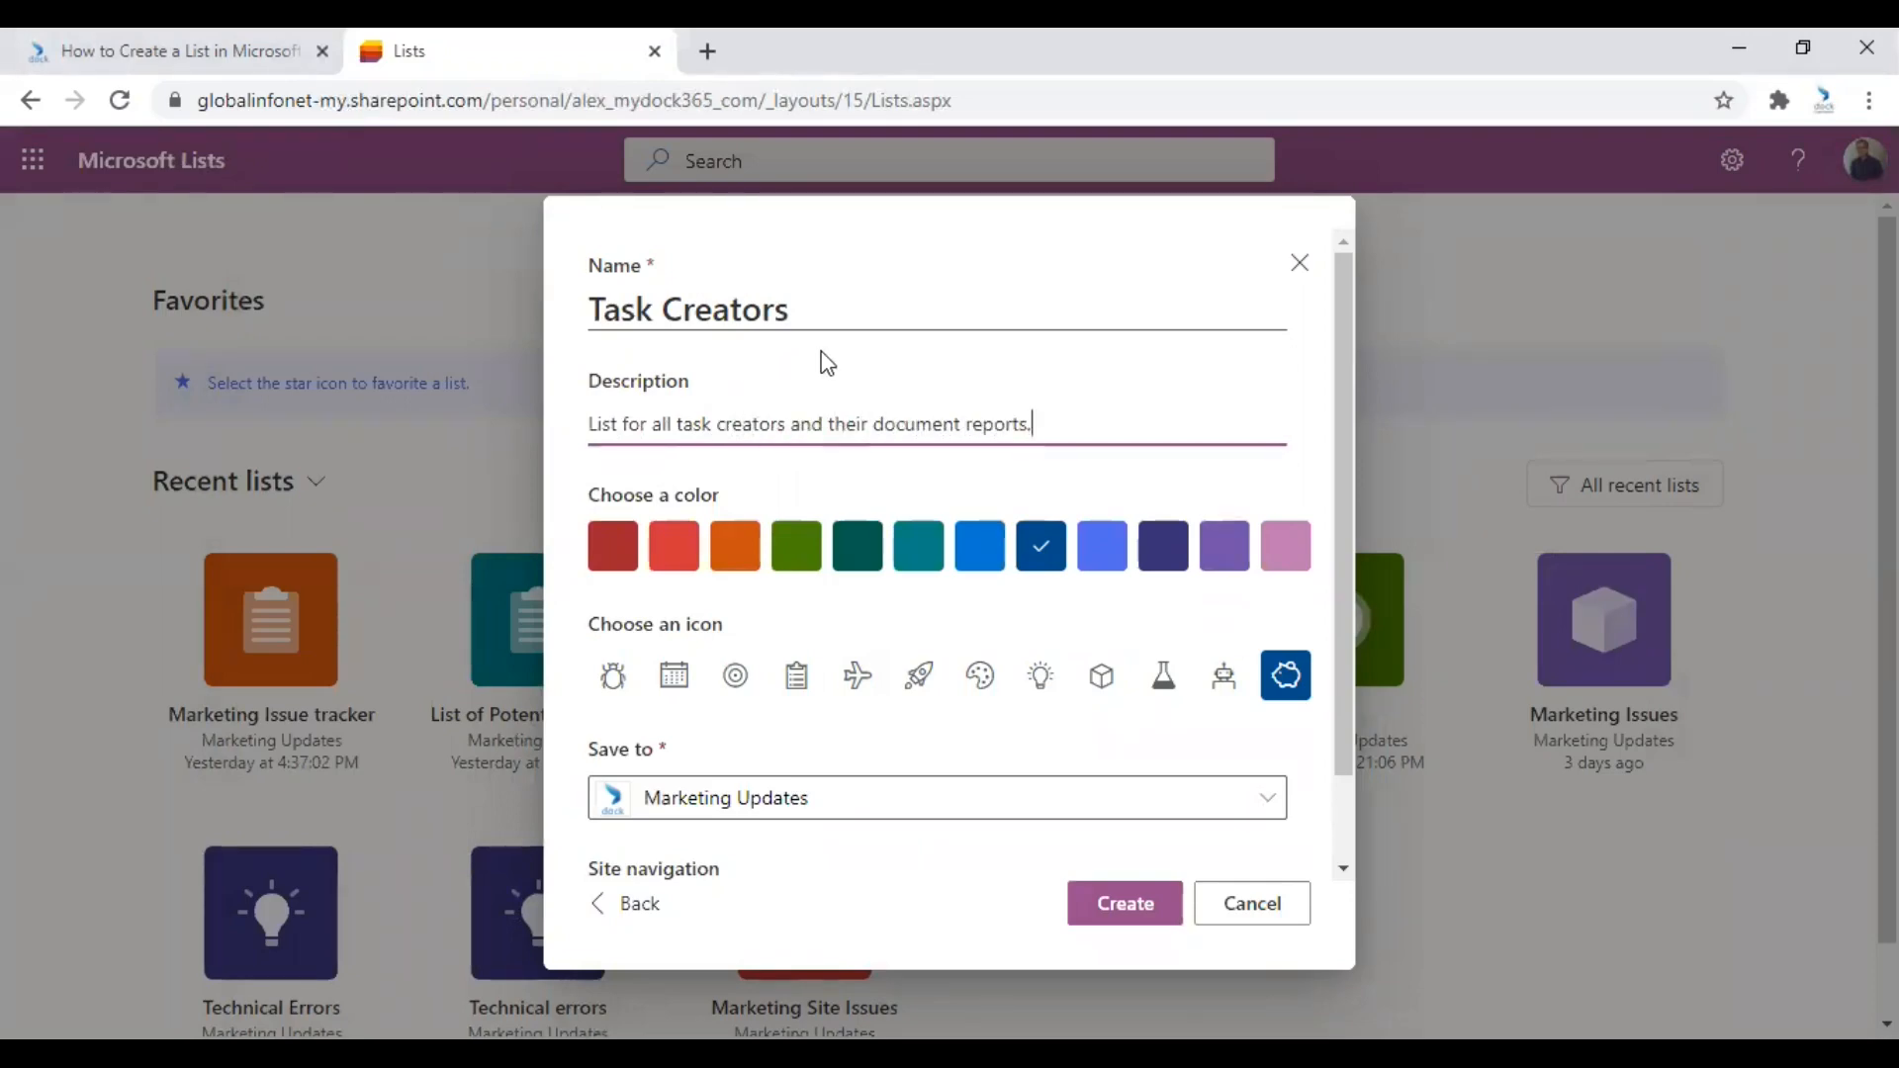
# Give the list an orange Clipboard icon, hide it from site navigation, and create it.
pyautogui.click(796, 675)
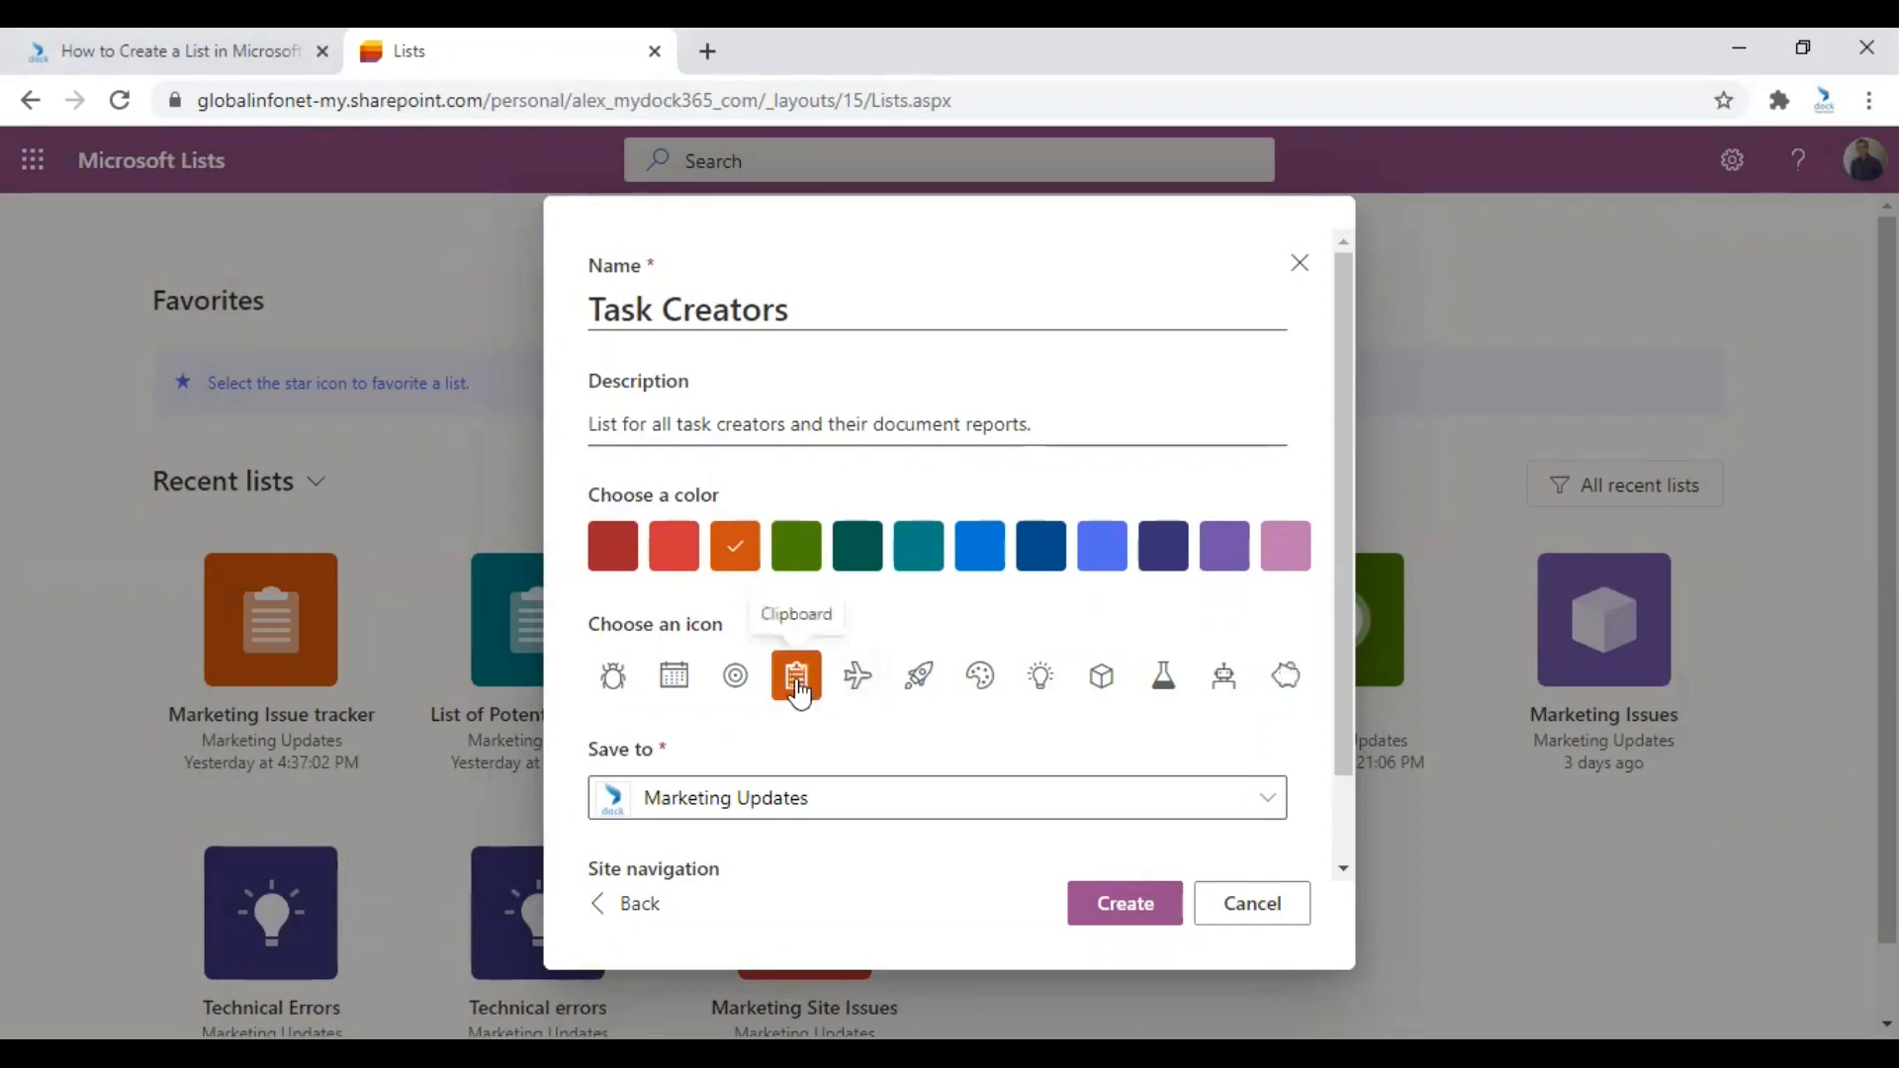
pyautogui.scroll(-3)
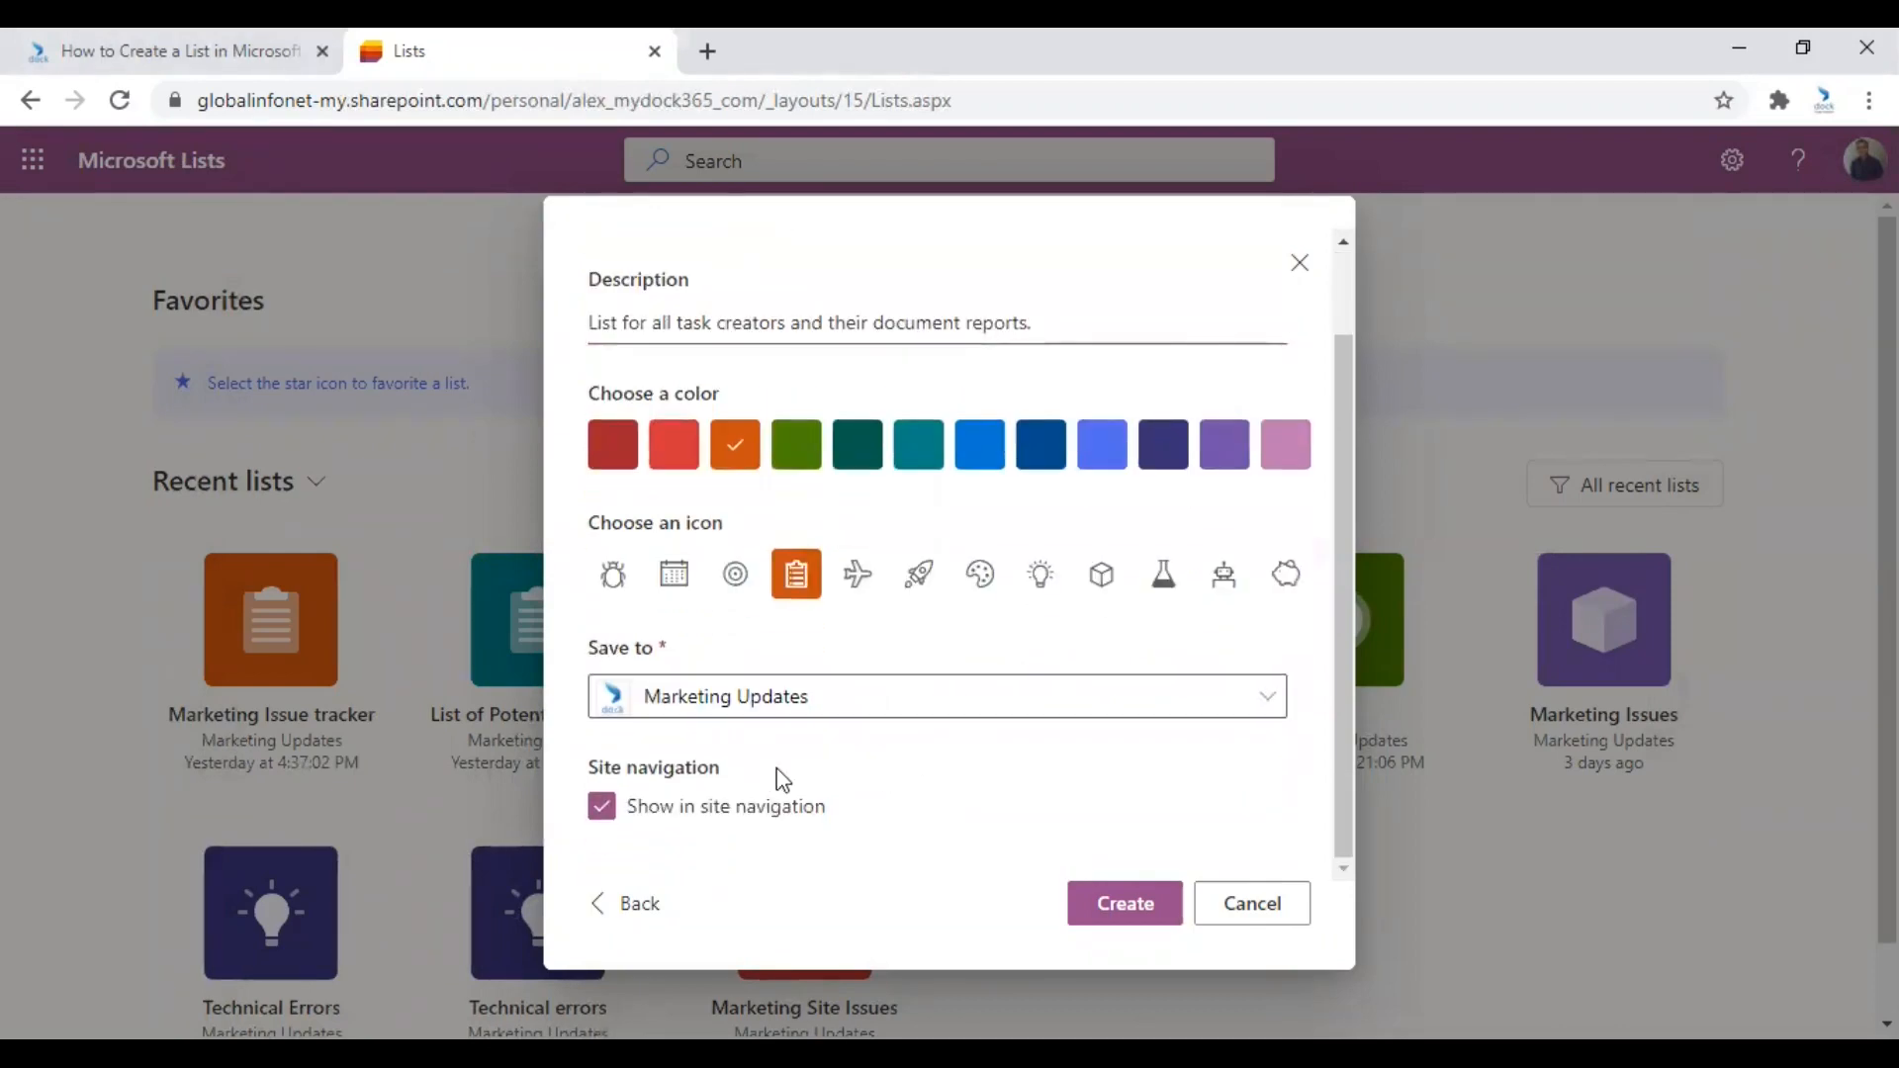
pyautogui.moveTo(739, 788)
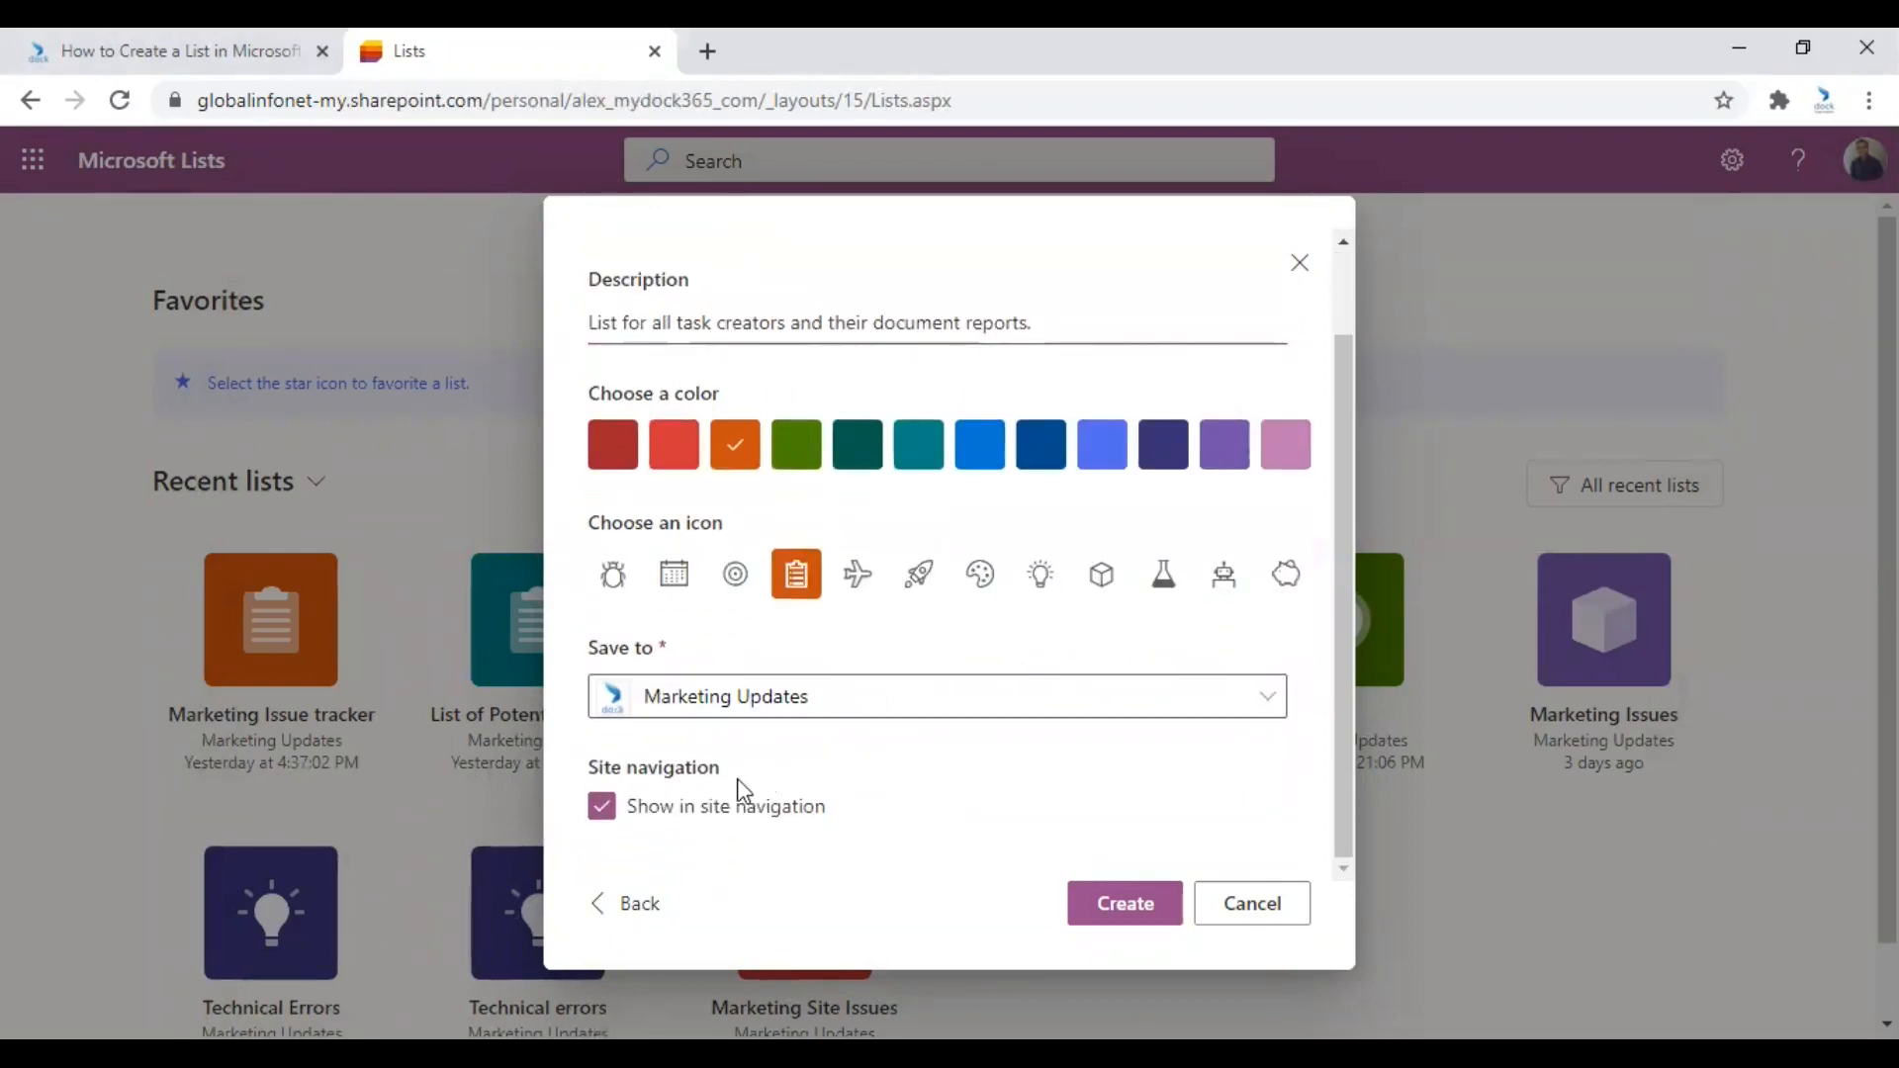
pyautogui.moveTo(712, 841)
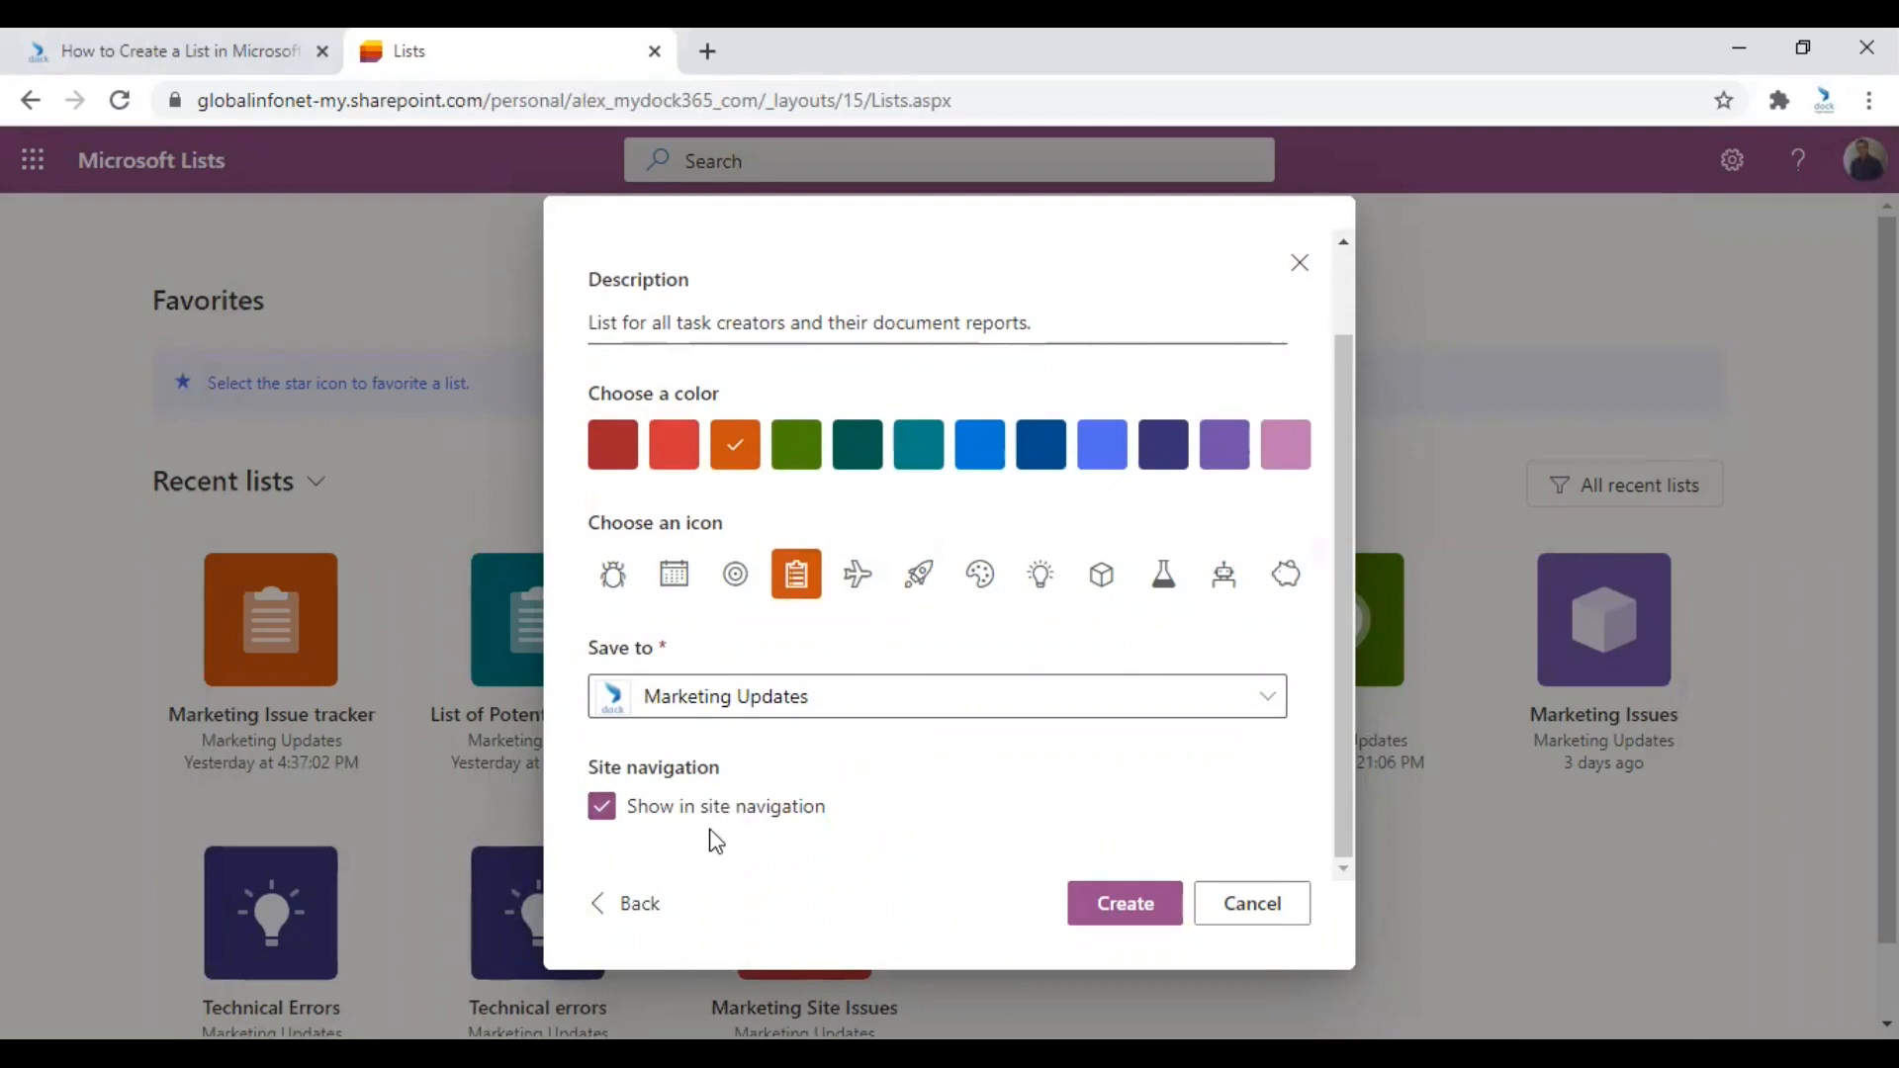
pyautogui.moveTo(602, 805)
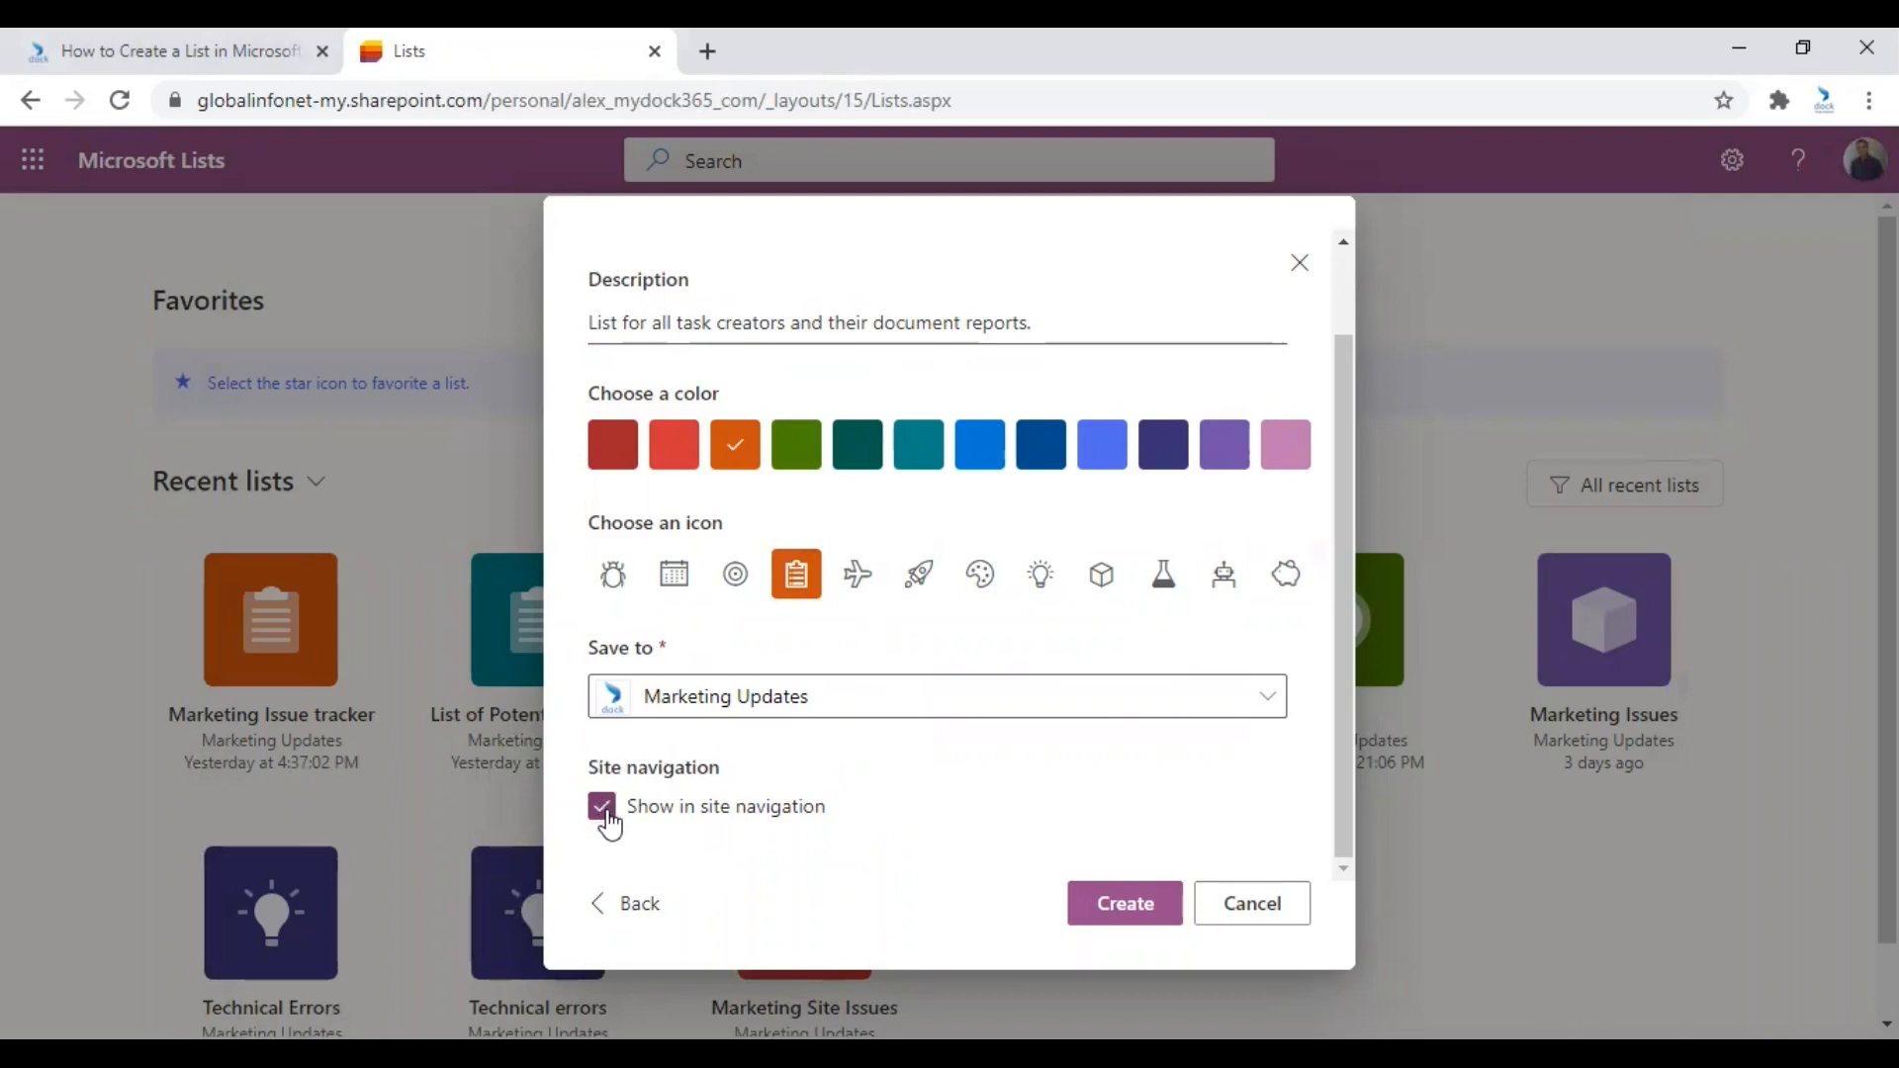
pyautogui.click(601, 805)
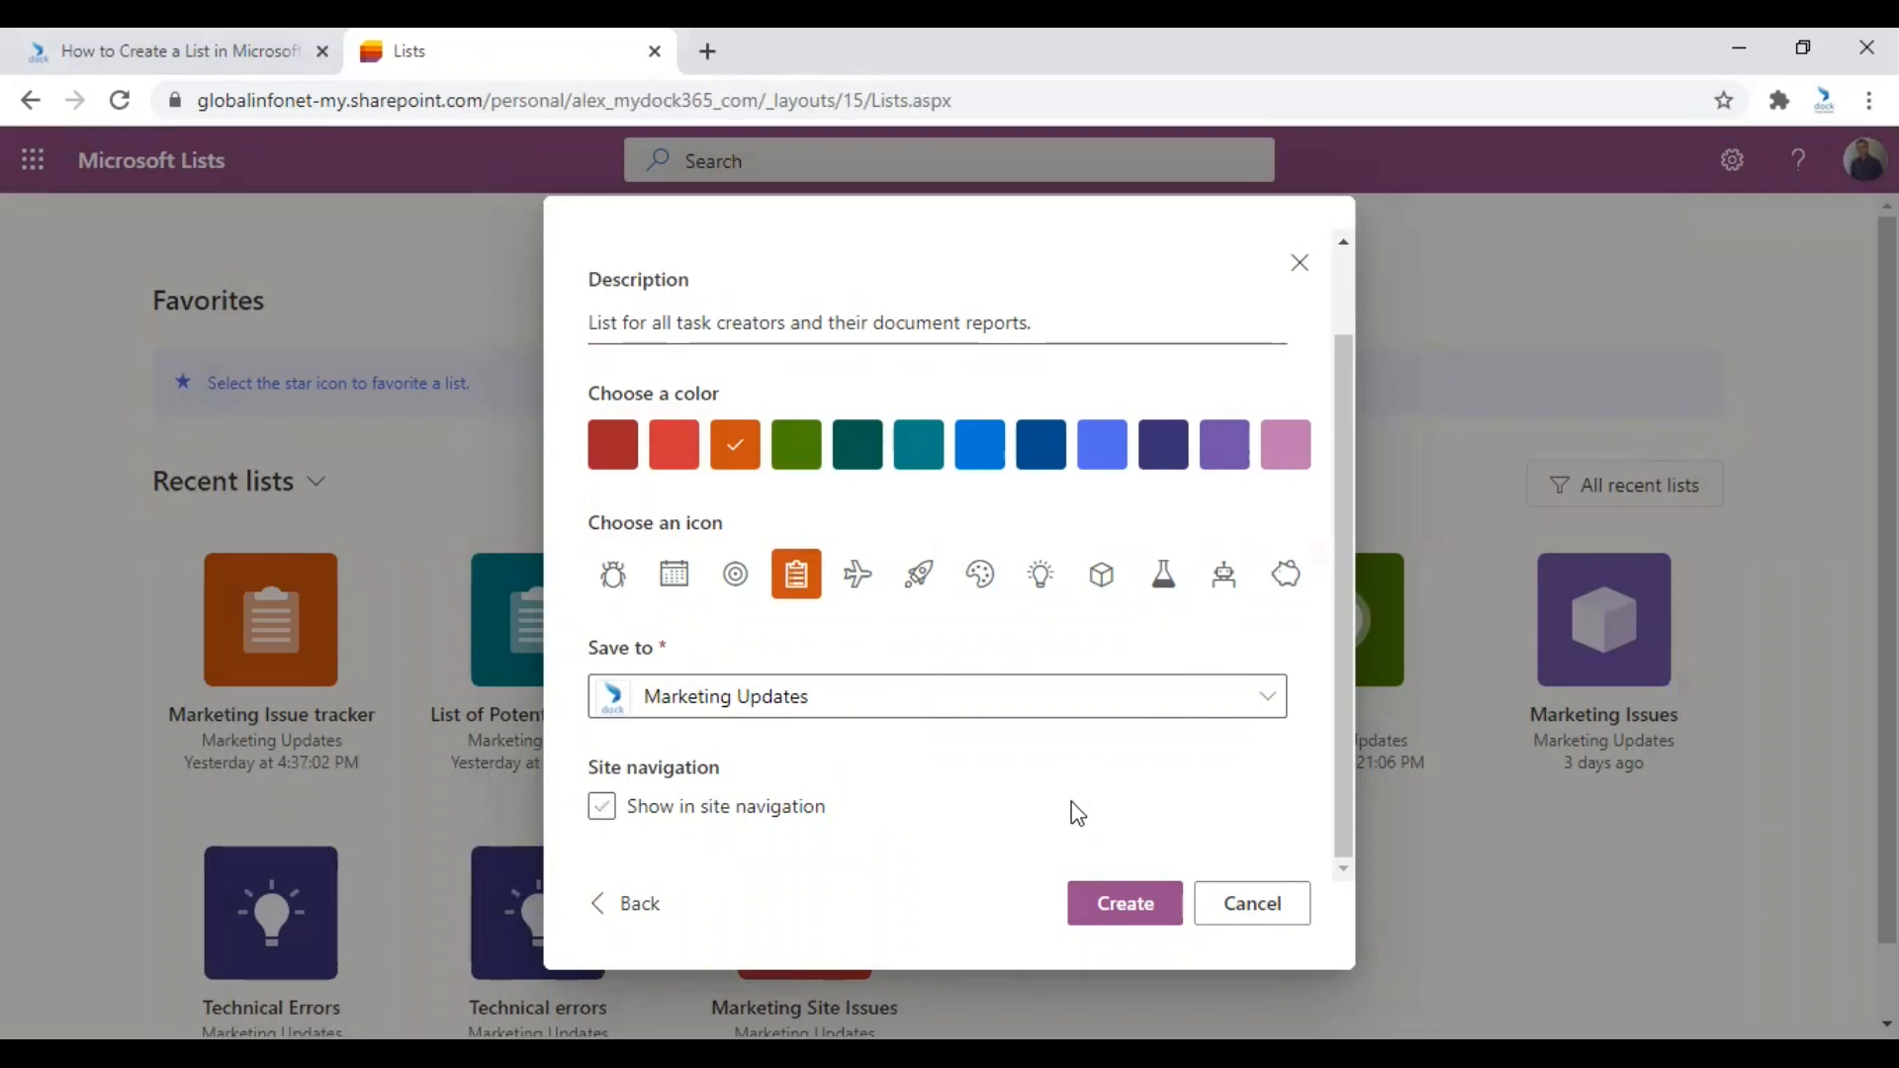
pyautogui.scroll(3)
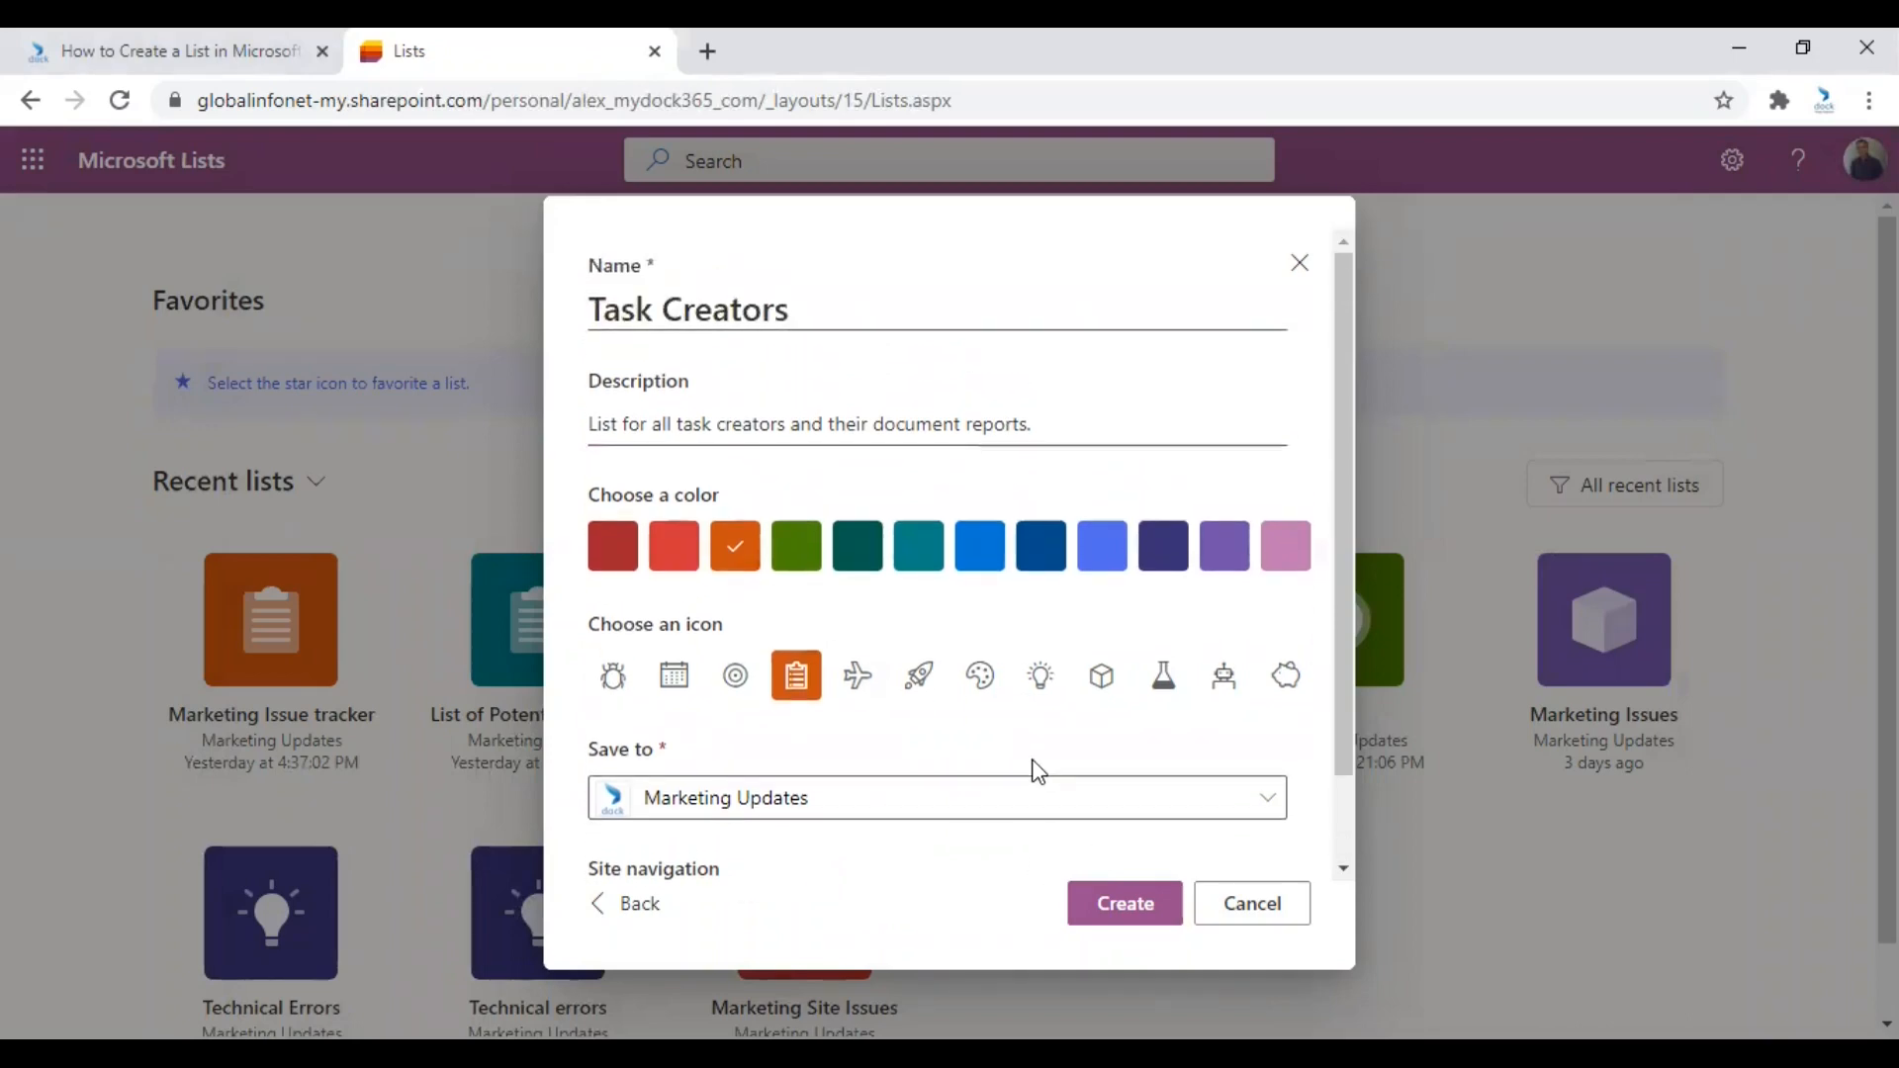
pyautogui.click(1123, 902)
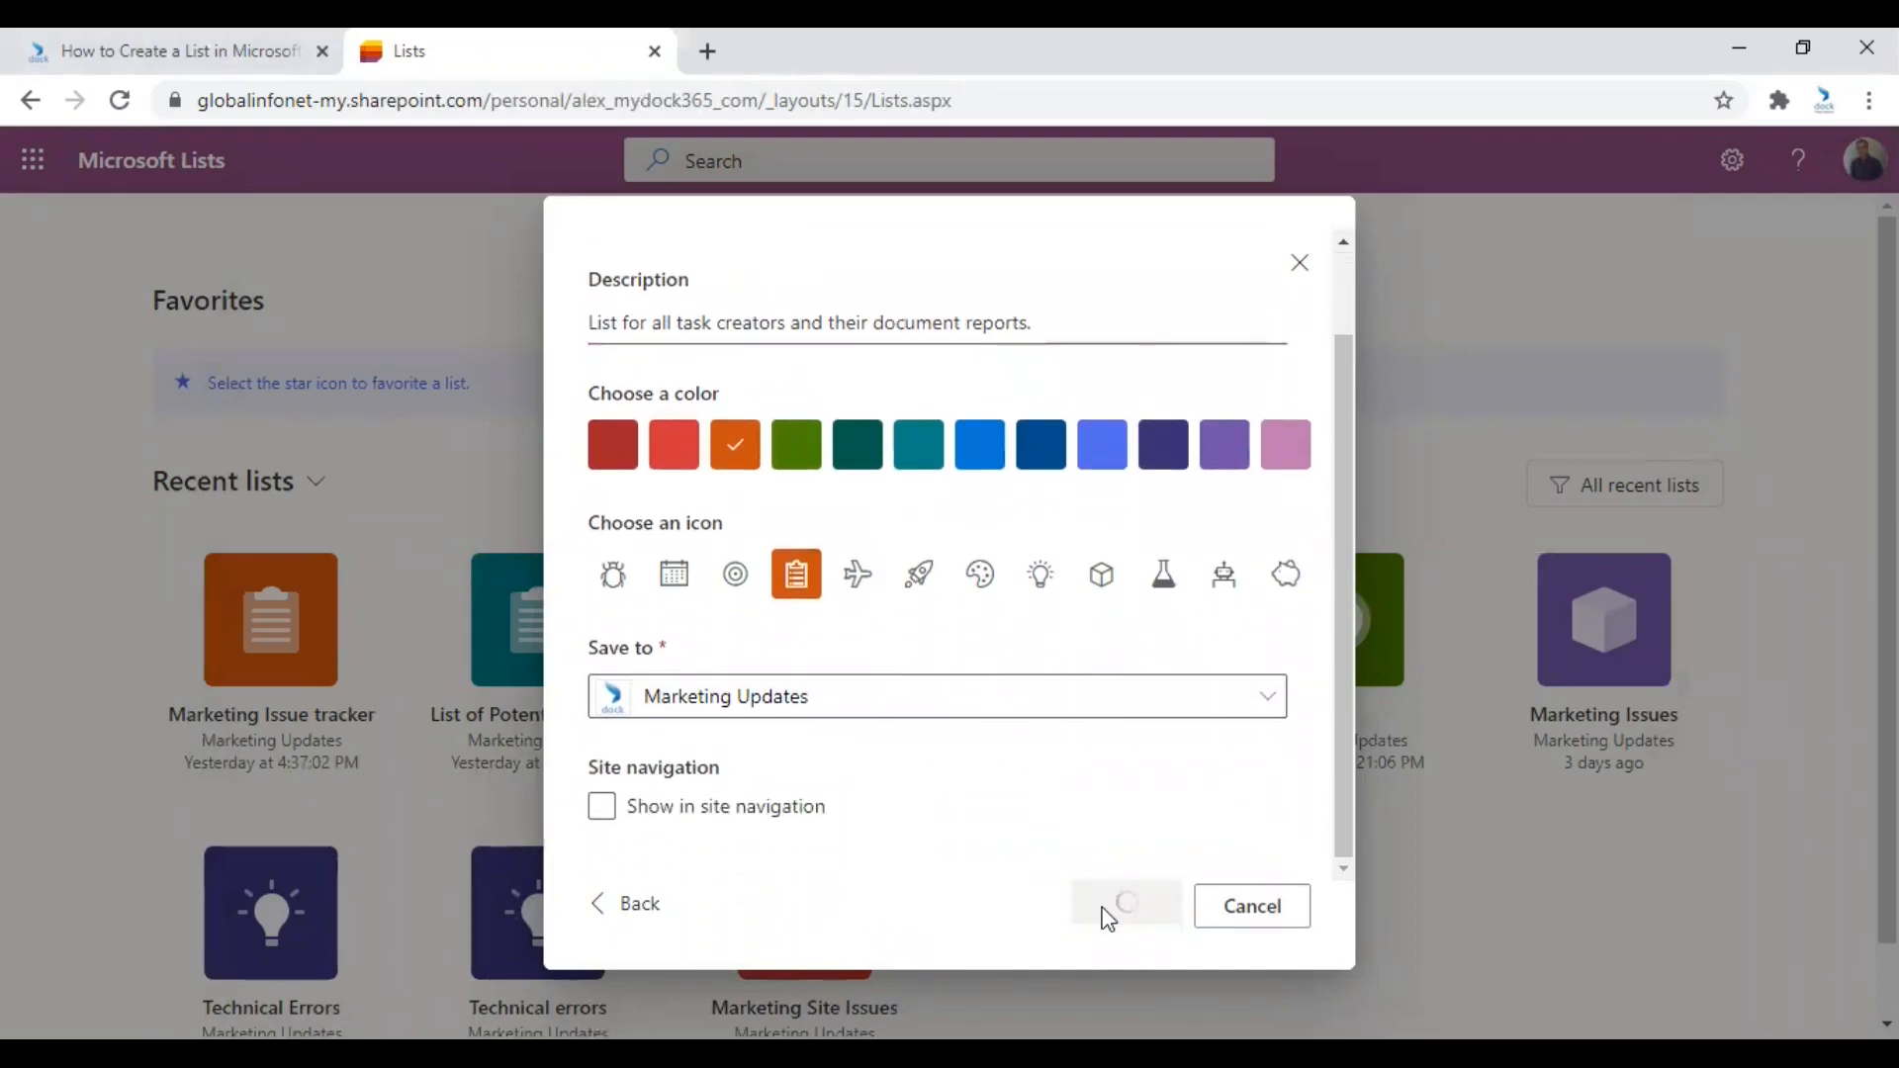
pyautogui.click(1124, 903)
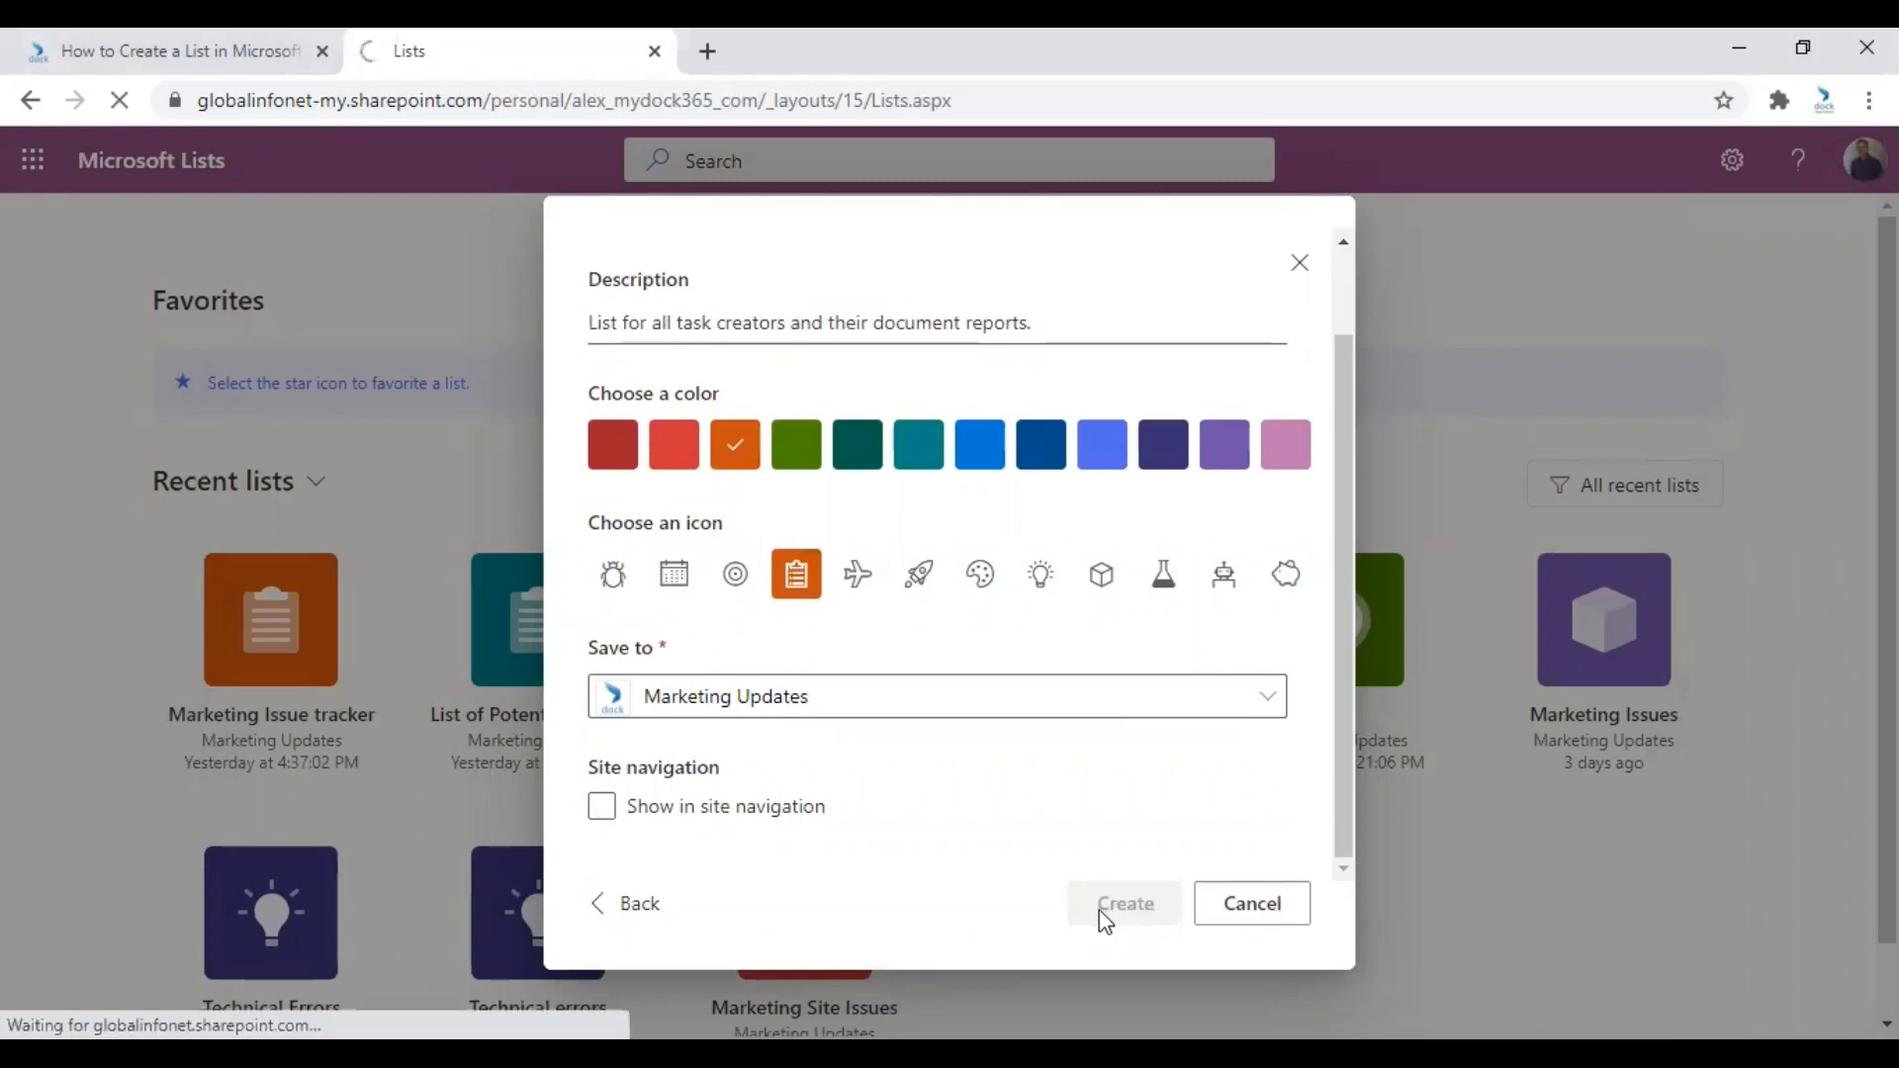
pyautogui.click(1123, 903)
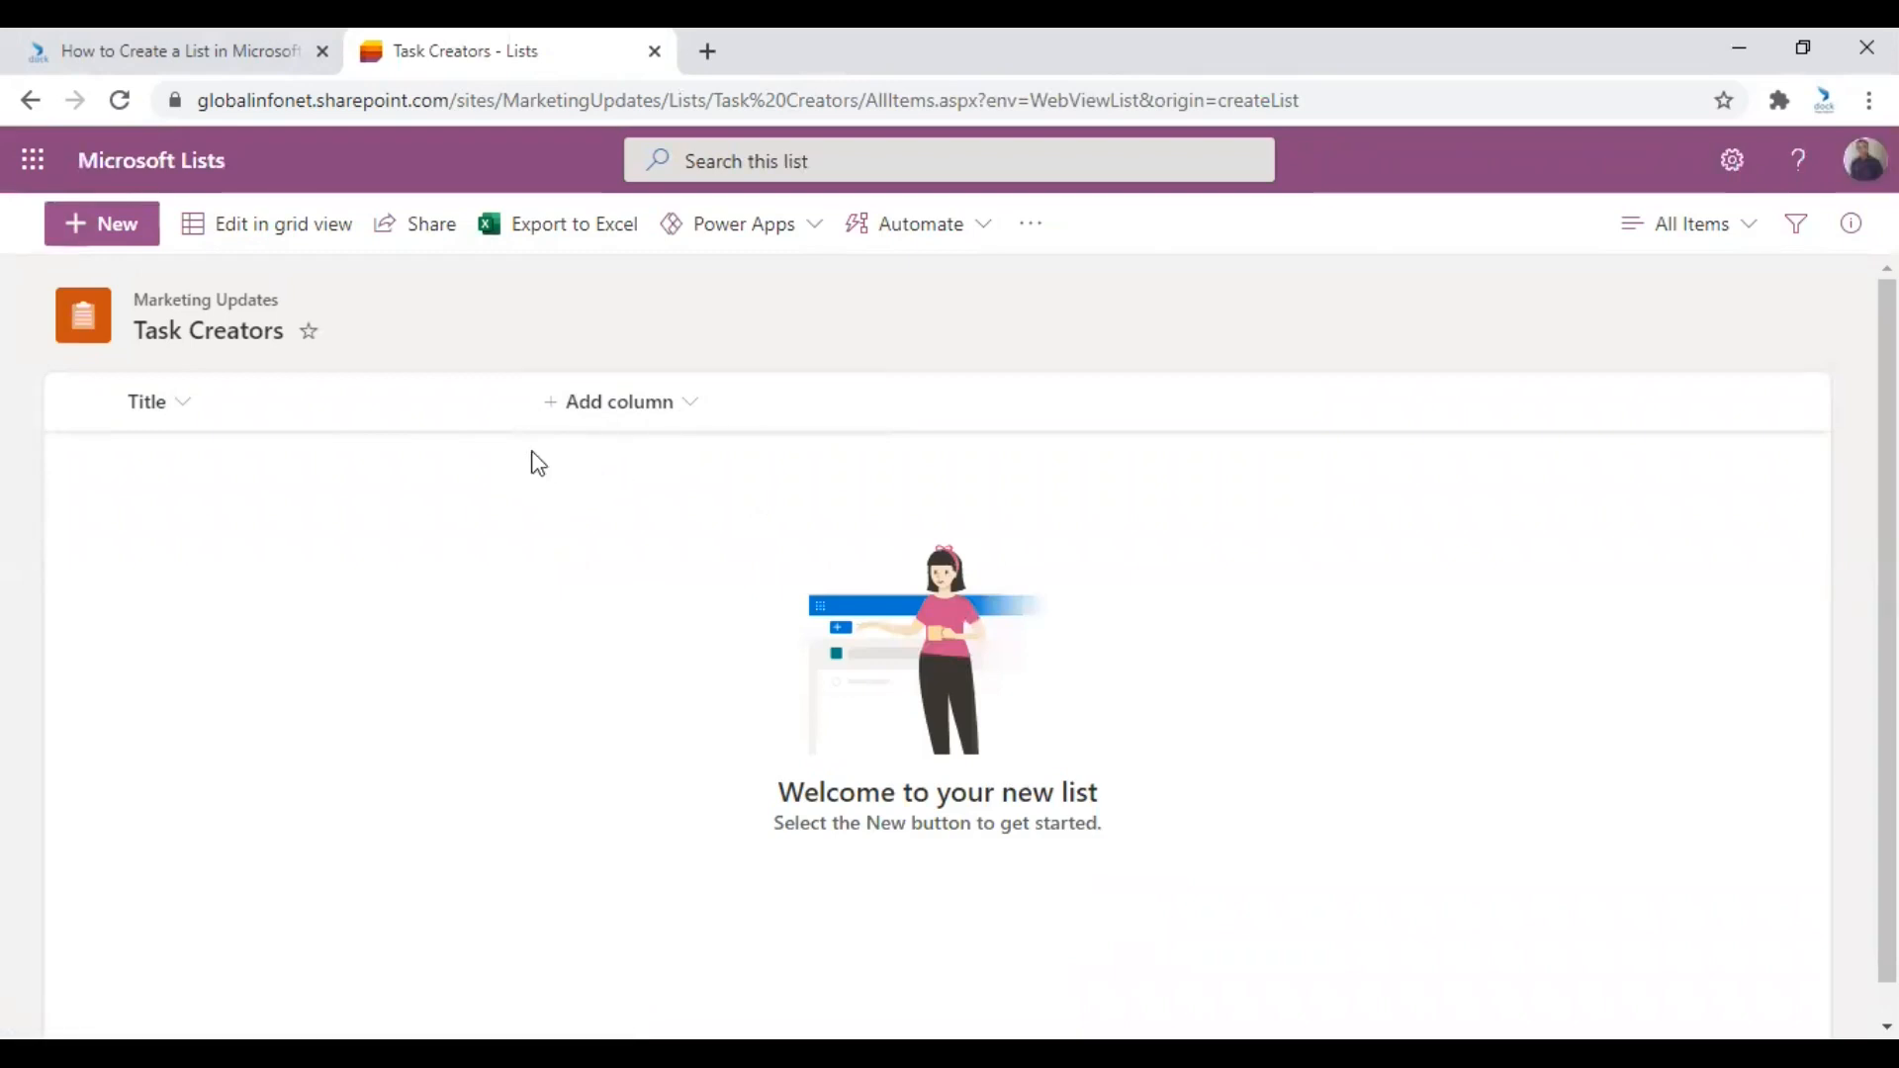
pyautogui.moveTo(222, 264)
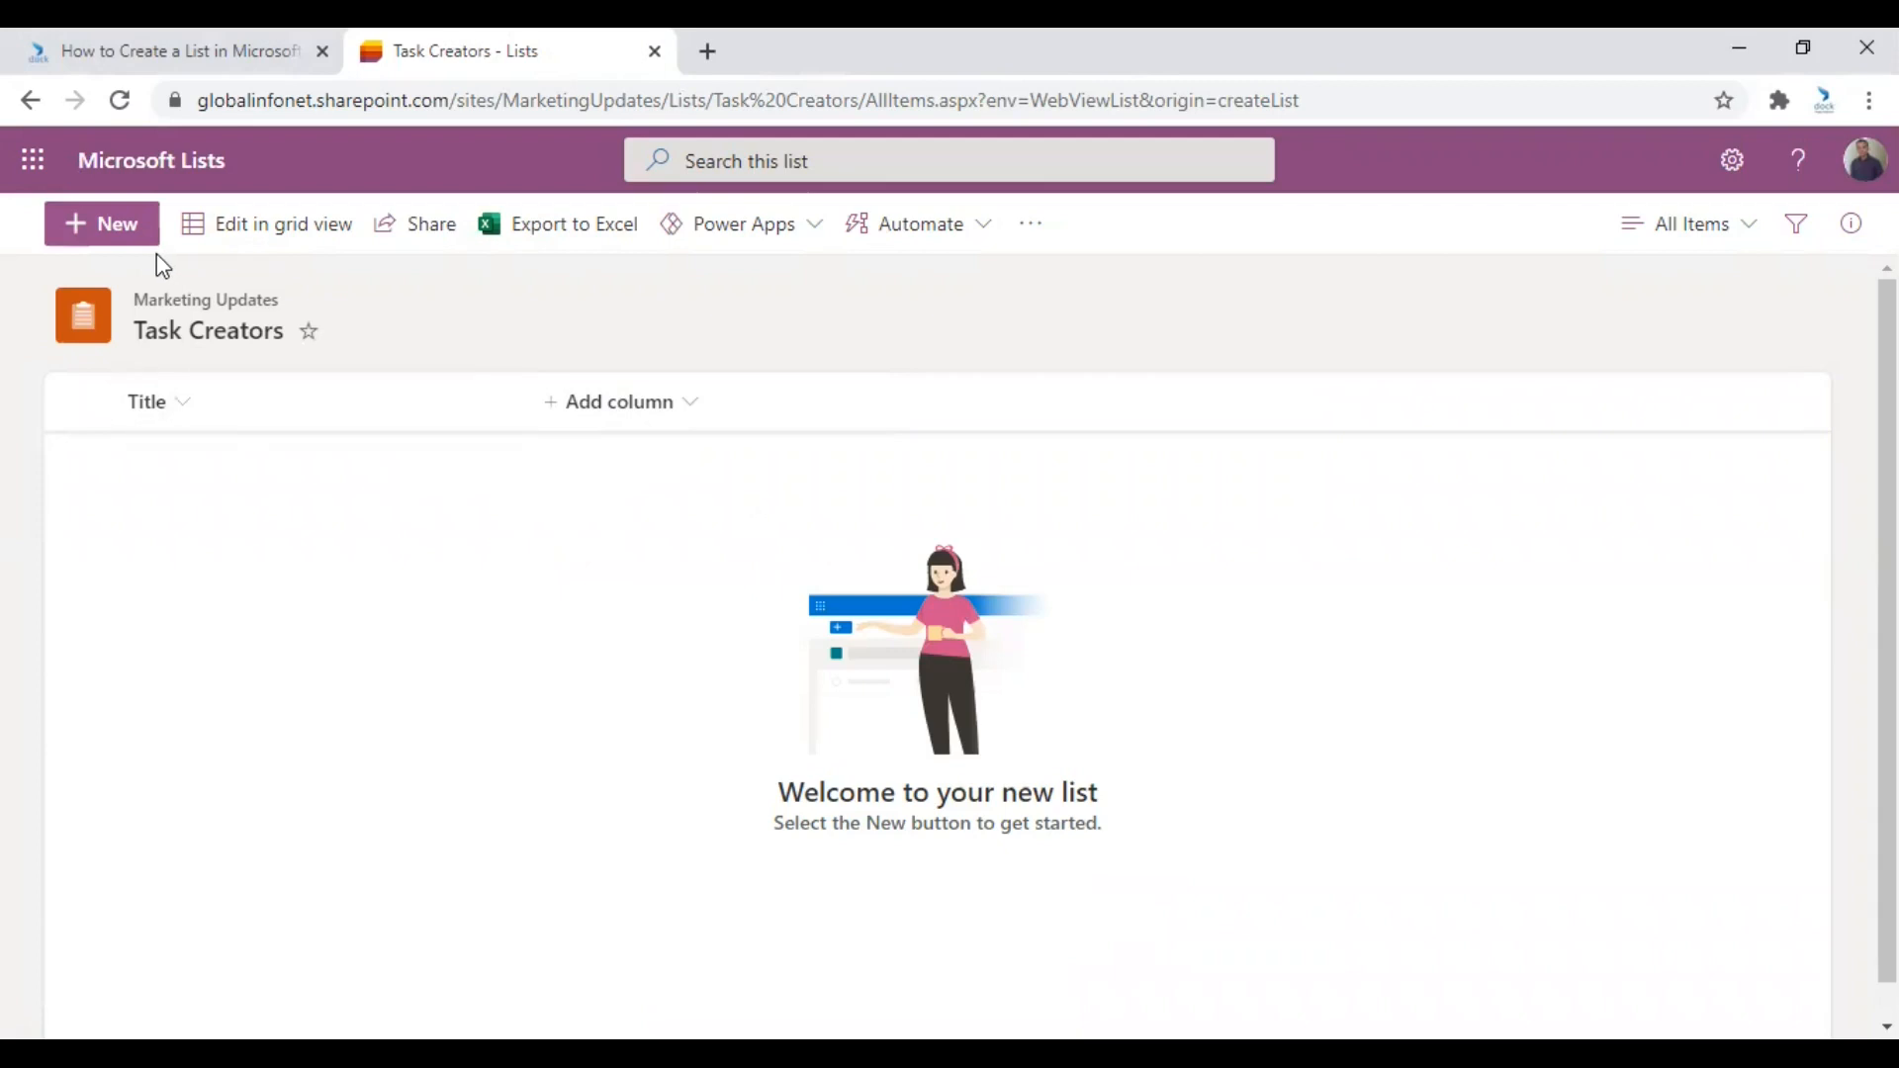
pyautogui.moveTo(102, 239)
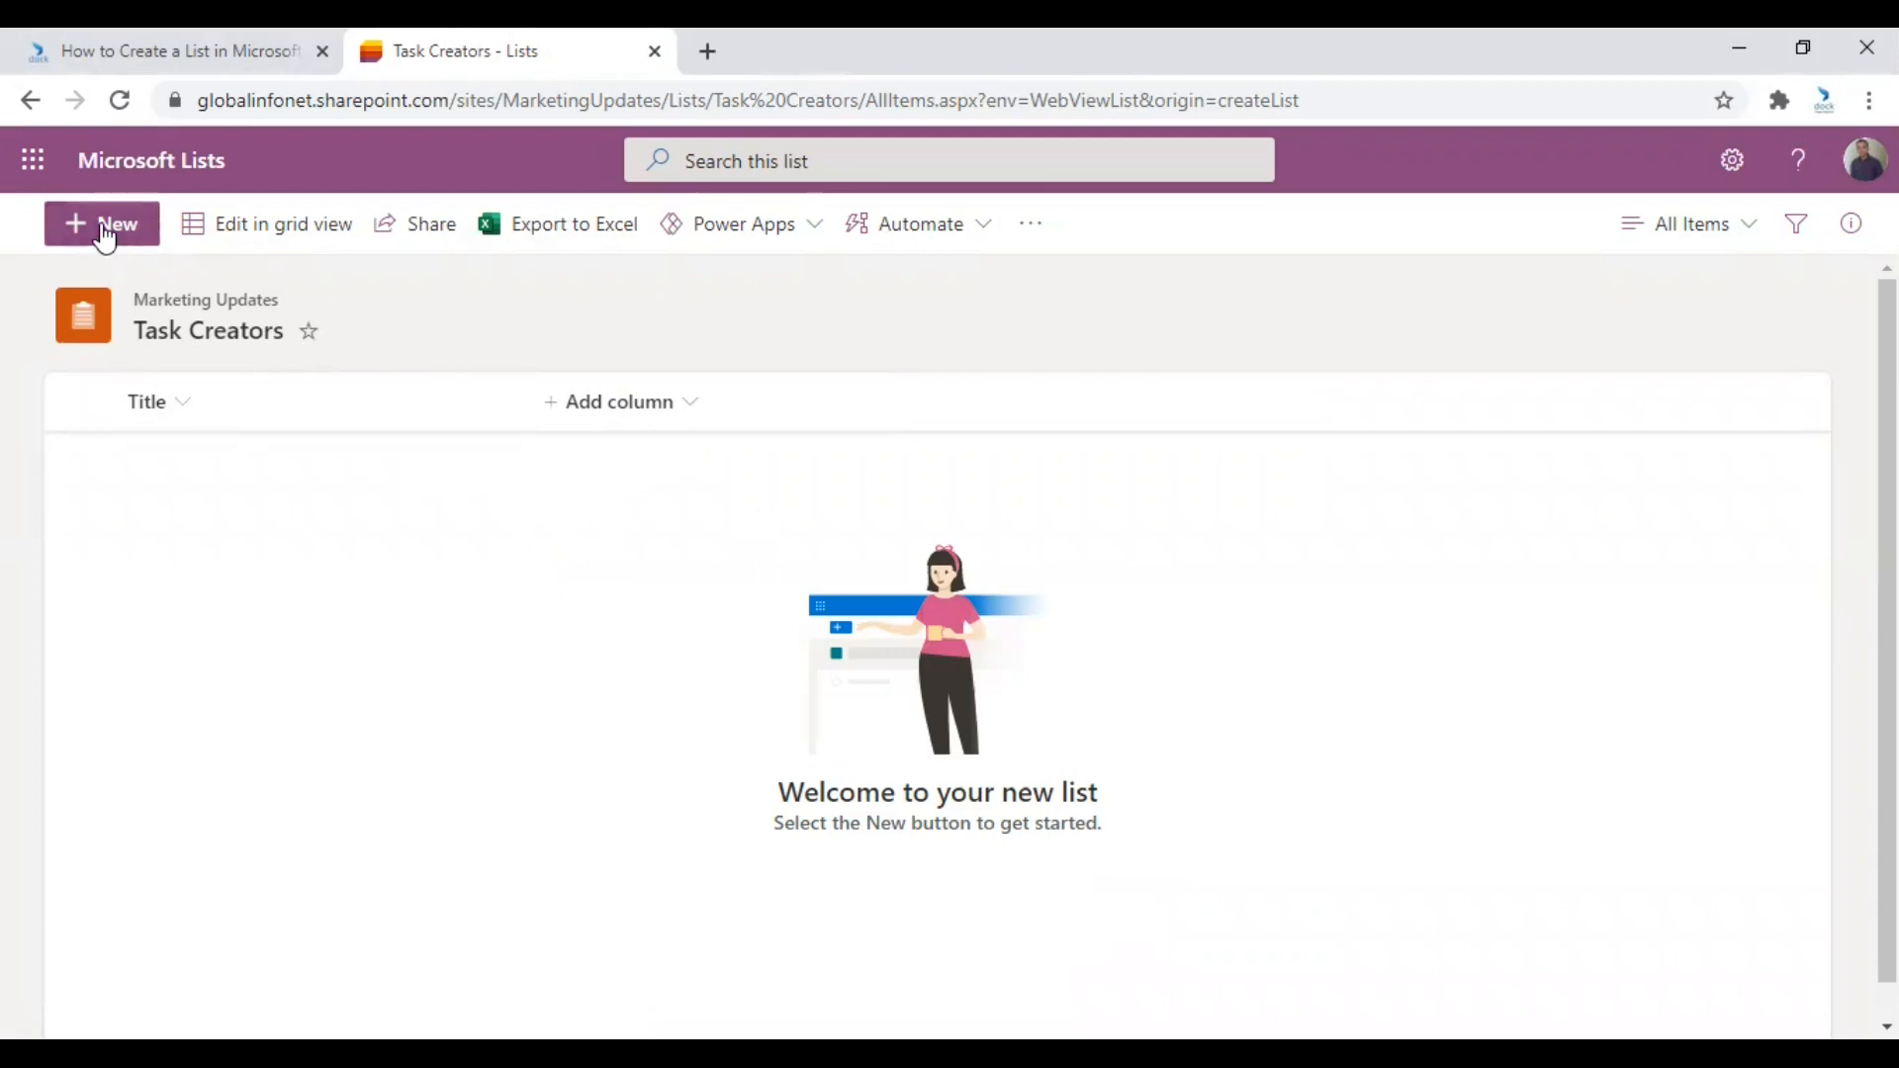
# Add a new item to Task Creators with the title 'Creators'.
pyautogui.click(102, 225)
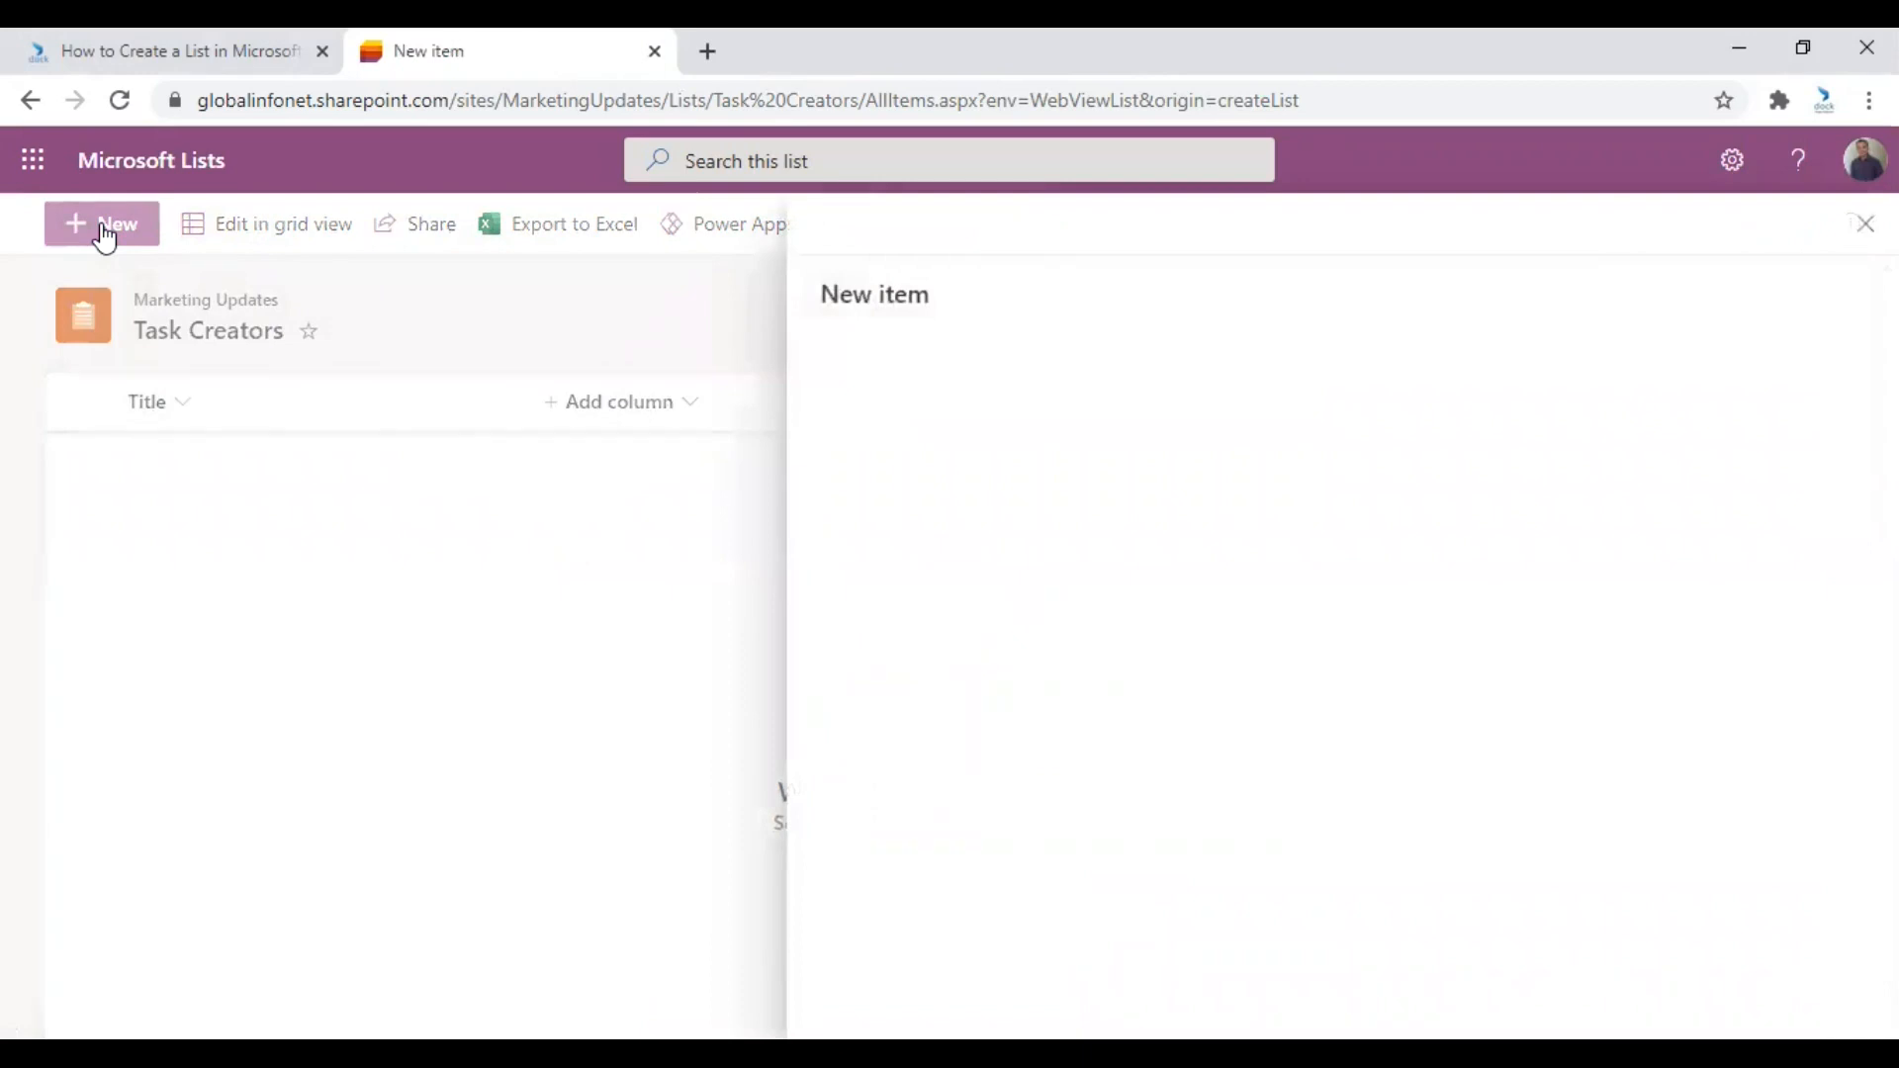
pyautogui.click(102, 225)
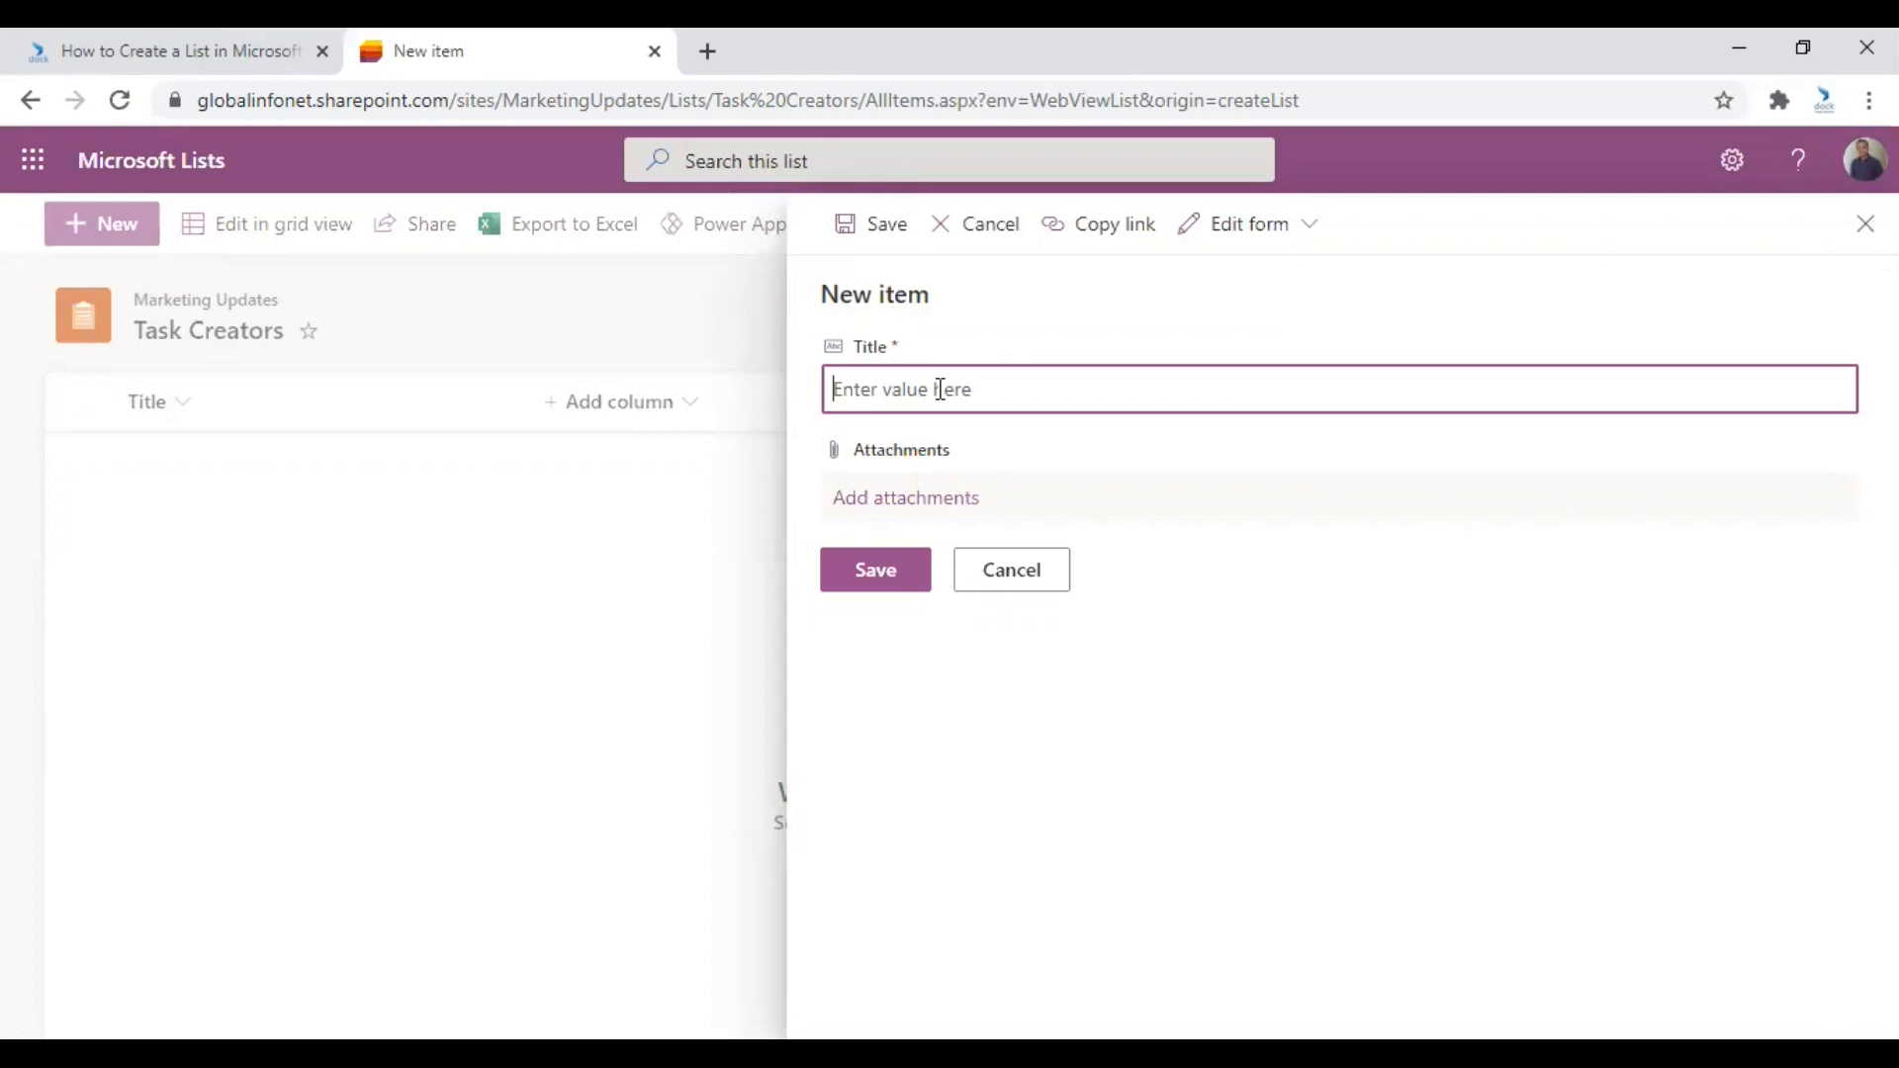
pyautogui.write('Creat')
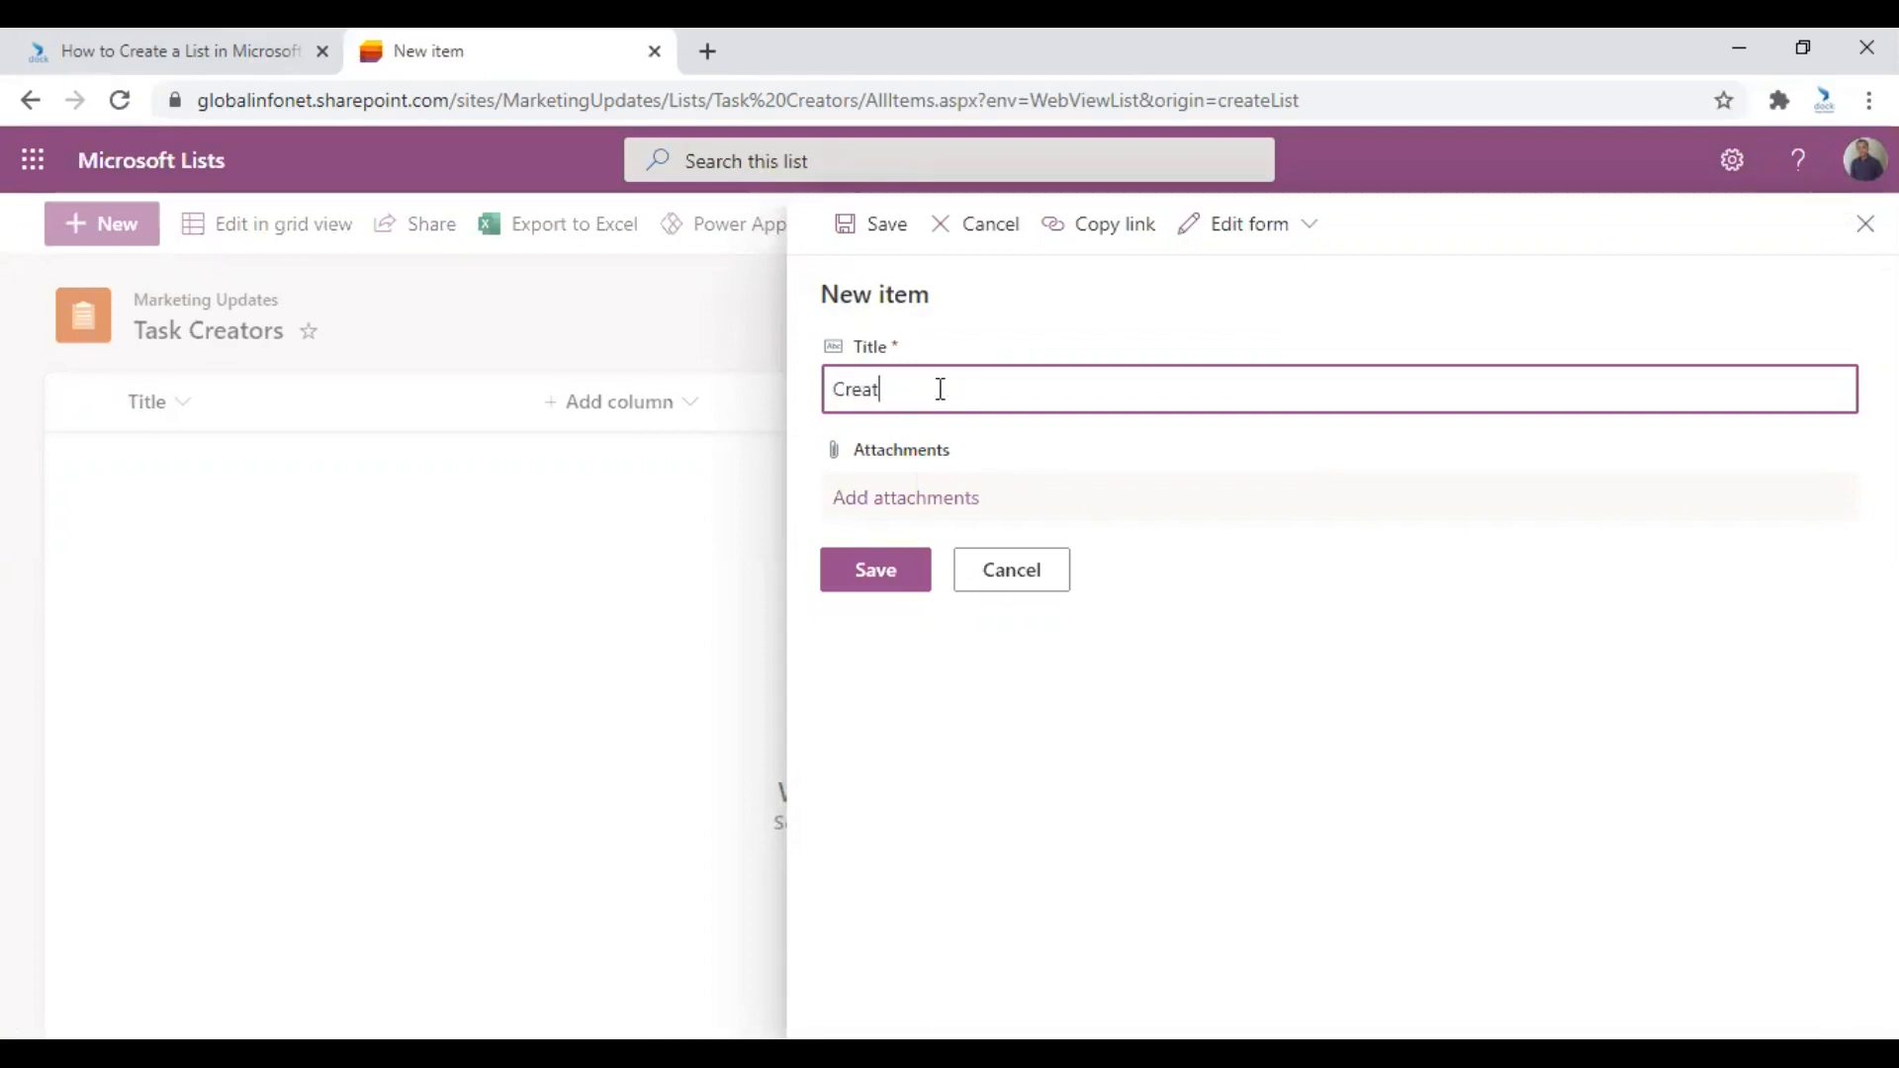
pyautogui.write('ors')
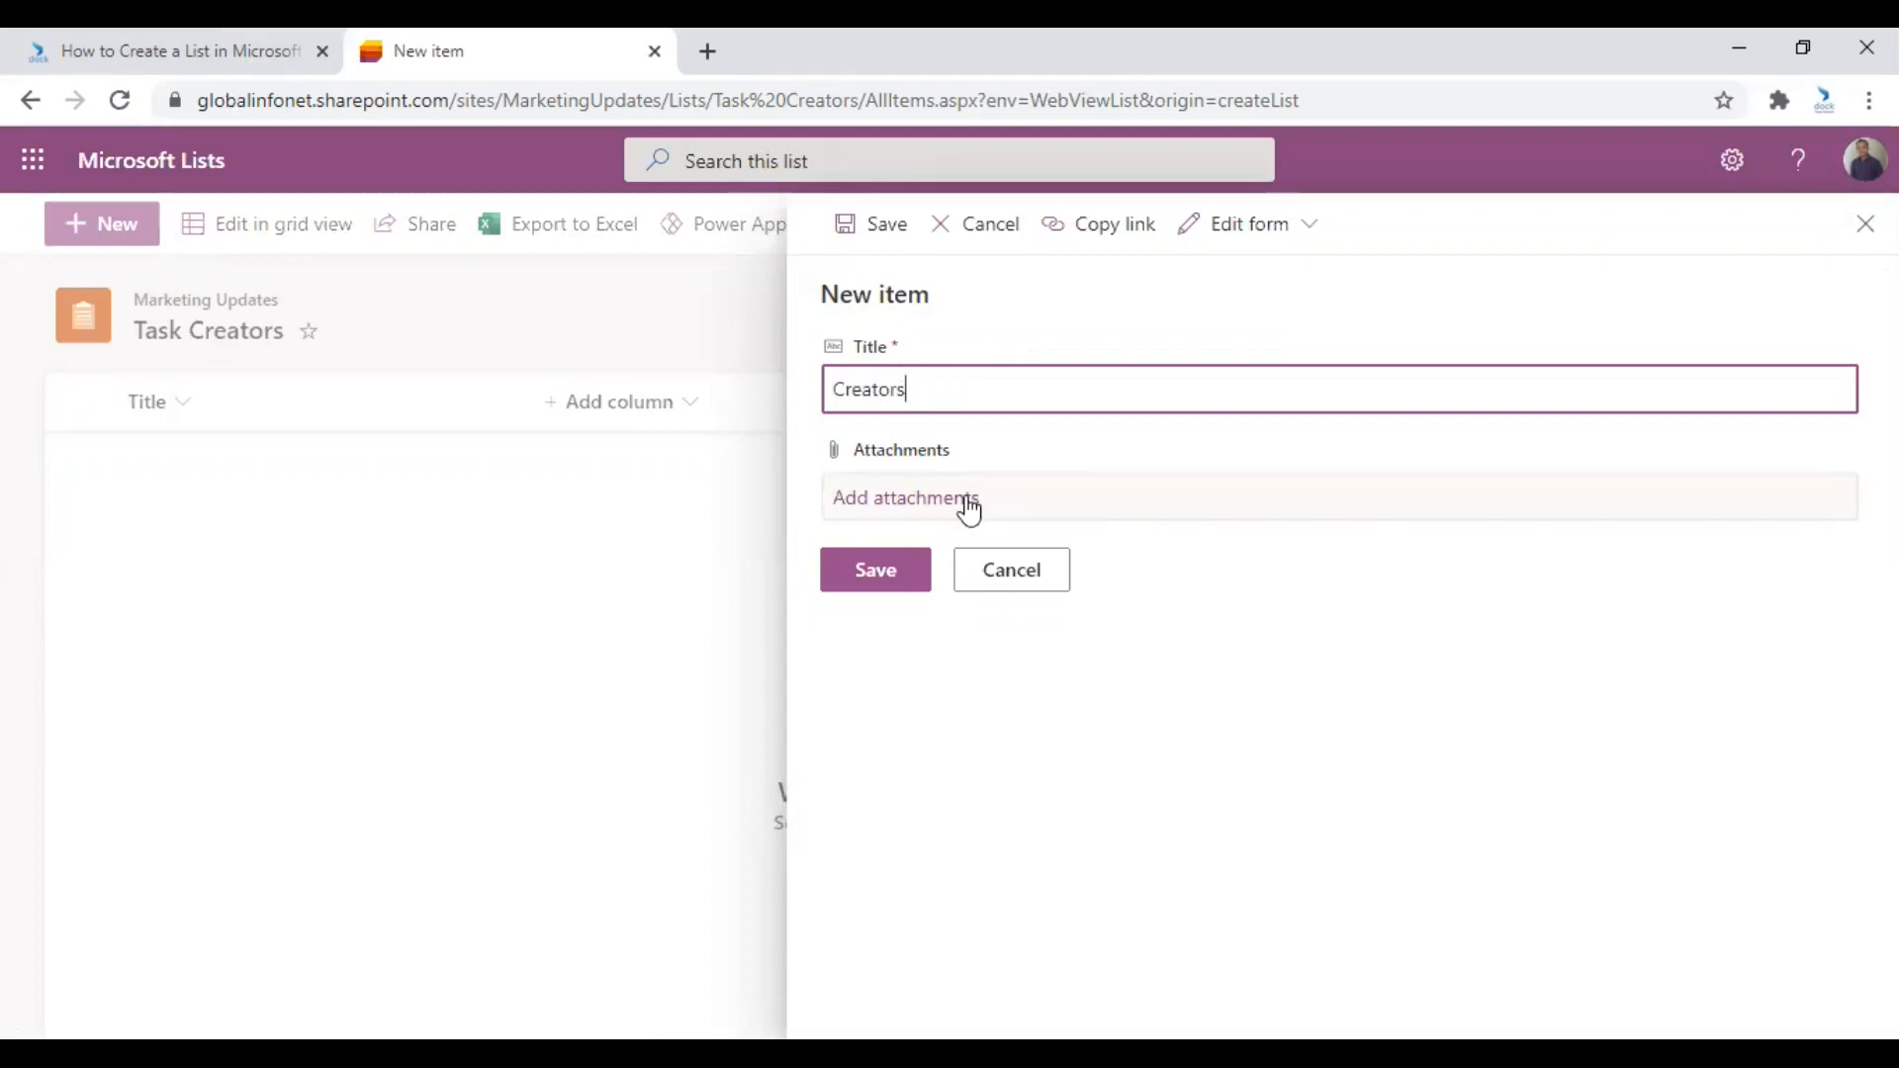
pyautogui.moveTo(950, 503)
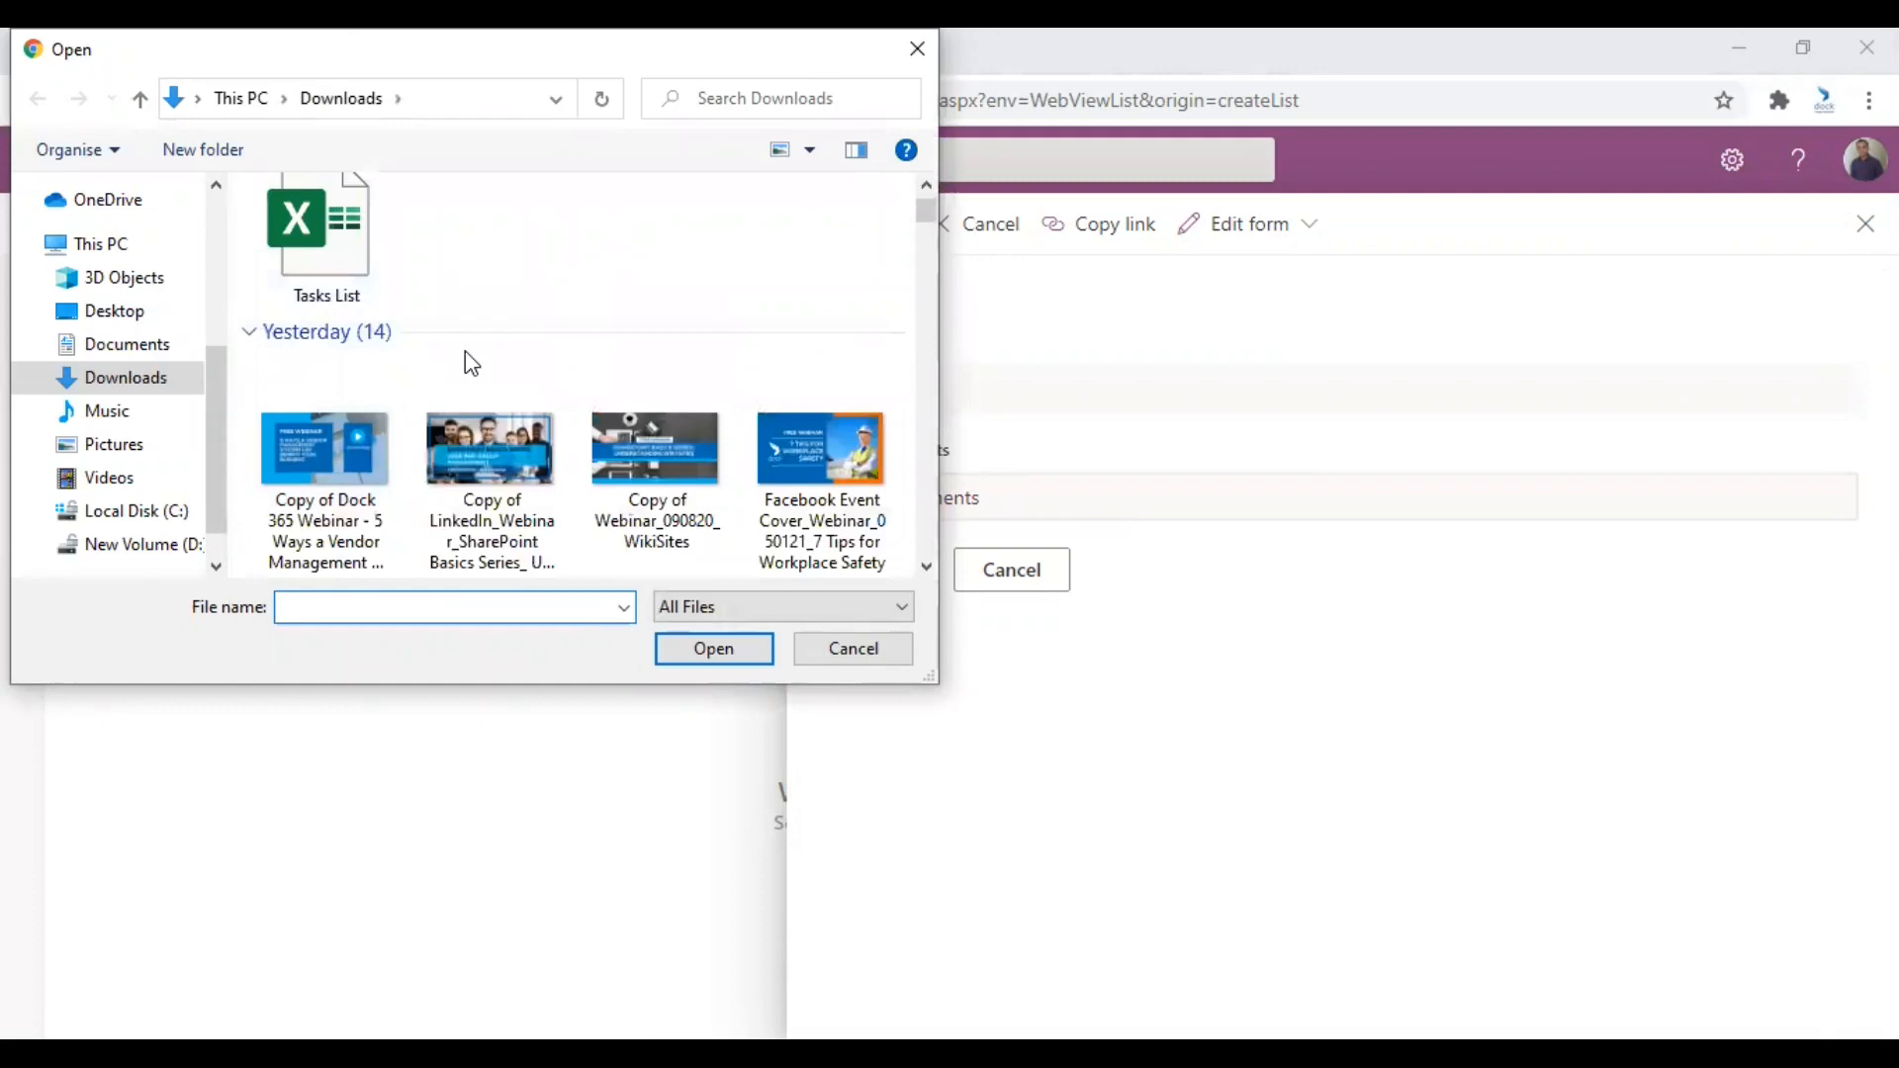
# Attach 'Time entry report (95)' from Downloads to the Creators item.
pyautogui.scroll(-3)
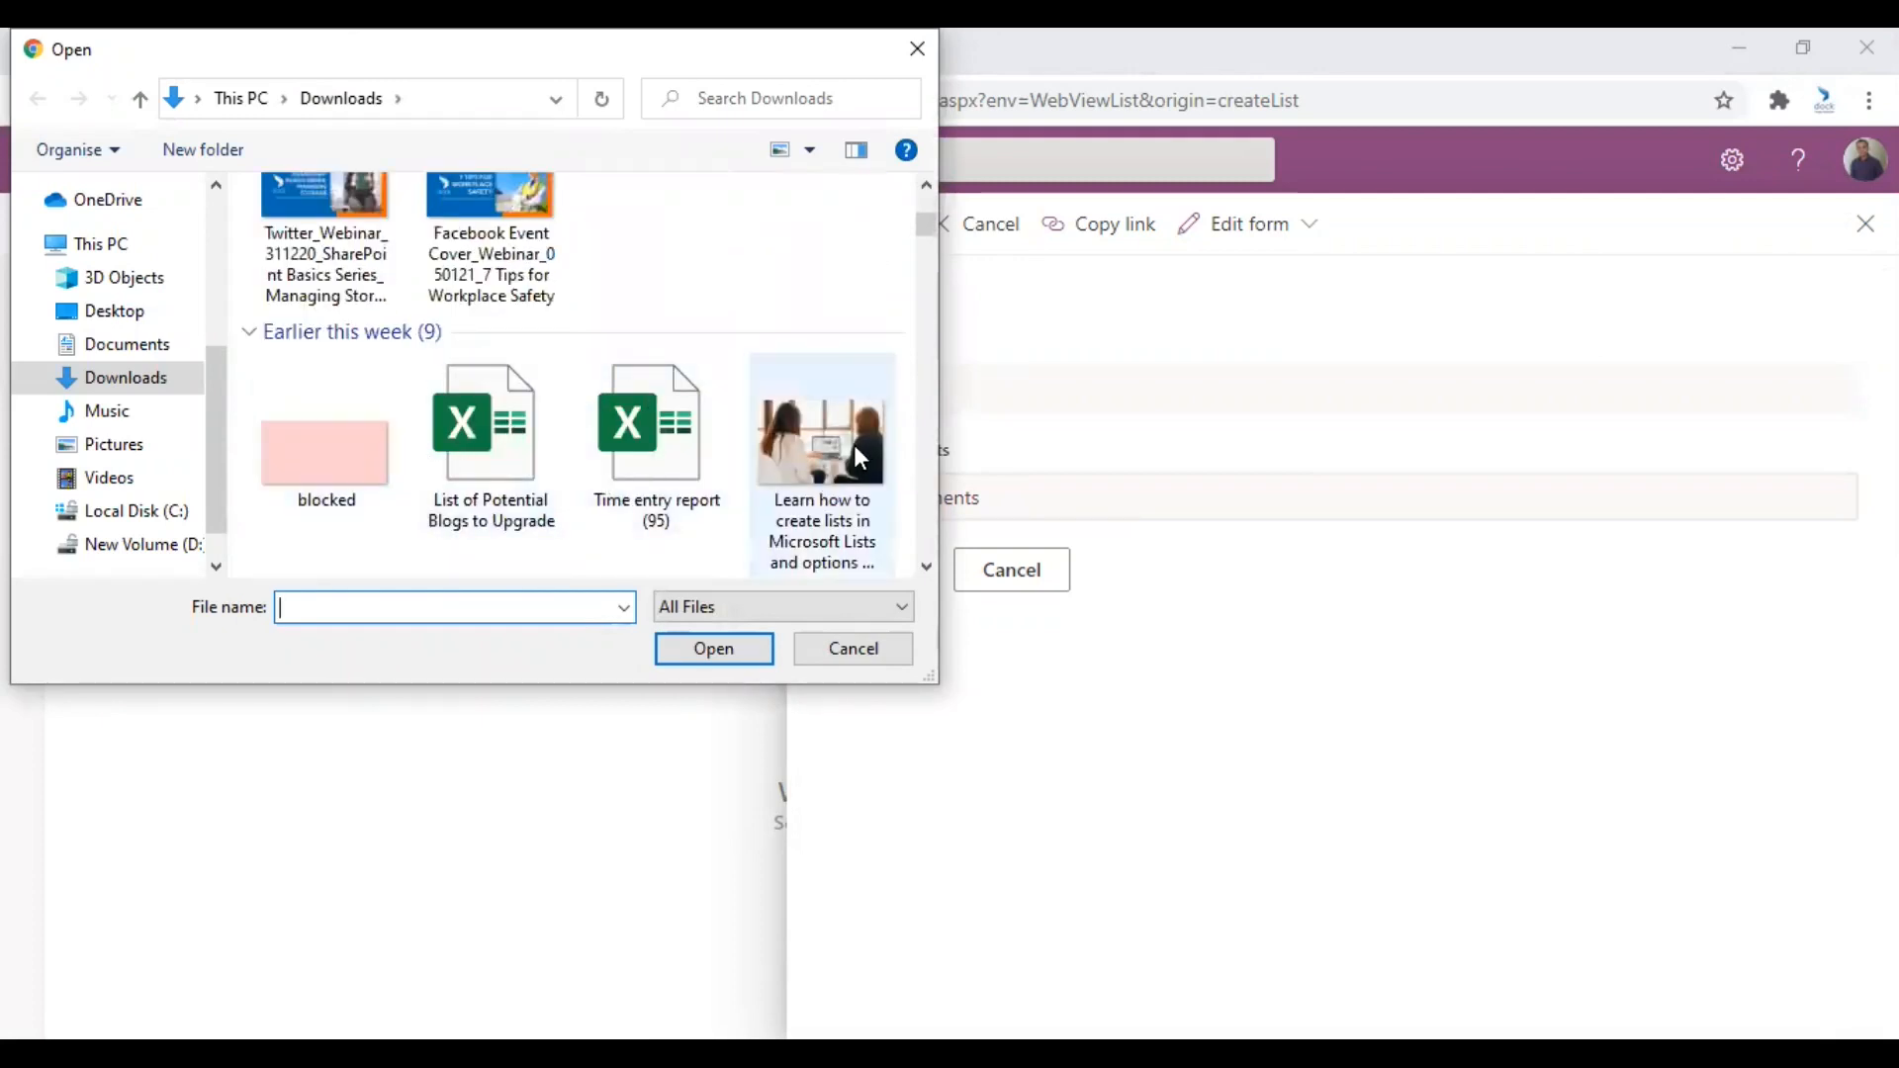
pyautogui.moveTo(647, 454)
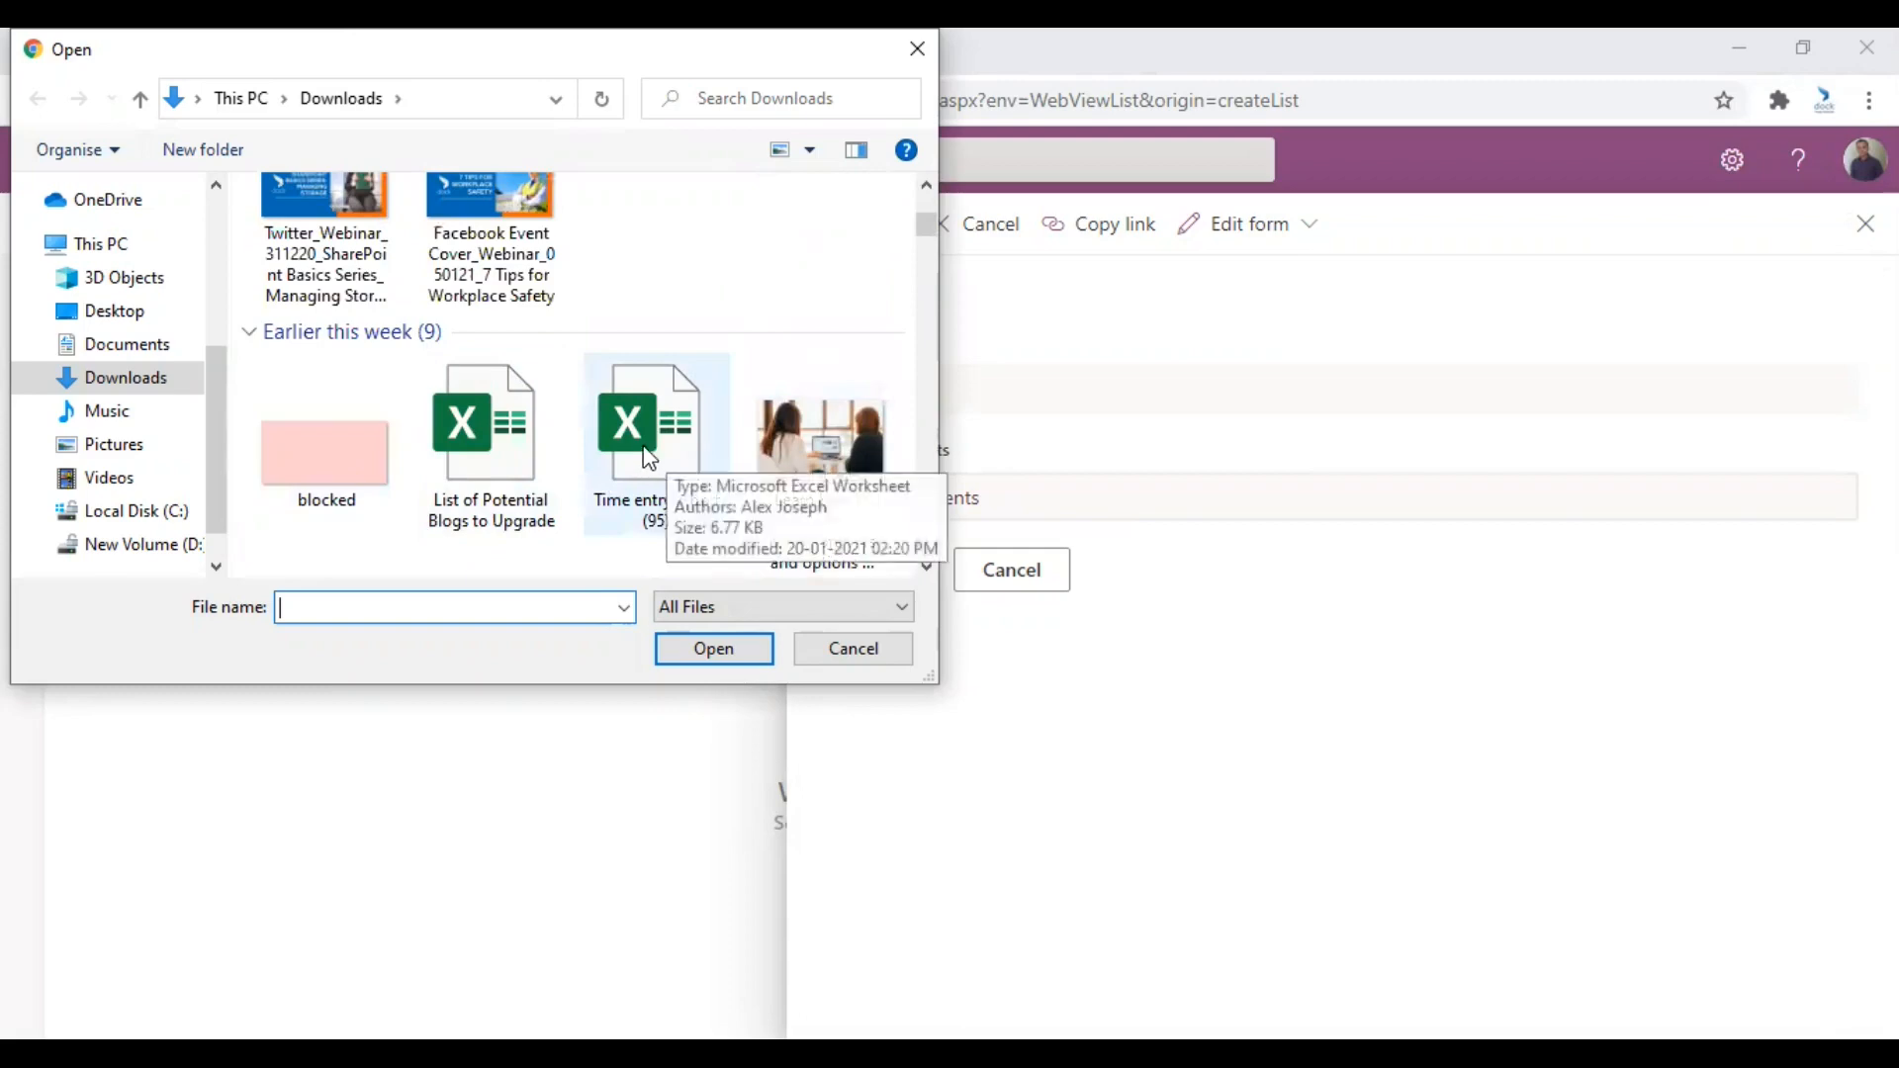
pyautogui.click(712, 647)
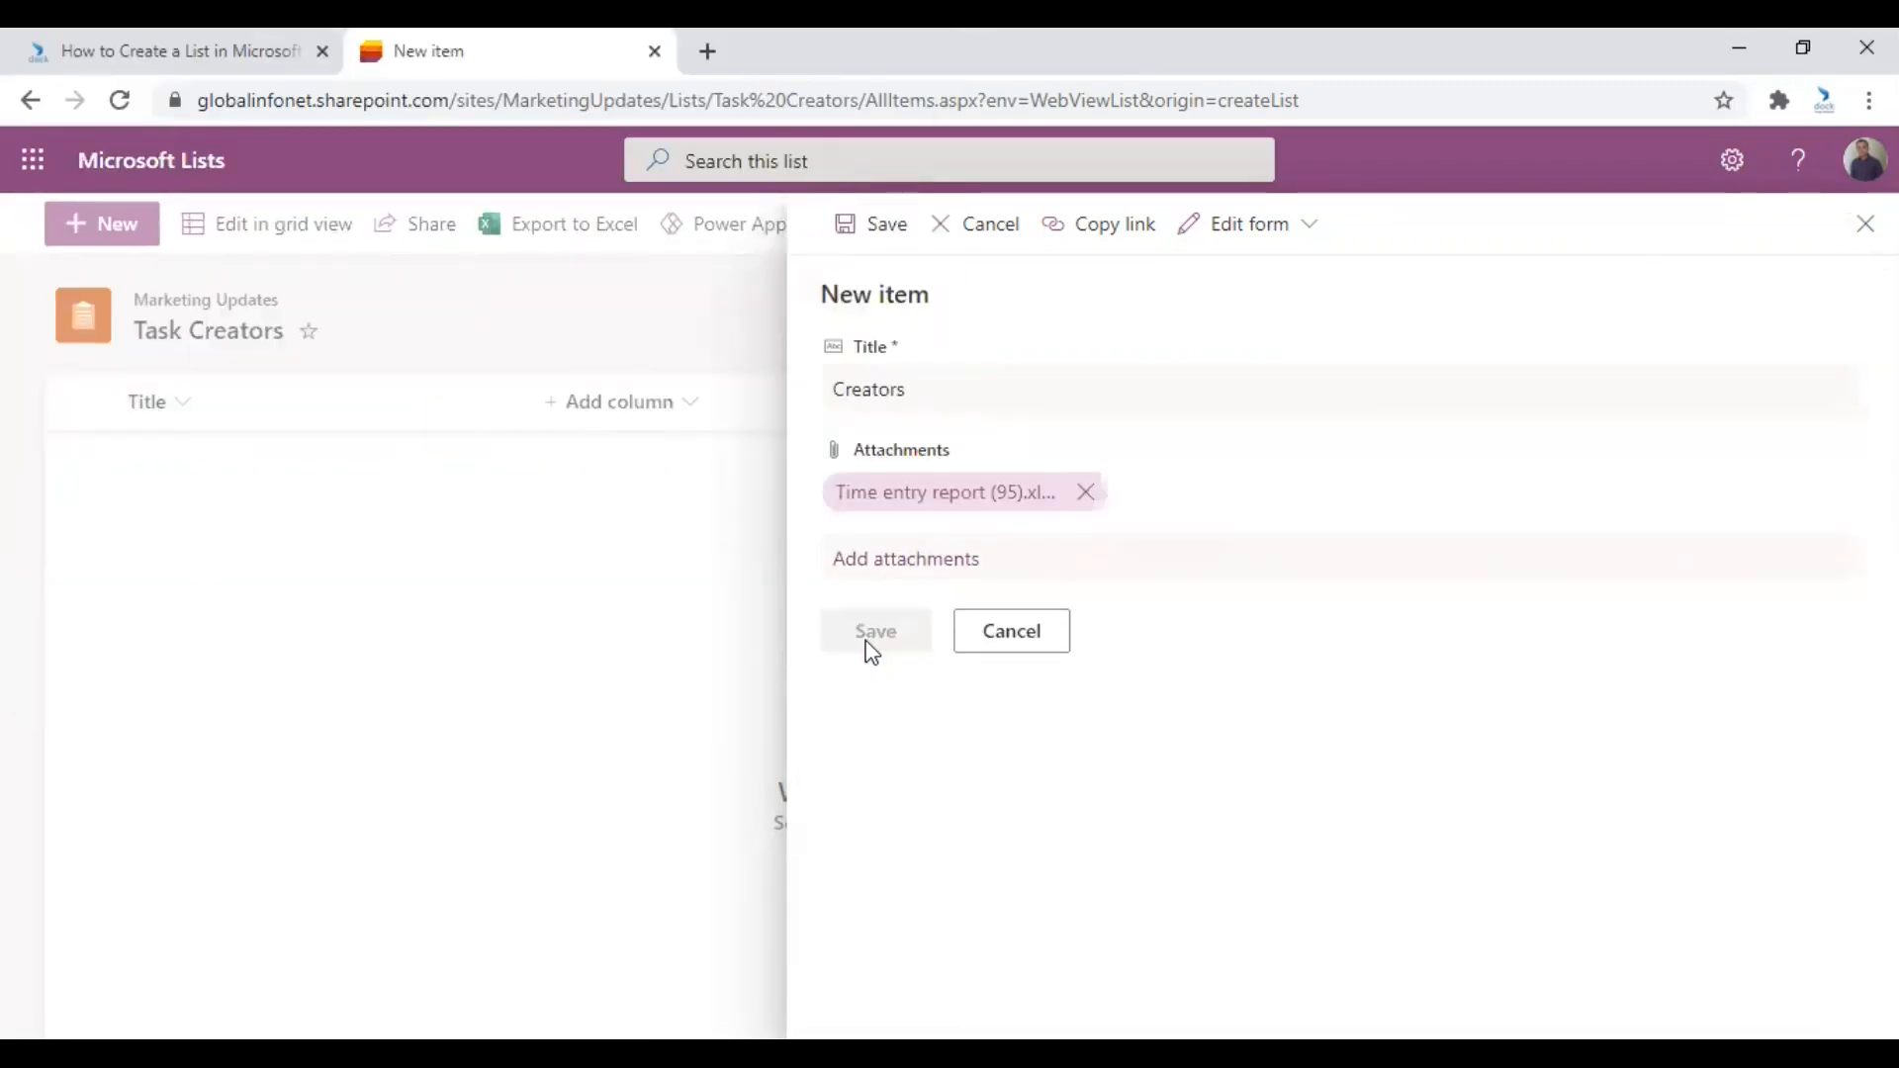
pyautogui.click(875, 631)
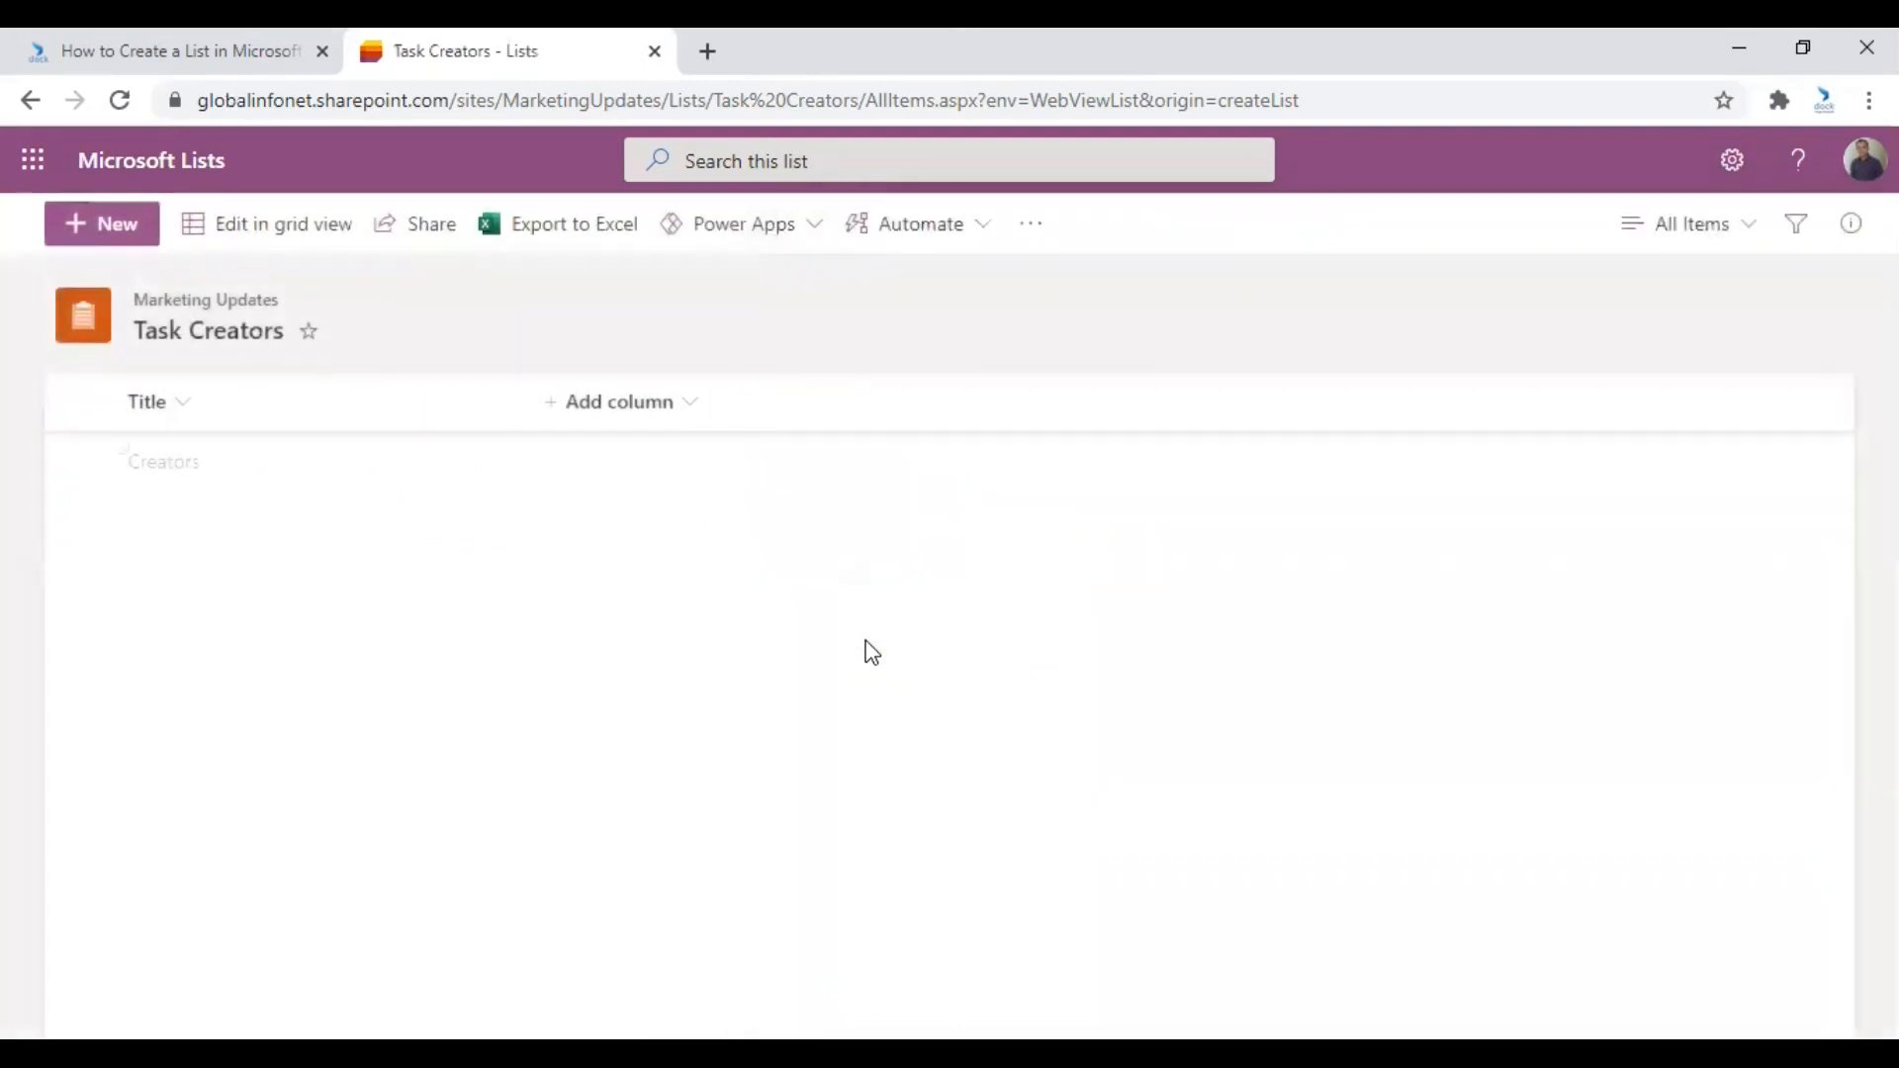
pyautogui.moveTo(238, 416)
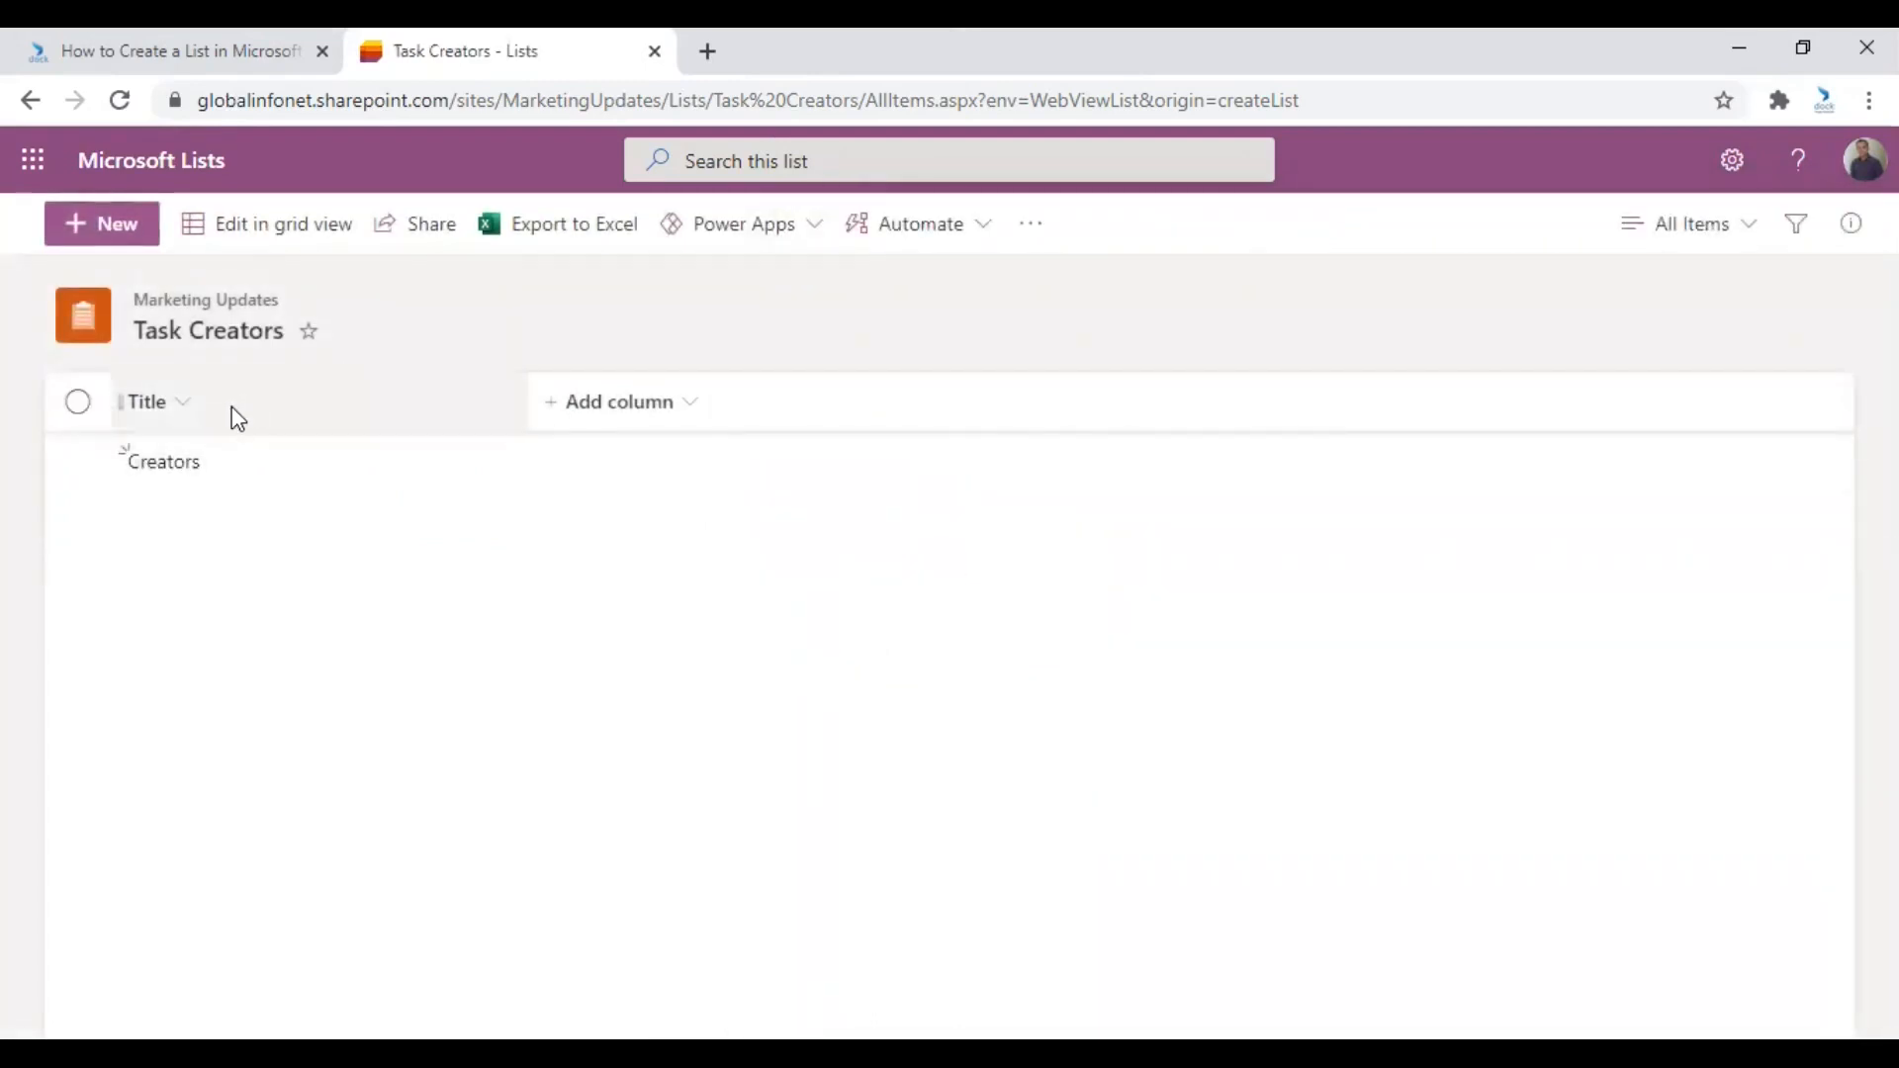
pyautogui.moveTo(163, 461)
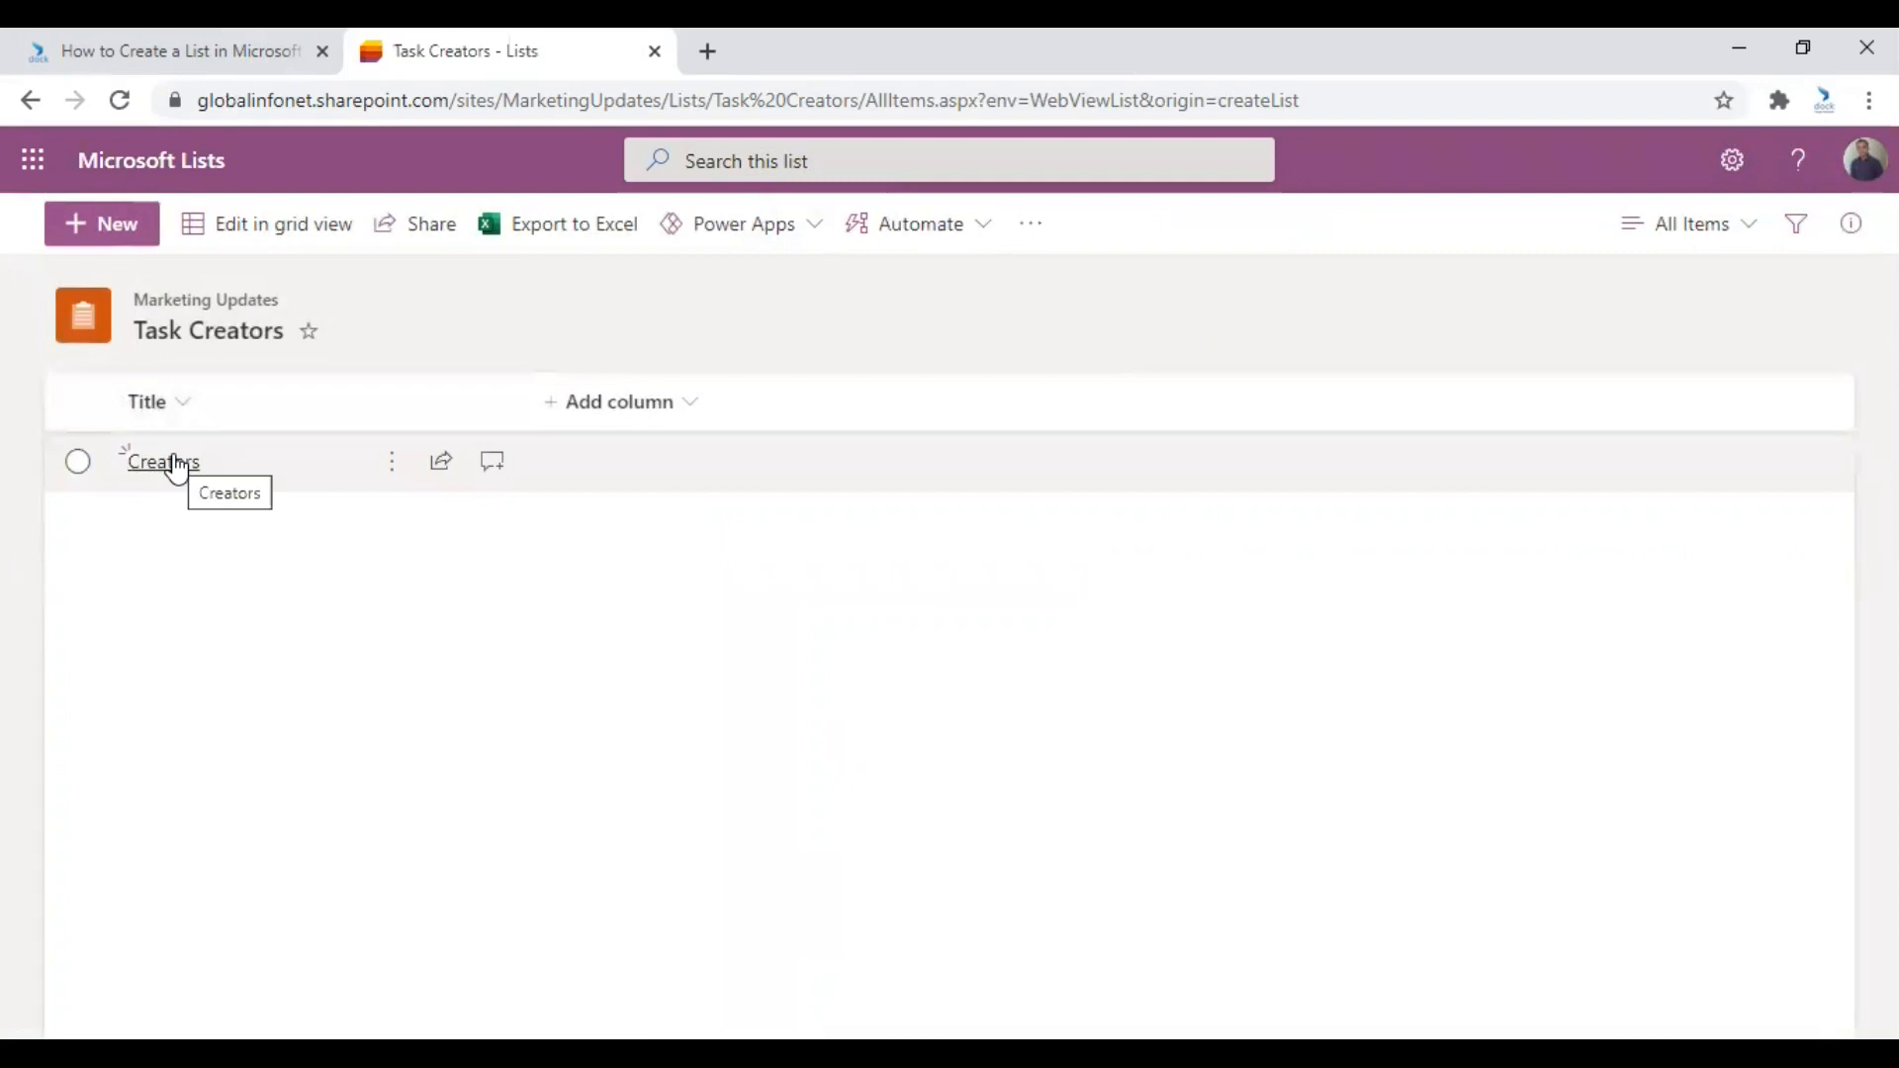
pyautogui.moveTo(178, 472)
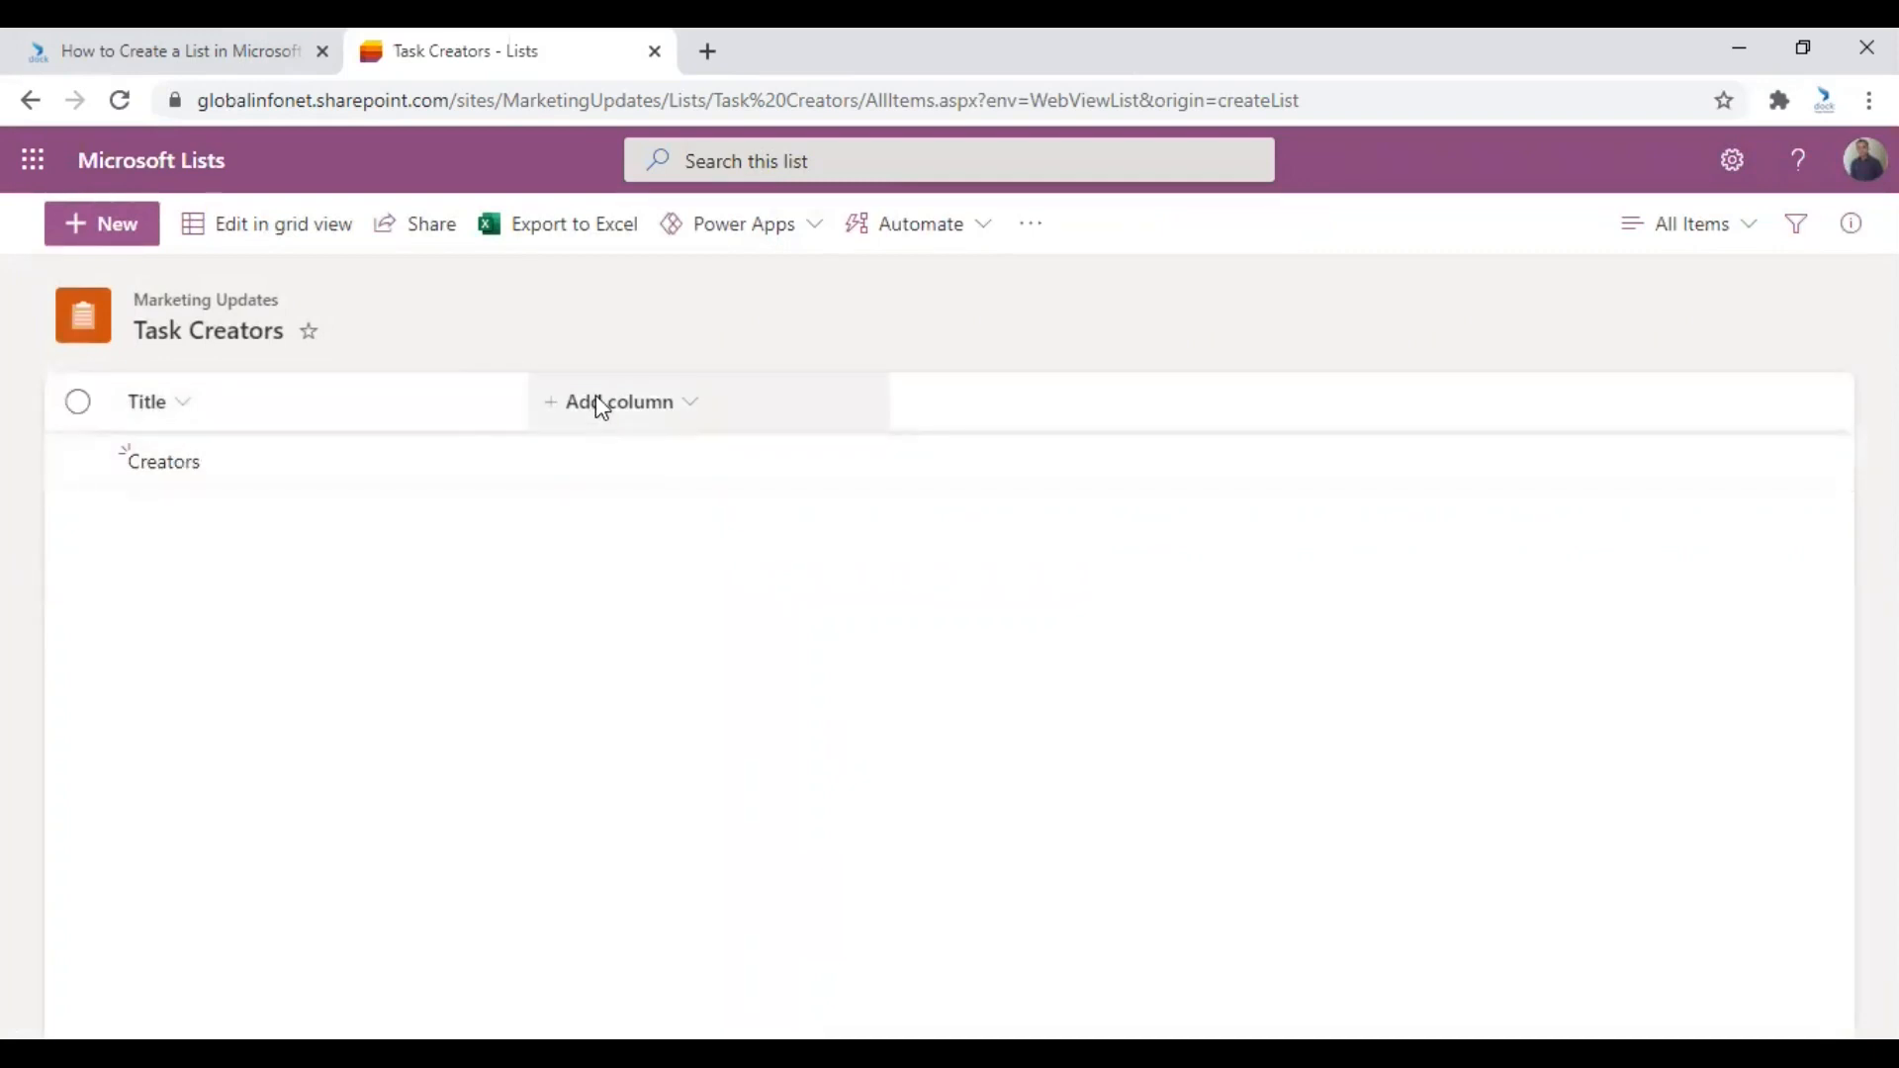
pyautogui.moveTo(560, 523)
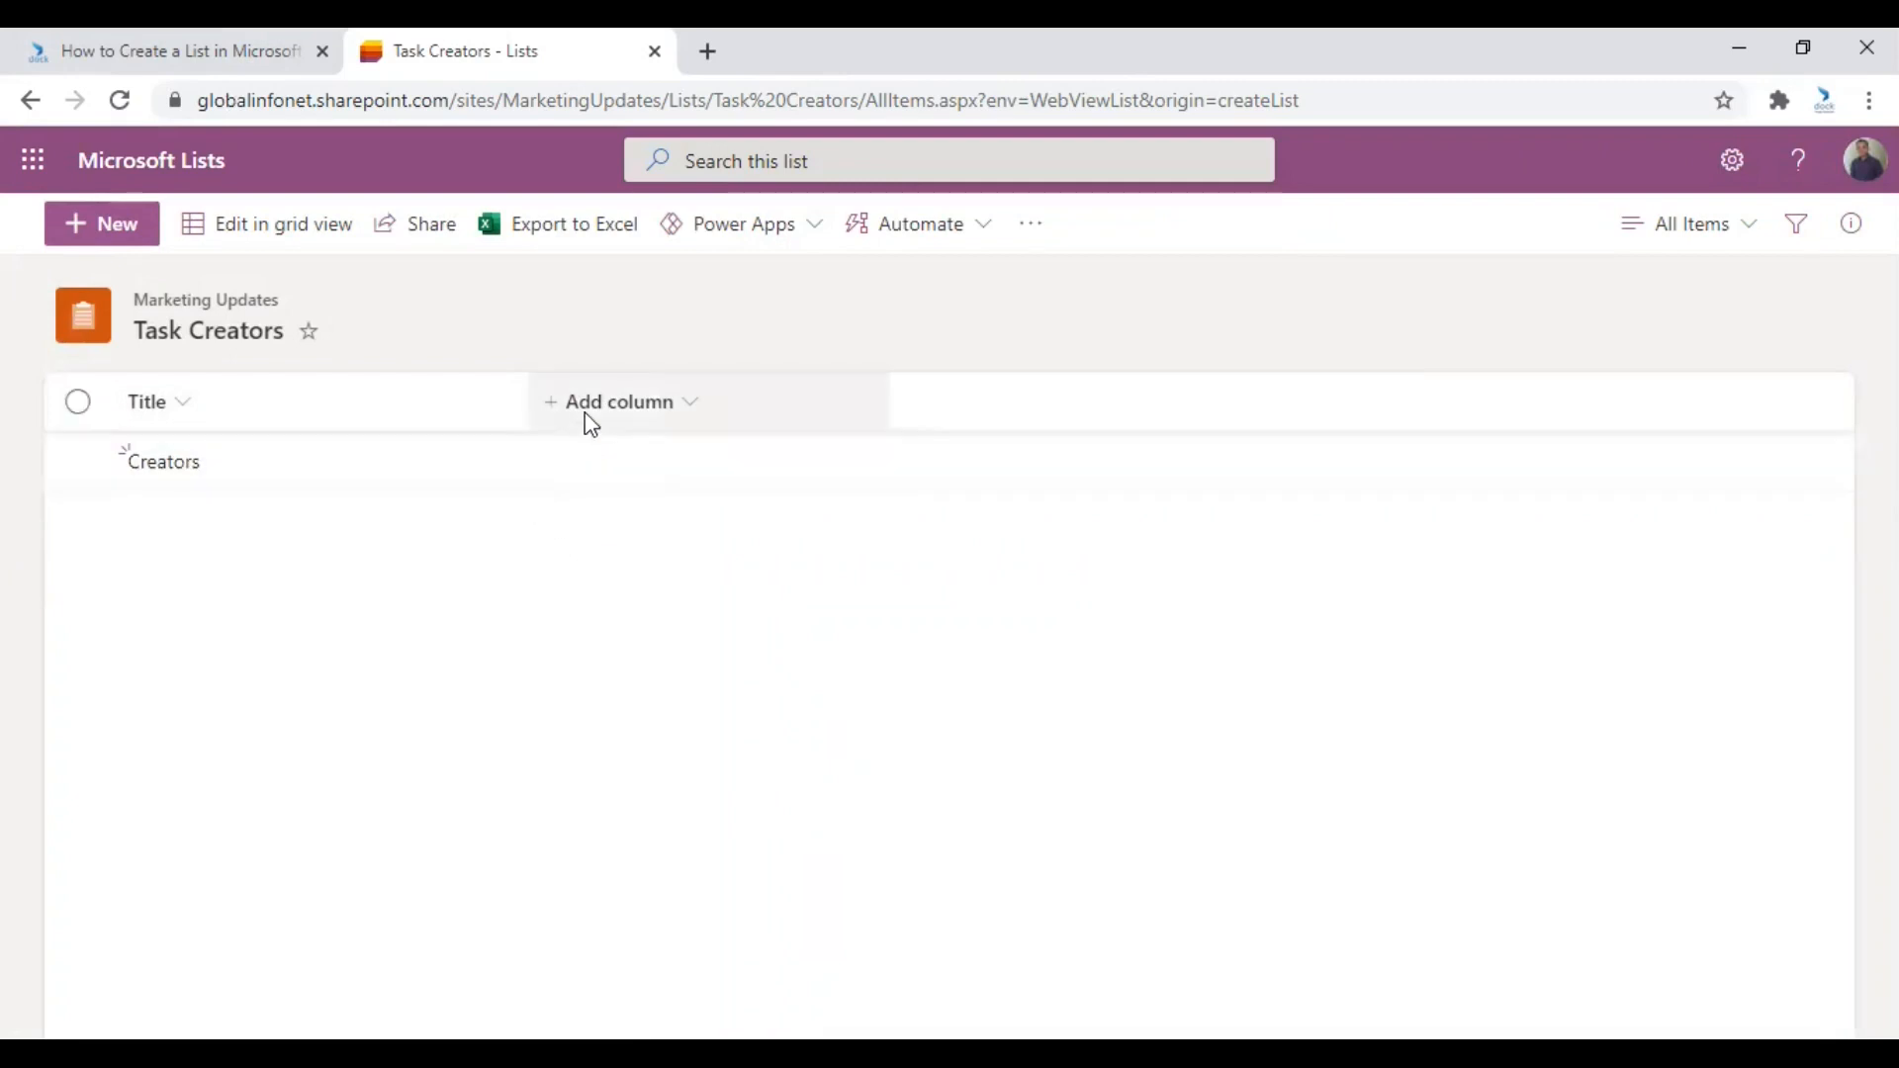
pyautogui.moveTo(590, 418)
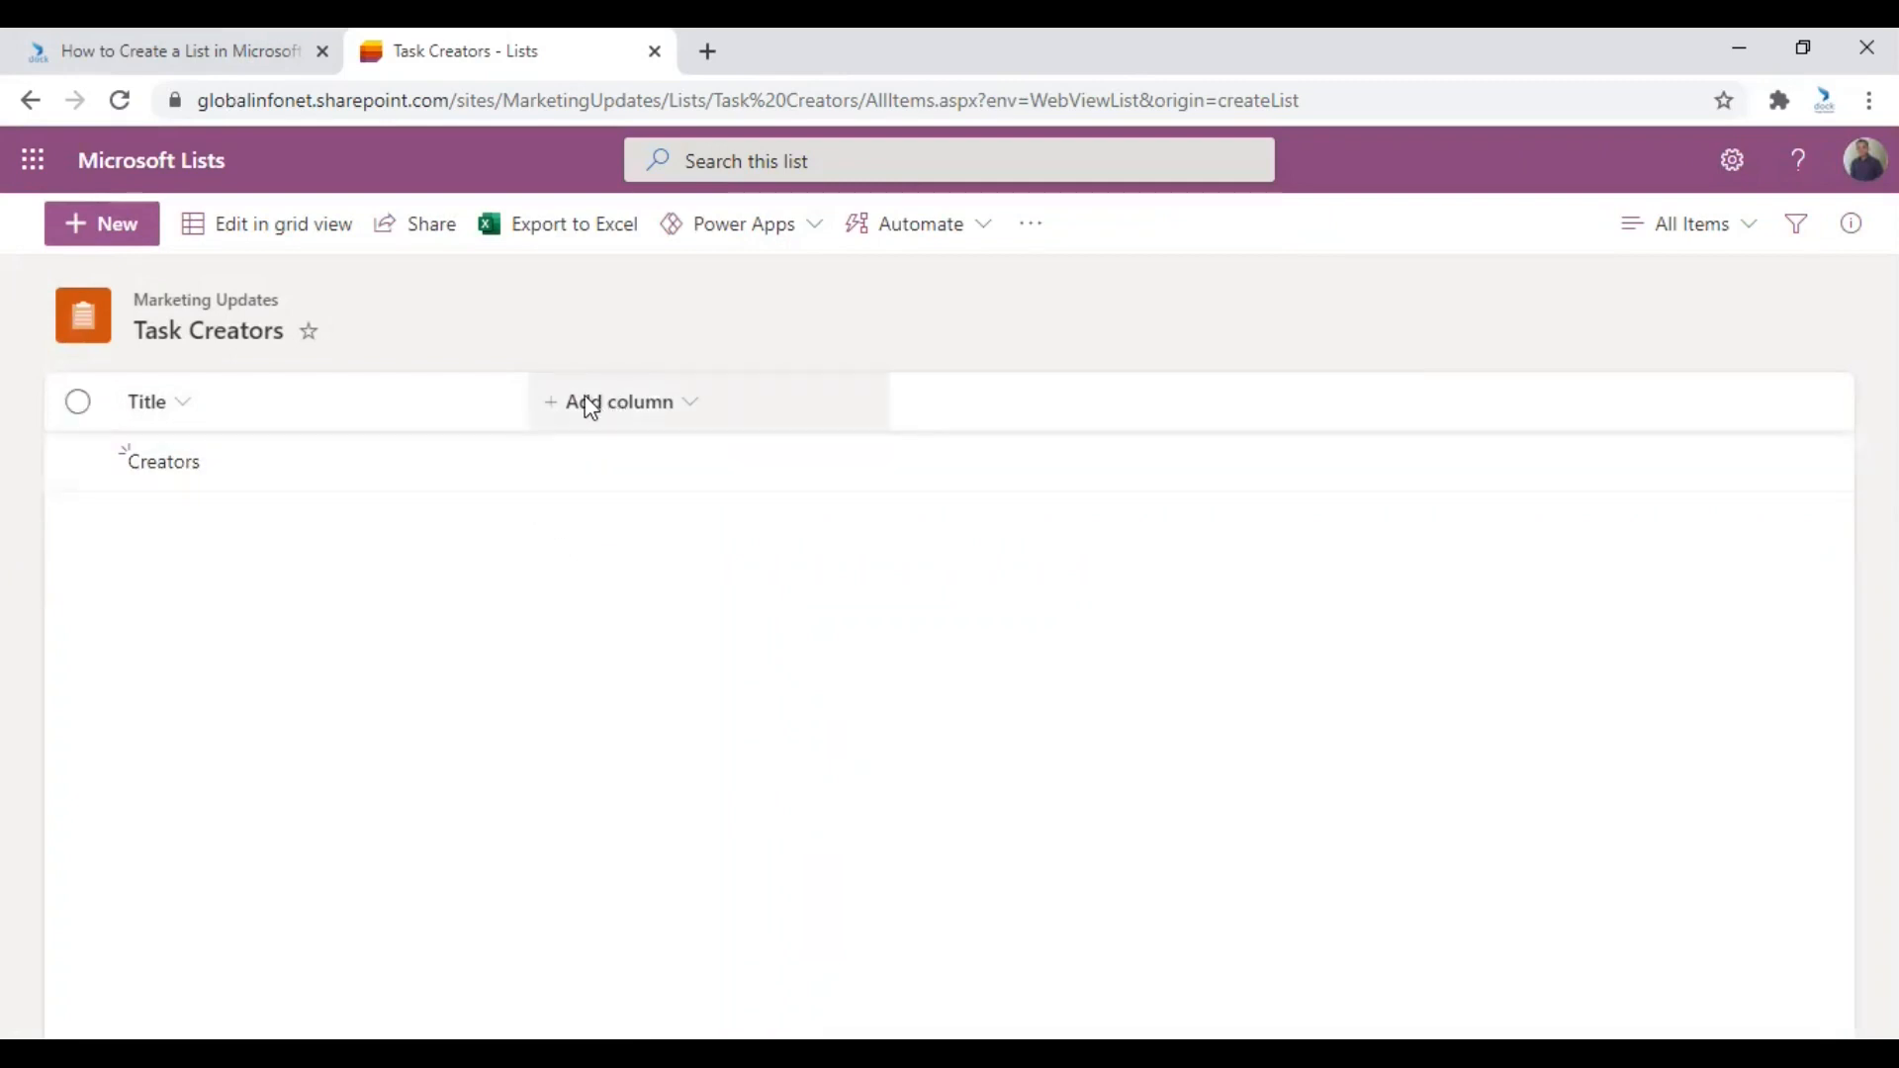
pyautogui.moveTo(618, 406)
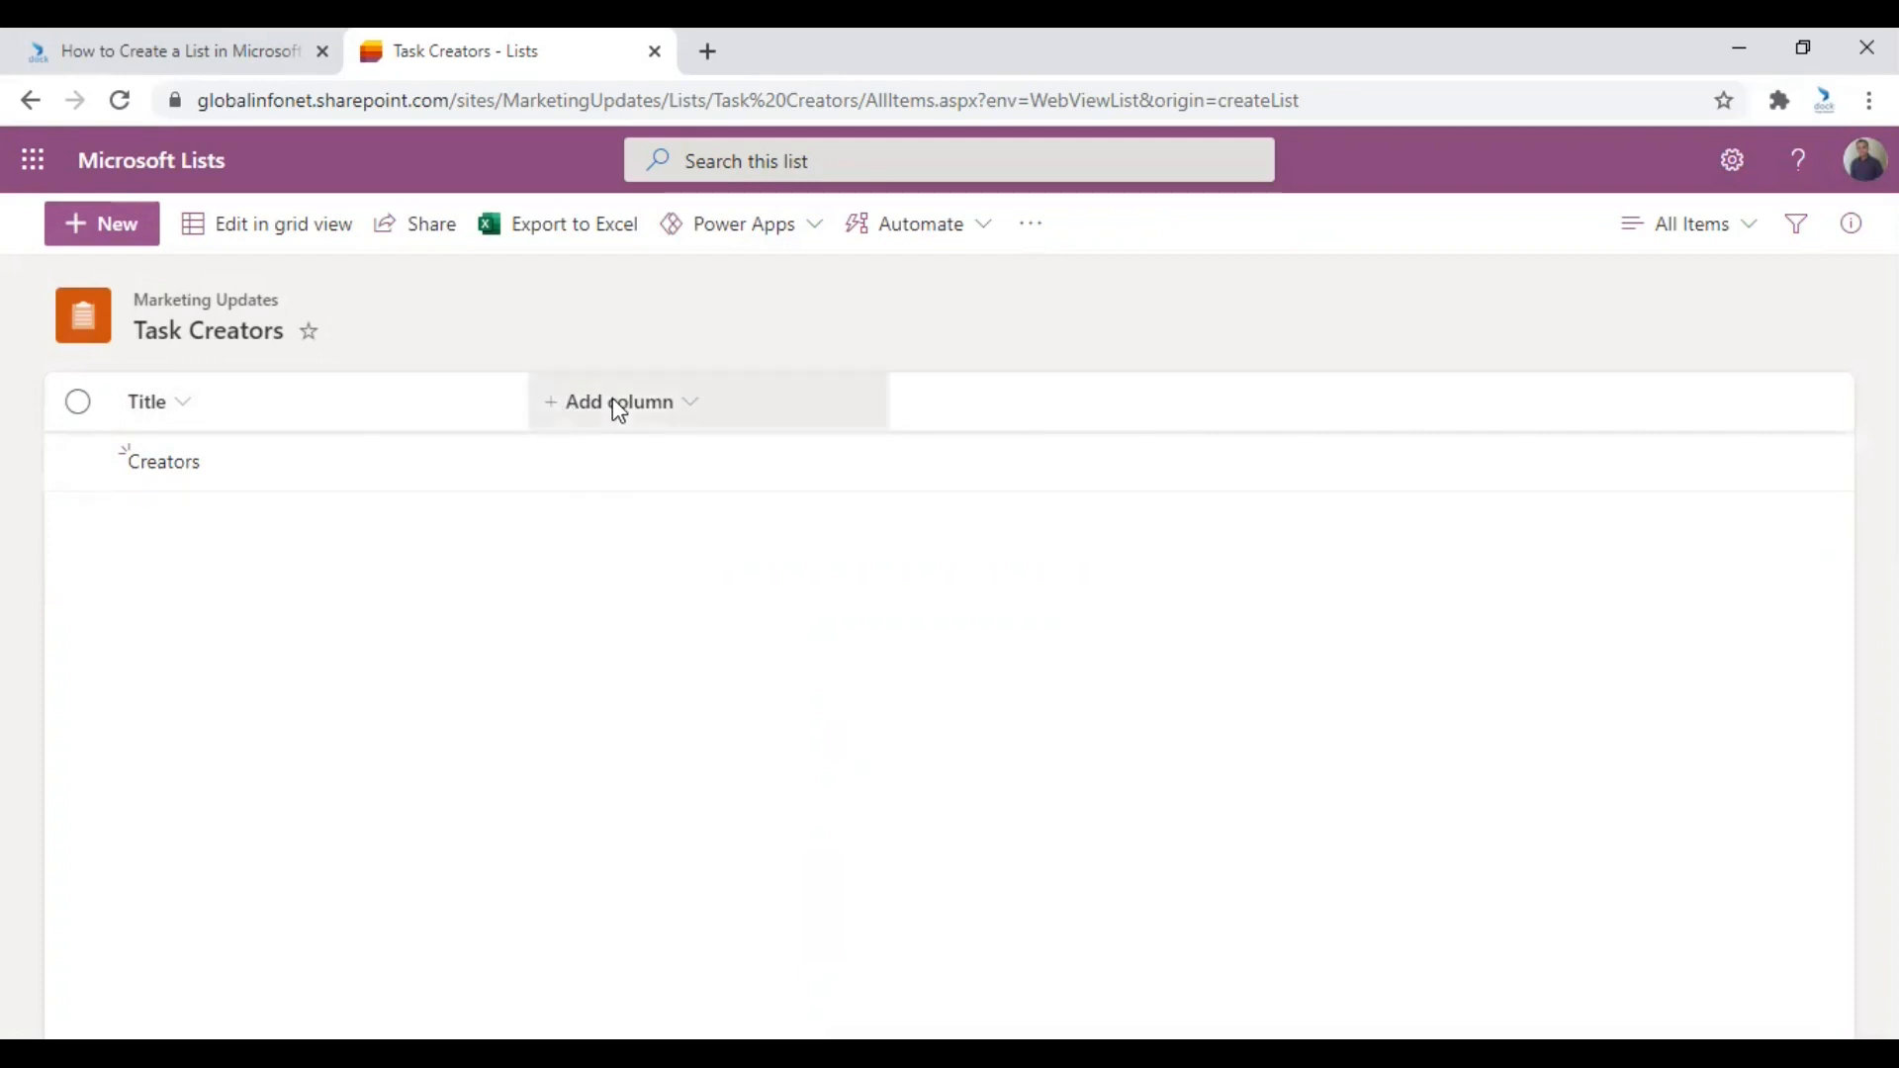
# Add a Single line of text column to the Task Creators list.
pyautogui.click(617, 401)
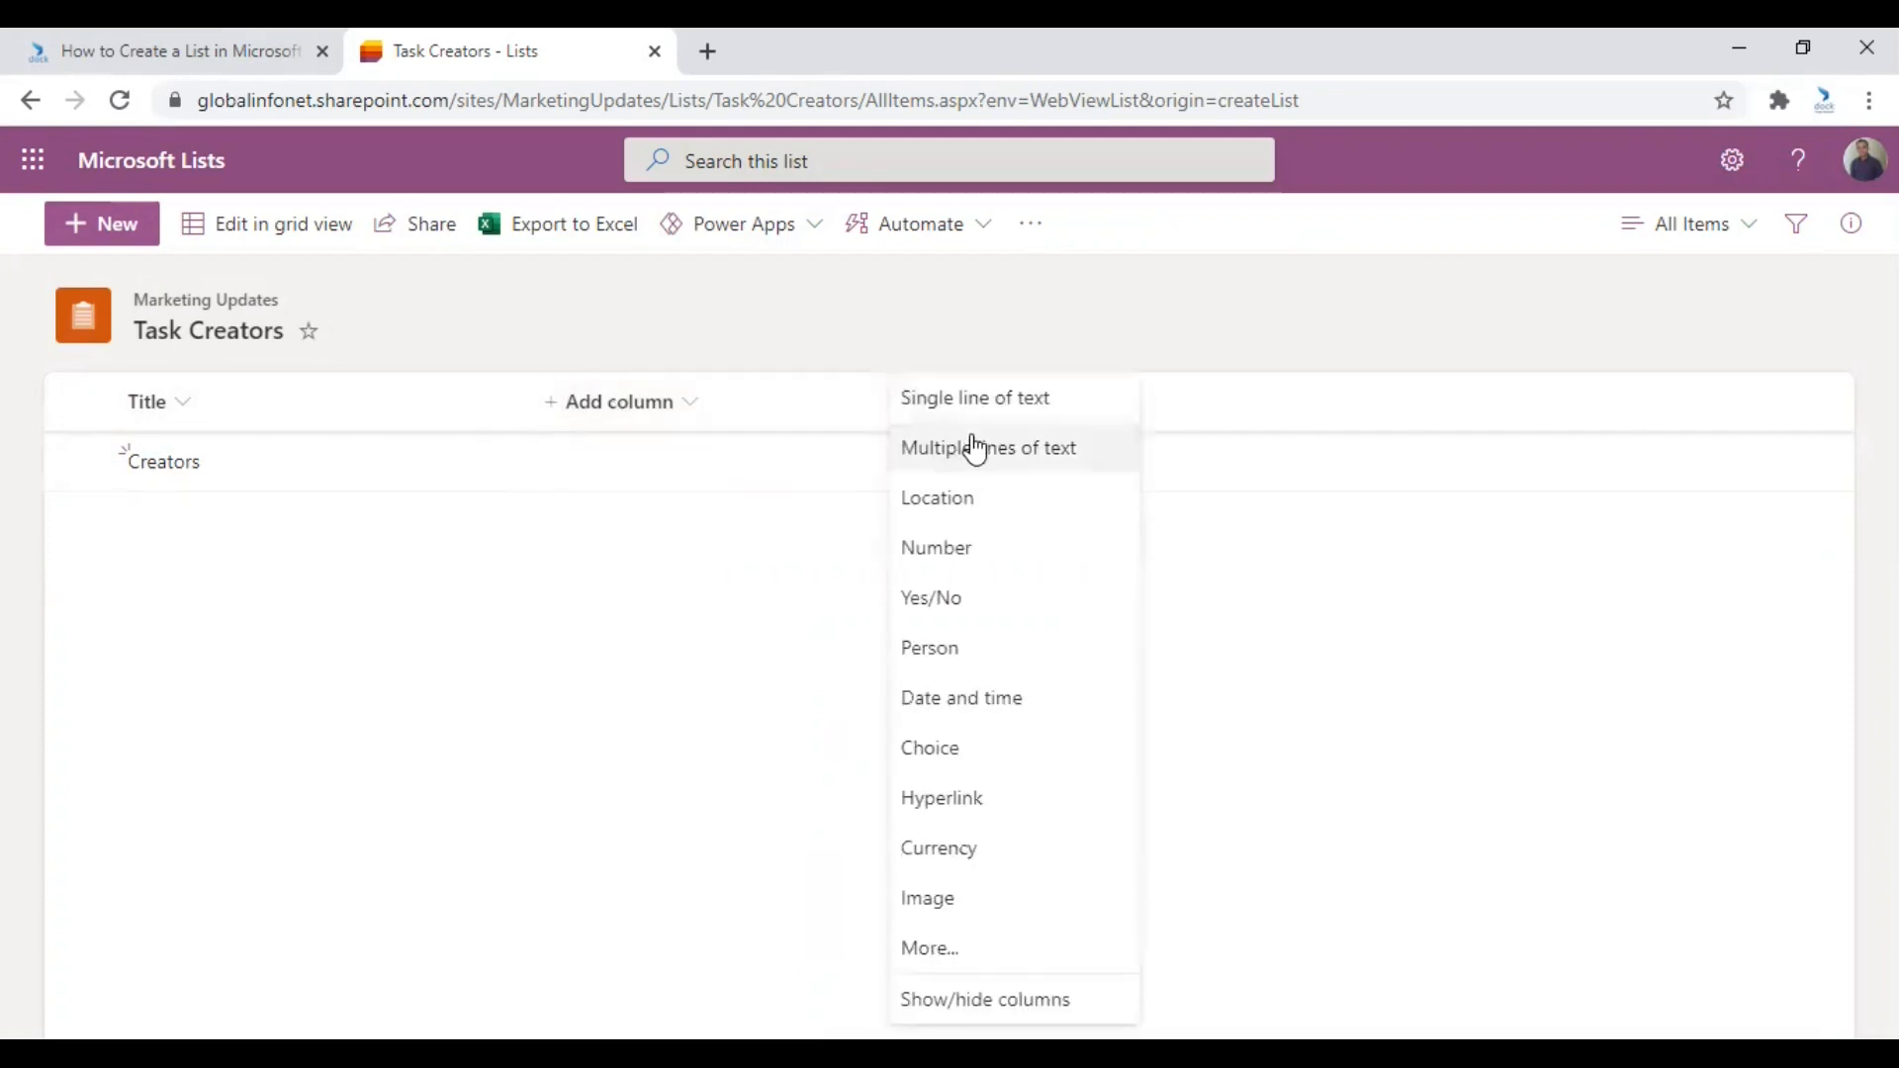
pyautogui.moveTo(987, 760)
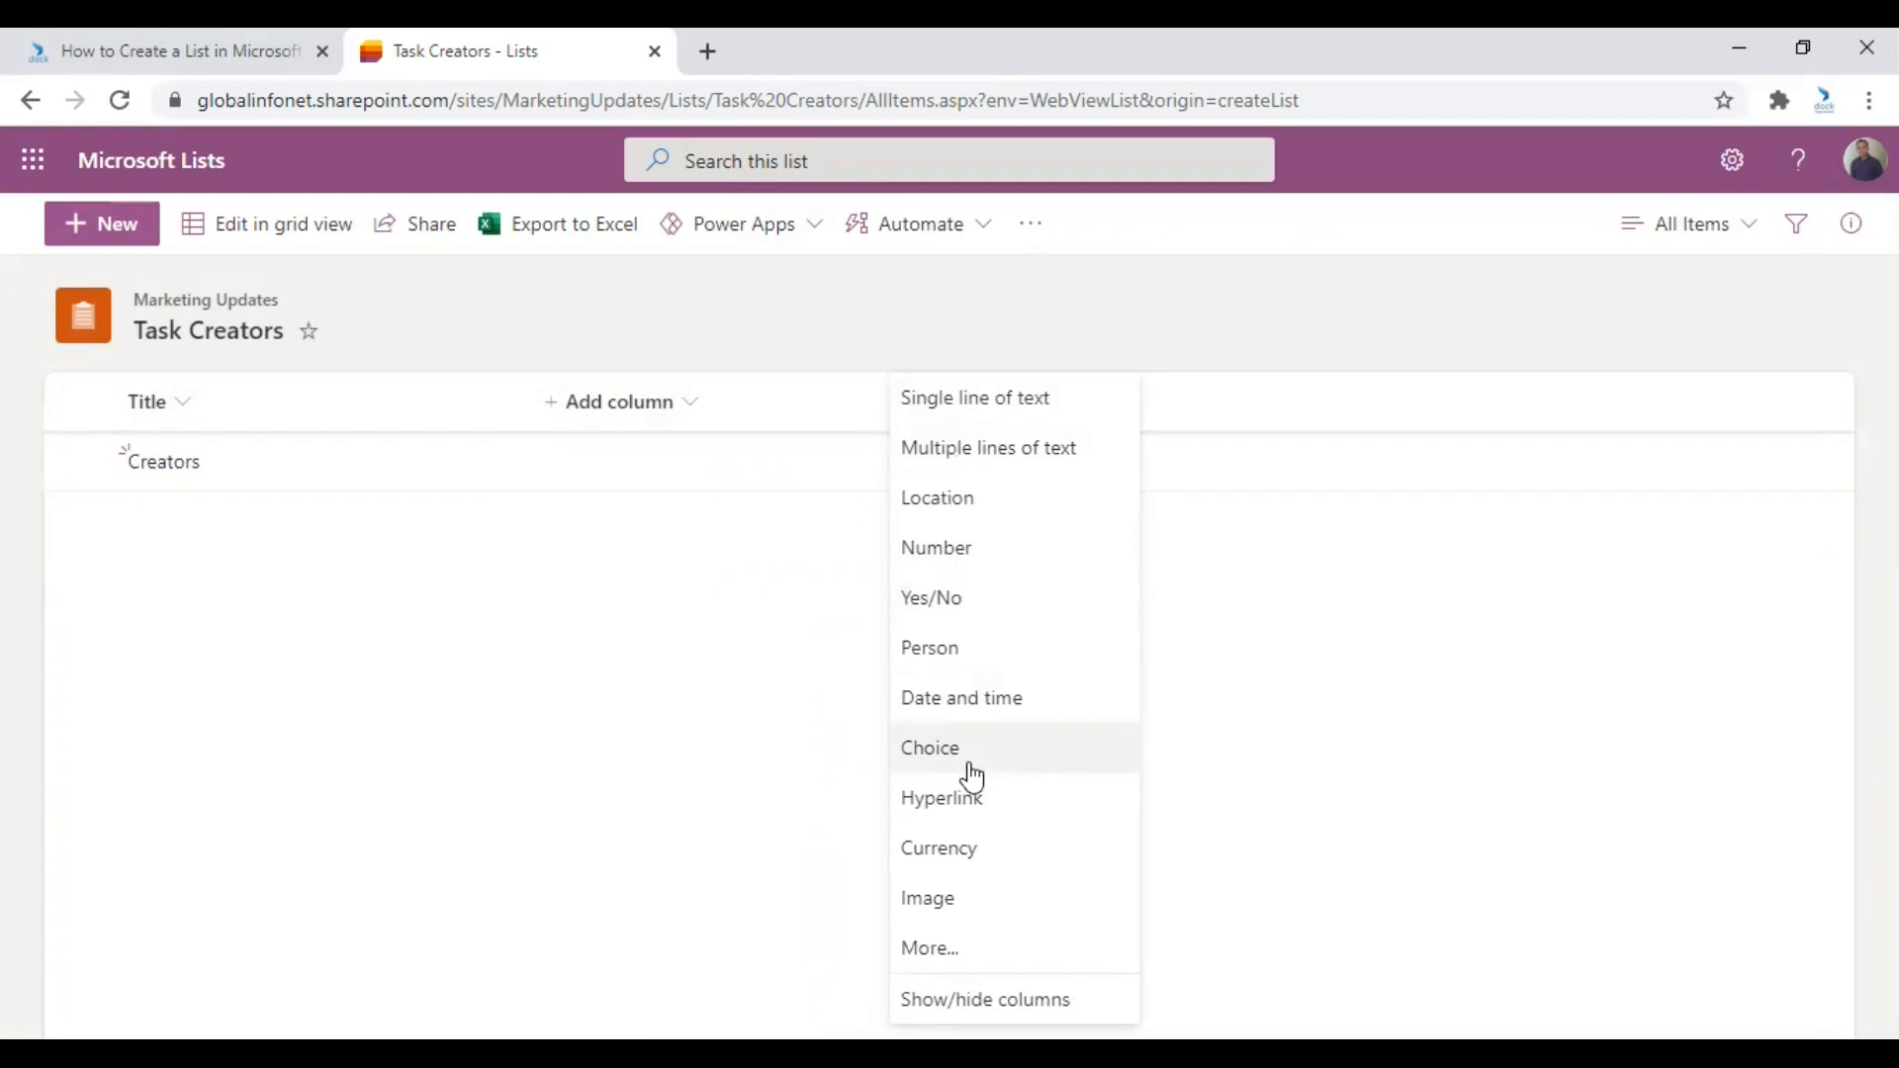
pyautogui.moveTo(955, 696)
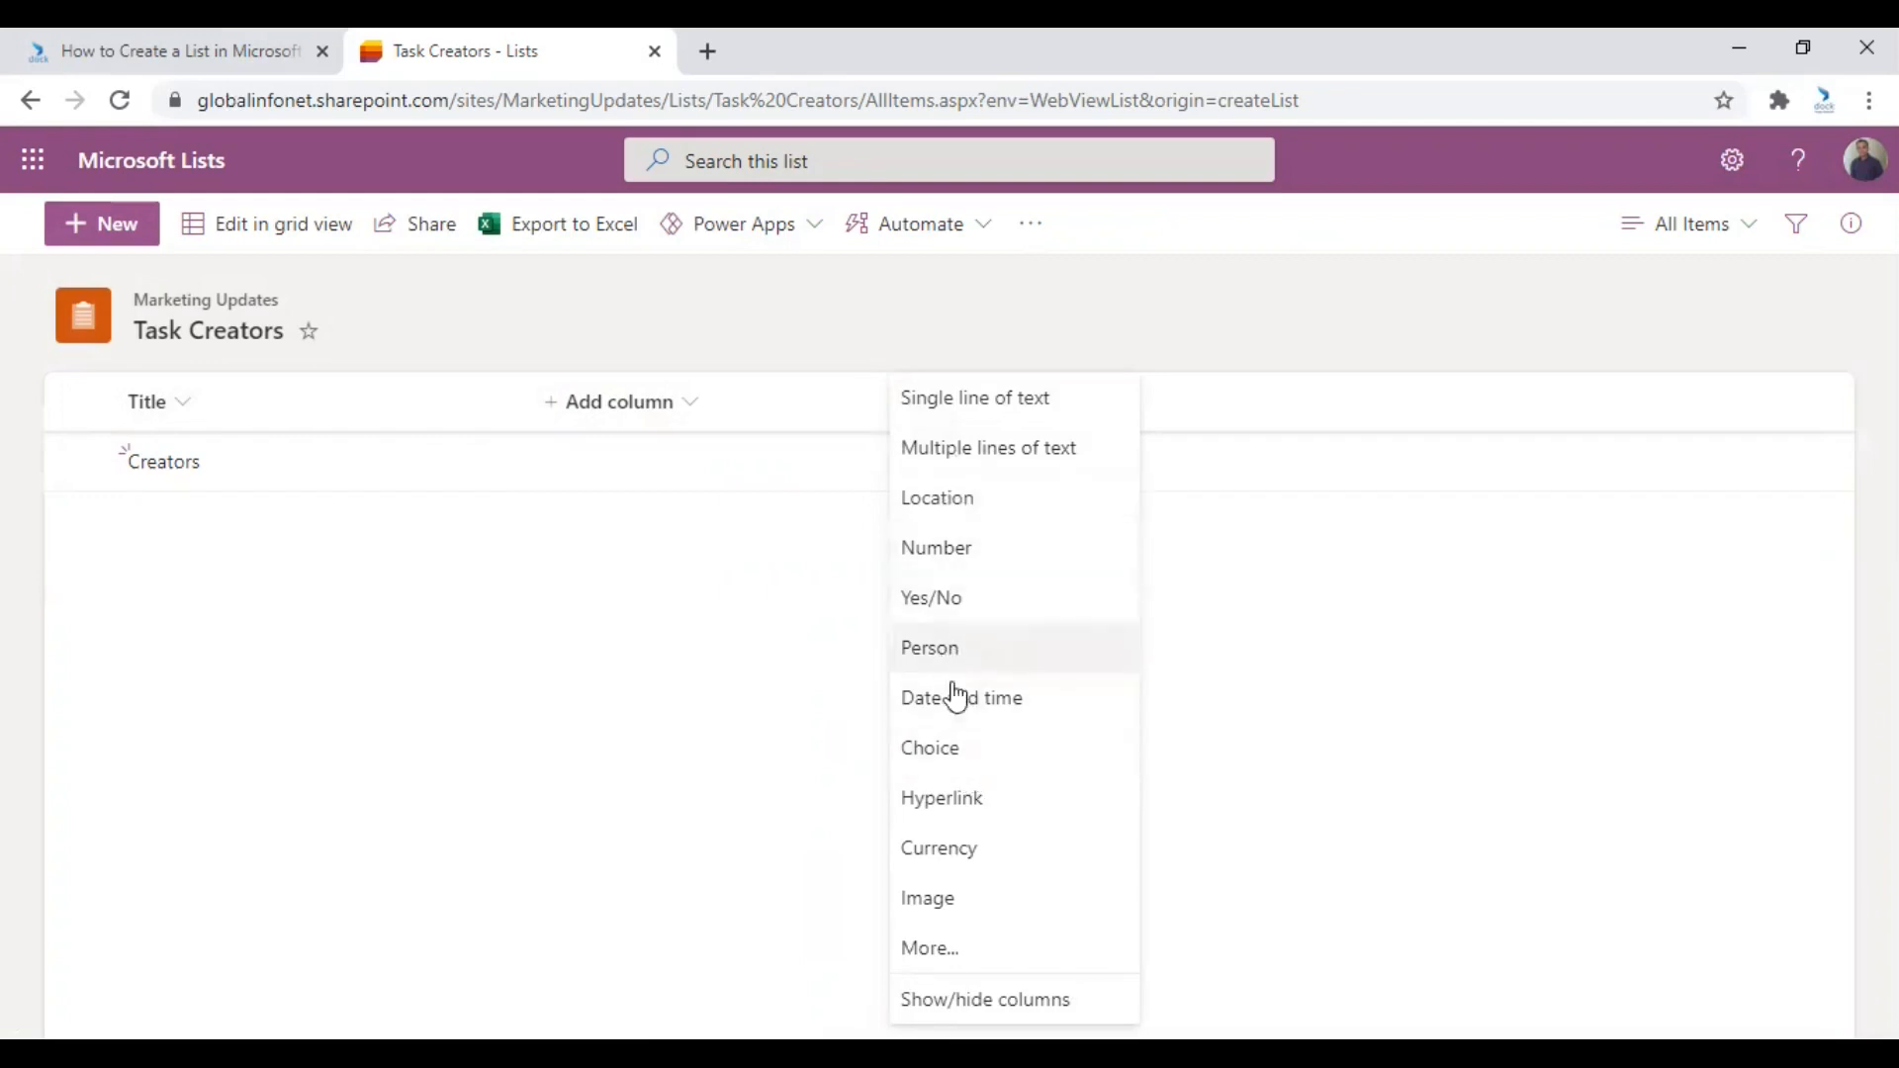
pyautogui.moveTo(954, 830)
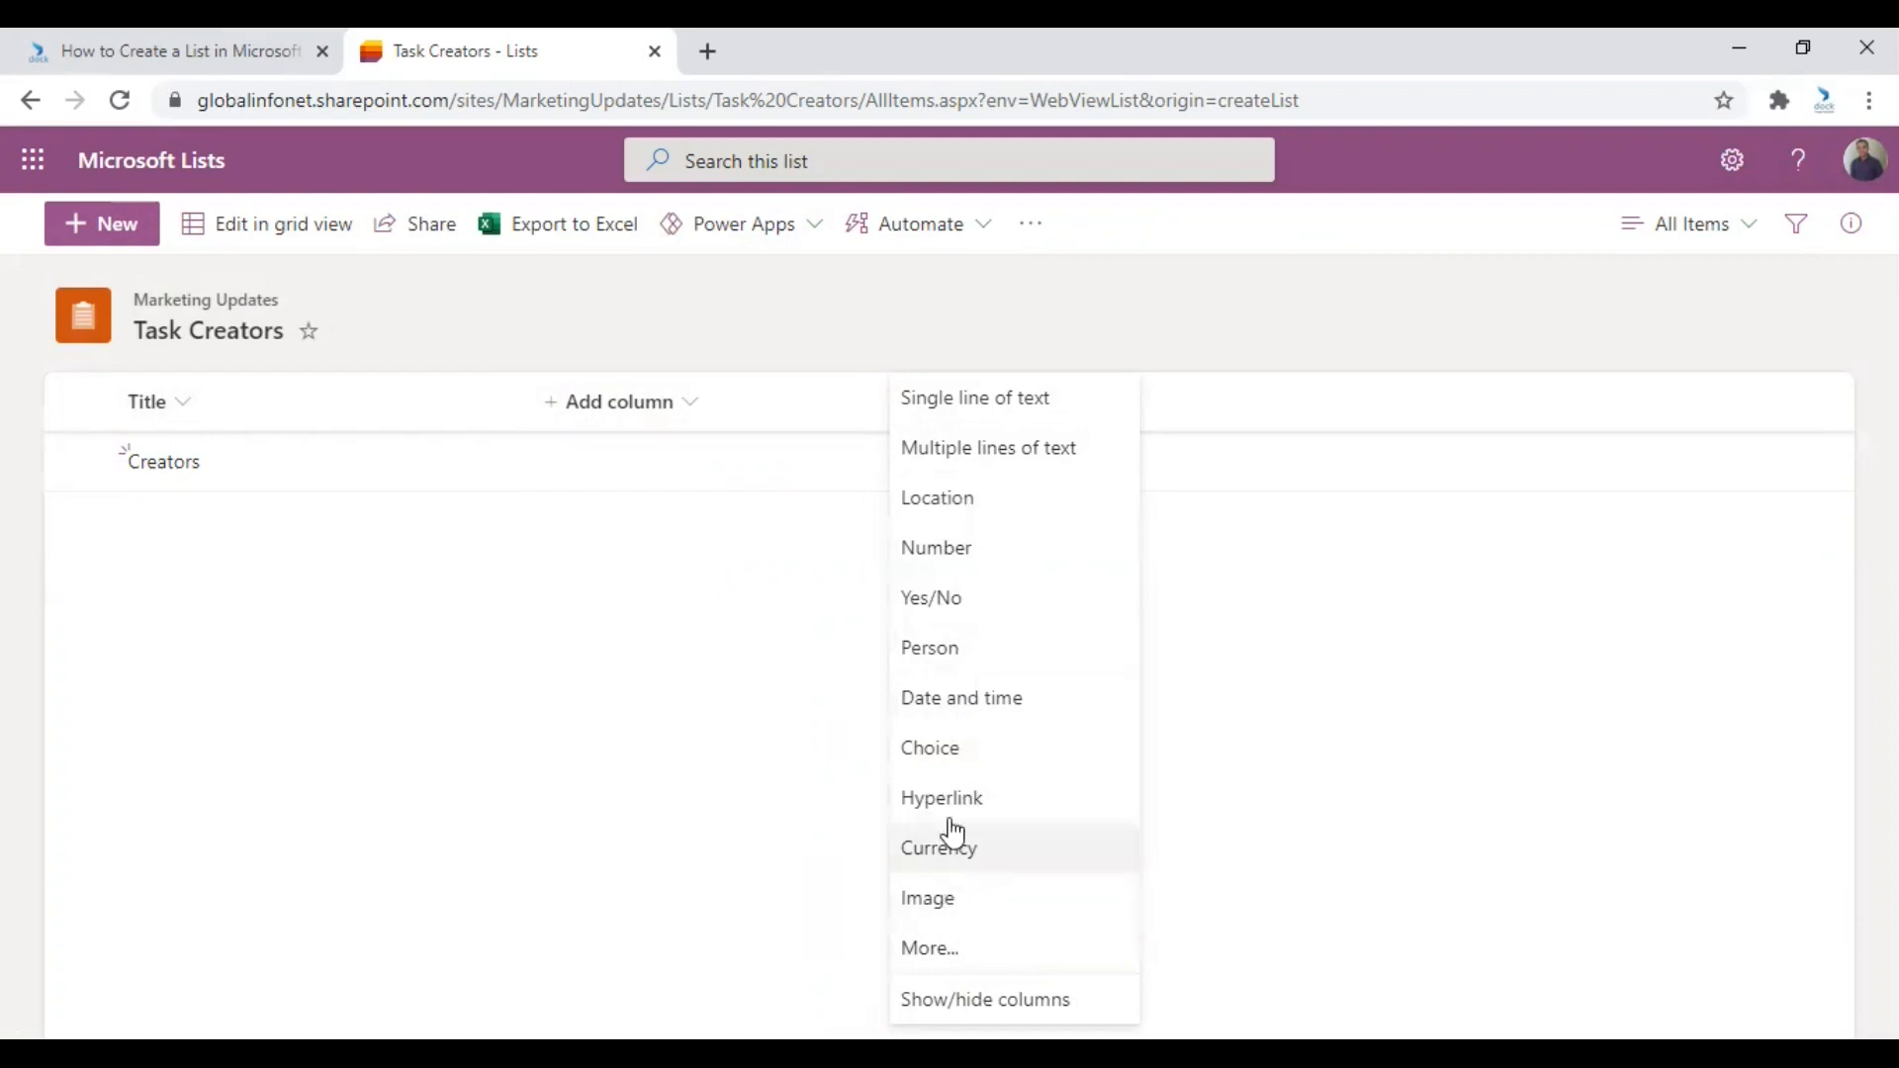
pyautogui.moveTo(977, 447)
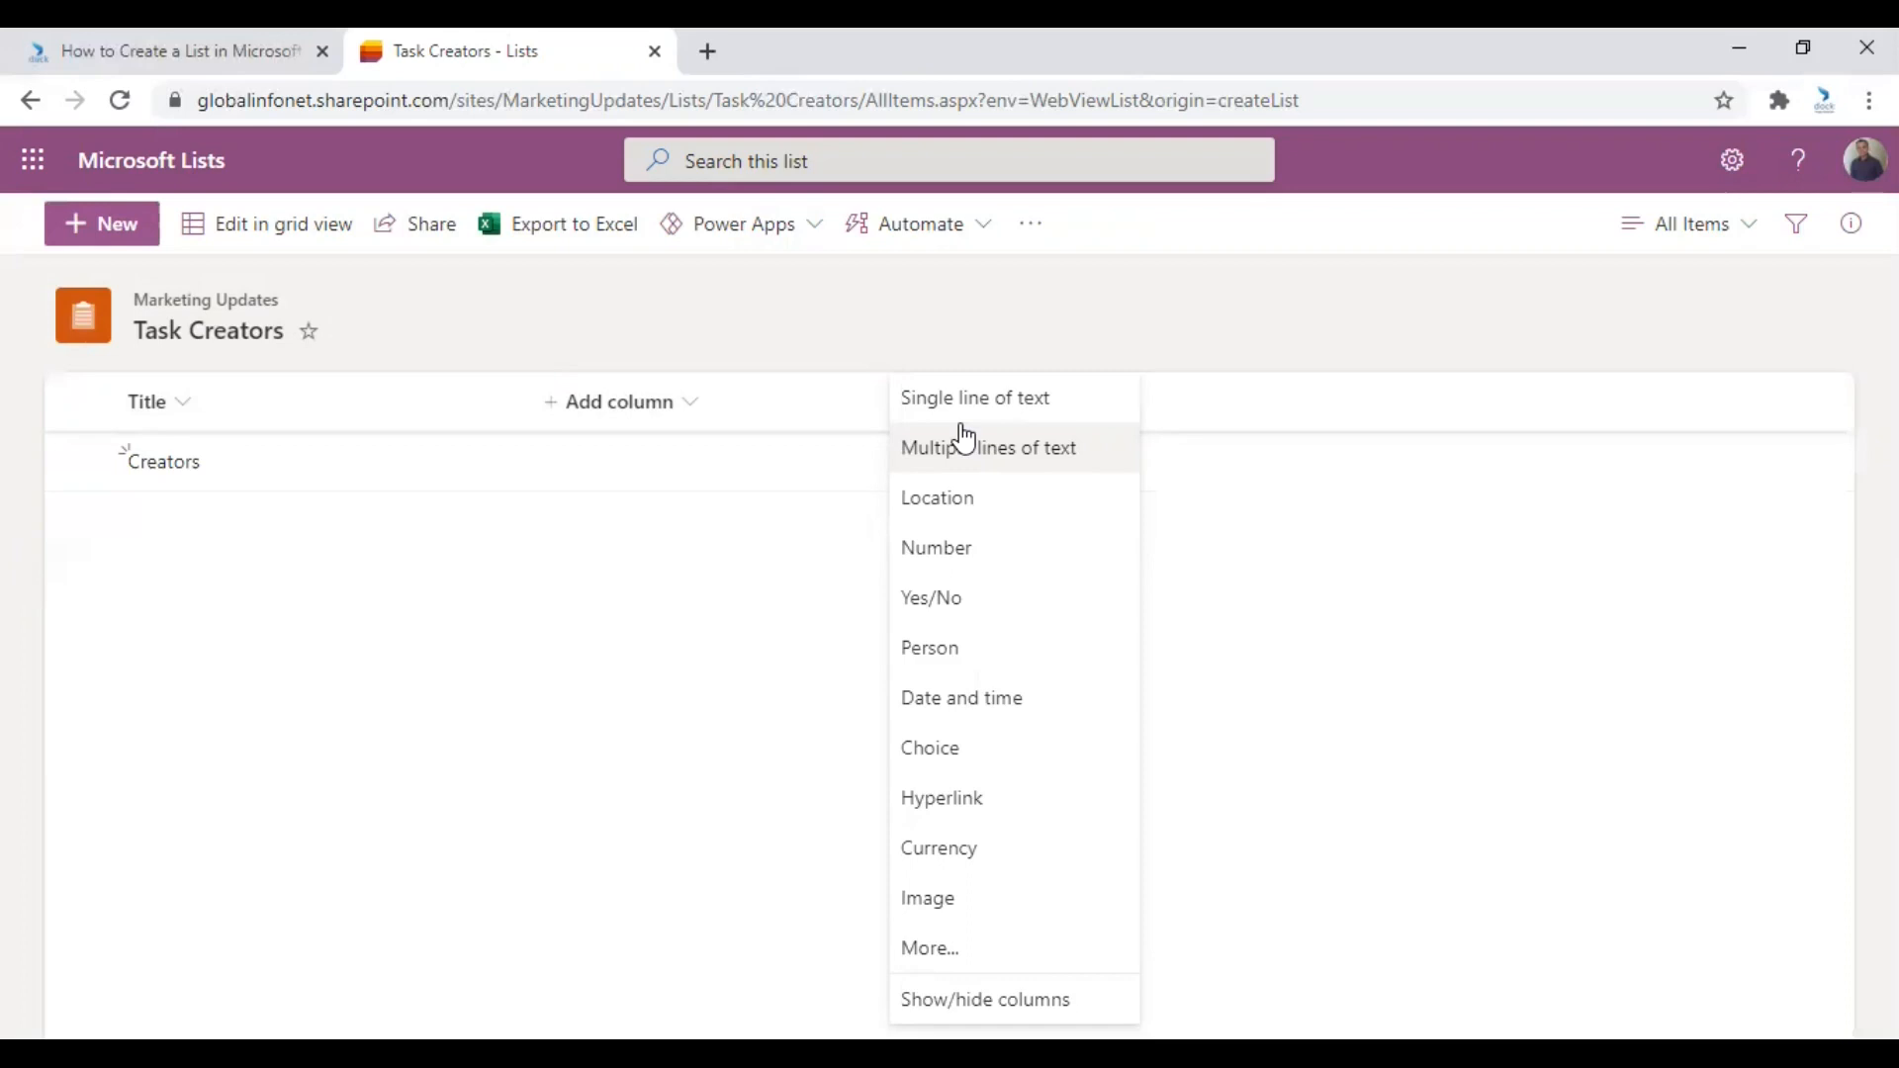
pyautogui.moveTo(975, 398)
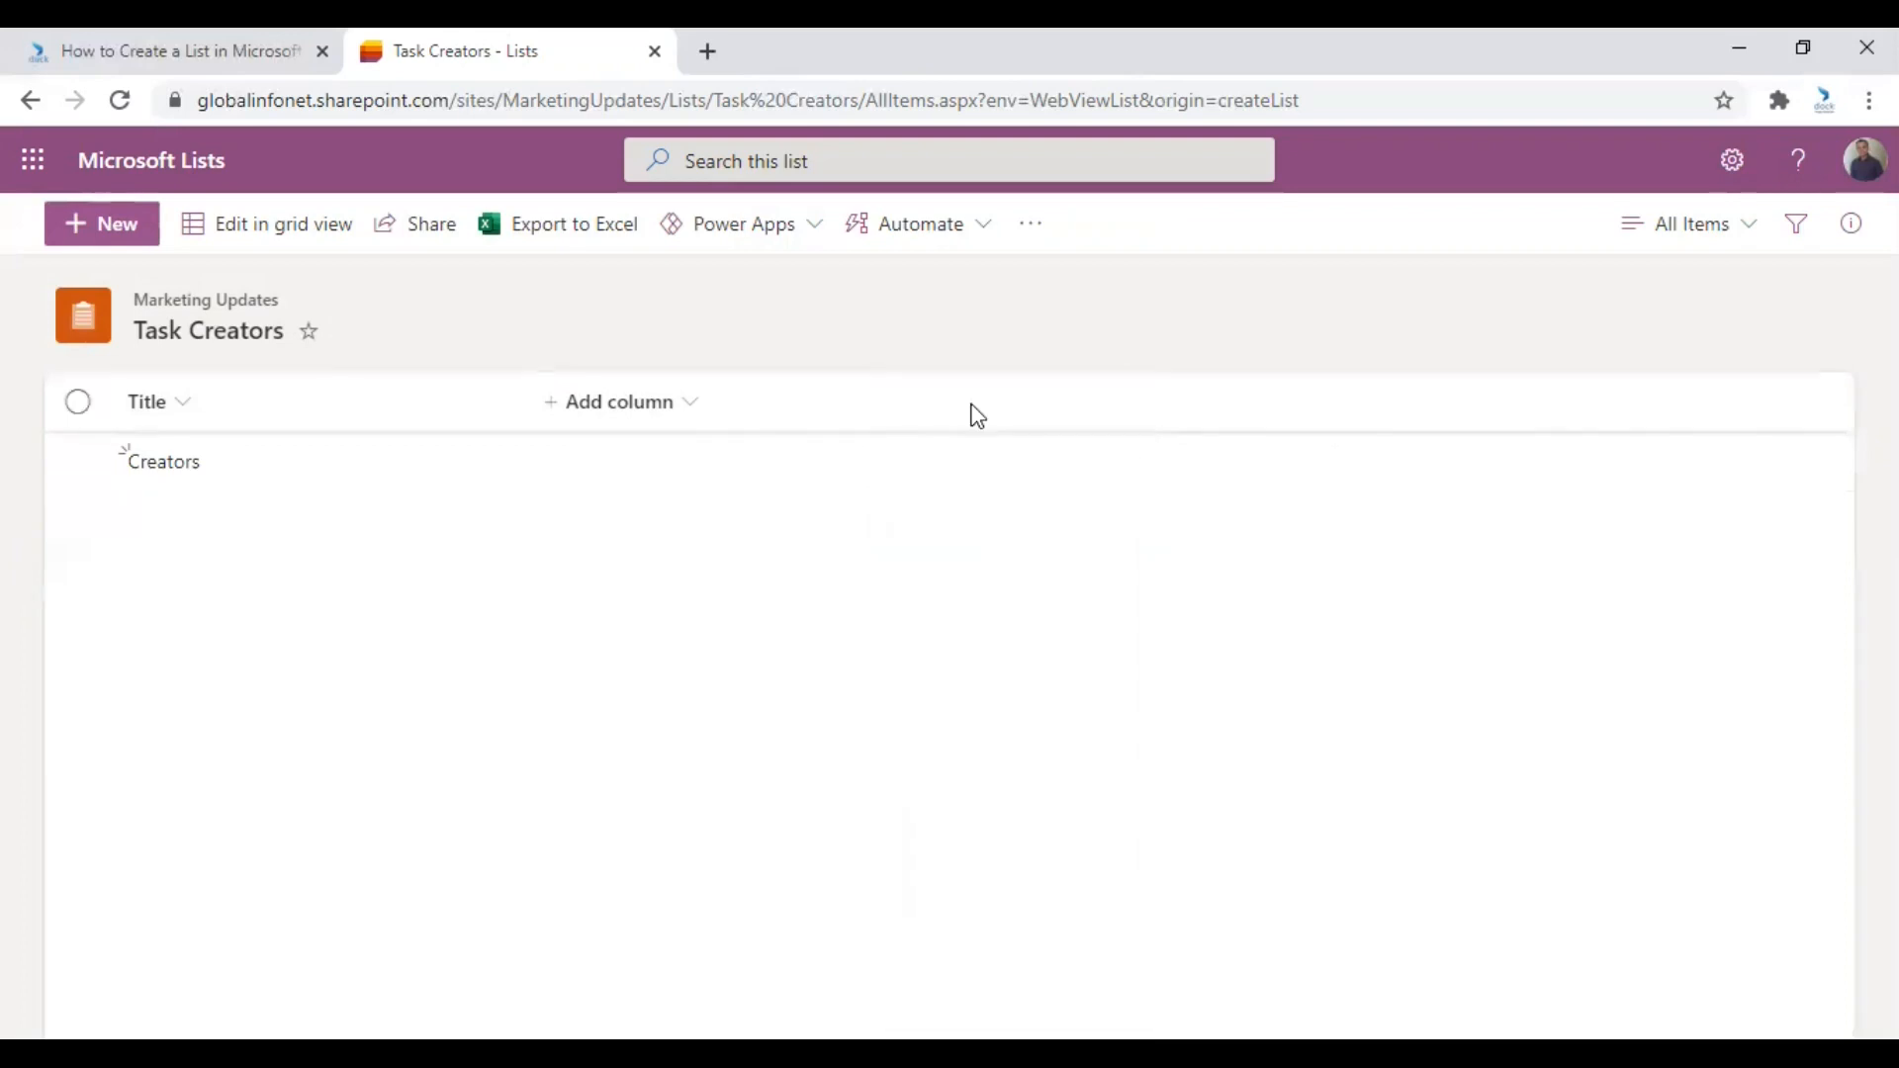
pyautogui.click(619, 401)
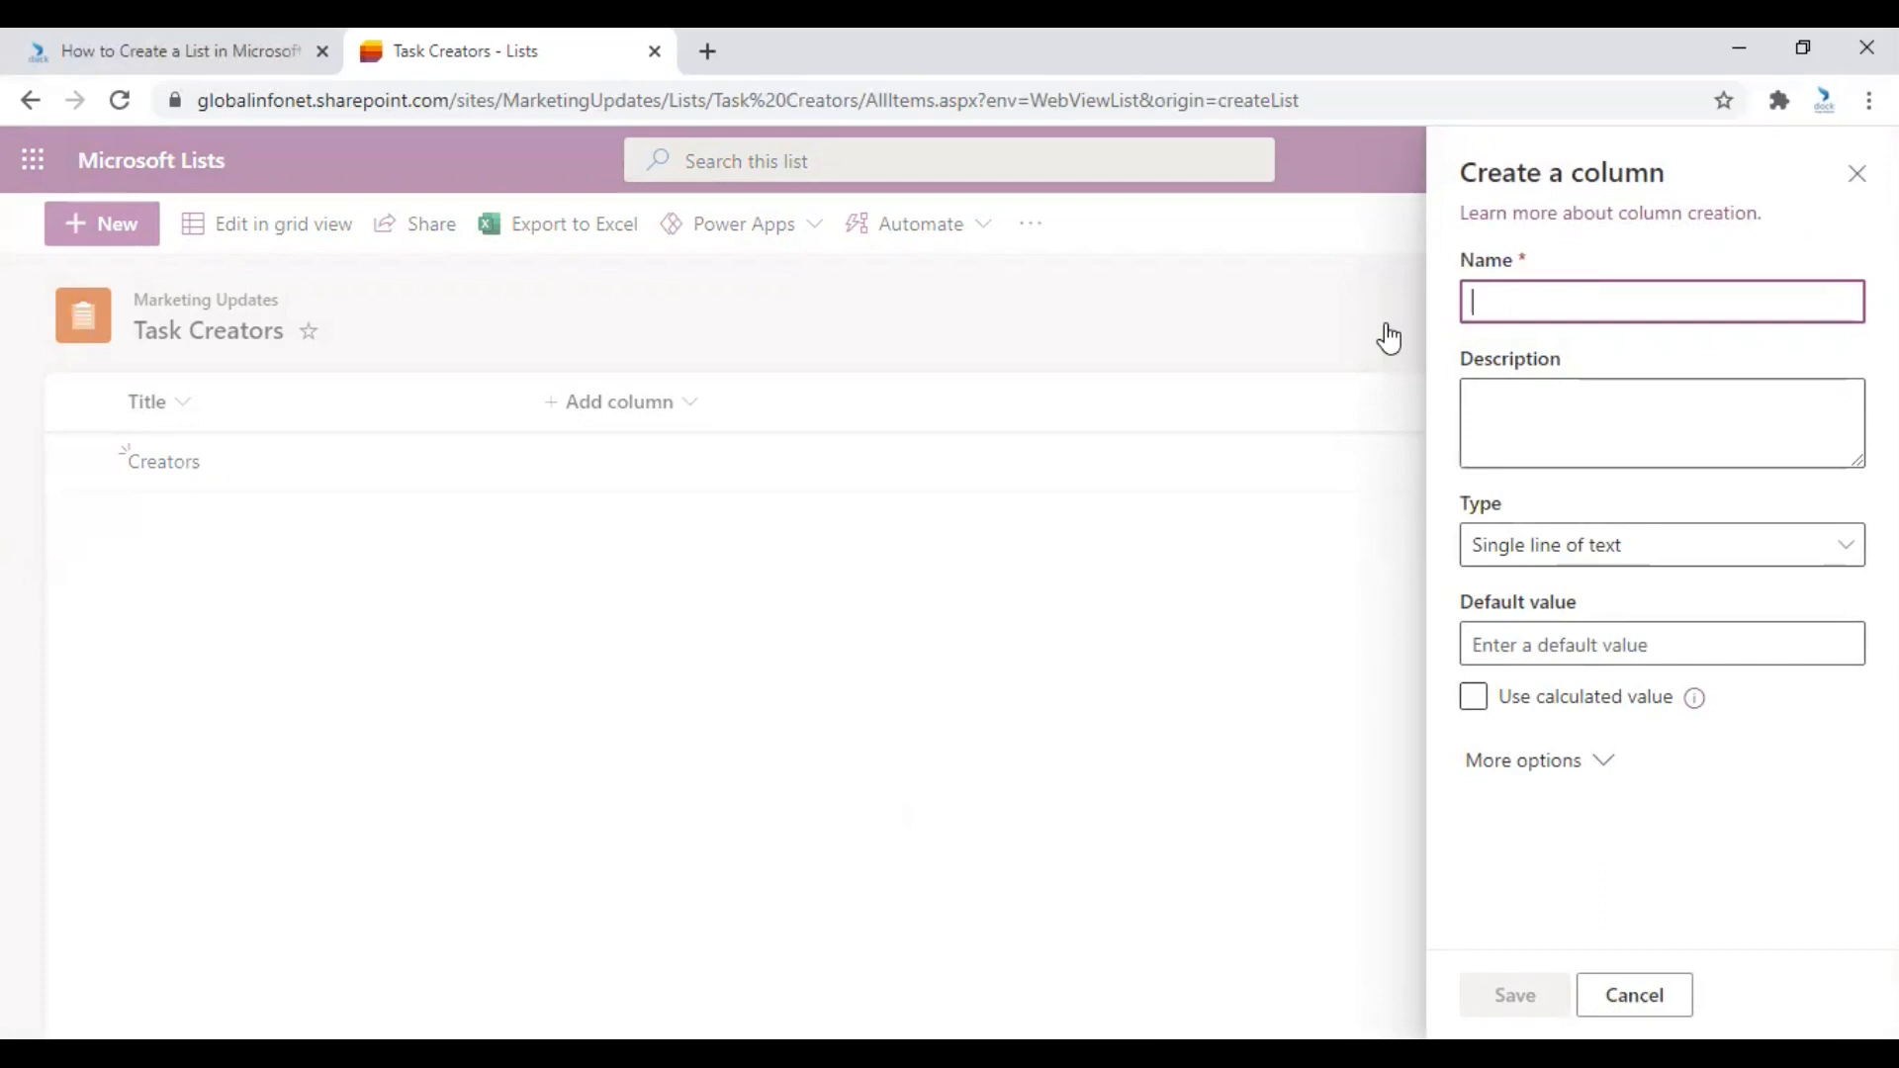
# Add a required single-line text column 'Task' described as 'Information the task'.
pyautogui.write('Task')
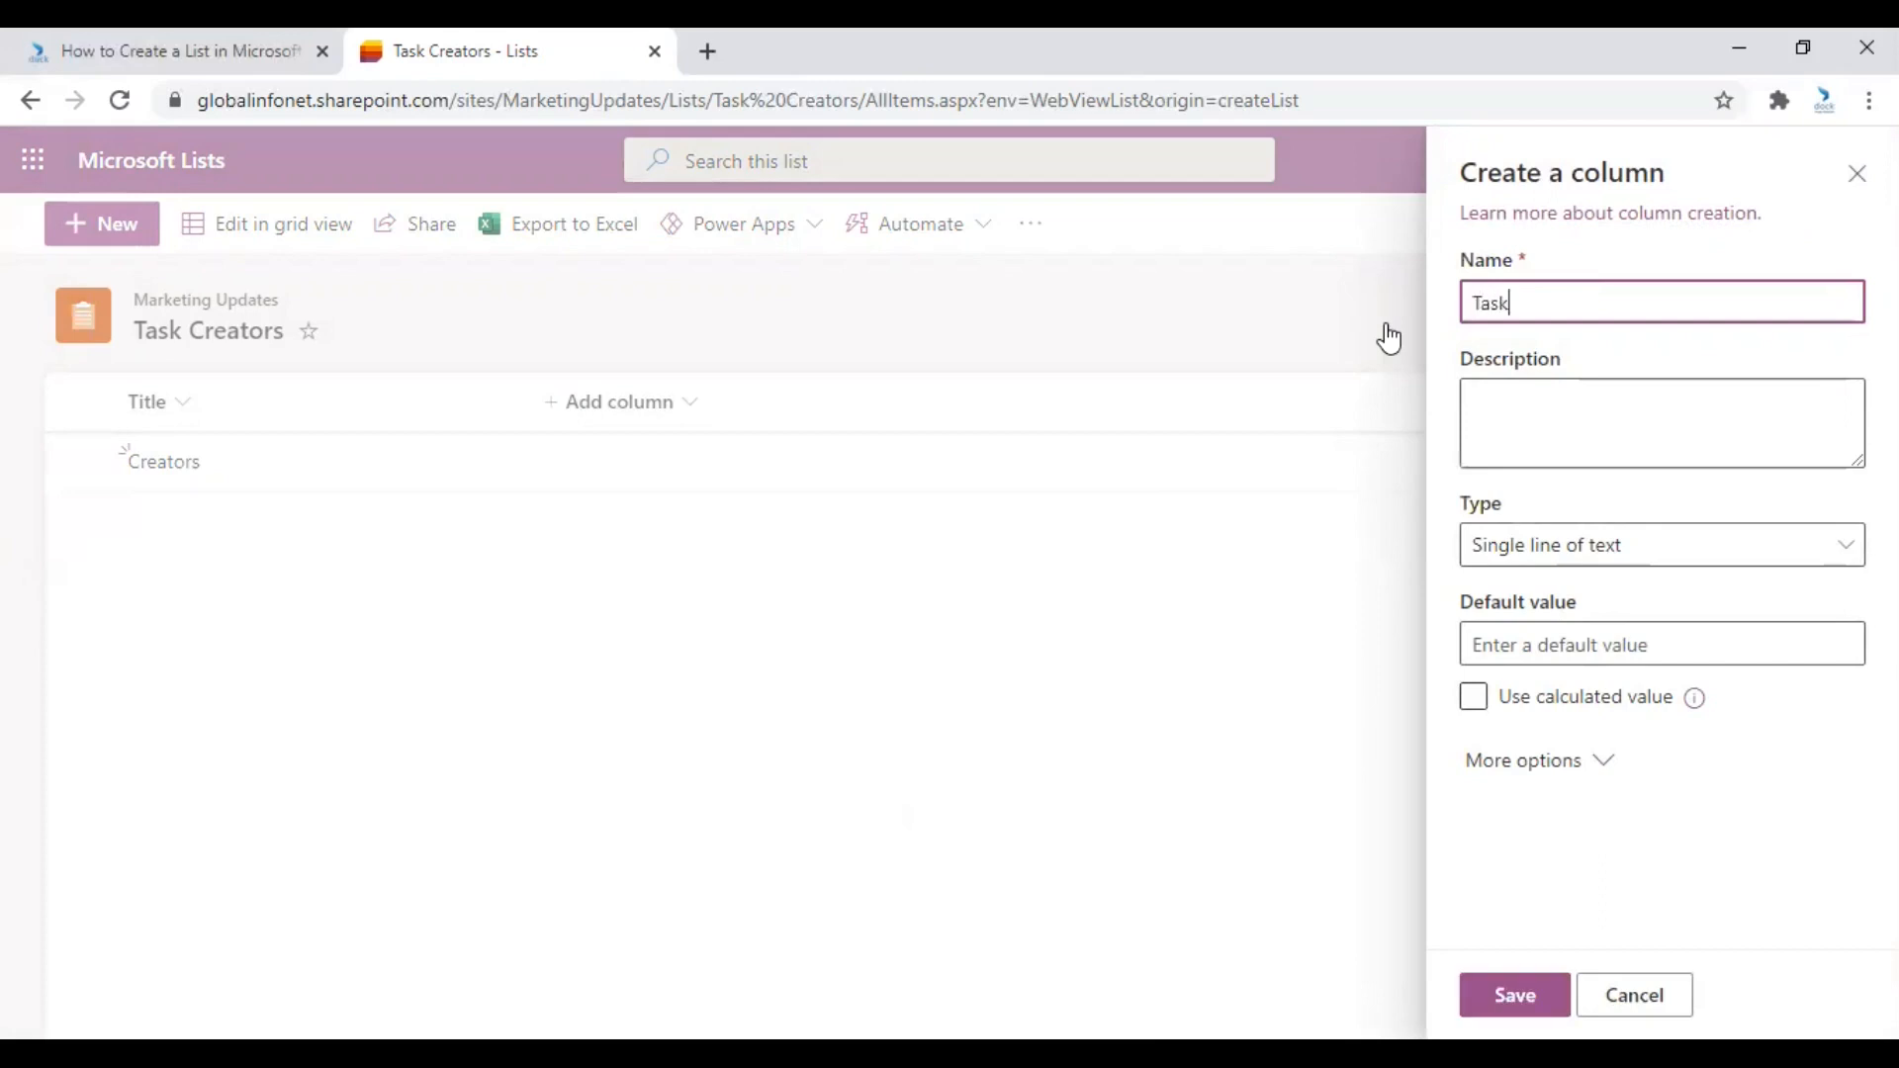
pyautogui.click(1660, 421)
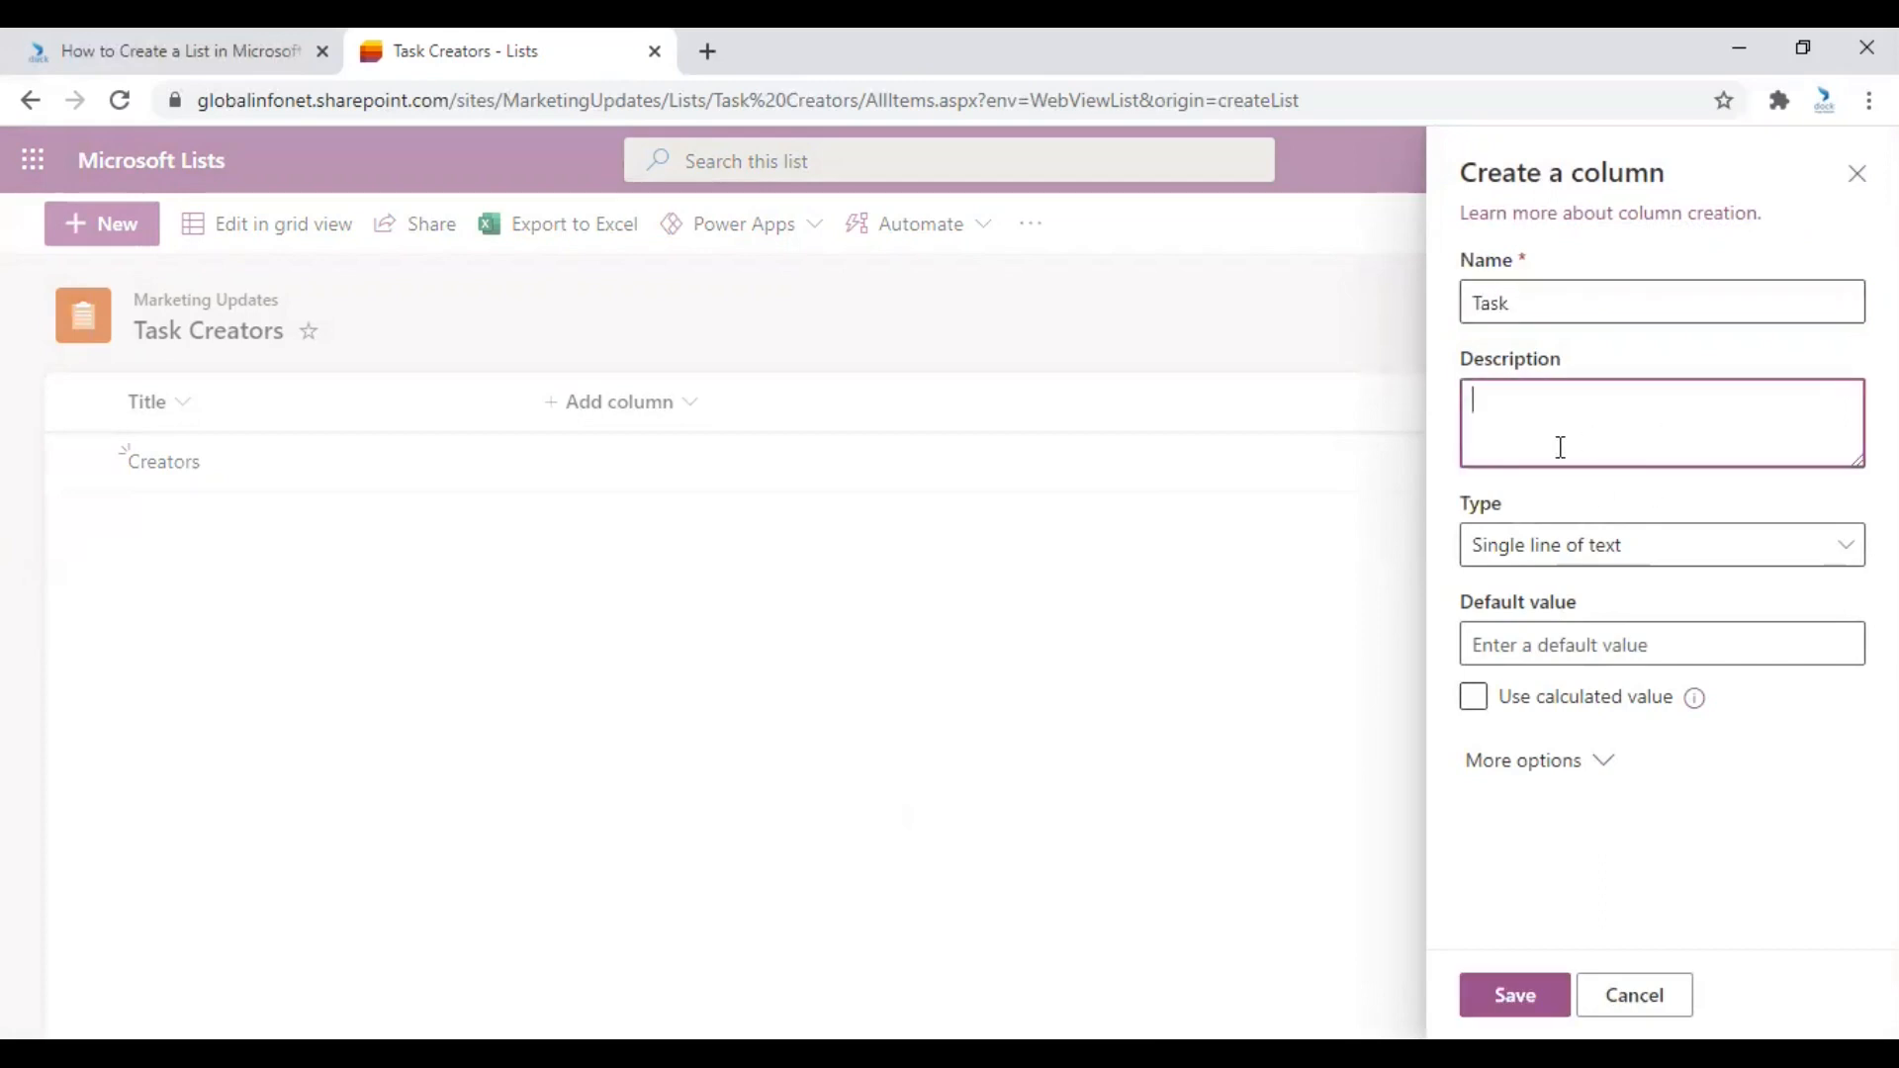
pyautogui.write('Informati')
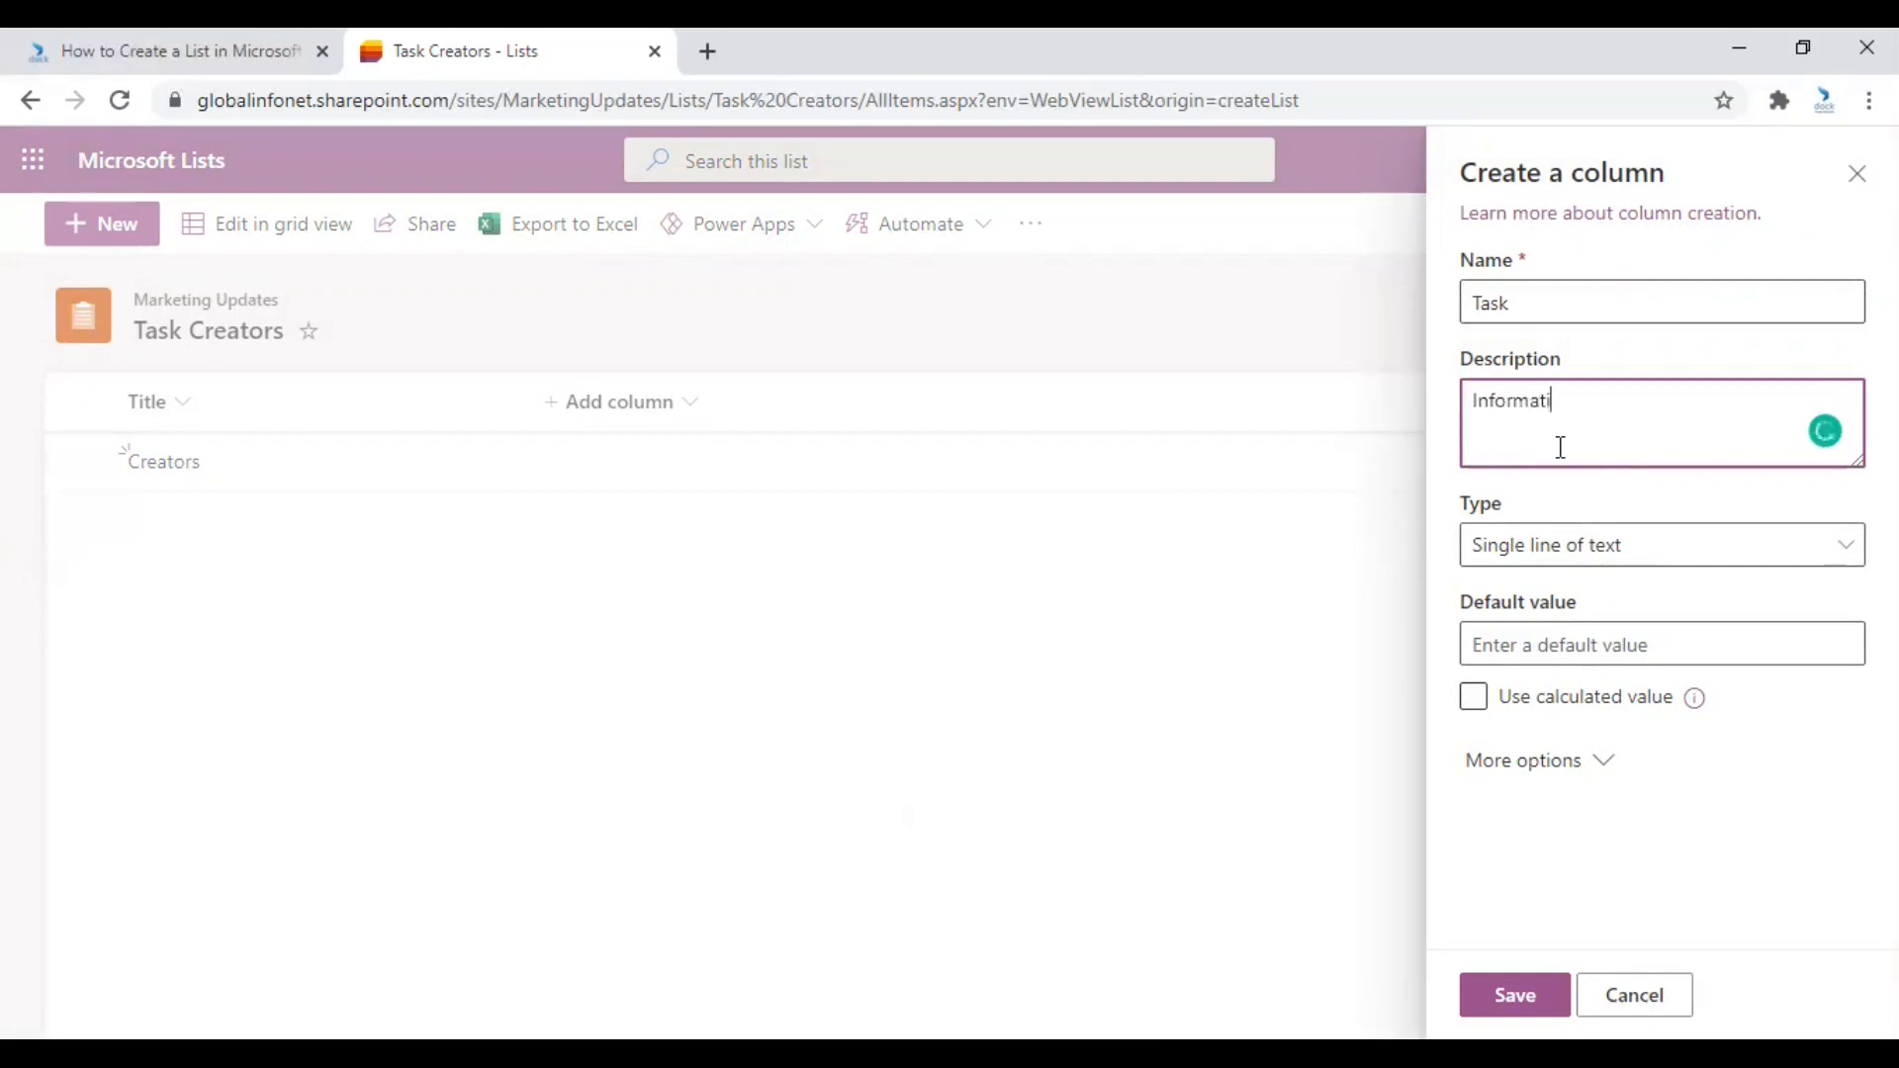
pyautogui.write('on the task')
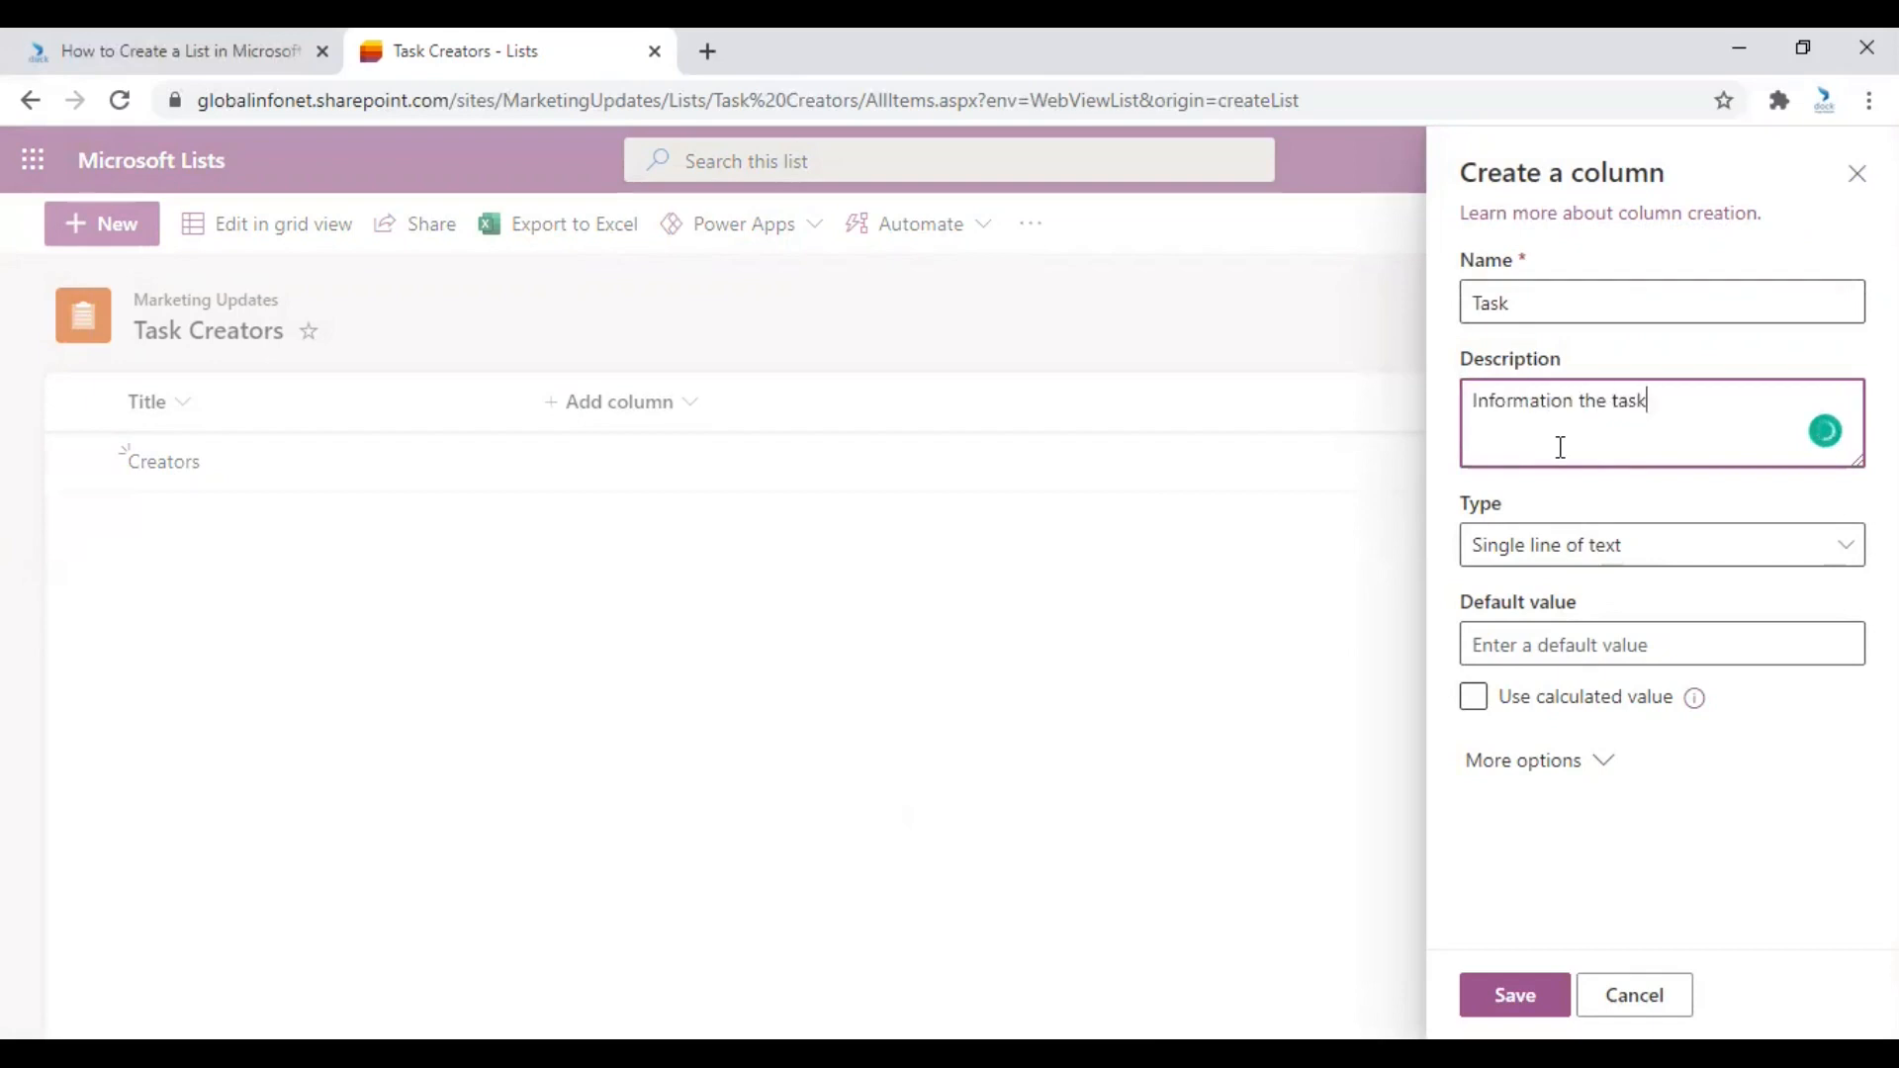
pyautogui.moveTo(1563, 643)
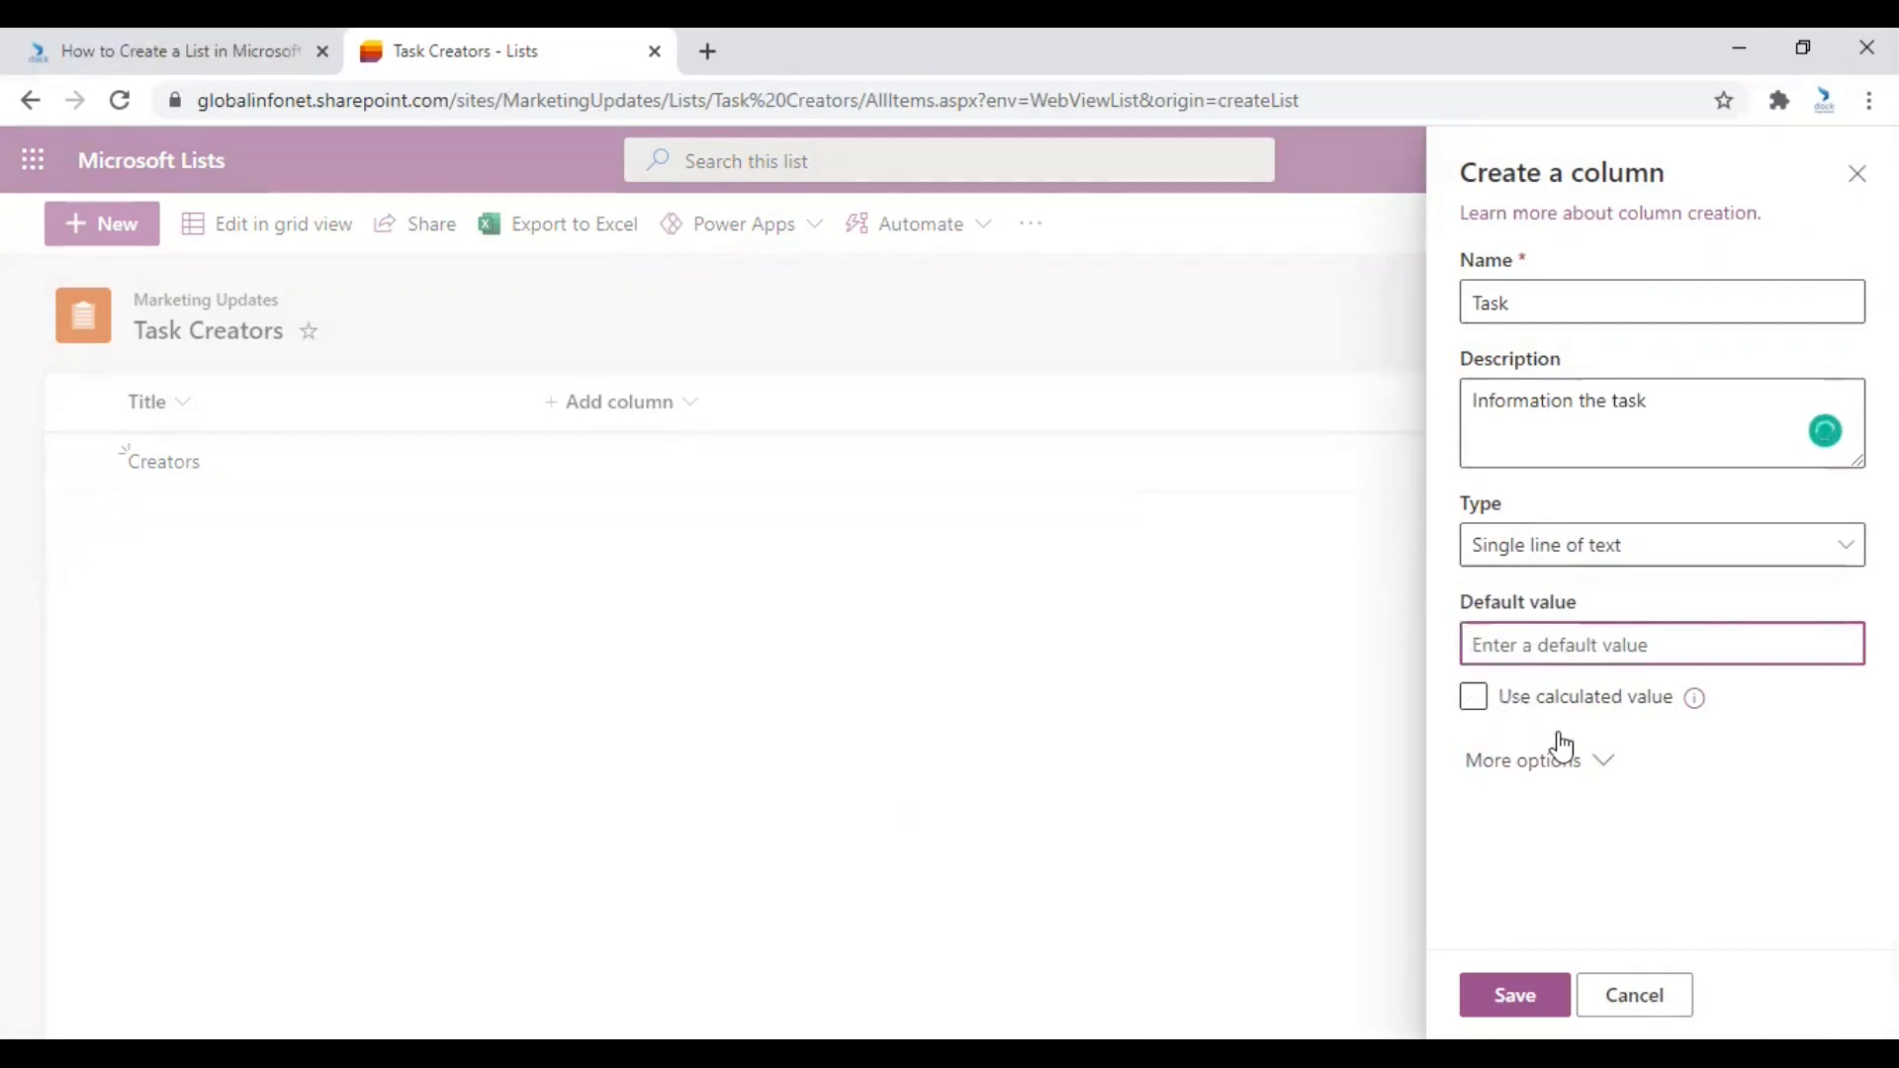
pyautogui.click(1522, 760)
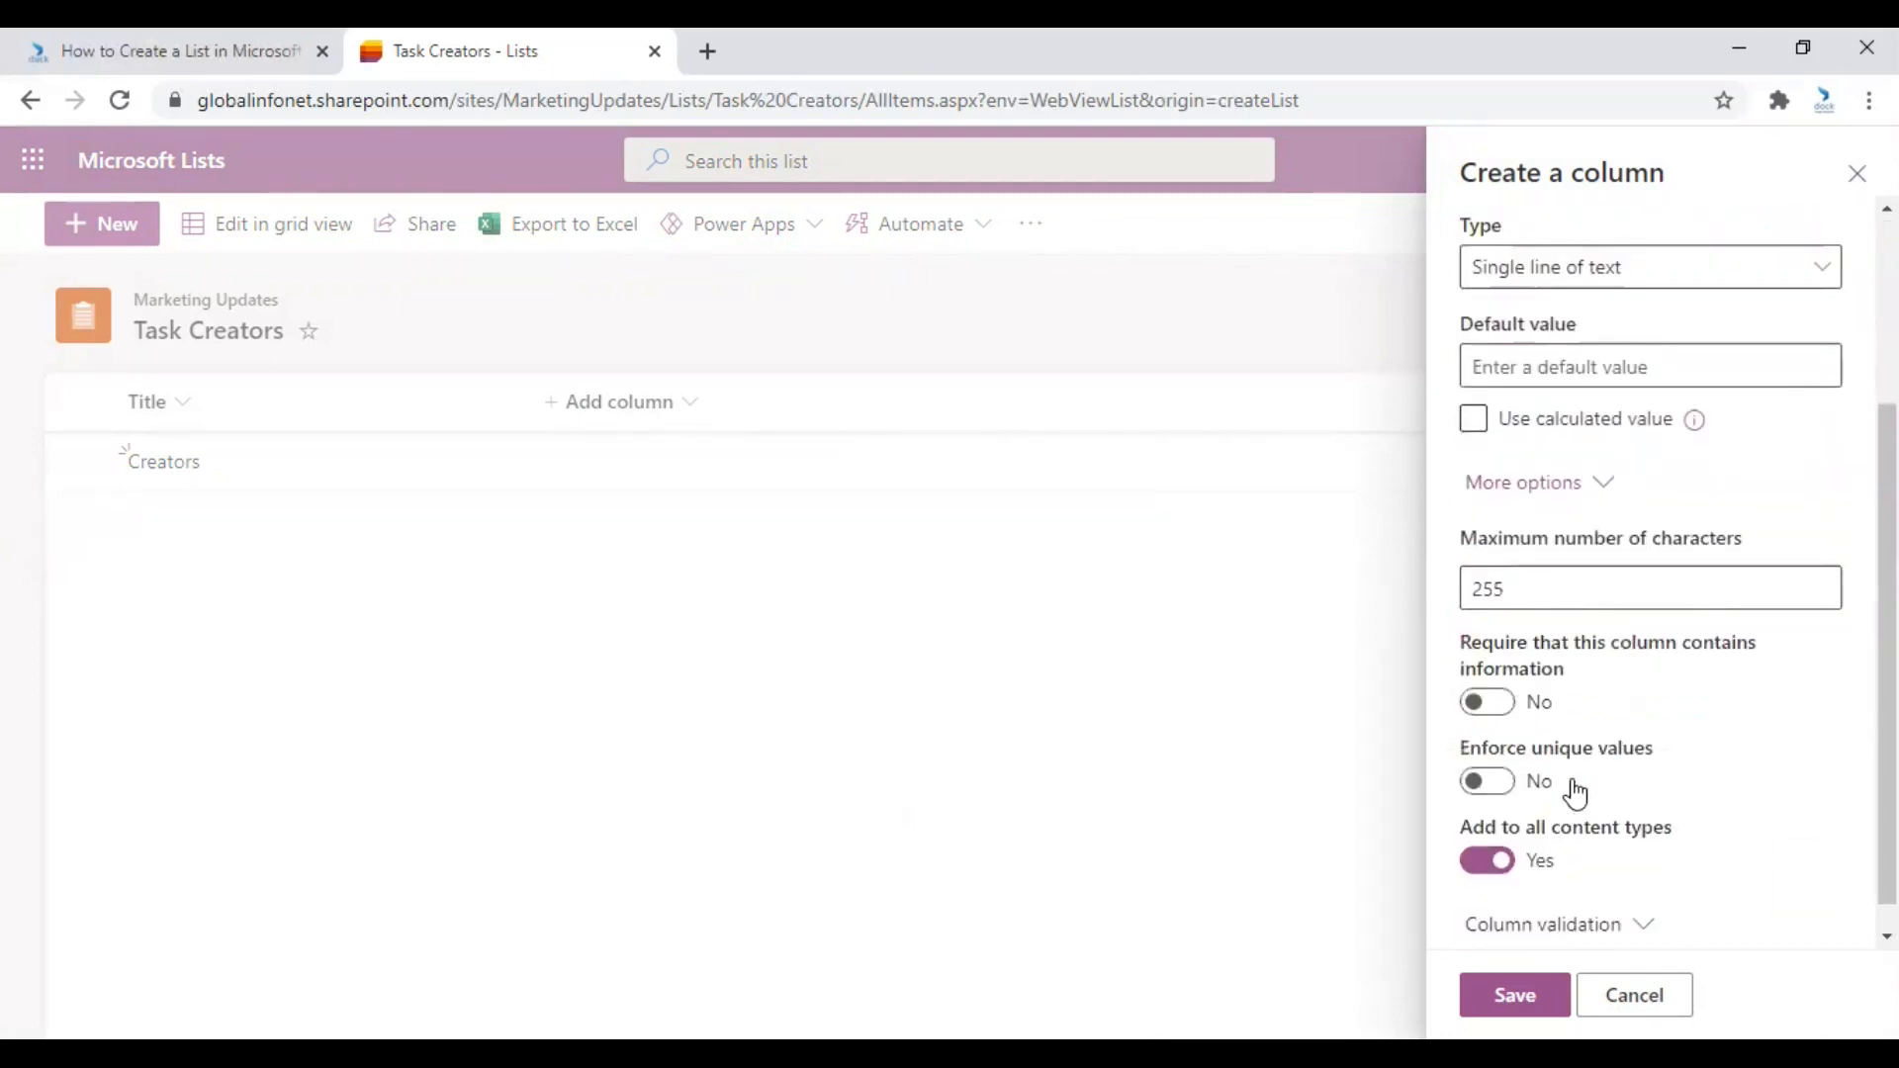
pyautogui.click(1485, 701)
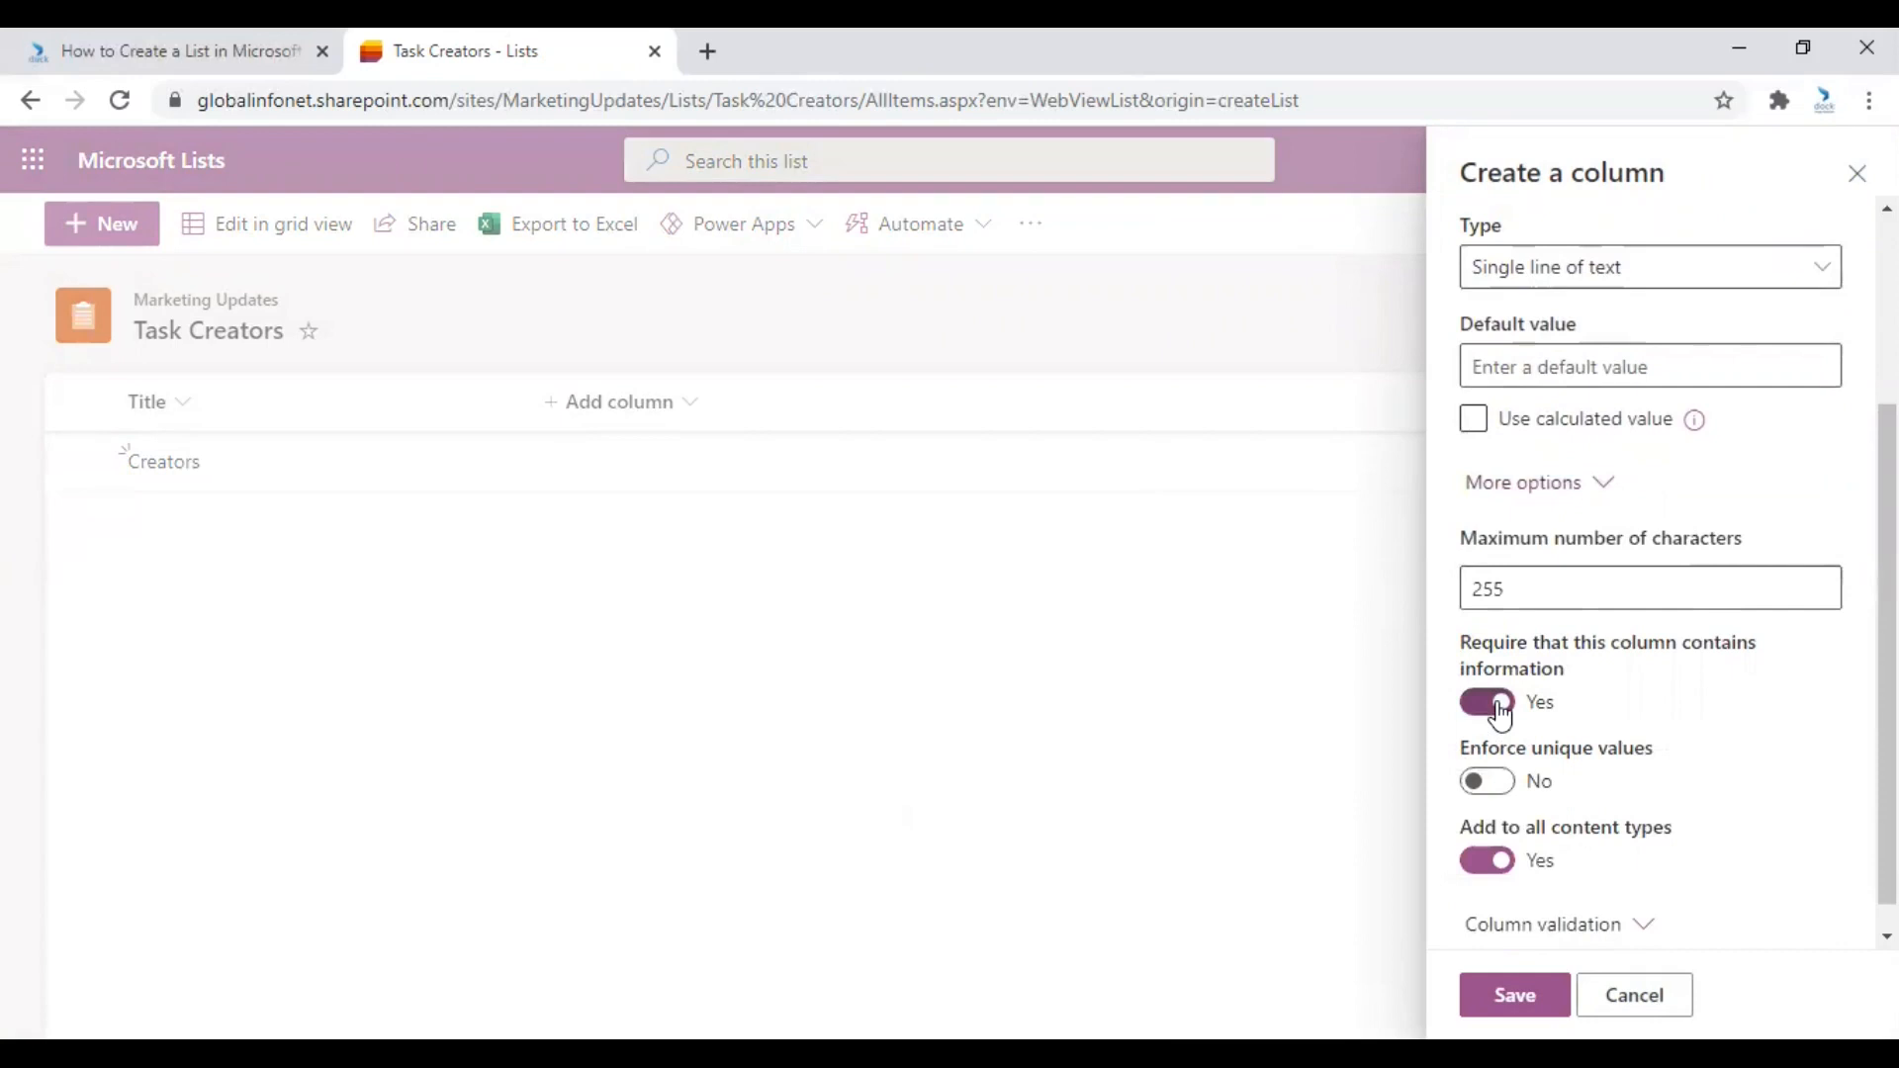
pyautogui.moveTo(1493, 714)
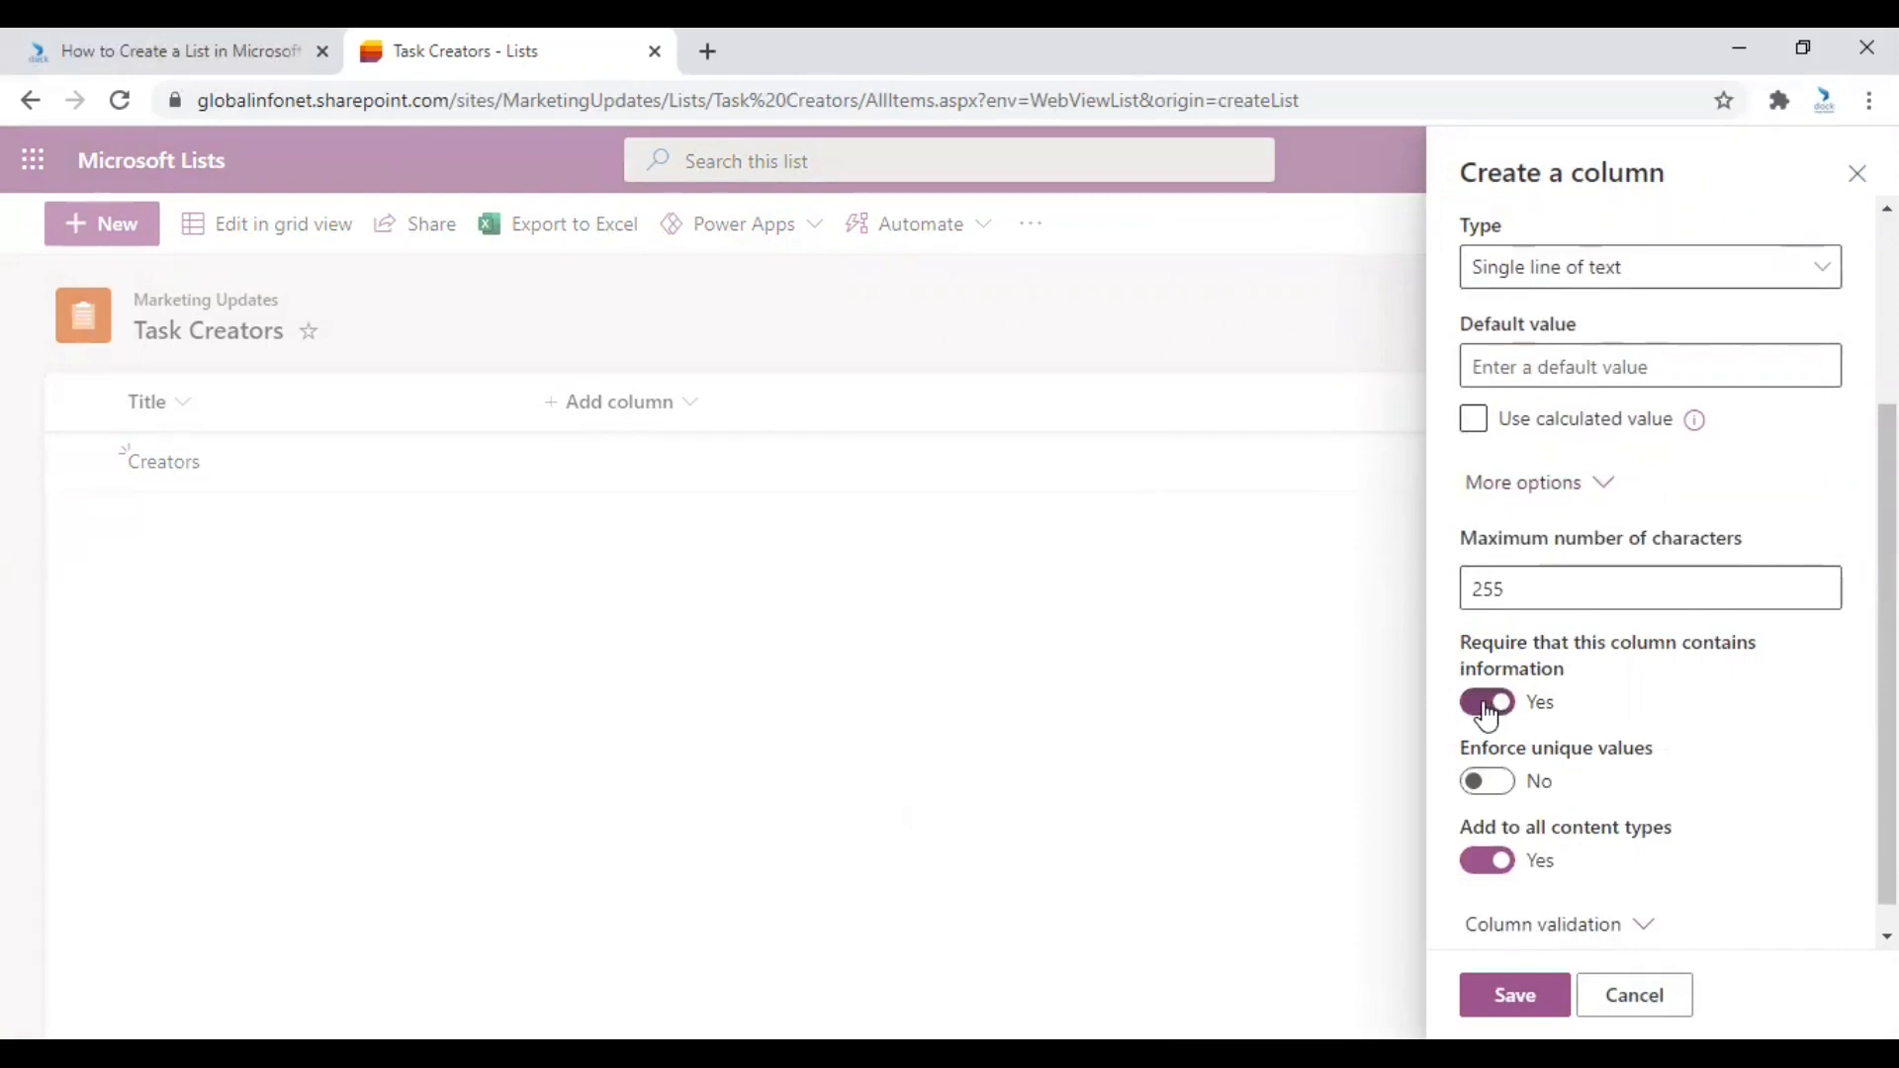
pyautogui.scroll(3)
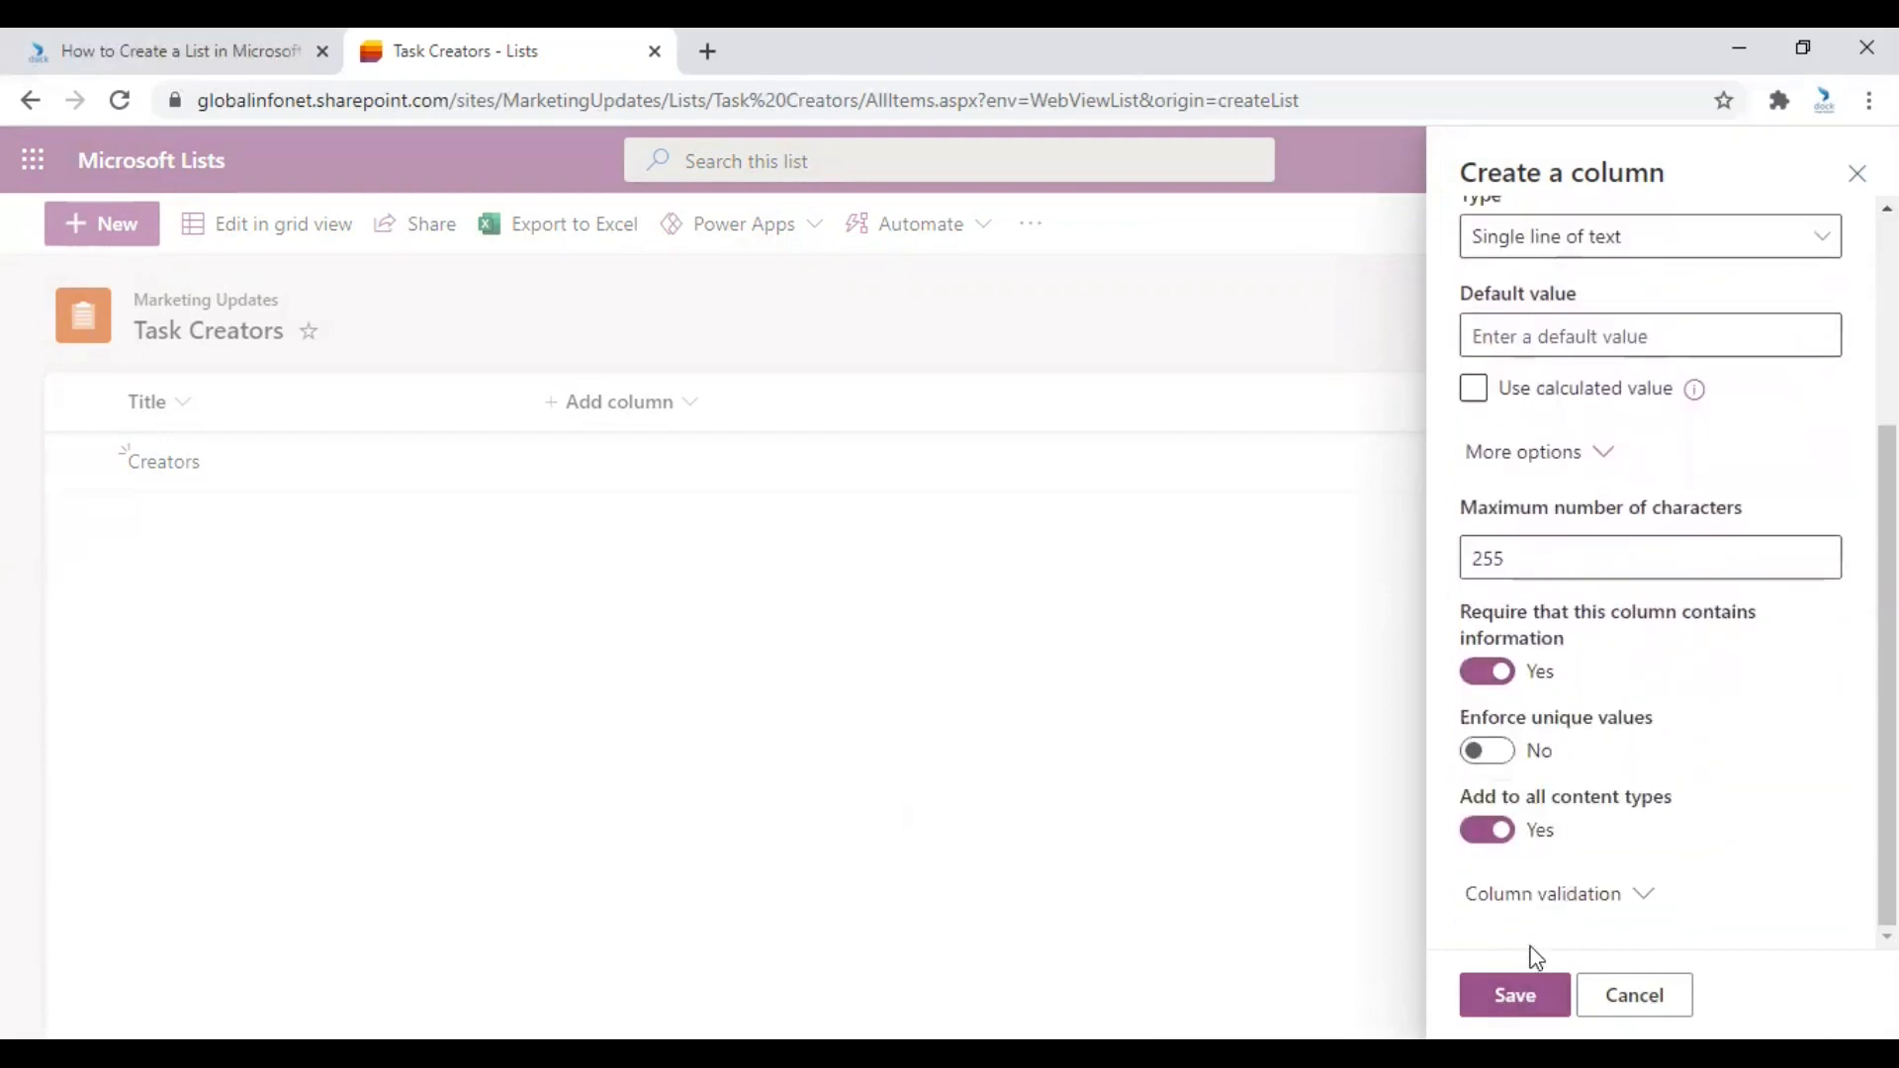
pyautogui.click(1515, 994)
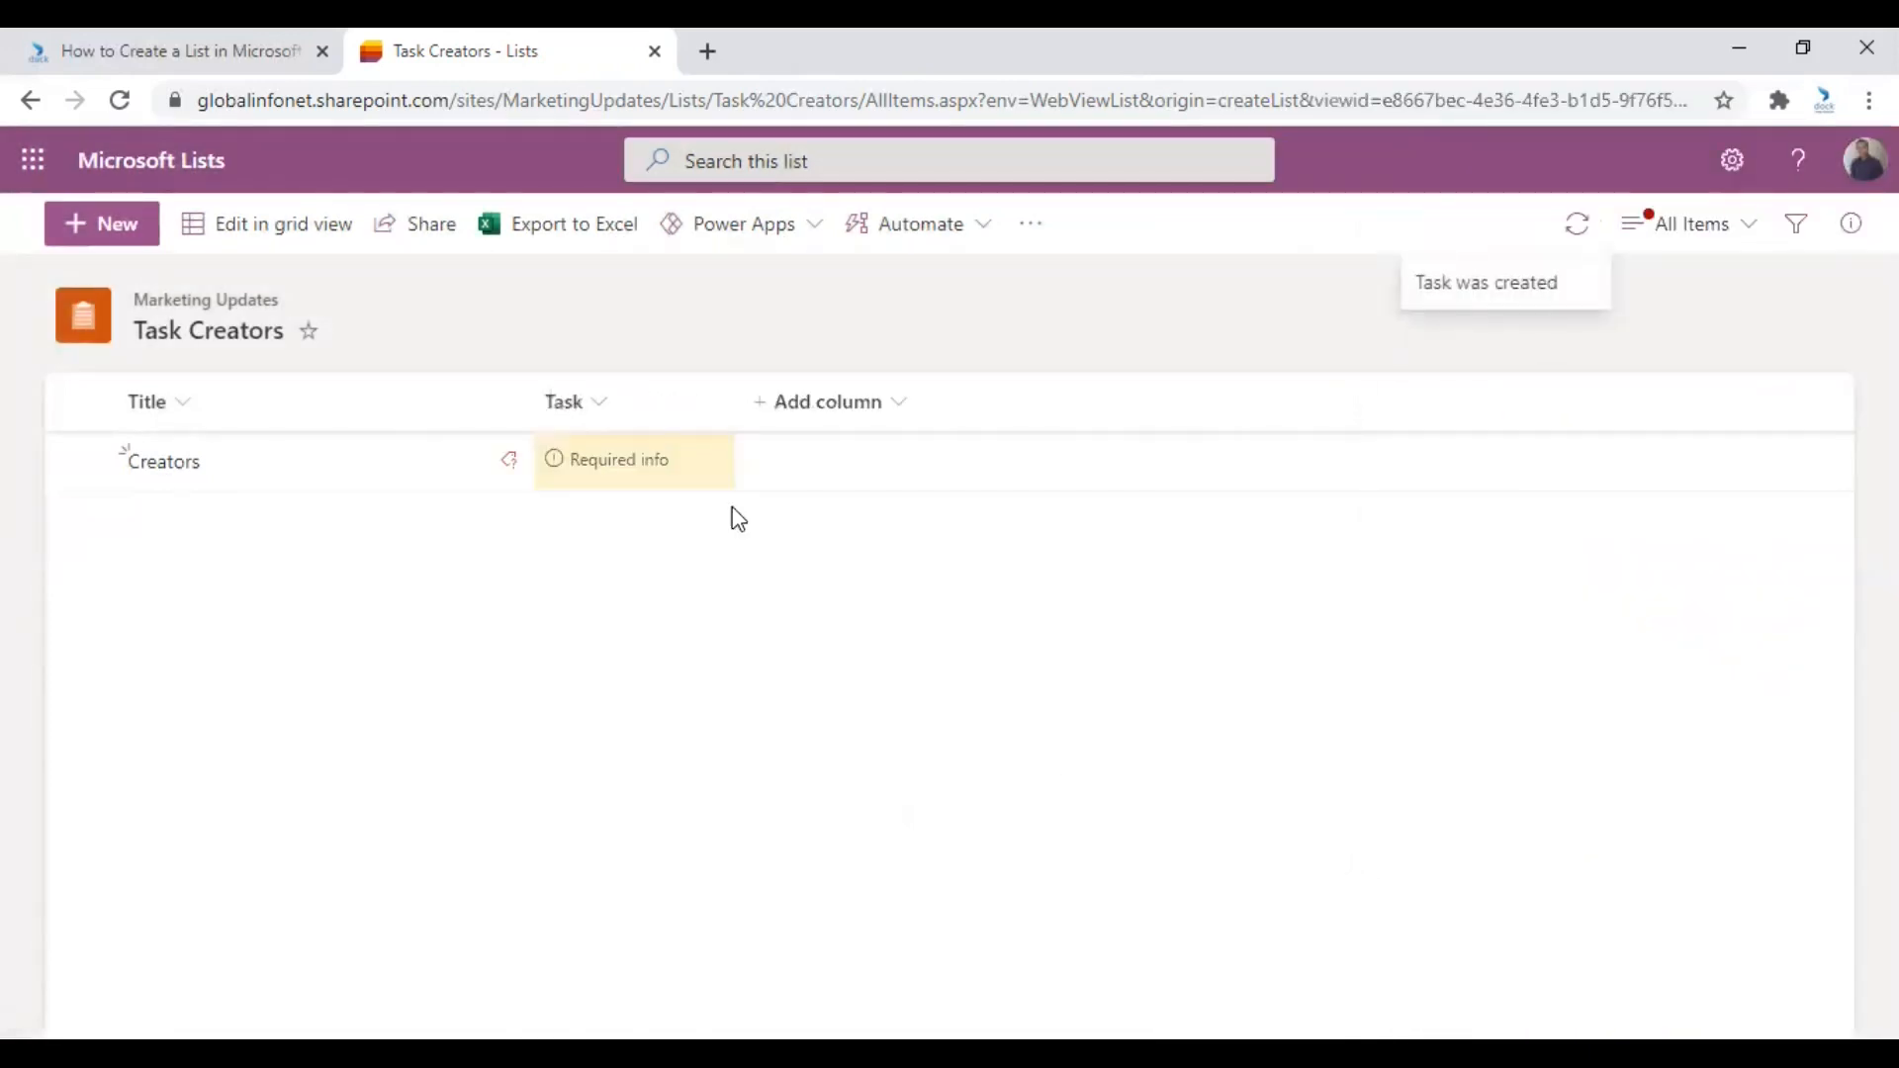
pyautogui.moveTo(606, 485)
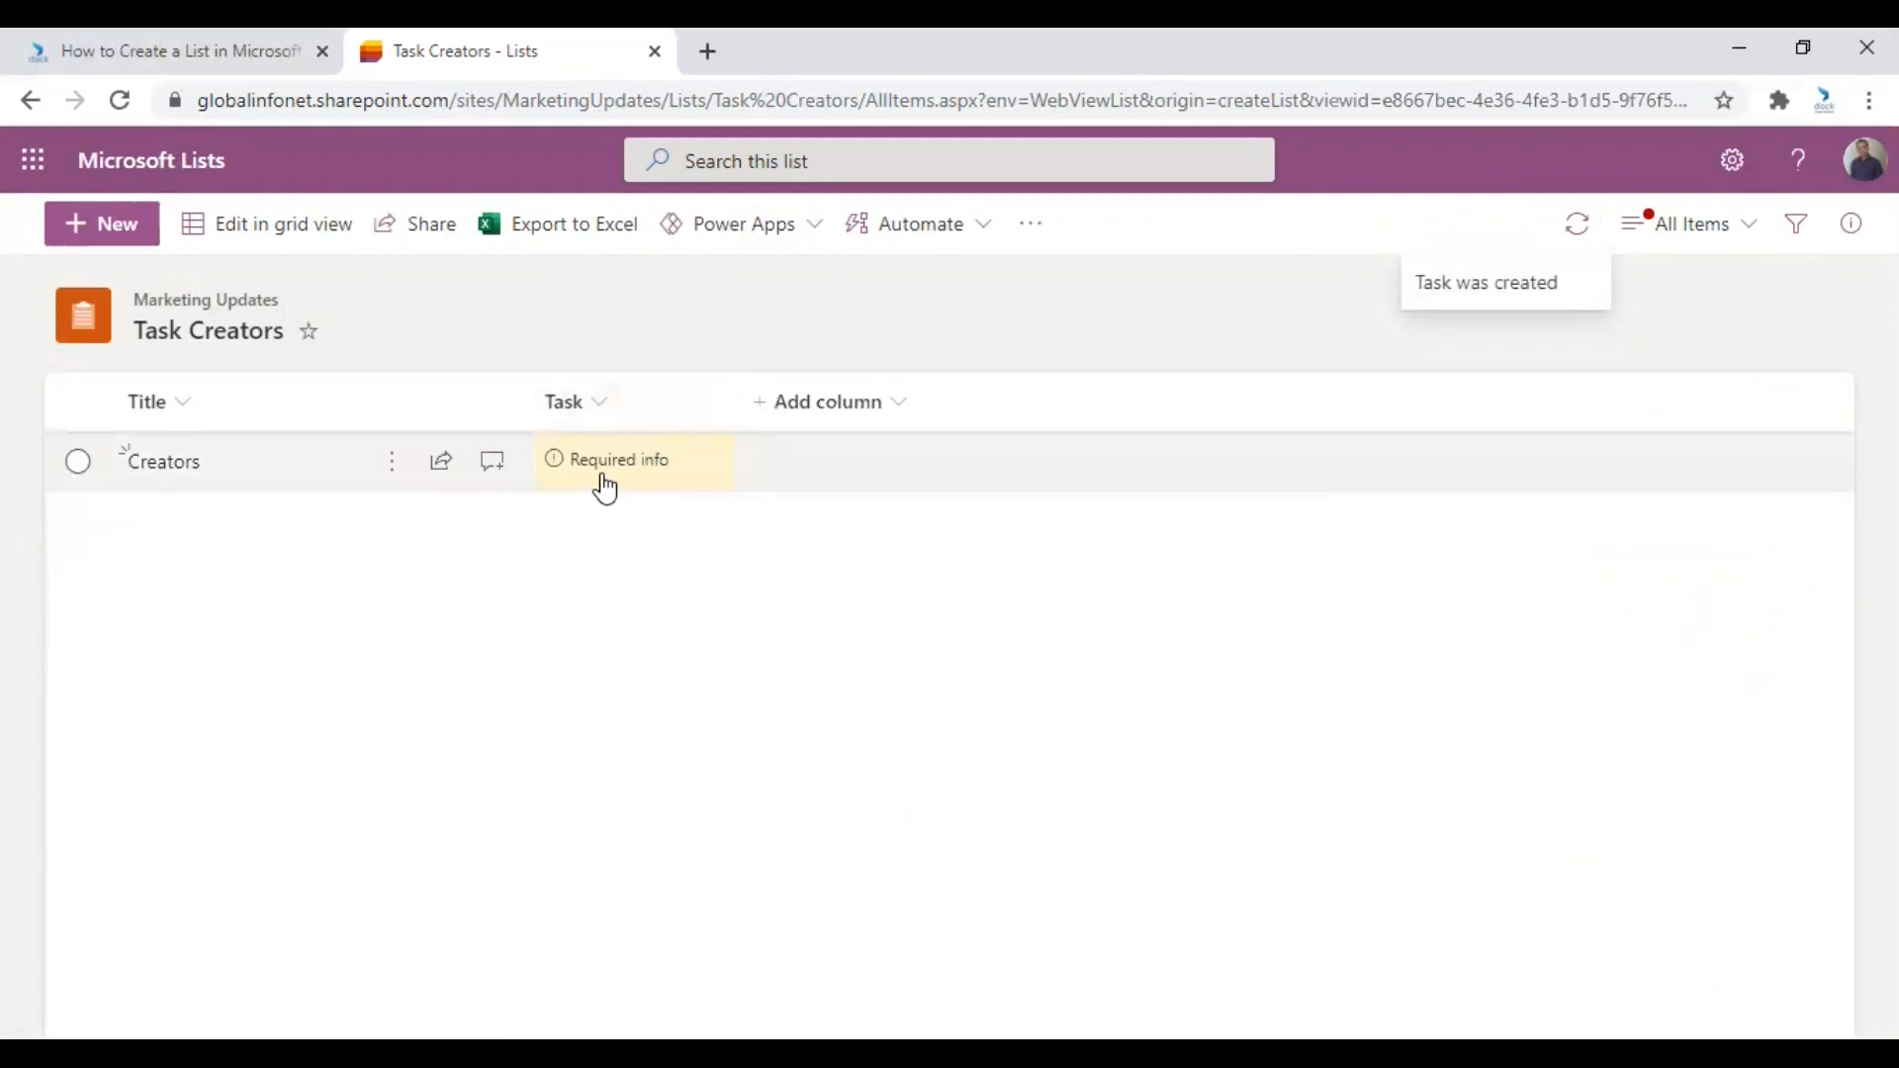
pyautogui.moveTo(636, 690)
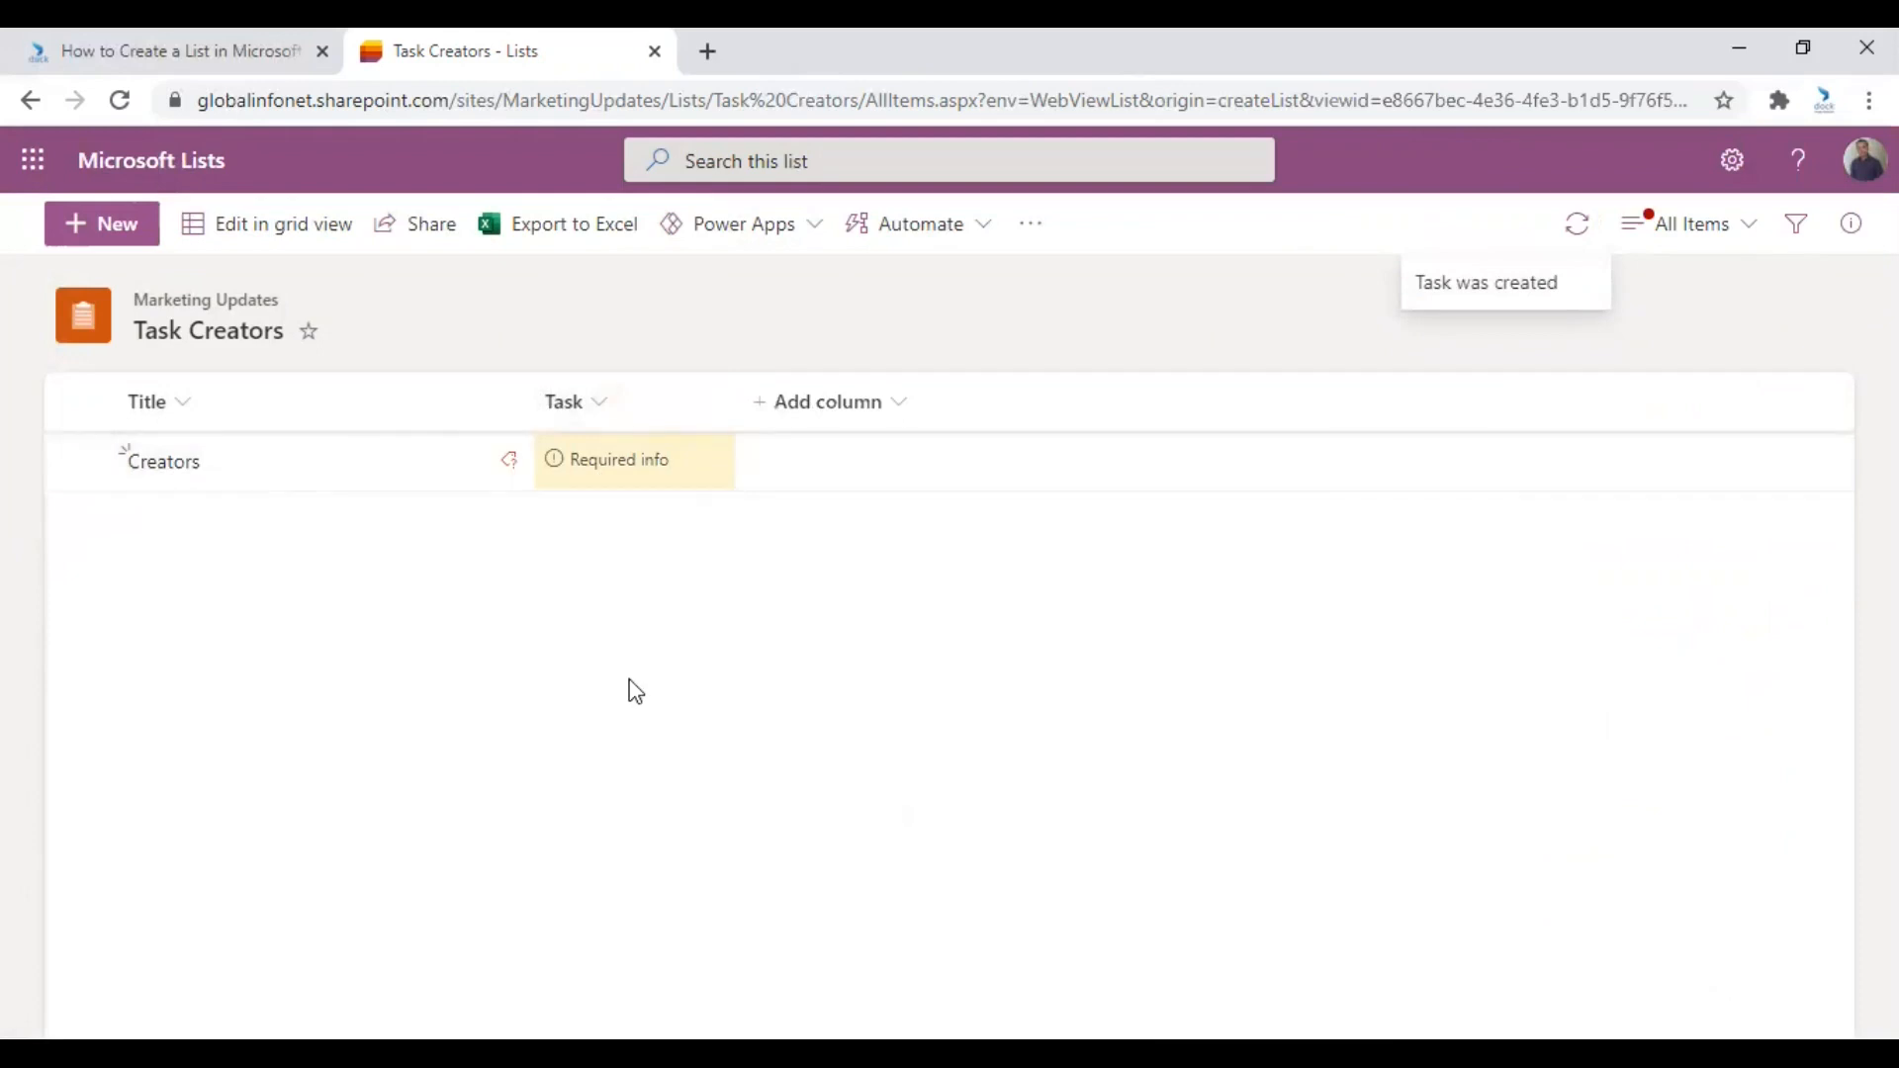
pyautogui.moveTo(345, 222)
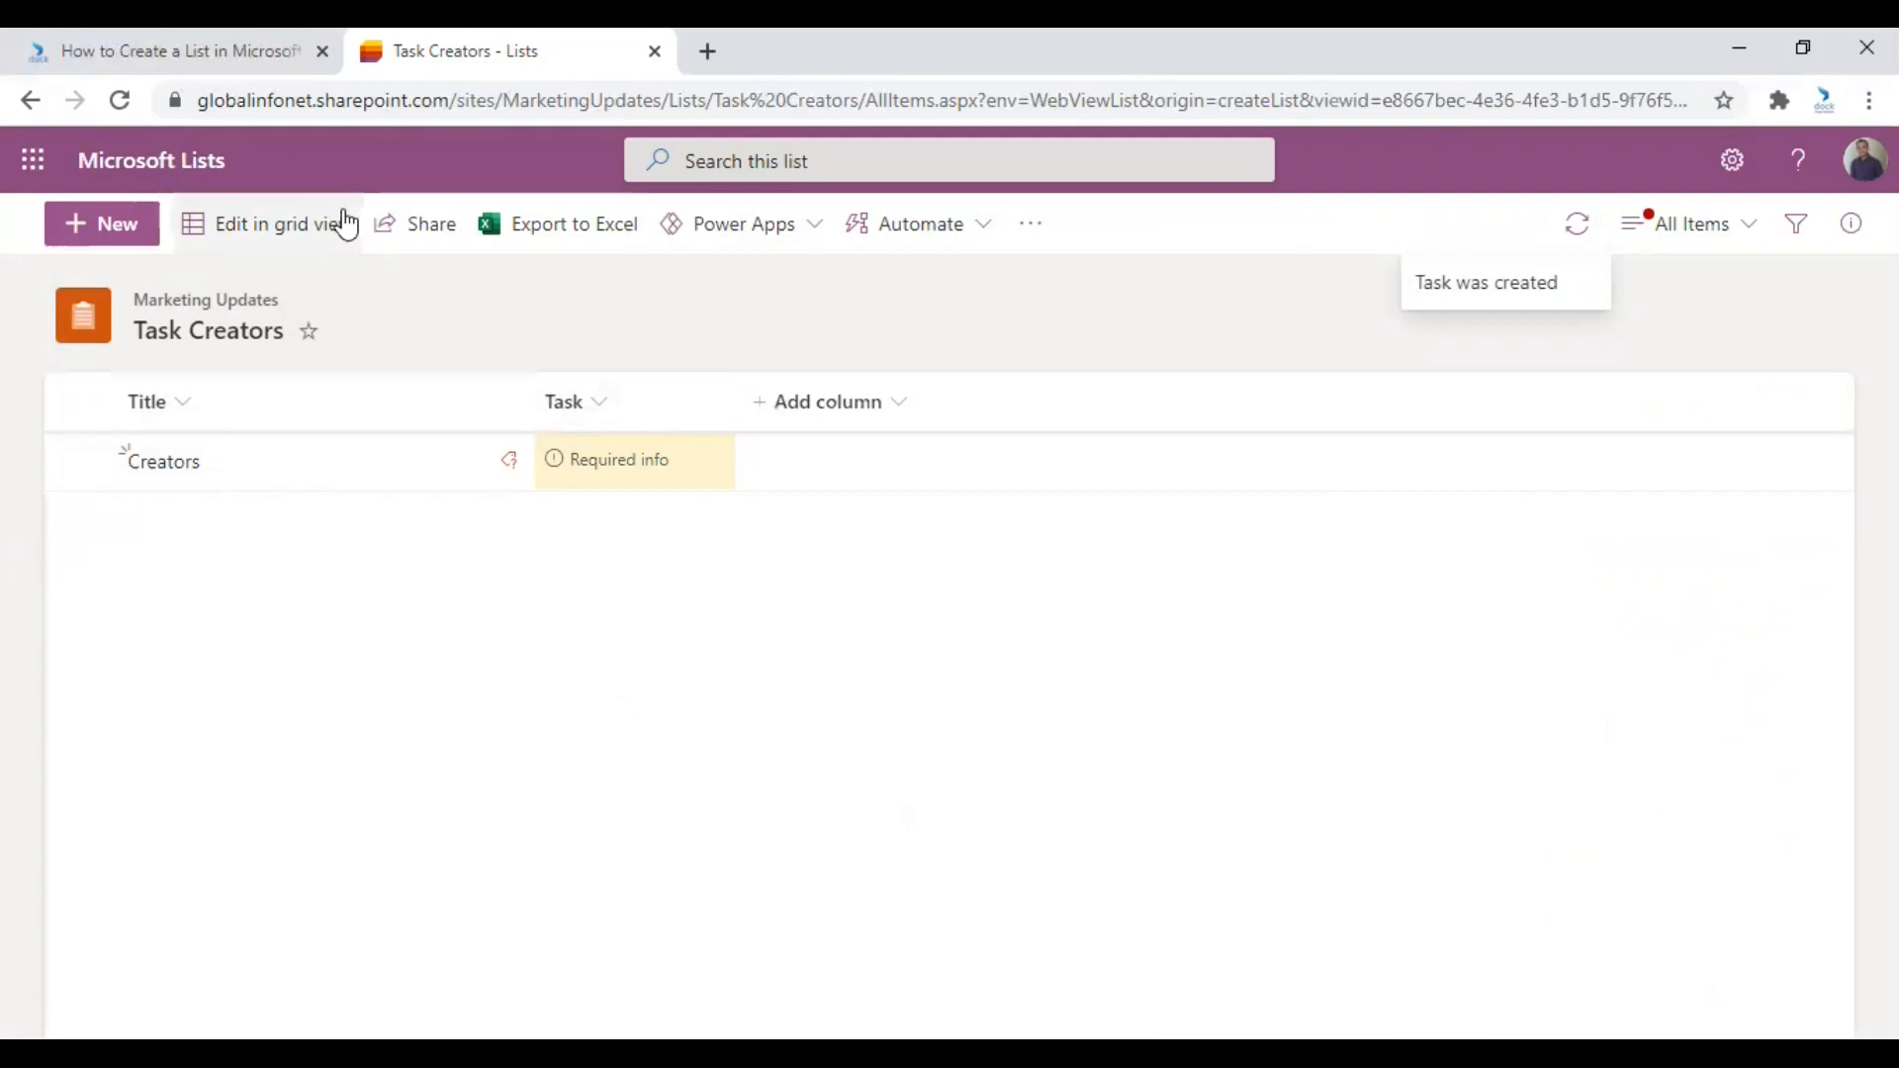
# Switch the Task Creators list into grid editing view.
pyautogui.click(266, 223)
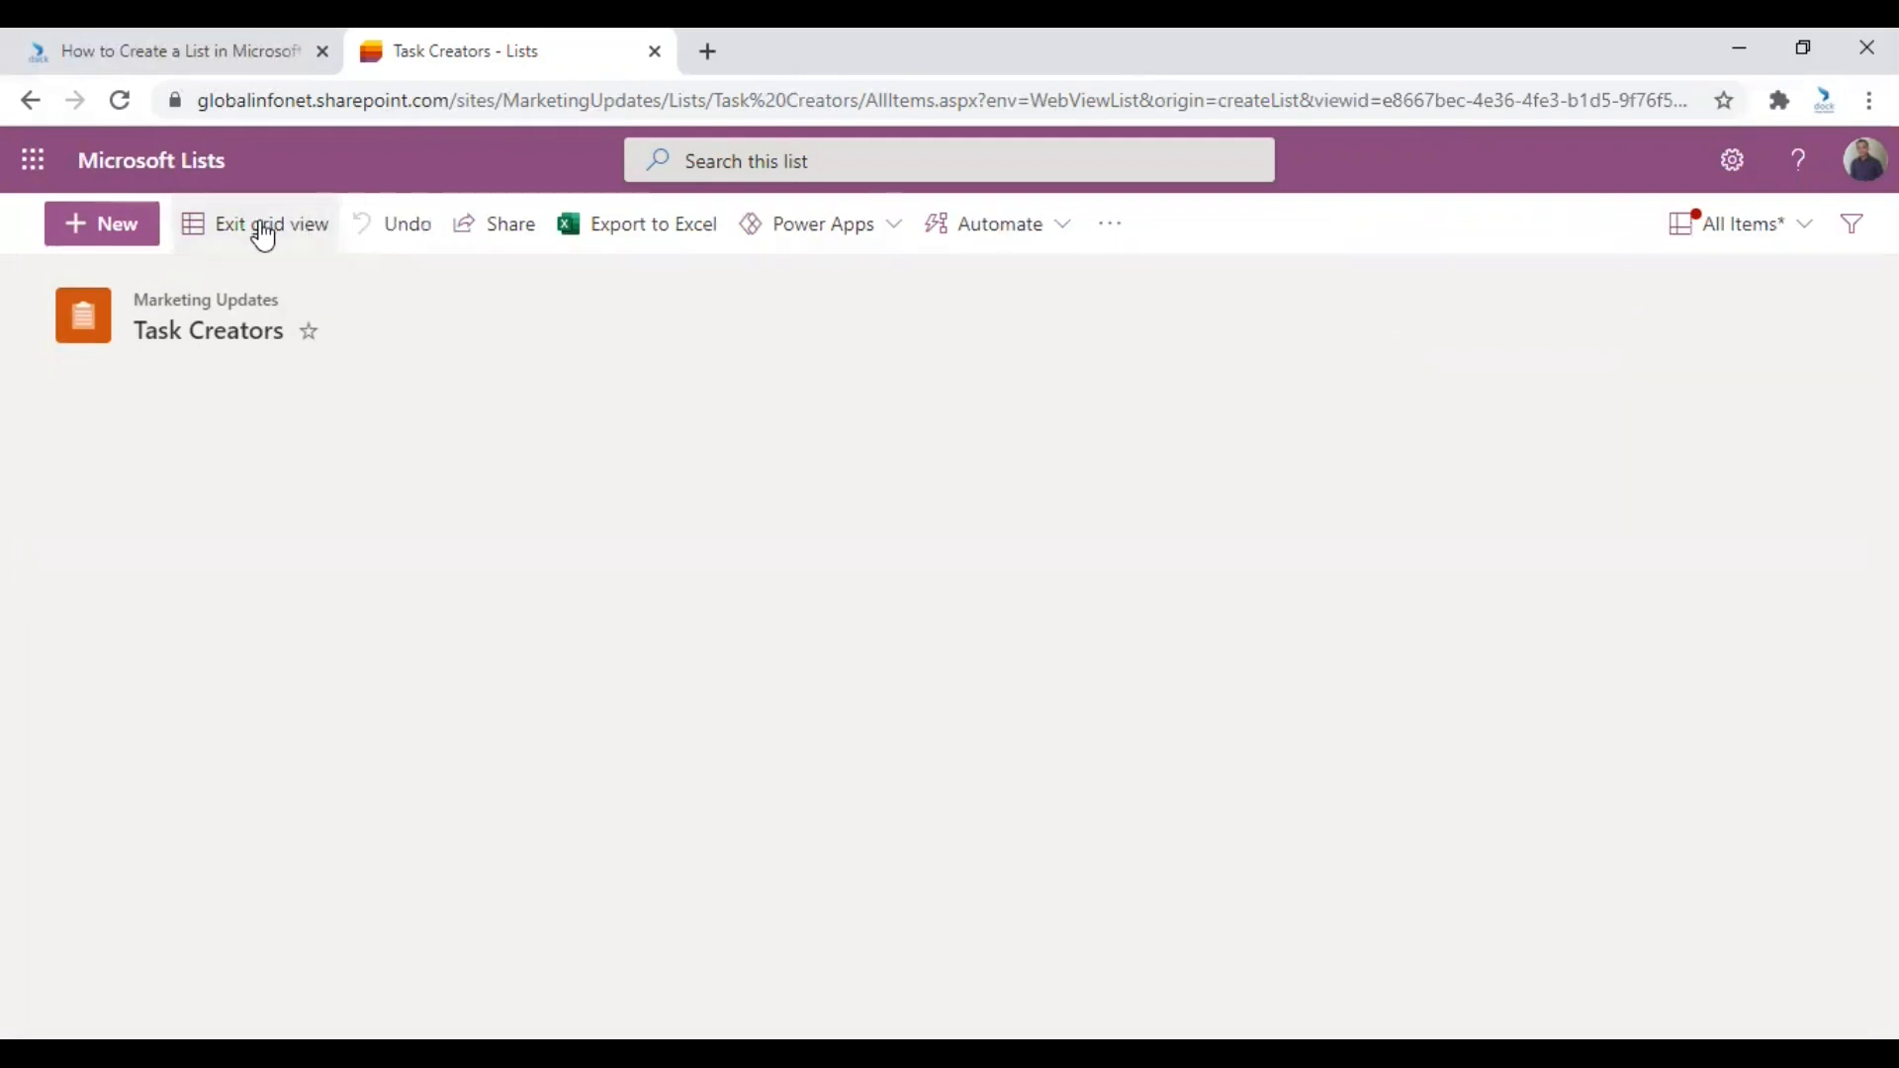
pyautogui.click(270, 222)
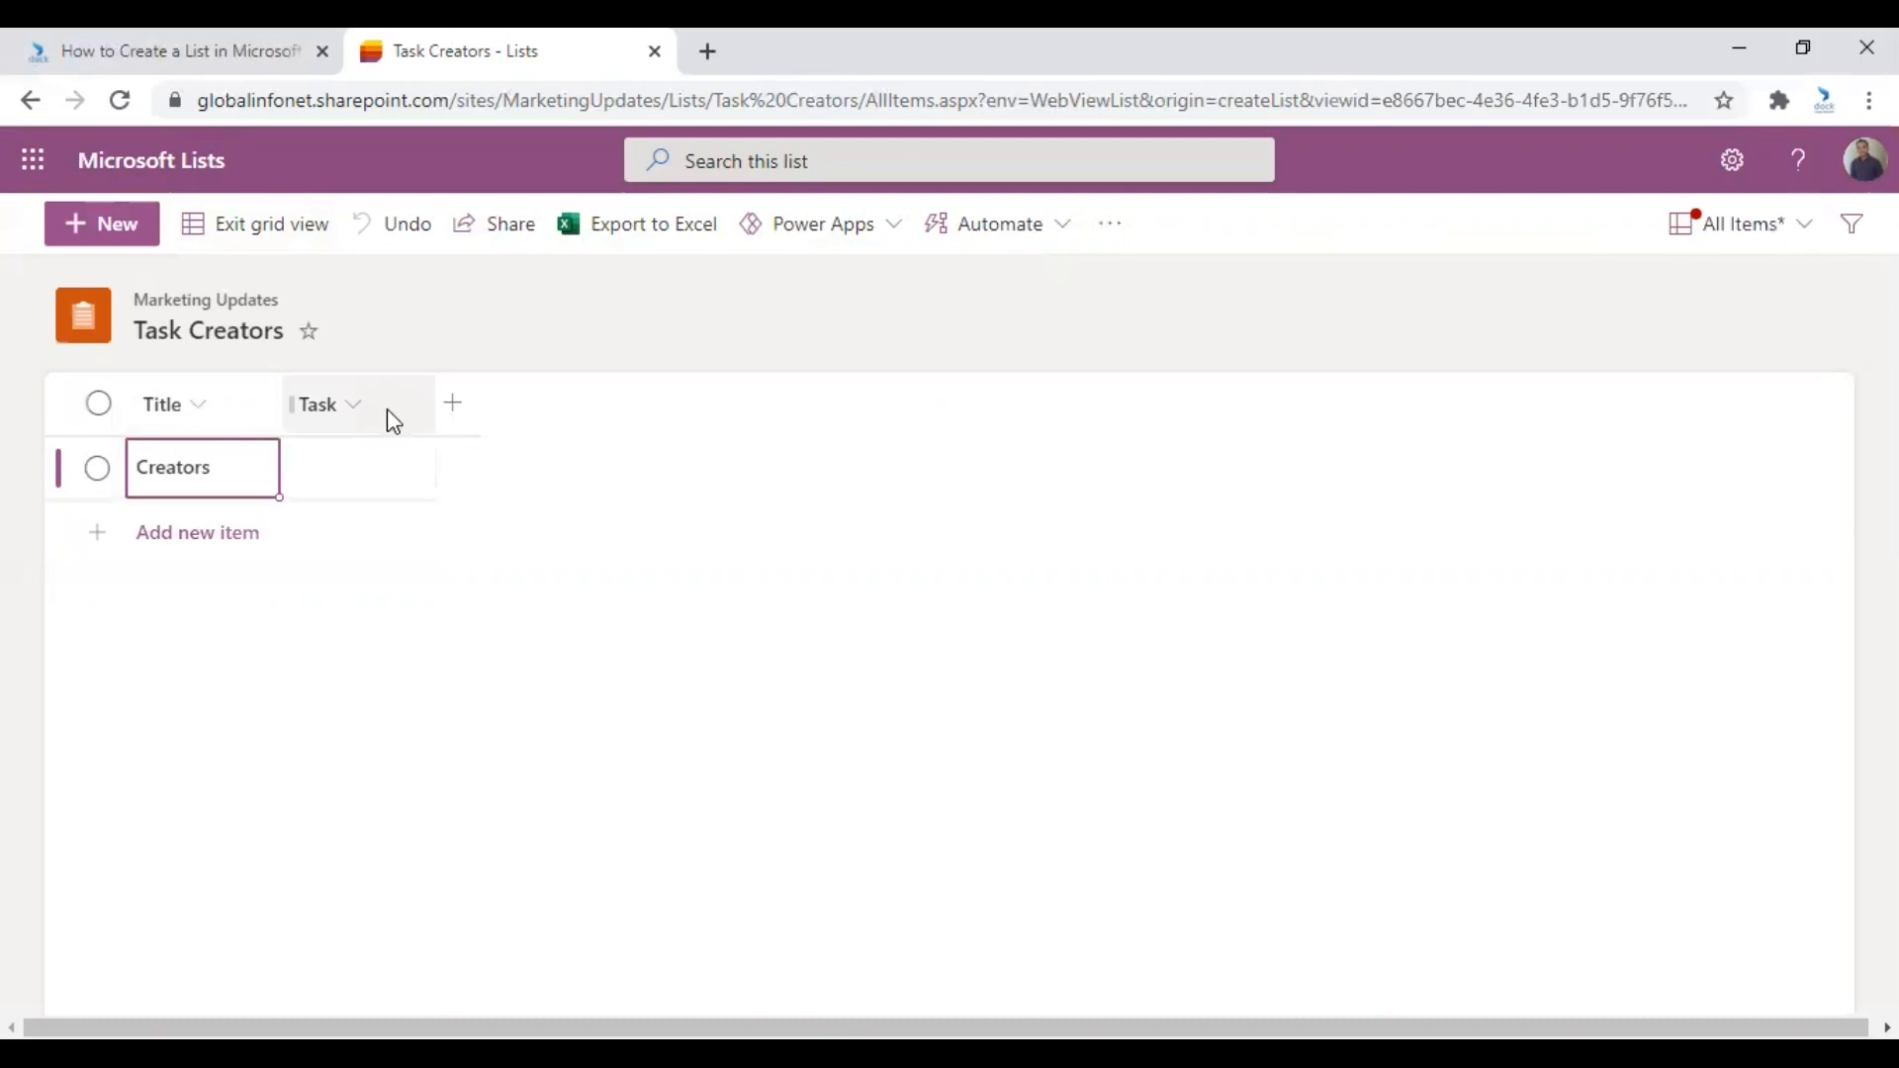
pyautogui.click(357, 468)
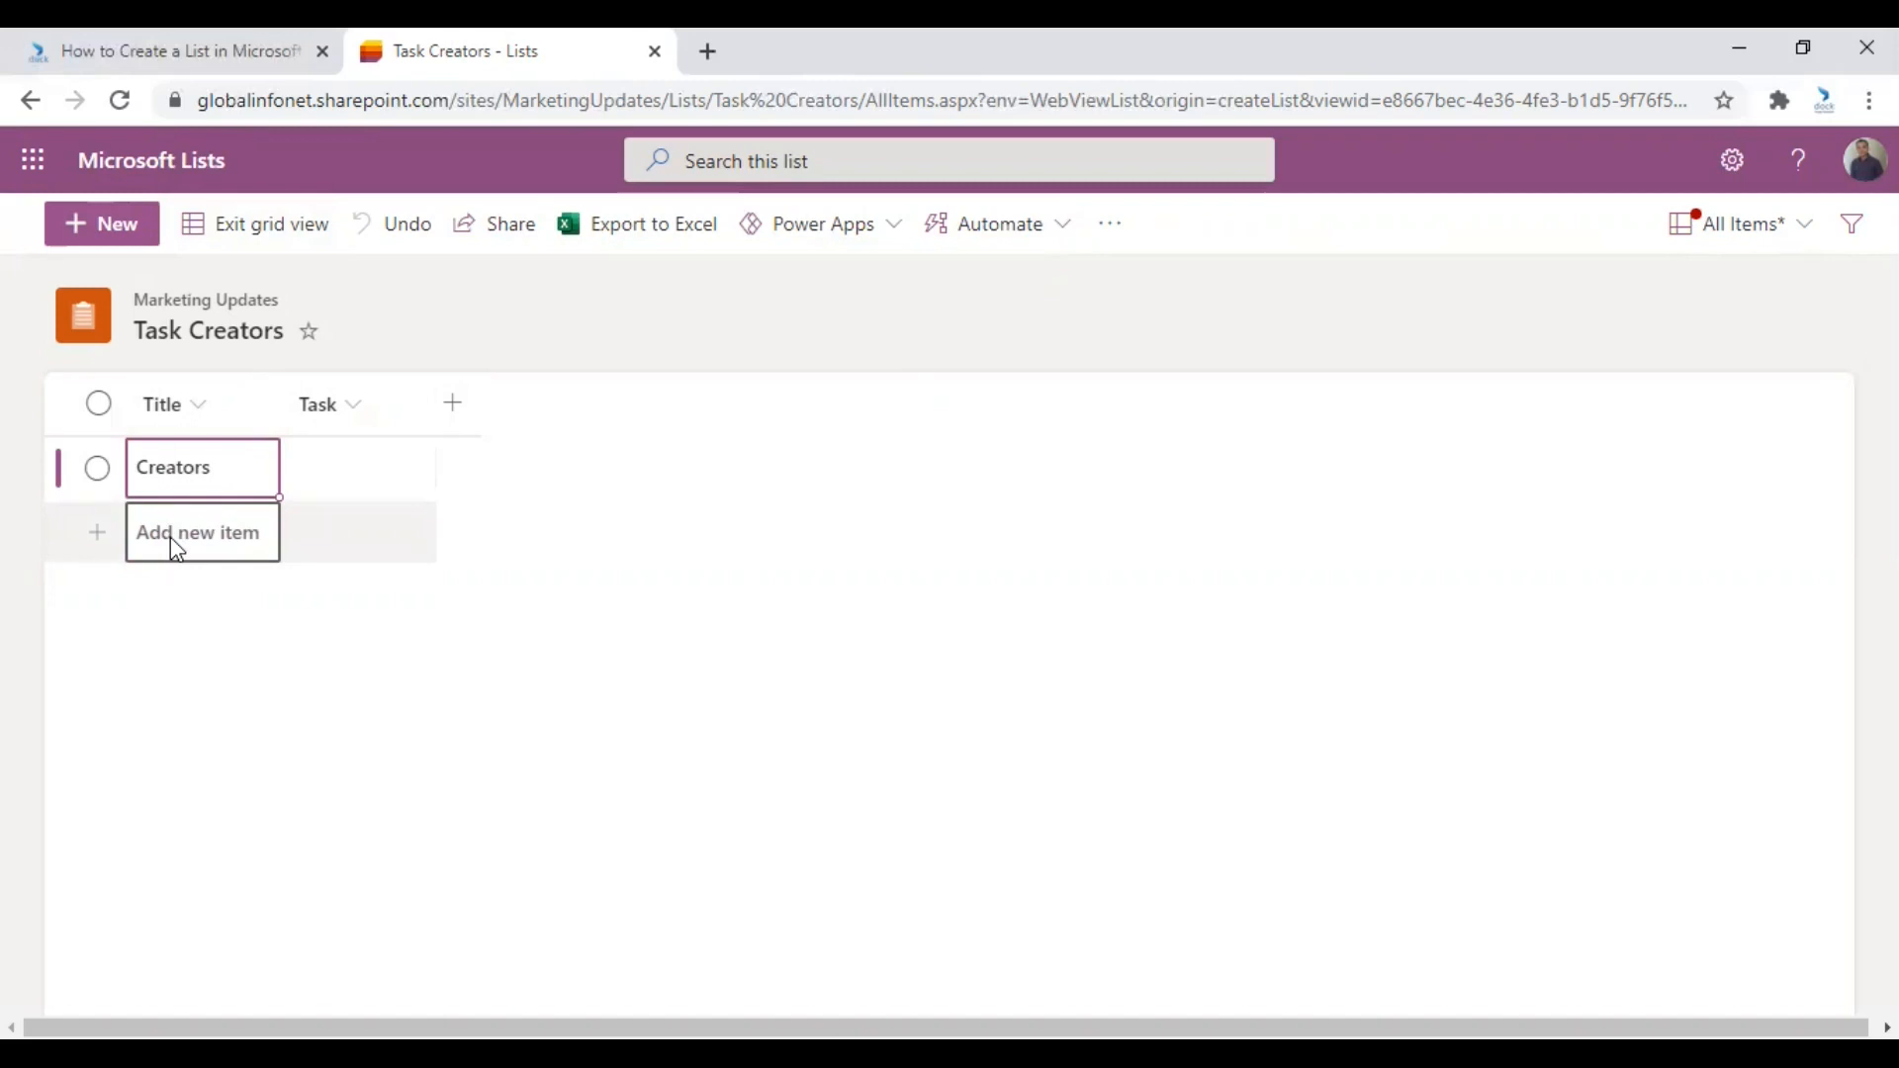
# Add a second item titled 'Date' and bring up the new-column type menu.
pyautogui.click(201, 532)
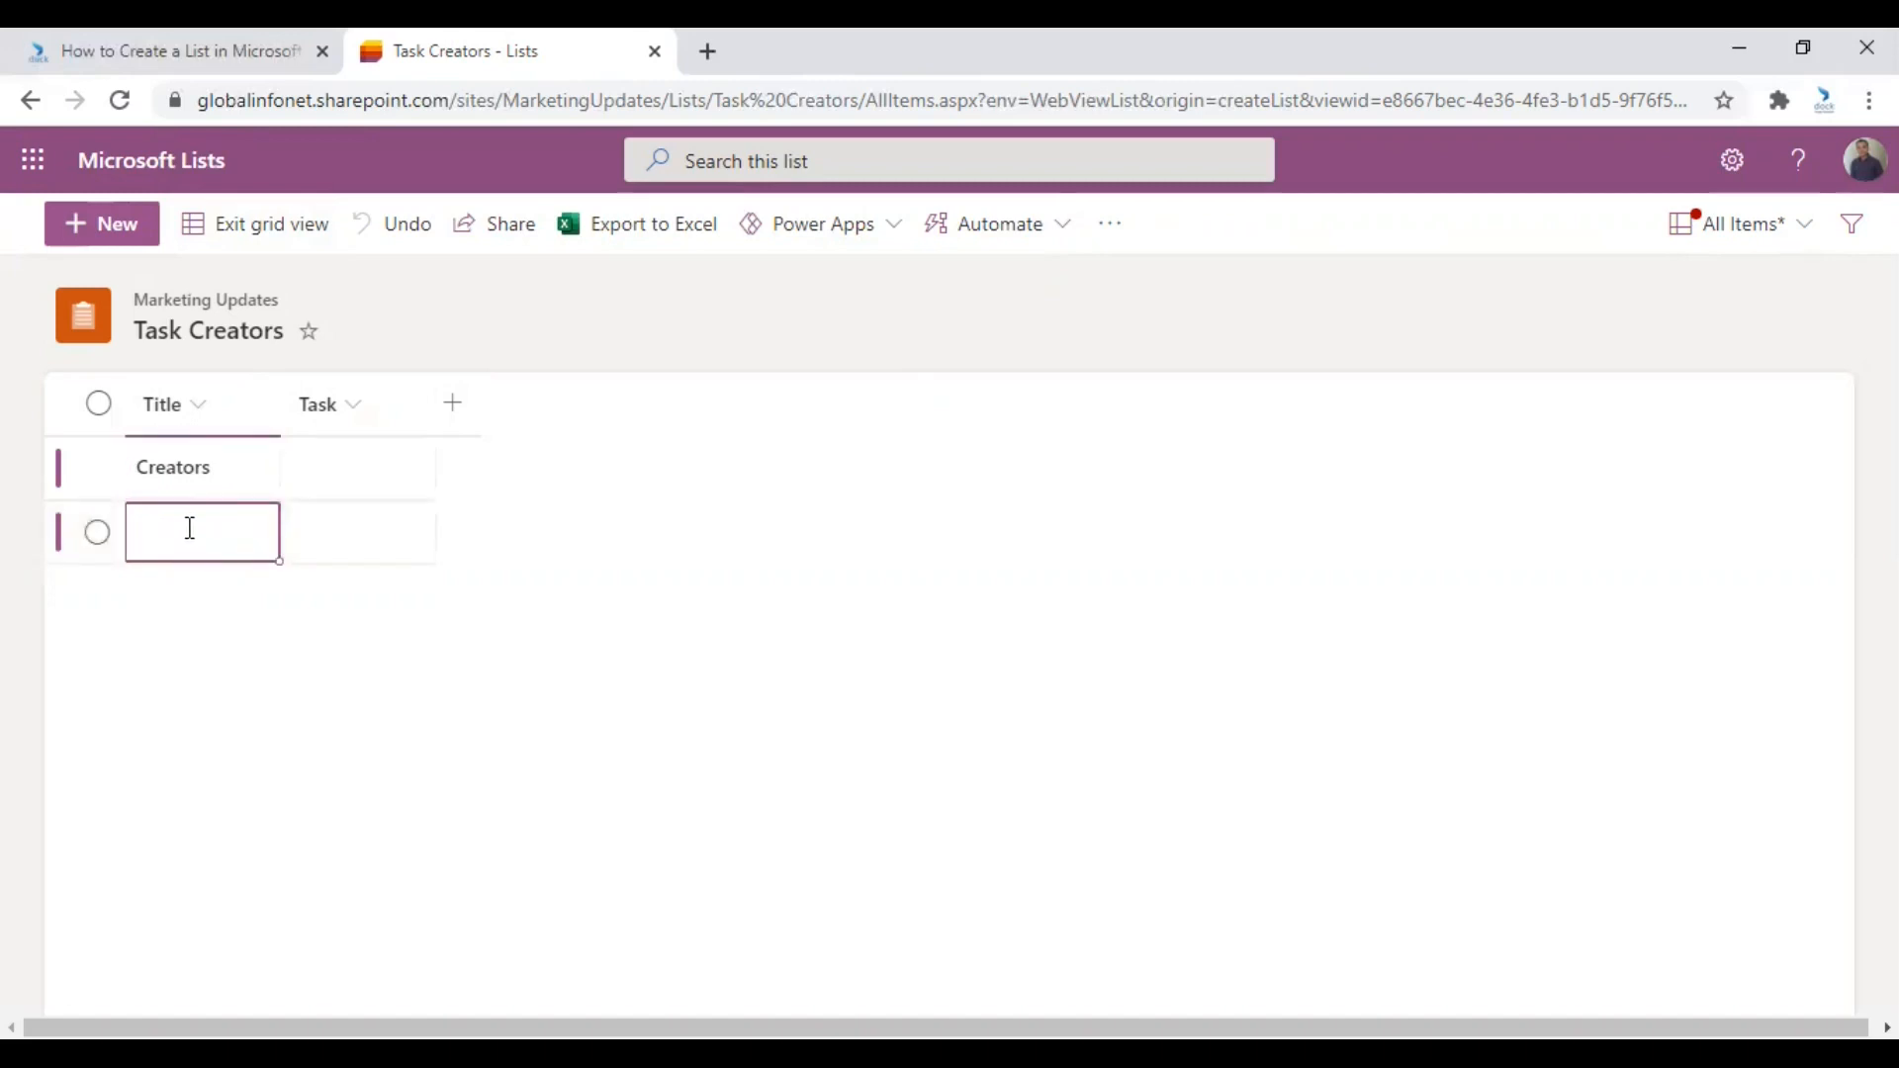
pyautogui.write('D')
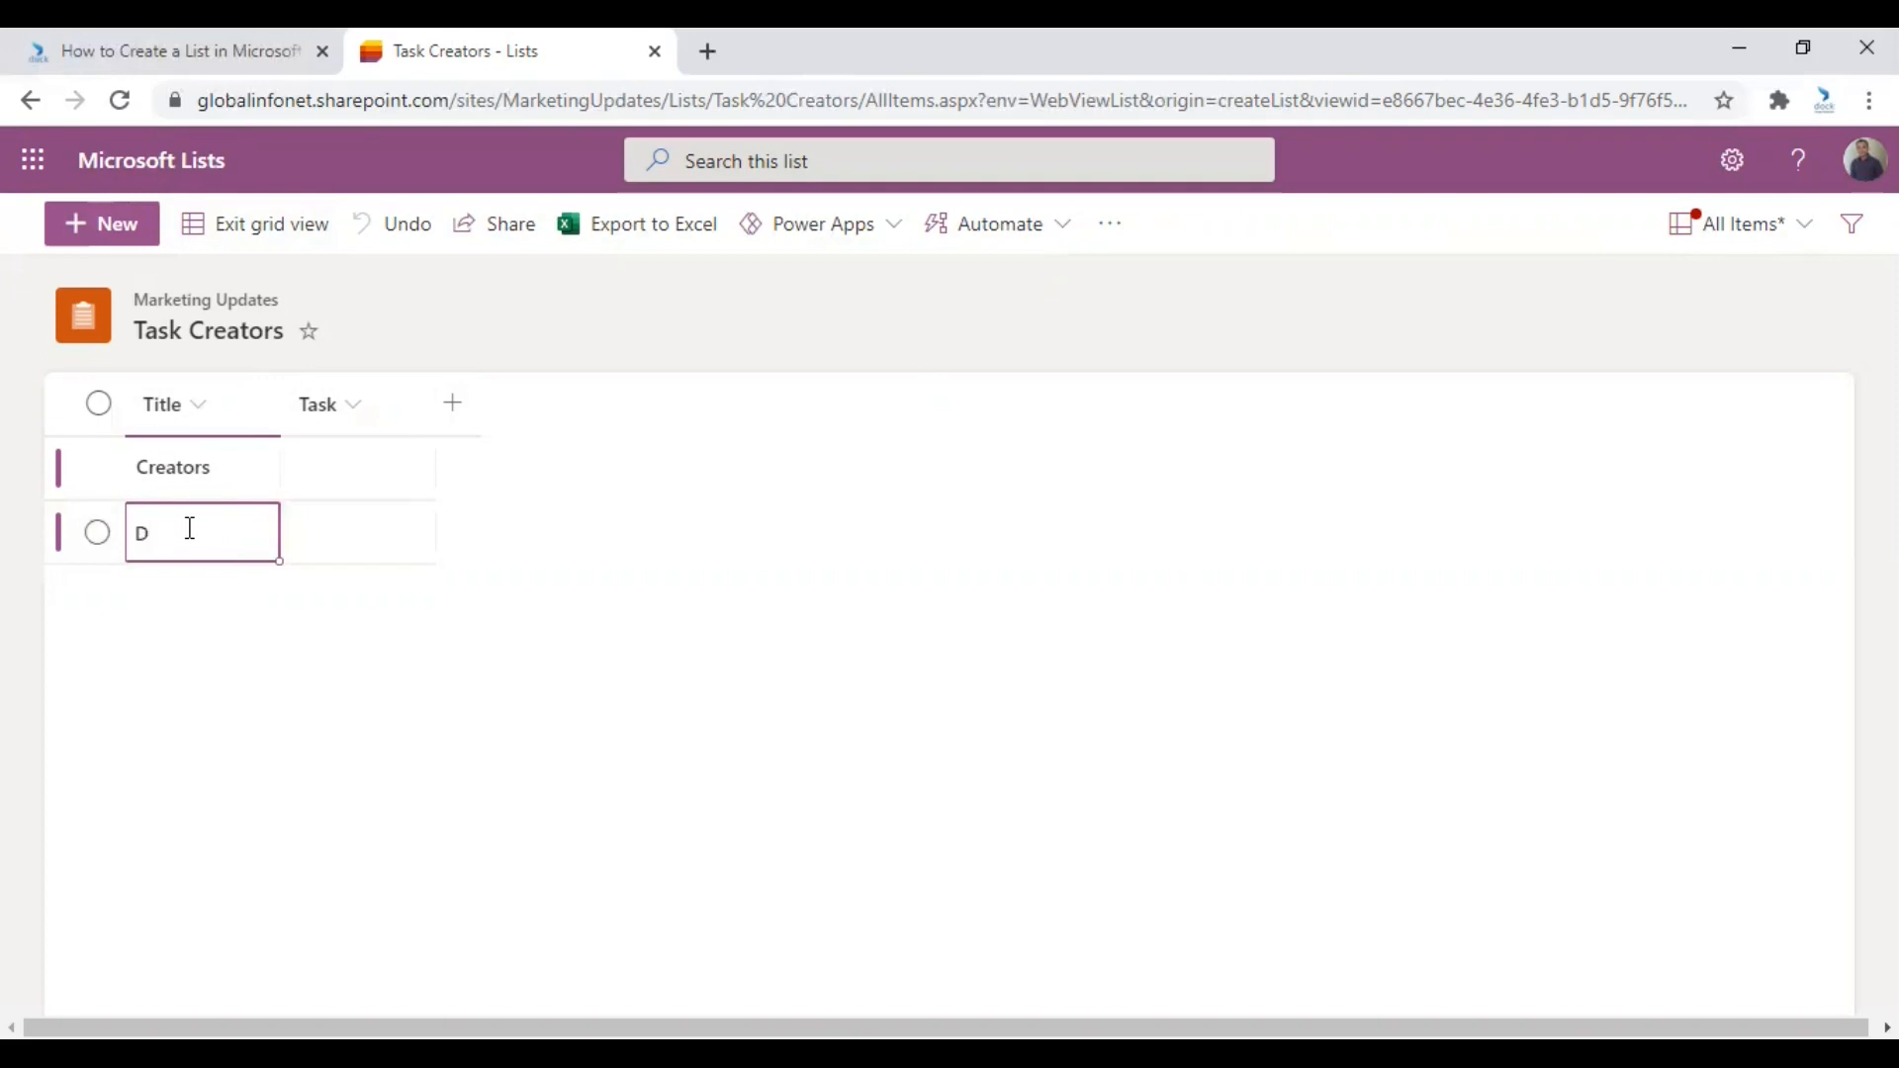
pyautogui.write('ate')
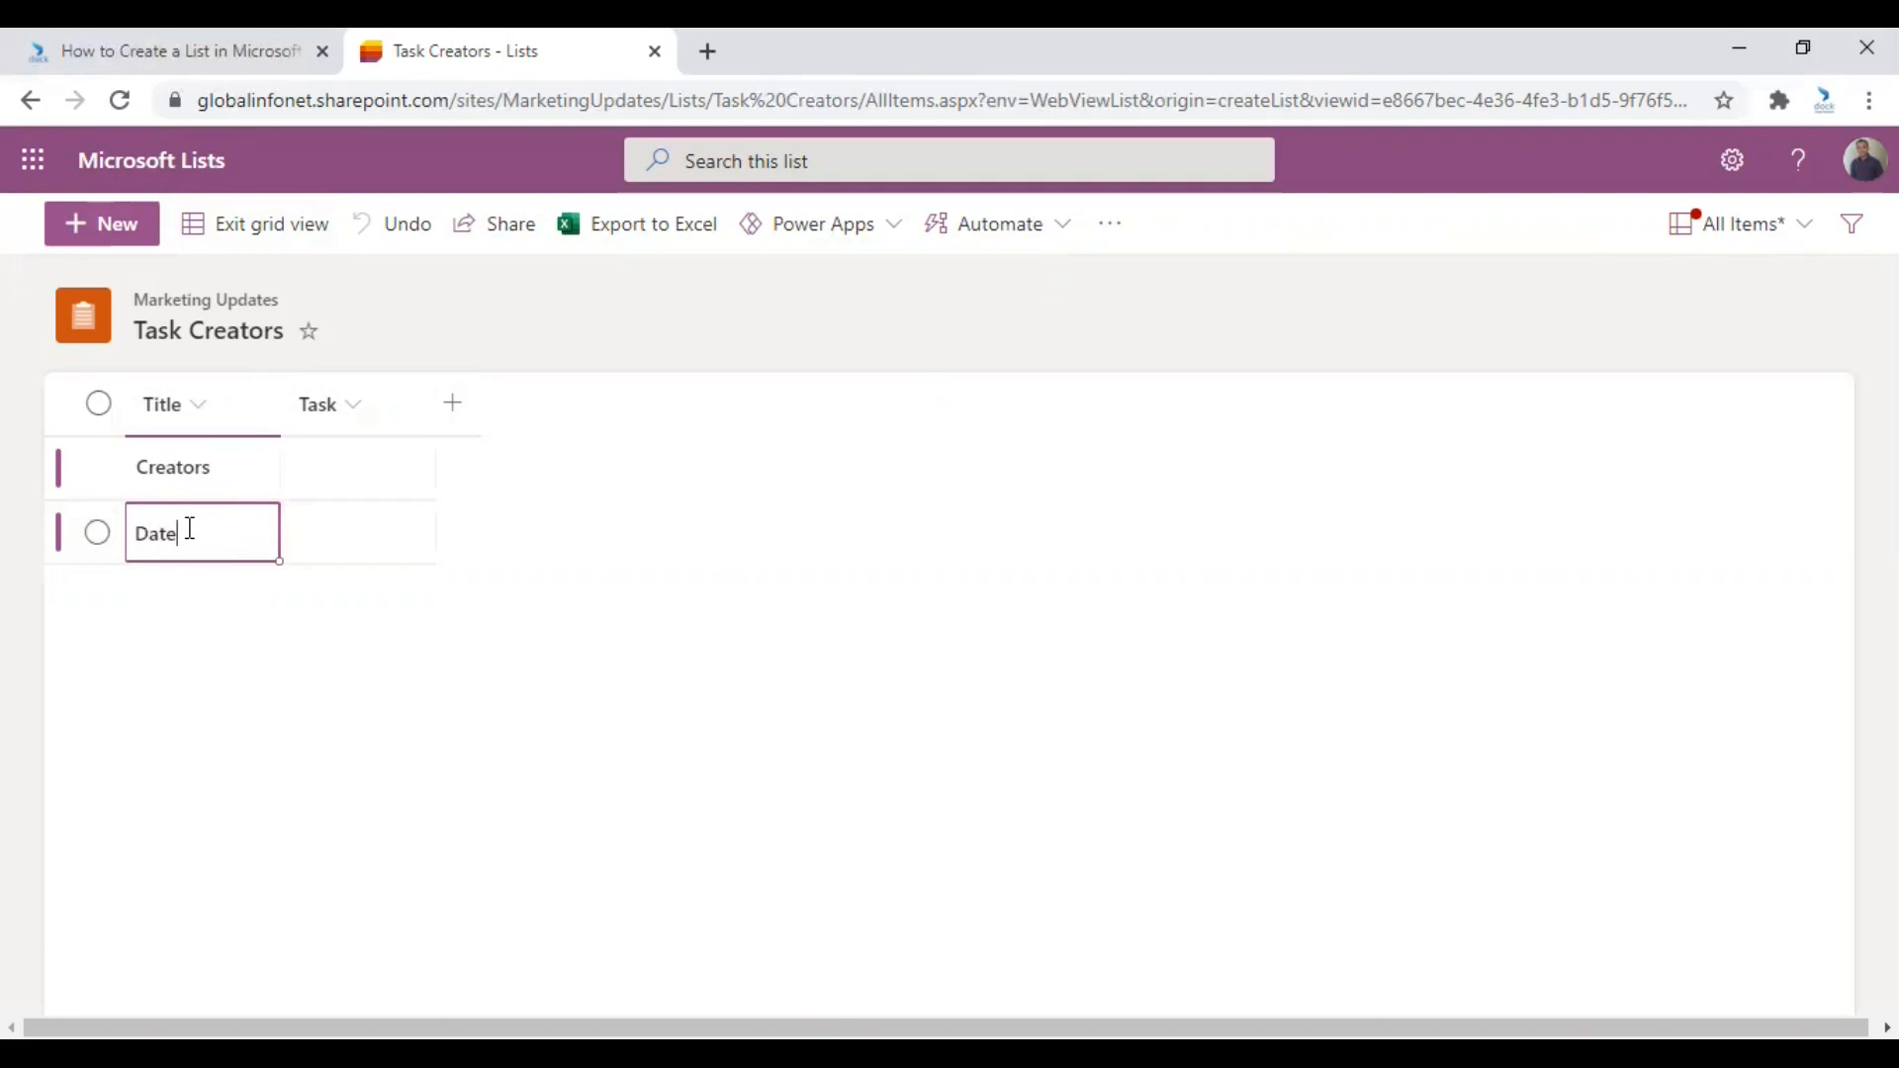
pyautogui.click(357, 468)
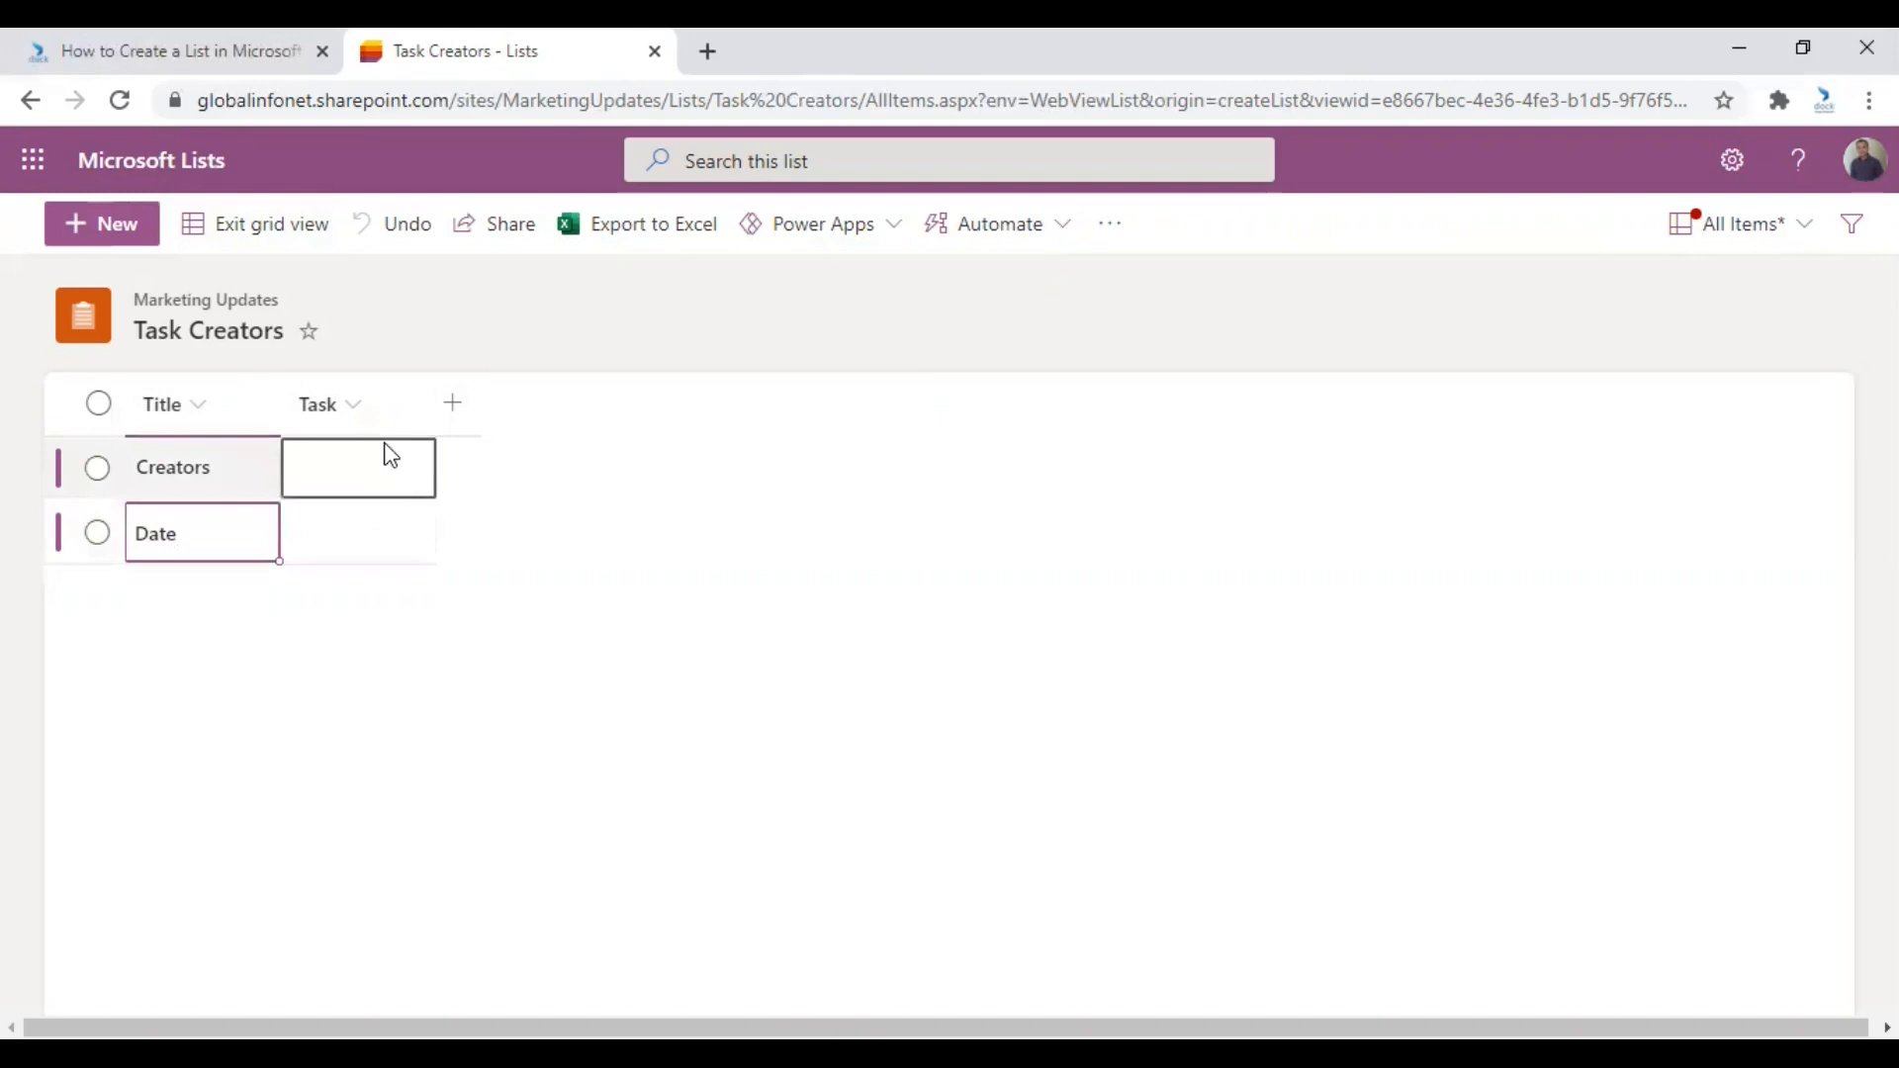
pyautogui.click(452, 404)
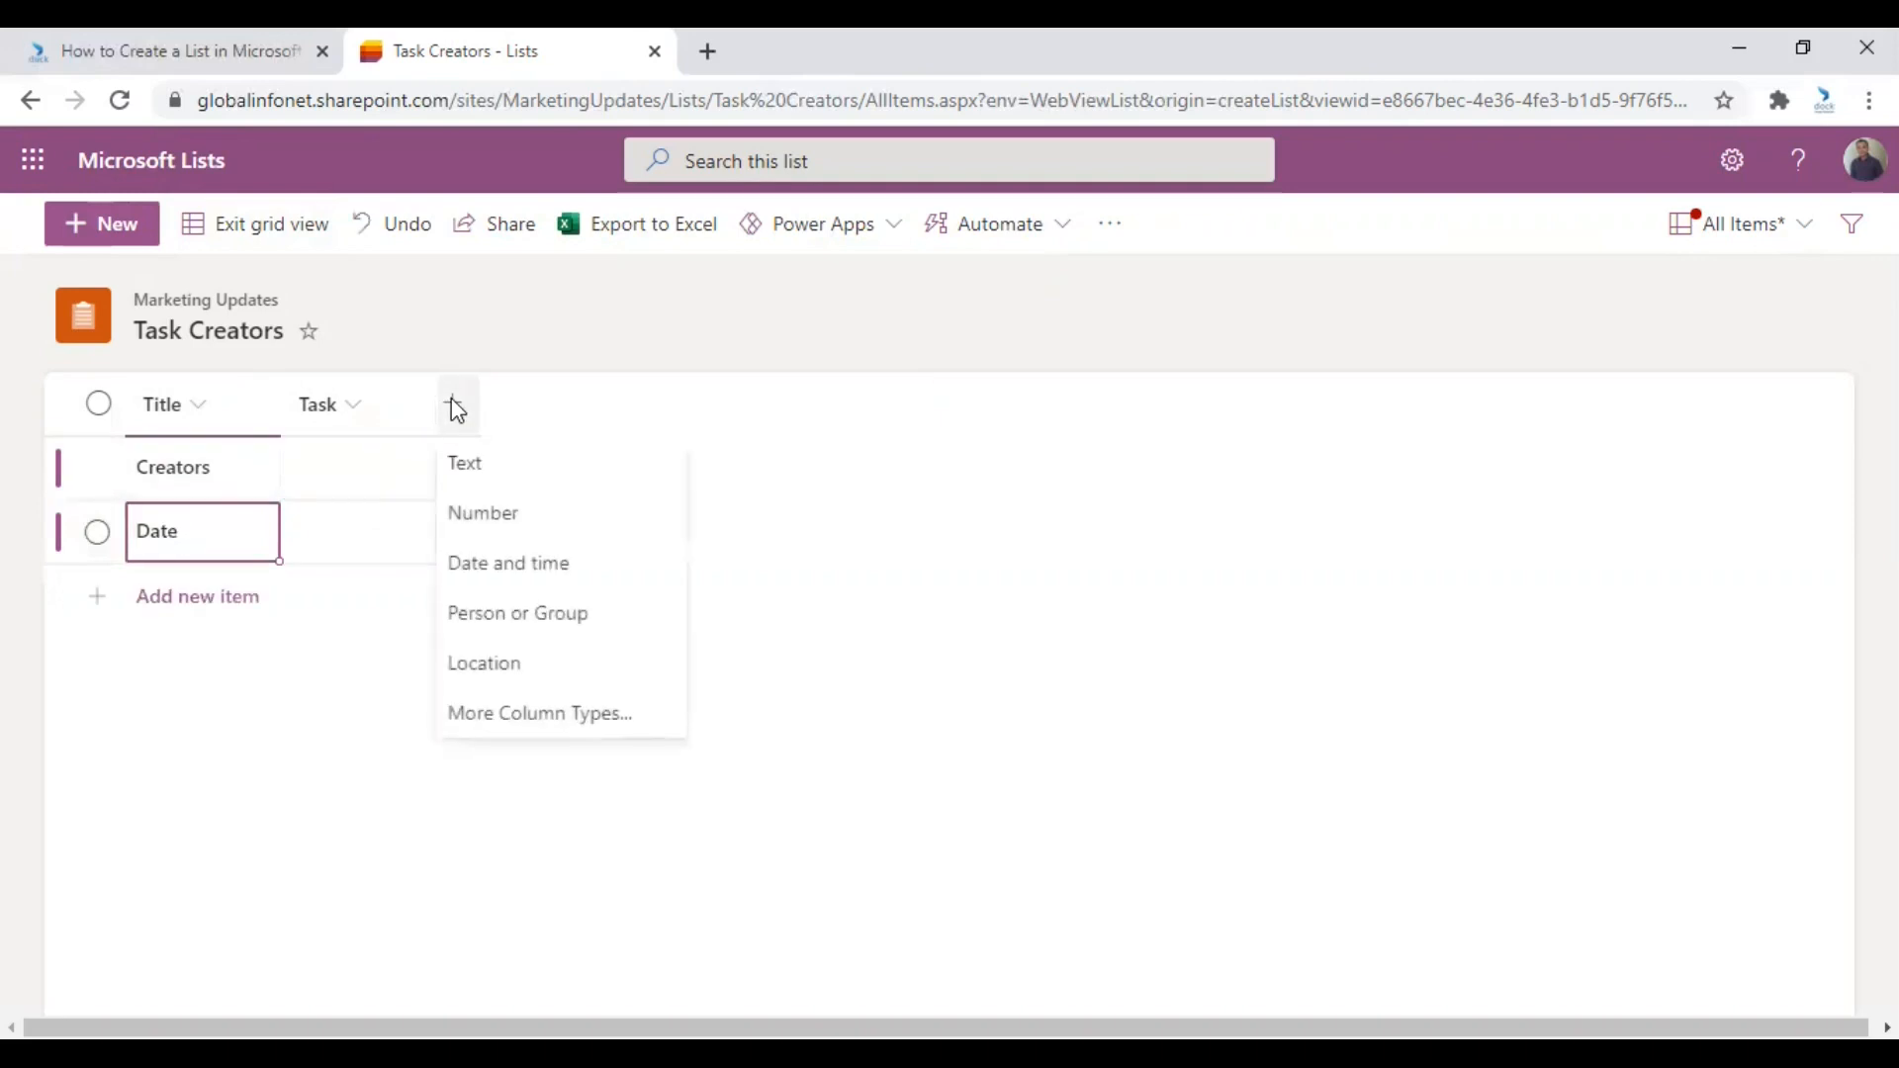
pyautogui.moveTo(466, 464)
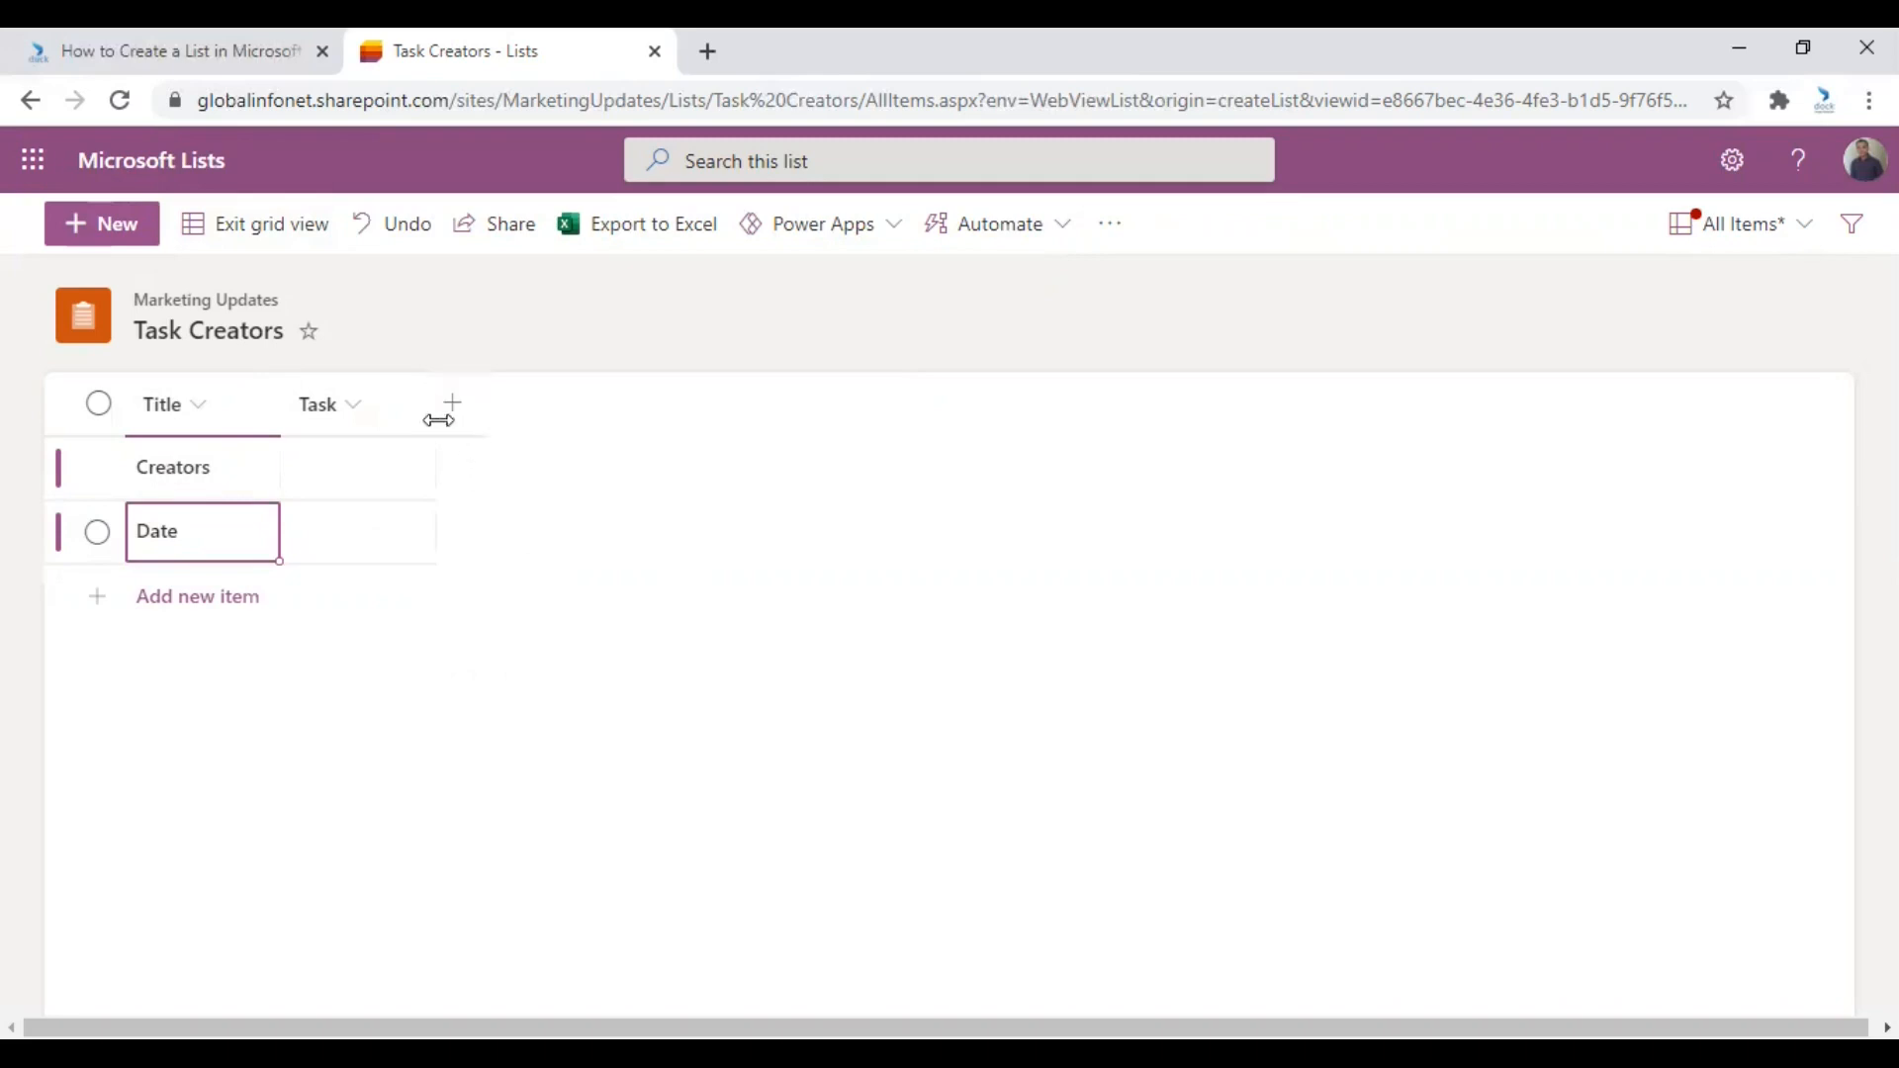
# Add a text column named 'Project' and enter 'Marketing' in the Task cells.
pyautogui.click(452, 403)
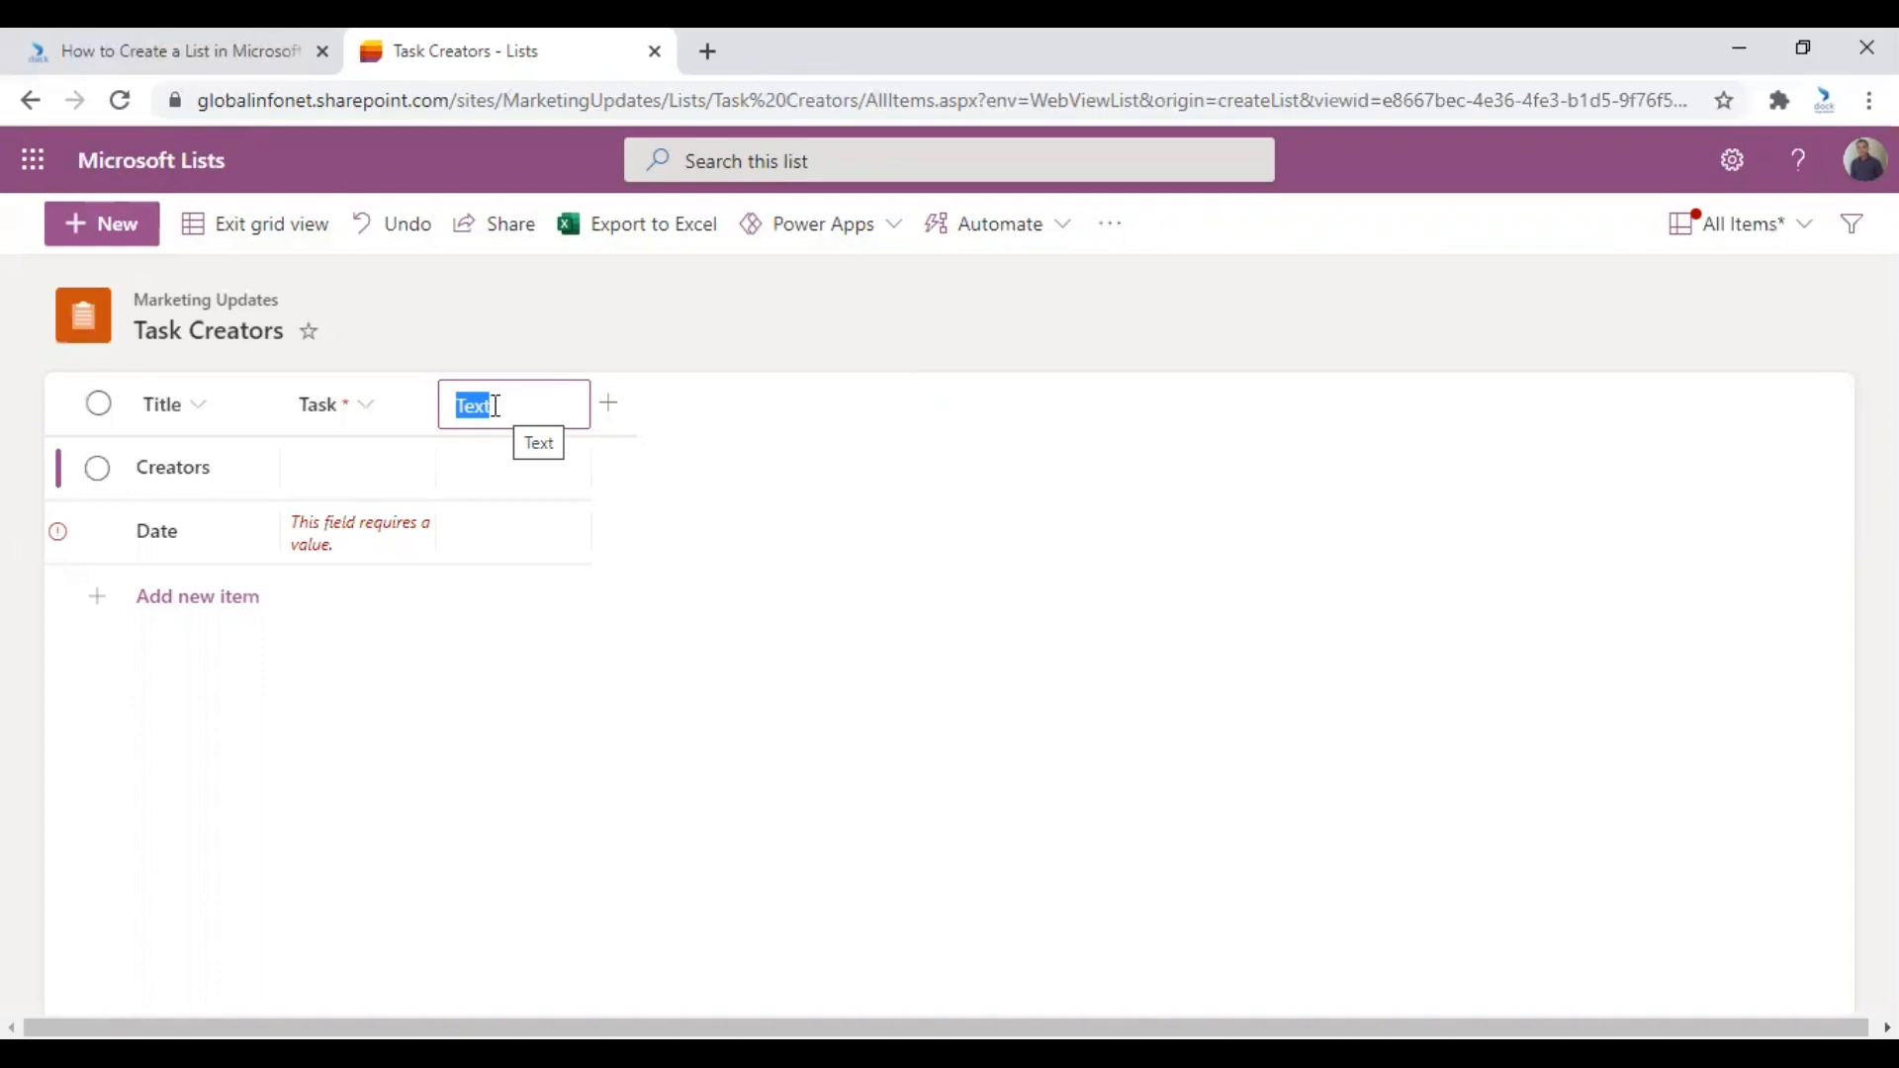
pyautogui.write('Proj')
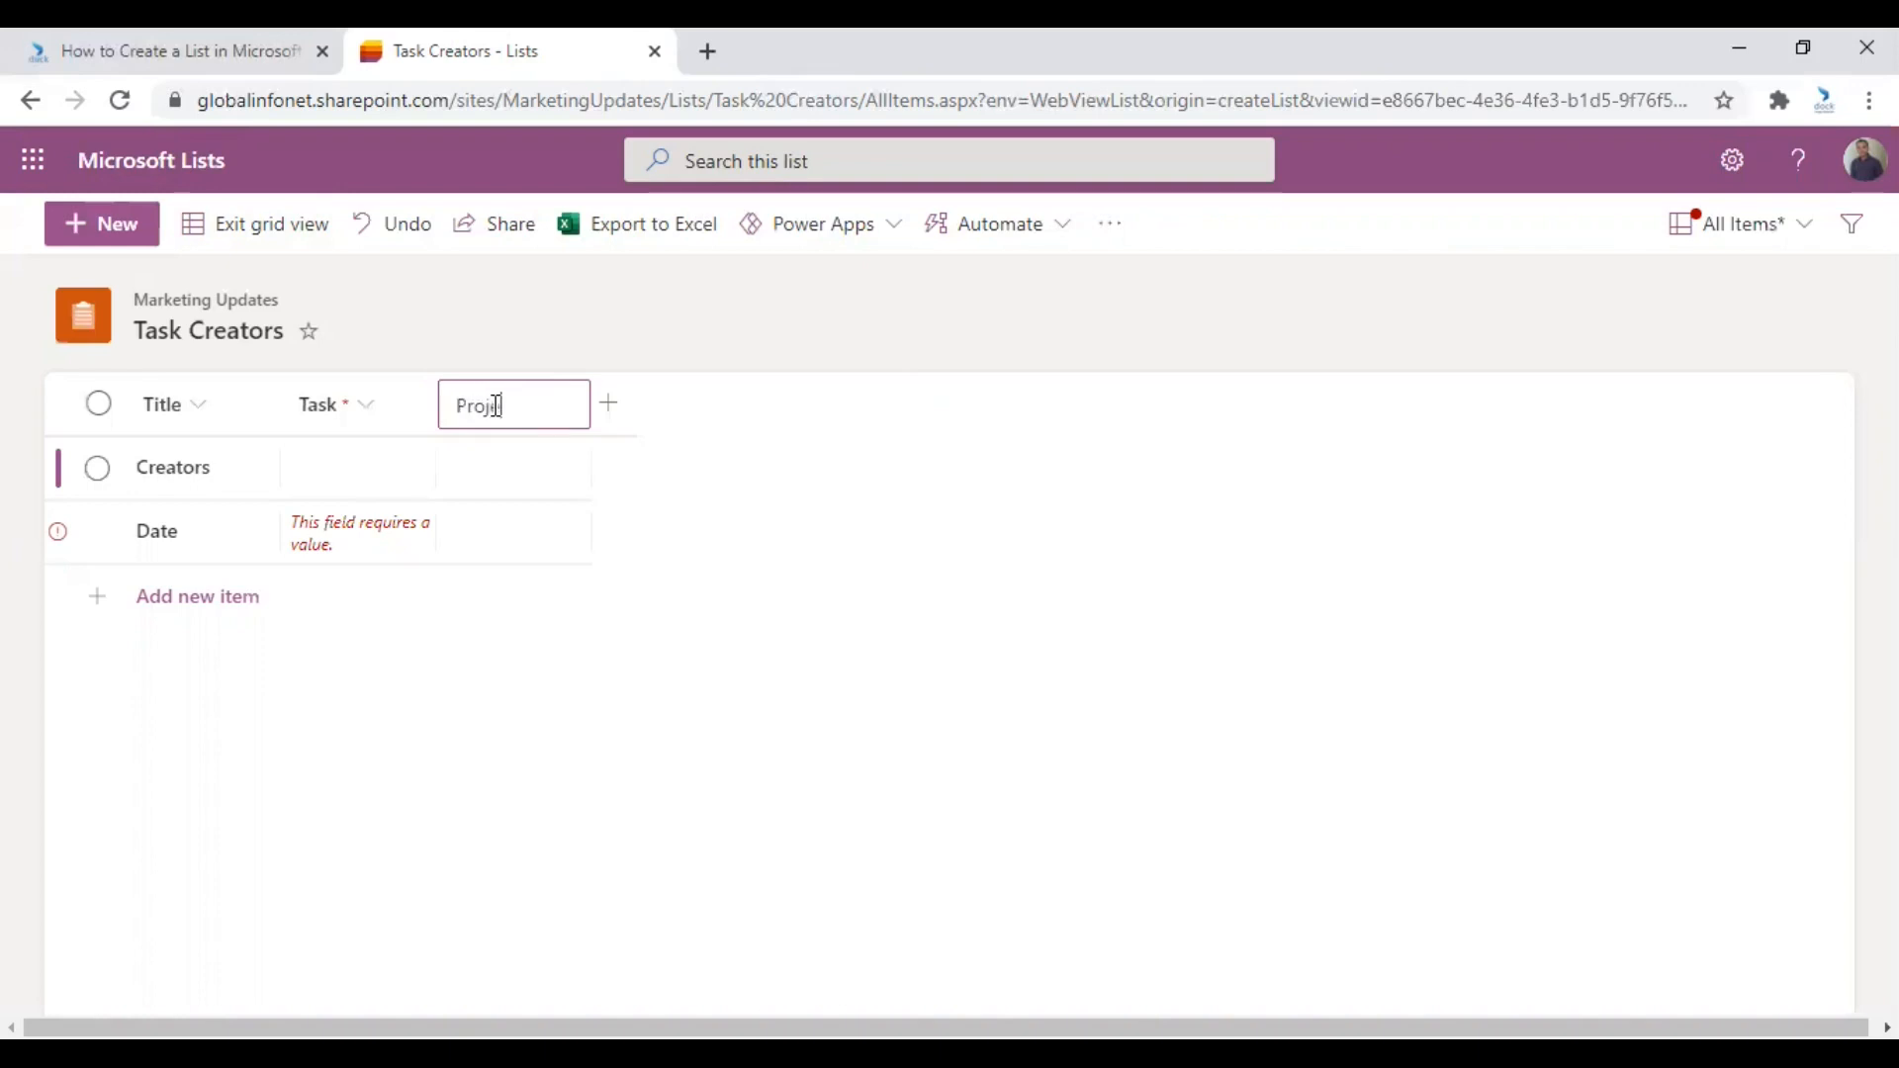
pyautogui.click(202, 468)
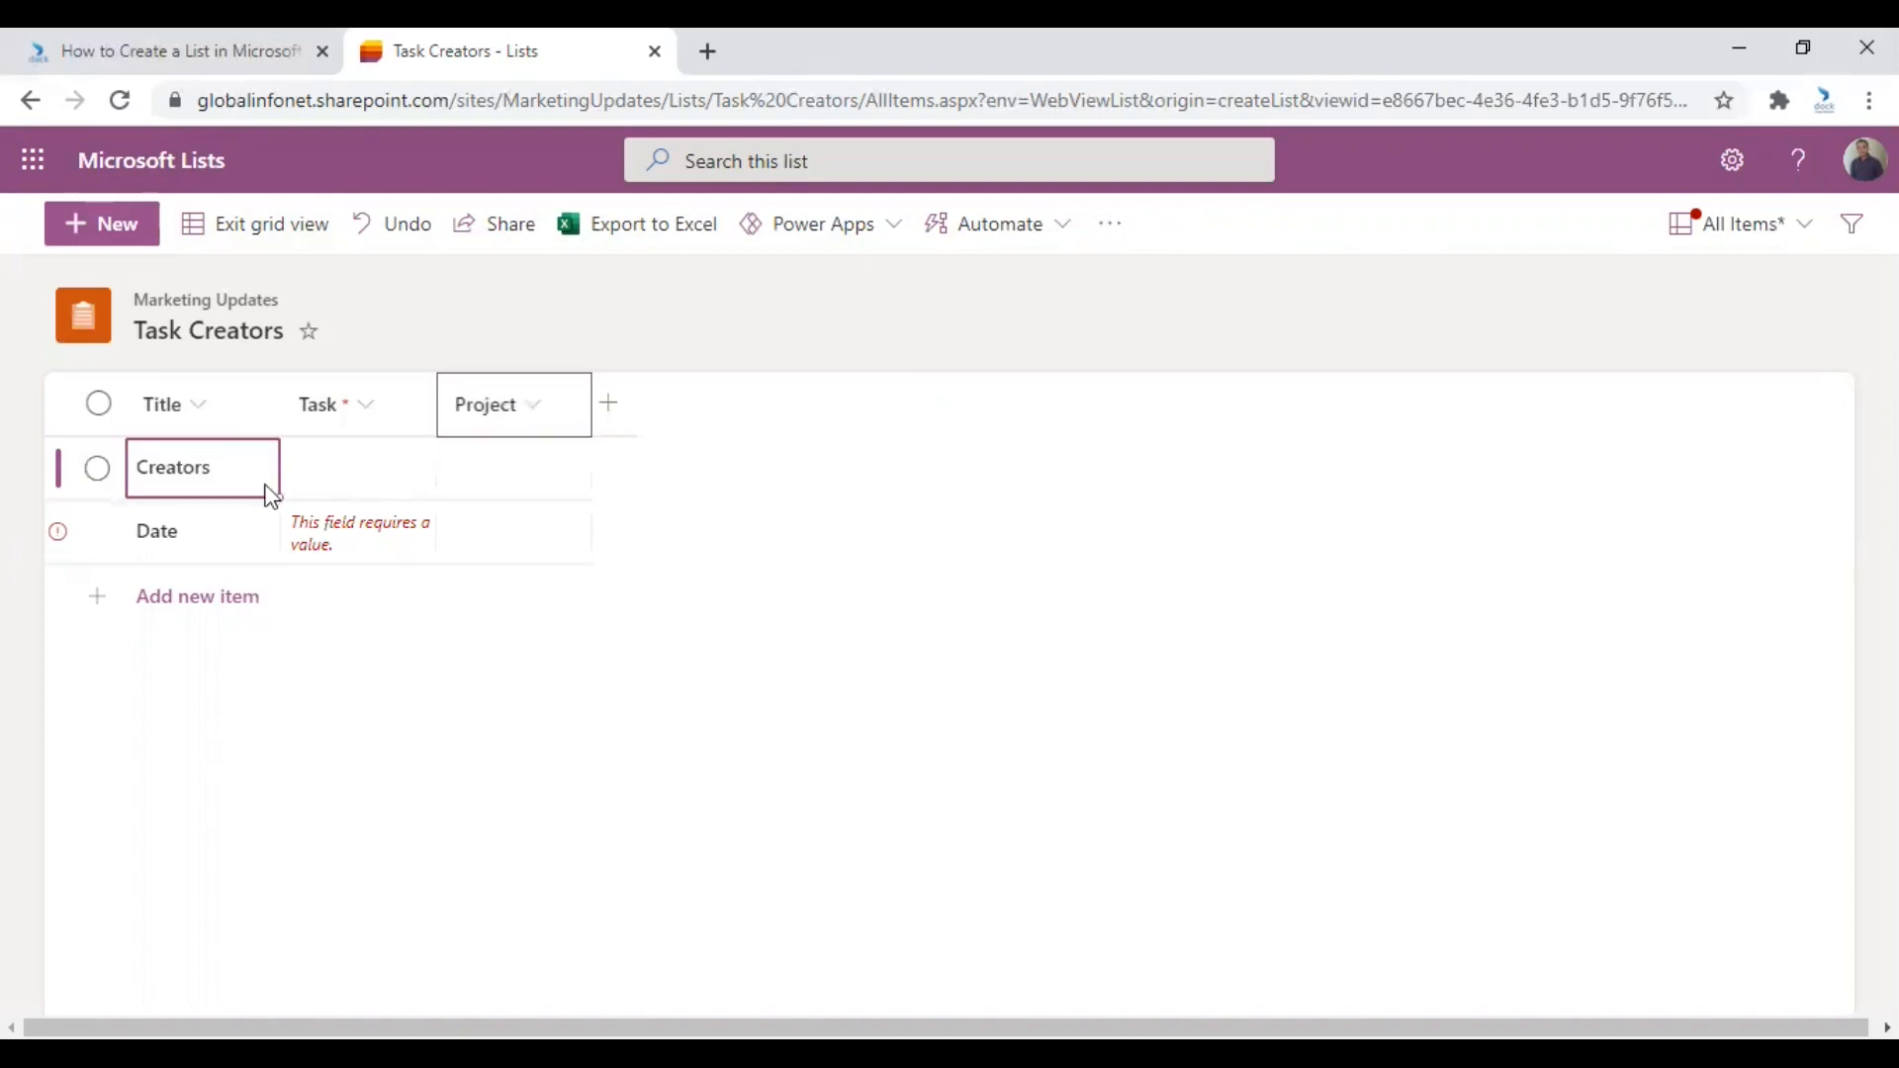
pyautogui.write('Marketing')
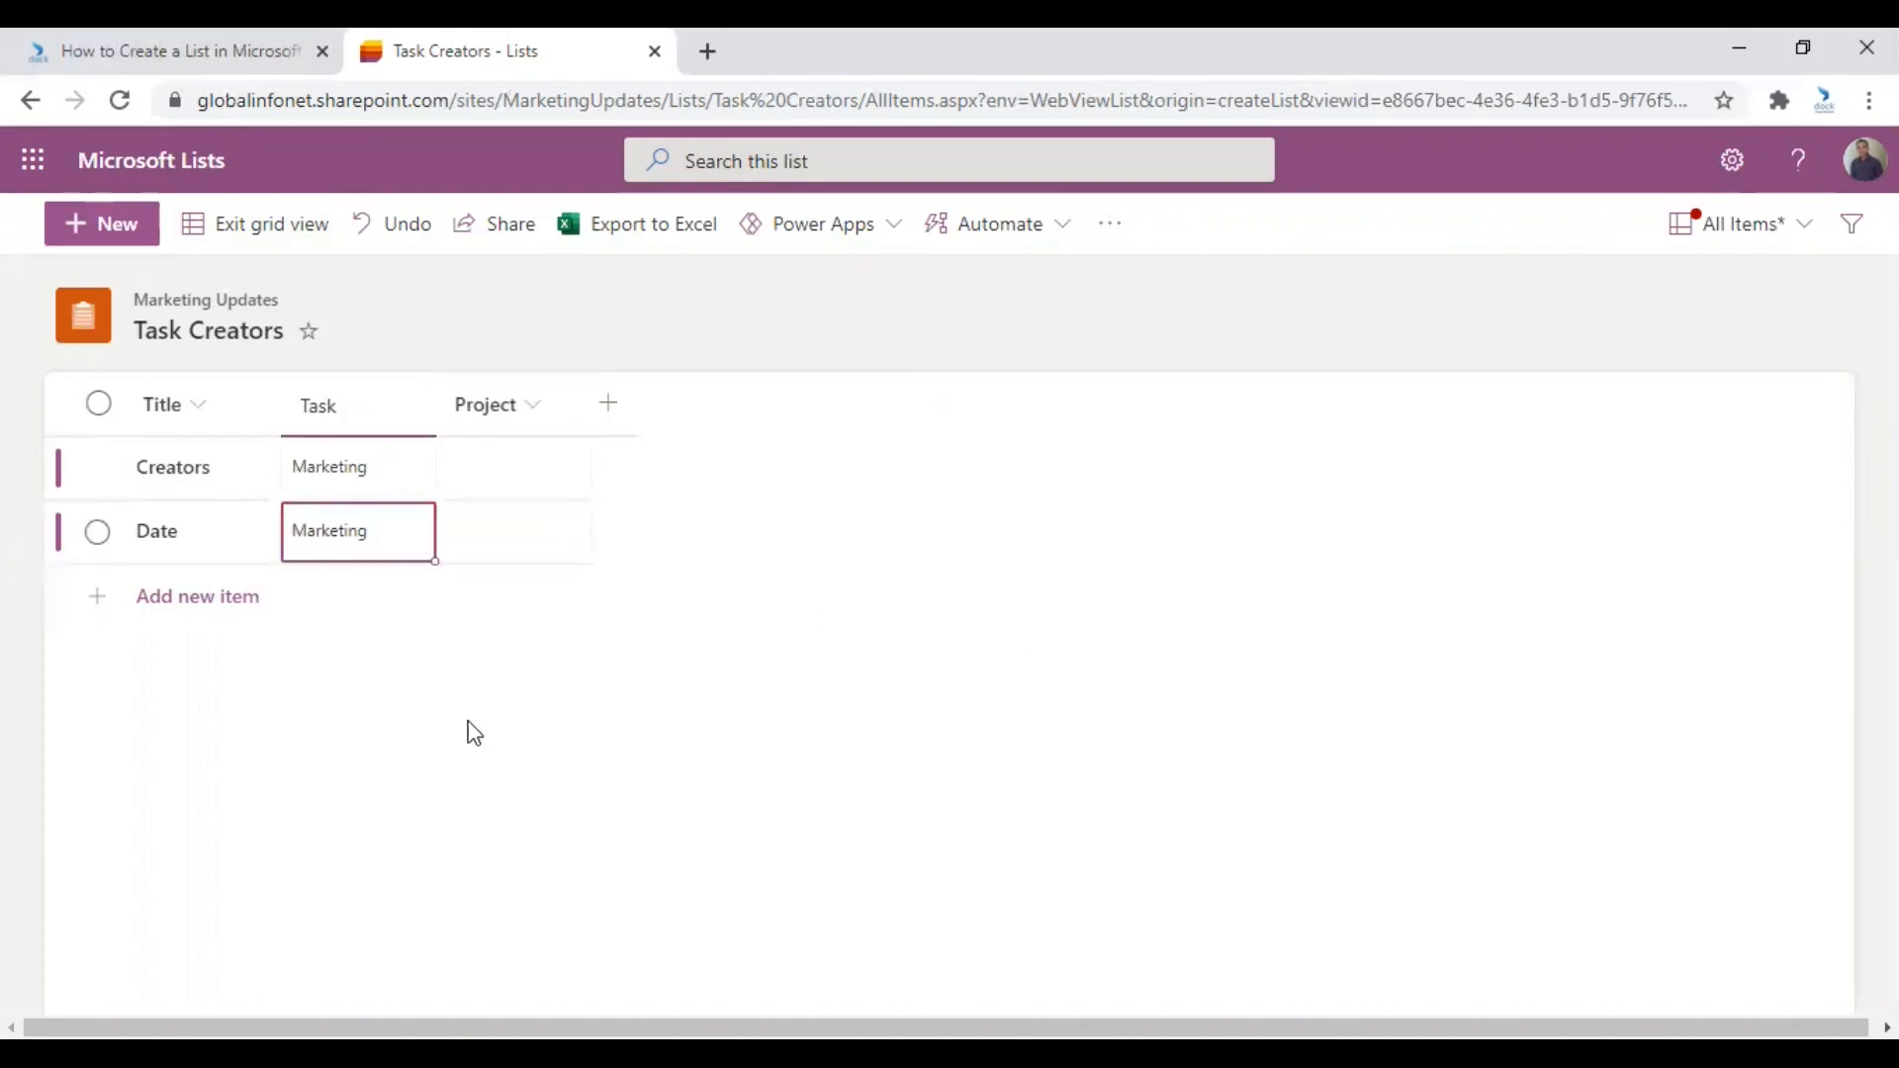
pyautogui.moveTo(696, 745)
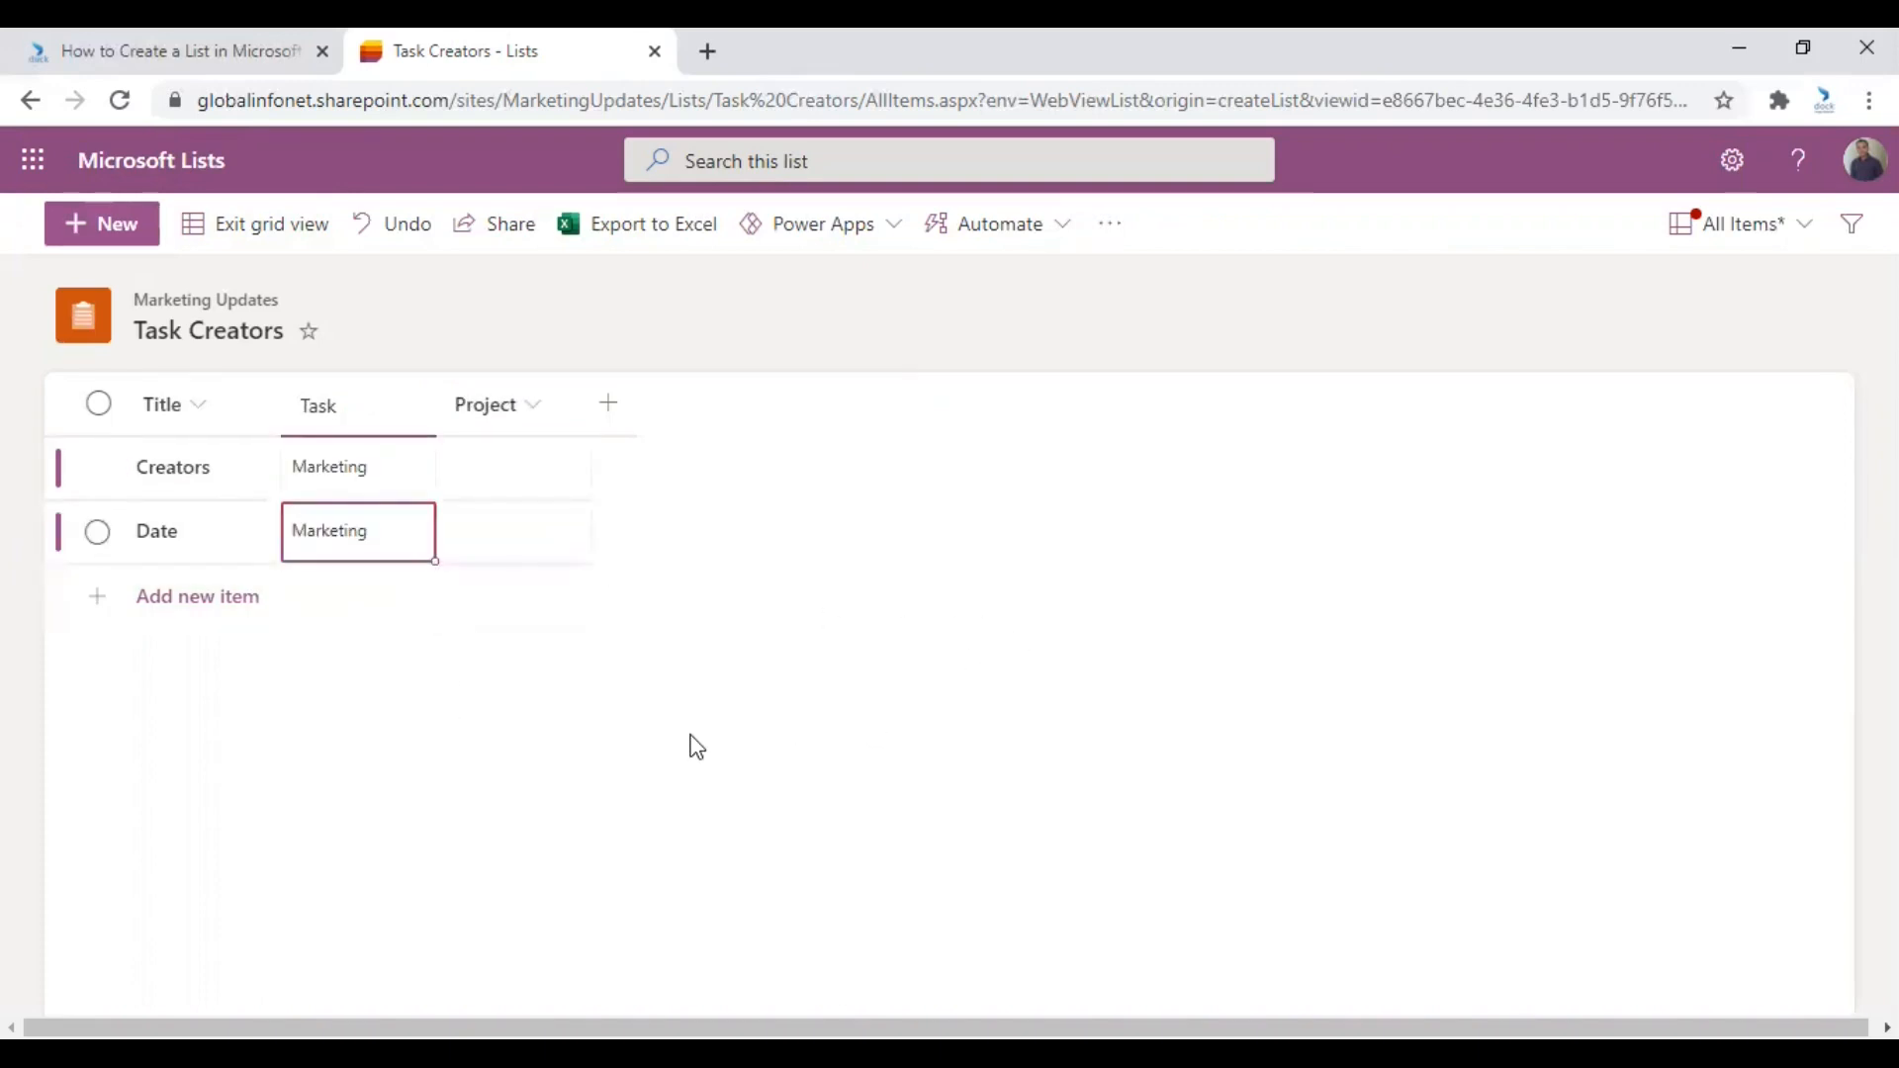
pyautogui.moveTo(265, 231)
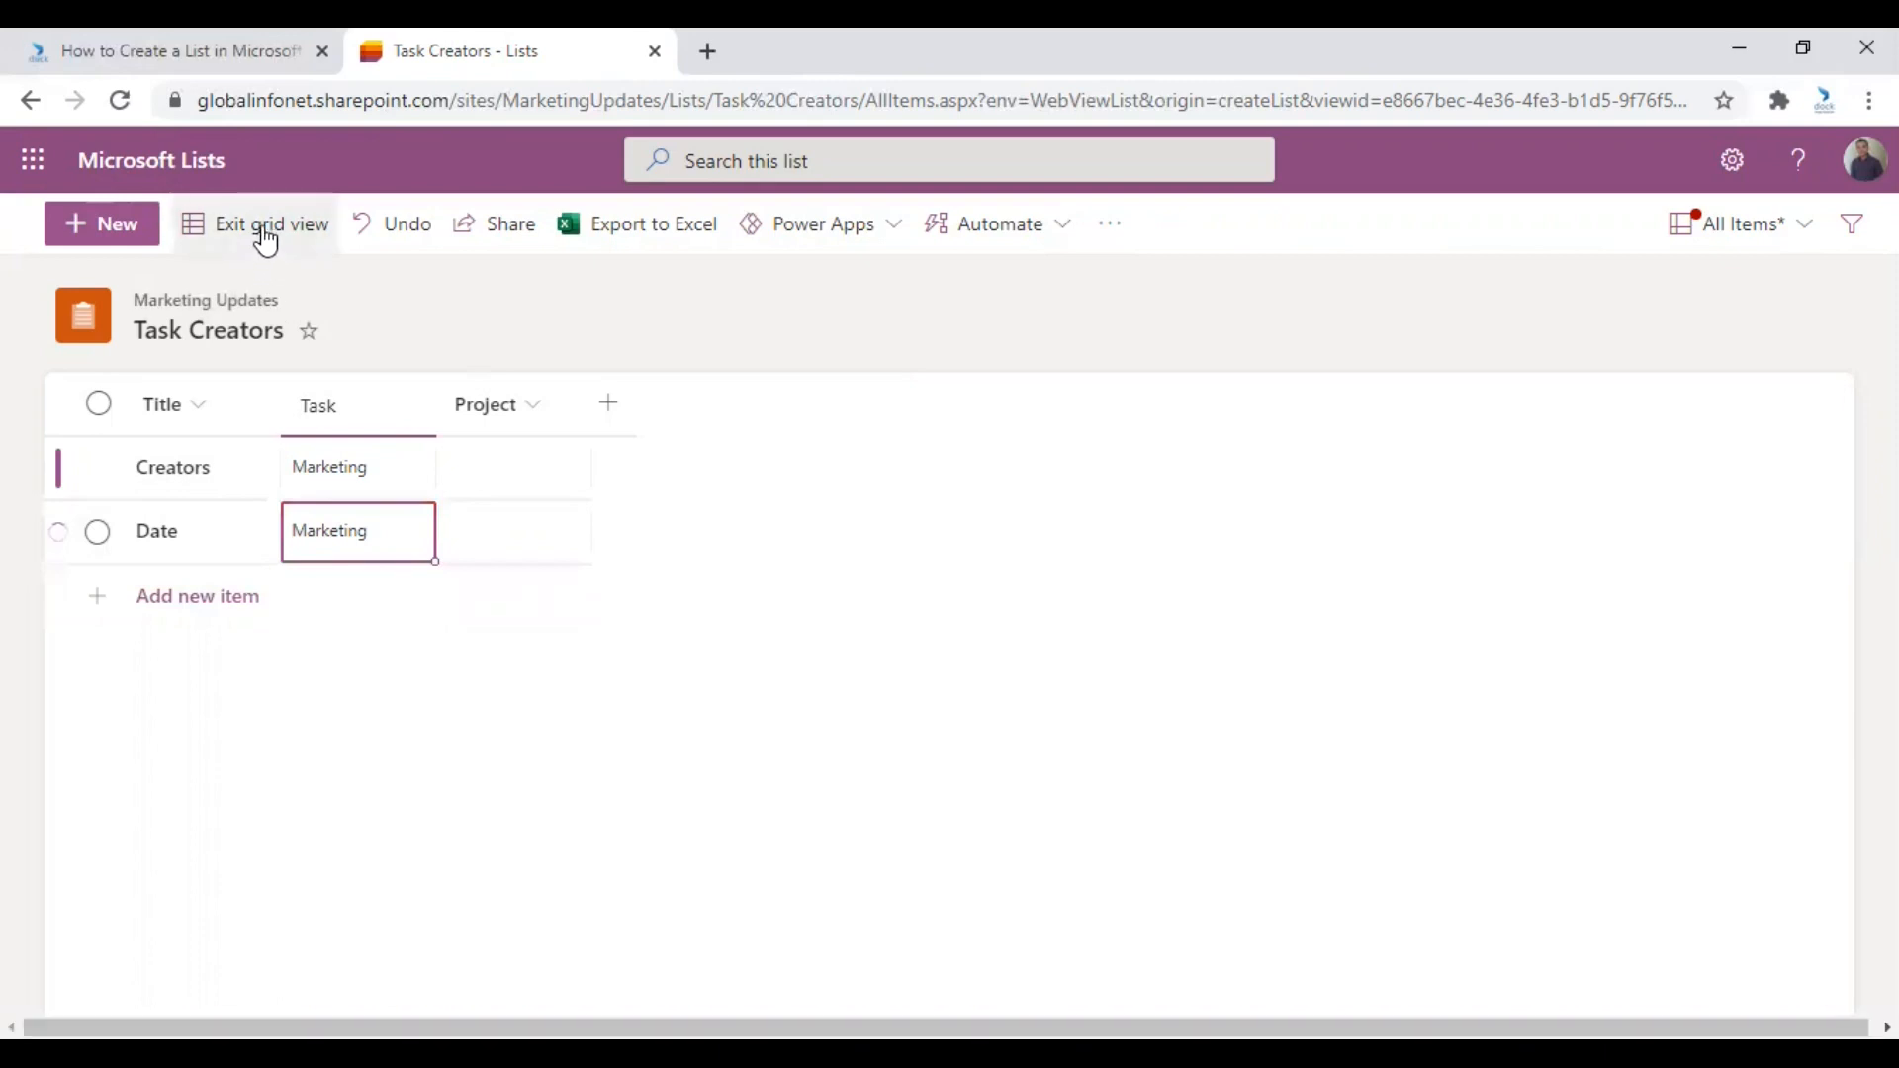
# Exit grid view to save edits, then go to the Lists home via the app launcher.
pyautogui.click(269, 223)
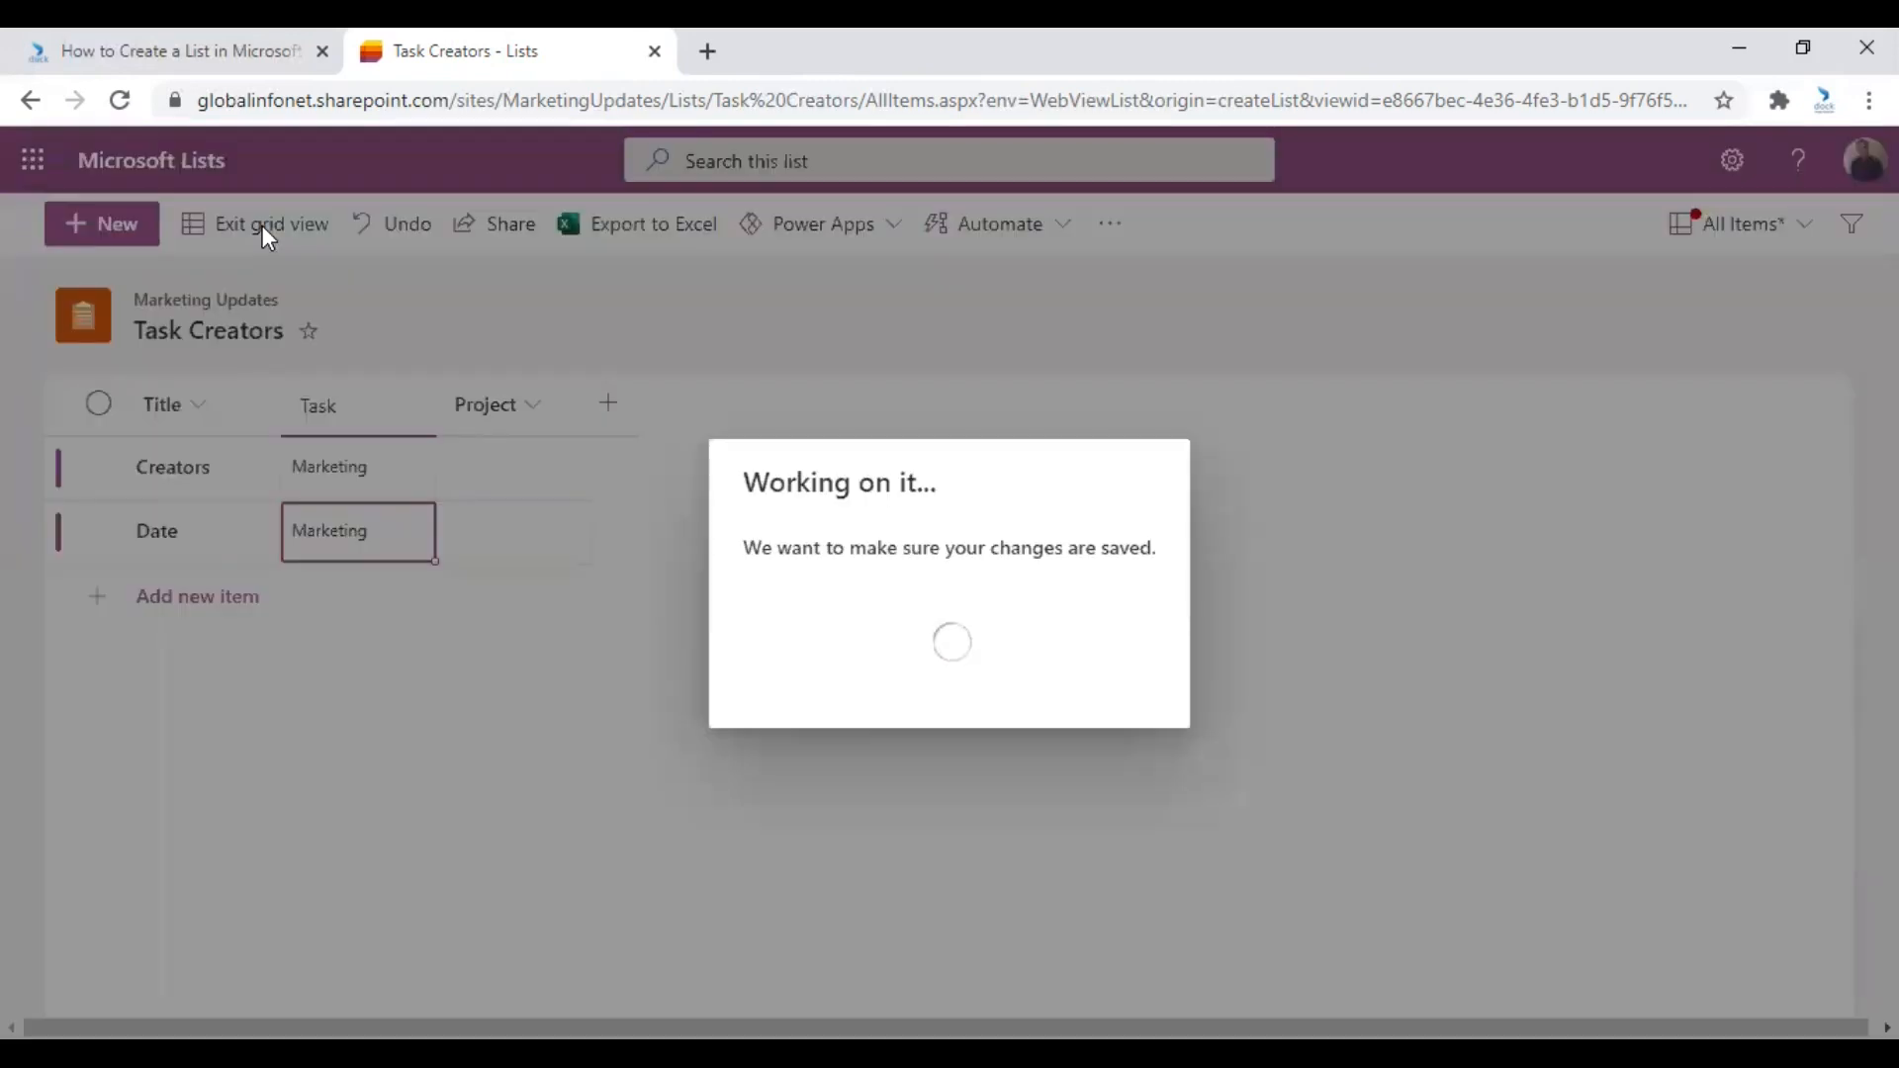
pyautogui.click(268, 225)
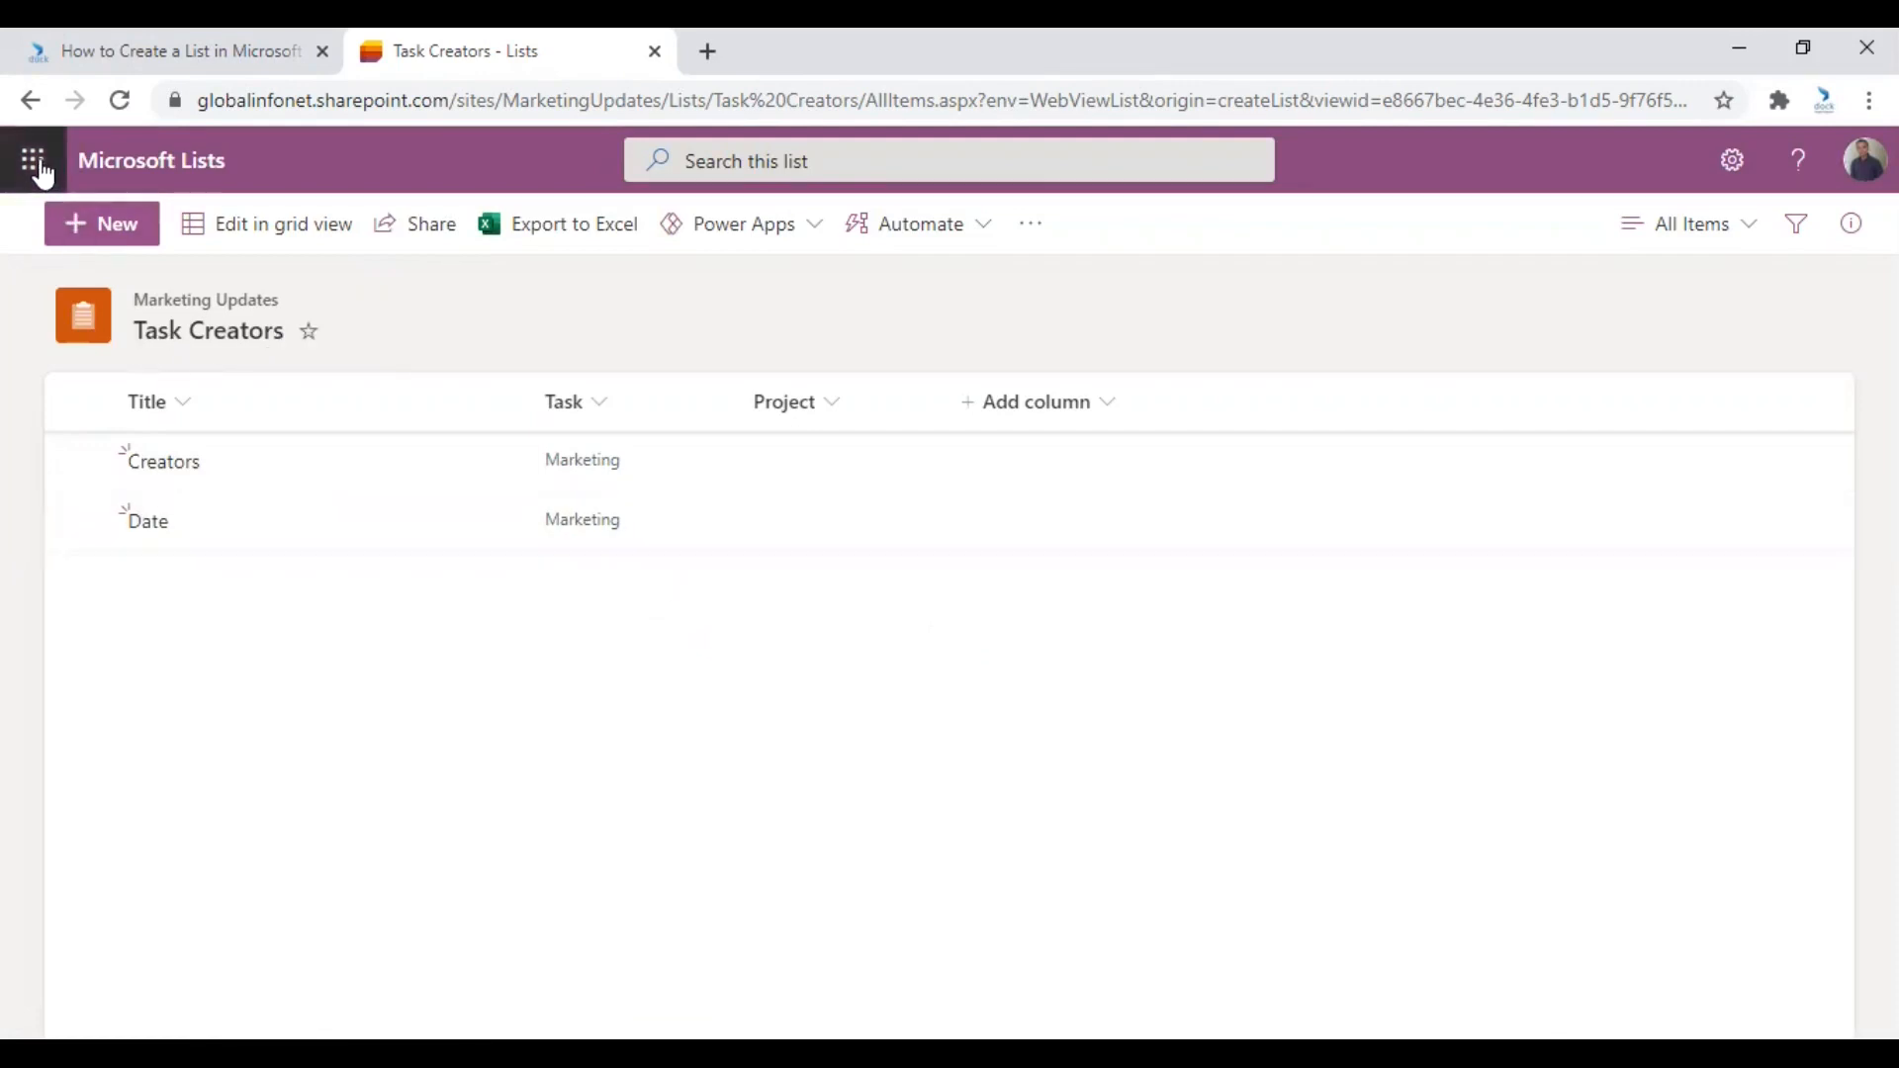
pyautogui.click(32, 158)
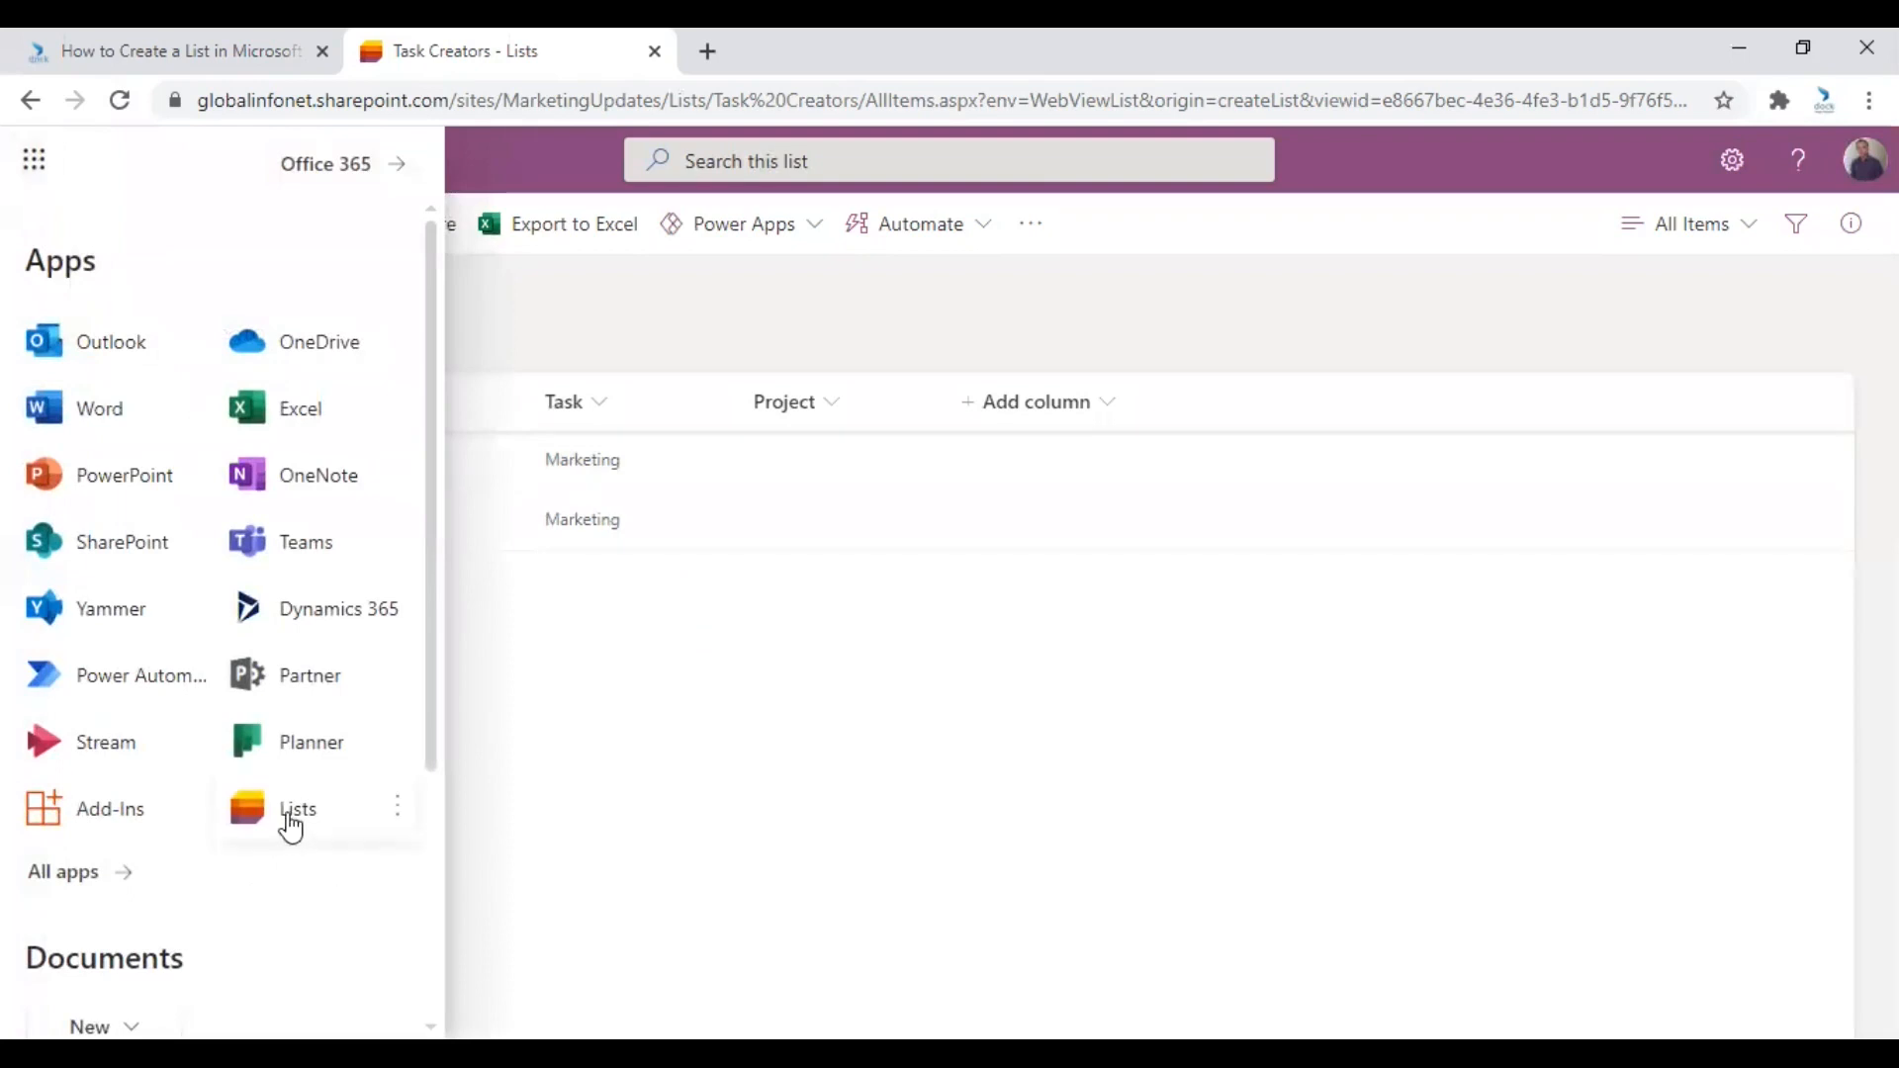
pyautogui.click(297, 809)
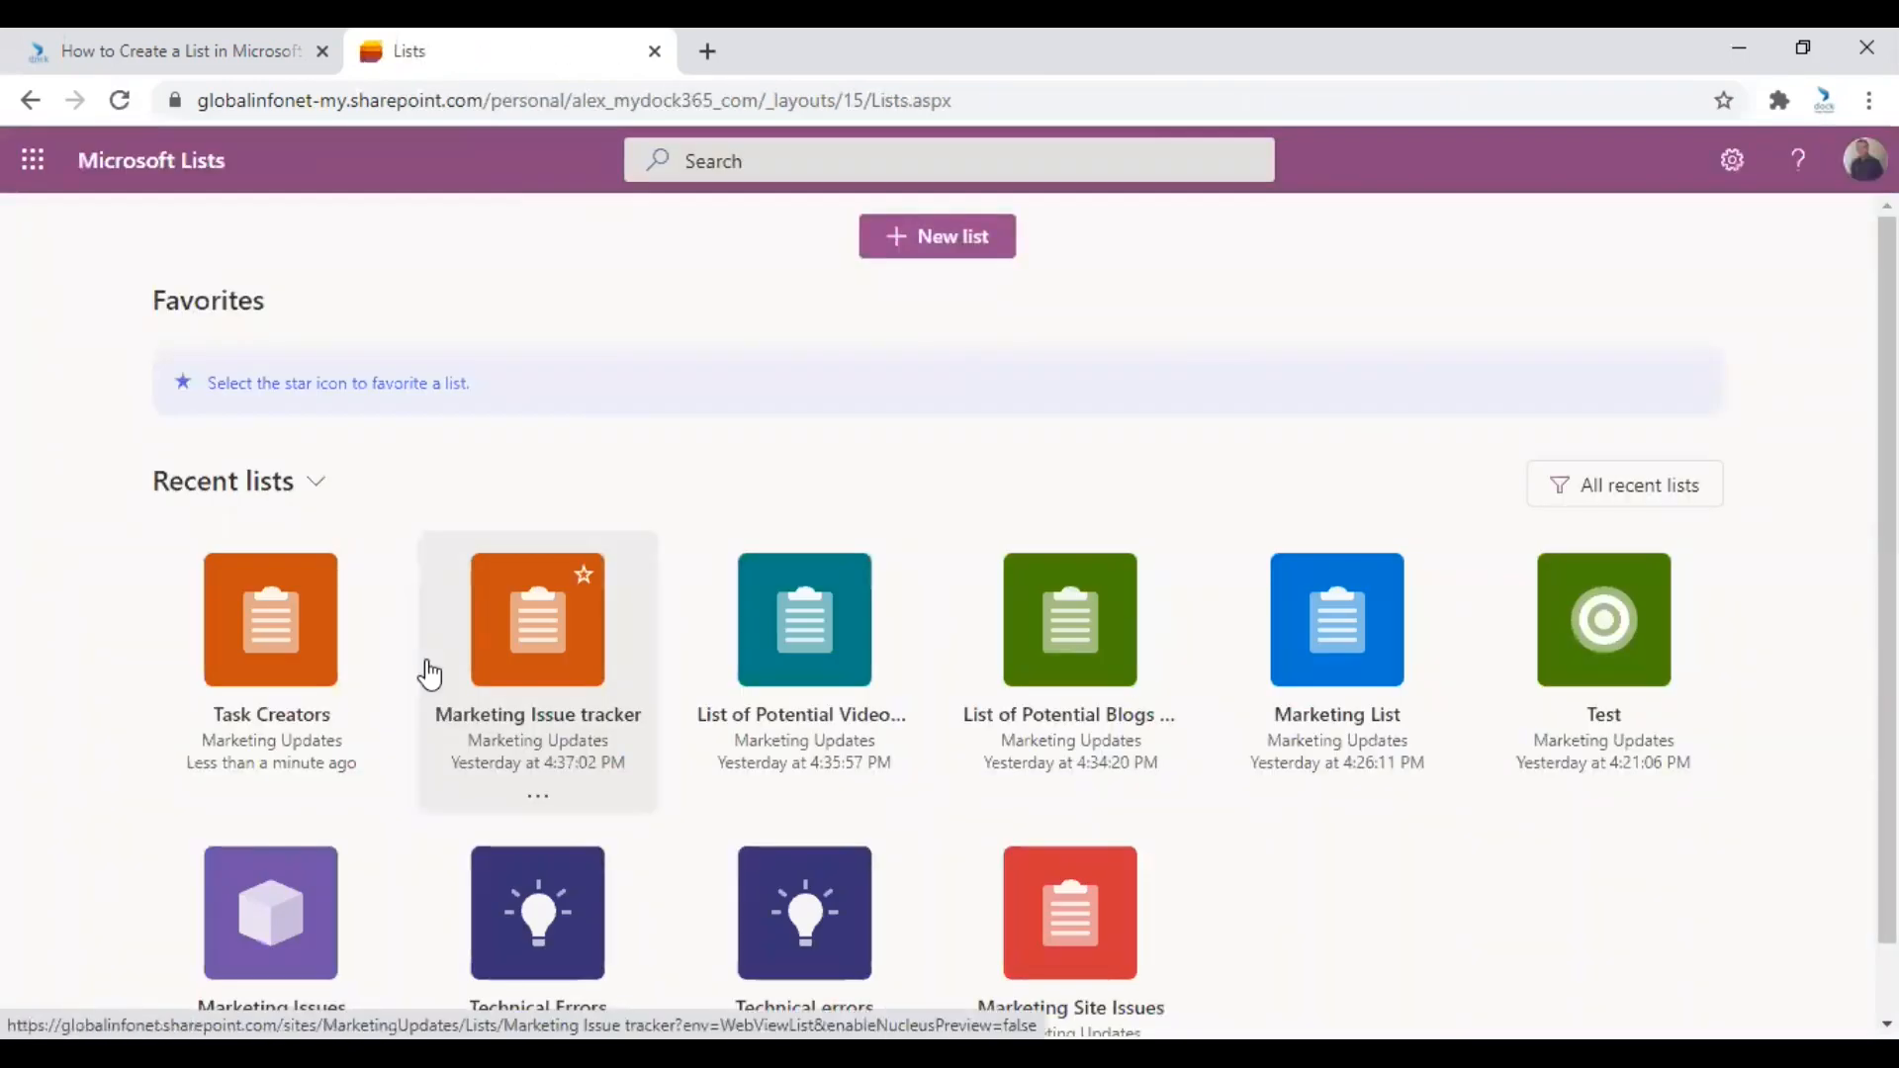
# Start a new list from Excel and browse this computer for the workbook.
pyautogui.click(936, 237)
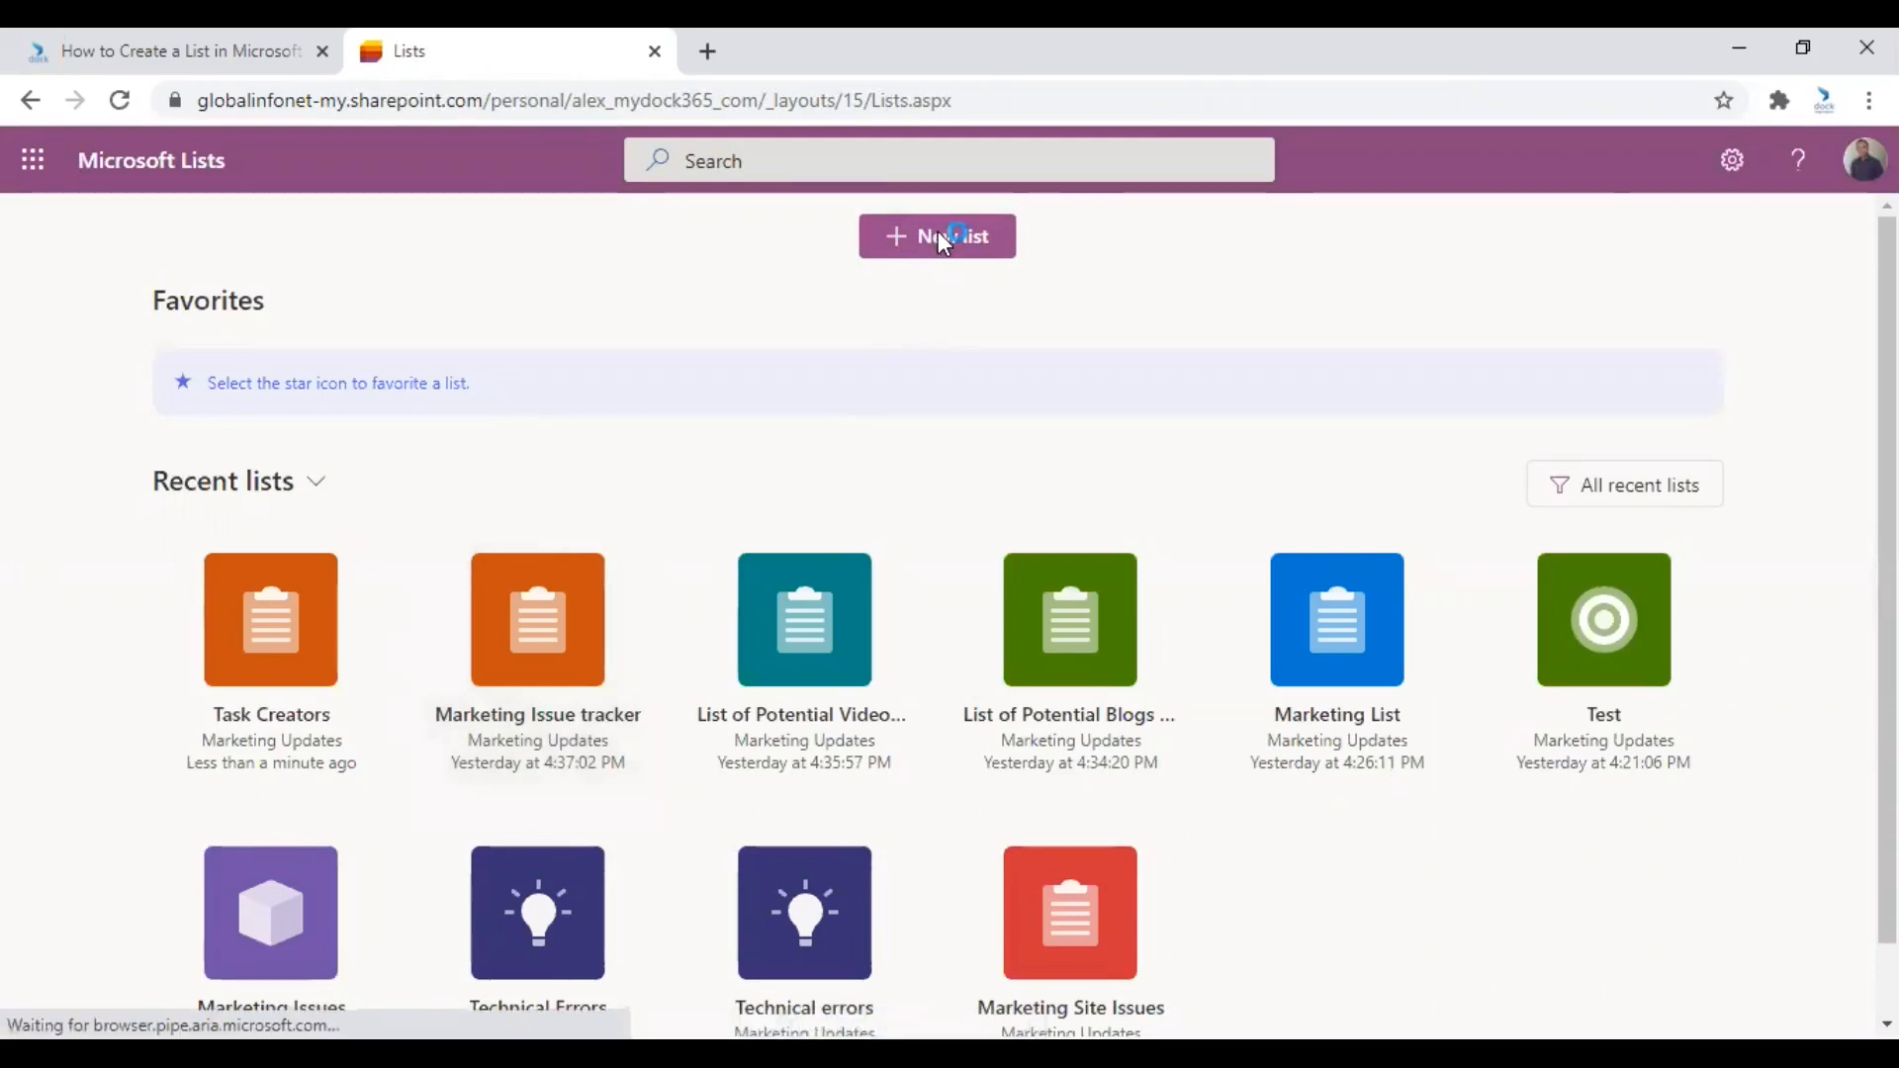
pyautogui.click(937, 237)
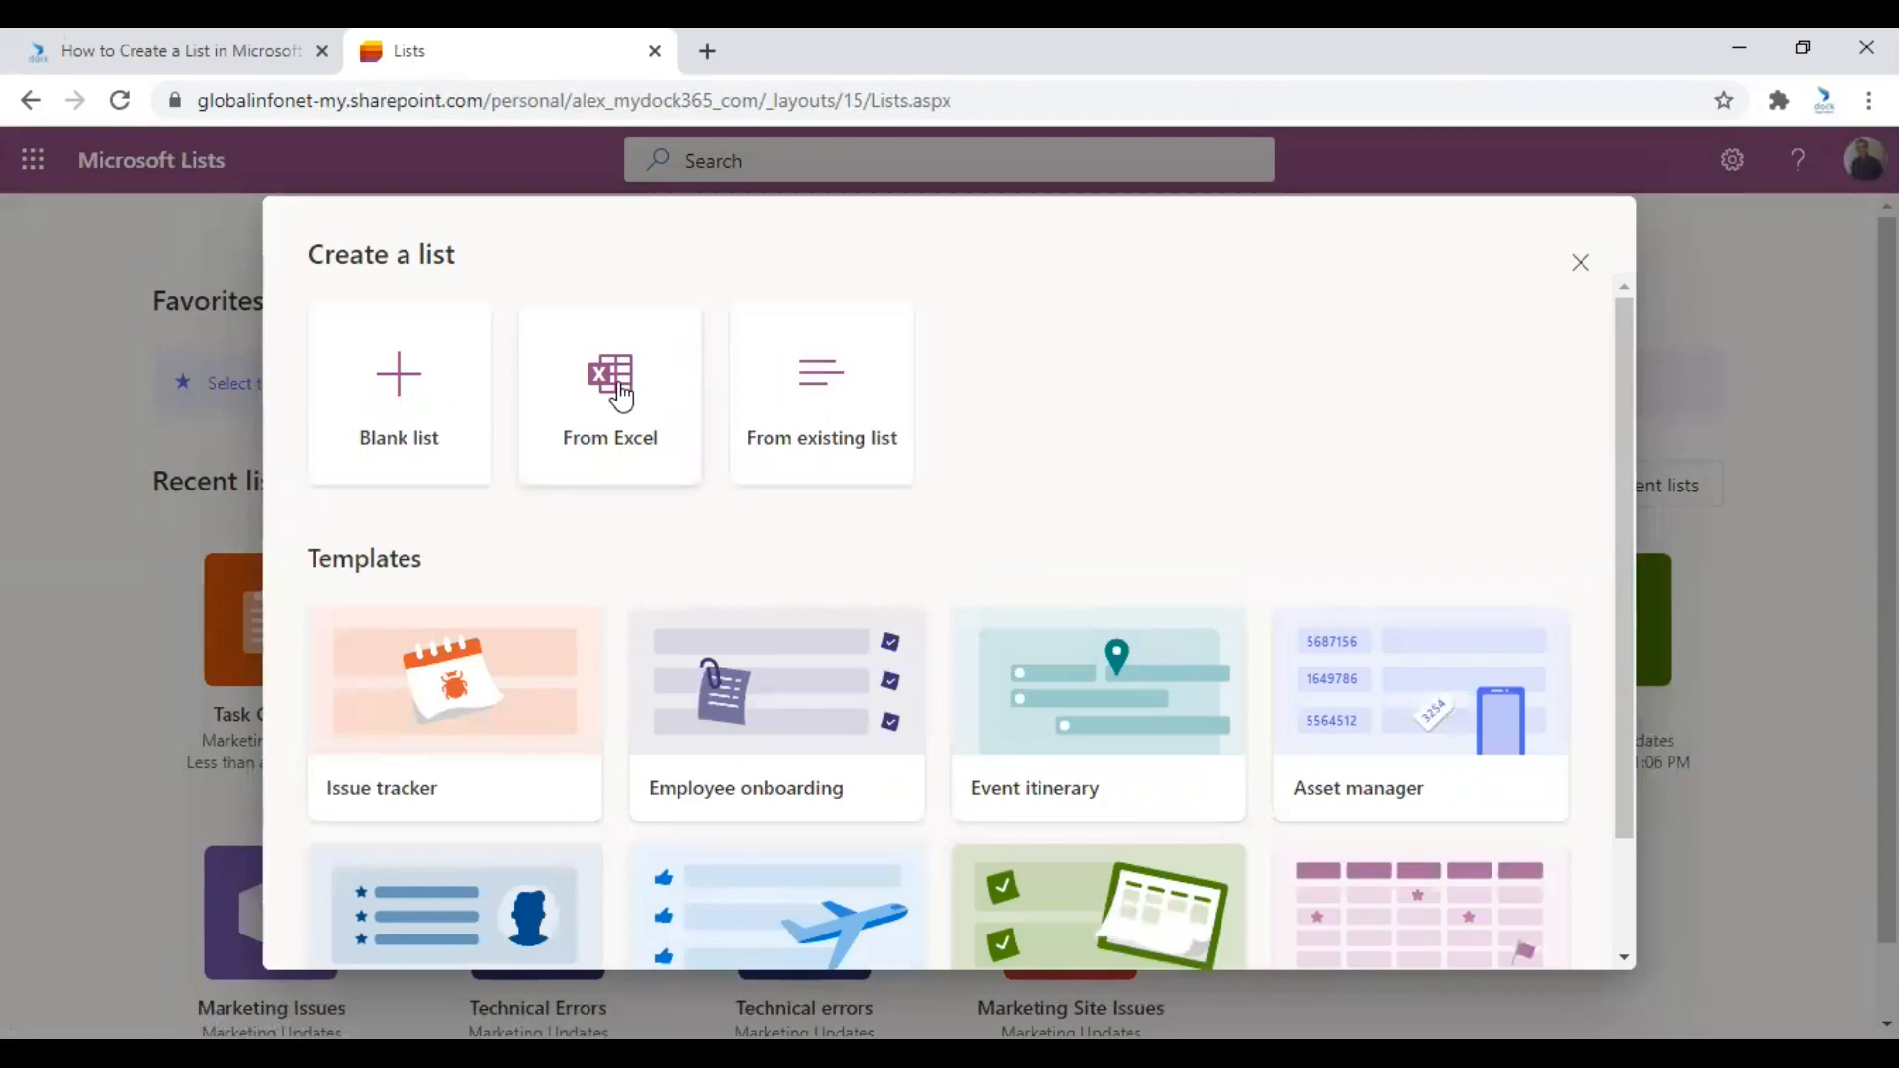
pyautogui.click(610, 394)
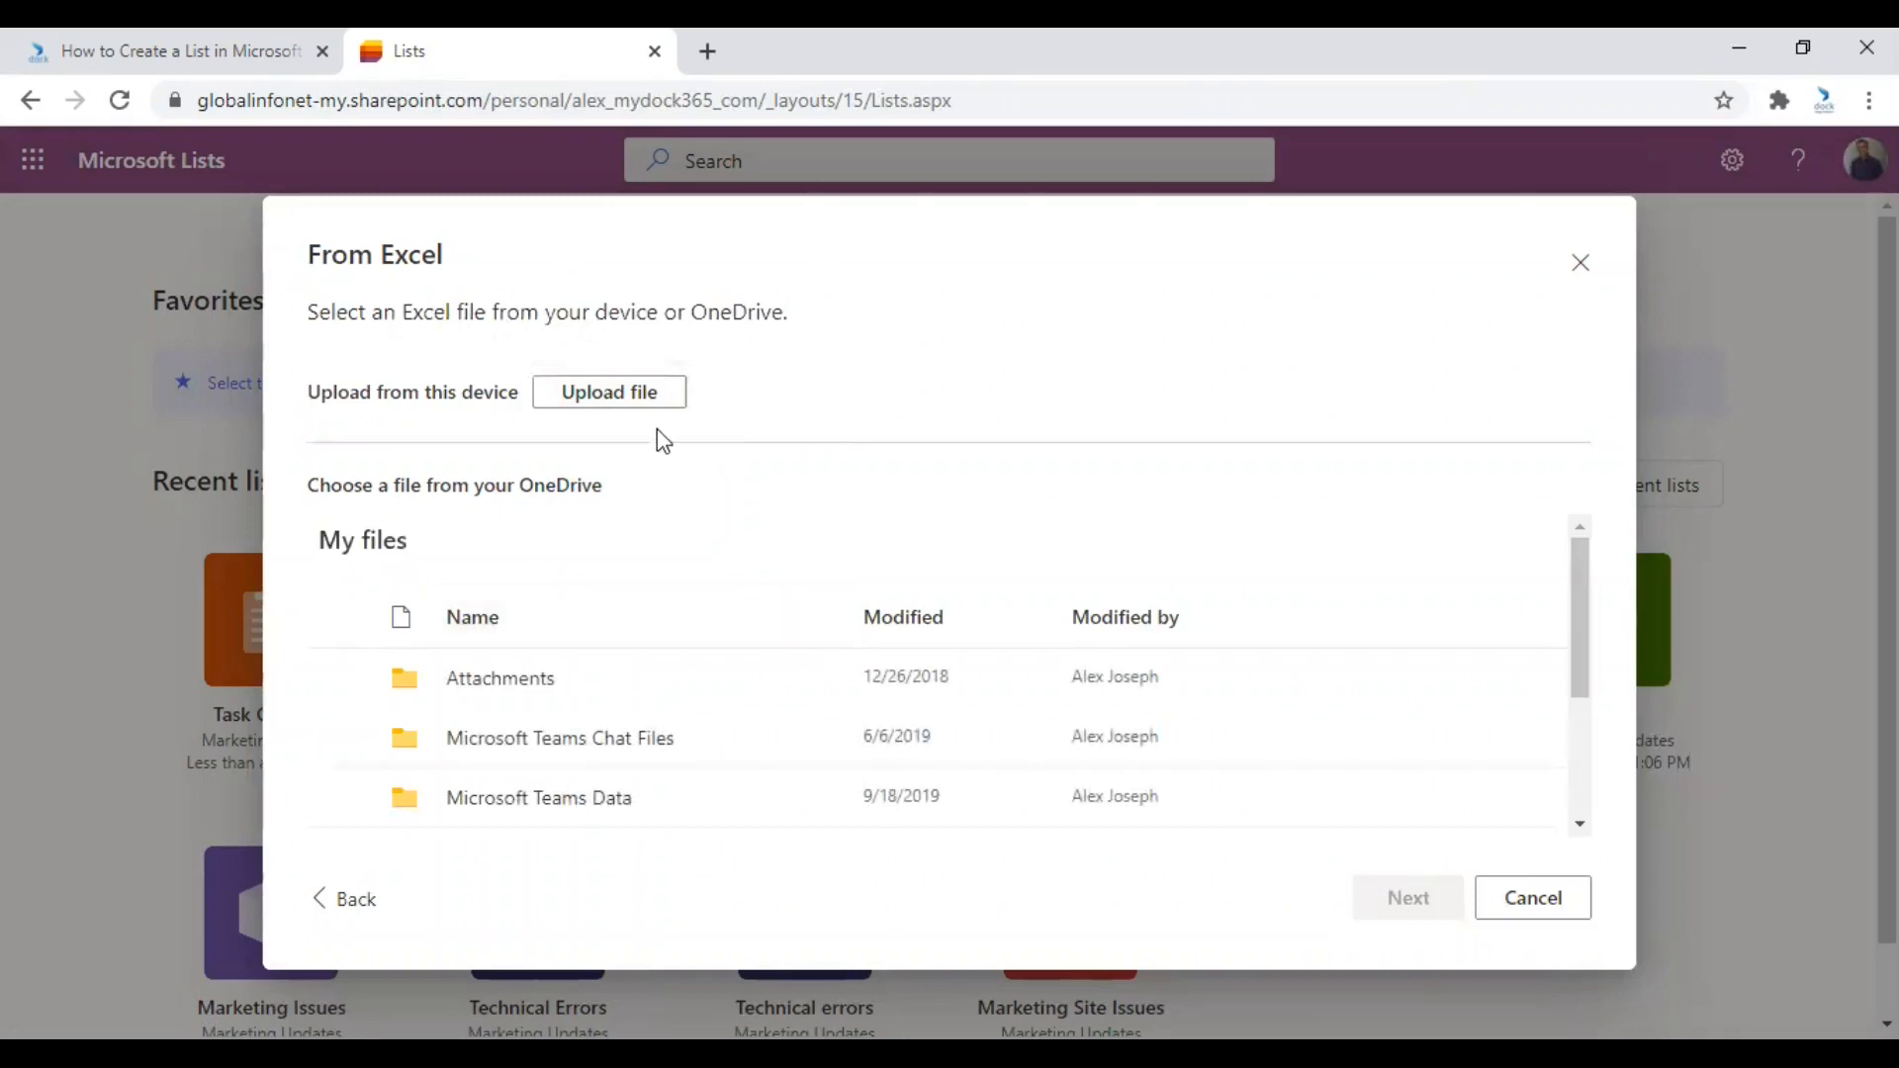
pyautogui.moveTo(609, 392)
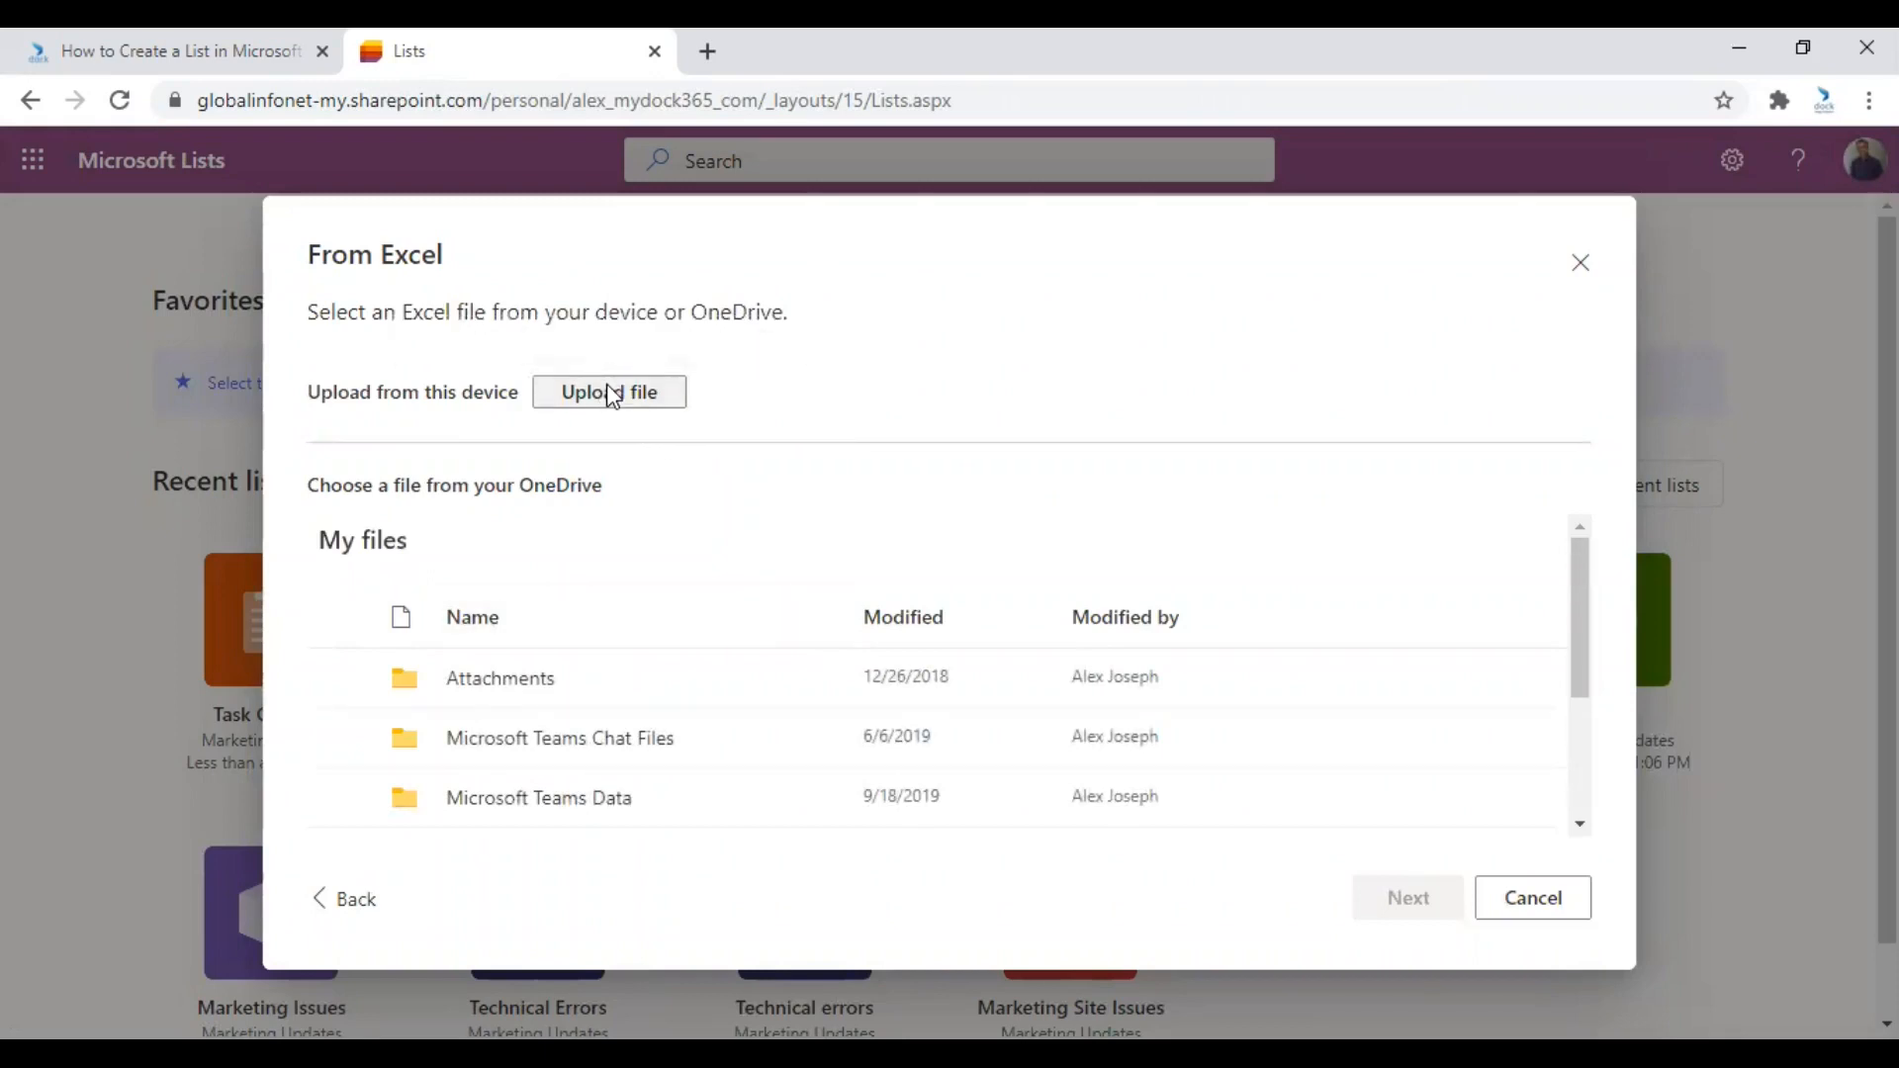
pyautogui.click(609, 392)
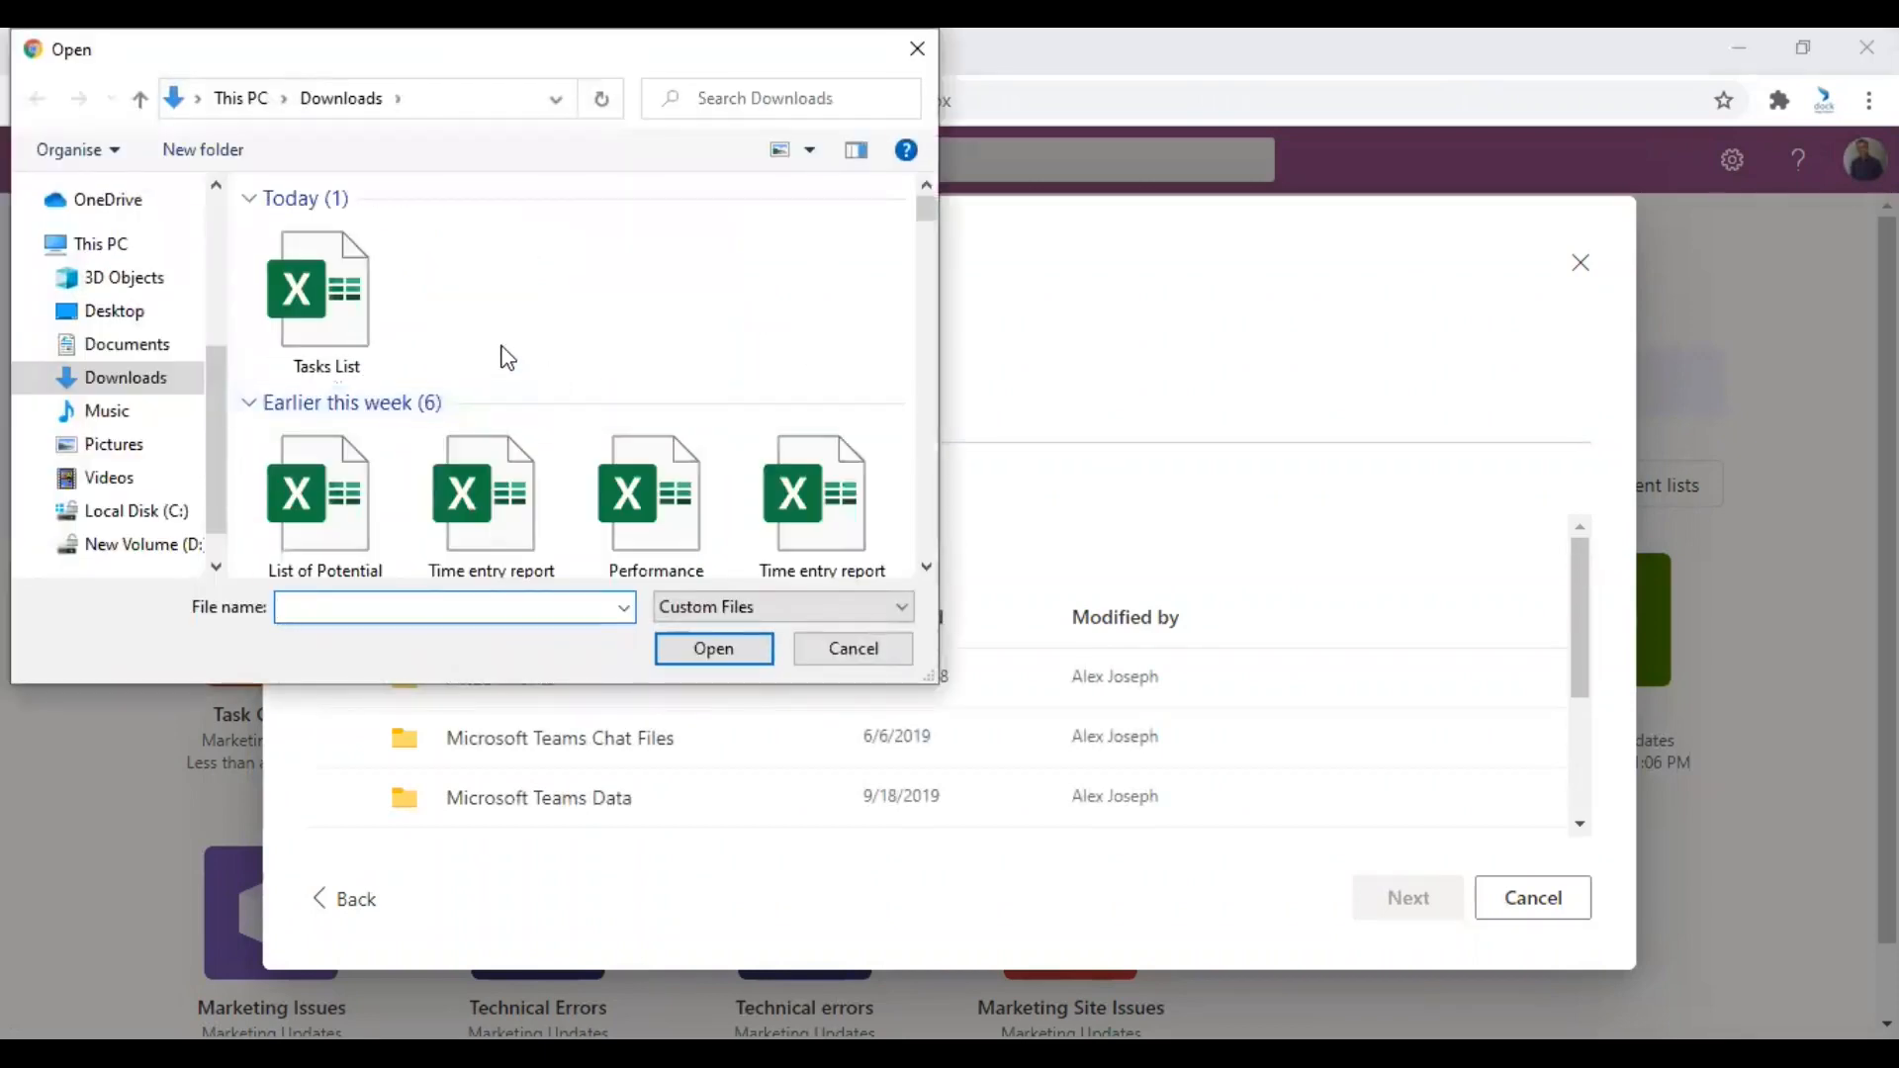
pyautogui.moveTo(327, 290)
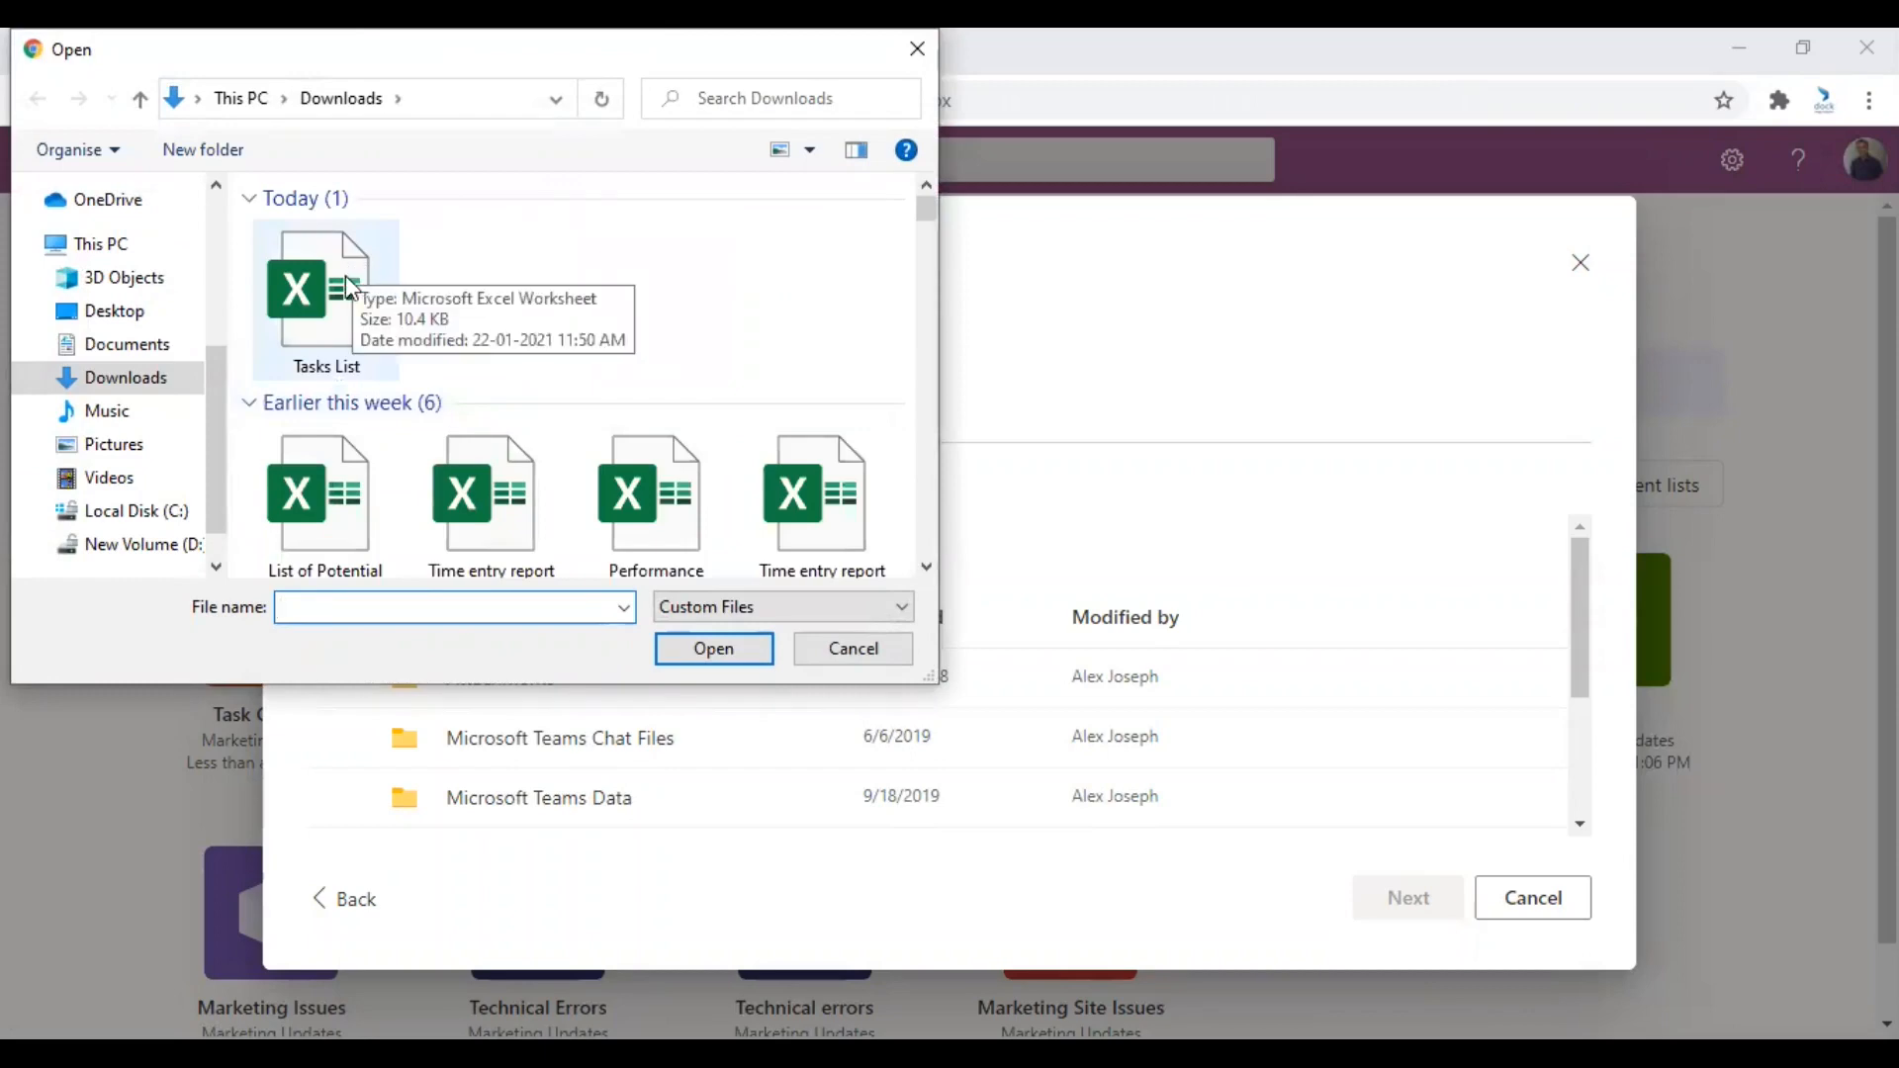
pyautogui.moveTo(554, 363)
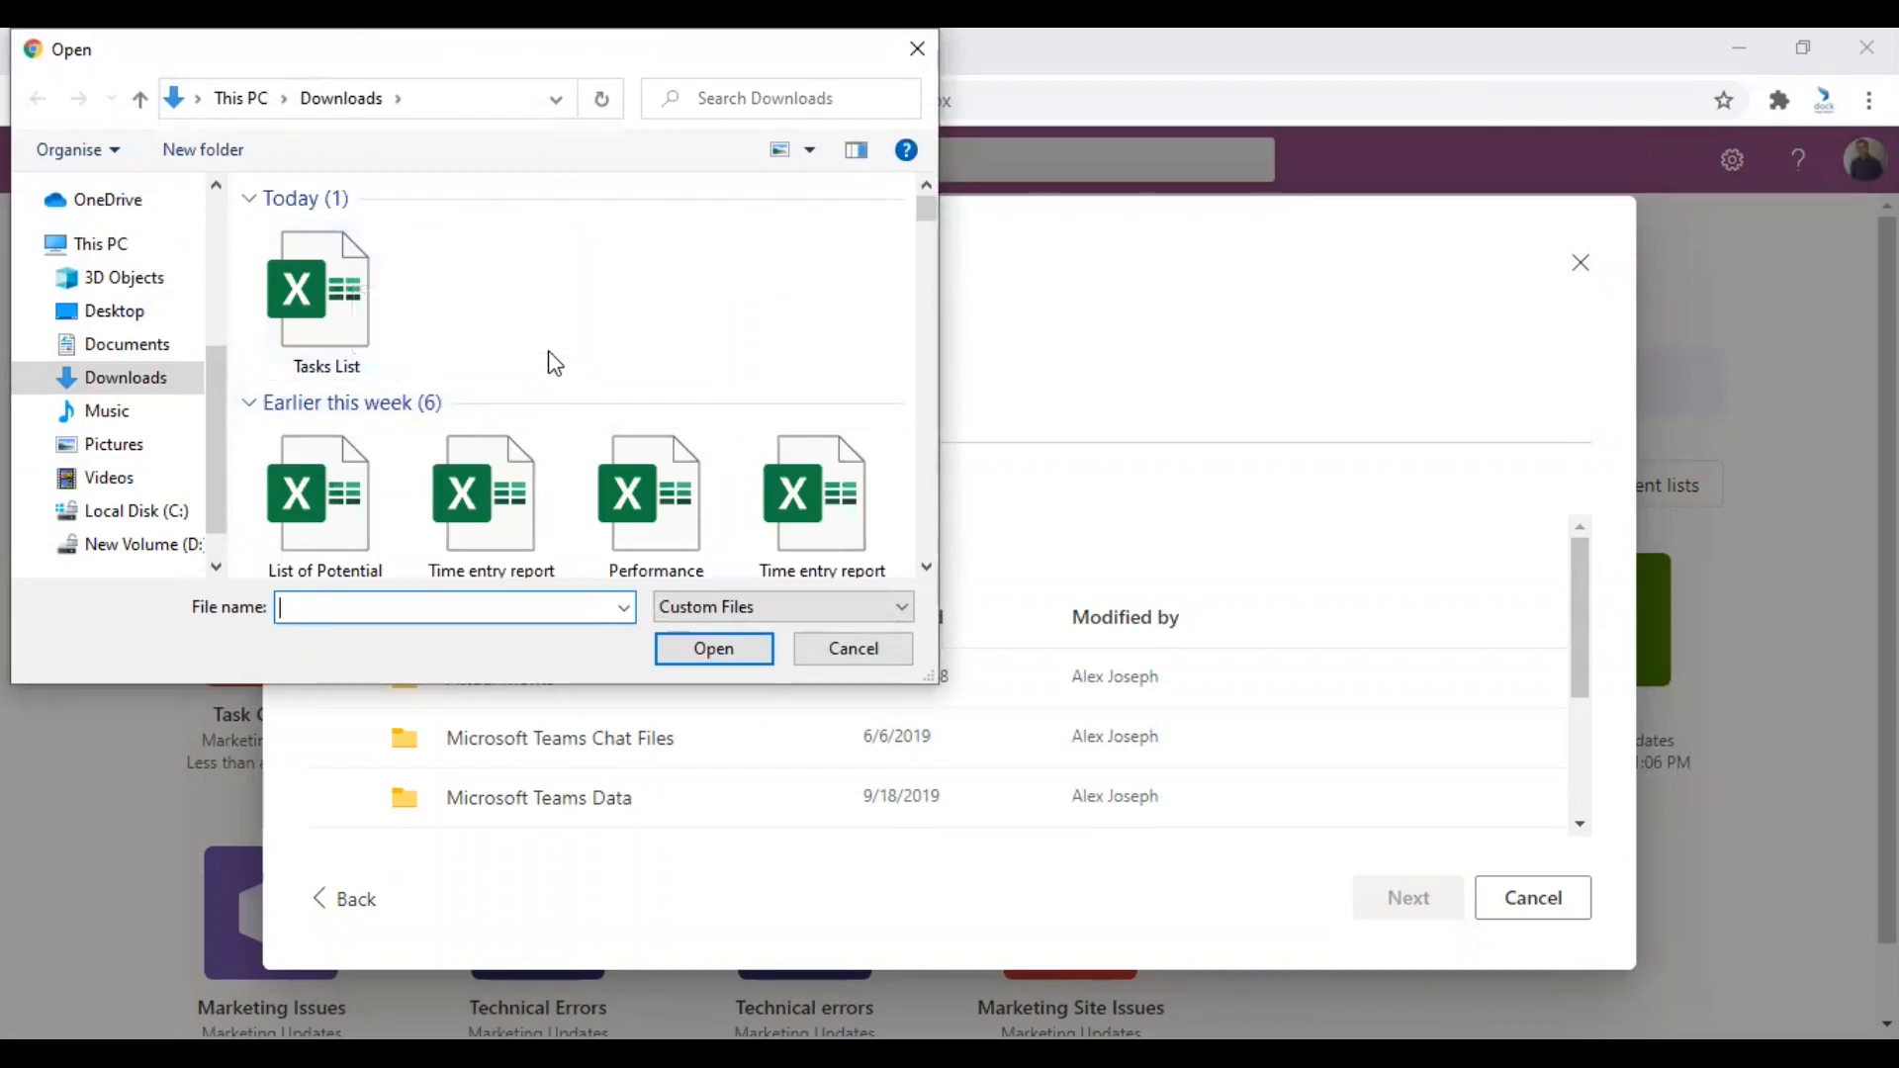
pyautogui.moveTo(448, 333)
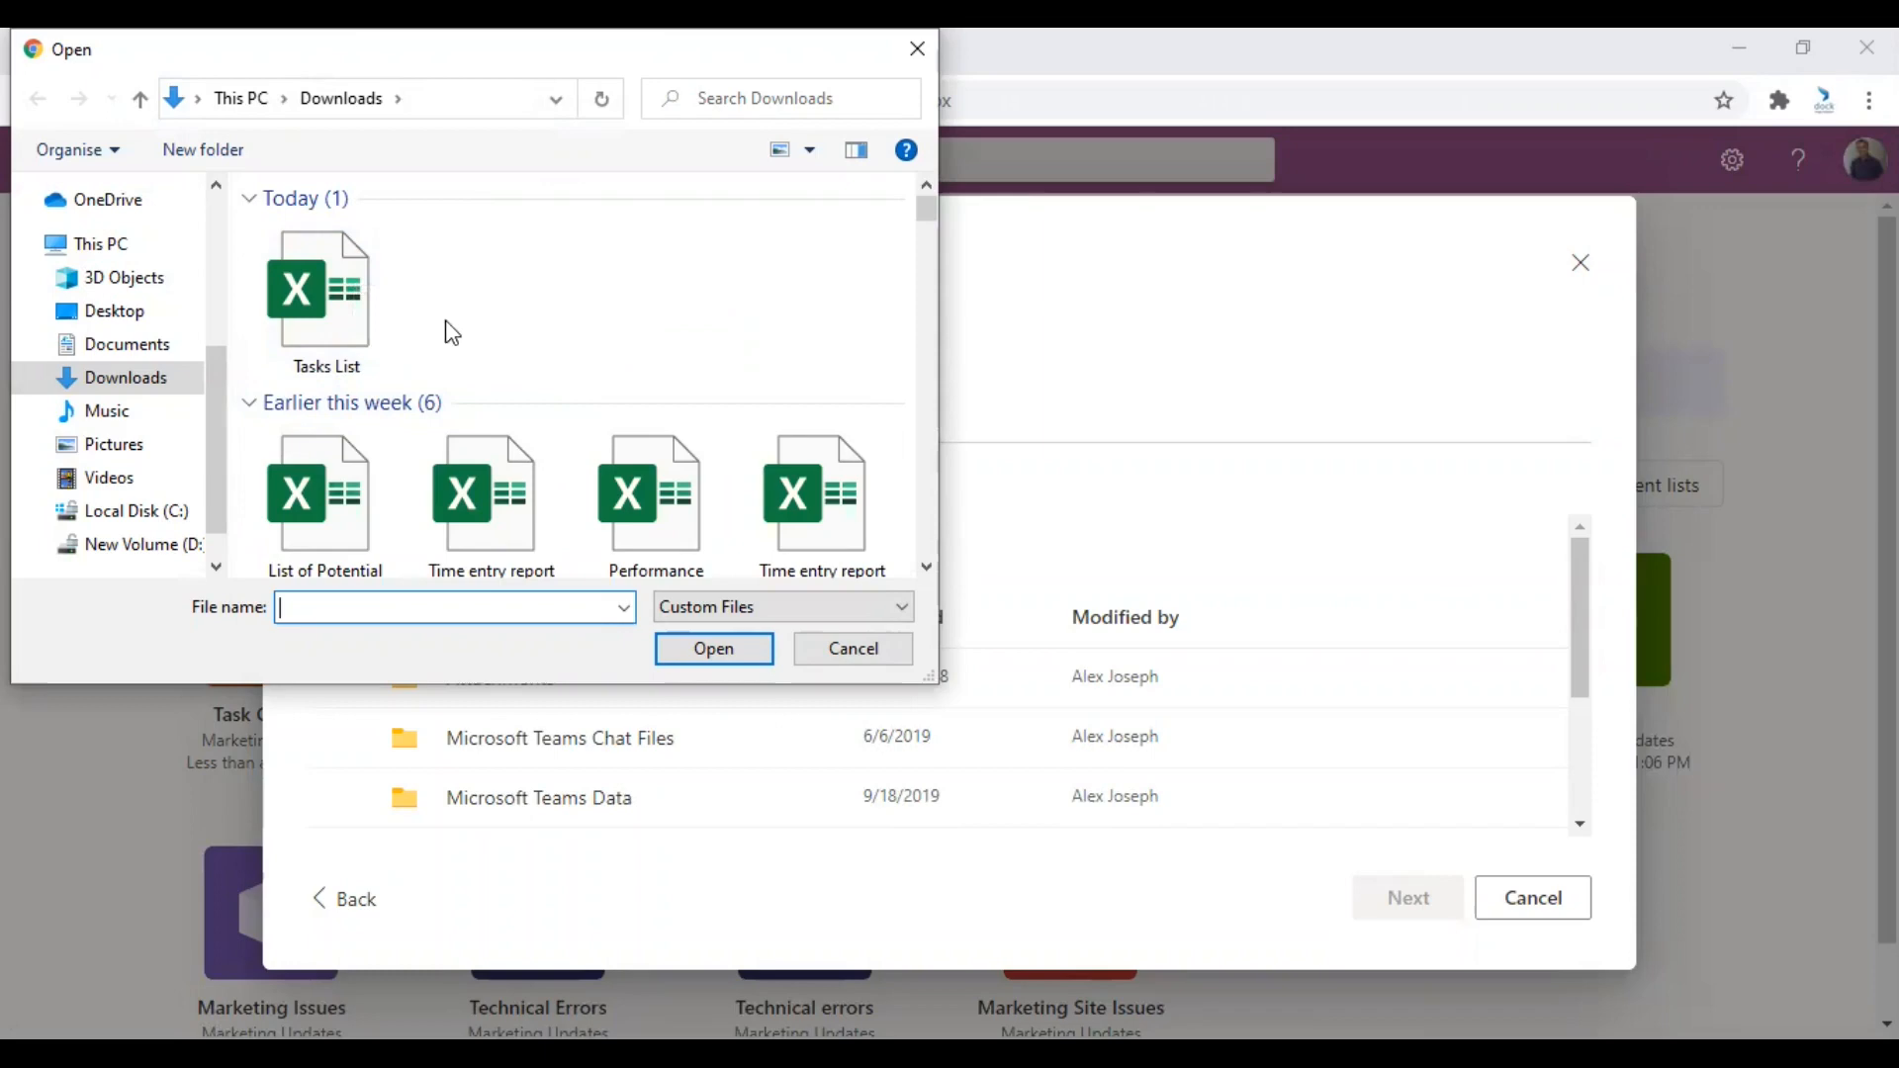
pyautogui.moveTo(324, 290)
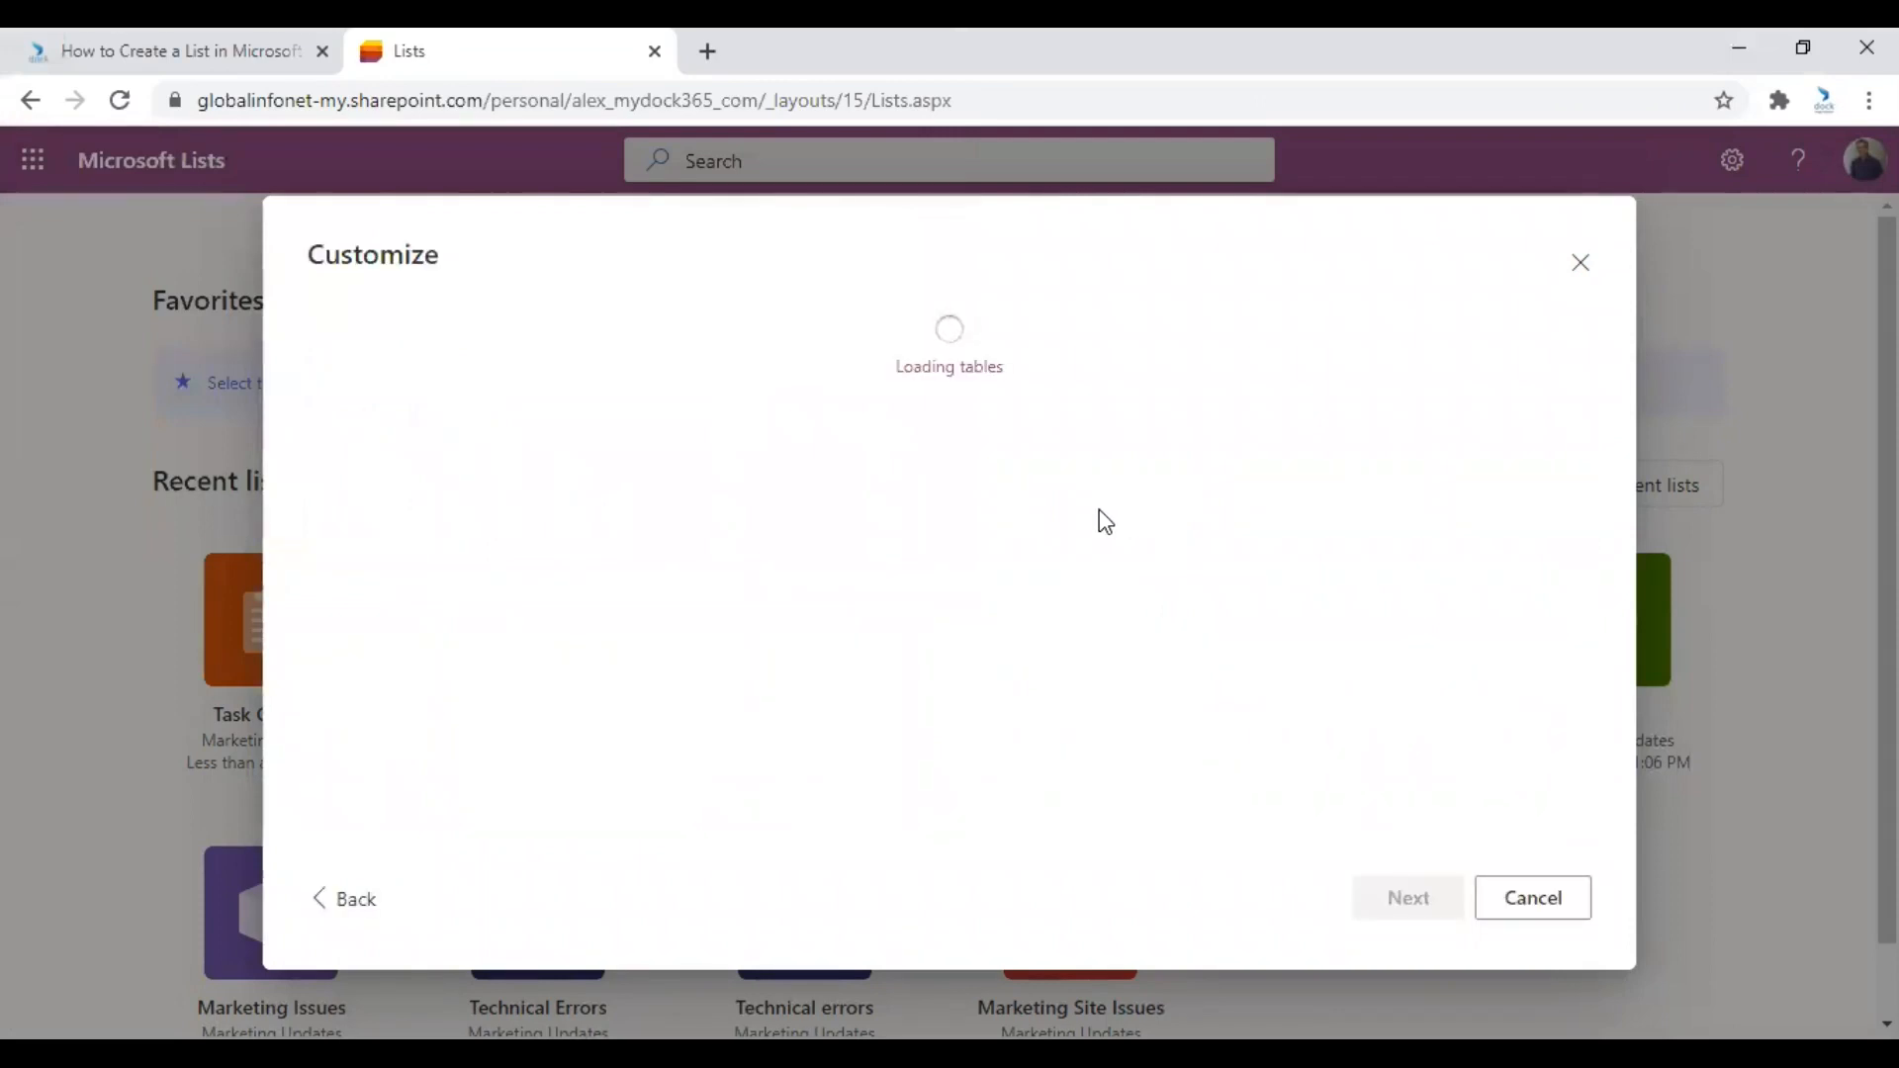
pyautogui.moveTo(1096, 522)
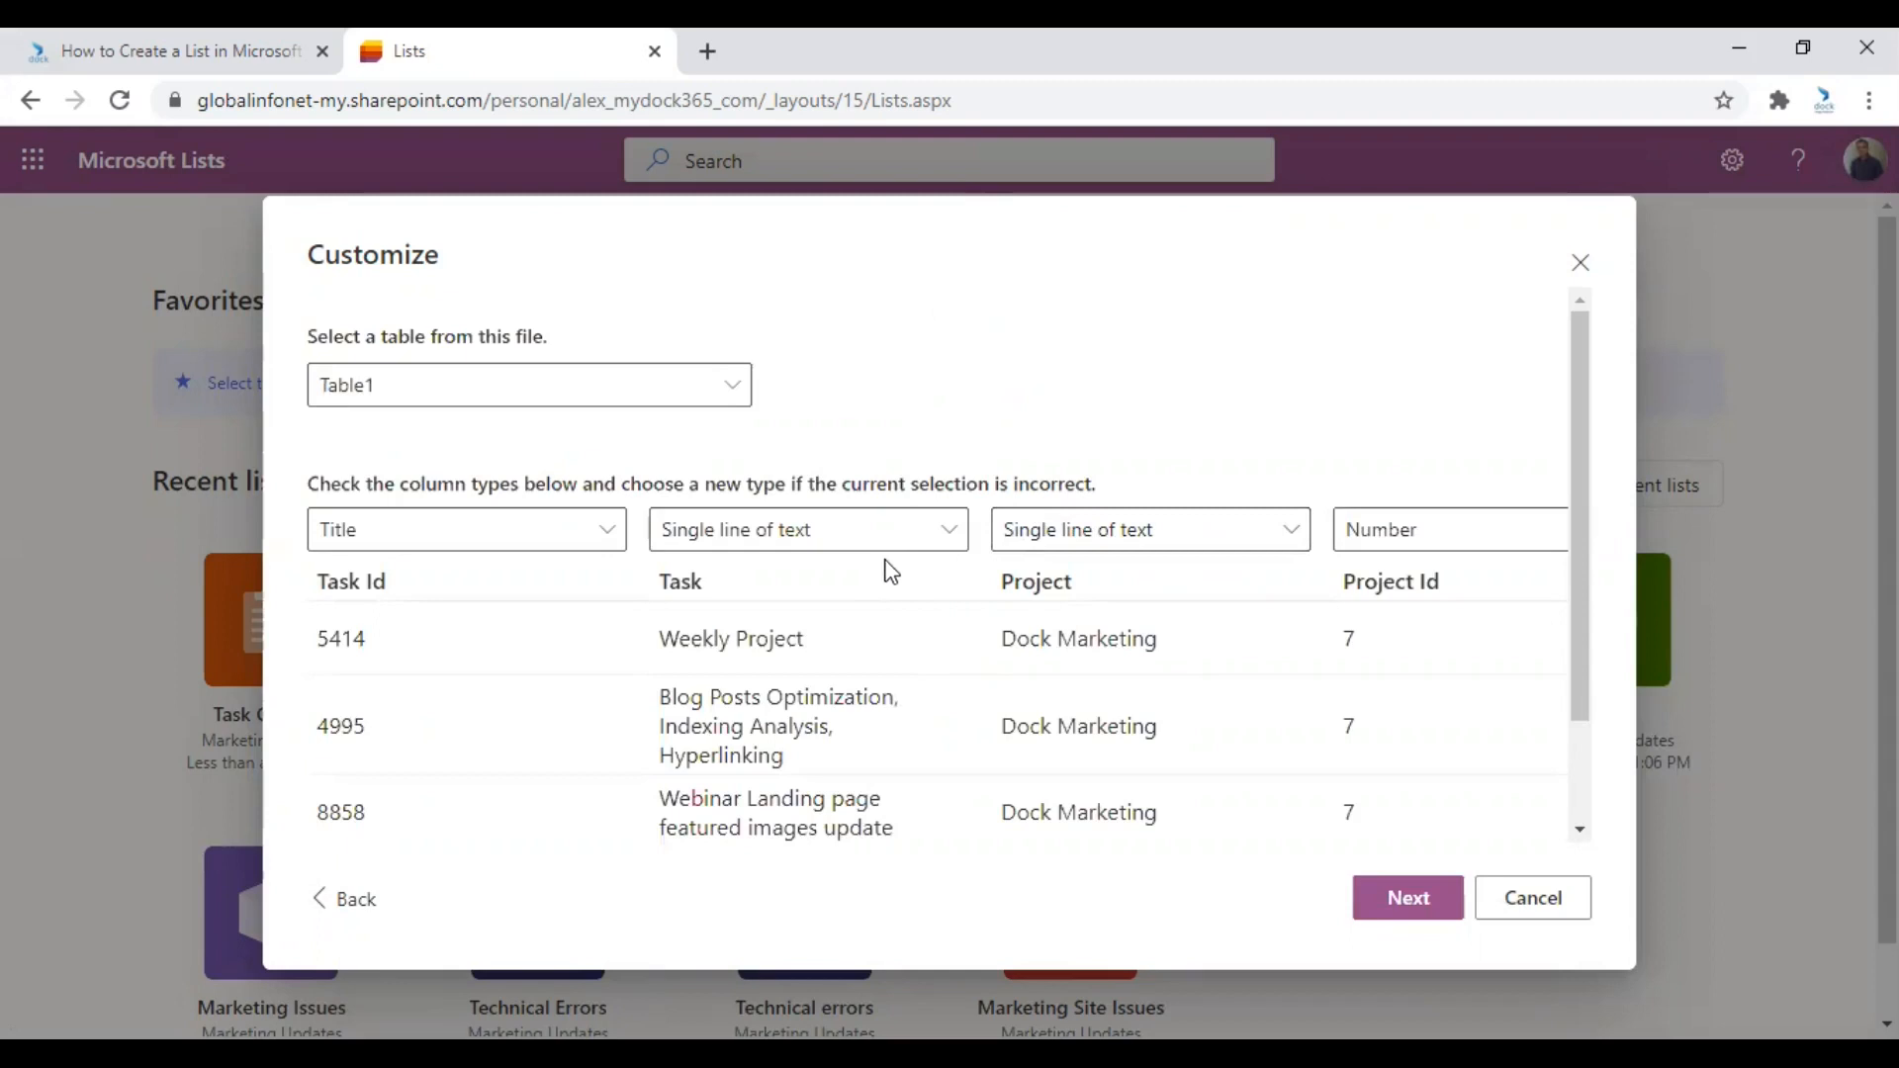
pyautogui.moveTo(717, 631)
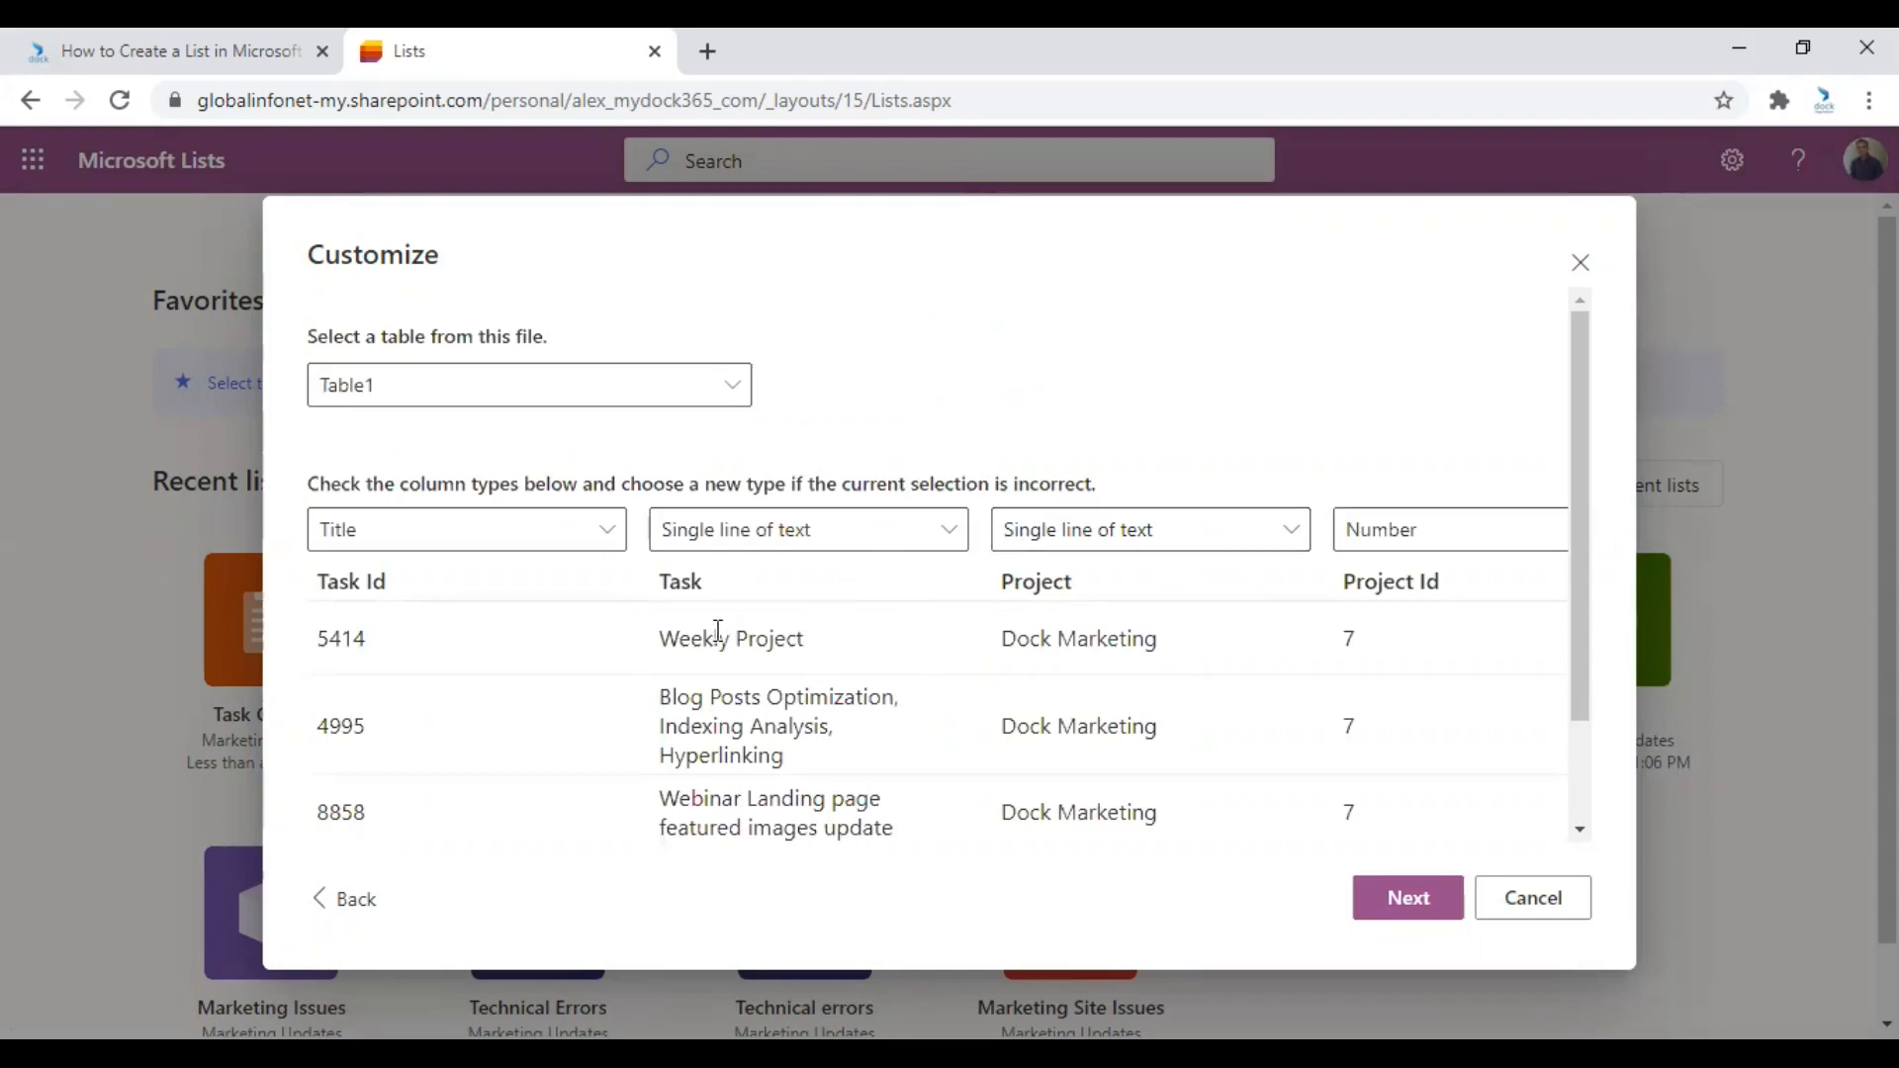
pyautogui.moveTo(578, 624)
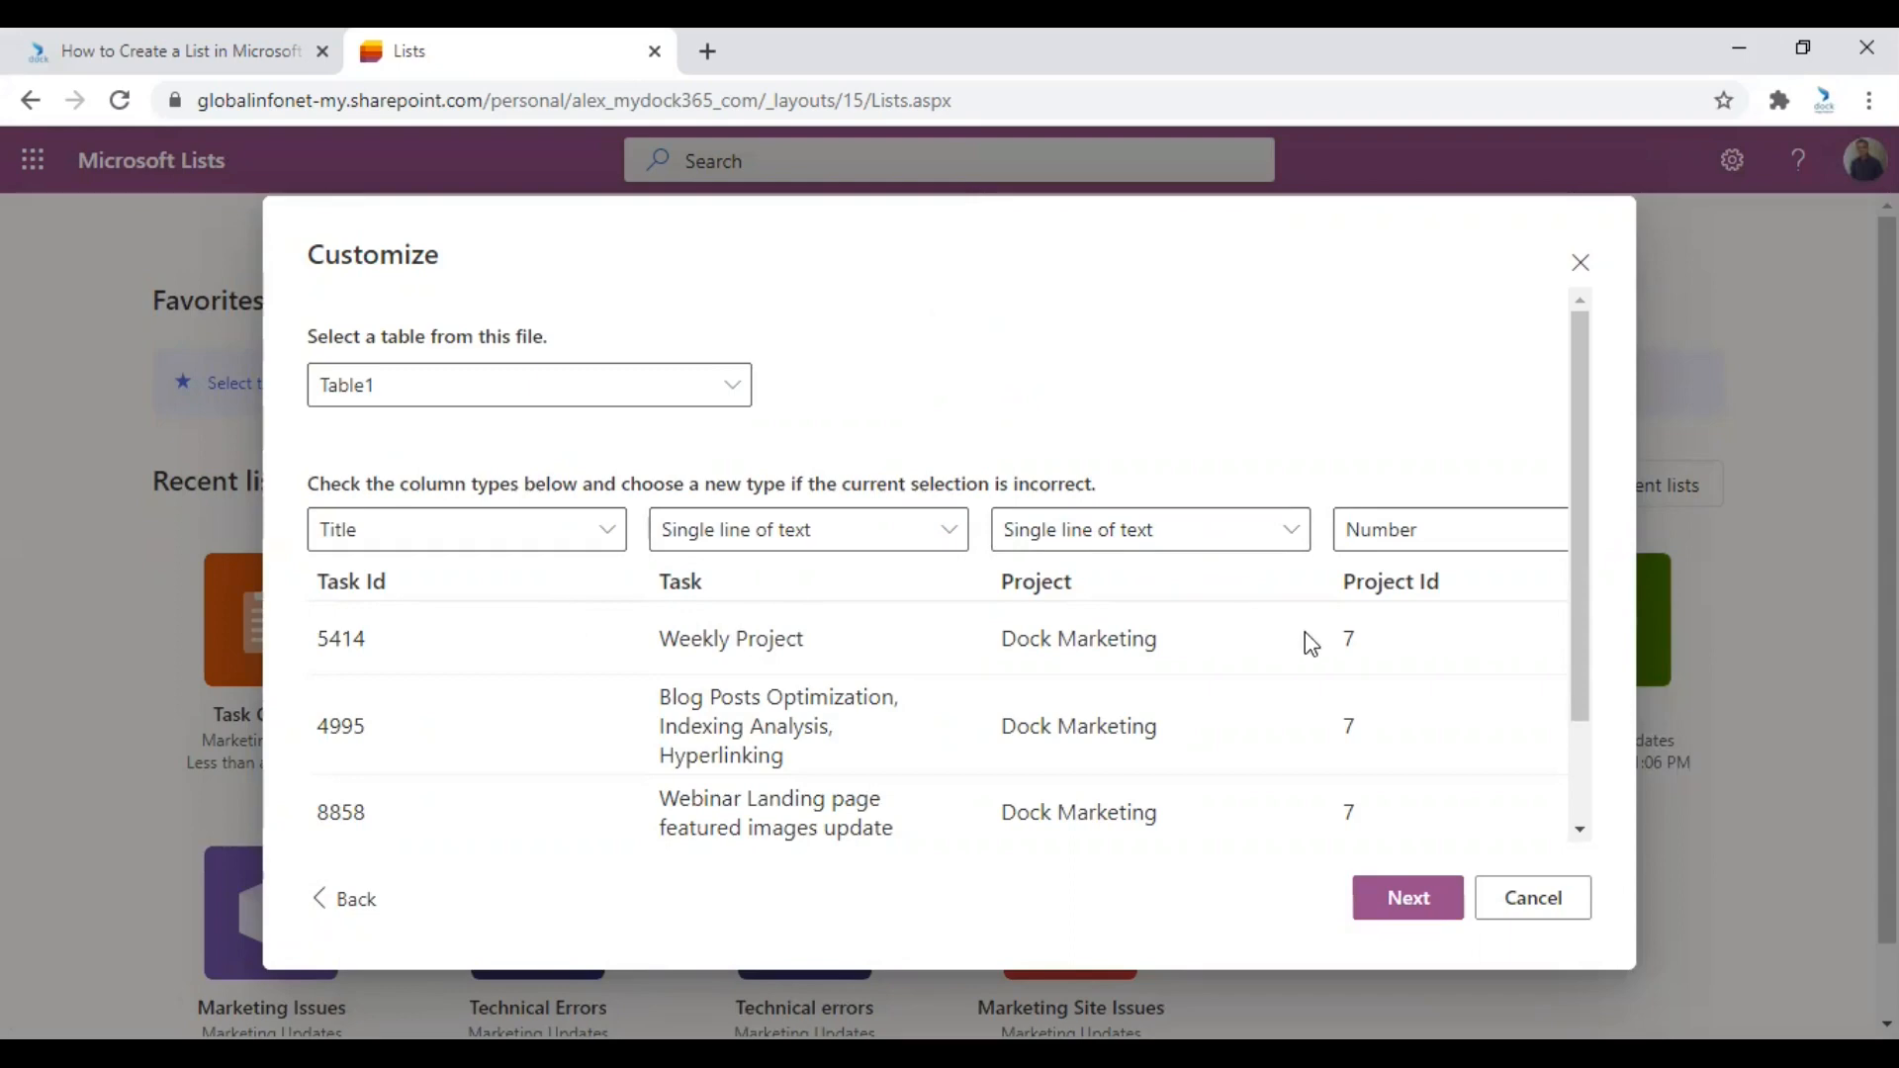
# Review the detected column types for the imported table and proceed to naming.
pyautogui.scroll(-3)
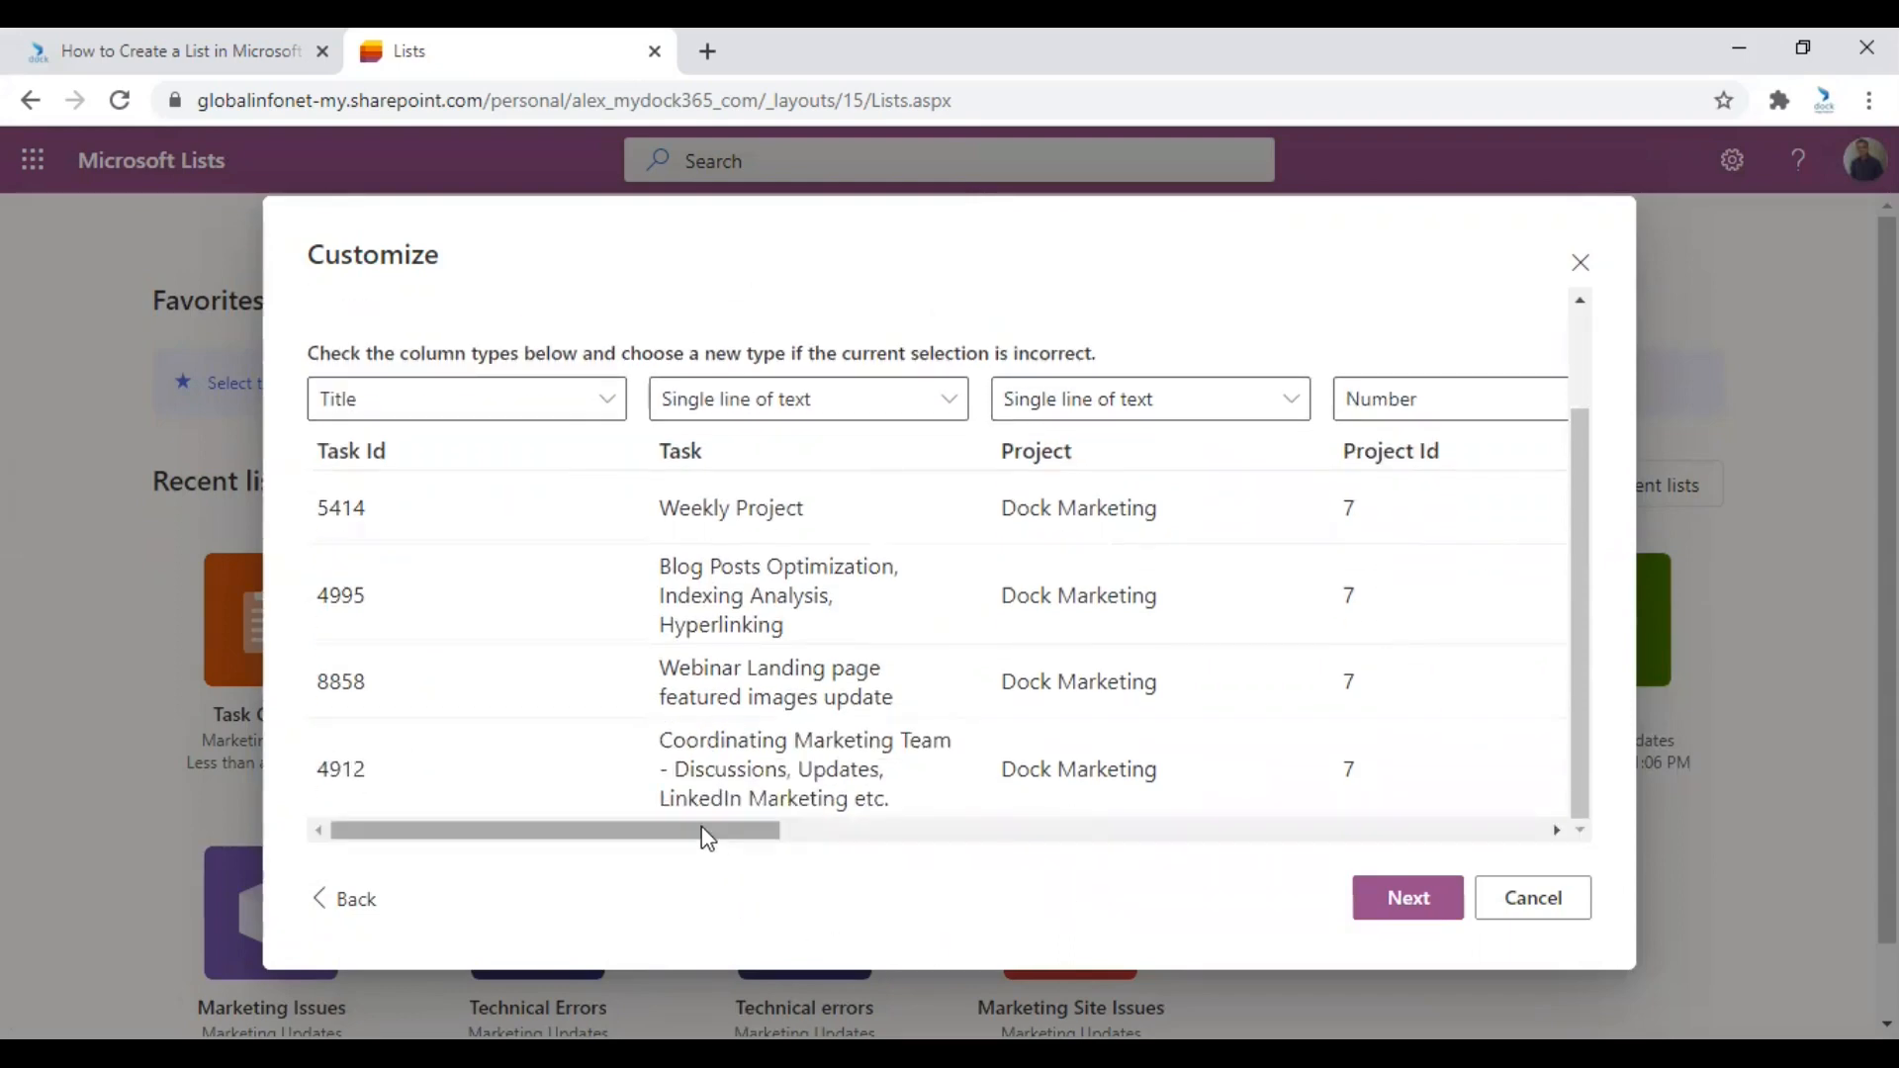
pyautogui.moveTo(687, 727)
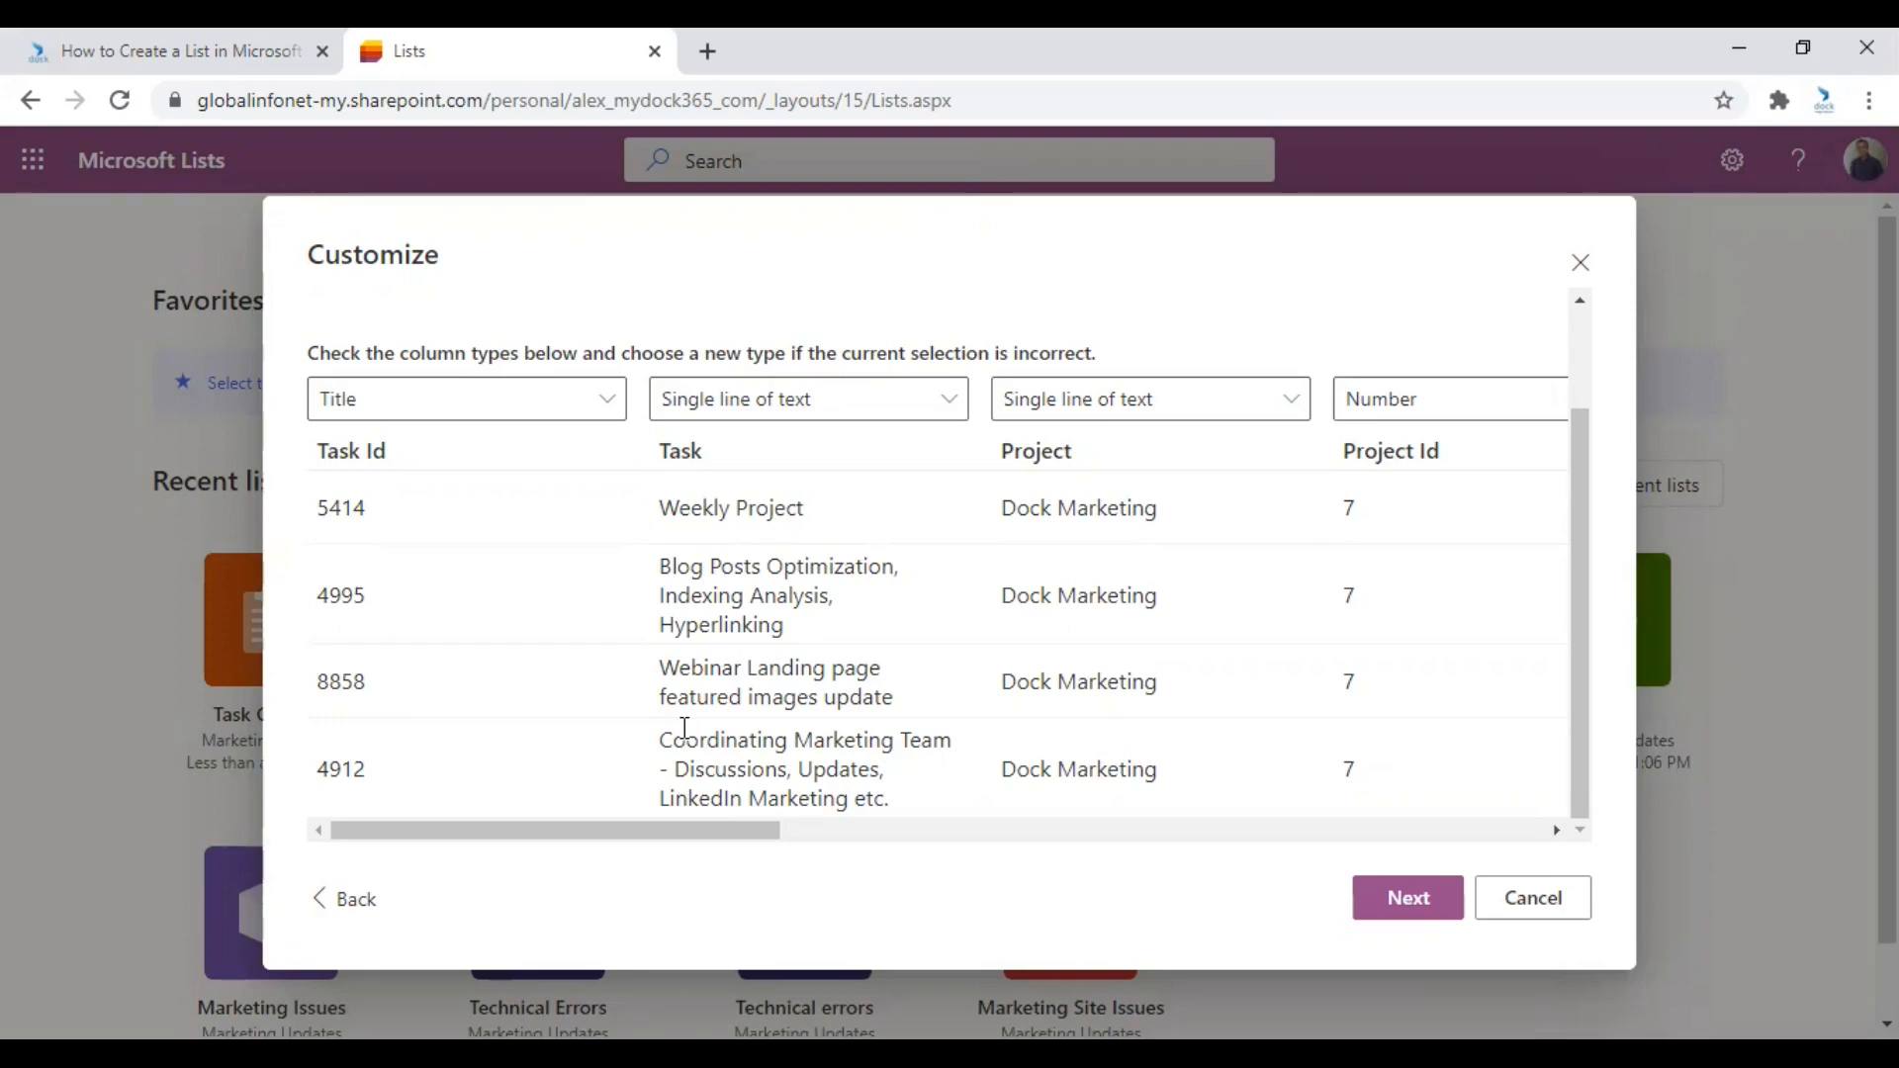
pyautogui.moveTo(624, 593)
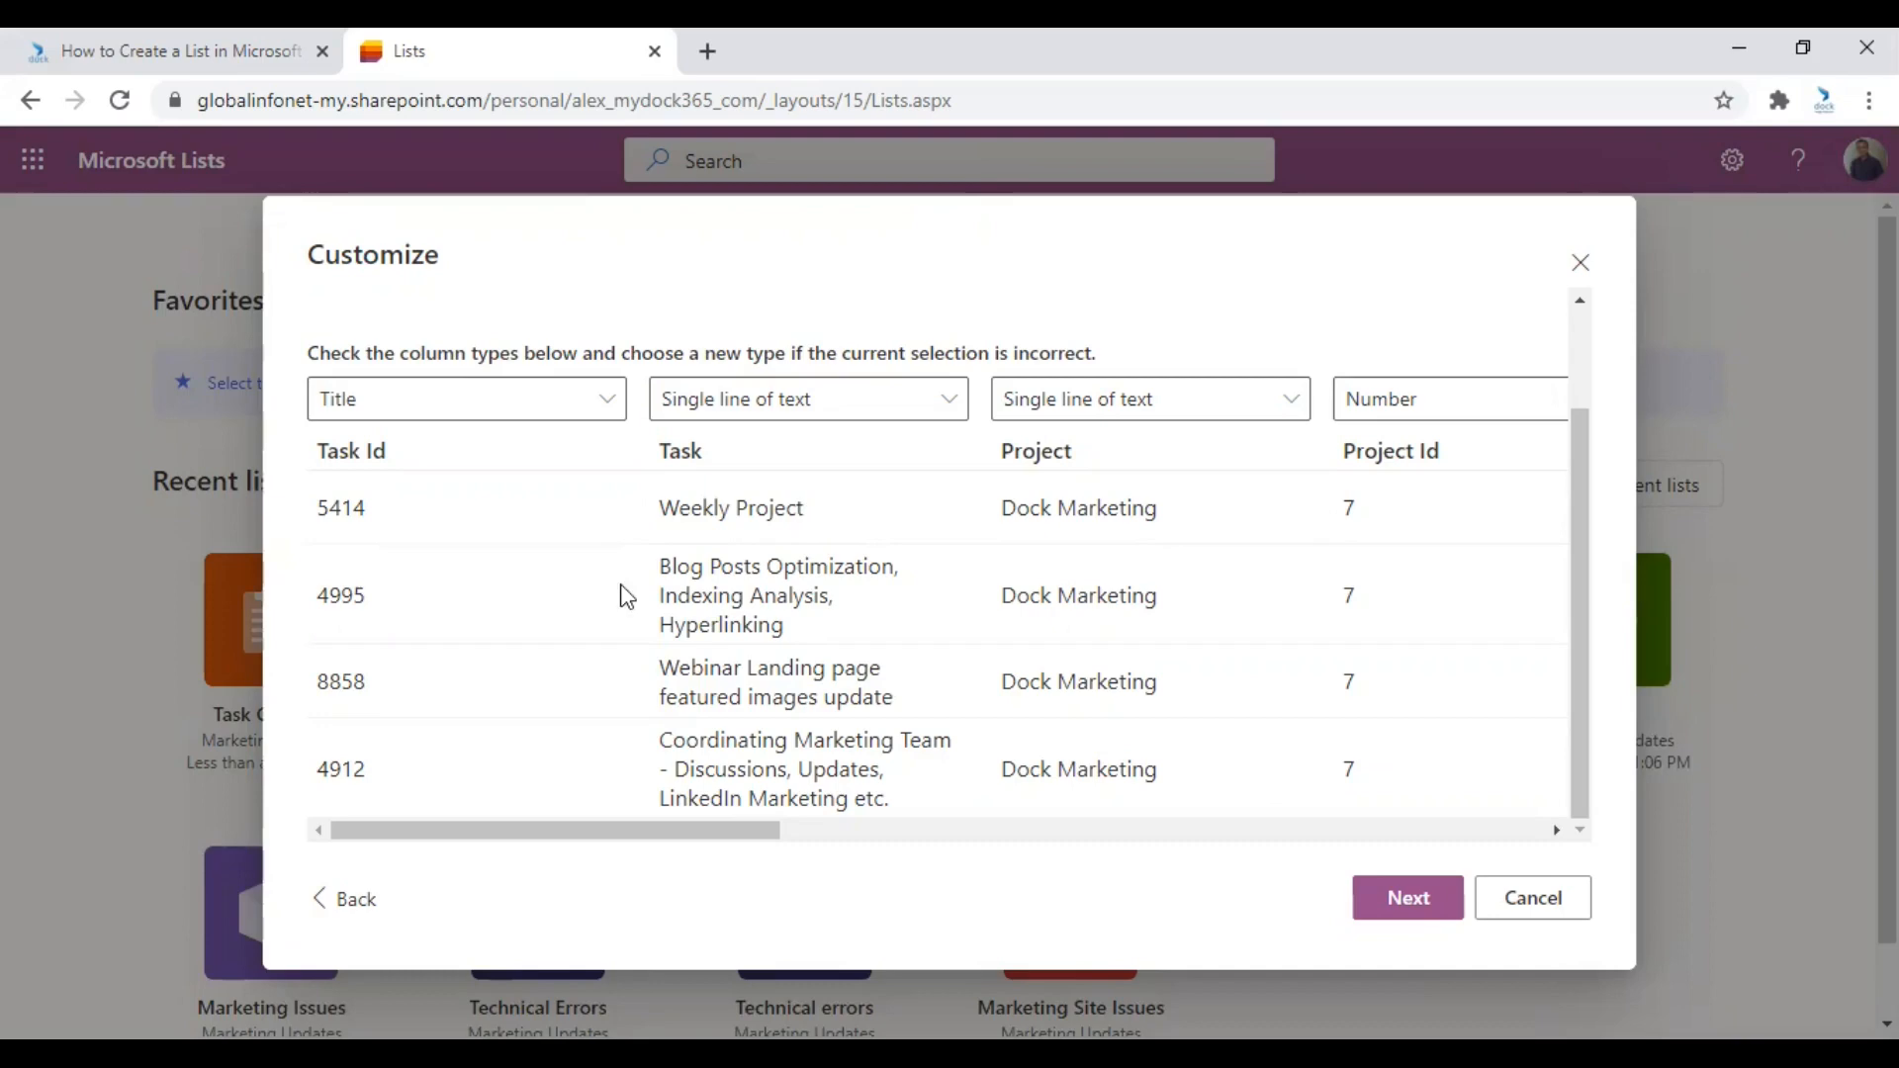
pyautogui.moveTo(426, 457)
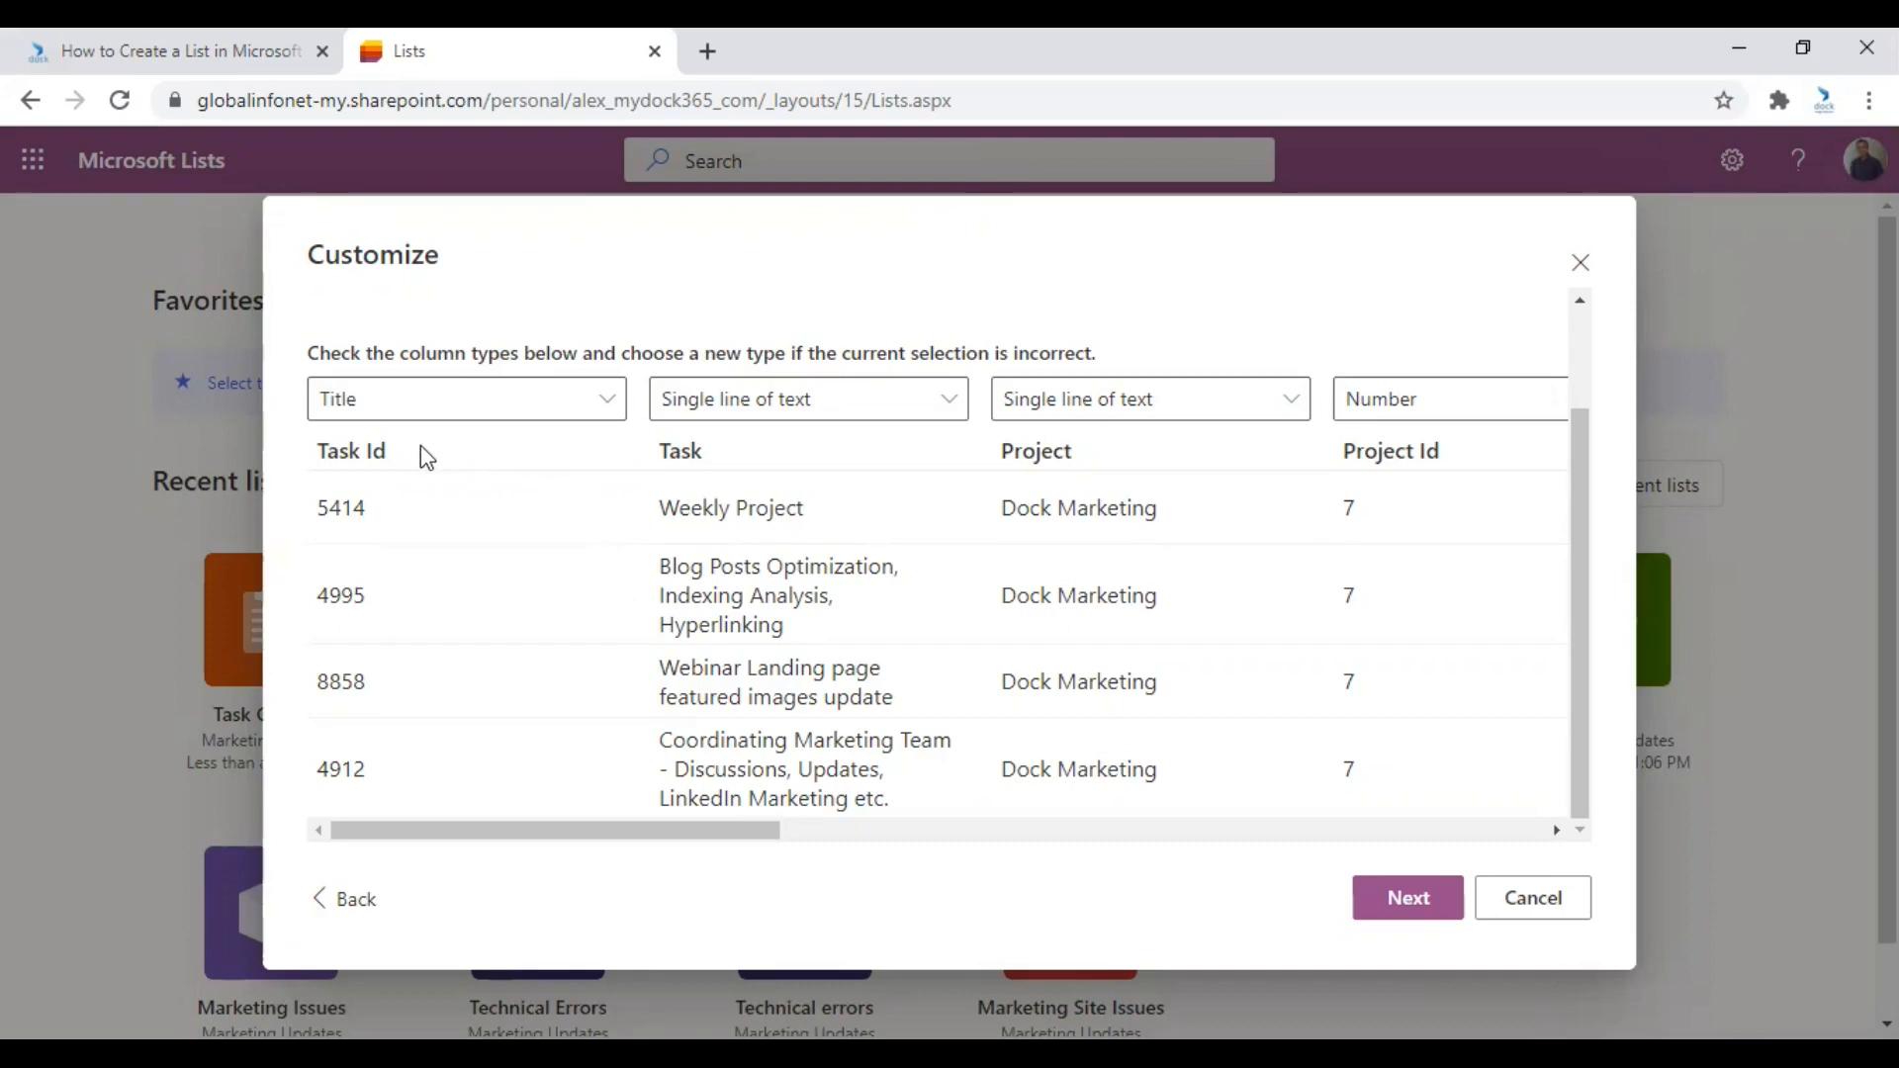
pyautogui.moveTo(687, 555)
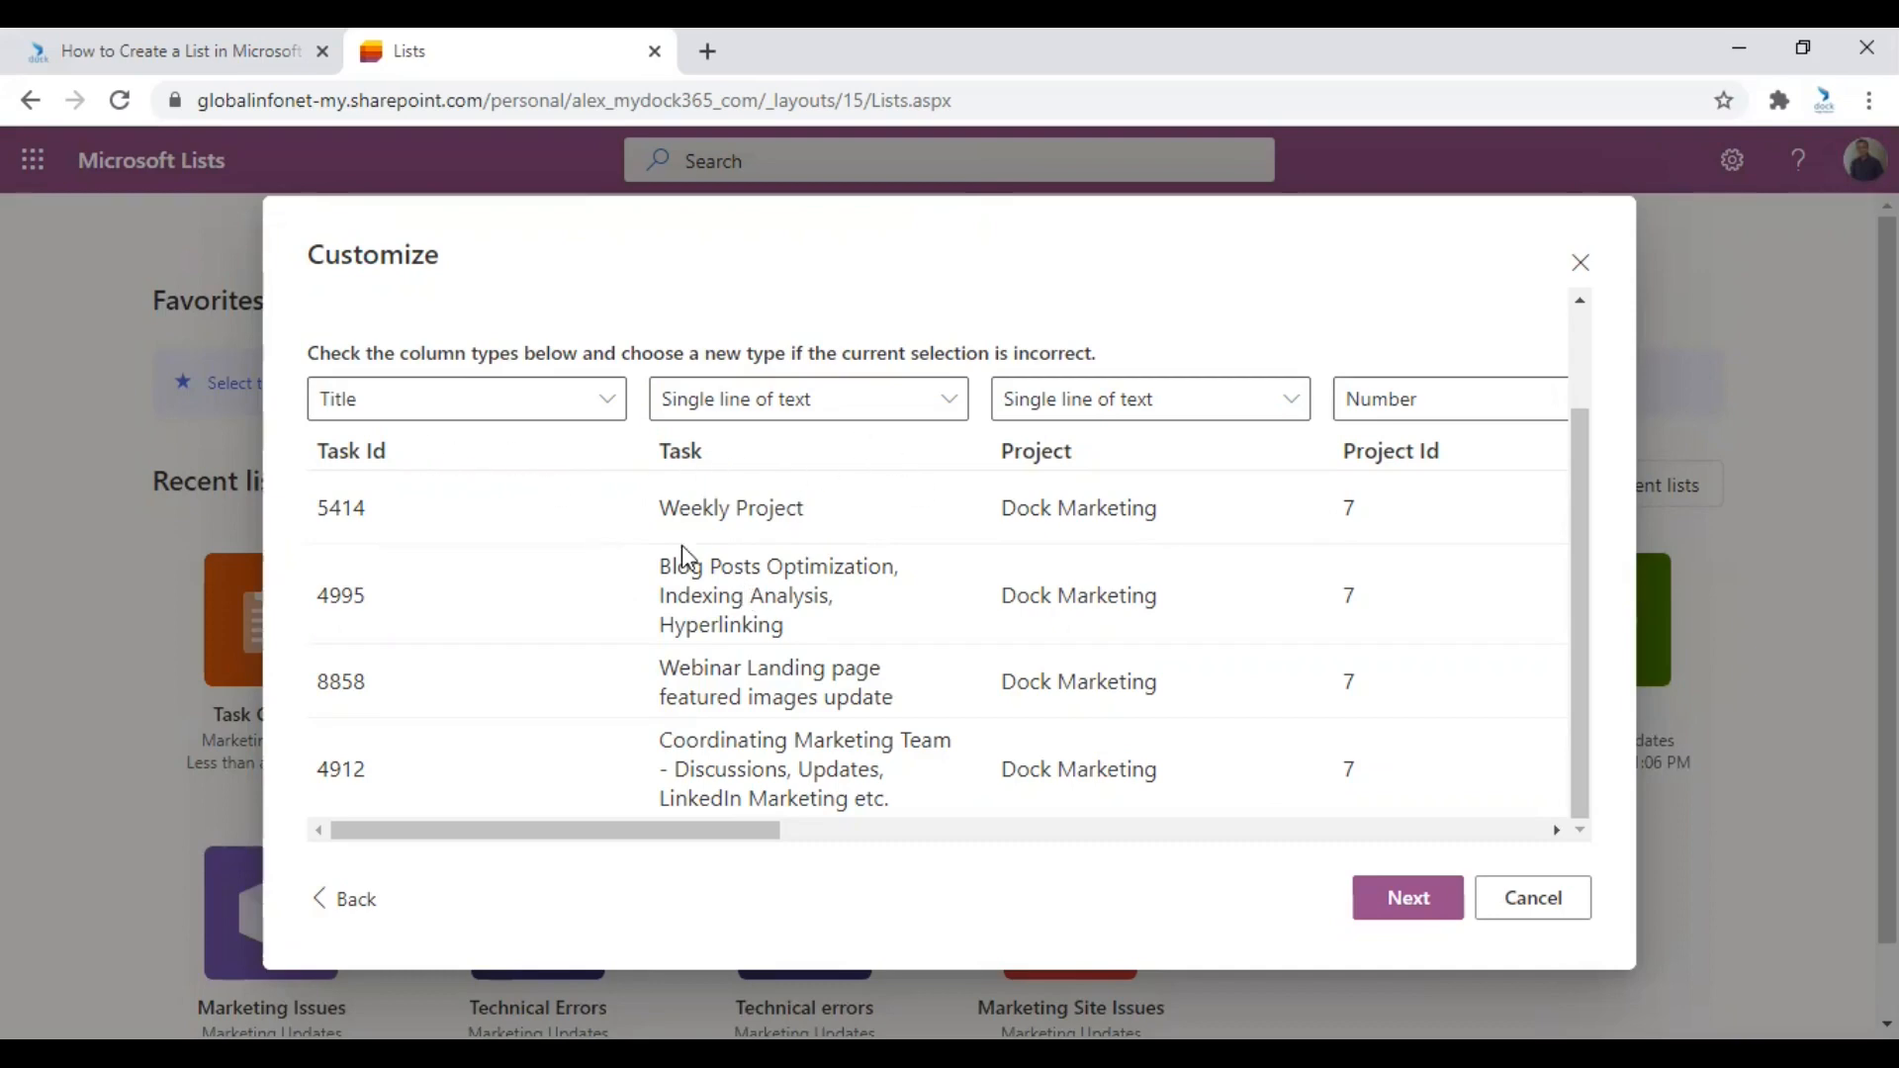
pyautogui.hscroll(3)
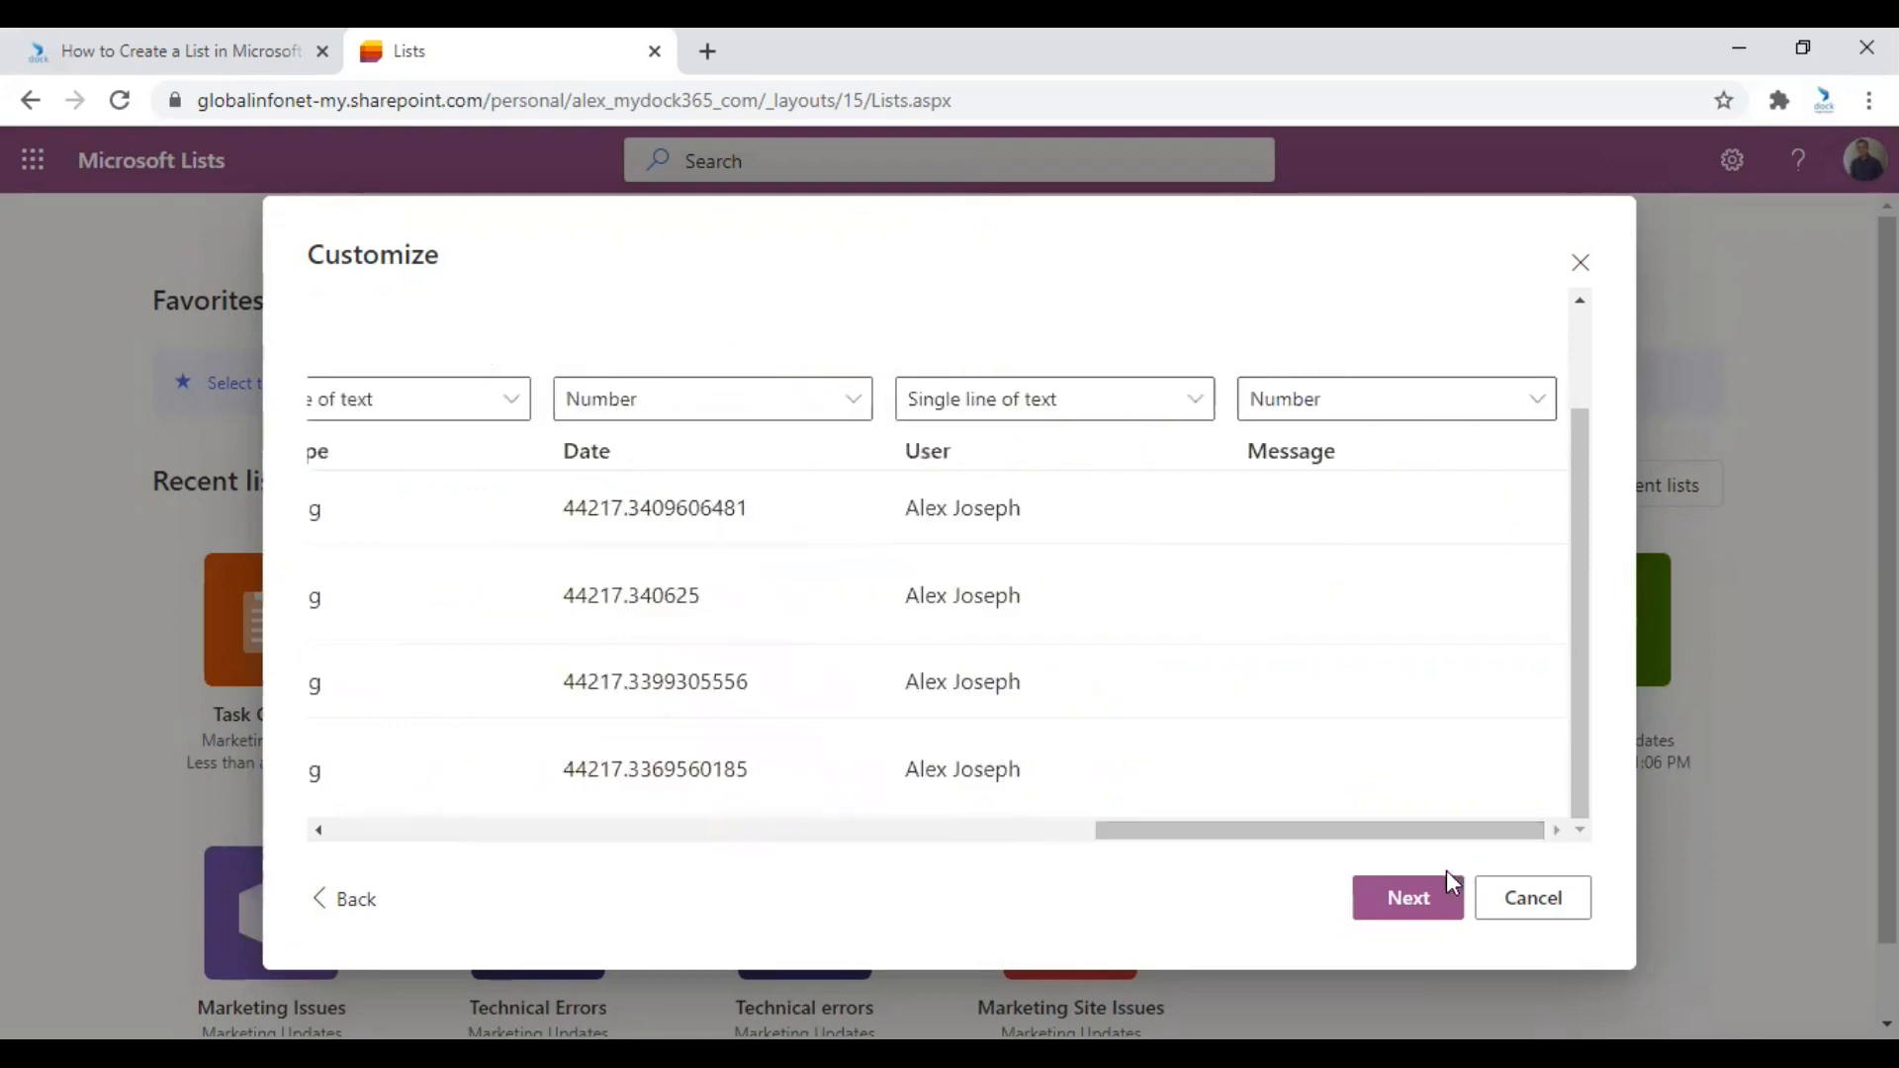
pyautogui.click(1407, 897)
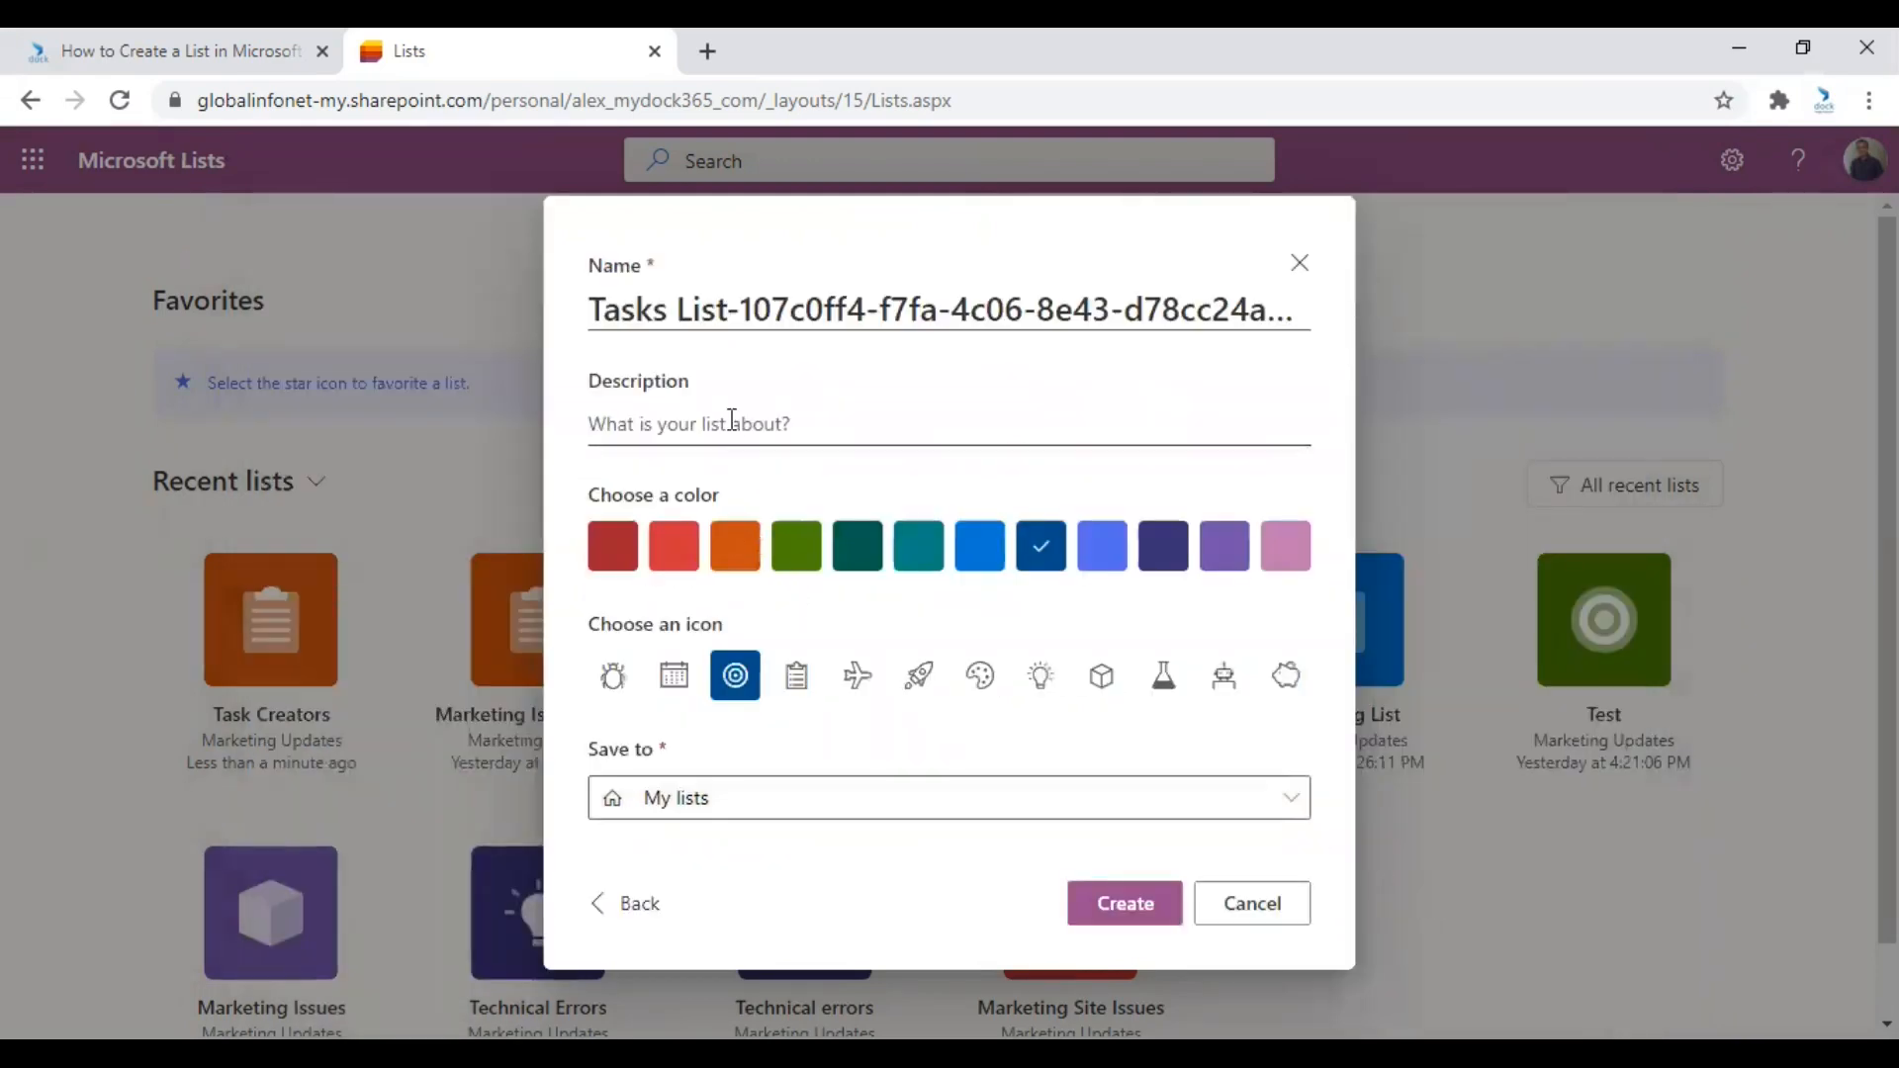
# Name the list 'Tasks List' and give it a short description of the tasks.
pyautogui.doubleClick(944, 308)
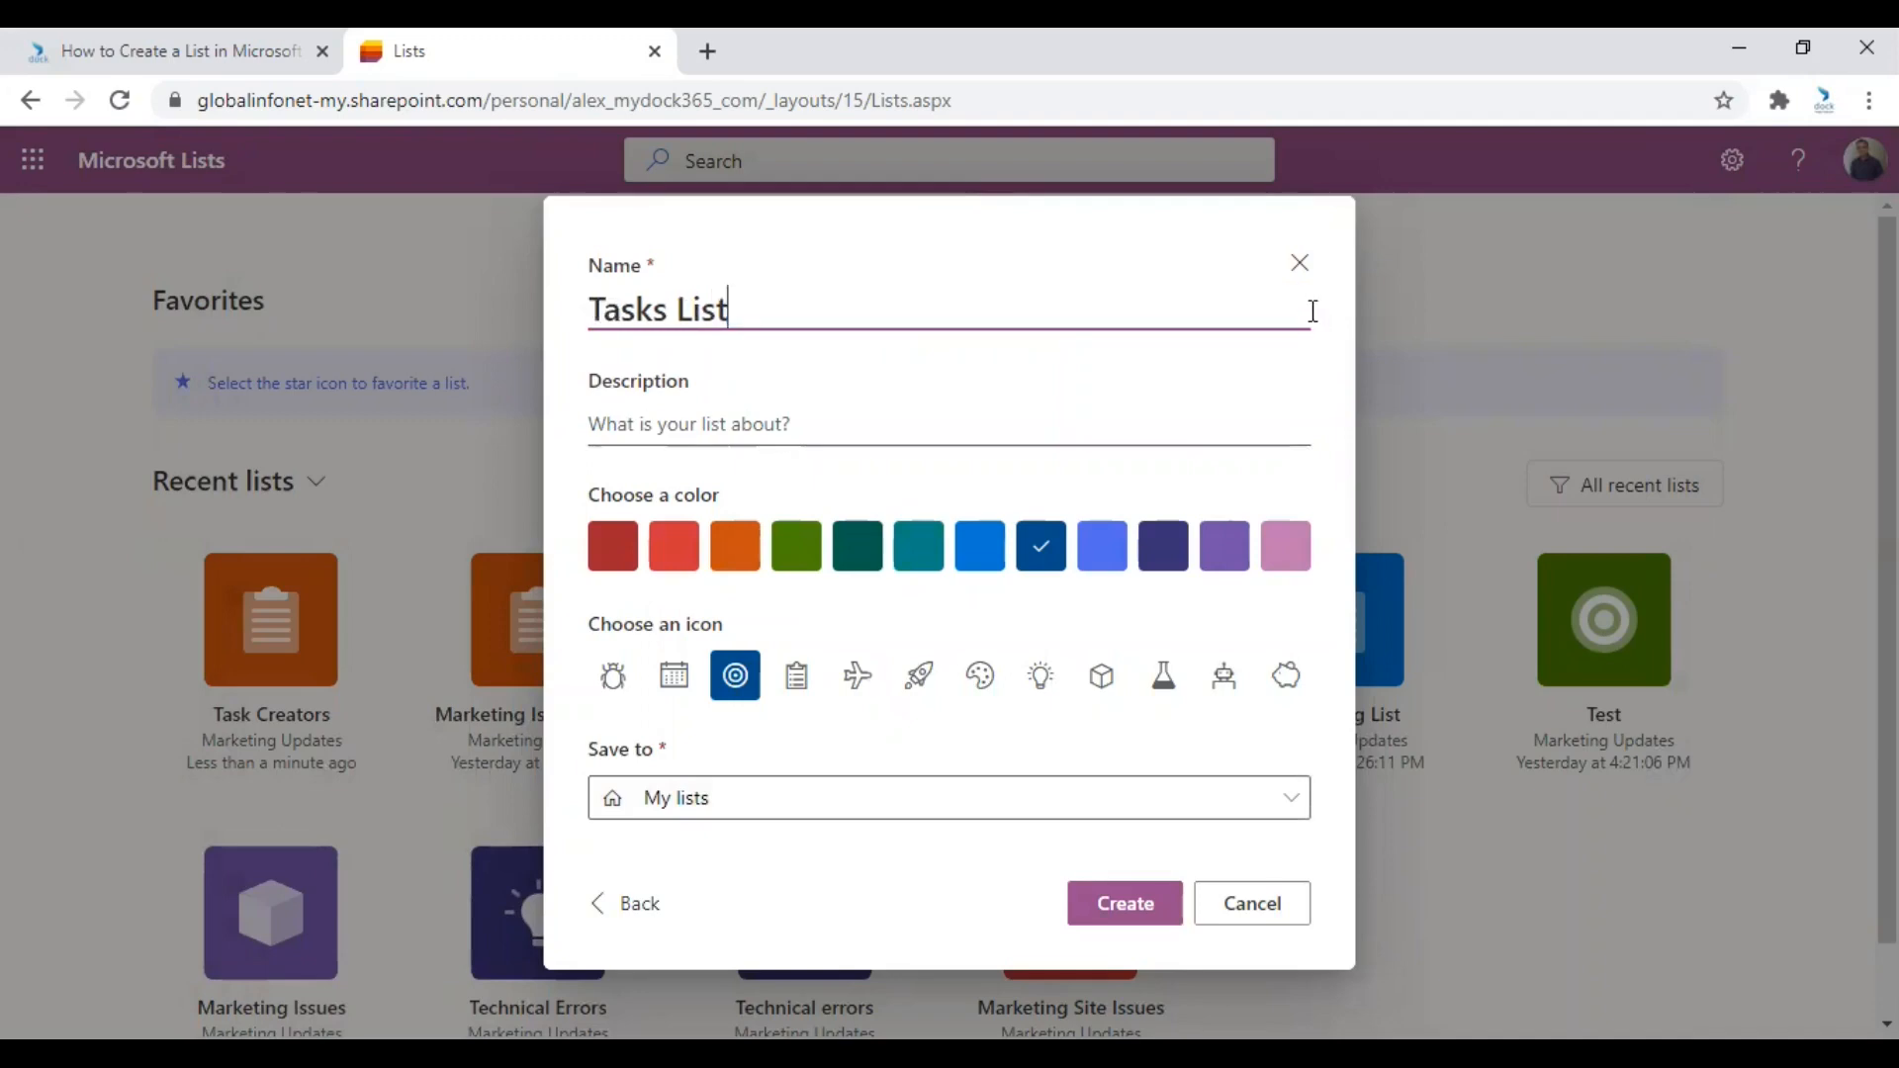
pyautogui.click(772, 424)
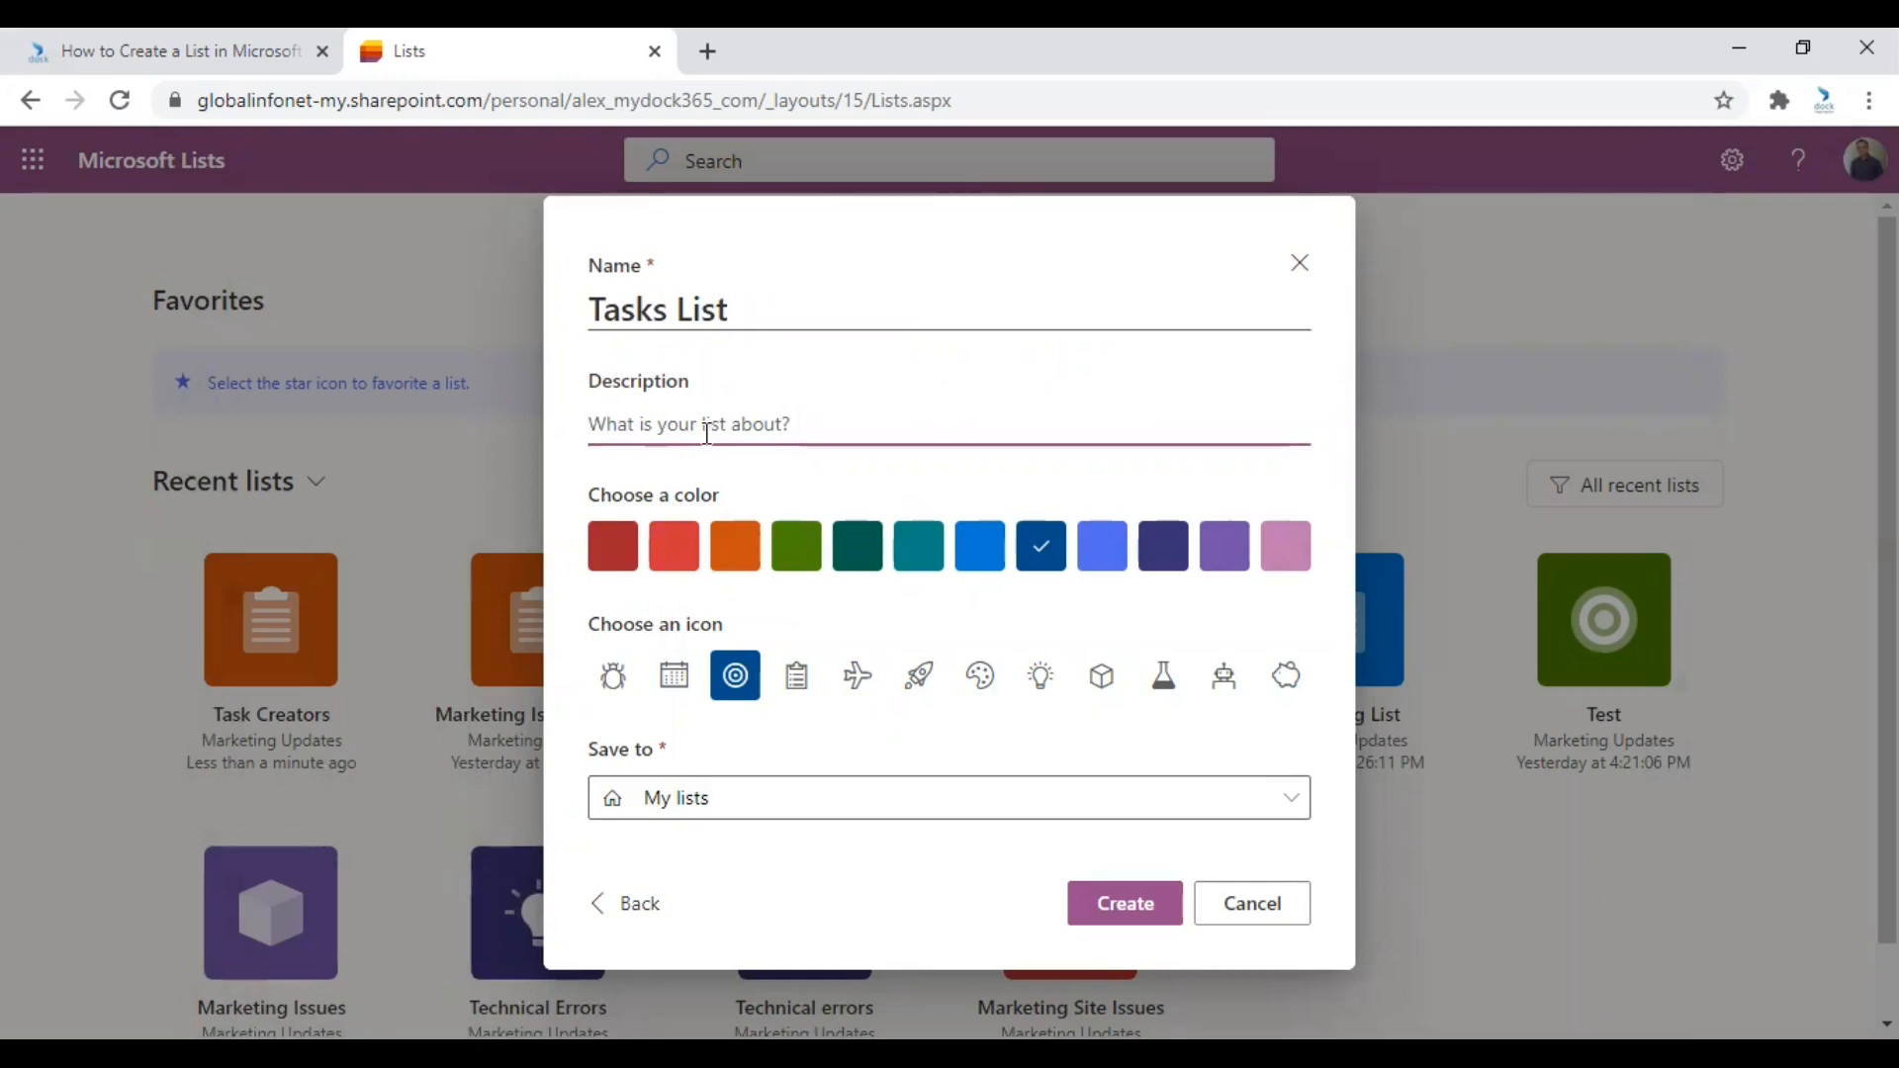
pyautogui.write('Full')
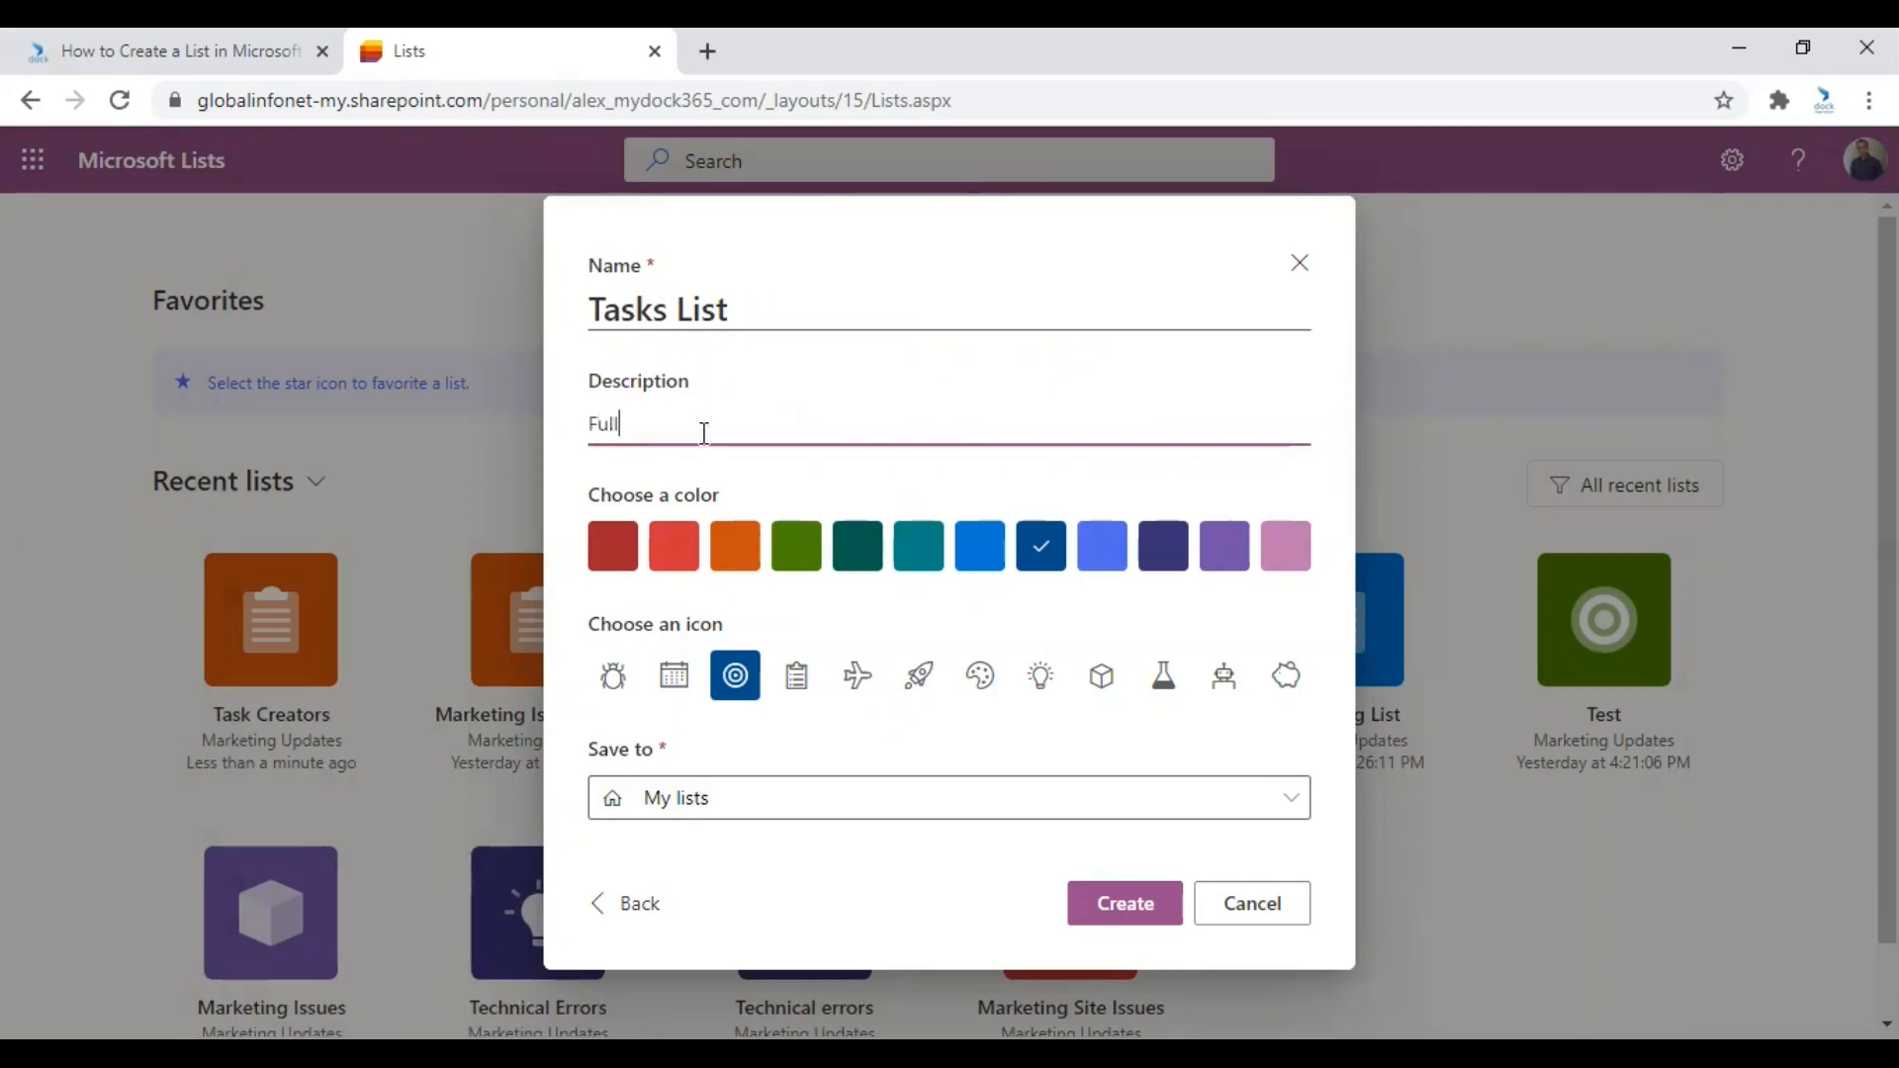
pyautogui.write('list list of')
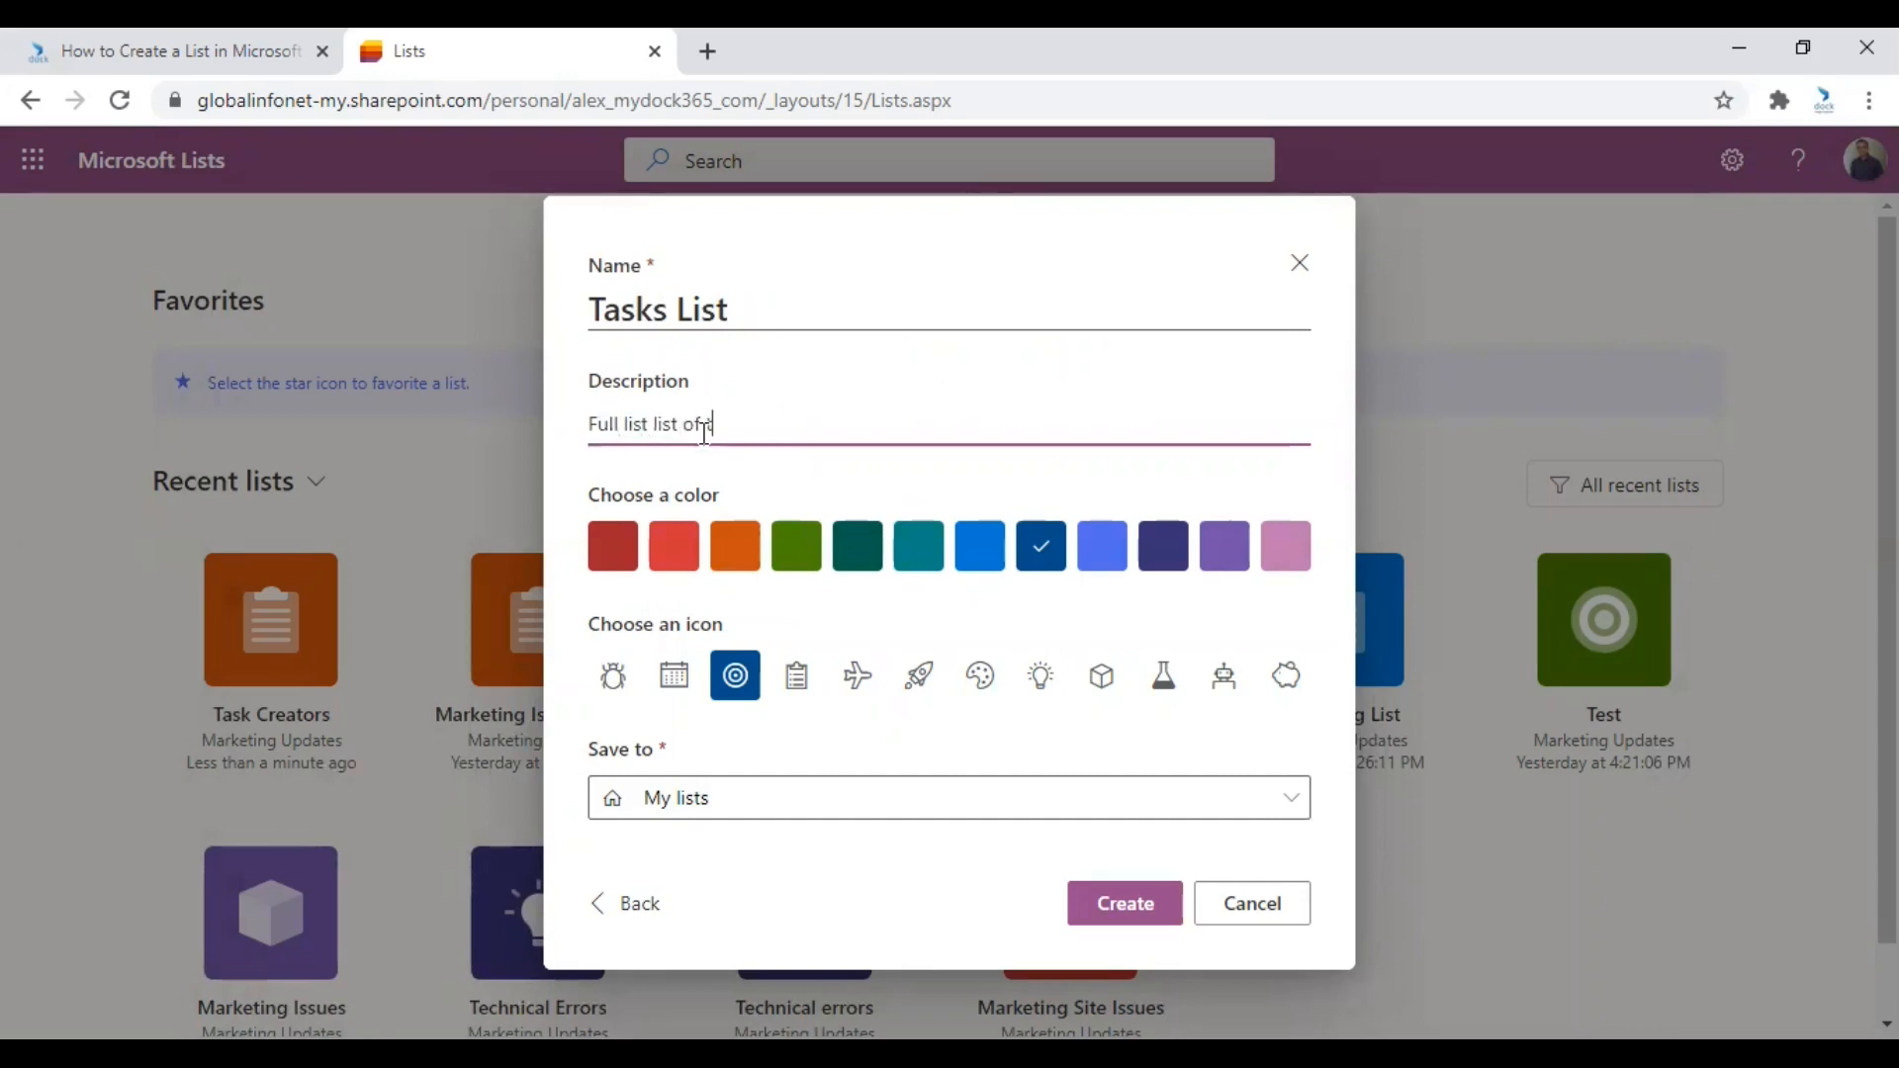
pyautogui.write('tasks')
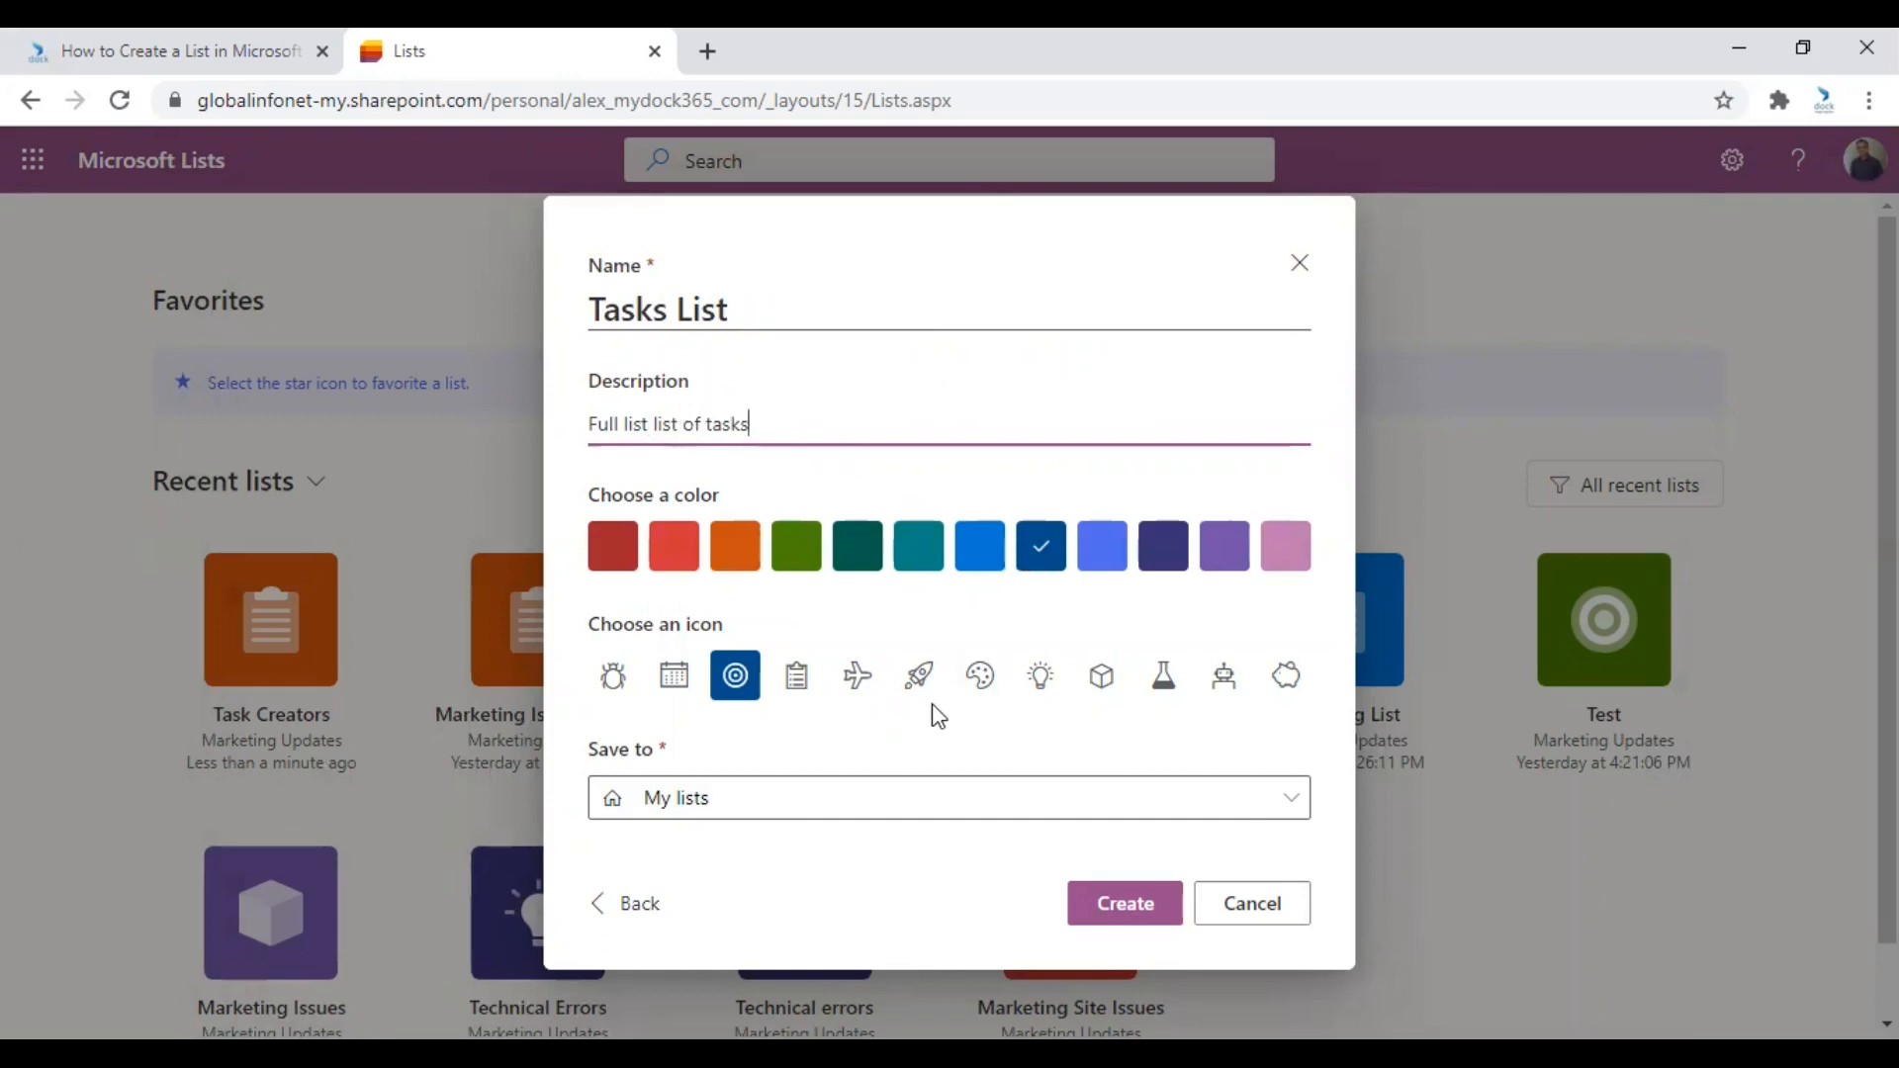
# Save the list to the Marketing Updates site and create it.
pyautogui.click(978, 675)
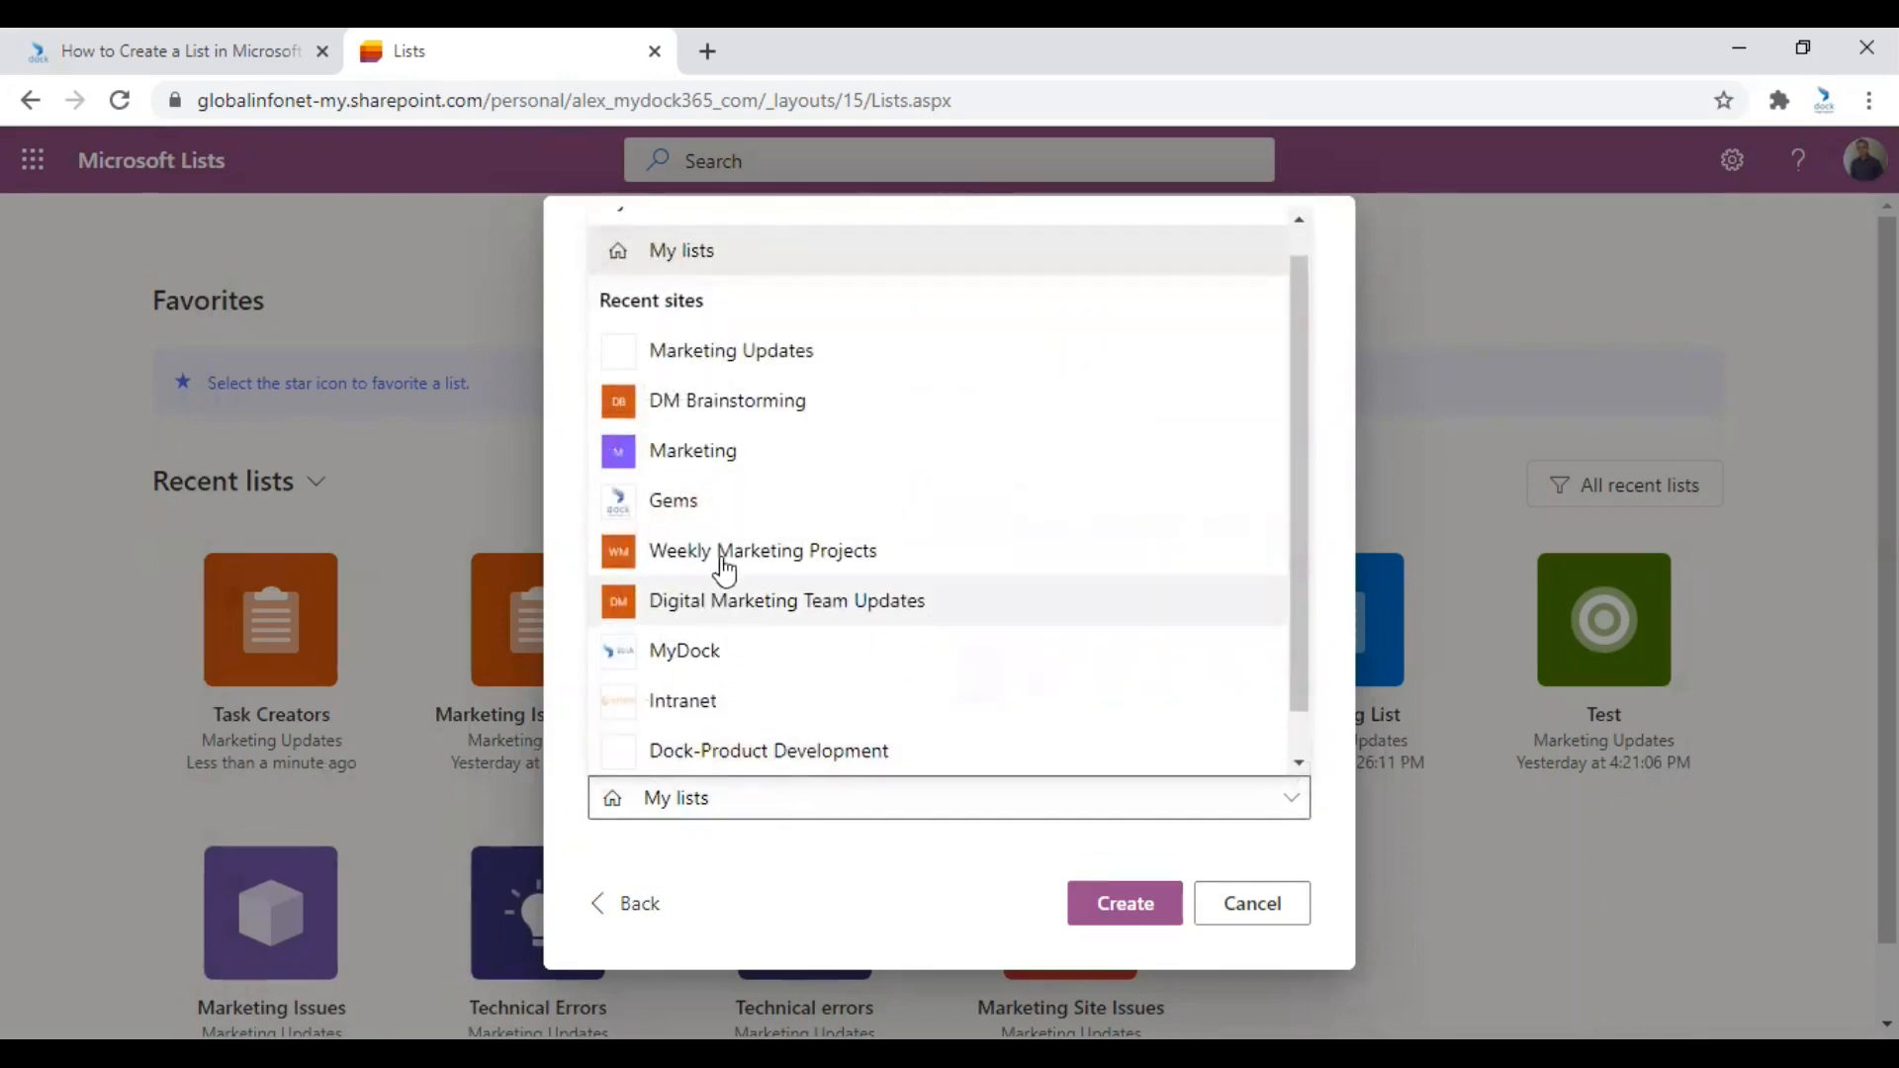
pyautogui.scroll(3)
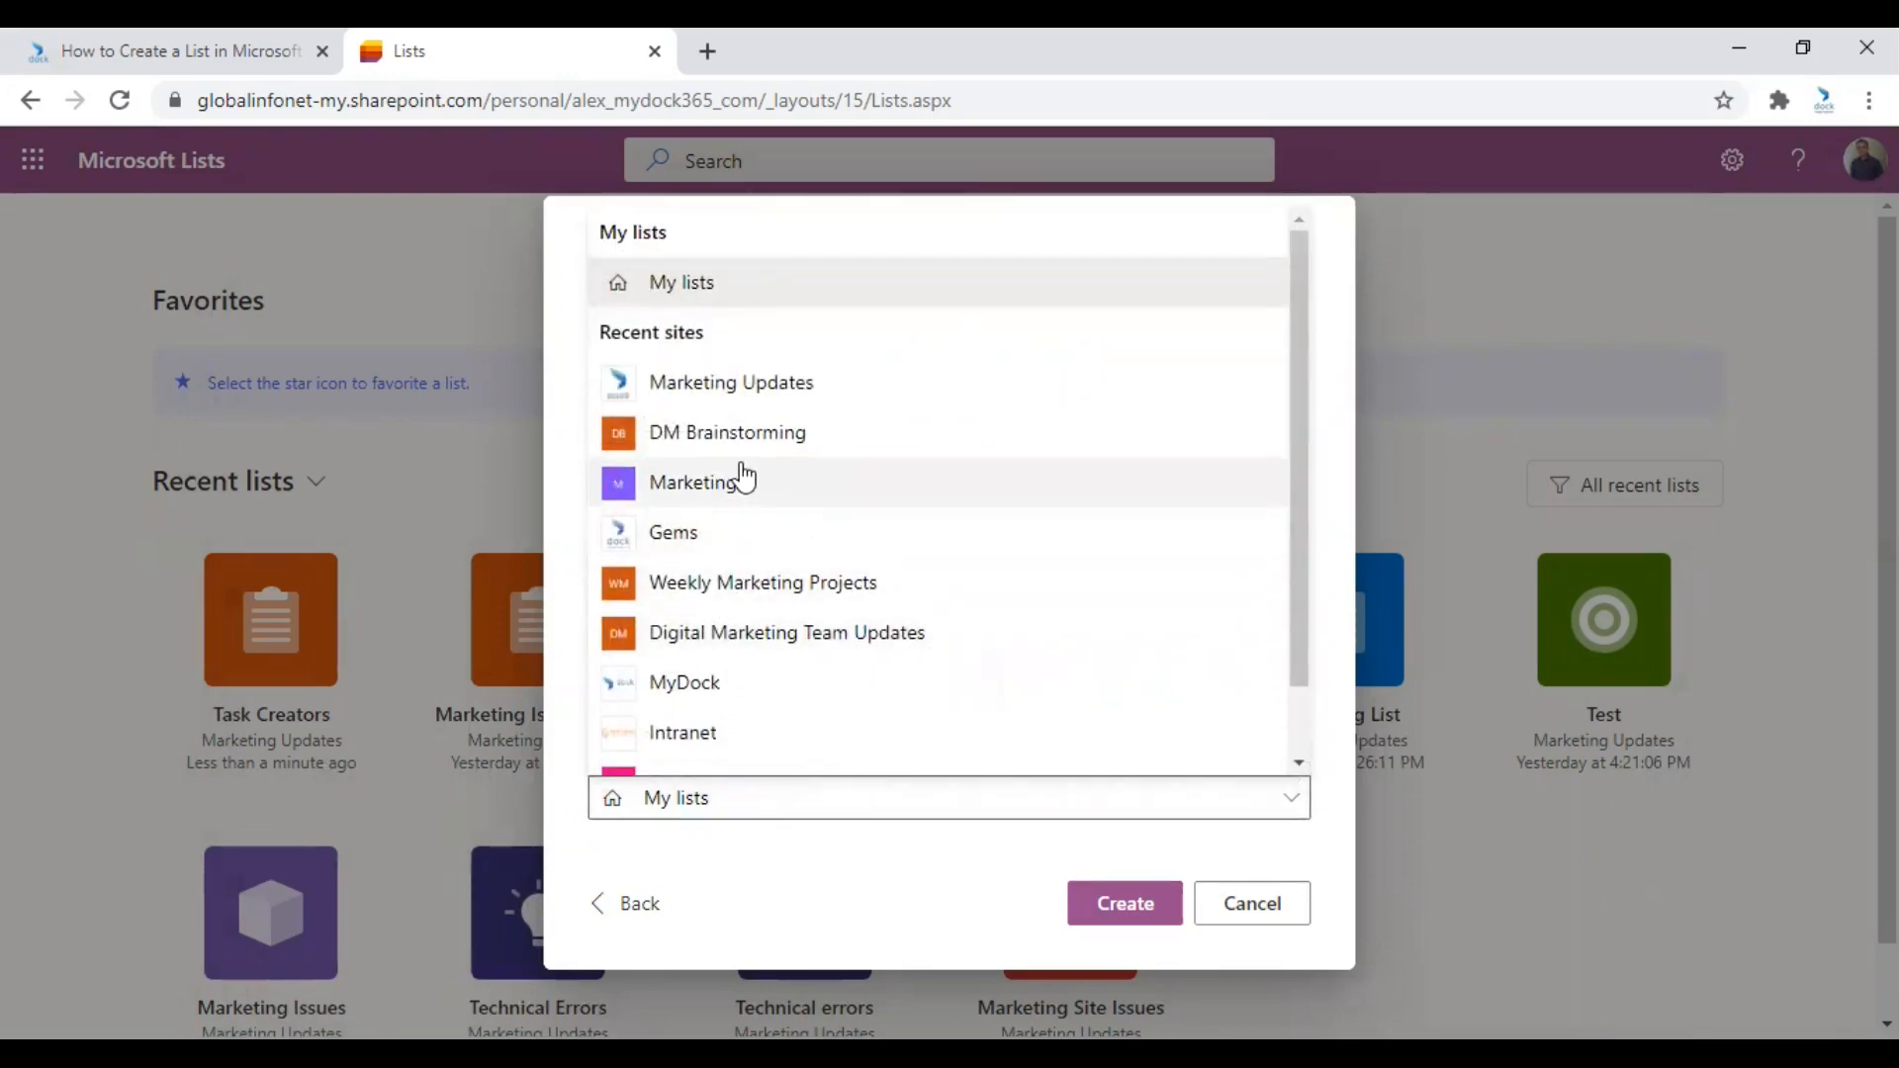
pyautogui.click(729, 382)
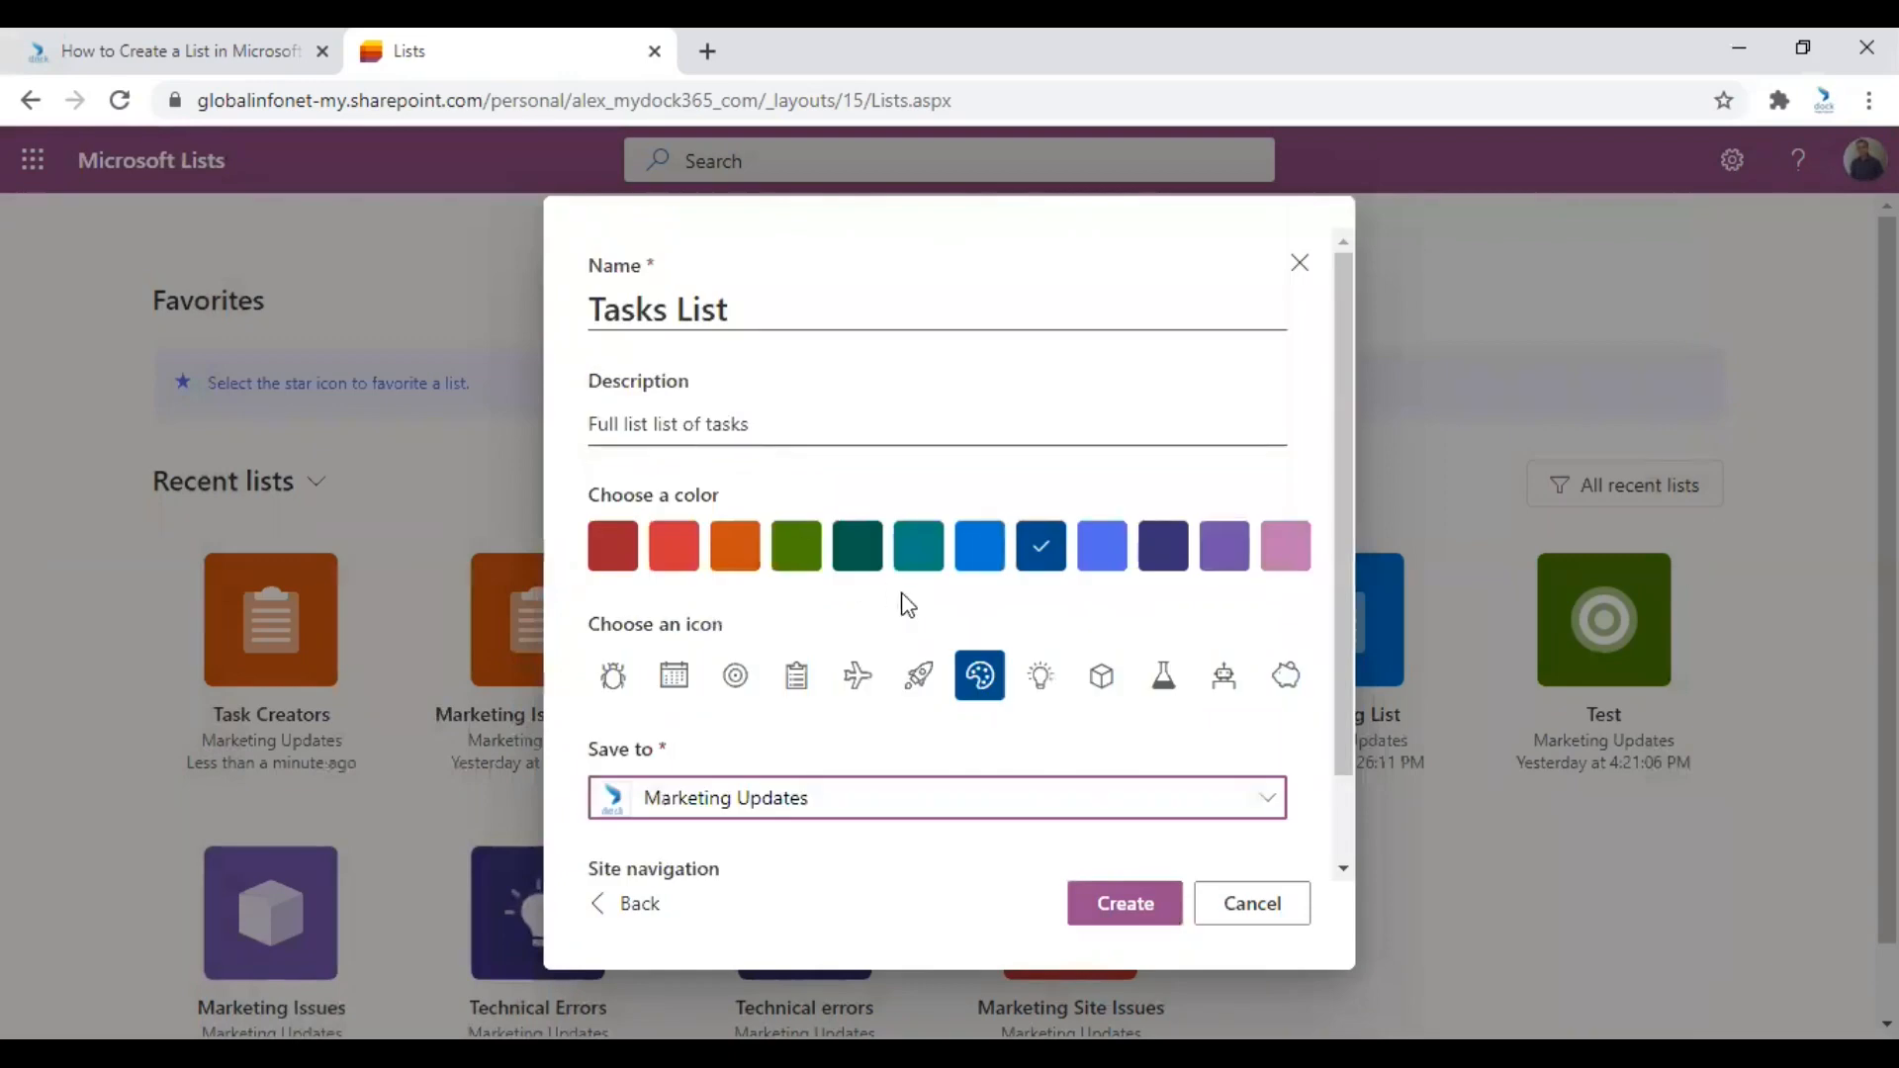
pyautogui.scroll(-3)
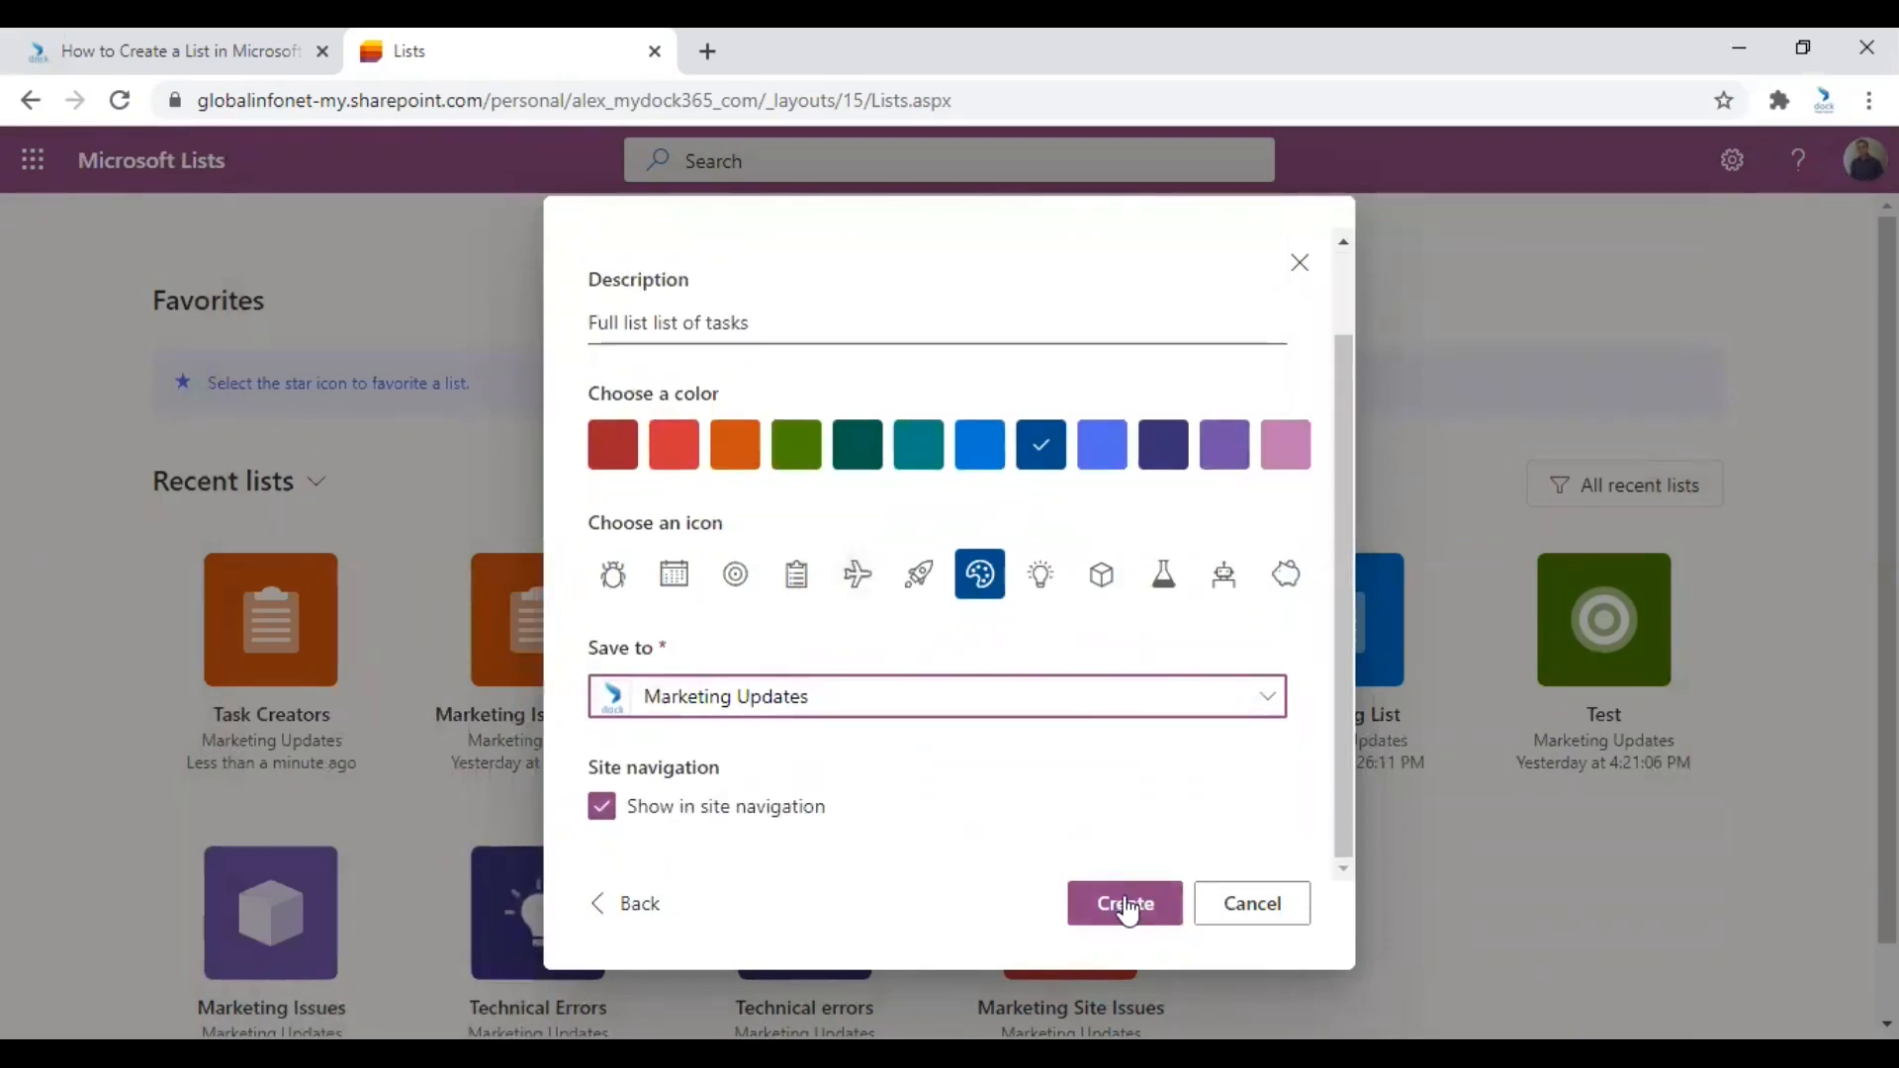
pyautogui.click(1123, 903)
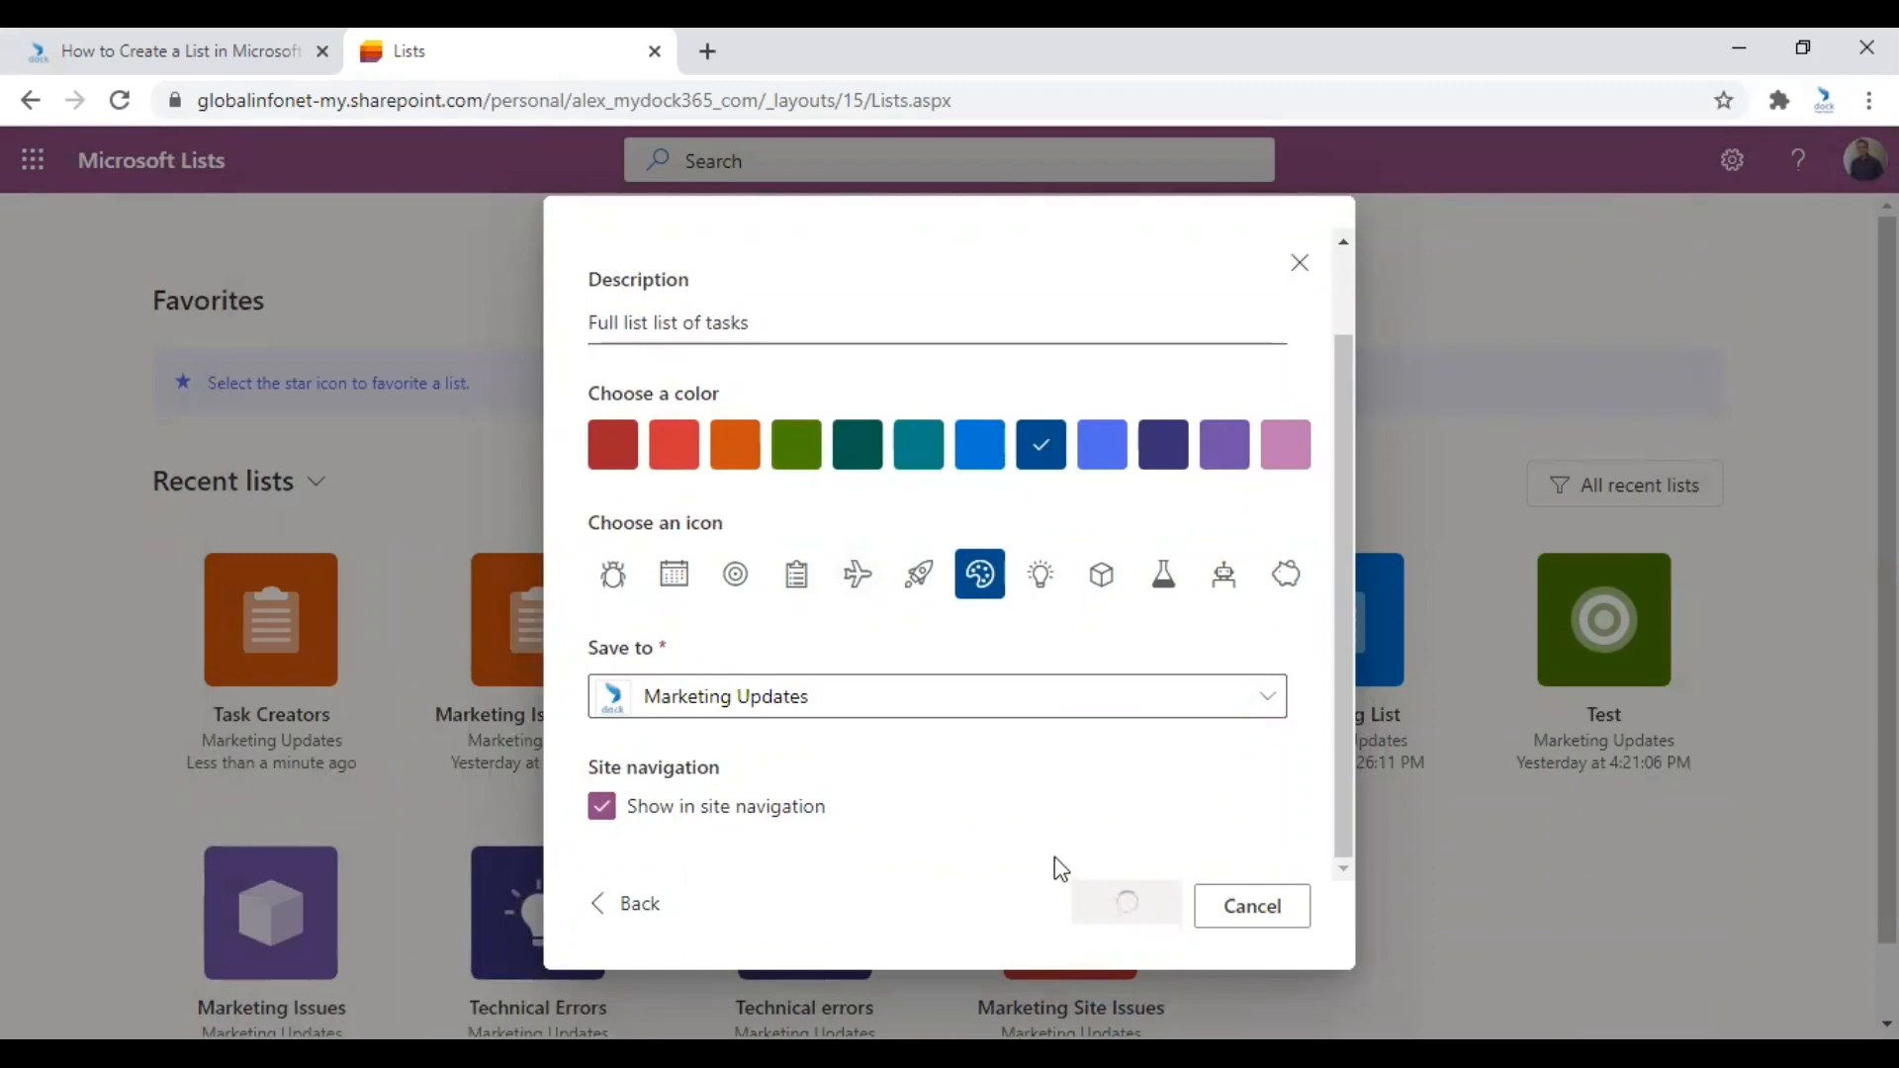
pyautogui.click(1124, 904)
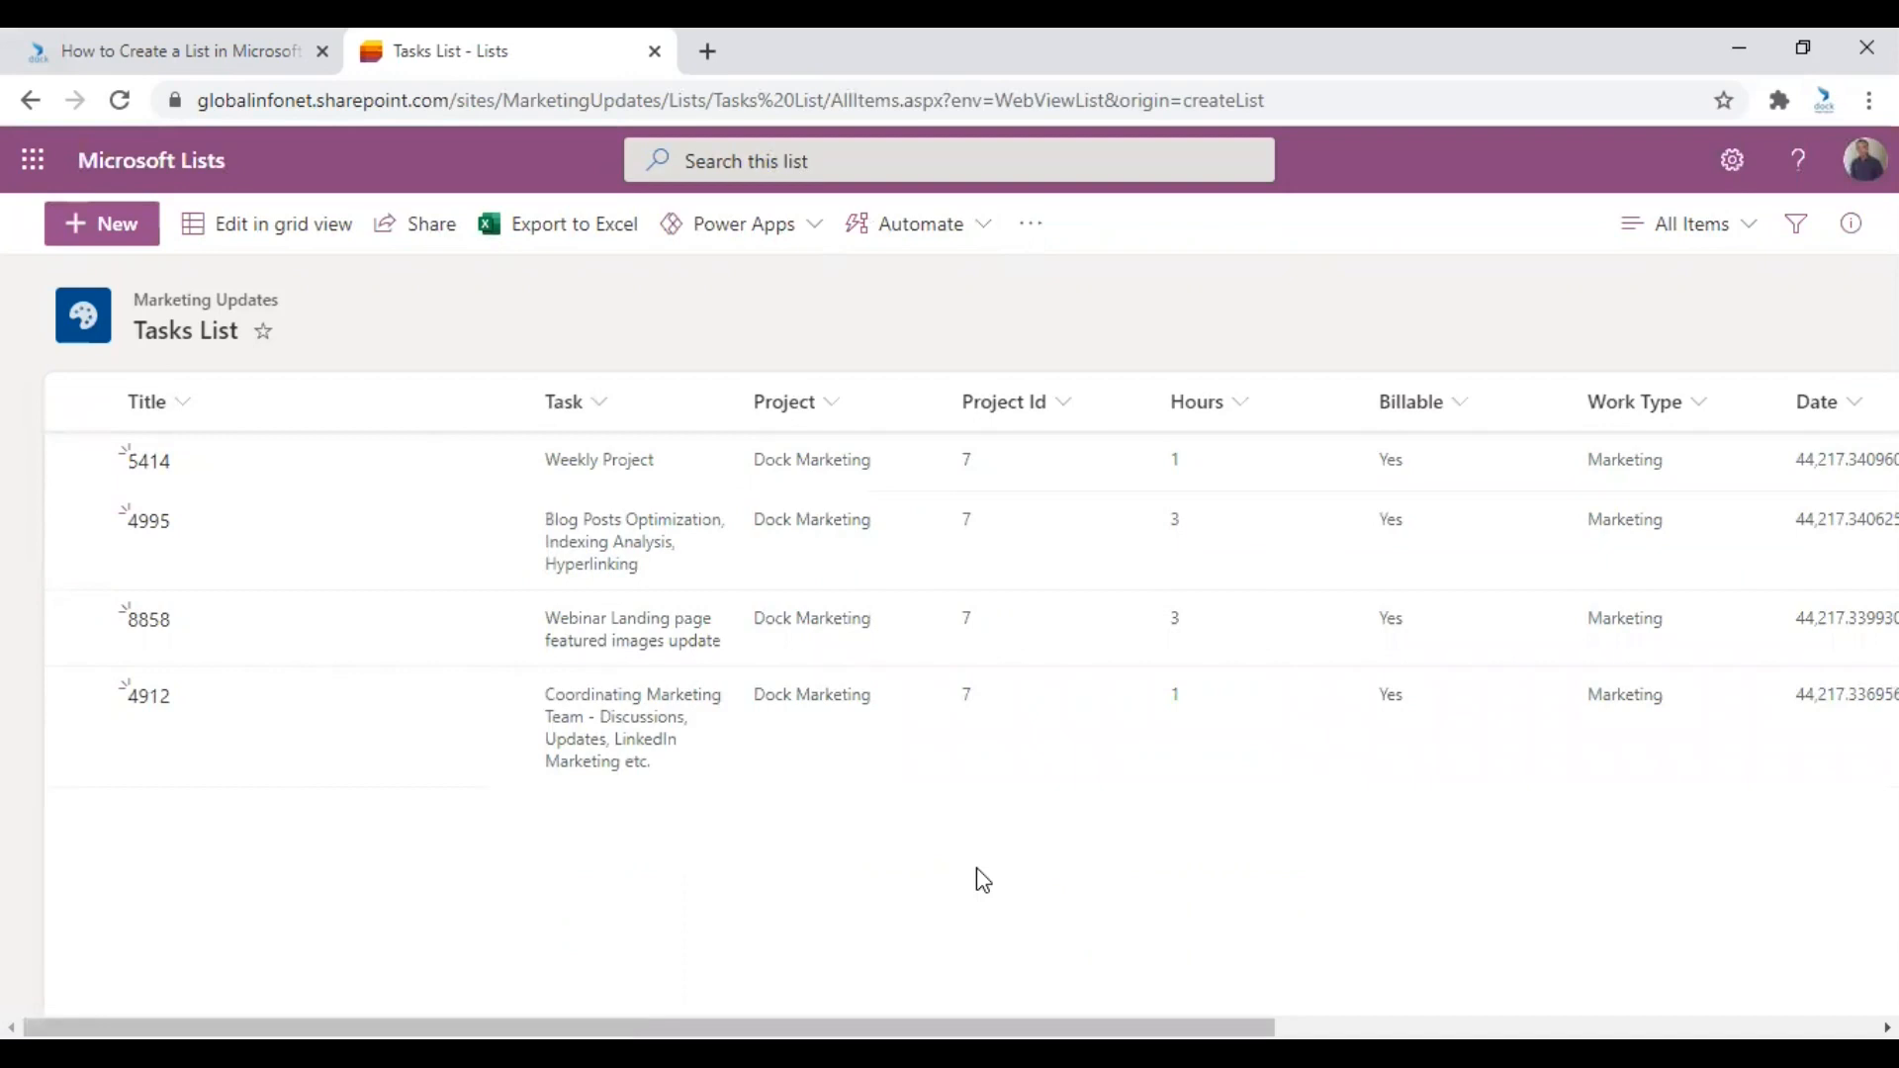
pyautogui.moveTo(1204, 938)
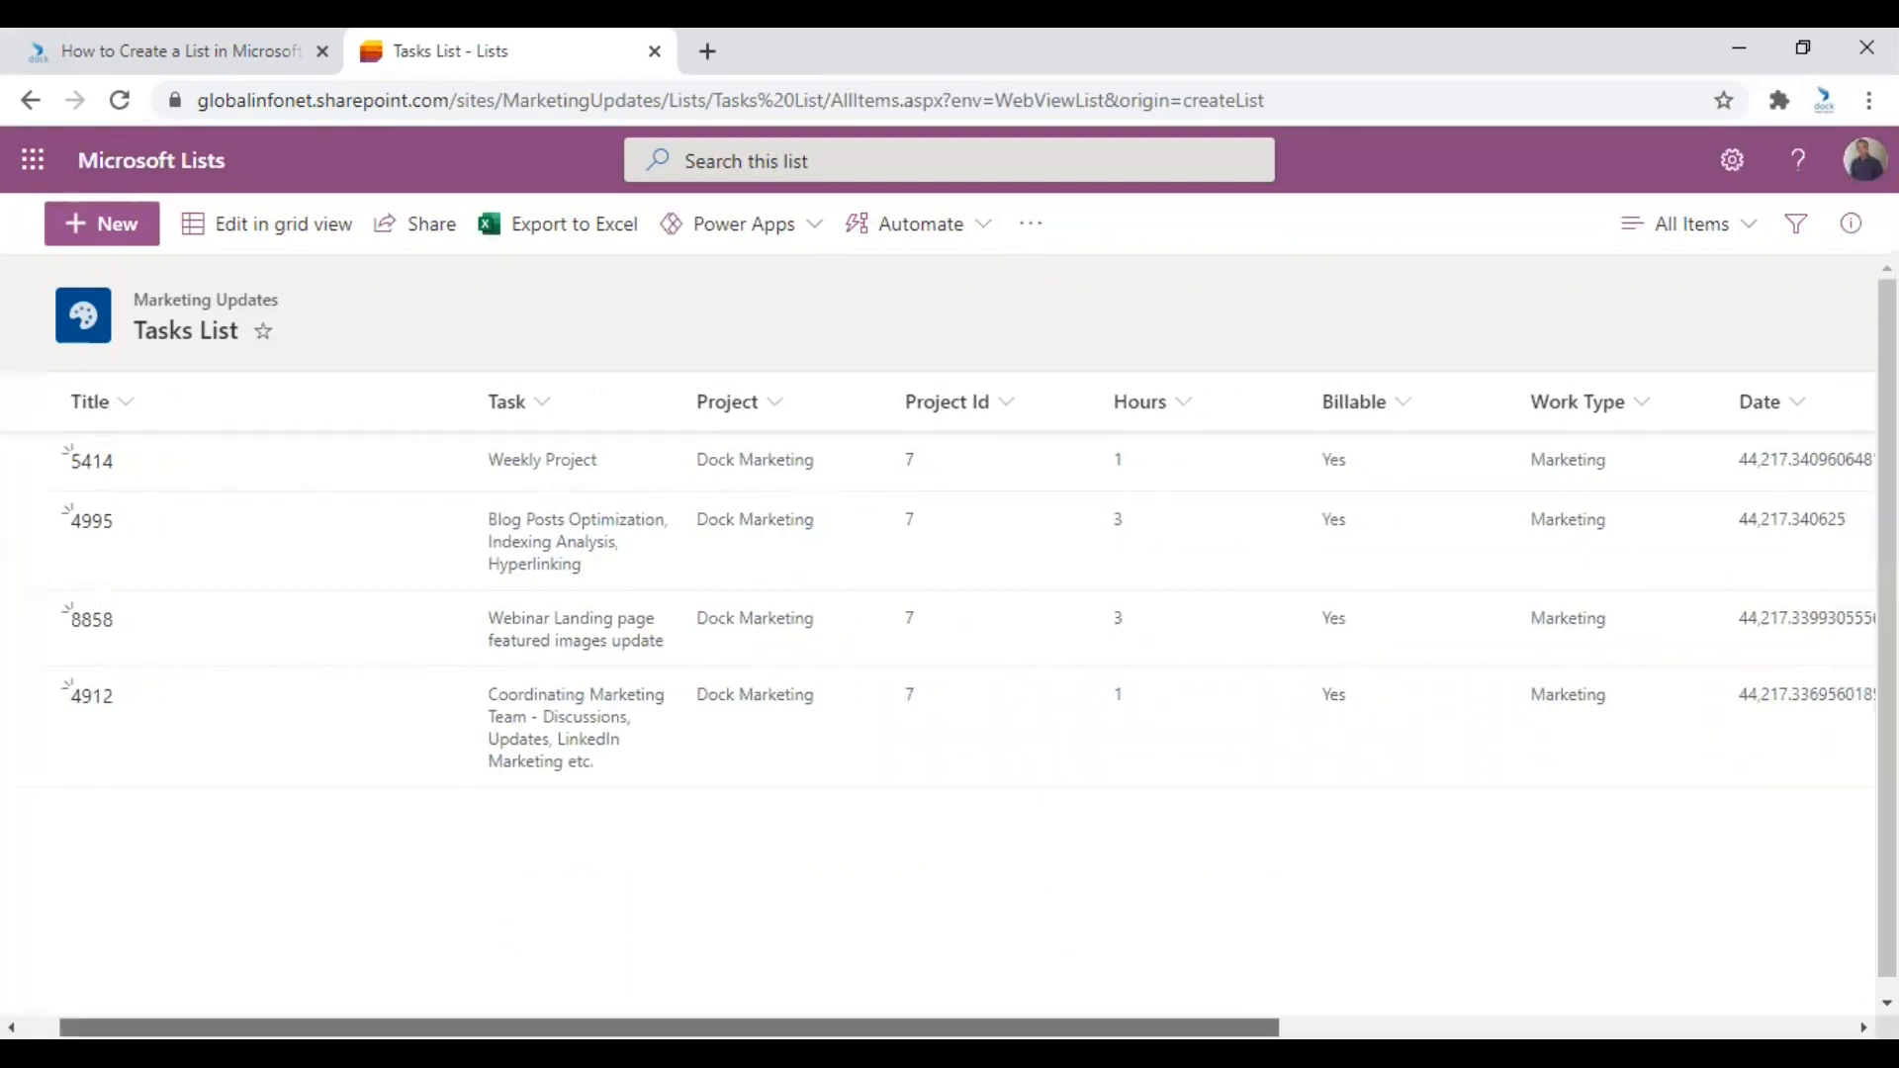
# Scroll across the Tasks List columns to review the four imported task rows.
pyautogui.hscroll(3)
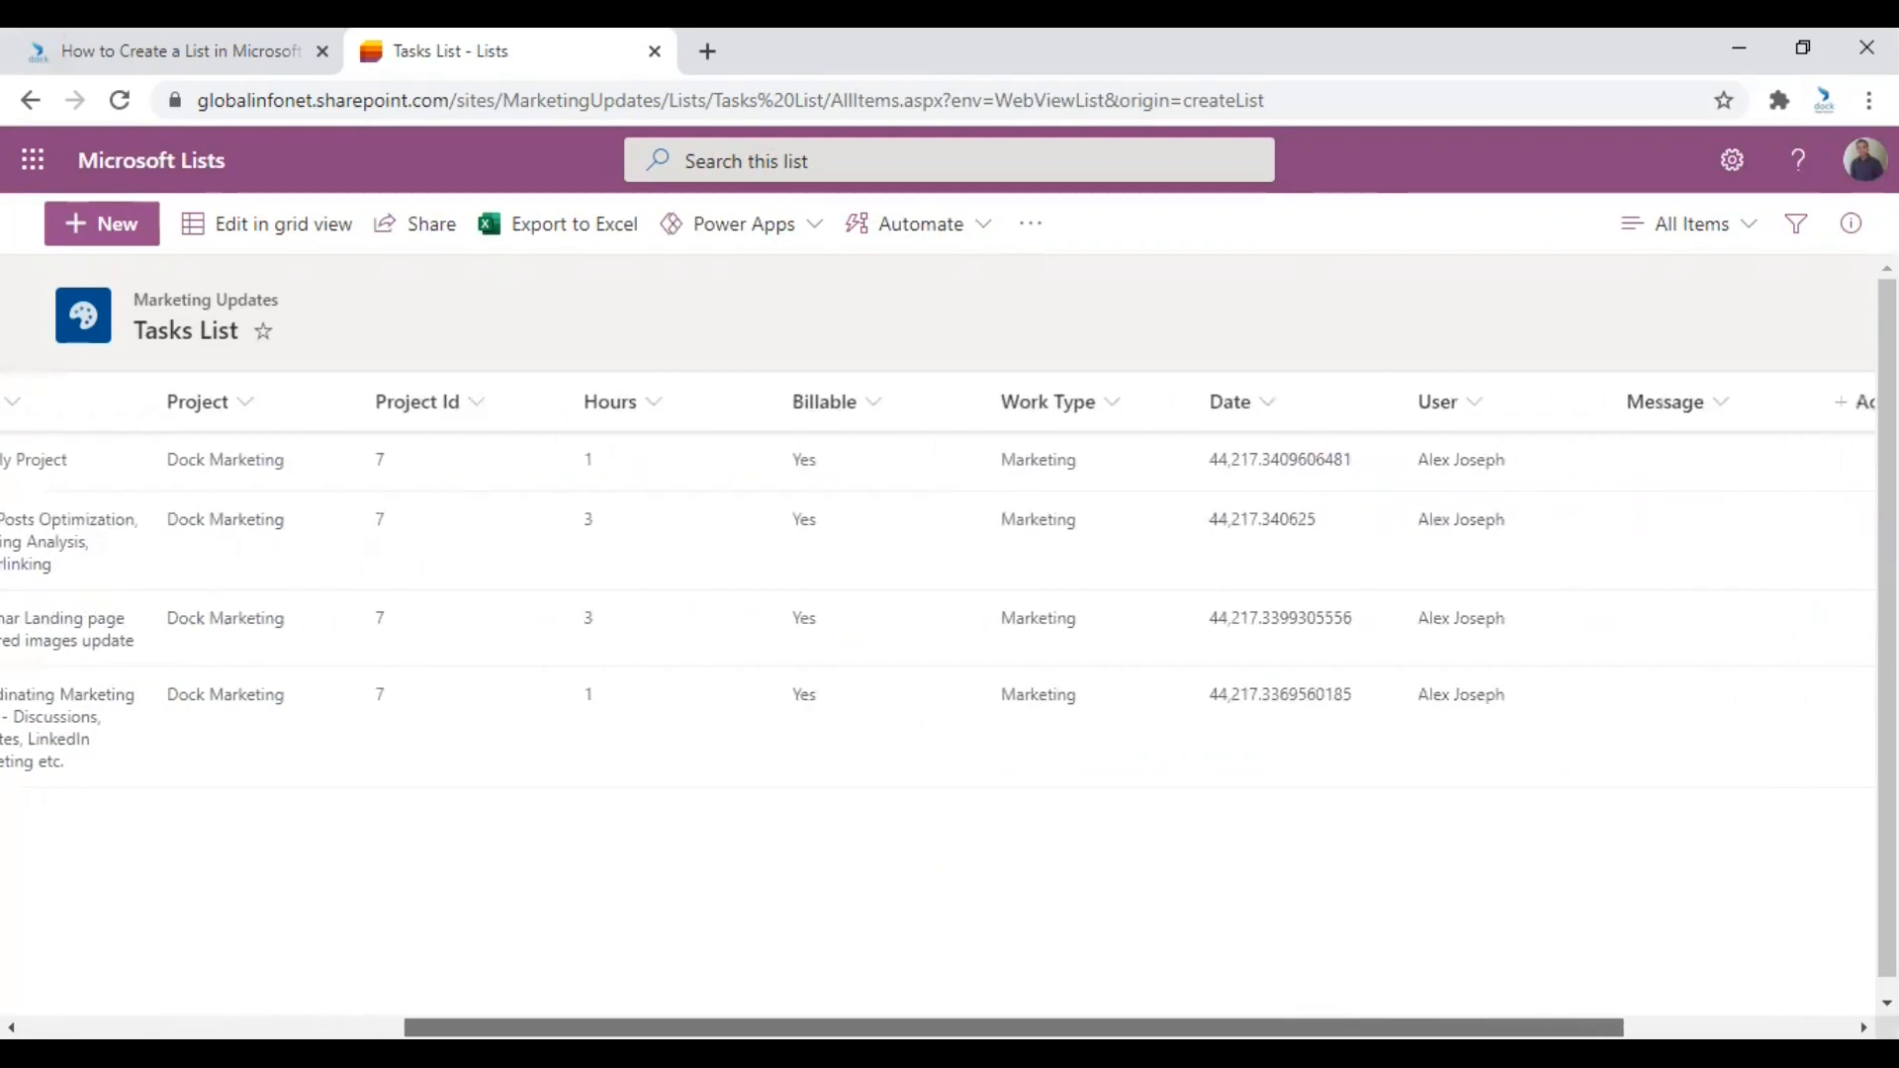
pyautogui.hscroll(-3)
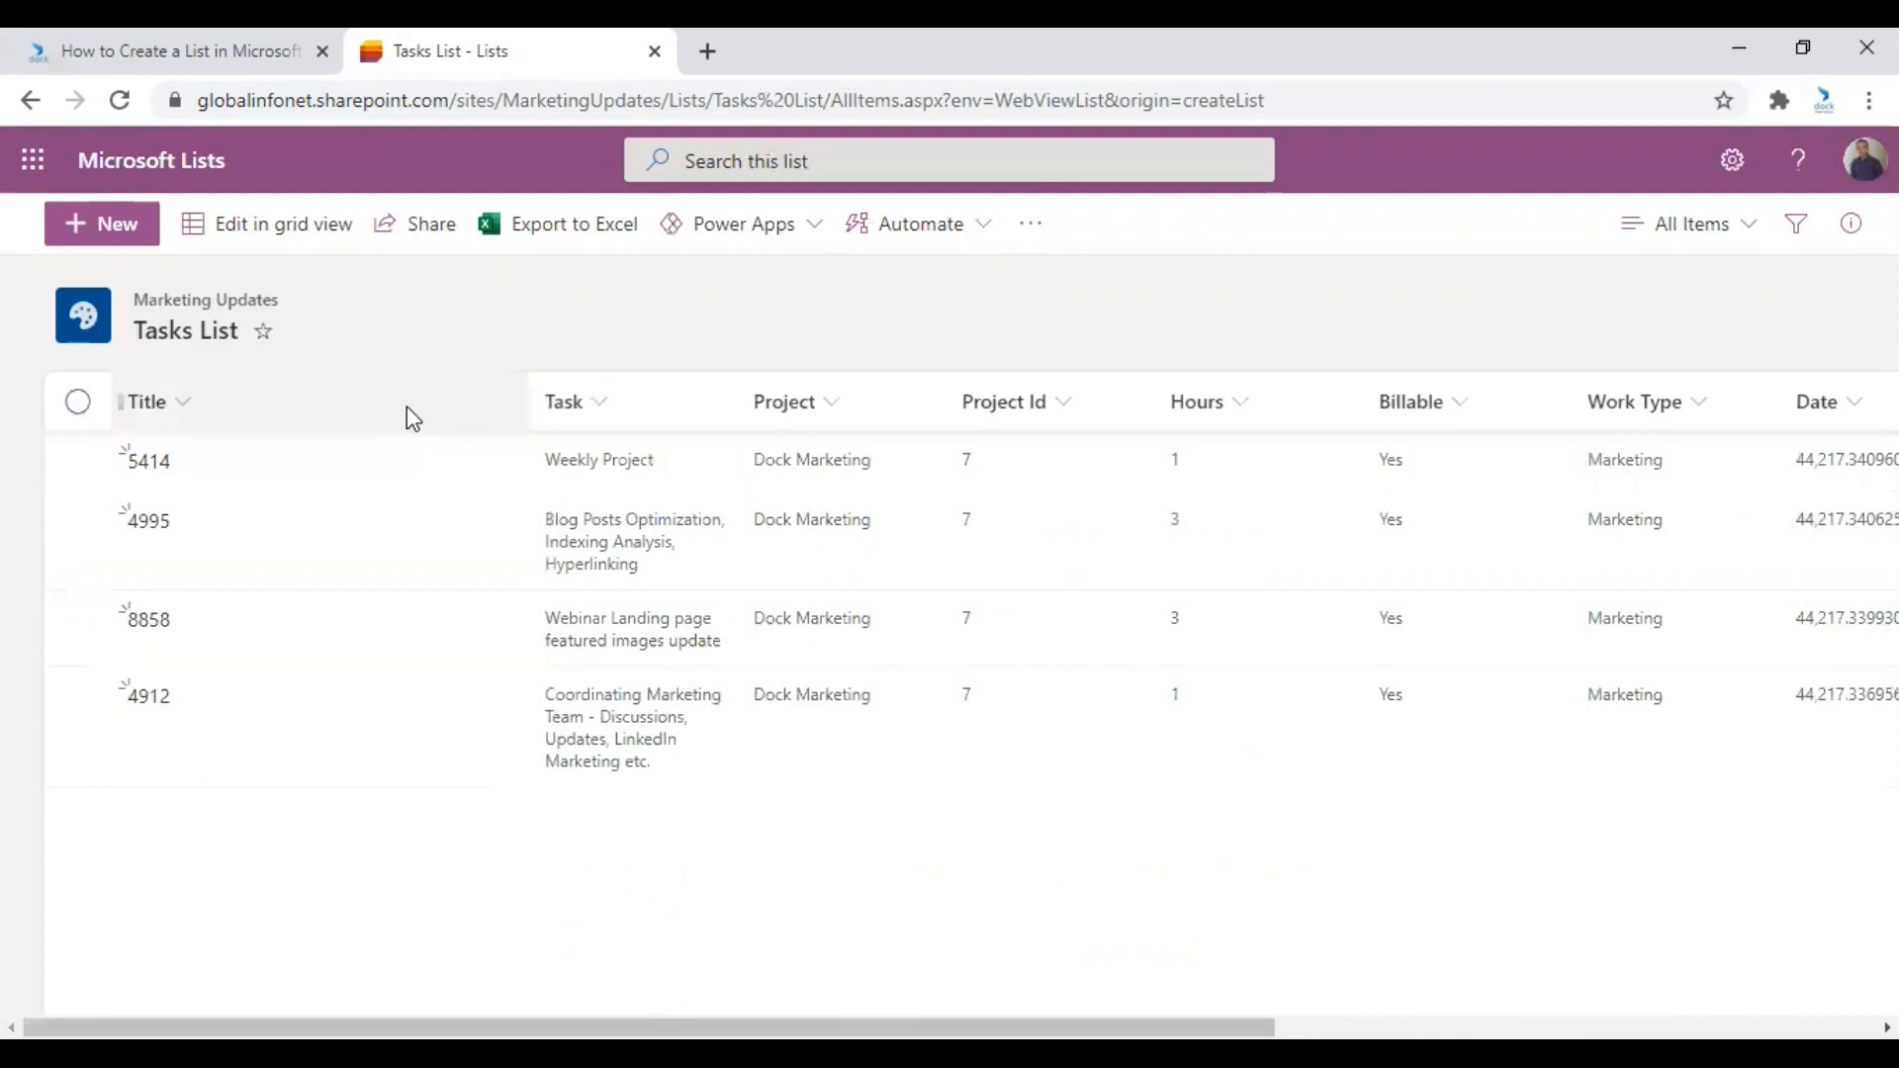
pyautogui.moveTo(248, 405)
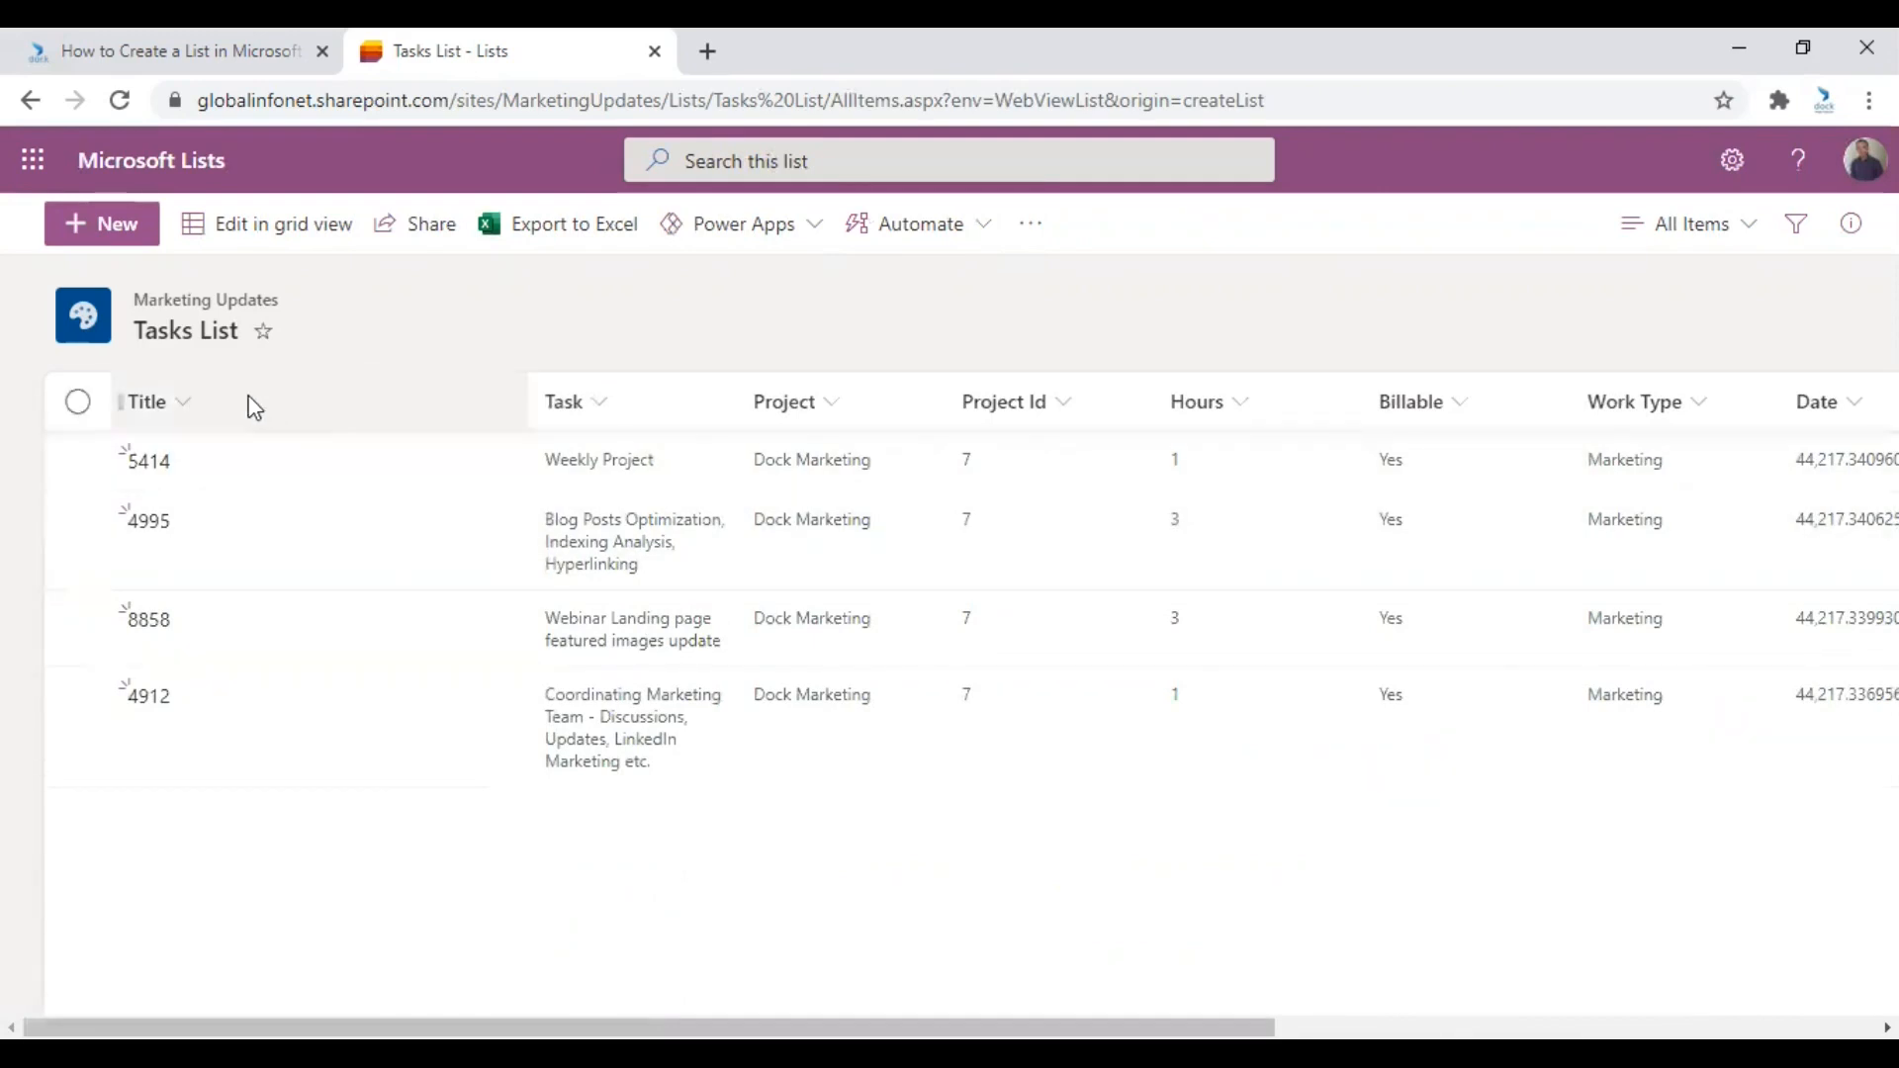
pyautogui.moveTo(547, 602)
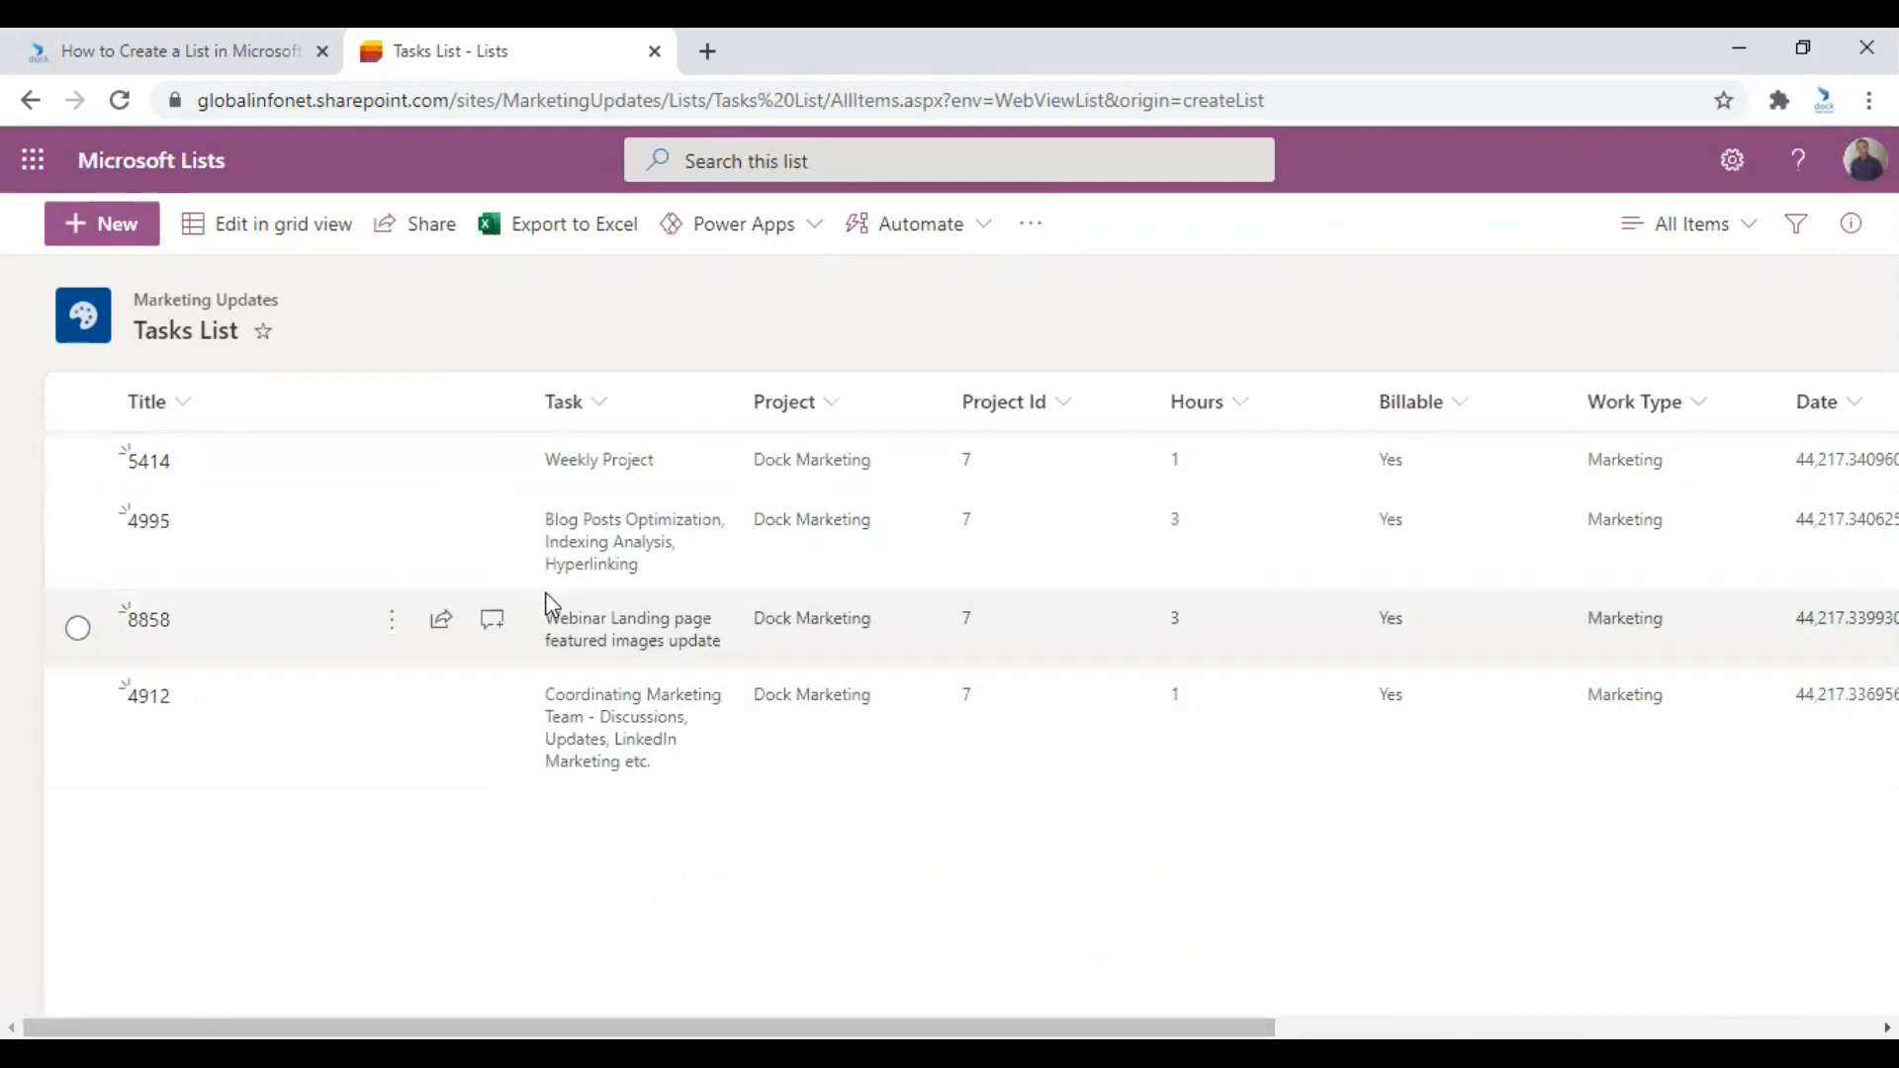
pyautogui.moveTo(594, 545)
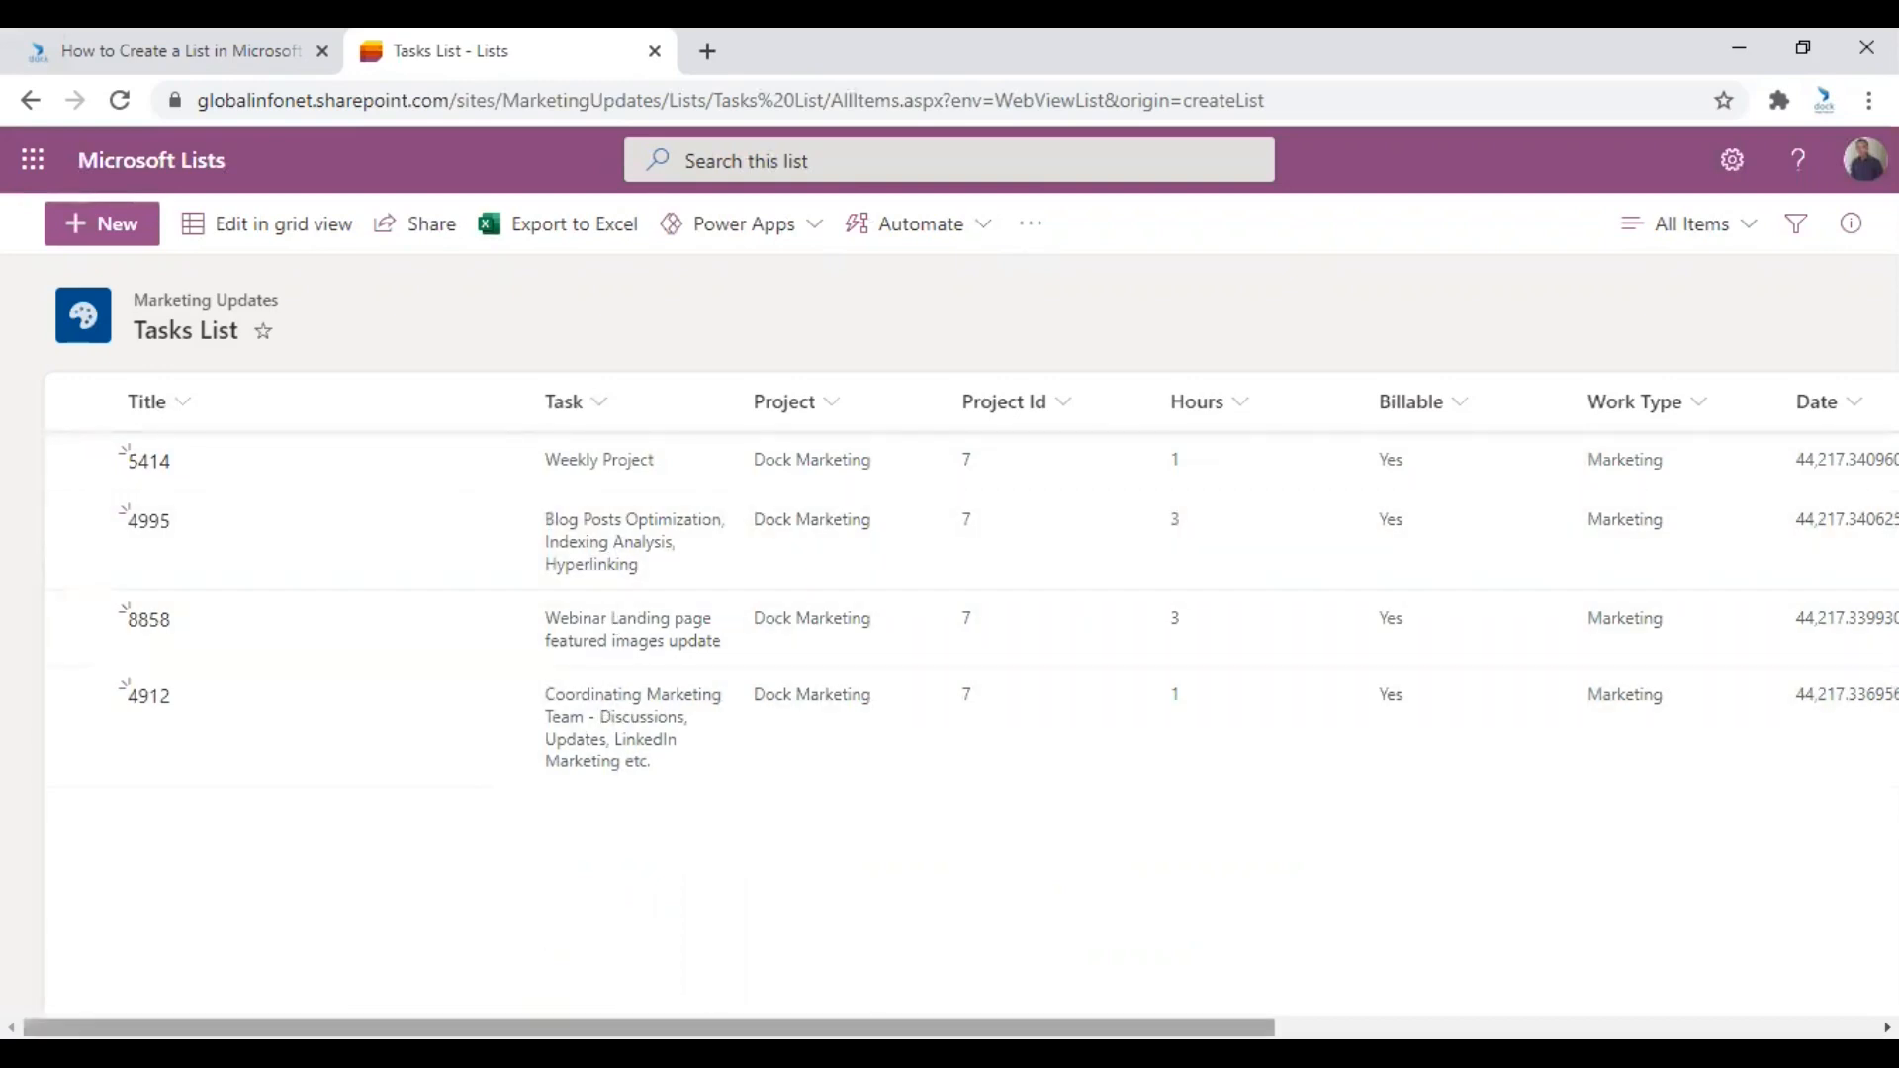
pyautogui.hscroll(3)
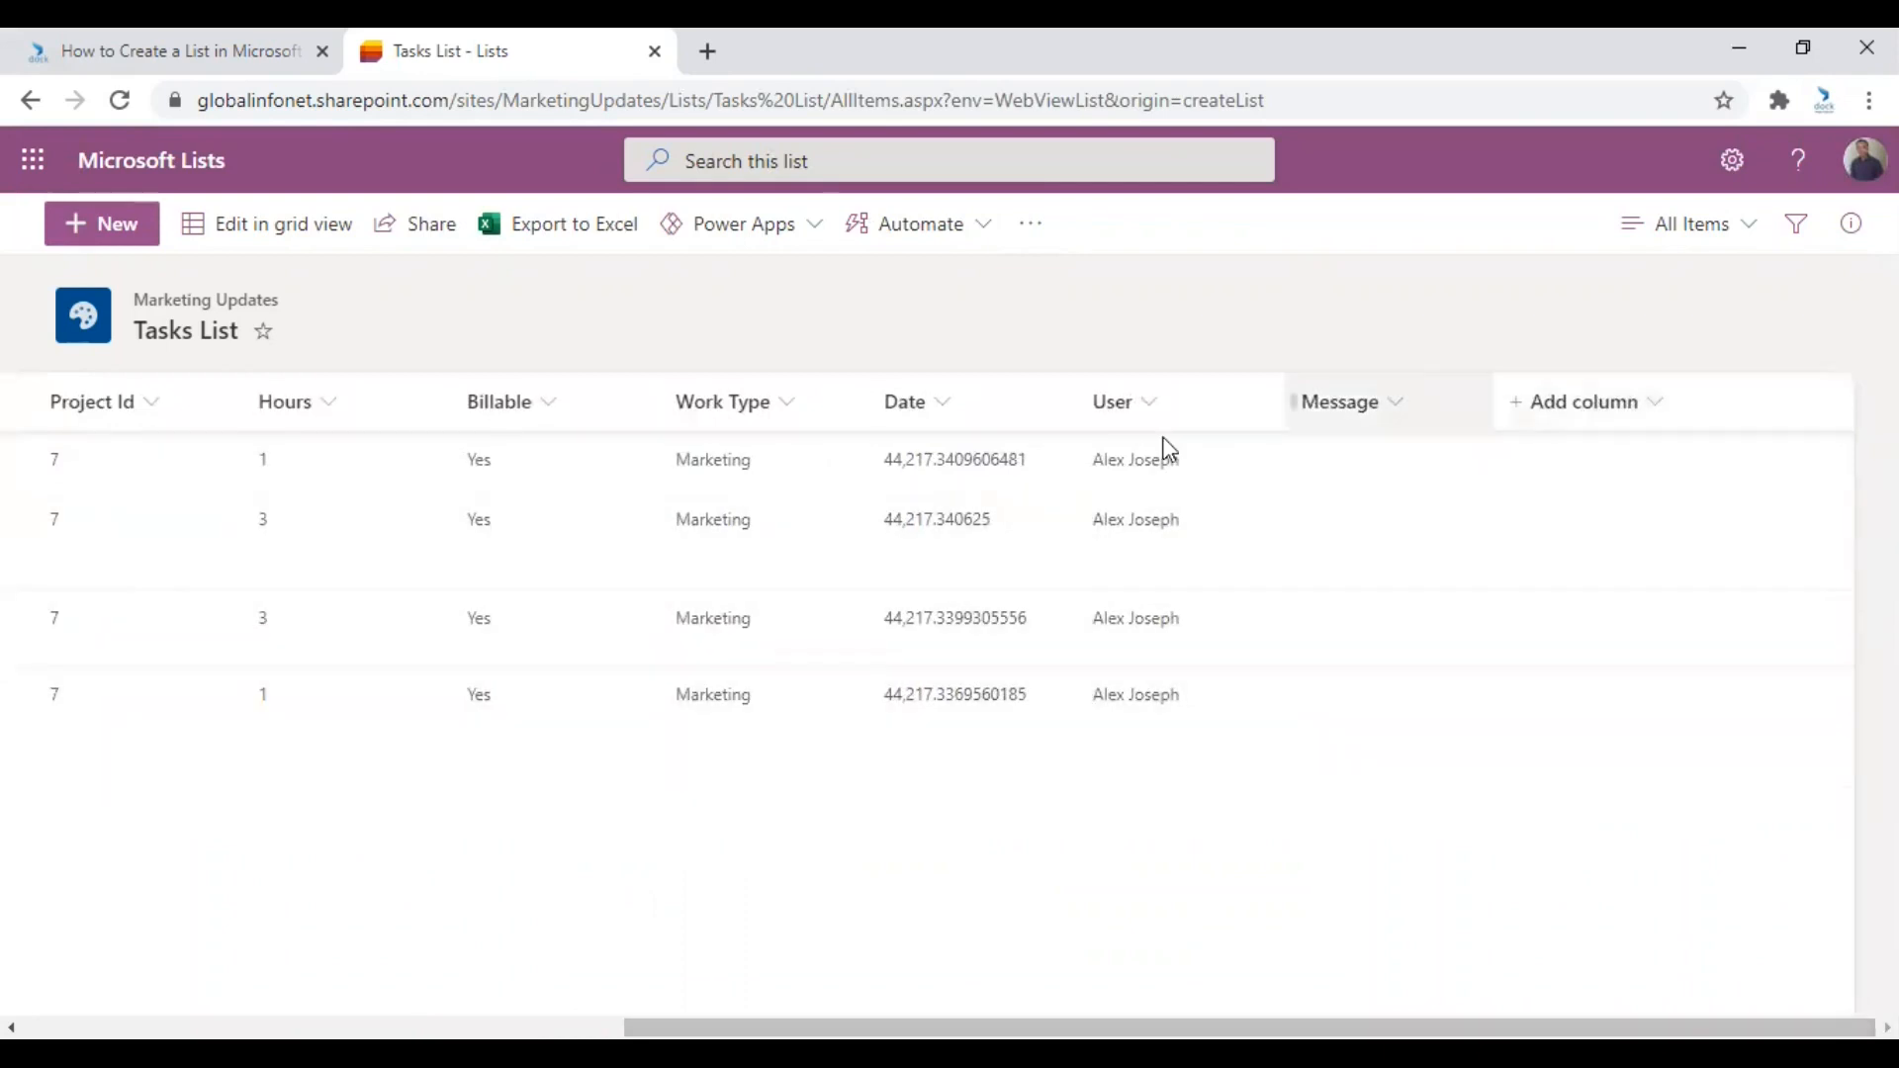
pyautogui.moveTo(376, 401)
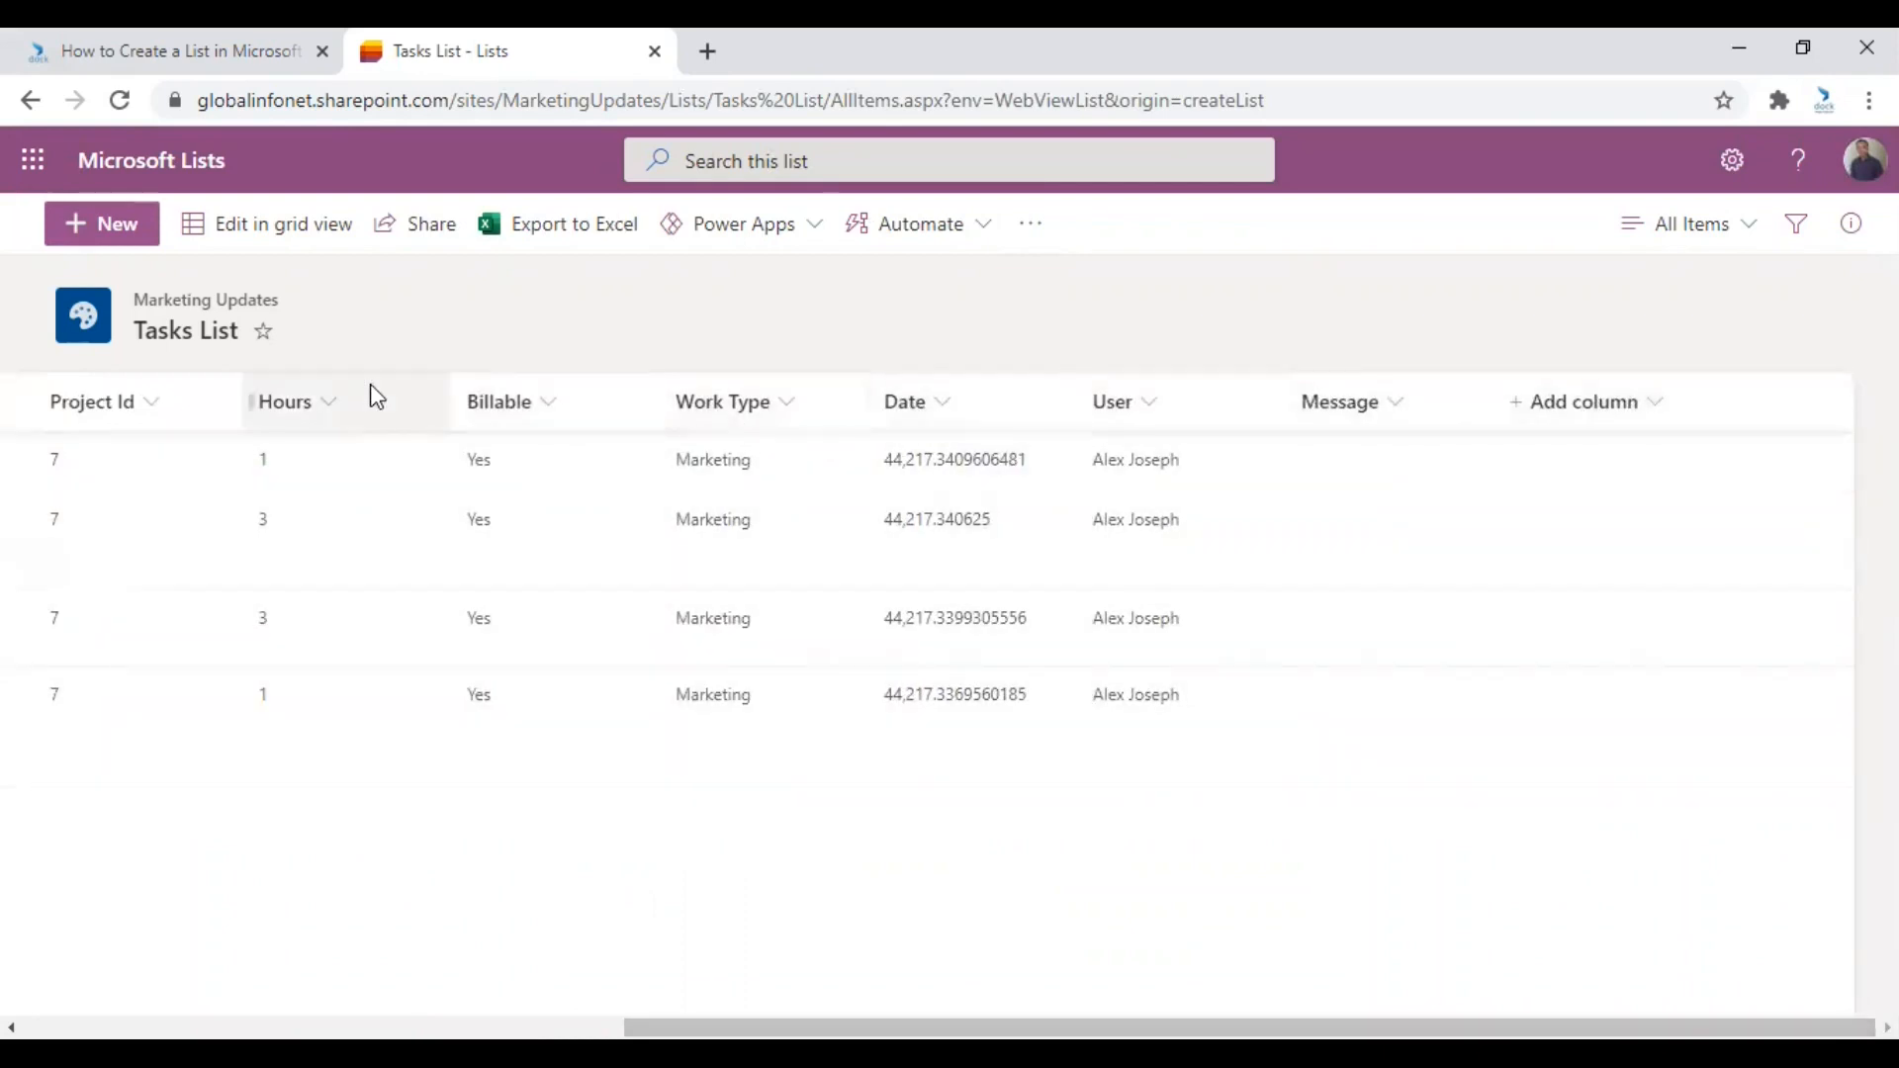
pyautogui.hscroll(-3)
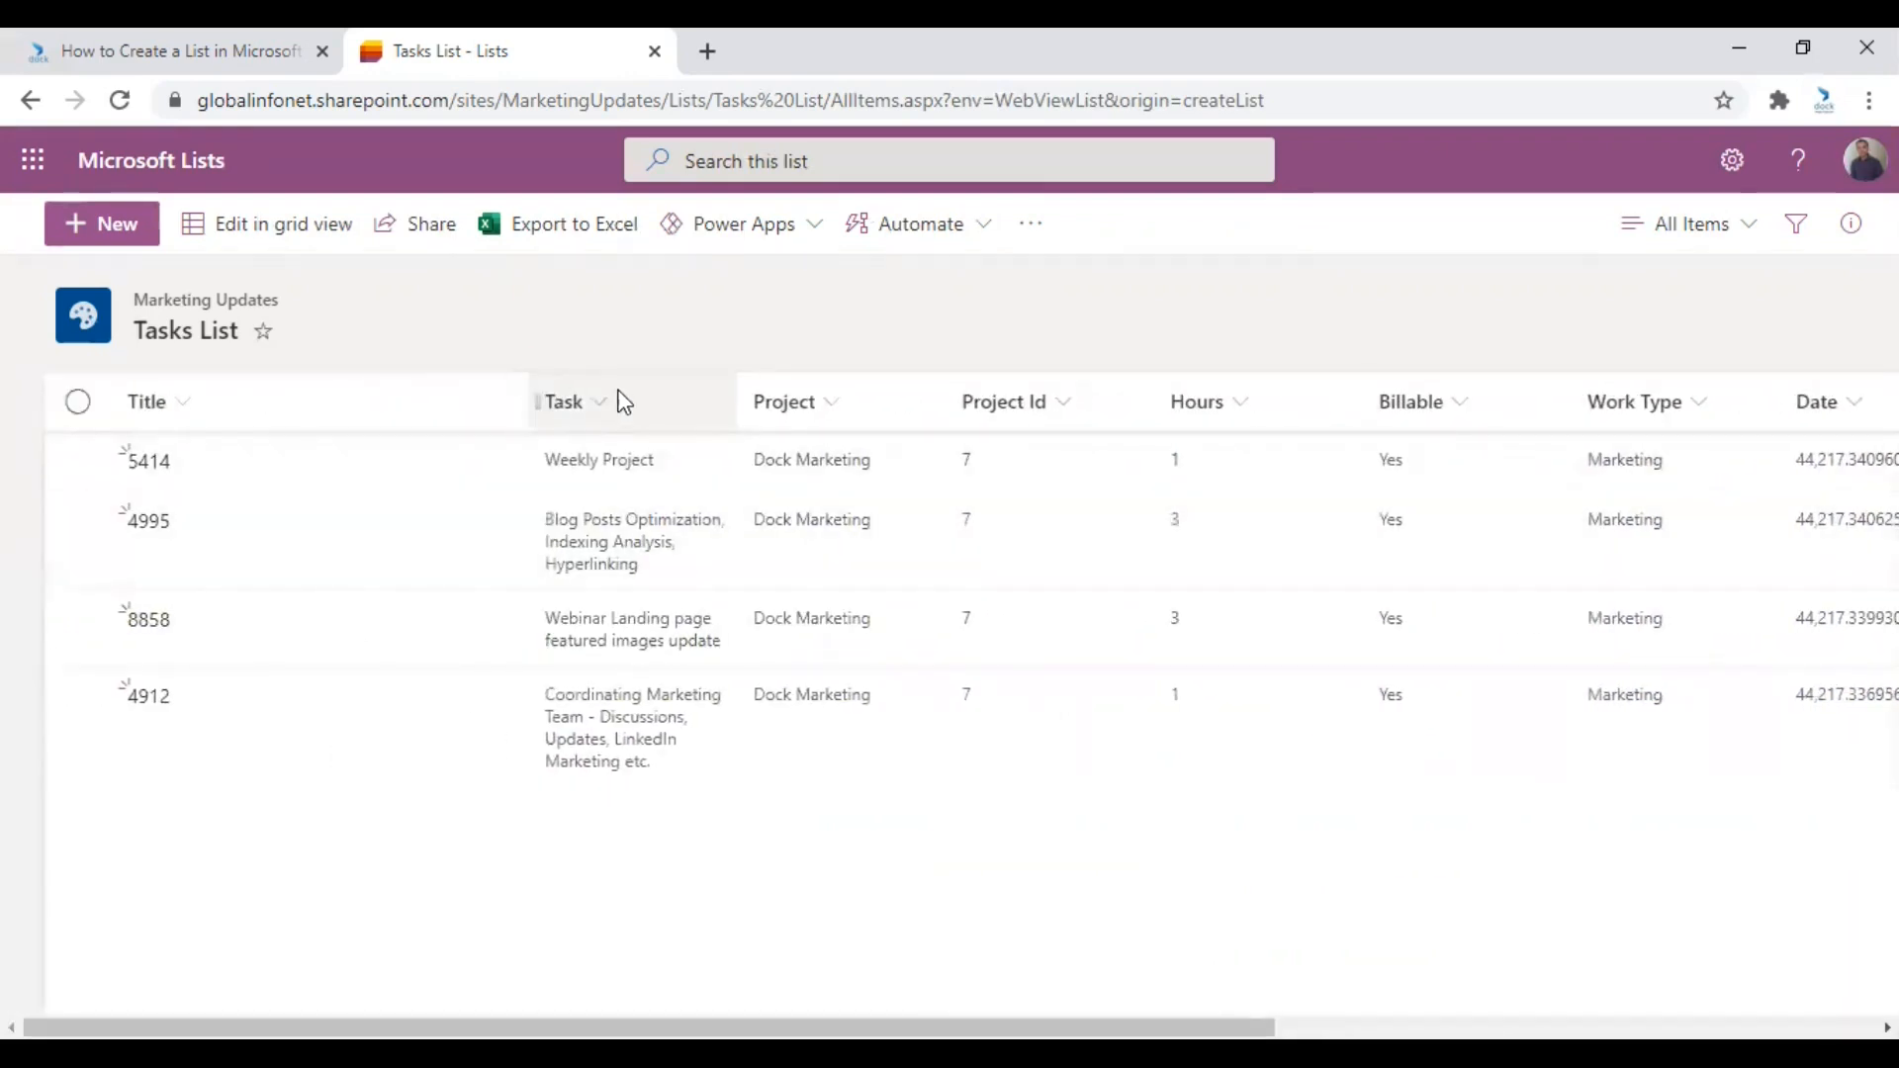
pyautogui.moveTo(446, 319)
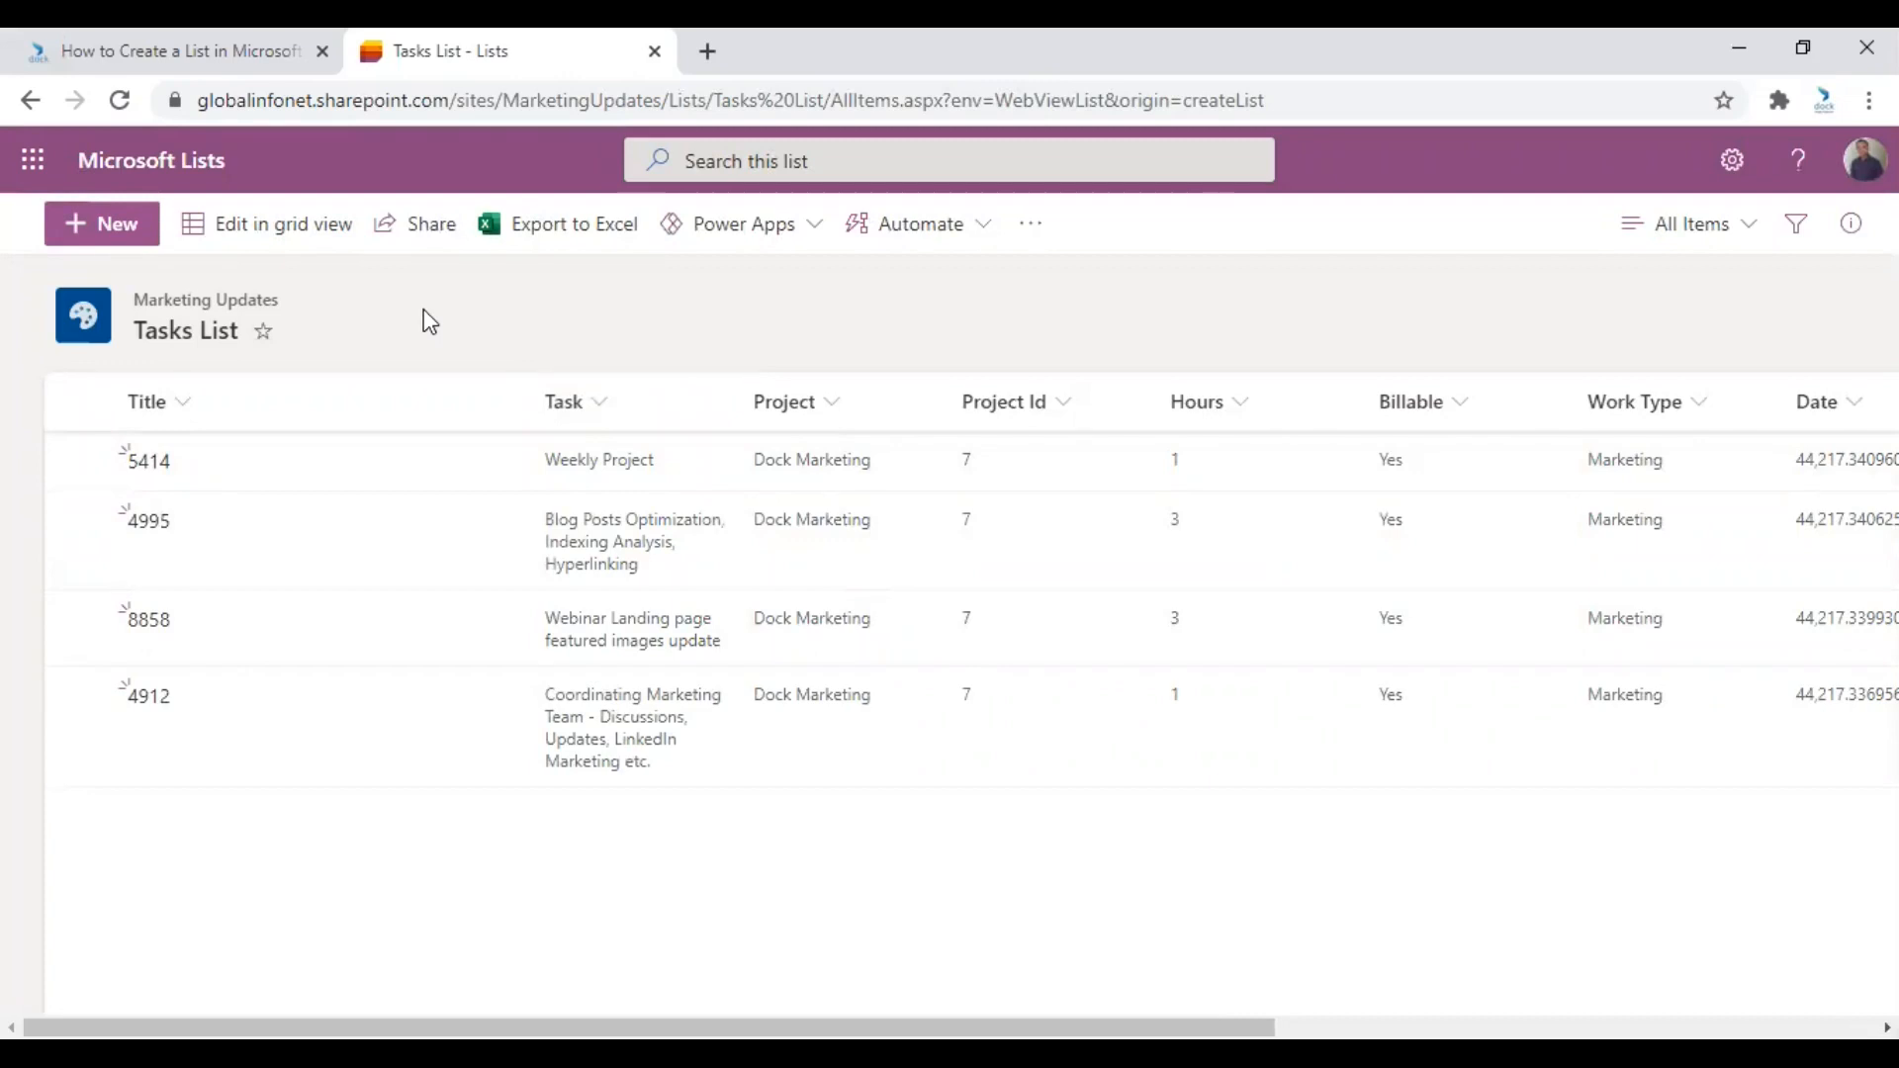
pyautogui.moveTo(355, 344)
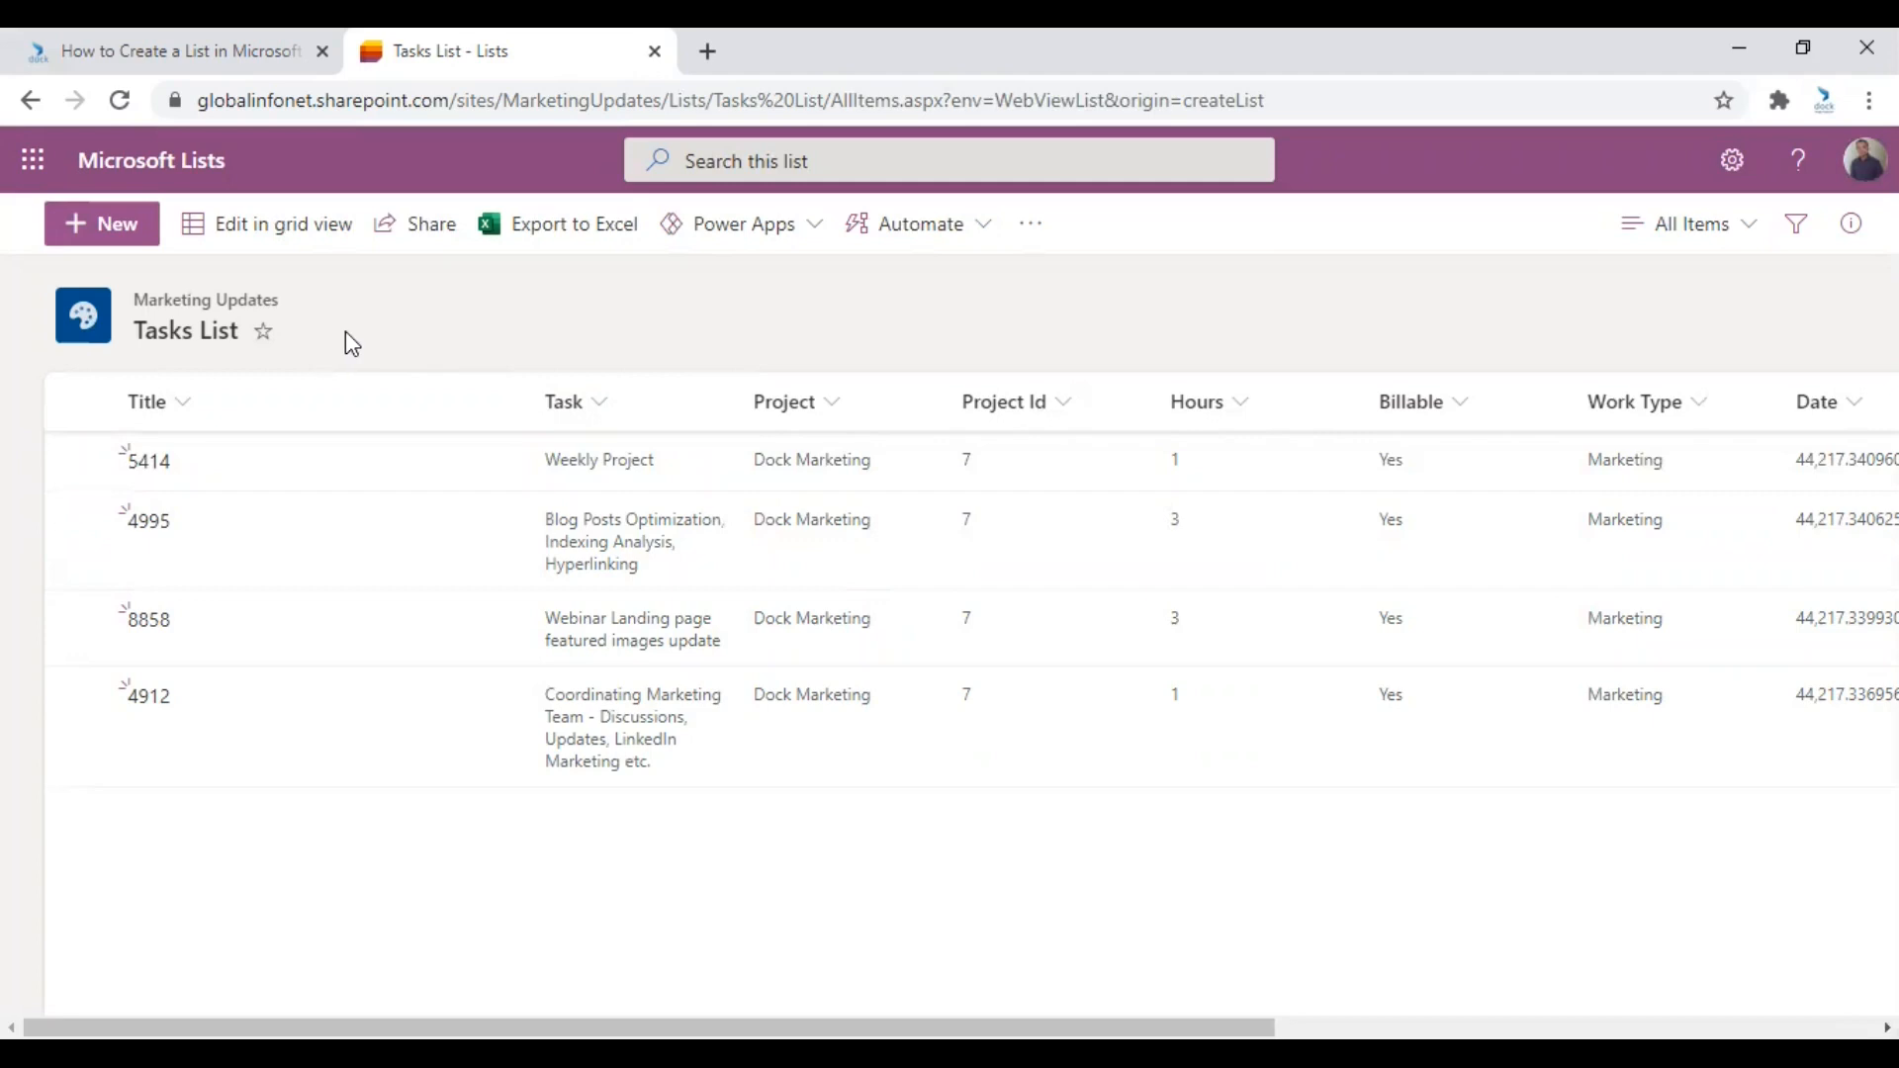
pyautogui.moveTo(206, 299)
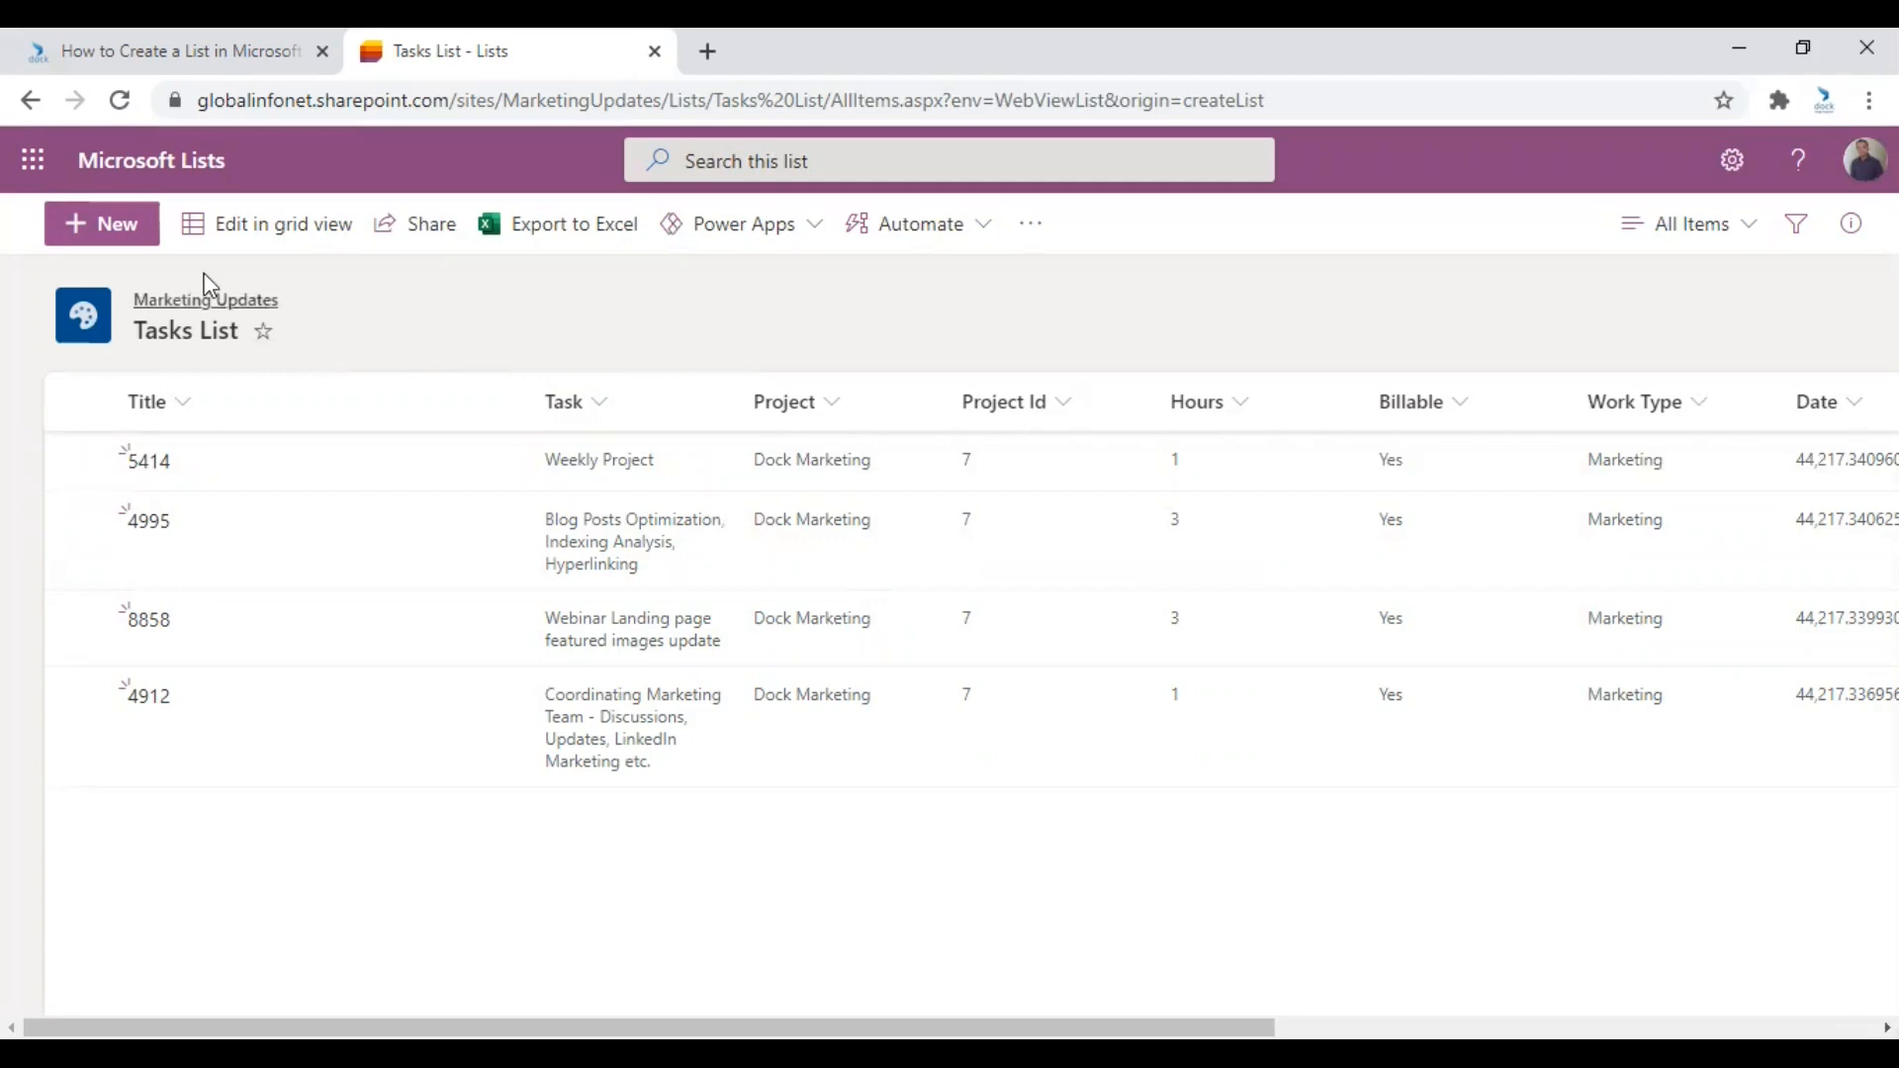
# Return to the lists overview and start a new list from an existing list.
pyautogui.click(150, 160)
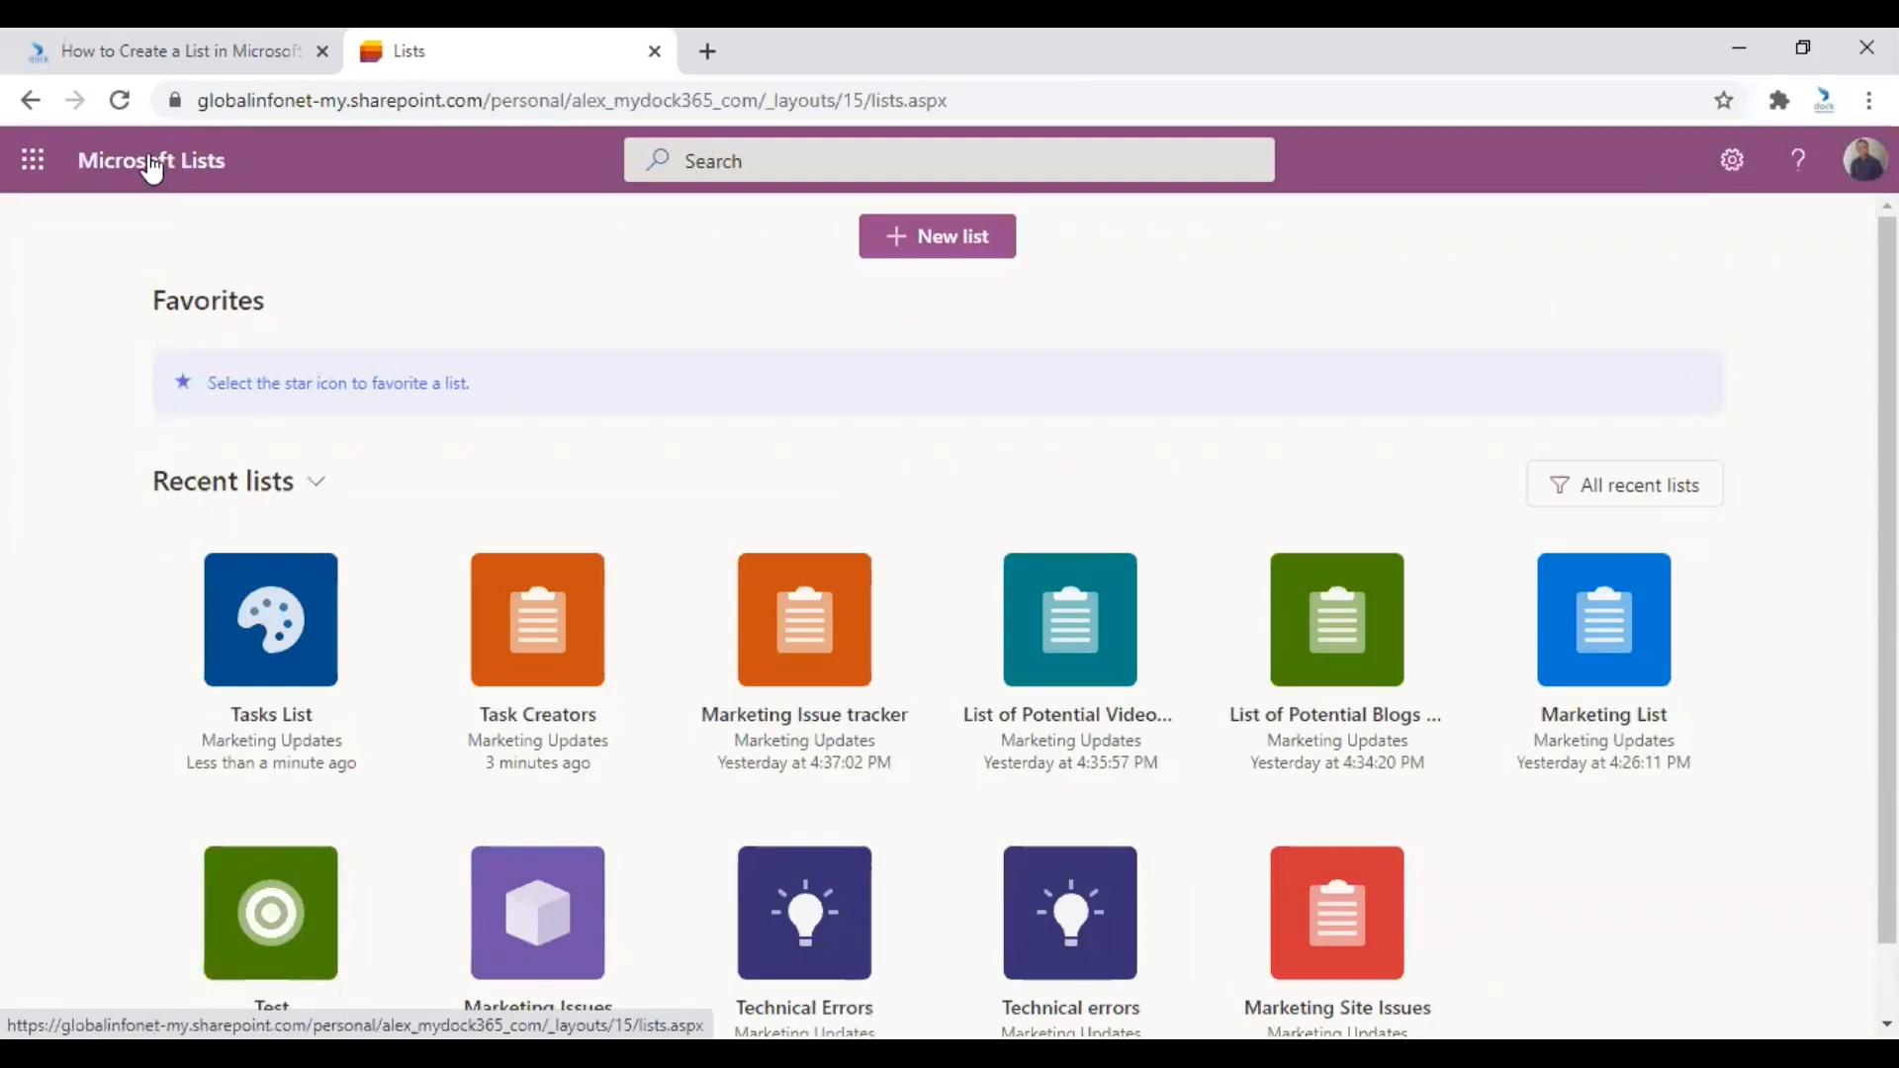
pyautogui.moveTo(900, 316)
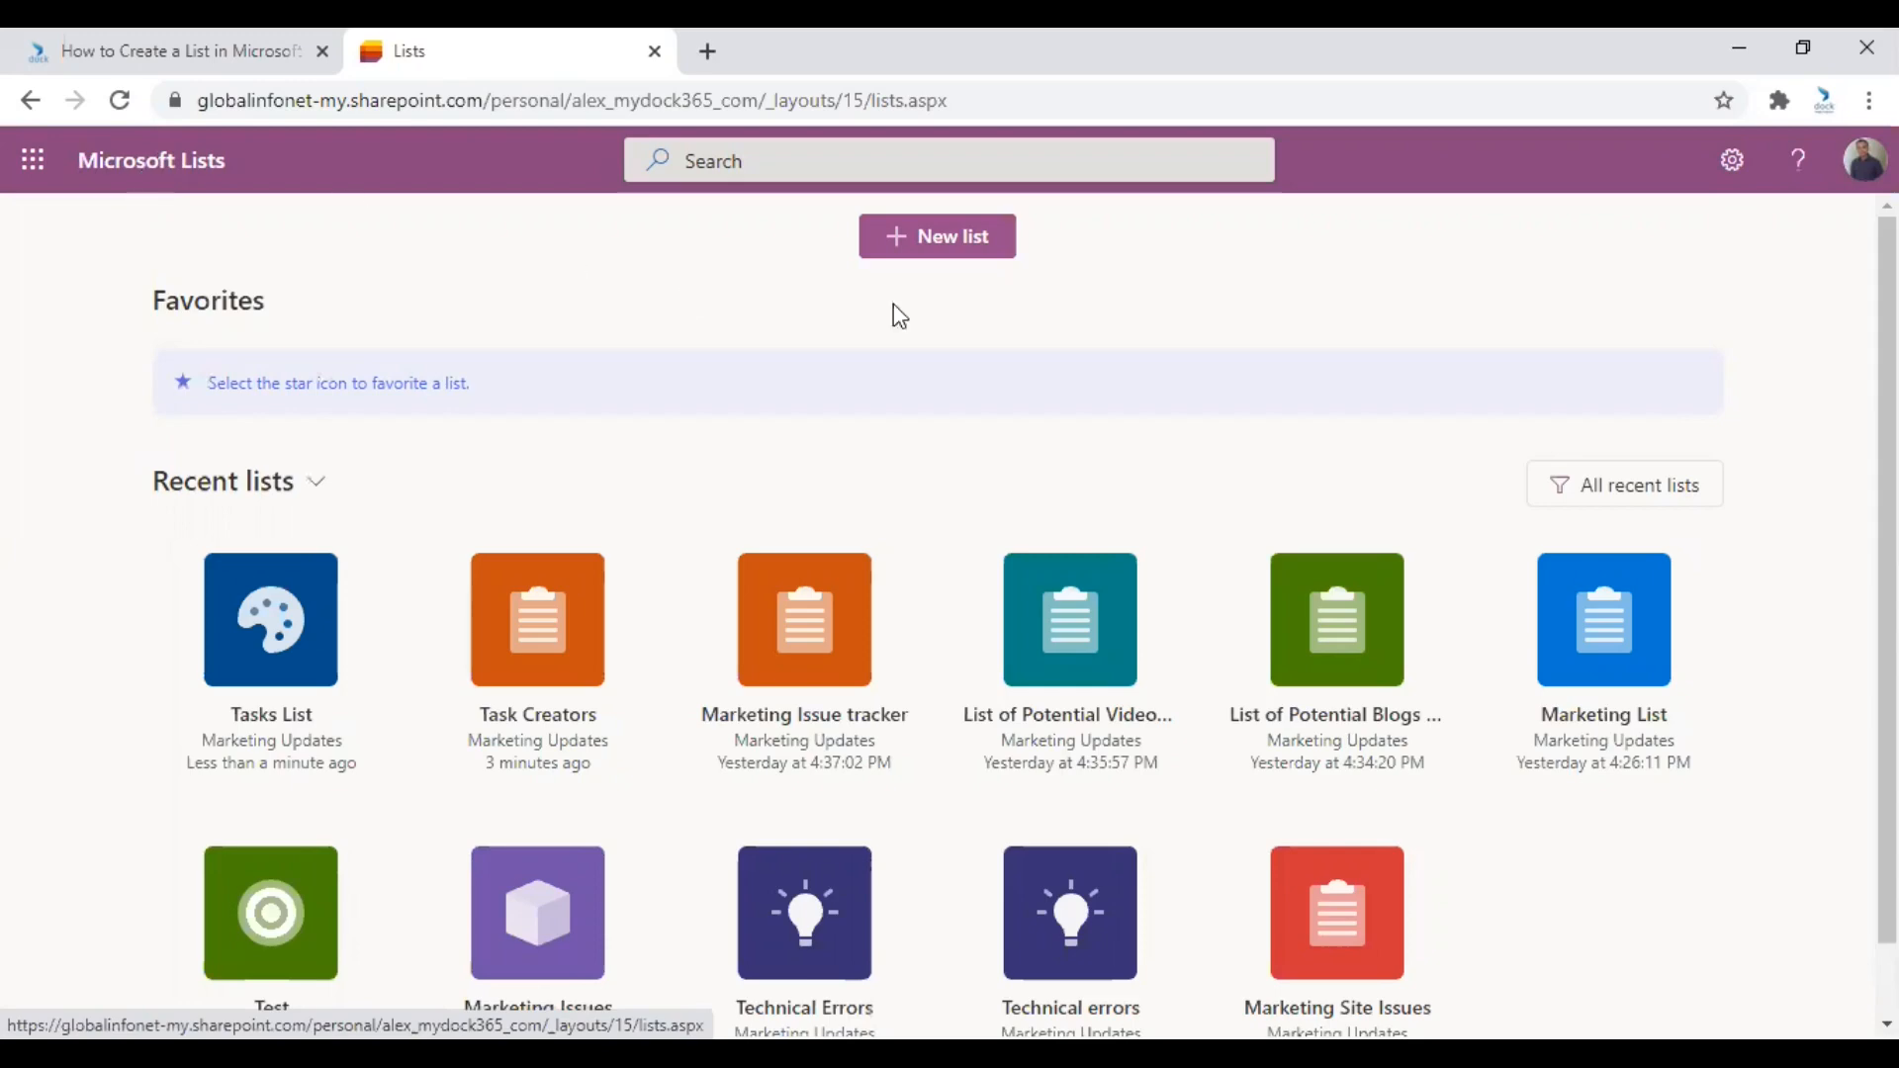
pyautogui.click(937, 237)
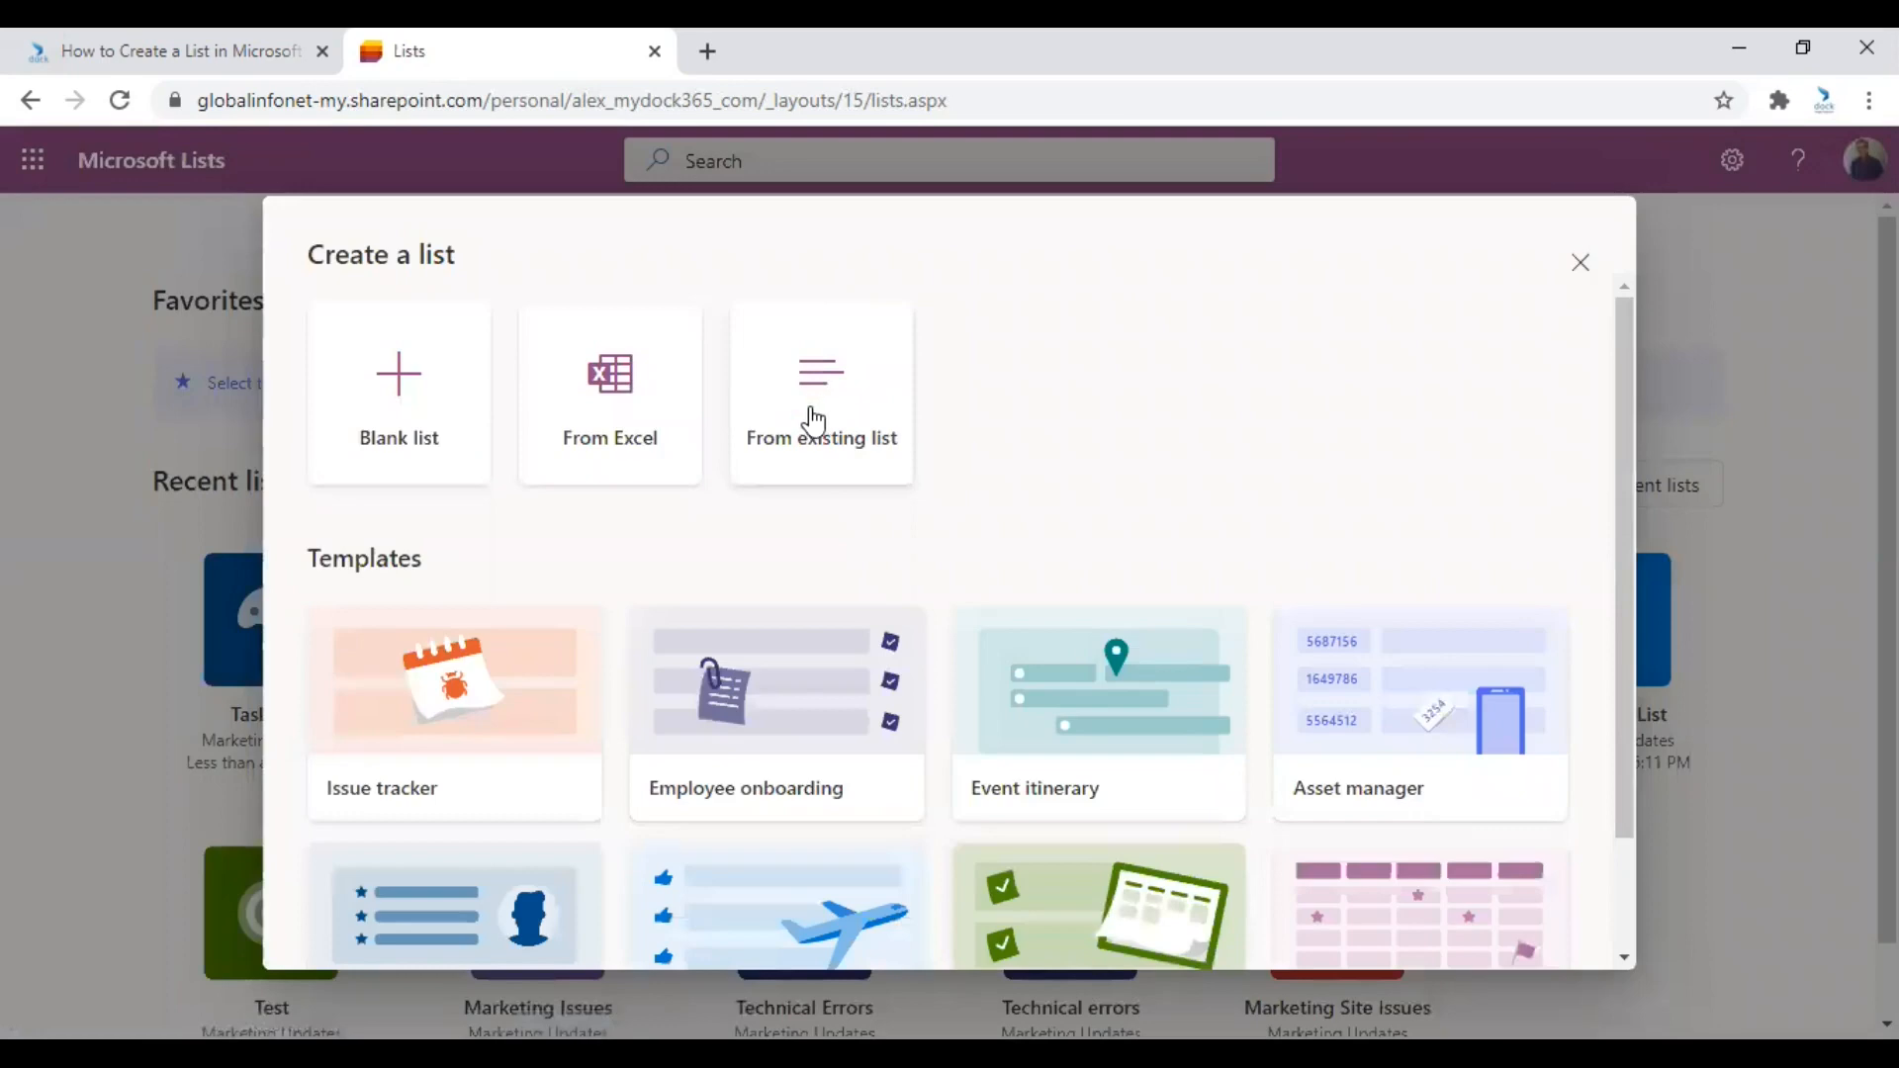
pyautogui.click(819, 393)
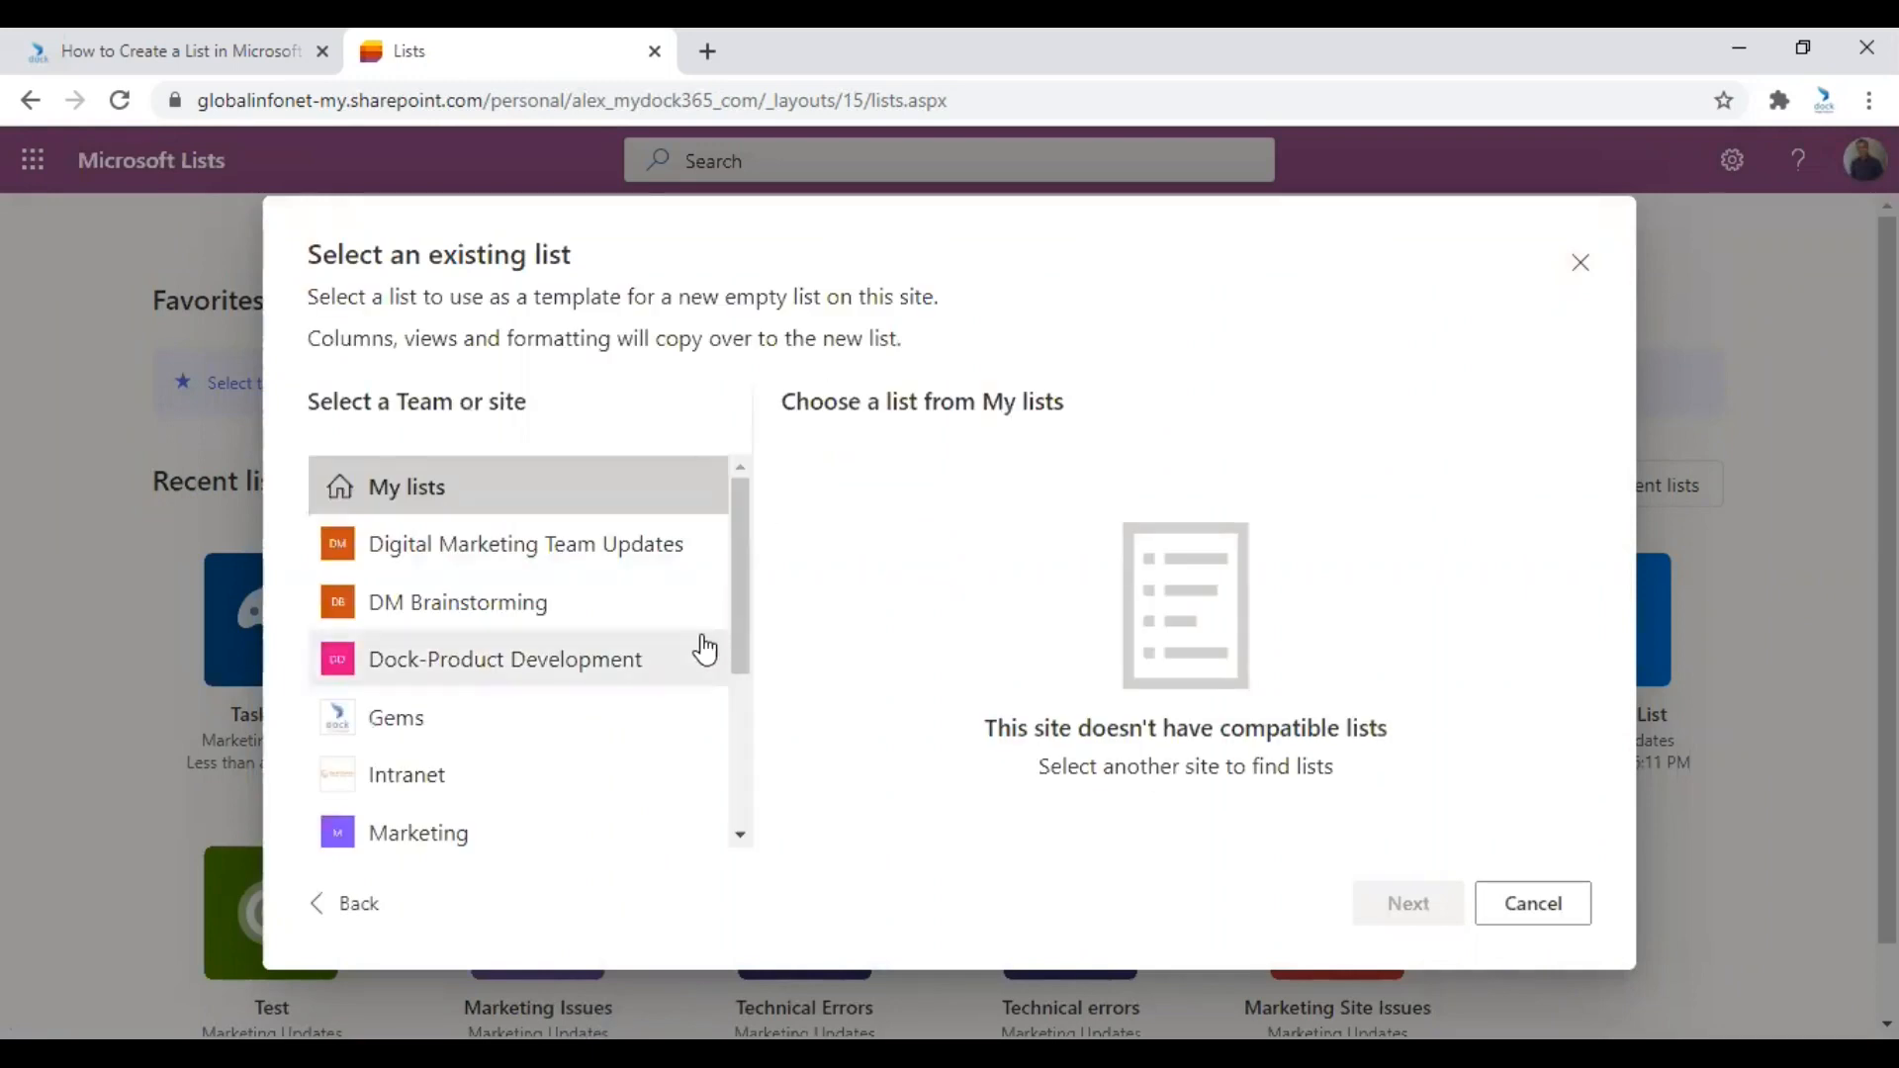
# Pick Tasks List from the Marketing Updates site as the source list.
pyautogui.scroll(-3)
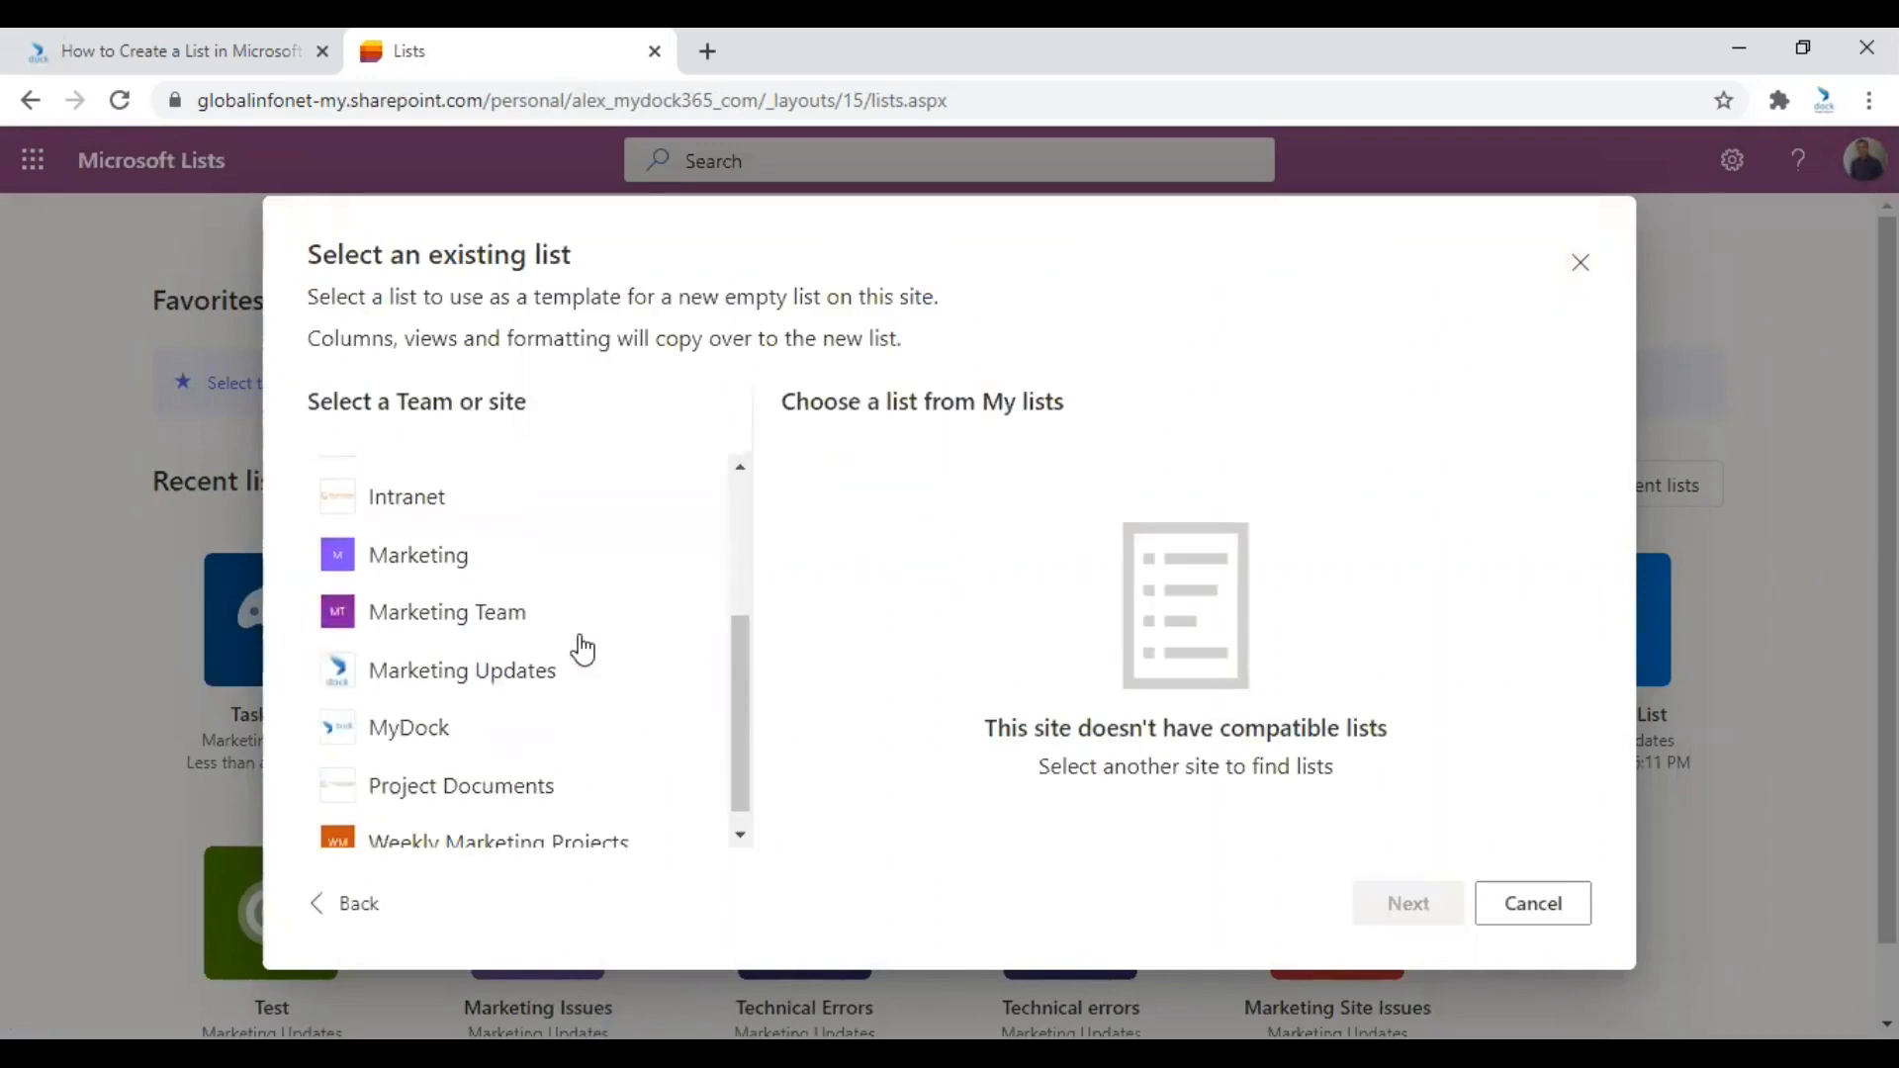
pyautogui.click(462, 669)
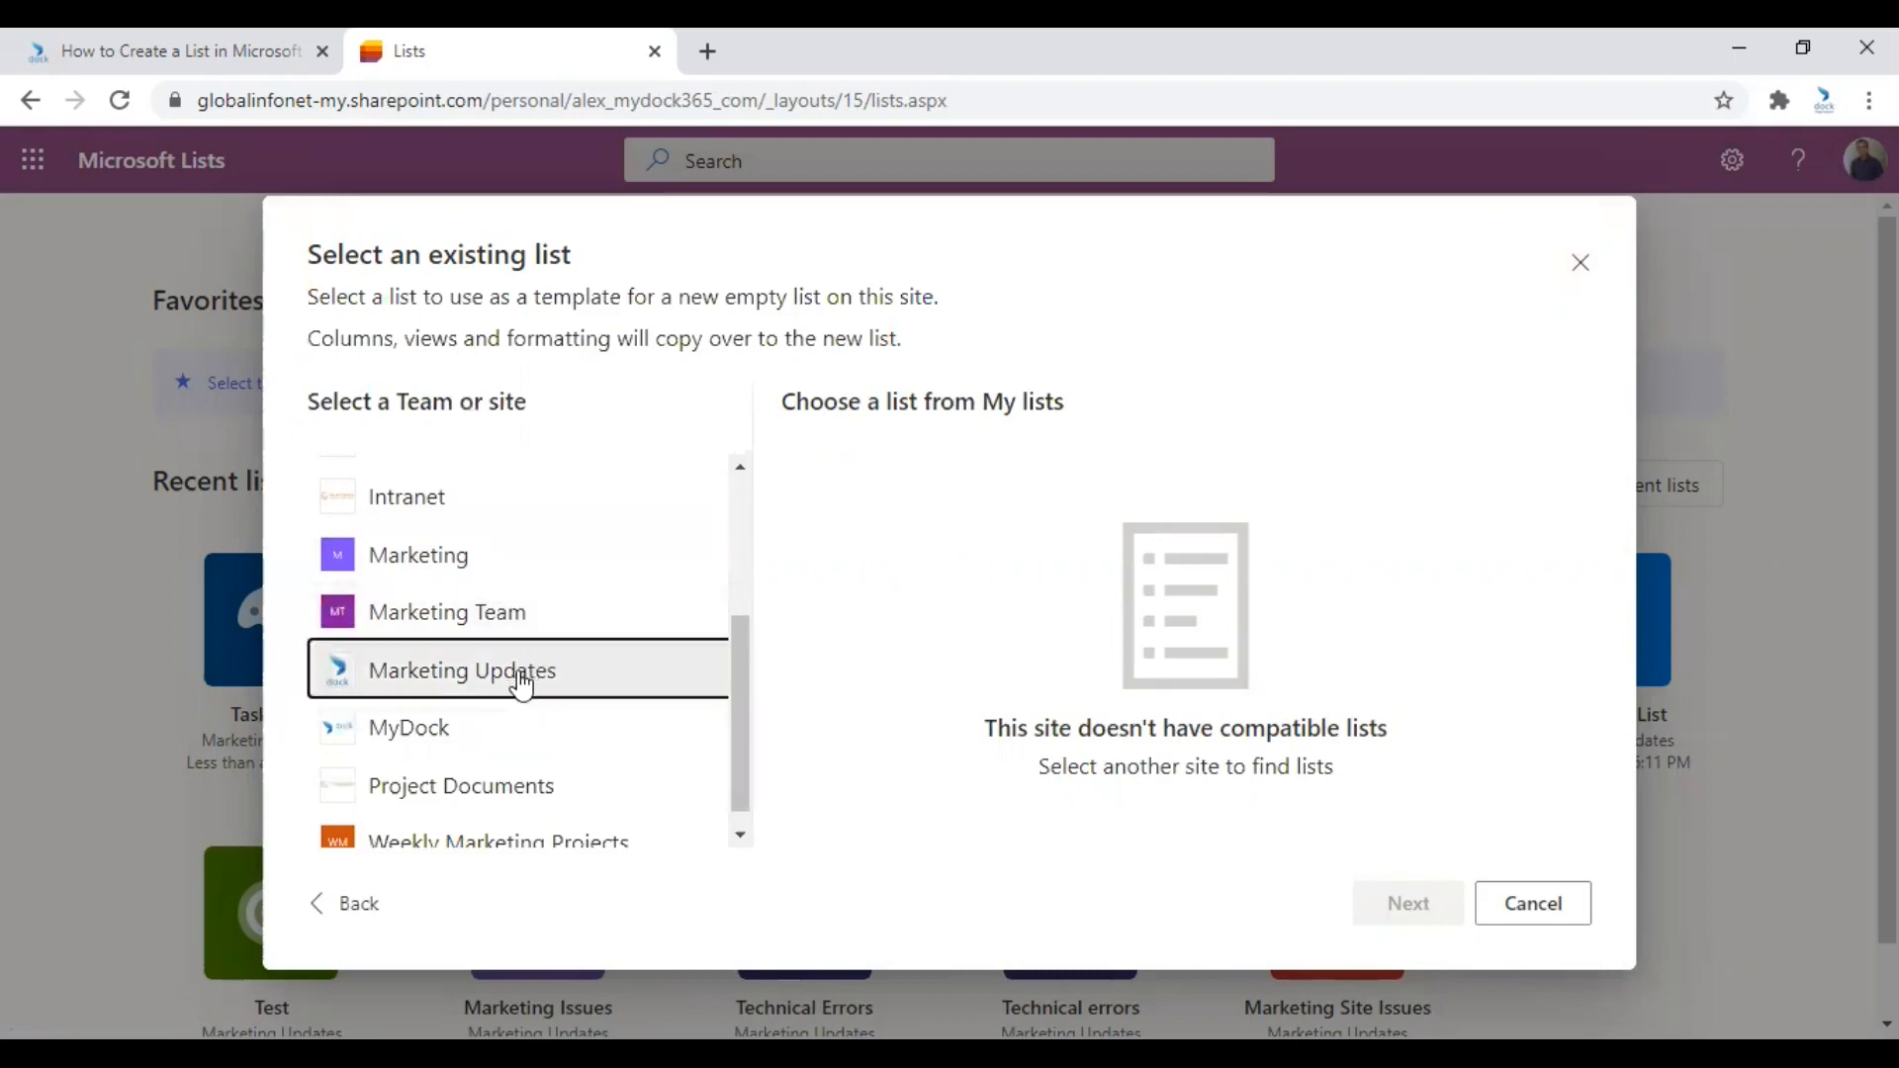
pyautogui.click(463, 670)
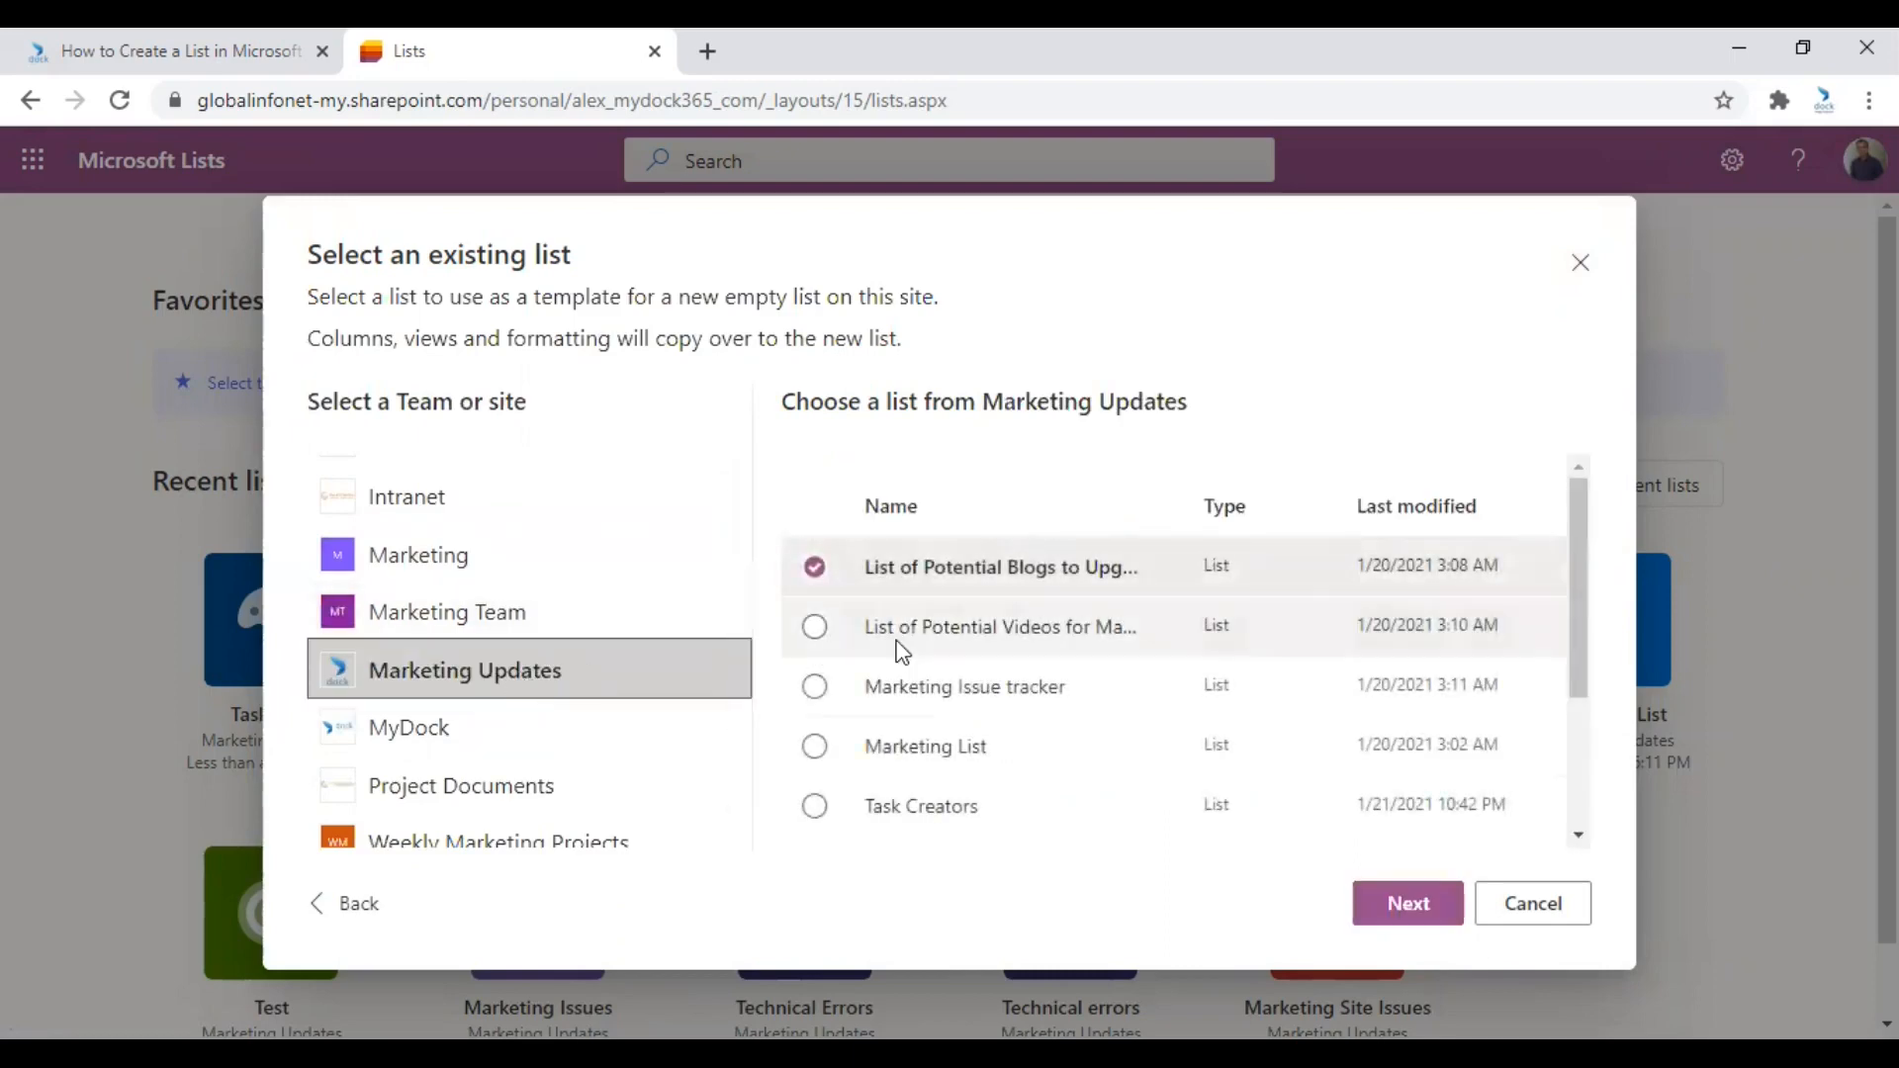
pyautogui.scroll(-3)
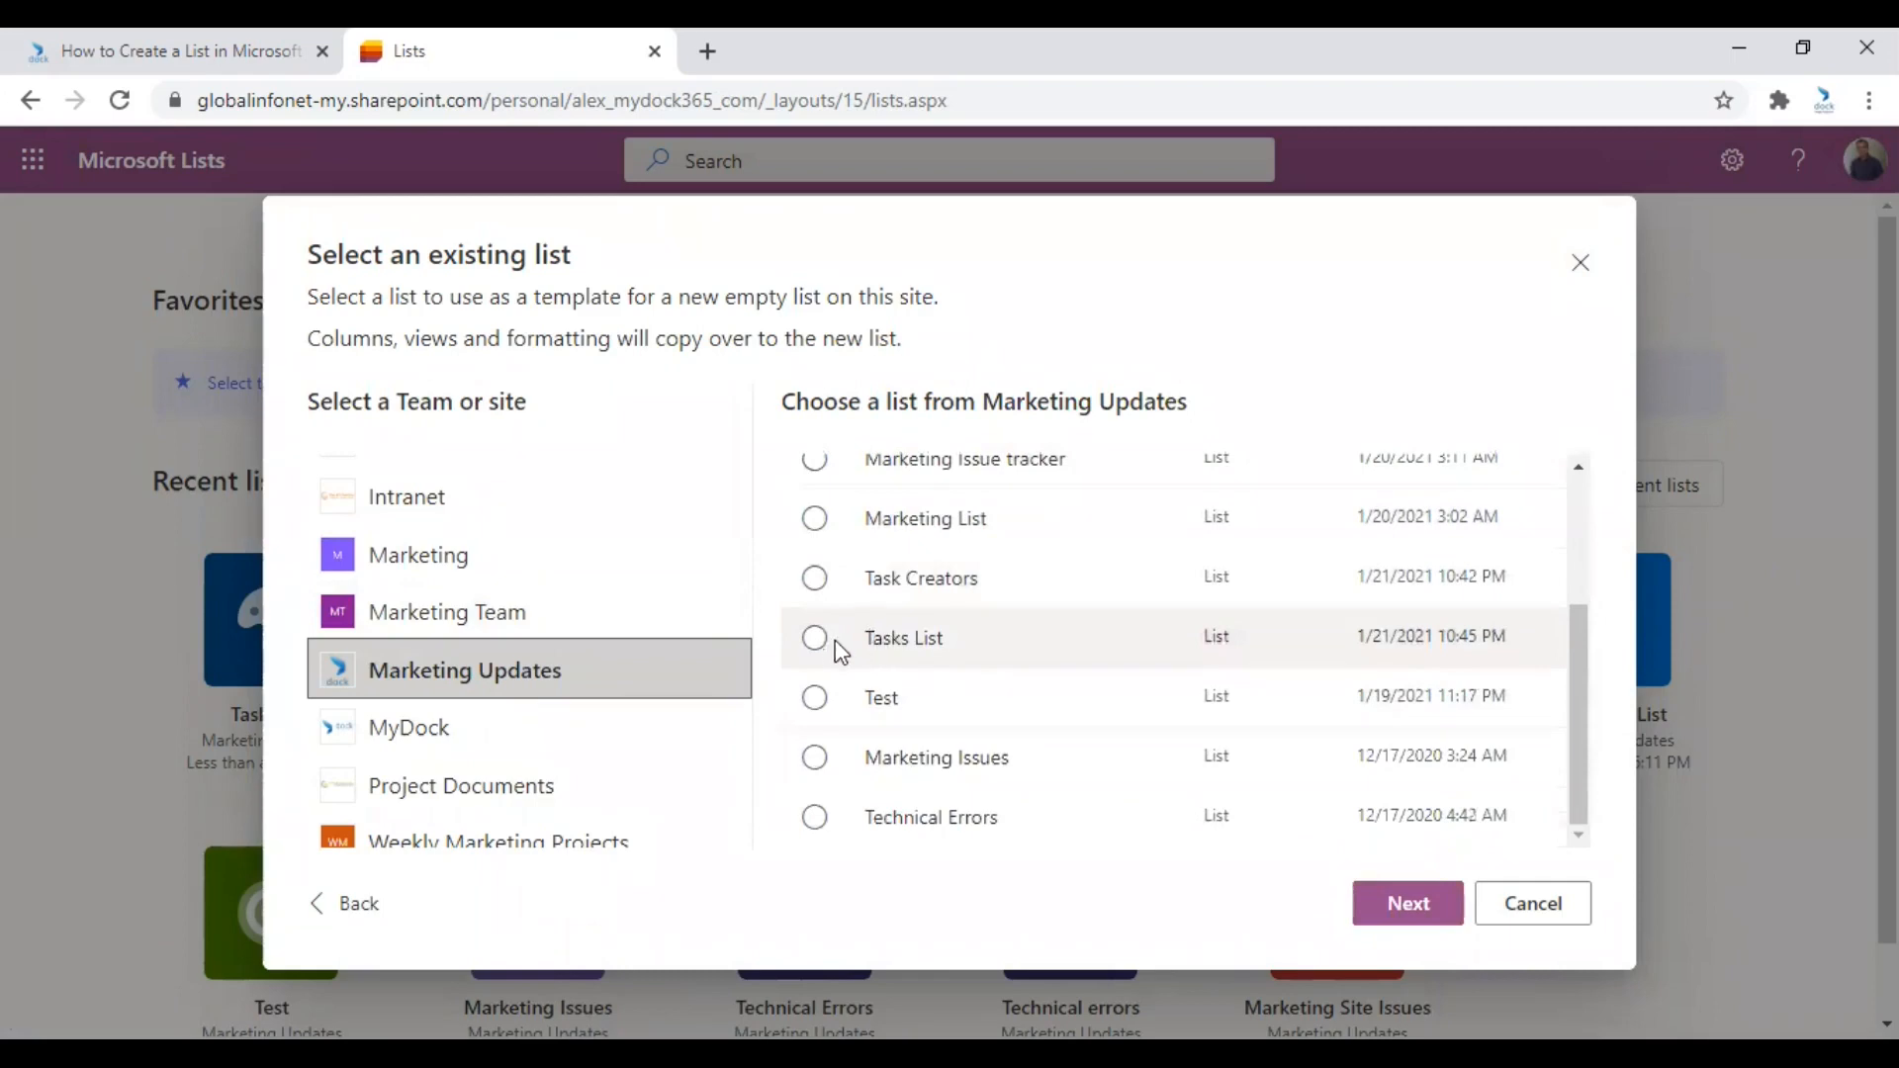
pyautogui.click(813, 638)
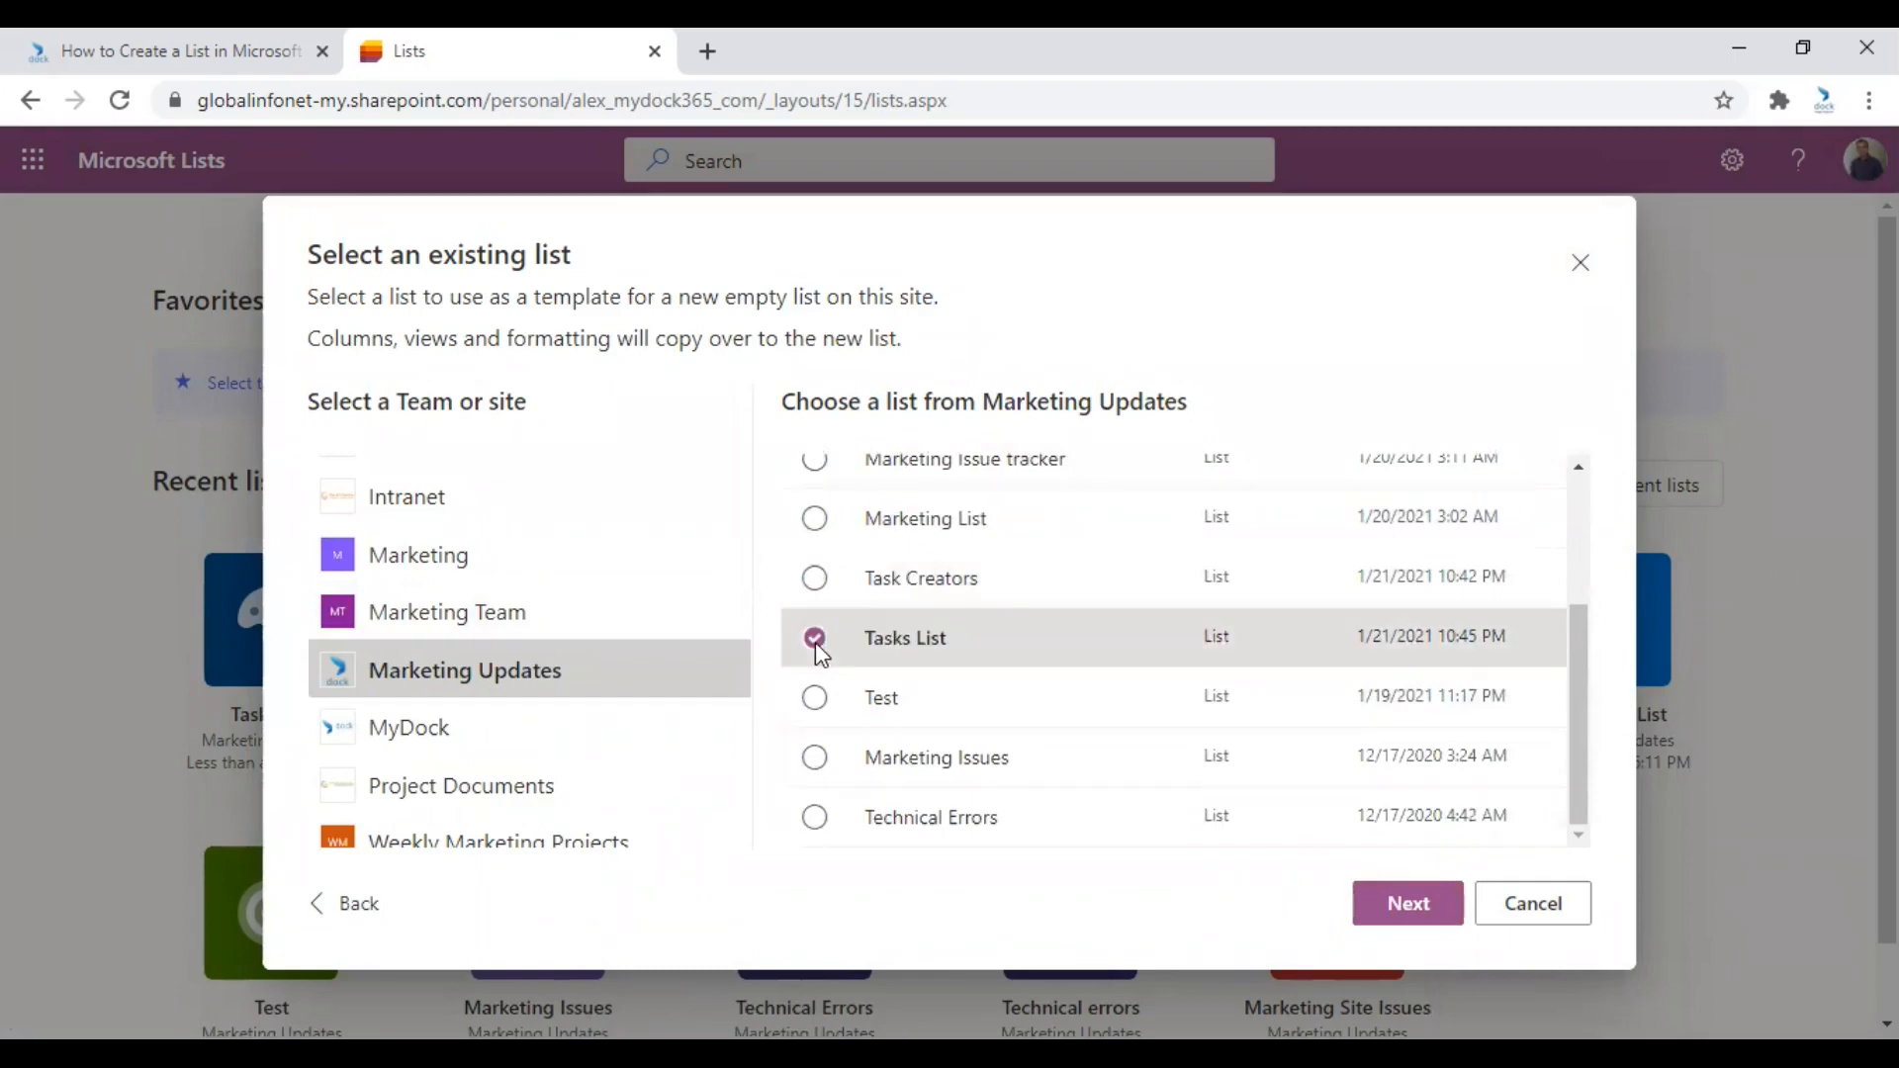
pyautogui.moveTo(1407, 903)
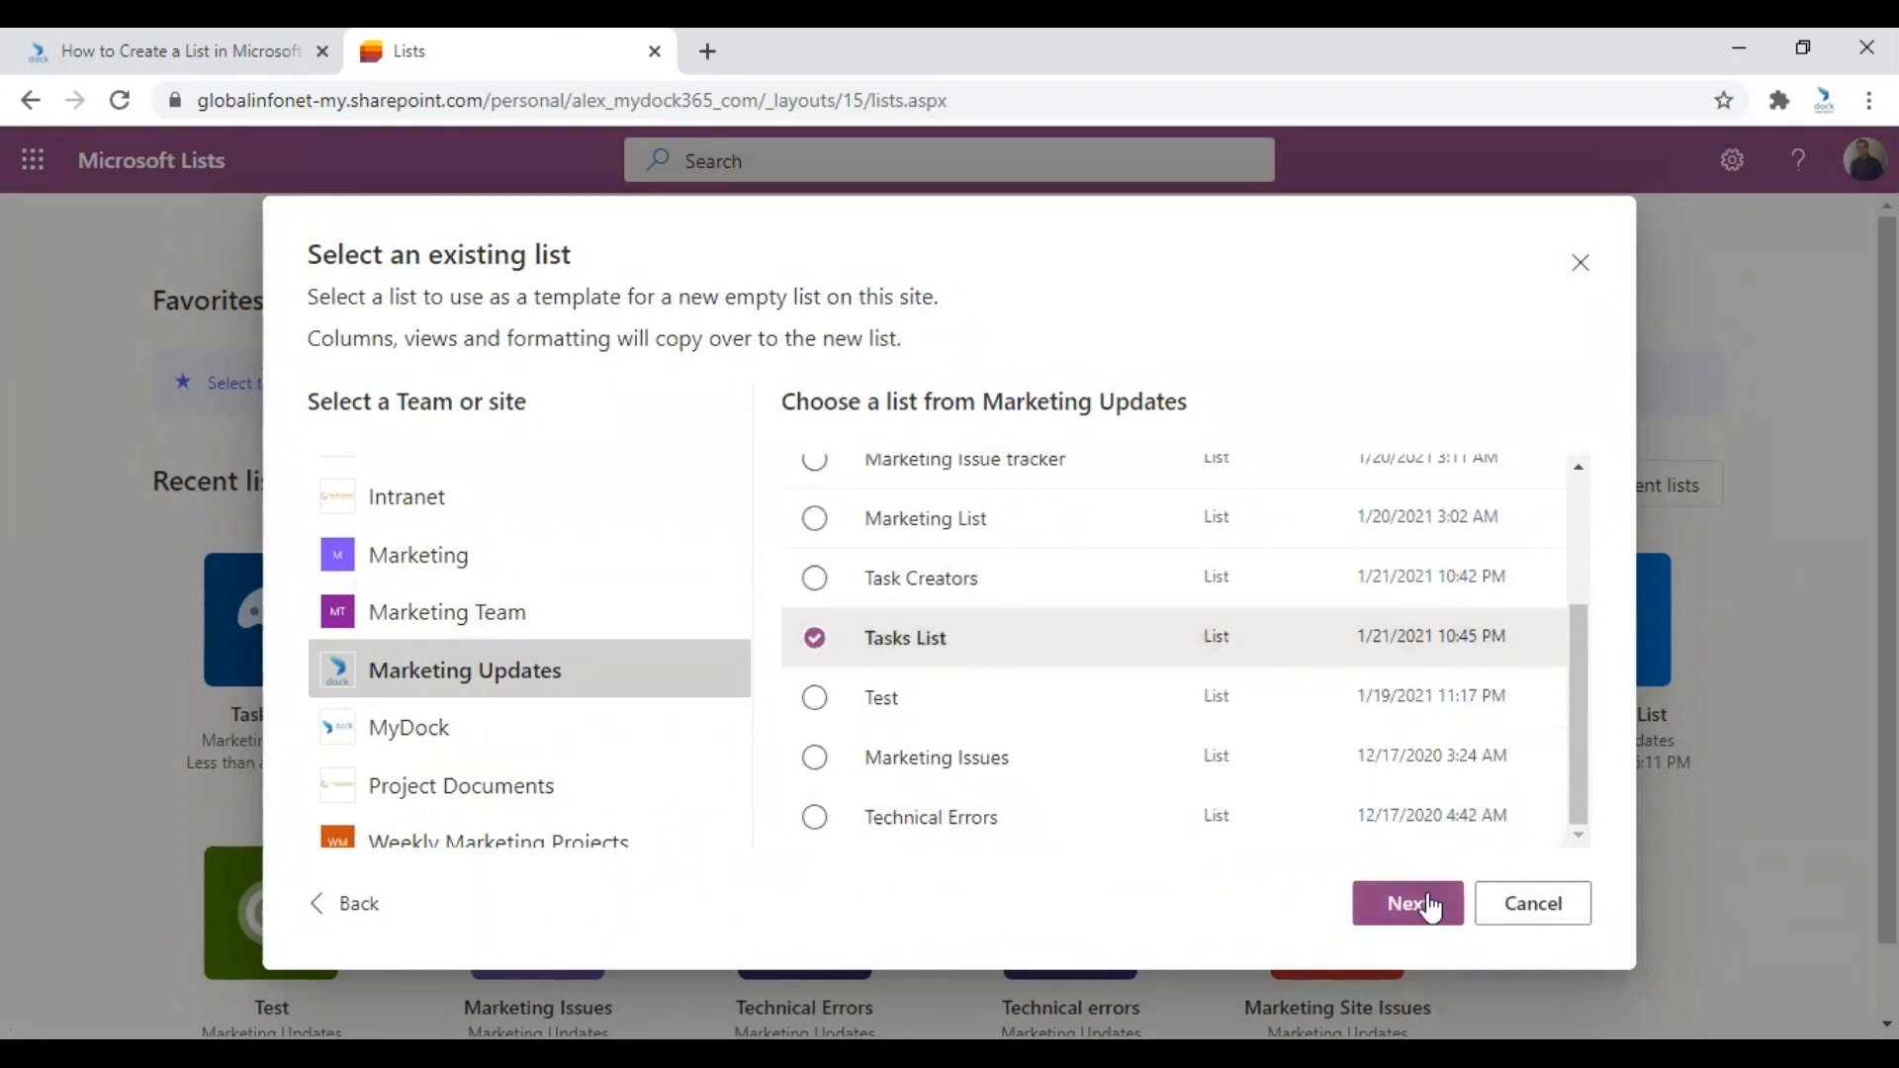
# Continue to the list details and name the new list 'Task Creators'.
pyautogui.click(1406, 902)
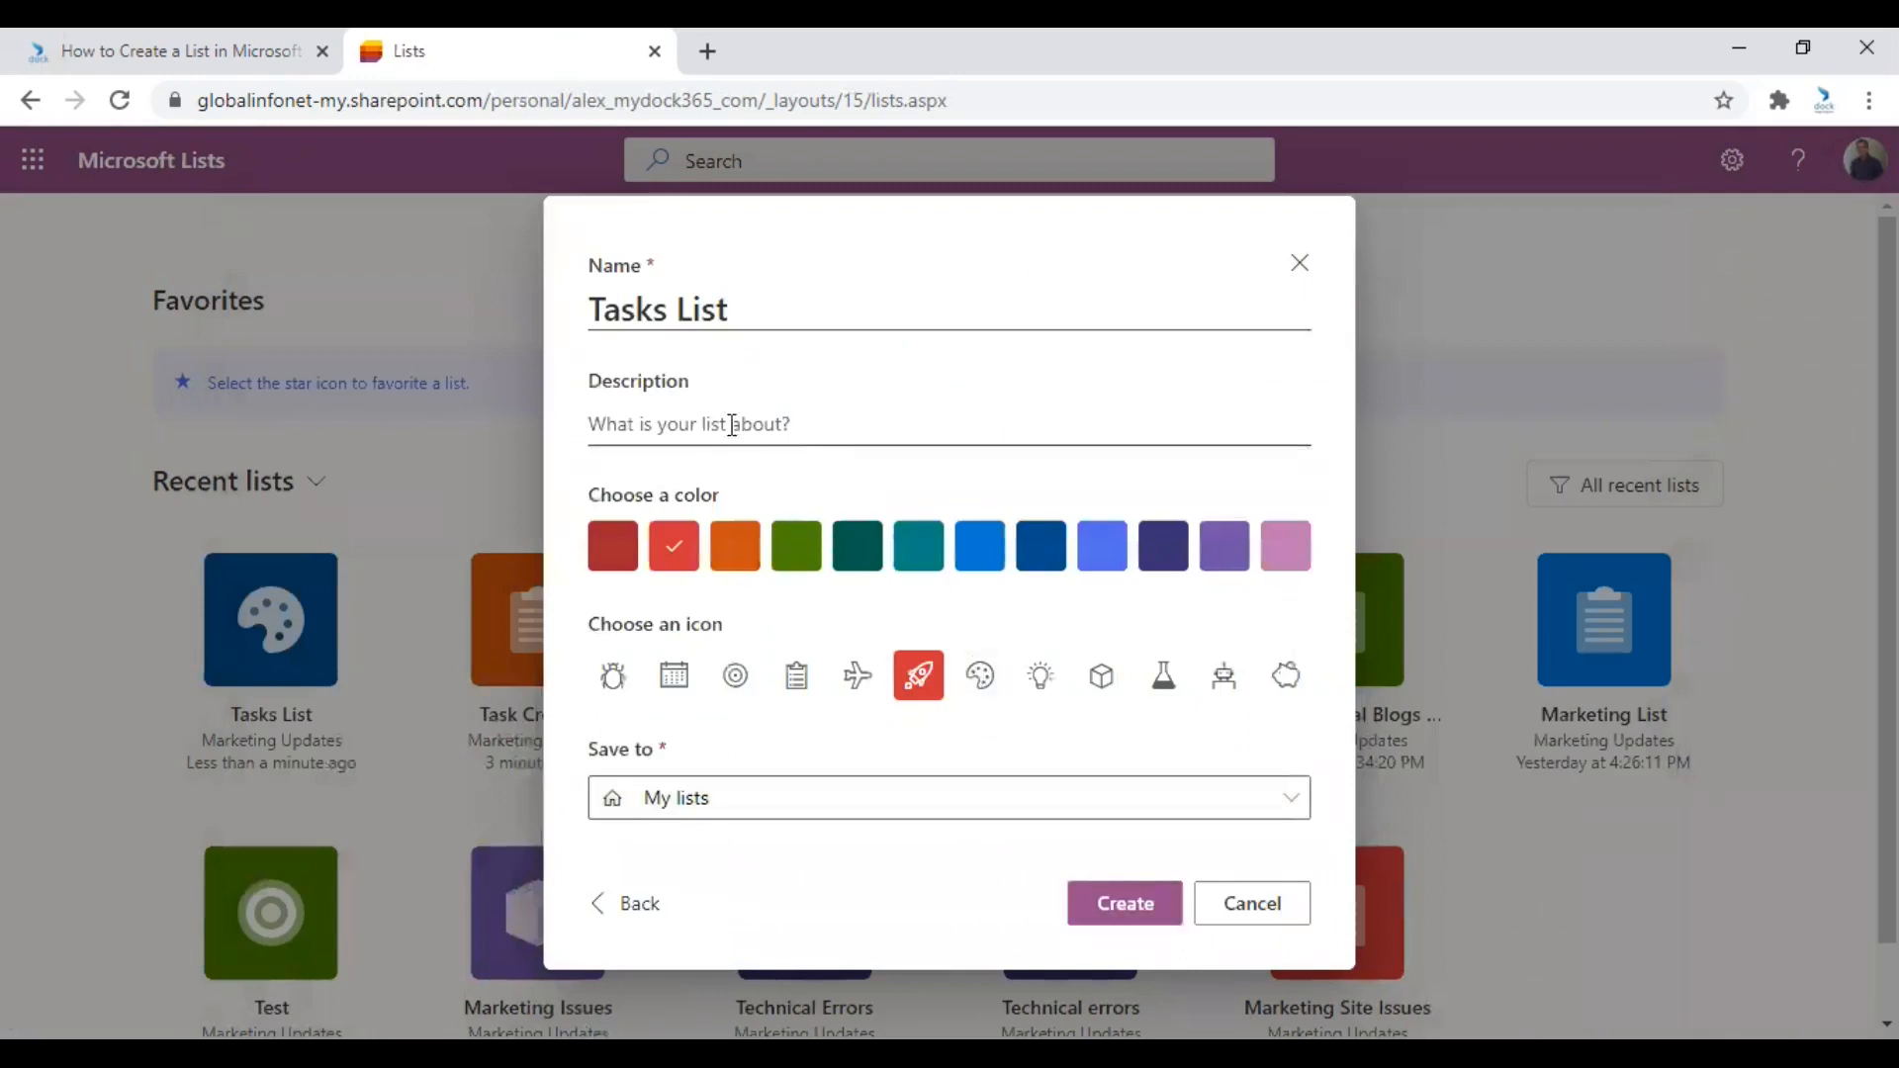
pyautogui.click(751, 309)
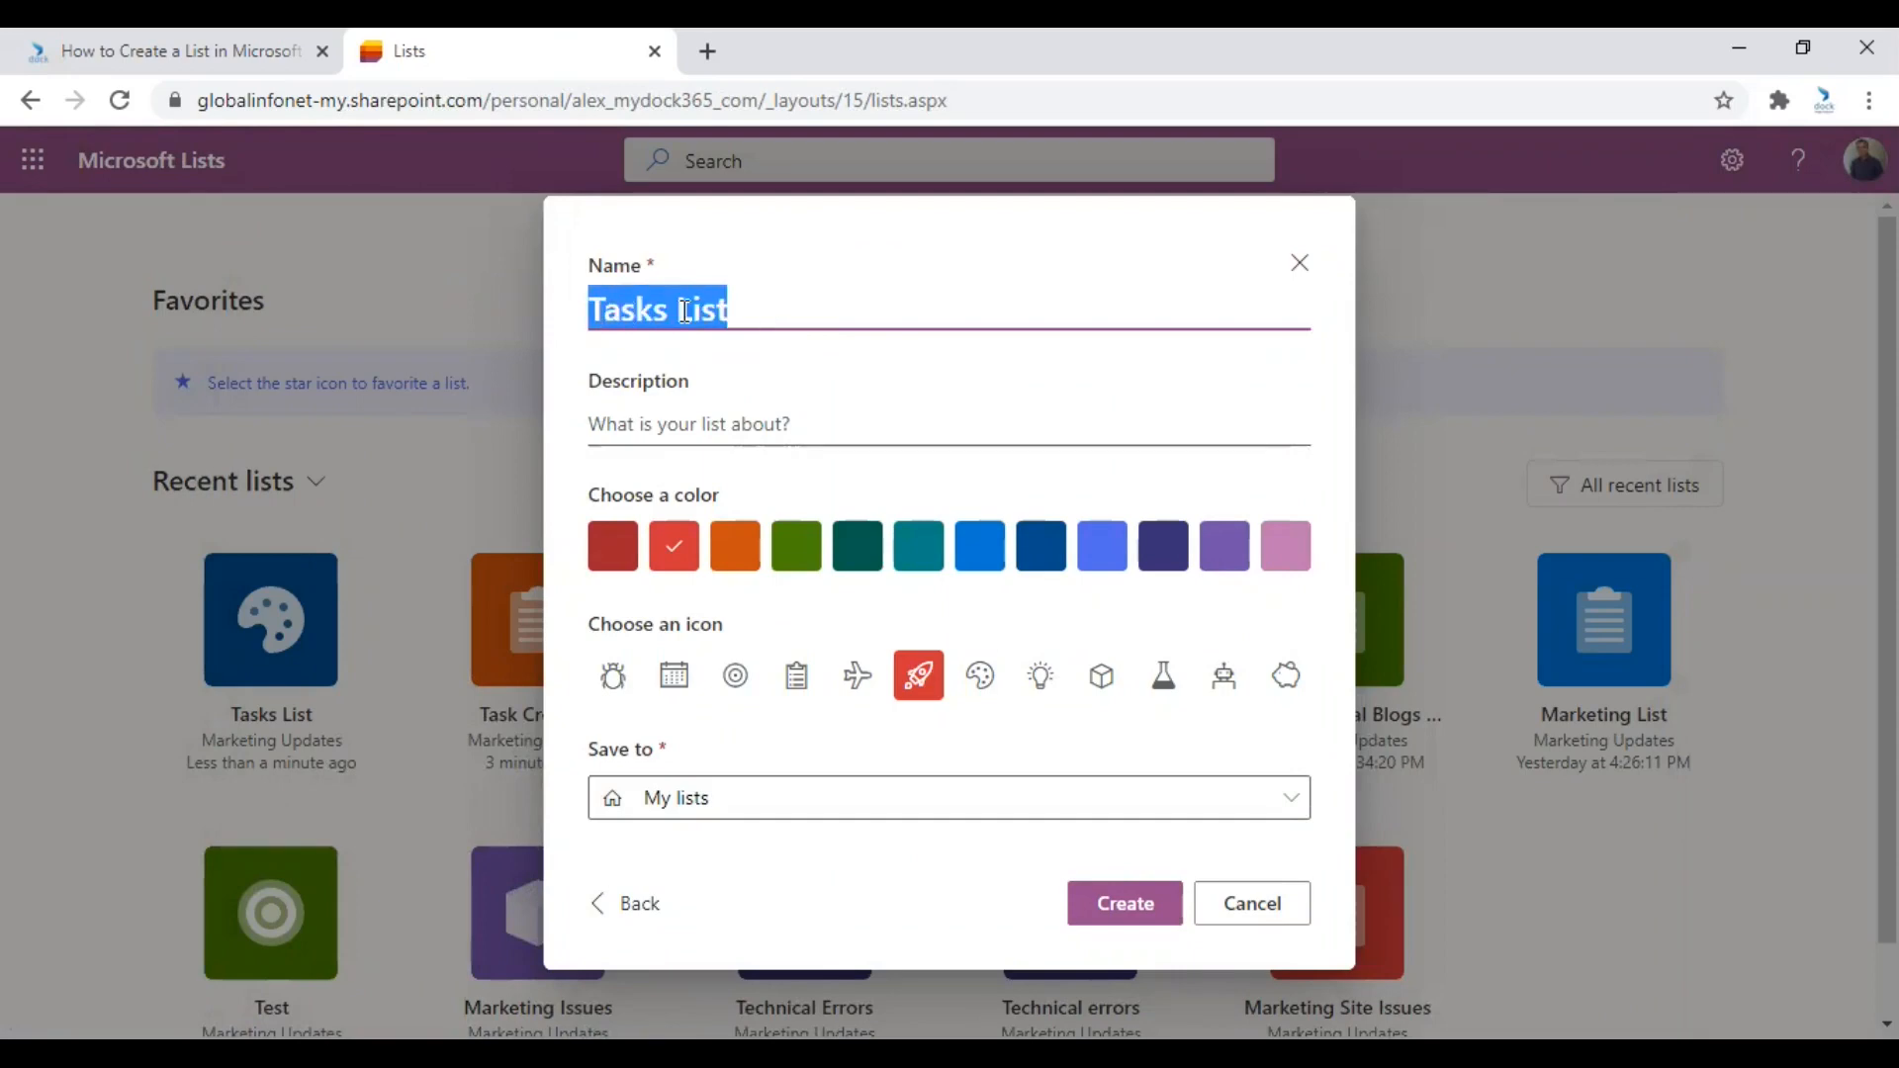
pyautogui.write('Task')
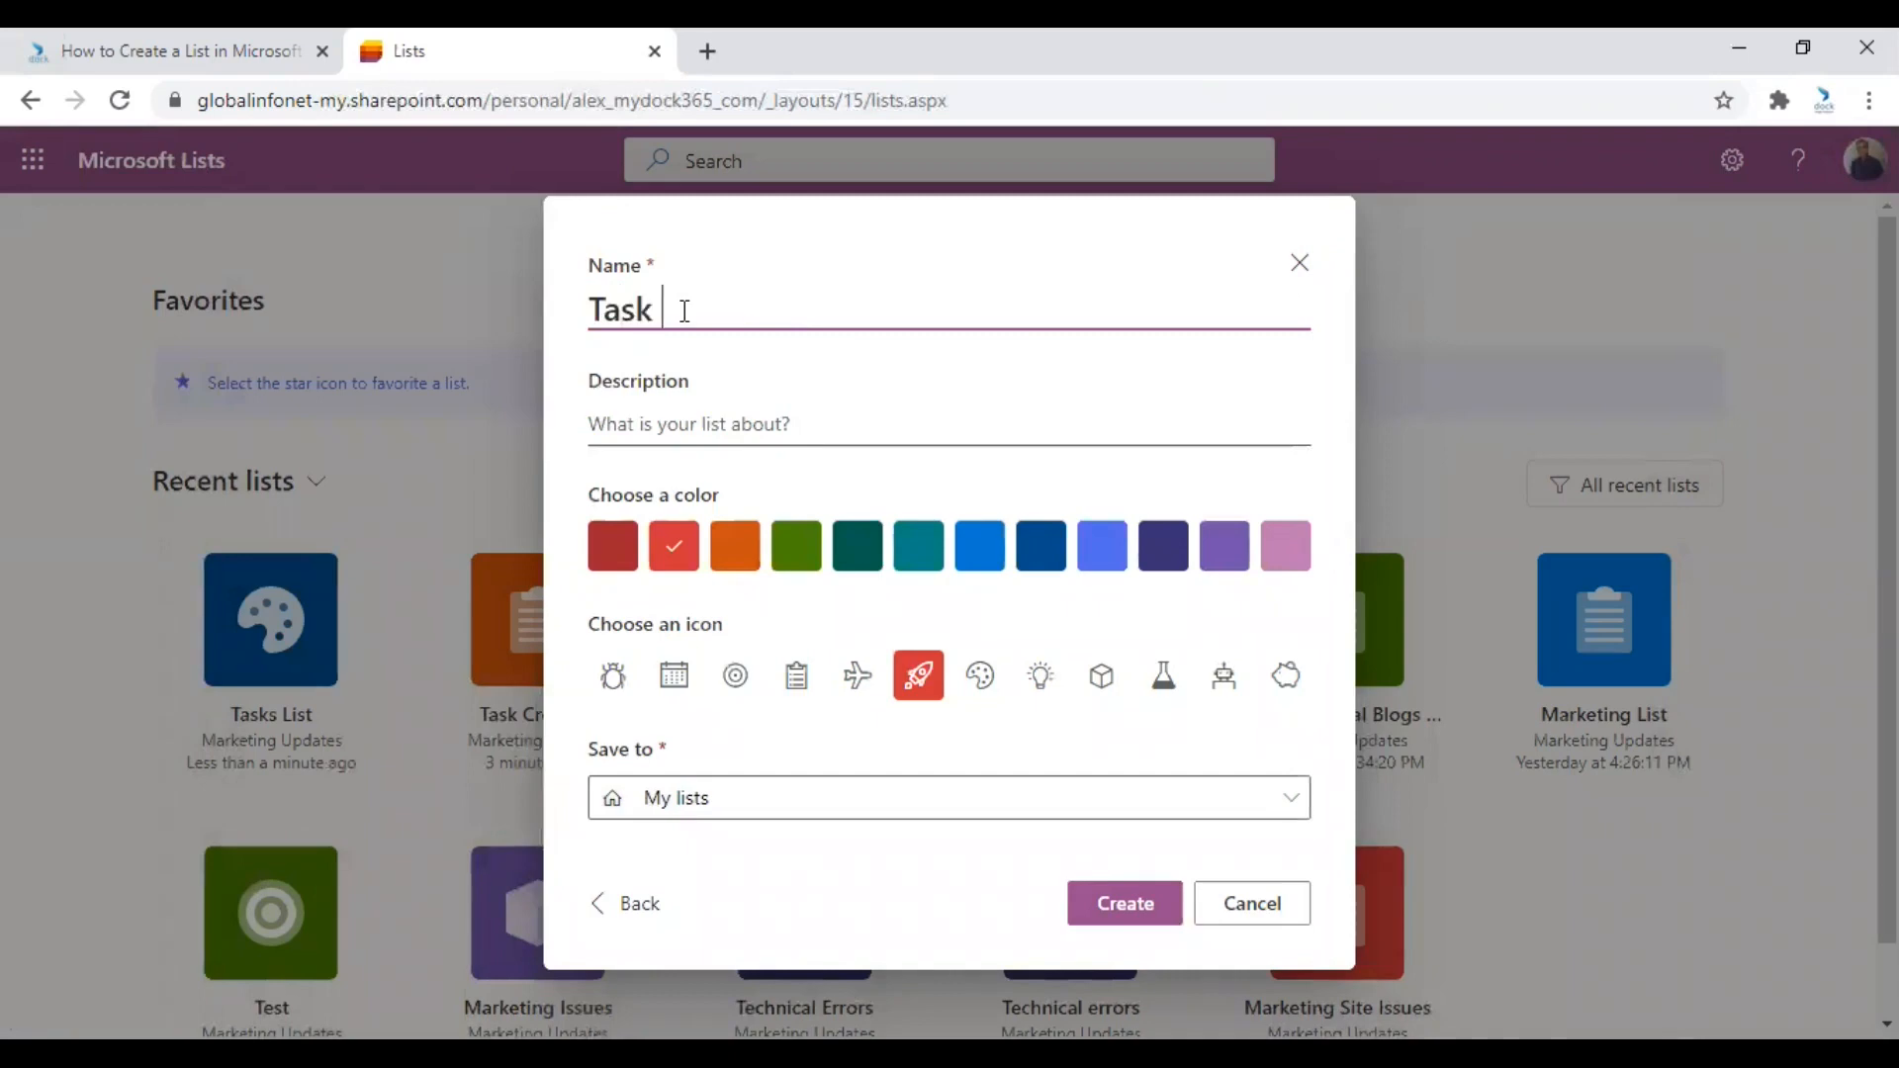
pyautogui.write('Creators')
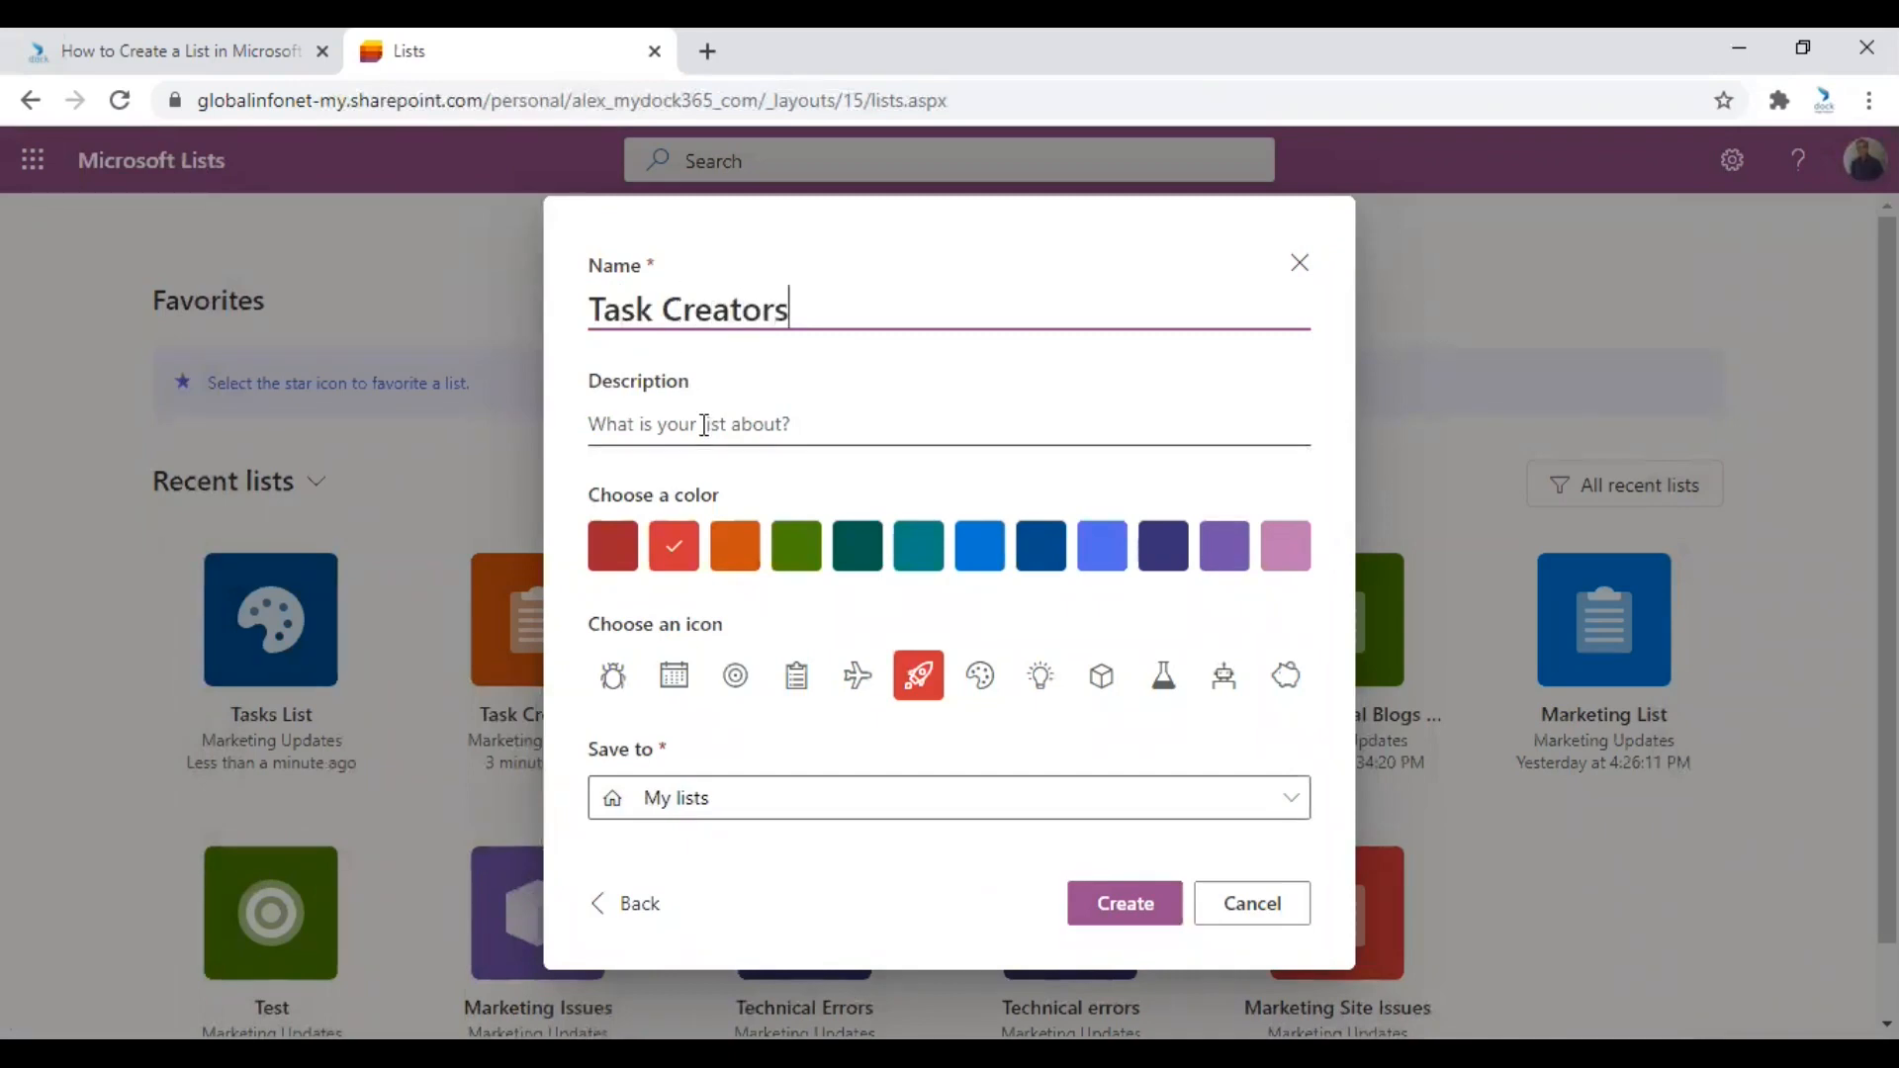
# Describe the new list as 'List for creators'.
pyautogui.click(949, 425)
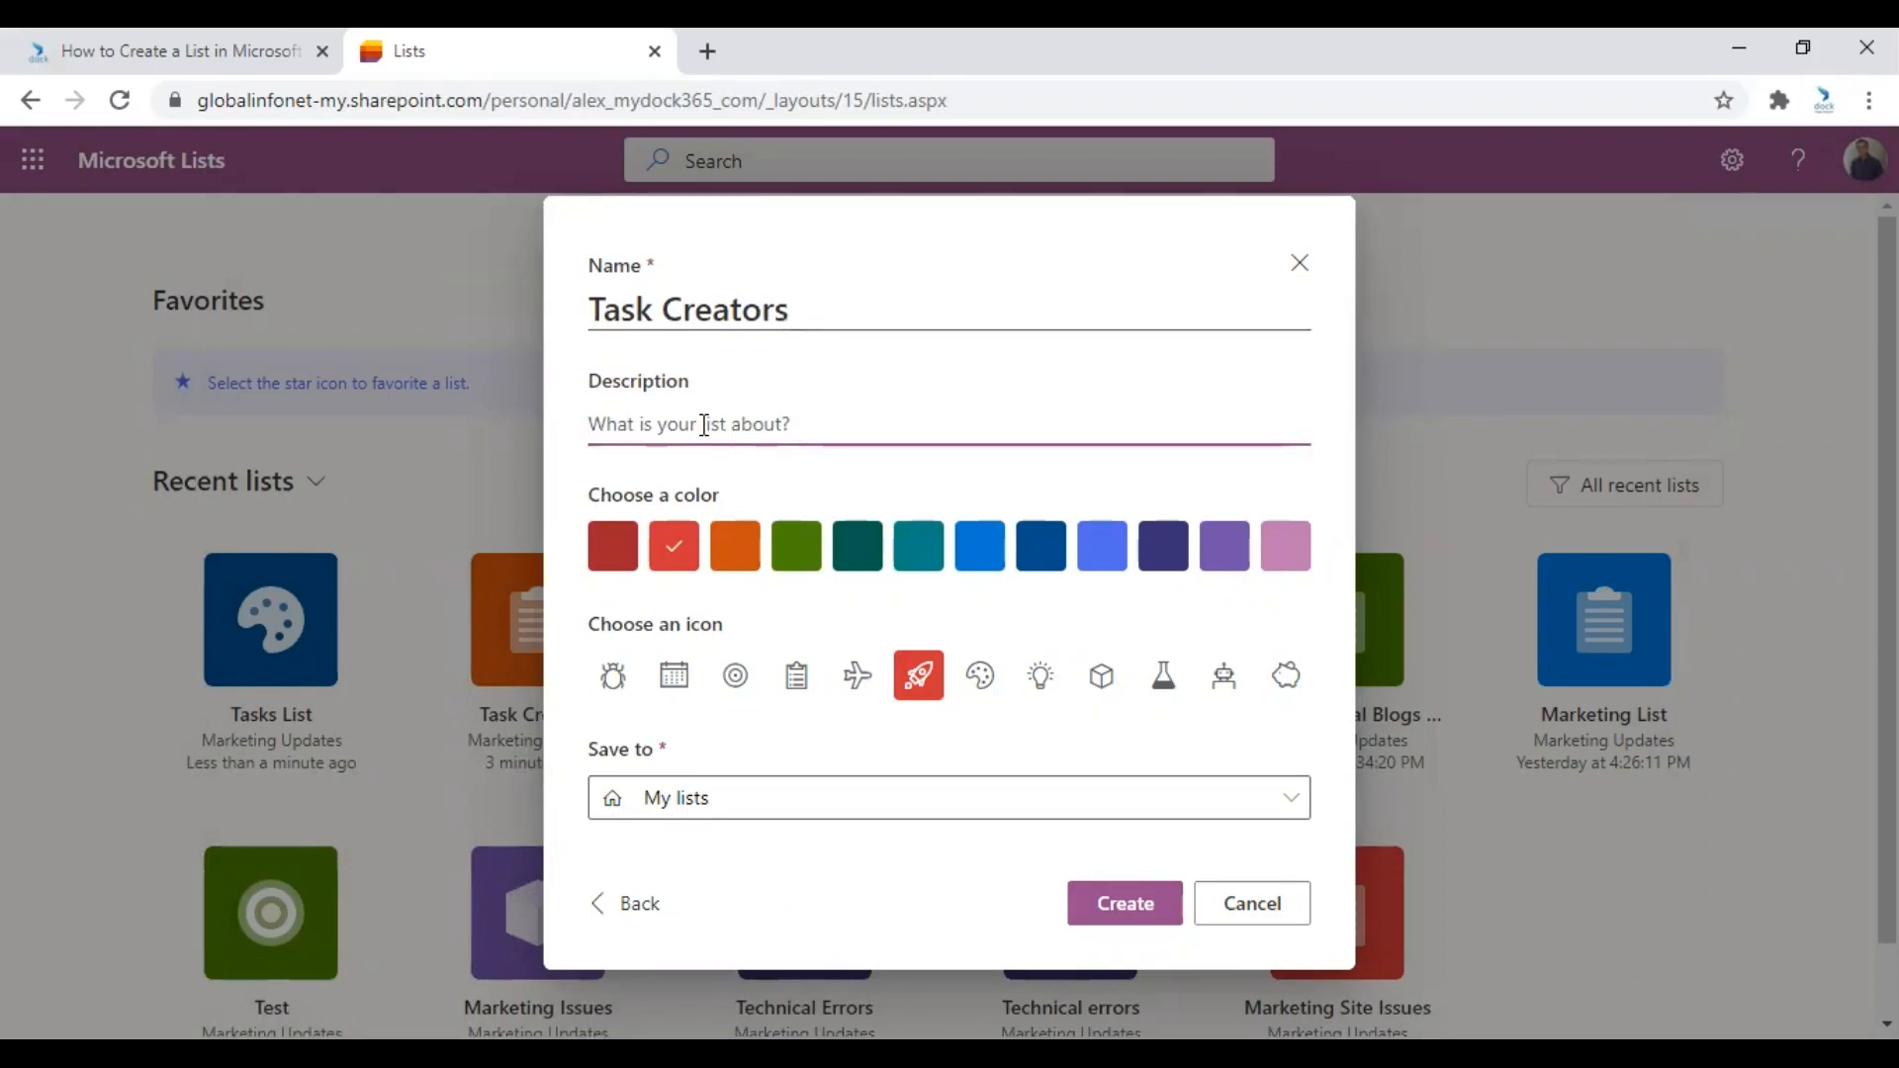
pyautogui.write('Lis')
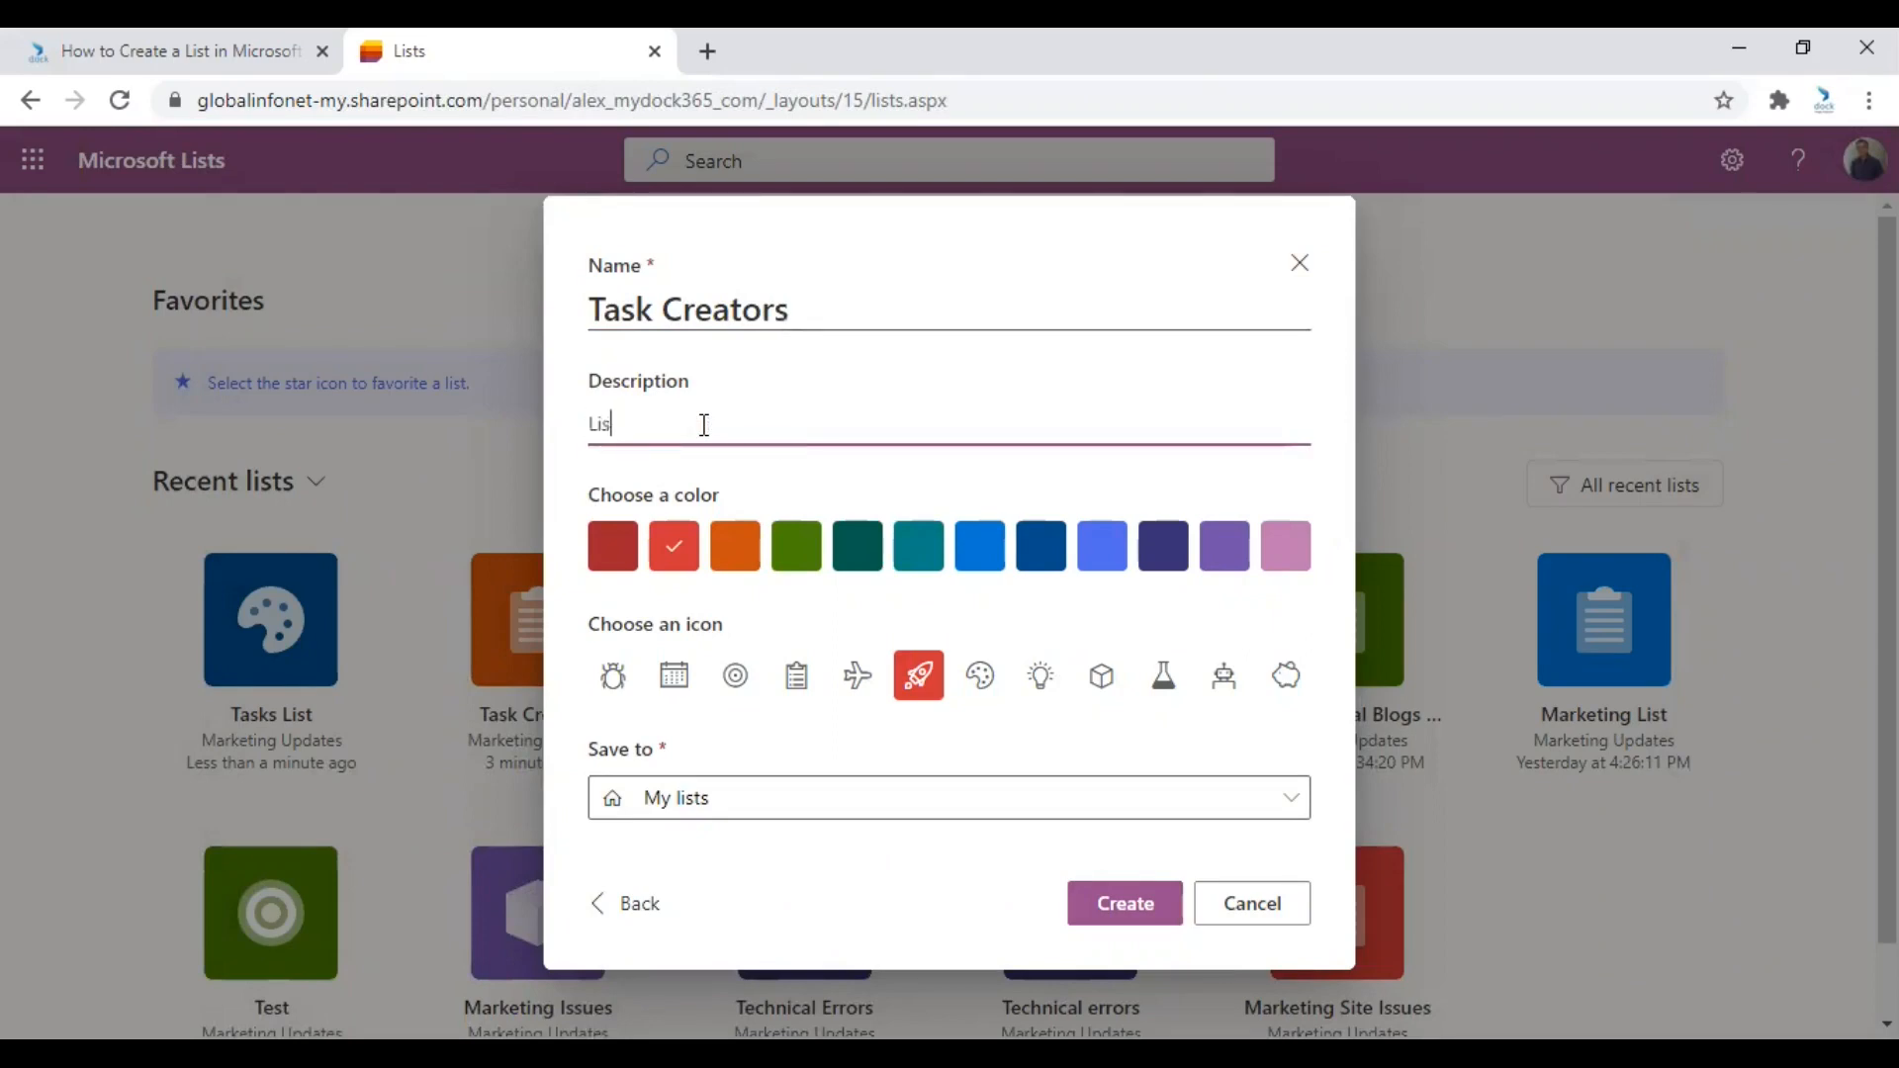
pyautogui.write('t for creat')
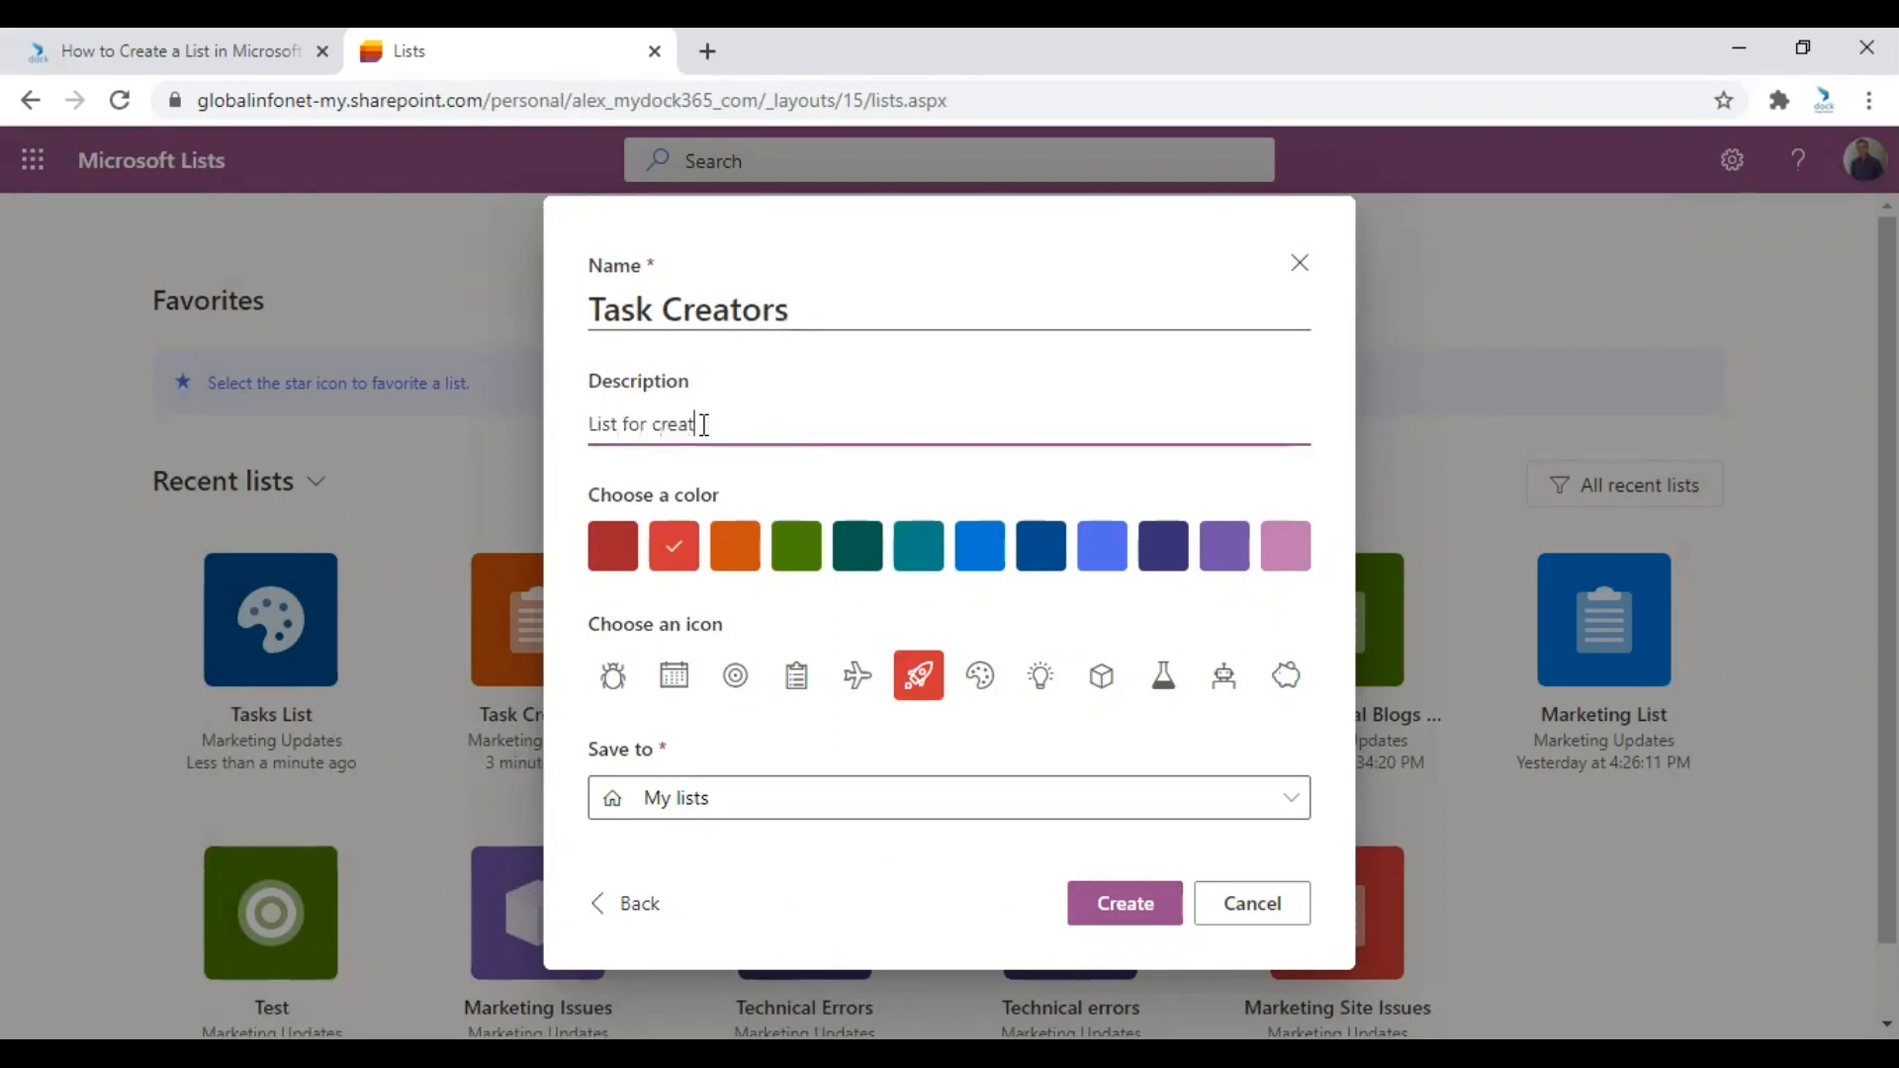
pyautogui.write('ors')
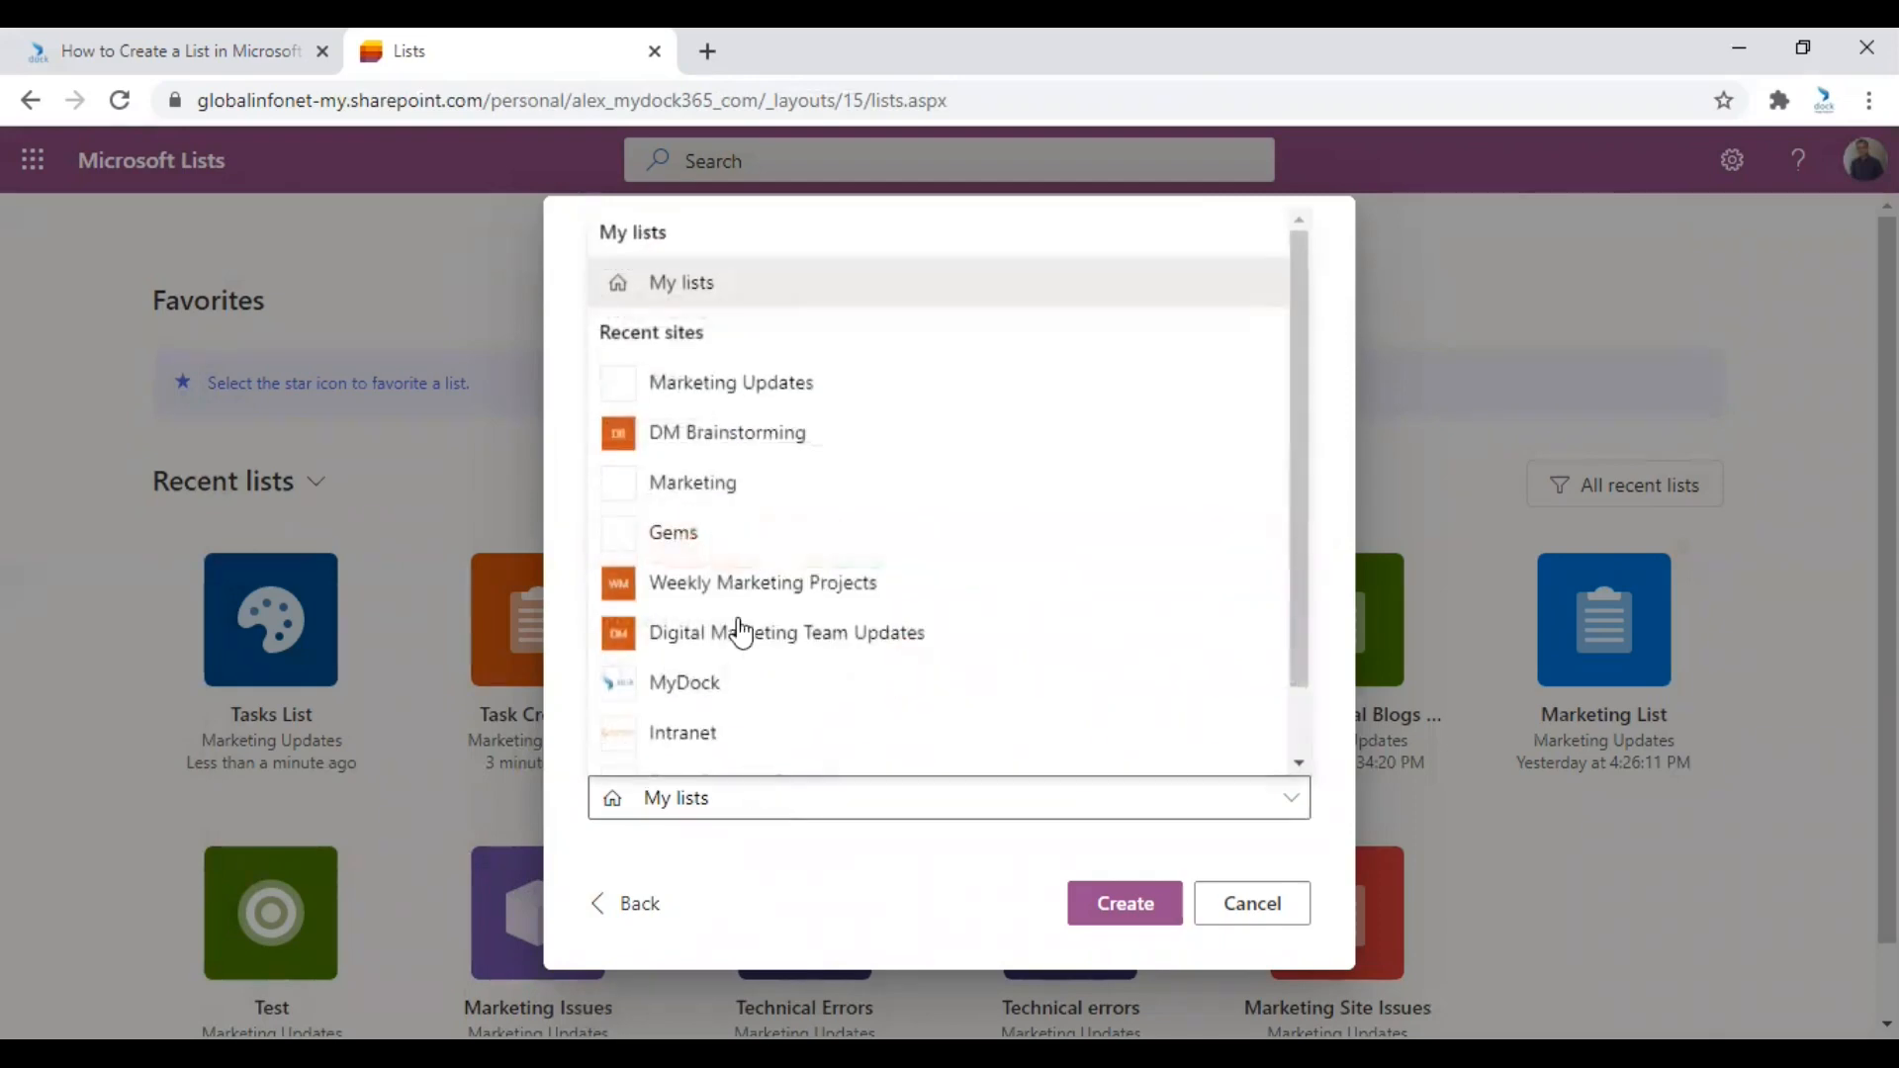
pyautogui.scroll(3)
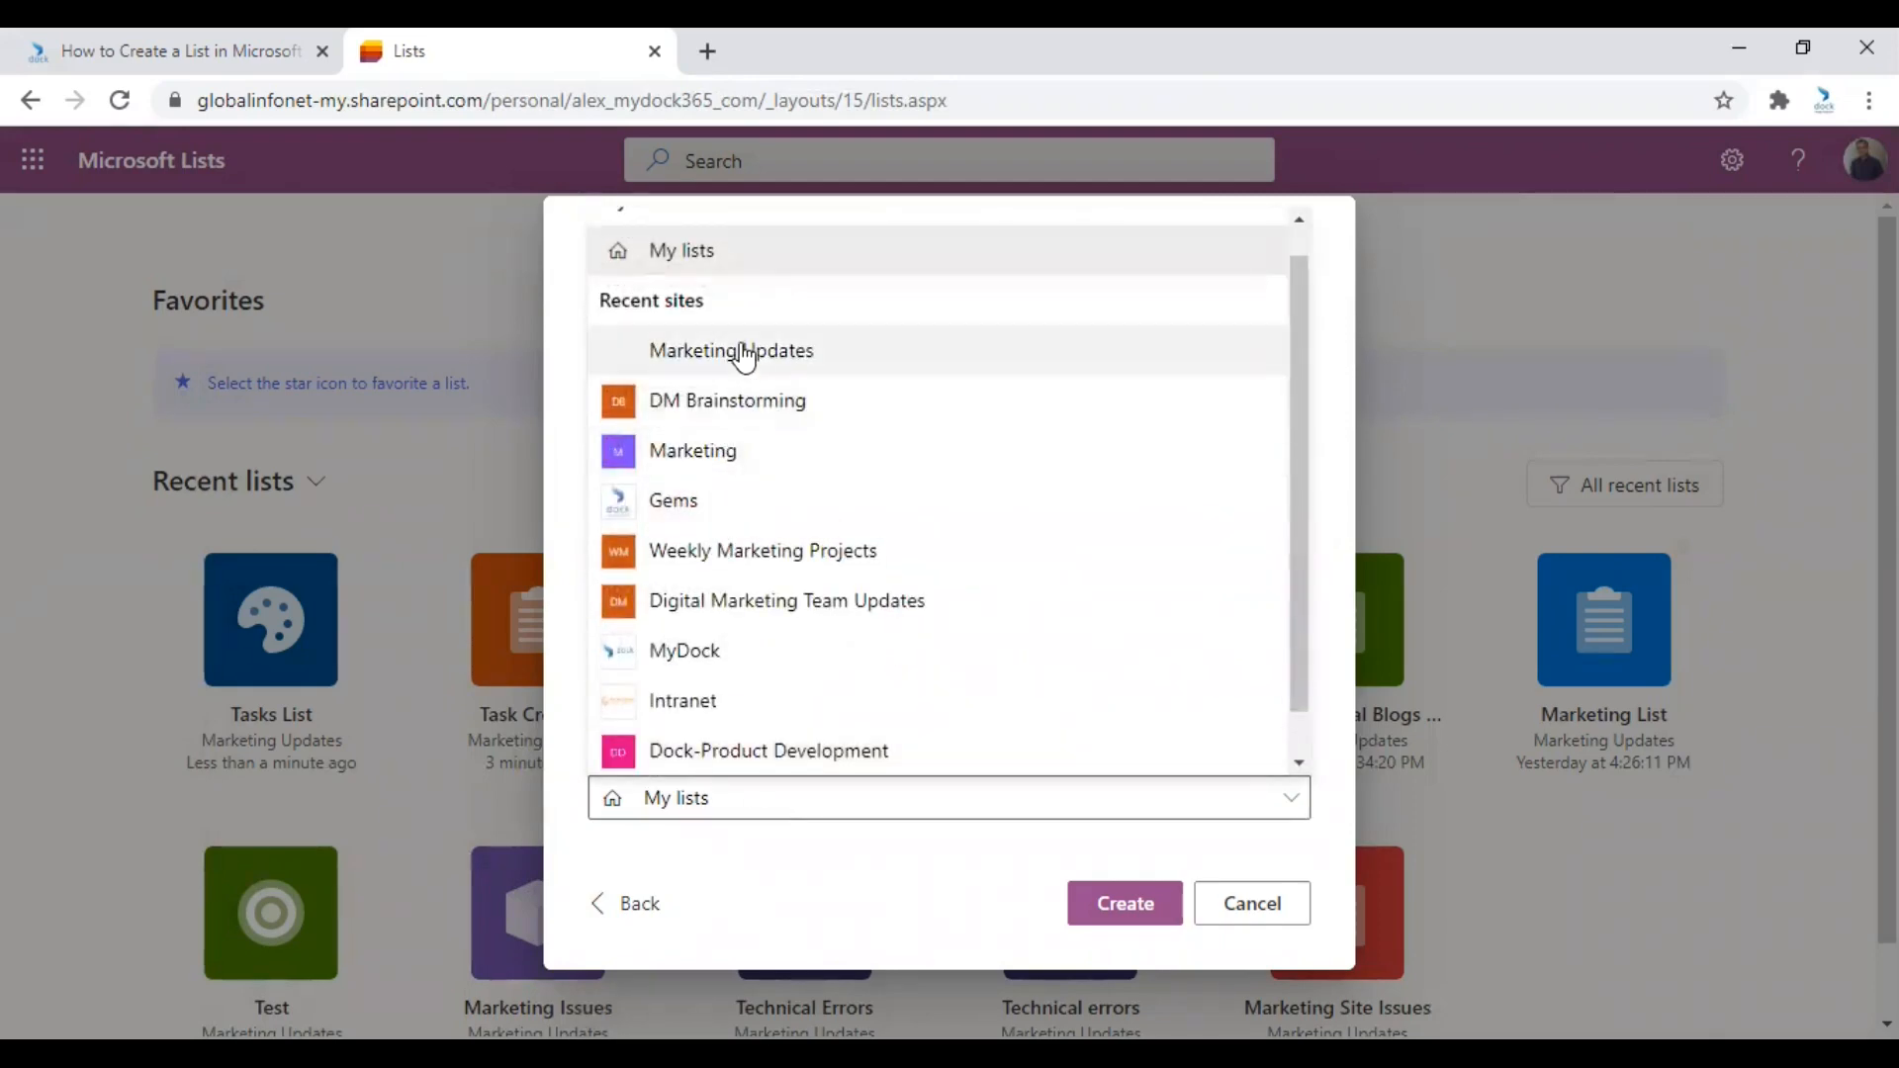
# Save to Marketing Updates, hide from site navigation, rename 'Marketing Task', and create it.
pyautogui.click(729, 350)
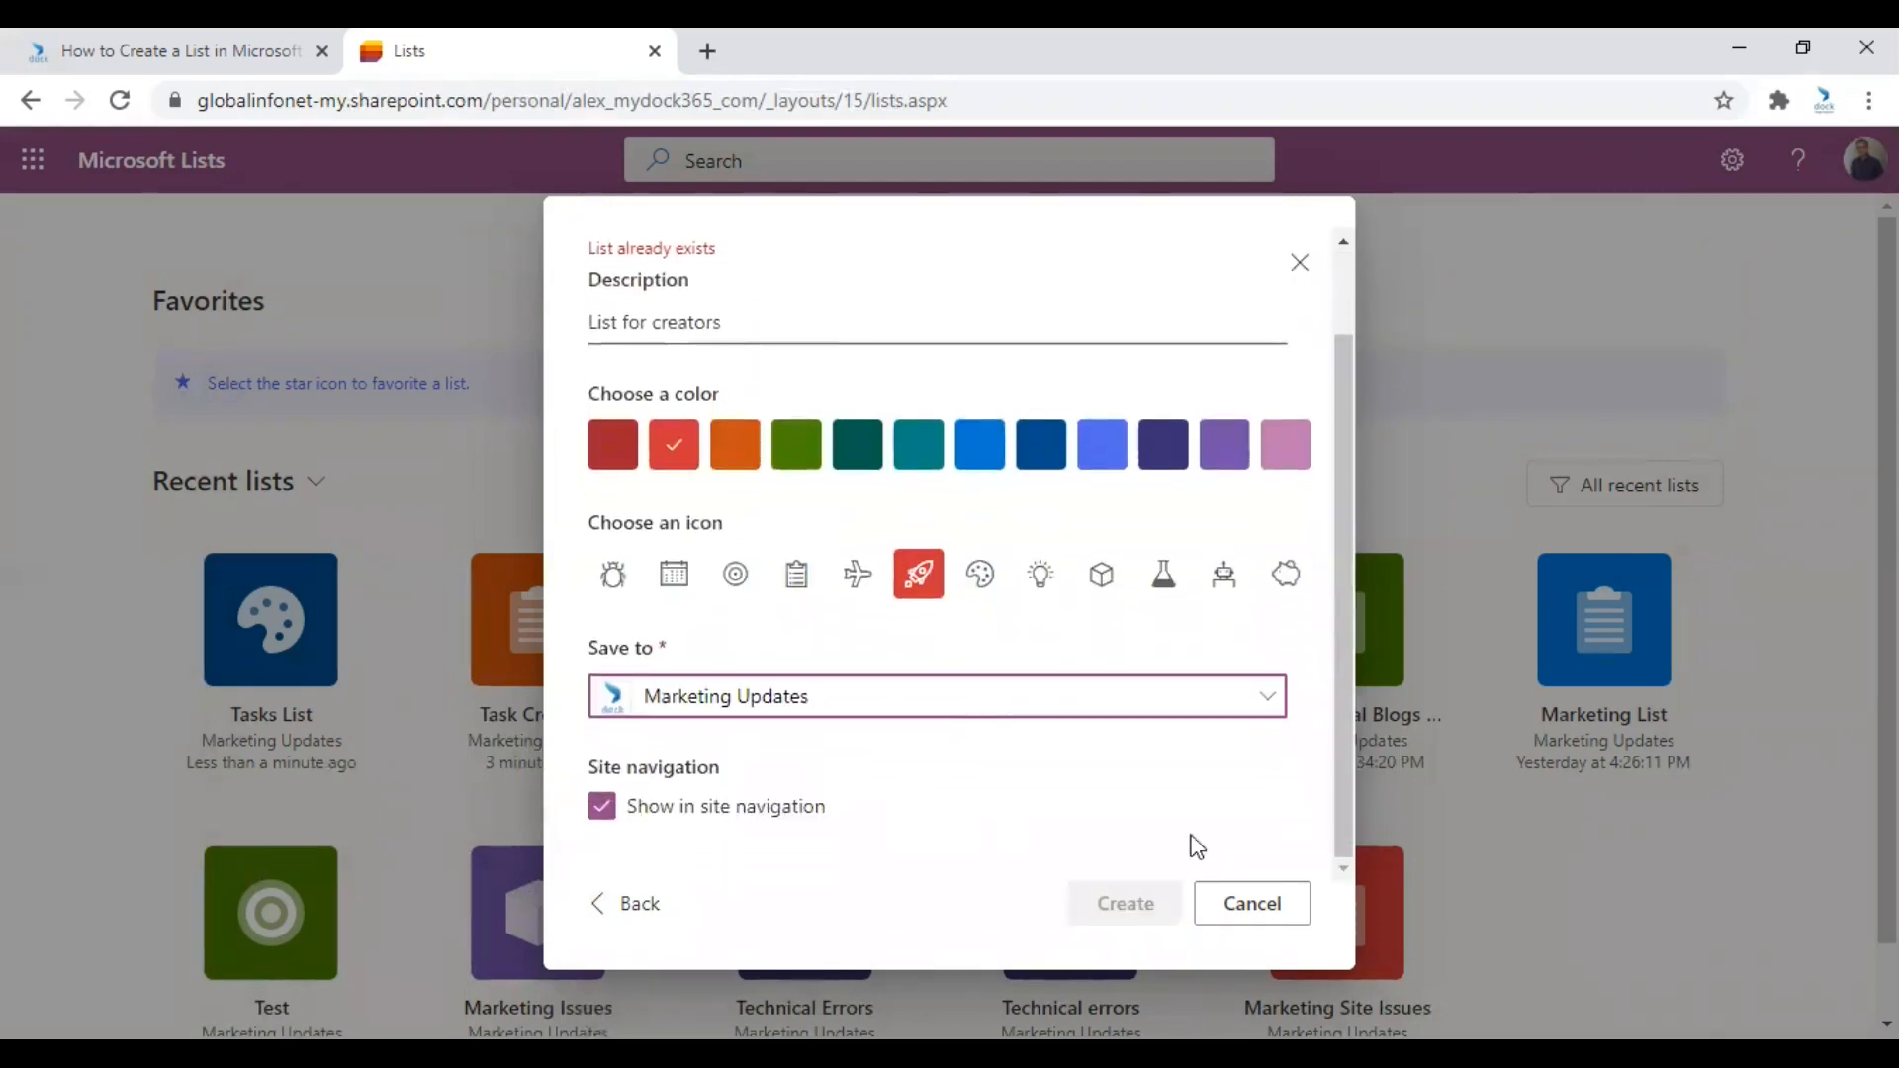
pyautogui.click(603, 805)
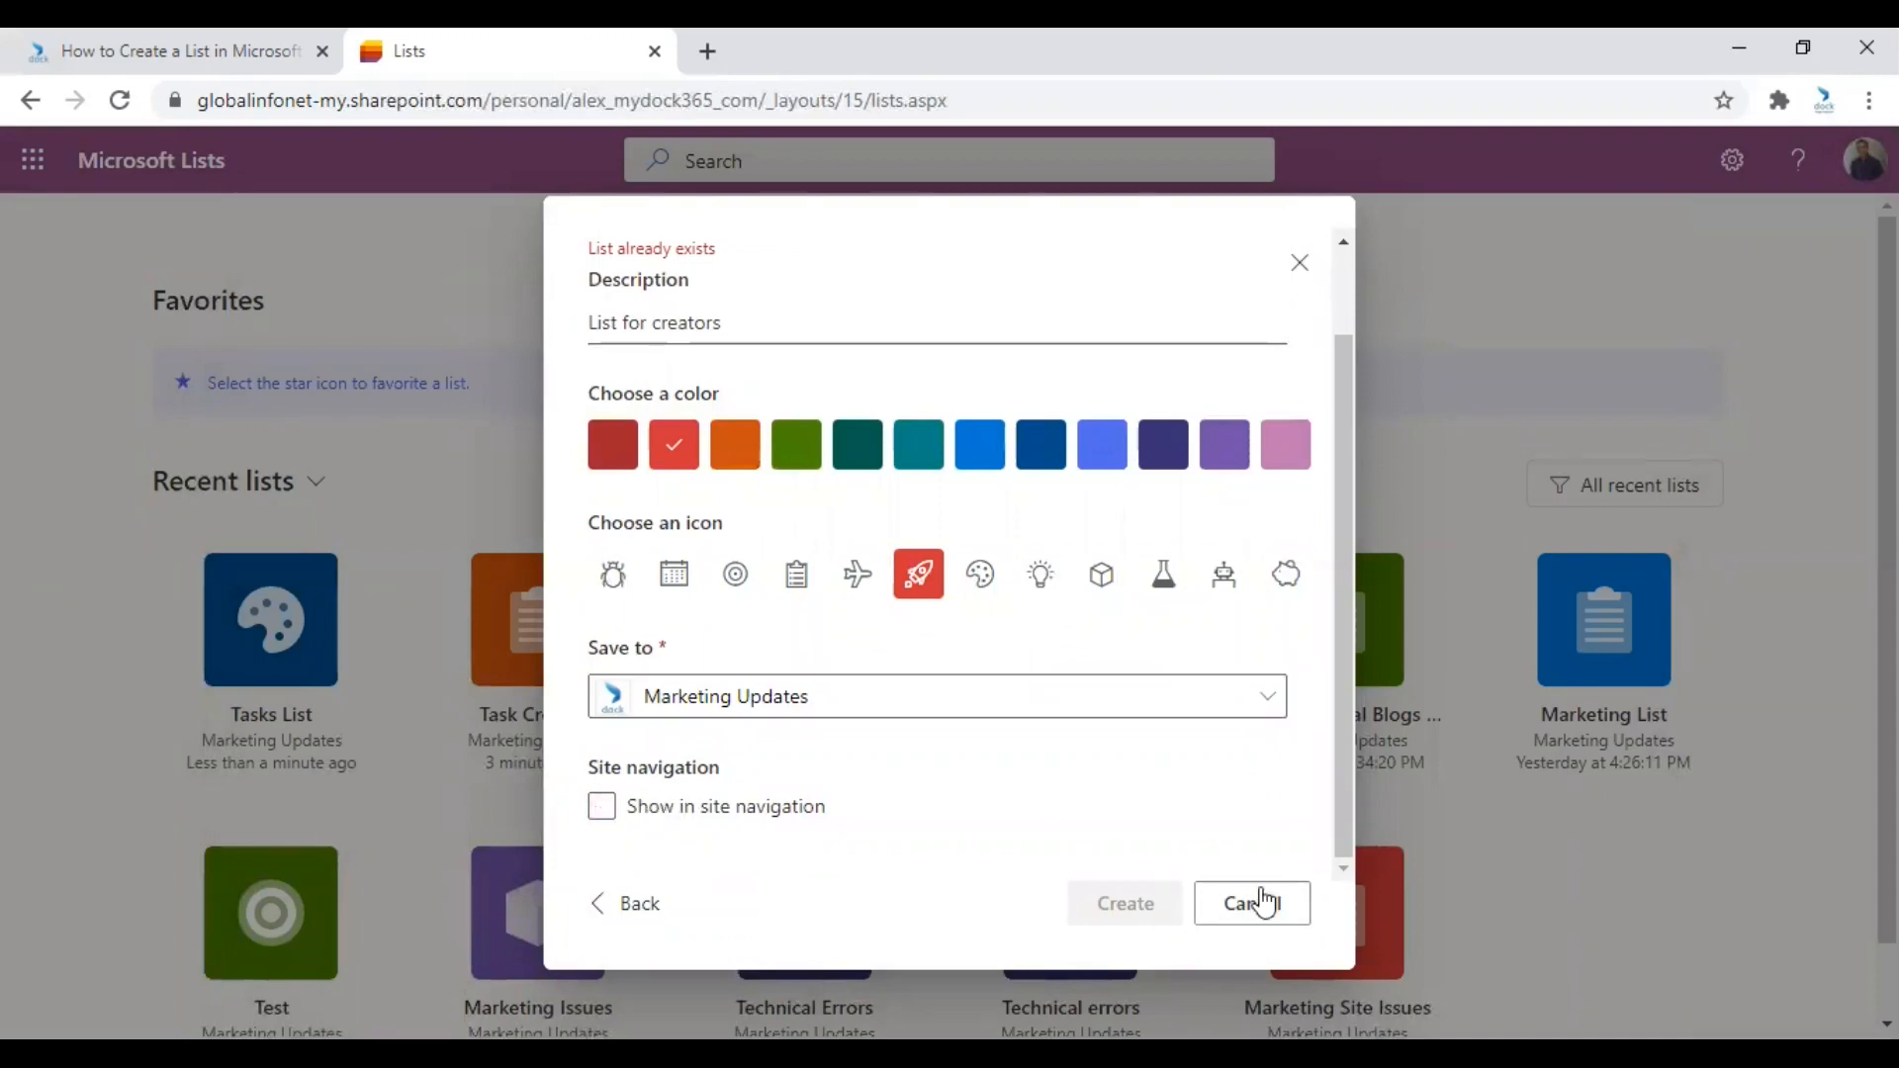
pyautogui.scroll(3)
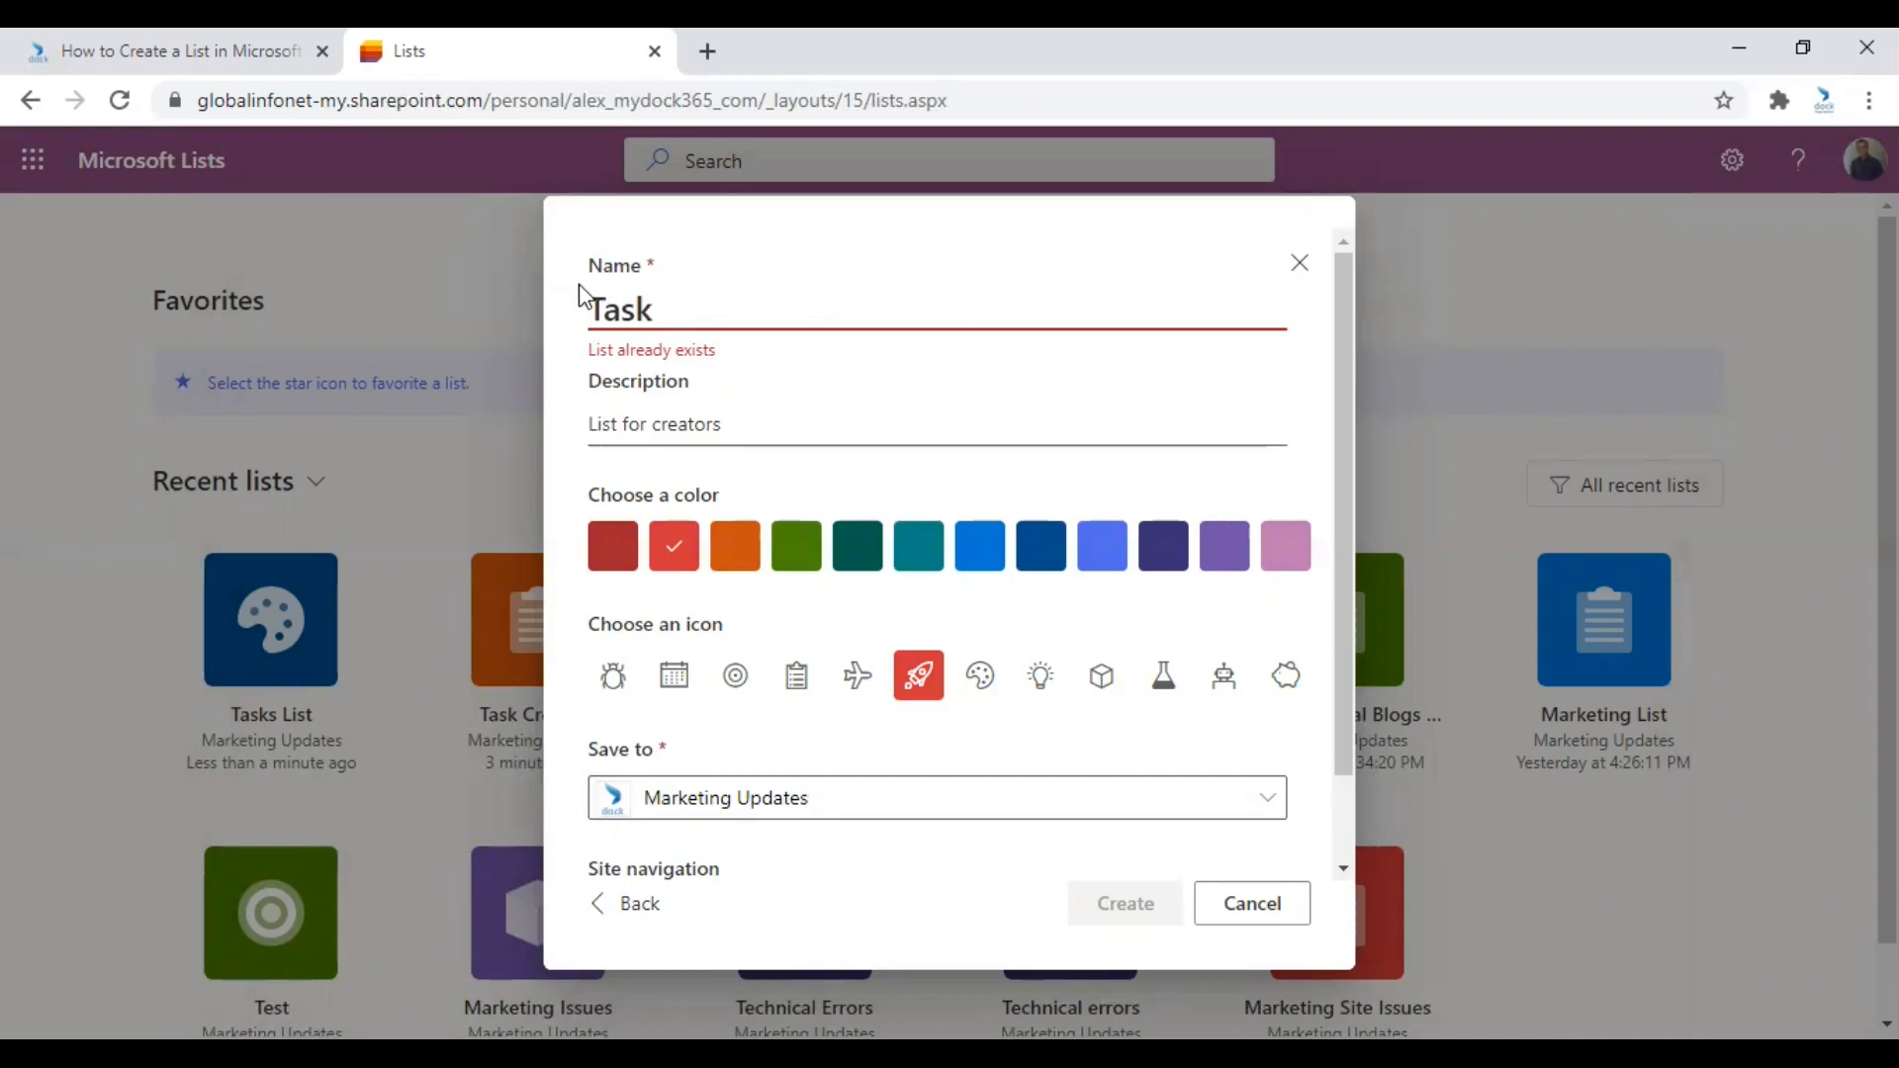
pyautogui.write('Marketing')
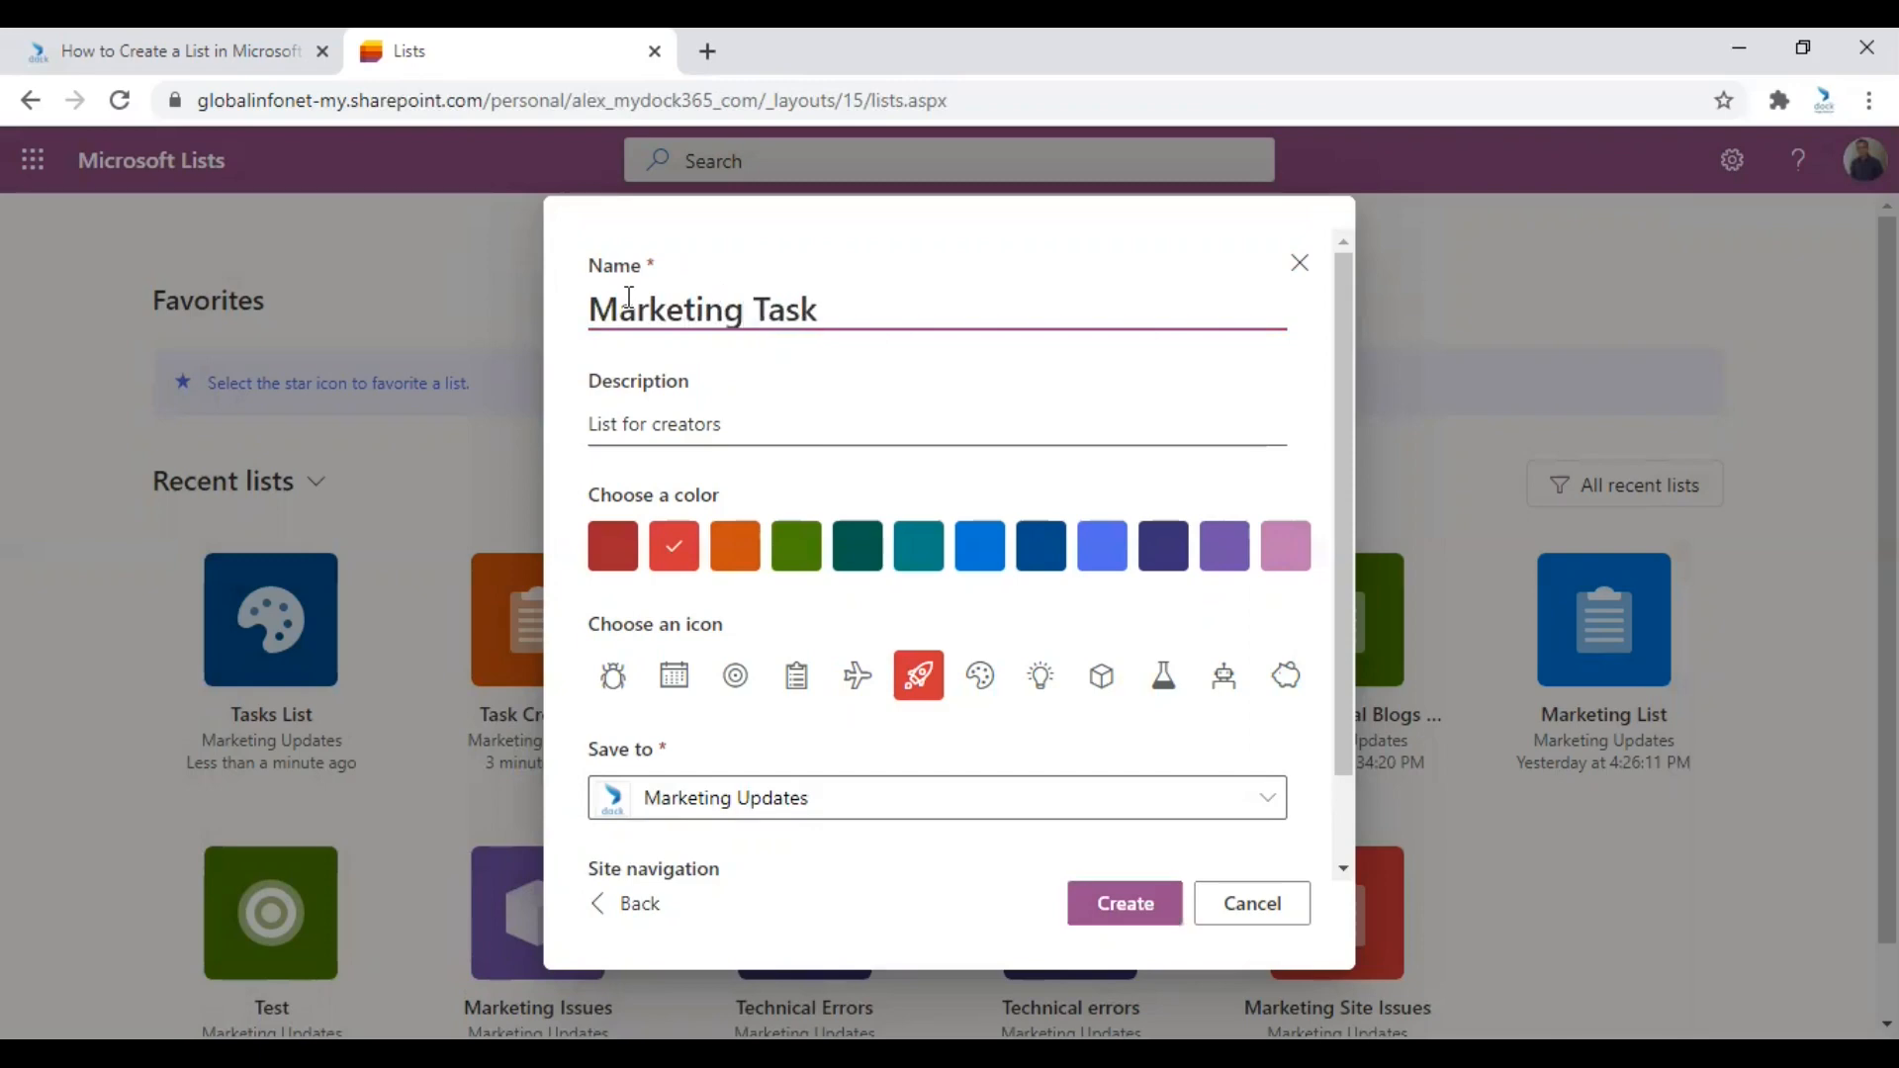
pyautogui.click(1122, 902)
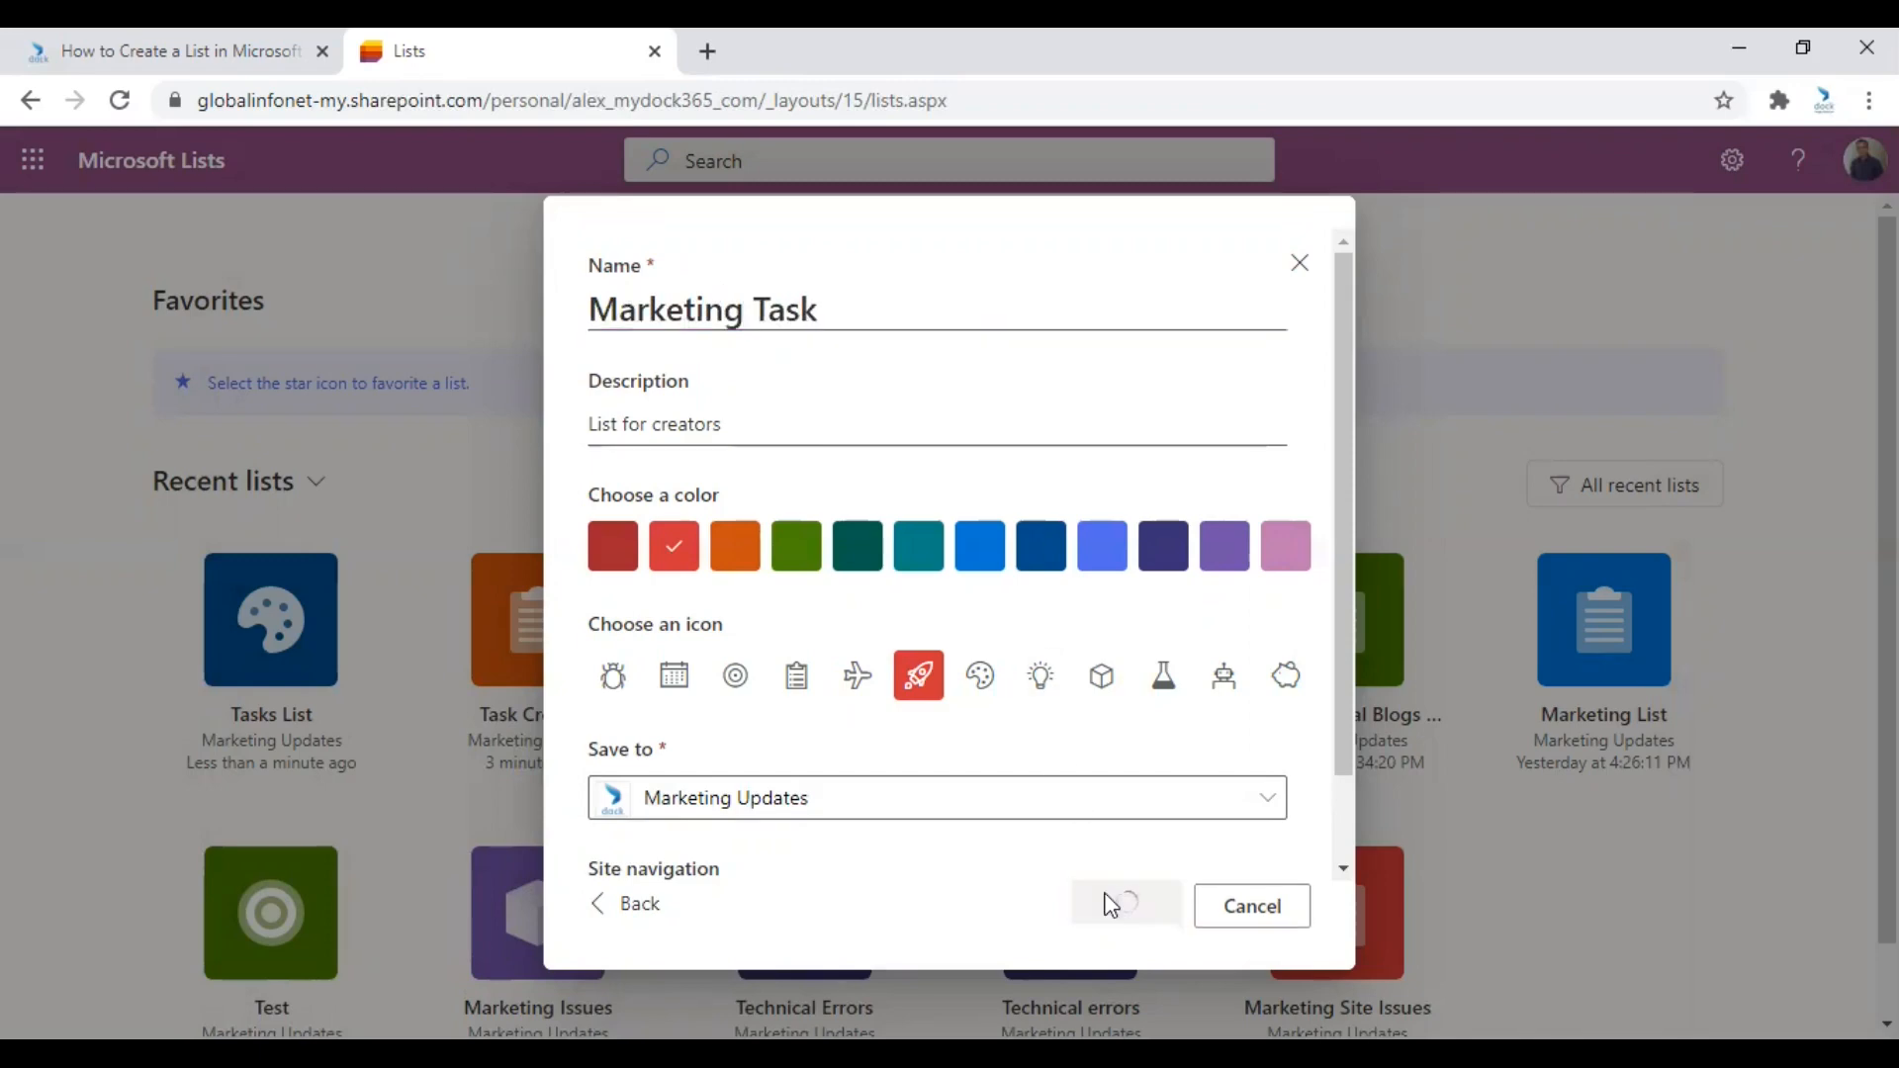
pyautogui.click(1124, 903)
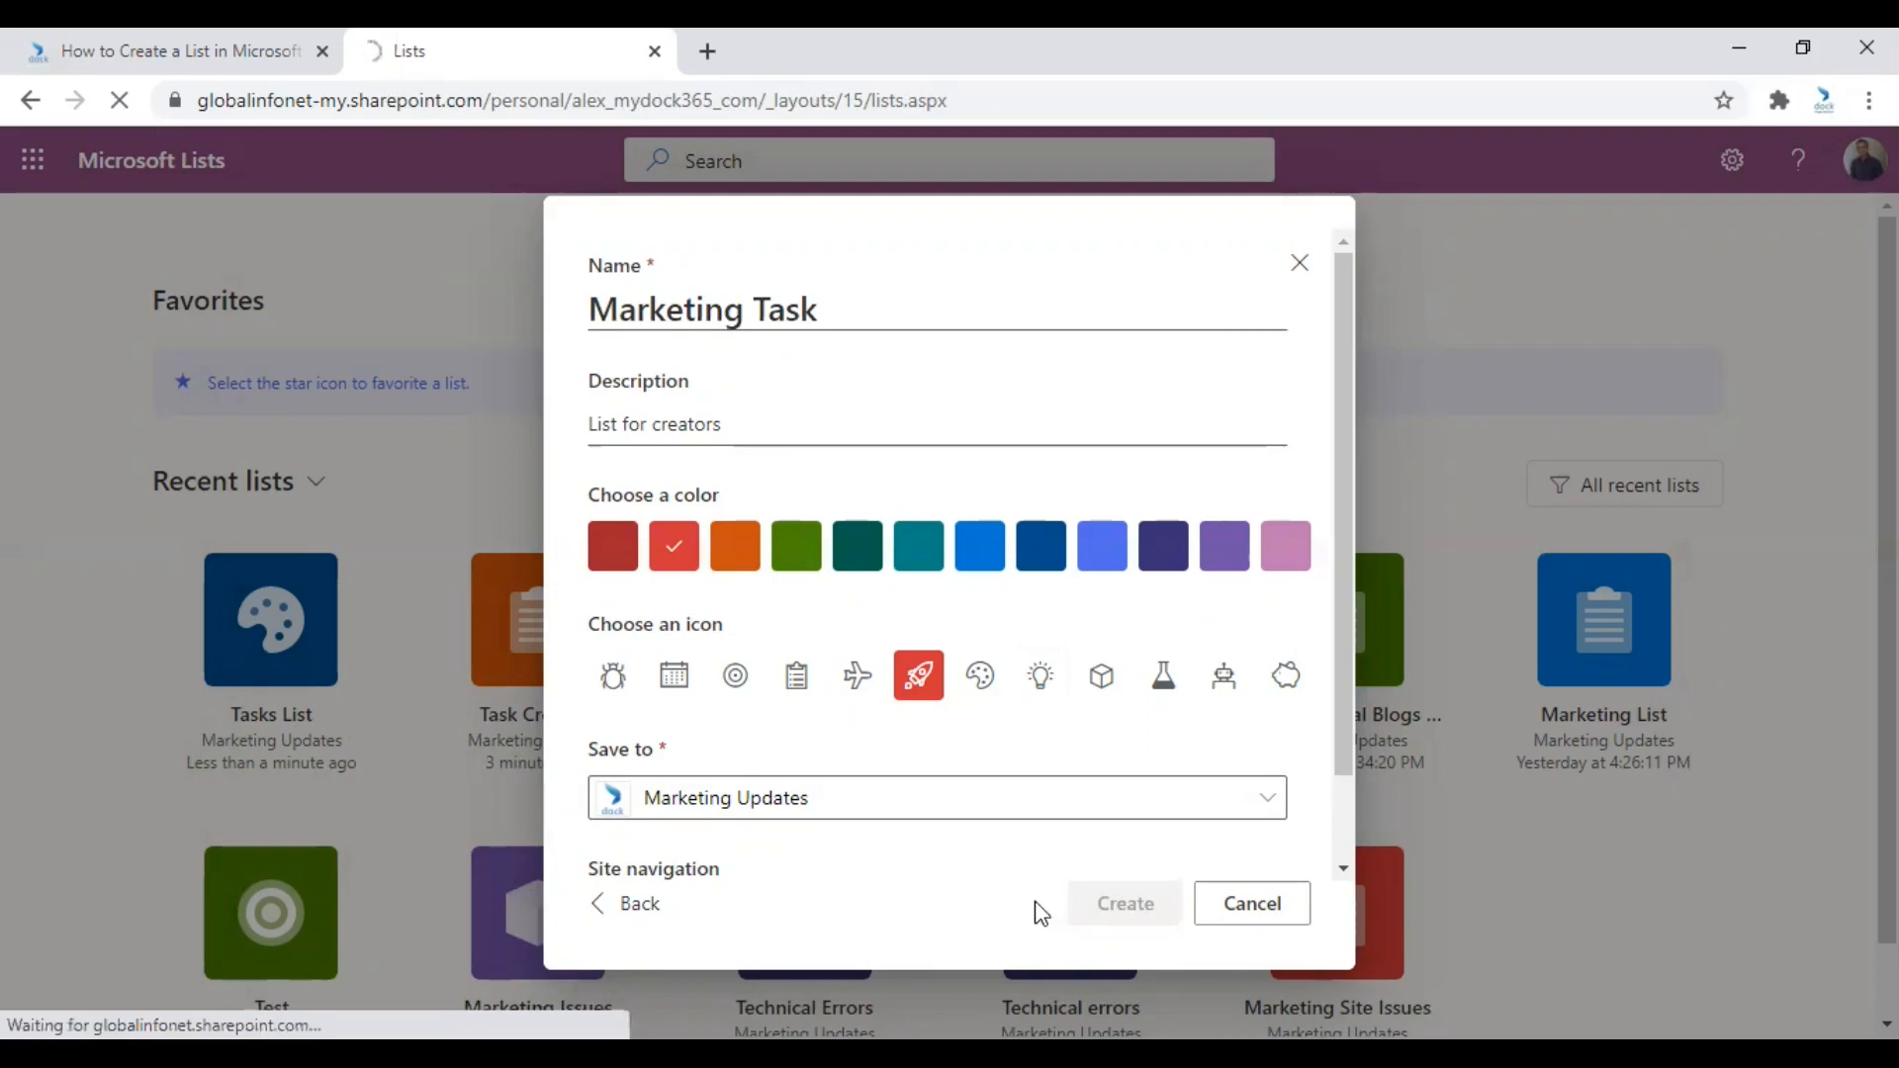
# Finish creating Marketing Task and scroll across its columns, Title through Message.
pyautogui.click(1122, 902)
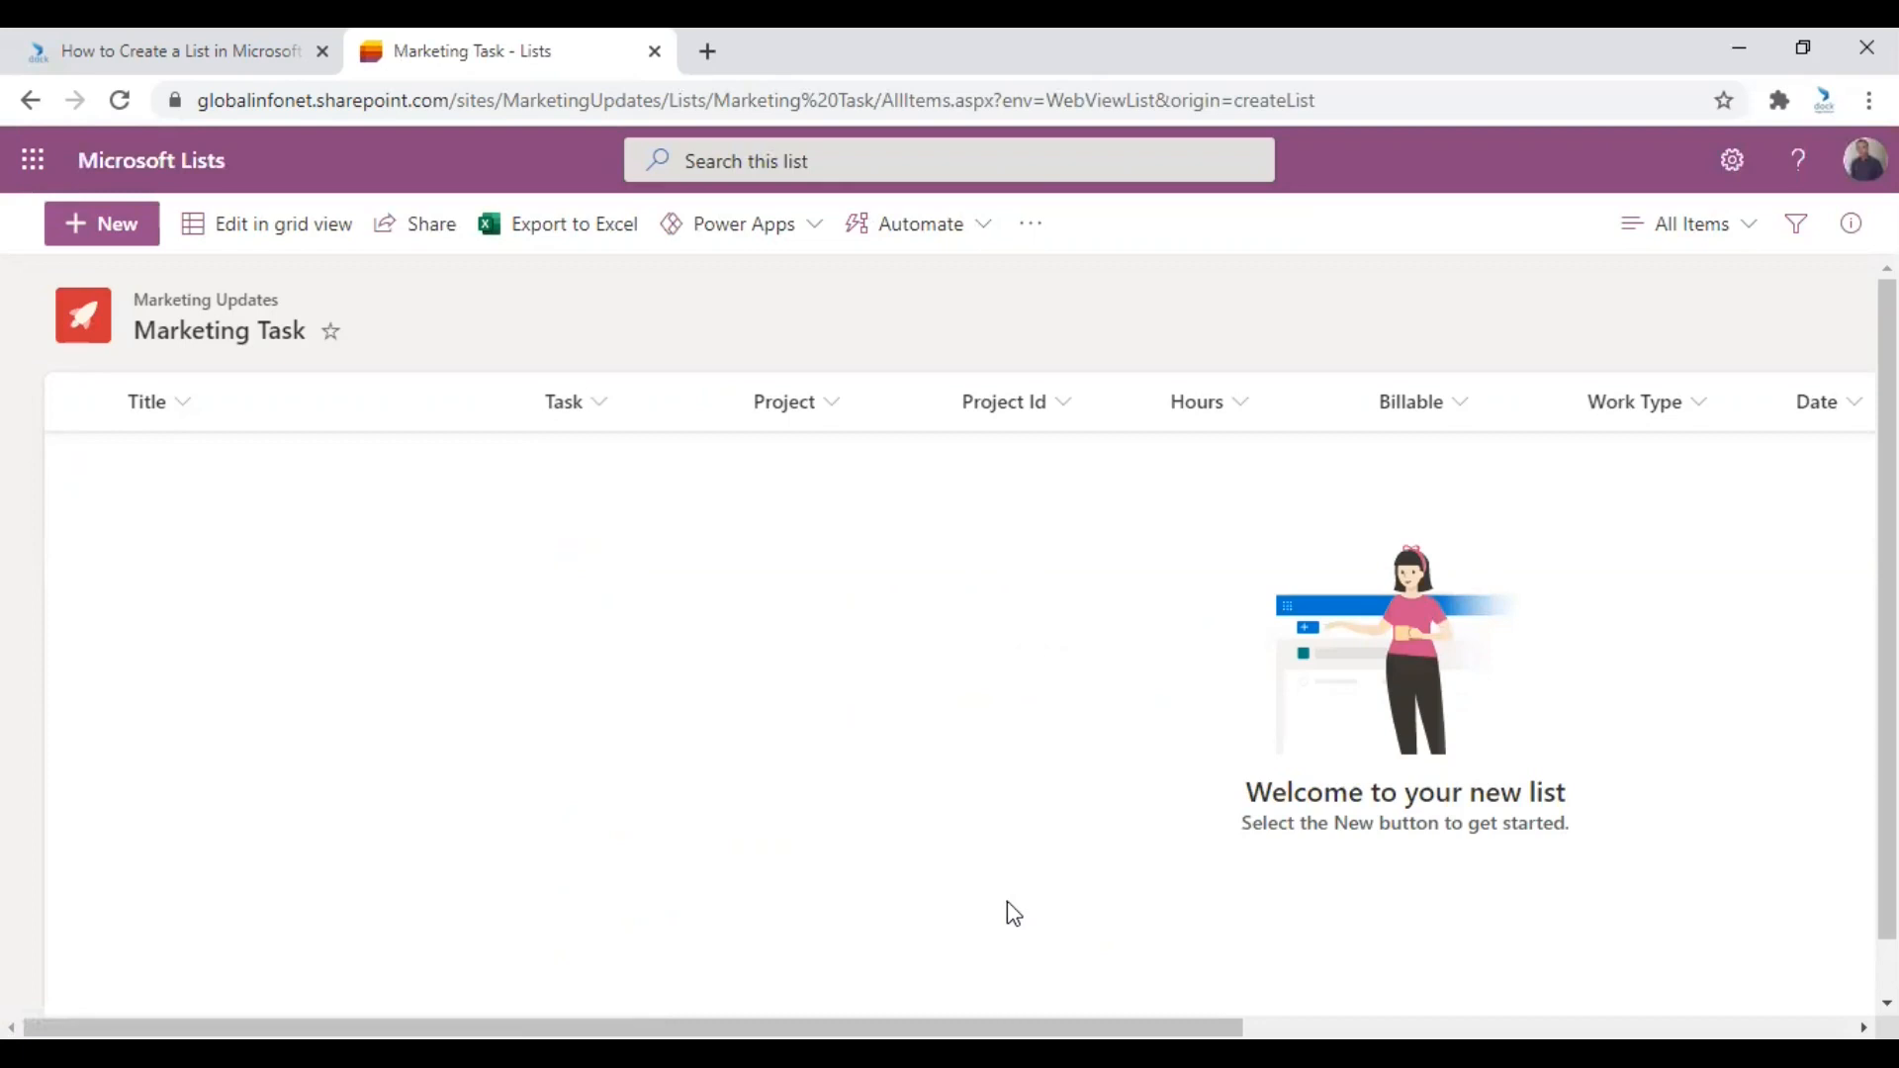
pyautogui.moveTo(981, 905)
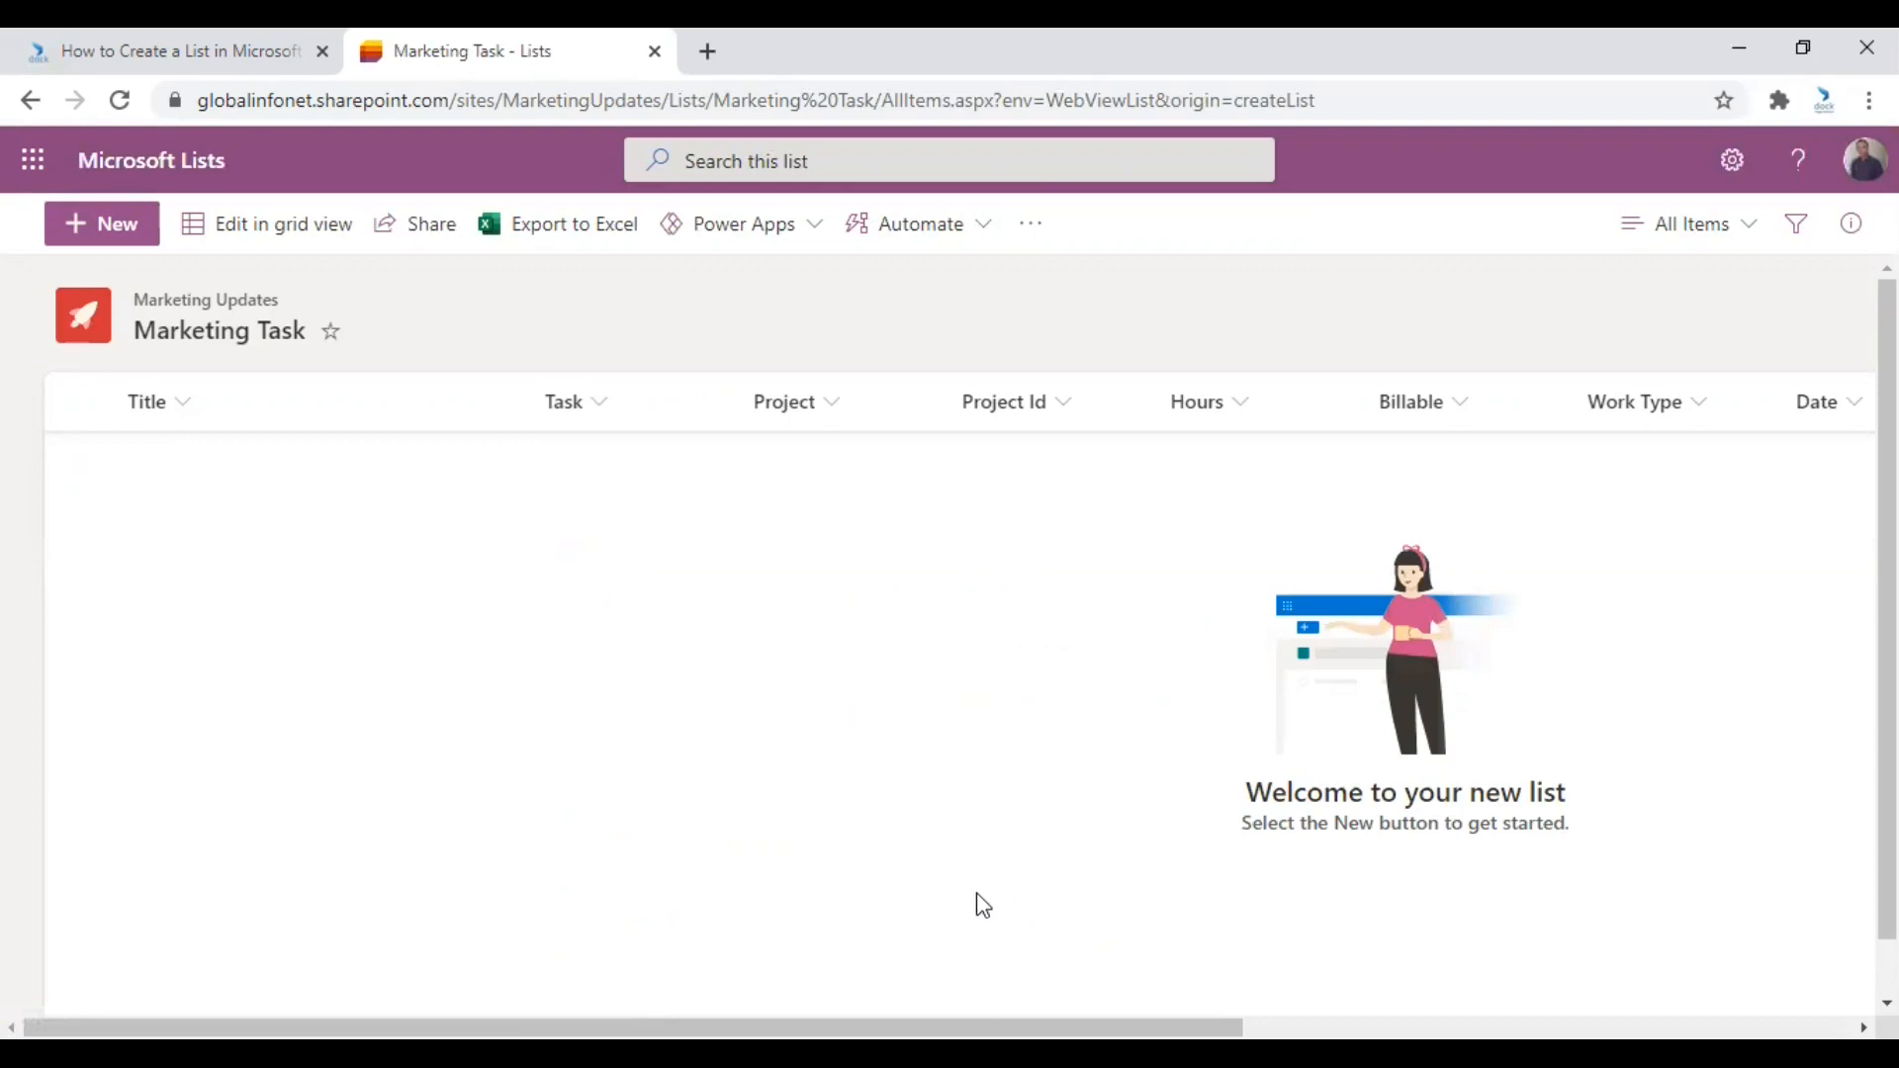
pyautogui.moveTo(605, 578)
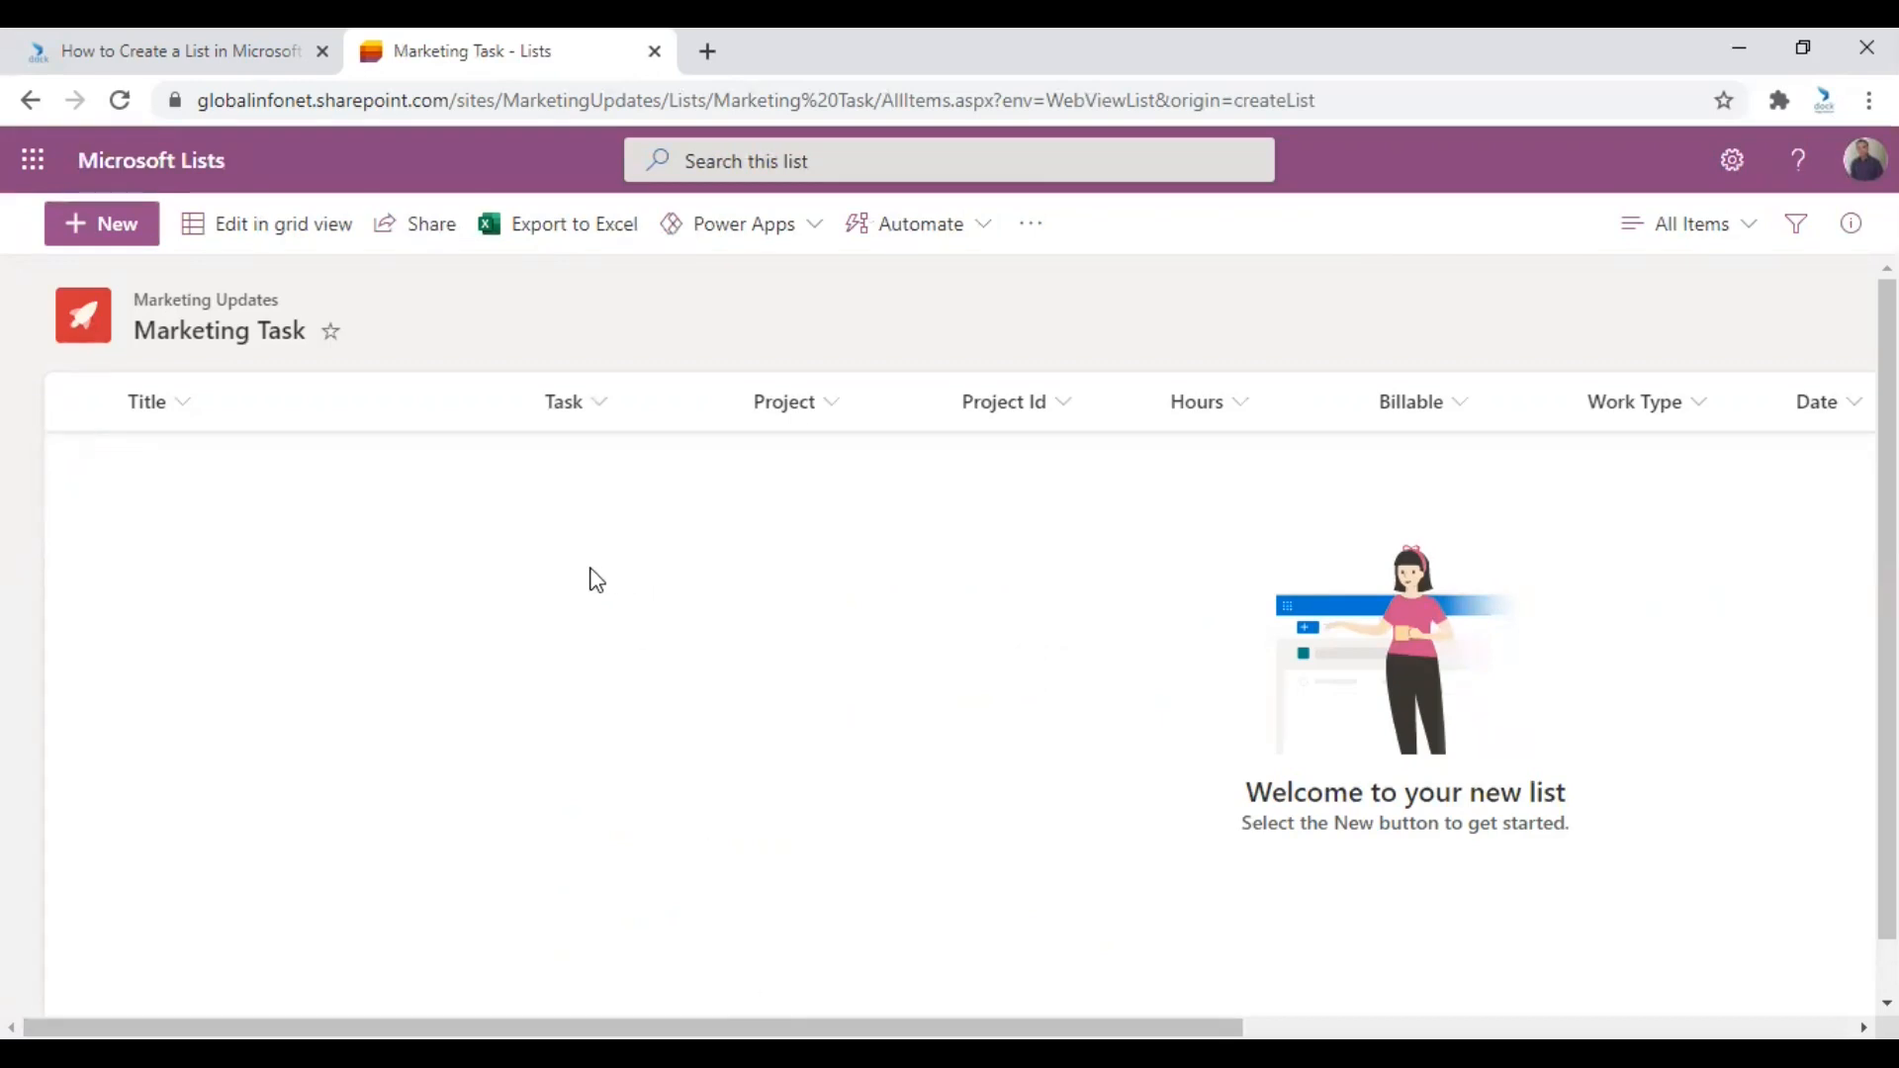
pyautogui.moveTo(531, 867)
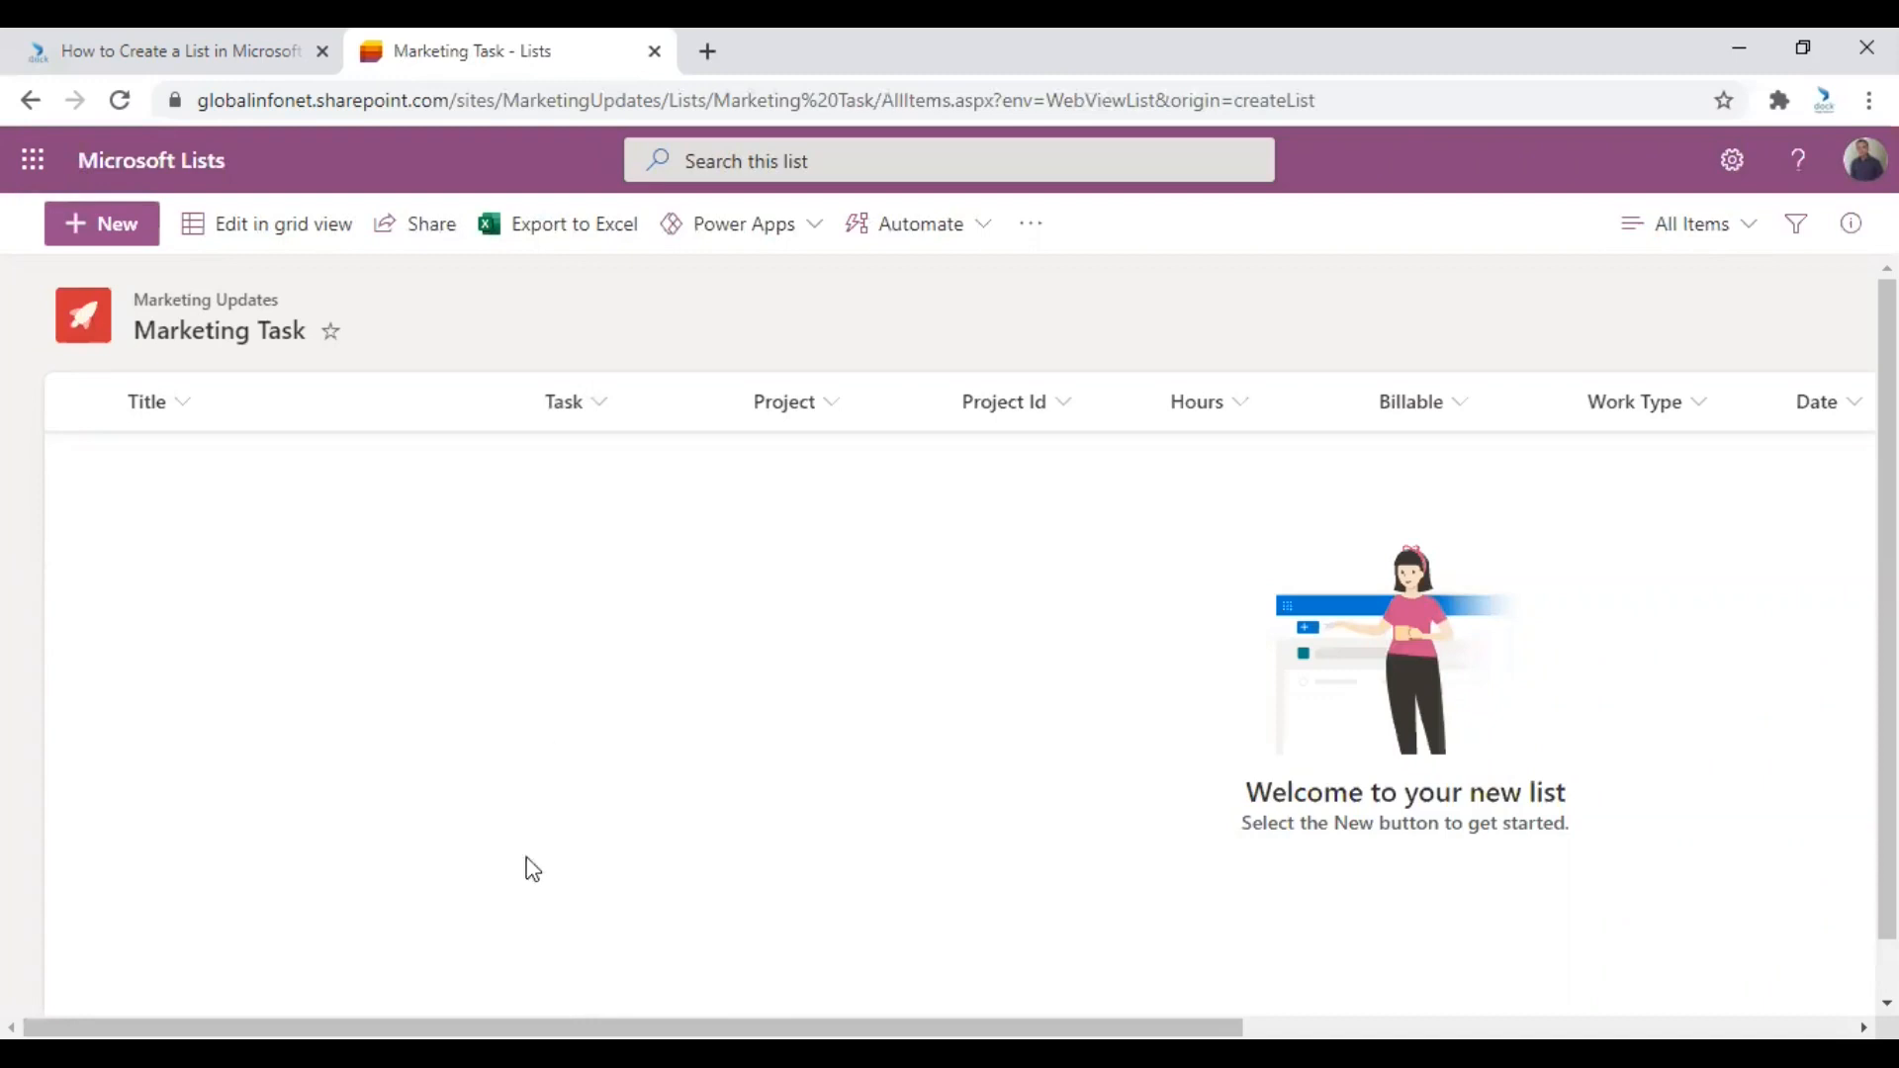
pyautogui.hscroll(3)
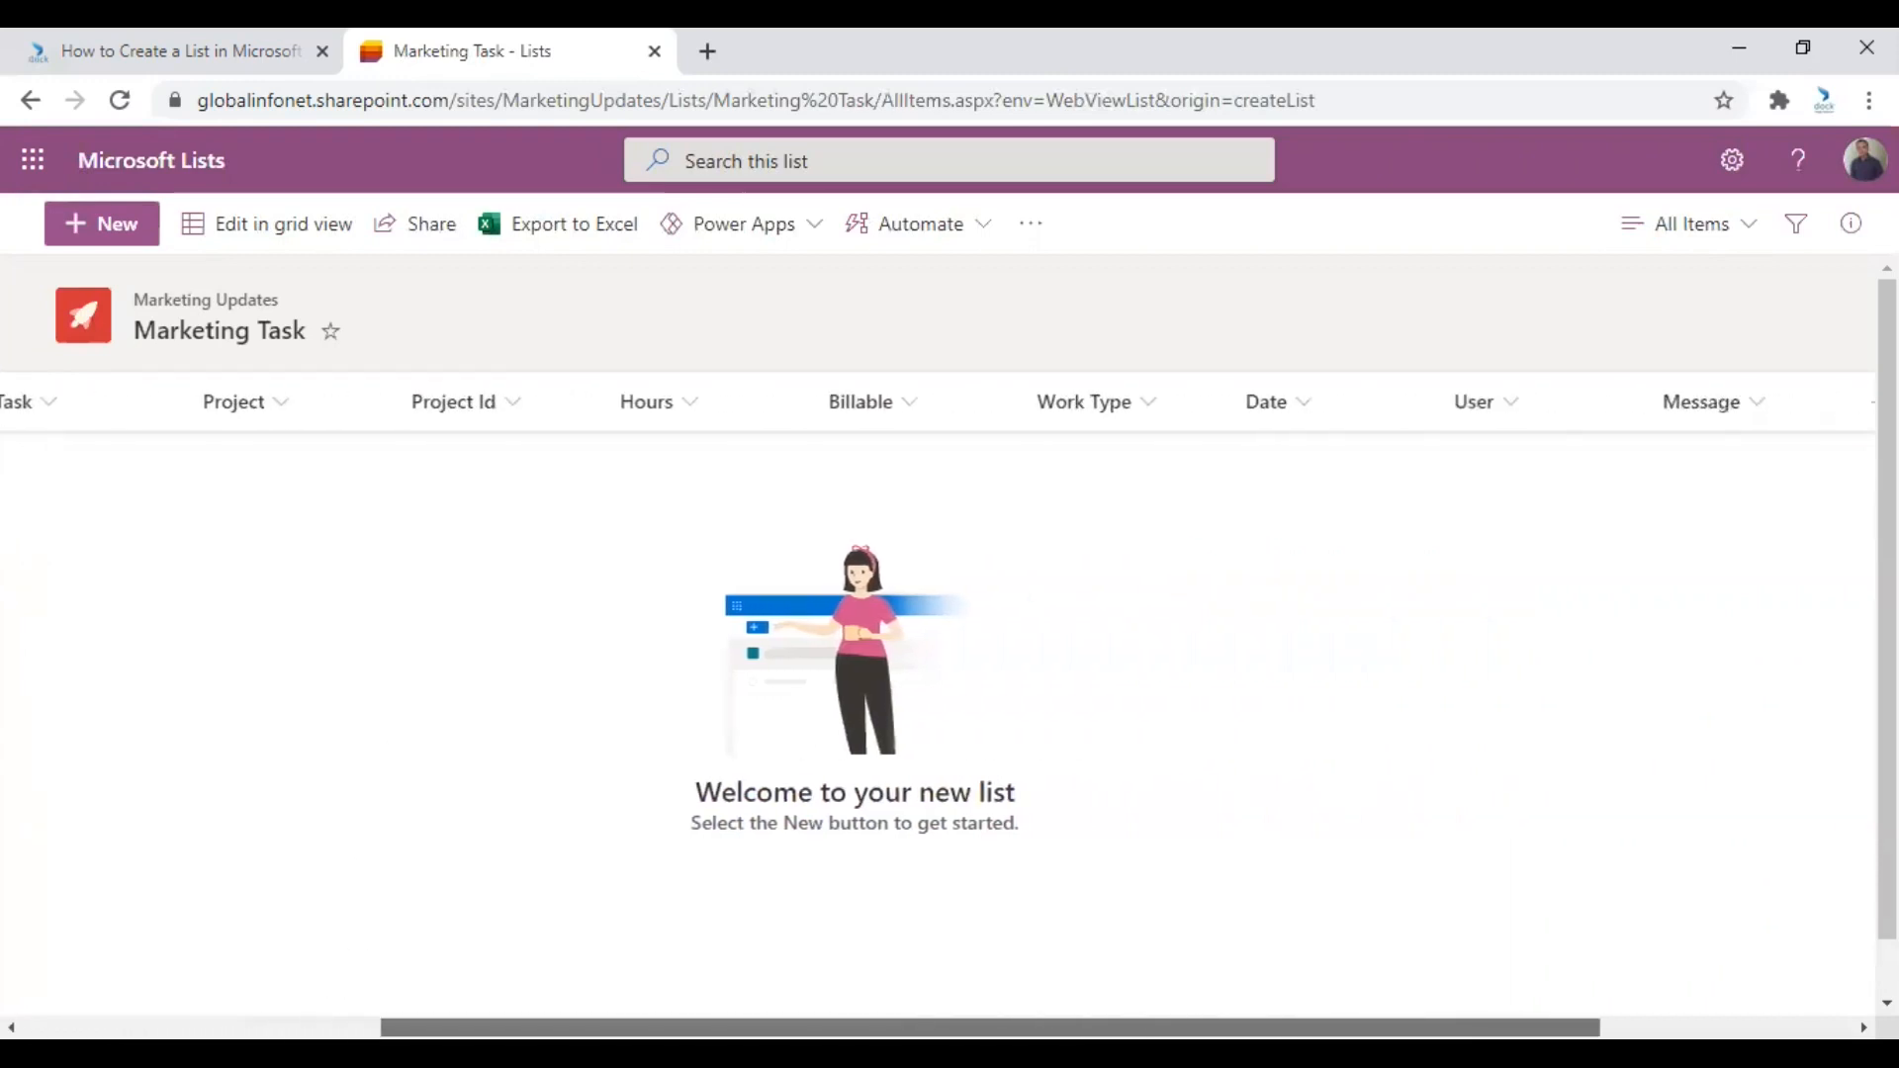
pyautogui.hscroll(-3)
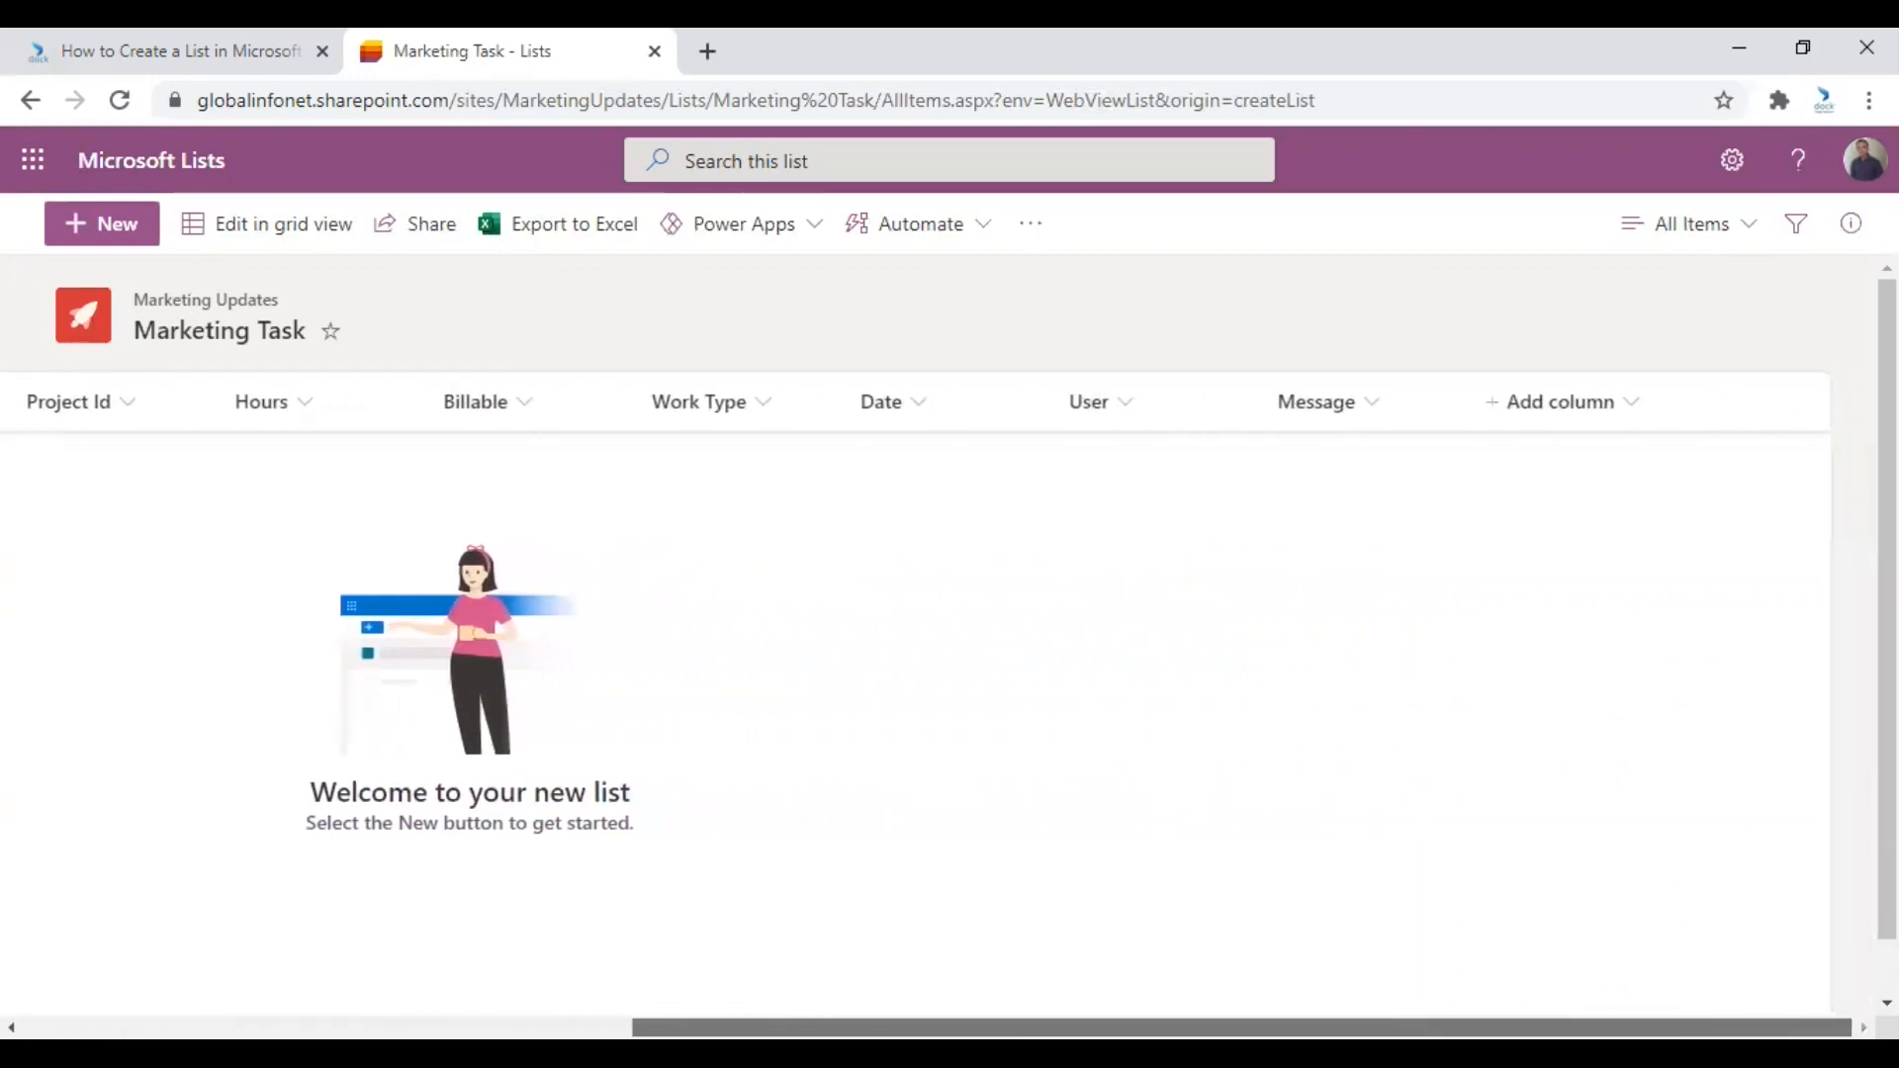
pyautogui.hscroll(-3)
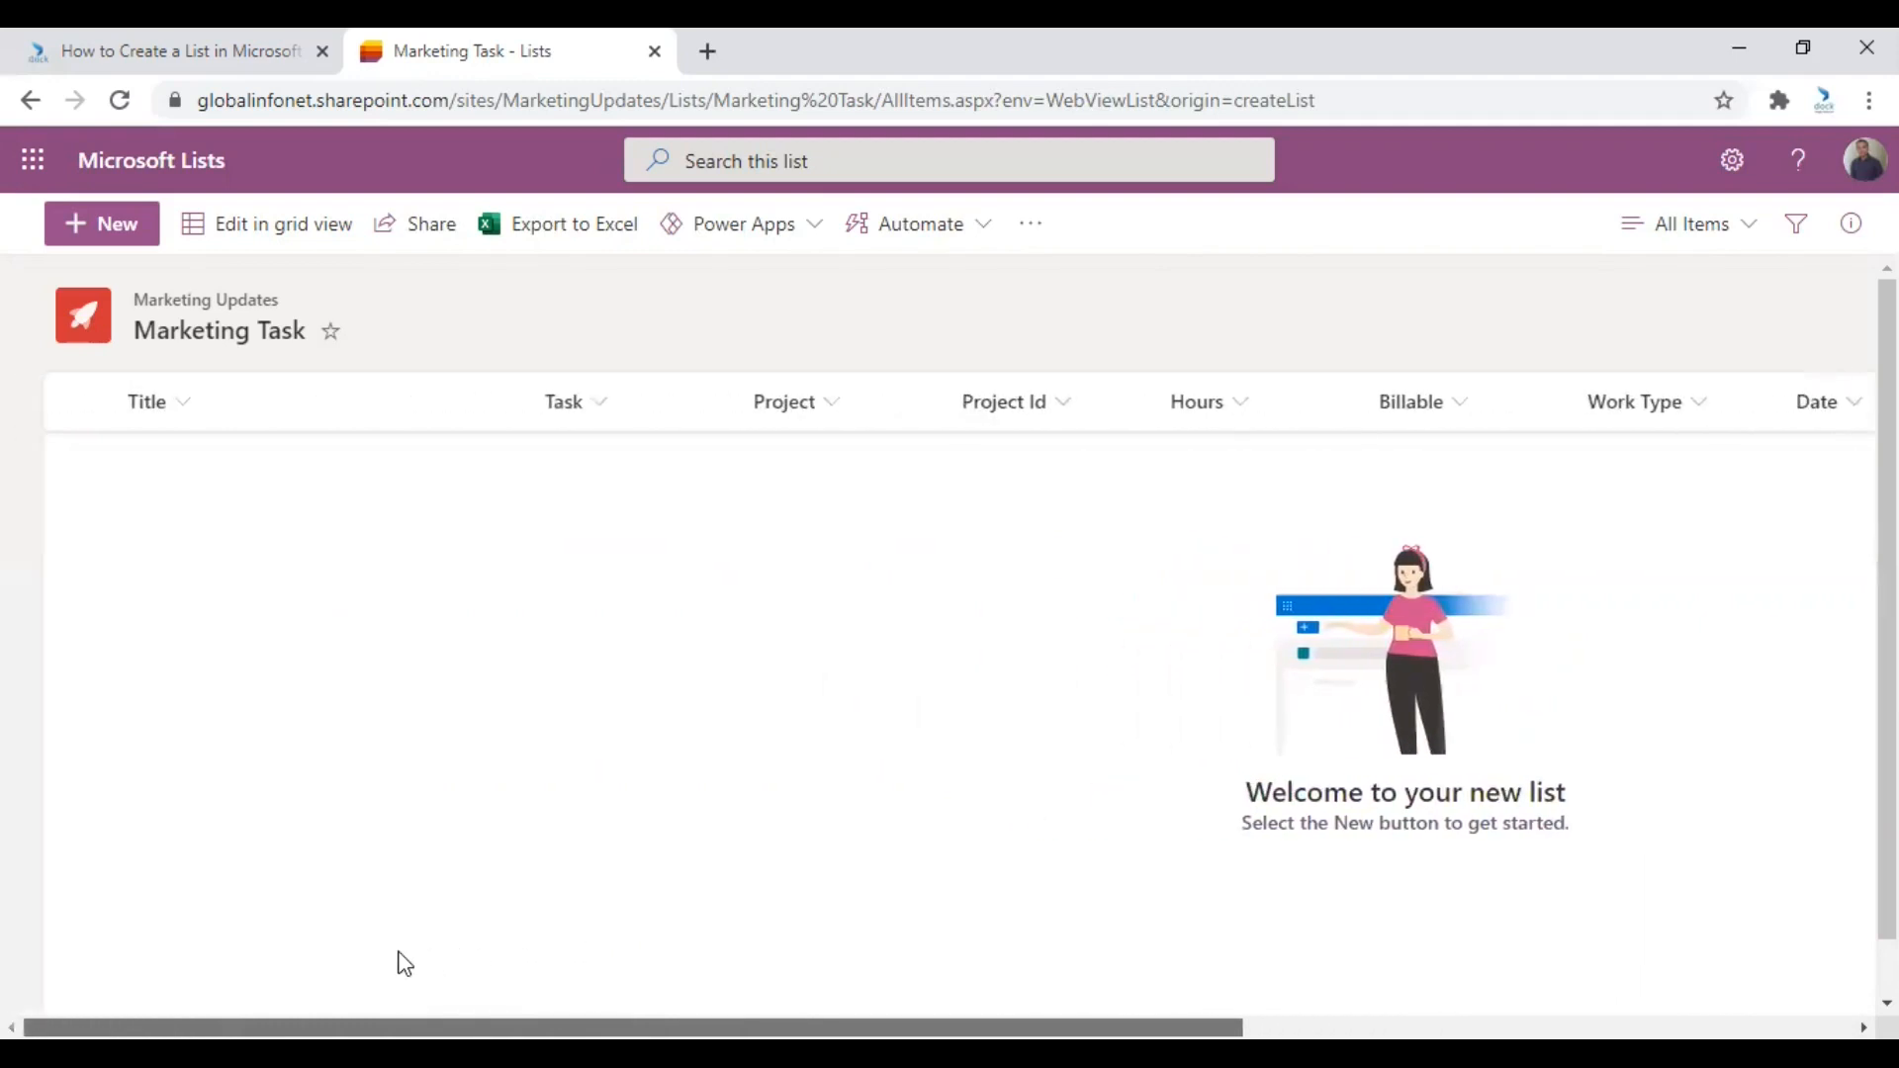
pyautogui.moveTo(338, 626)
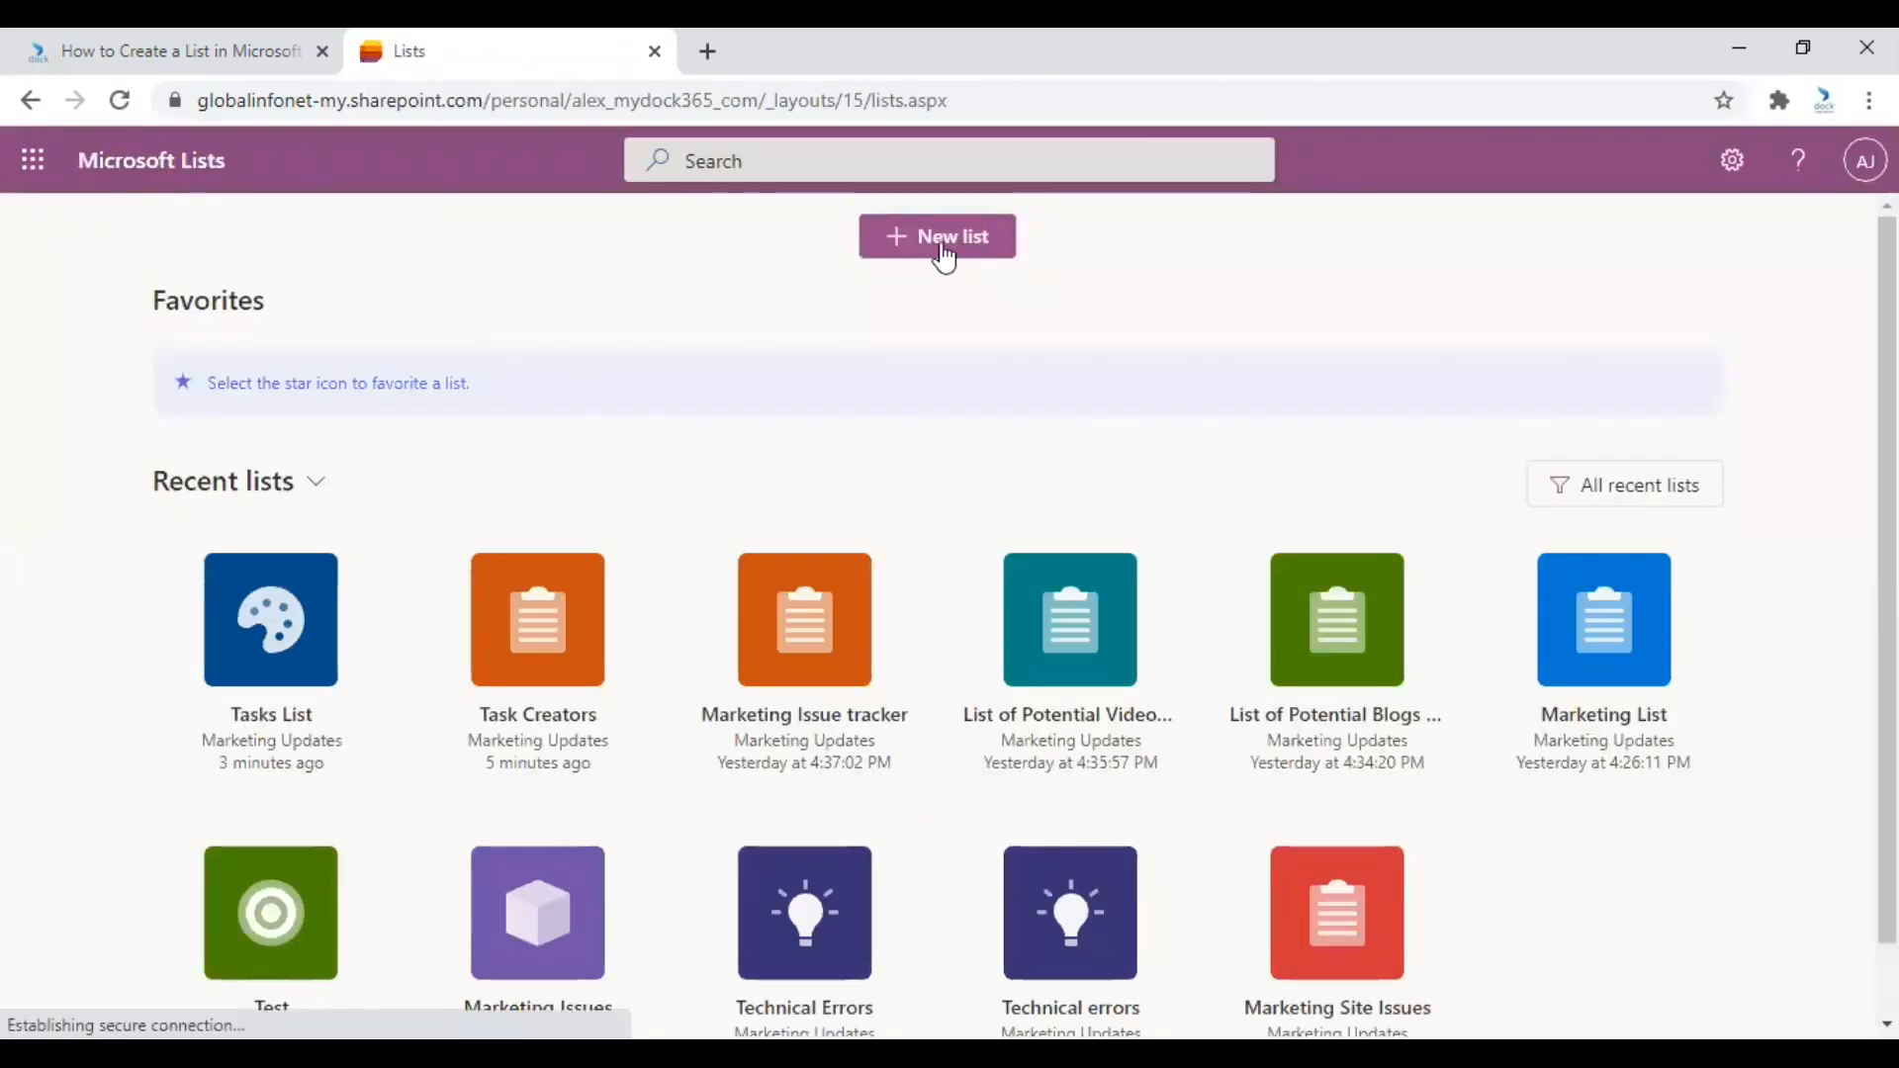
# Start a new list and scroll through the available templates.
pyautogui.click(936, 236)
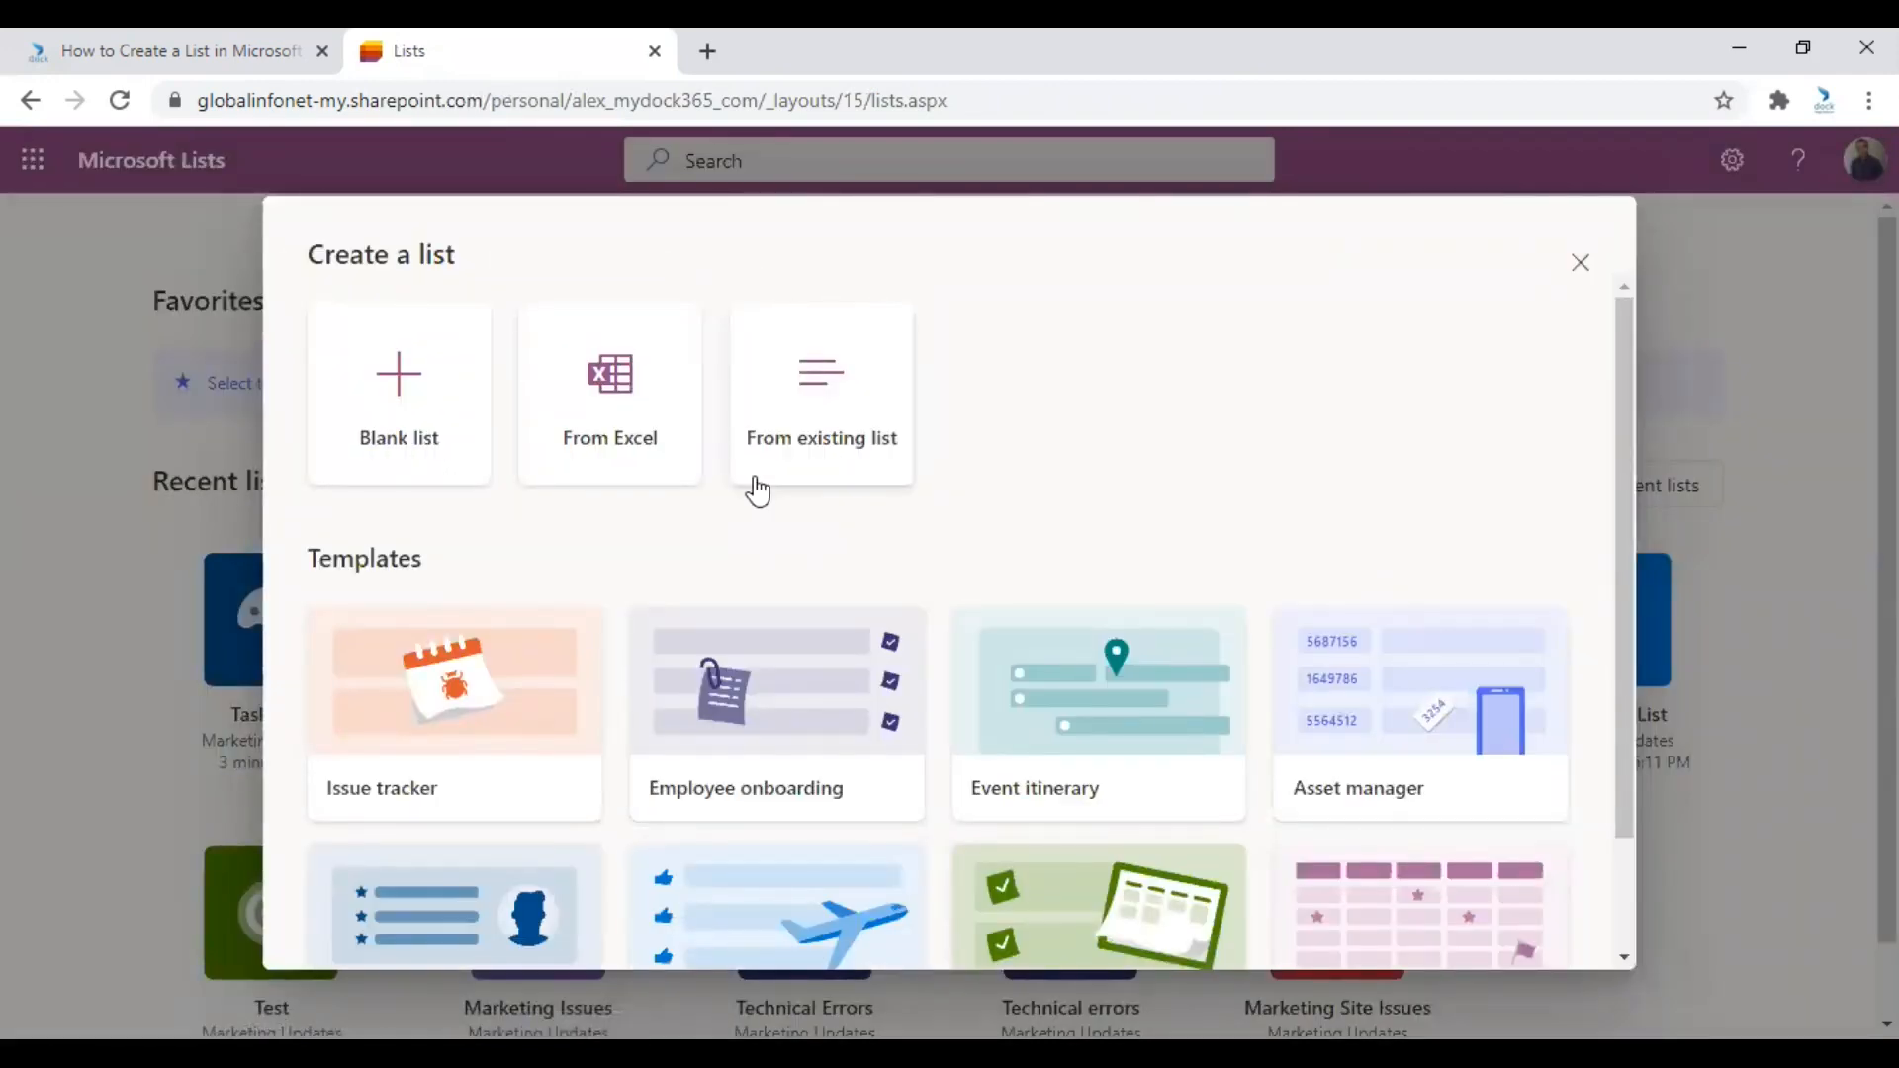
pyautogui.scroll(-3)
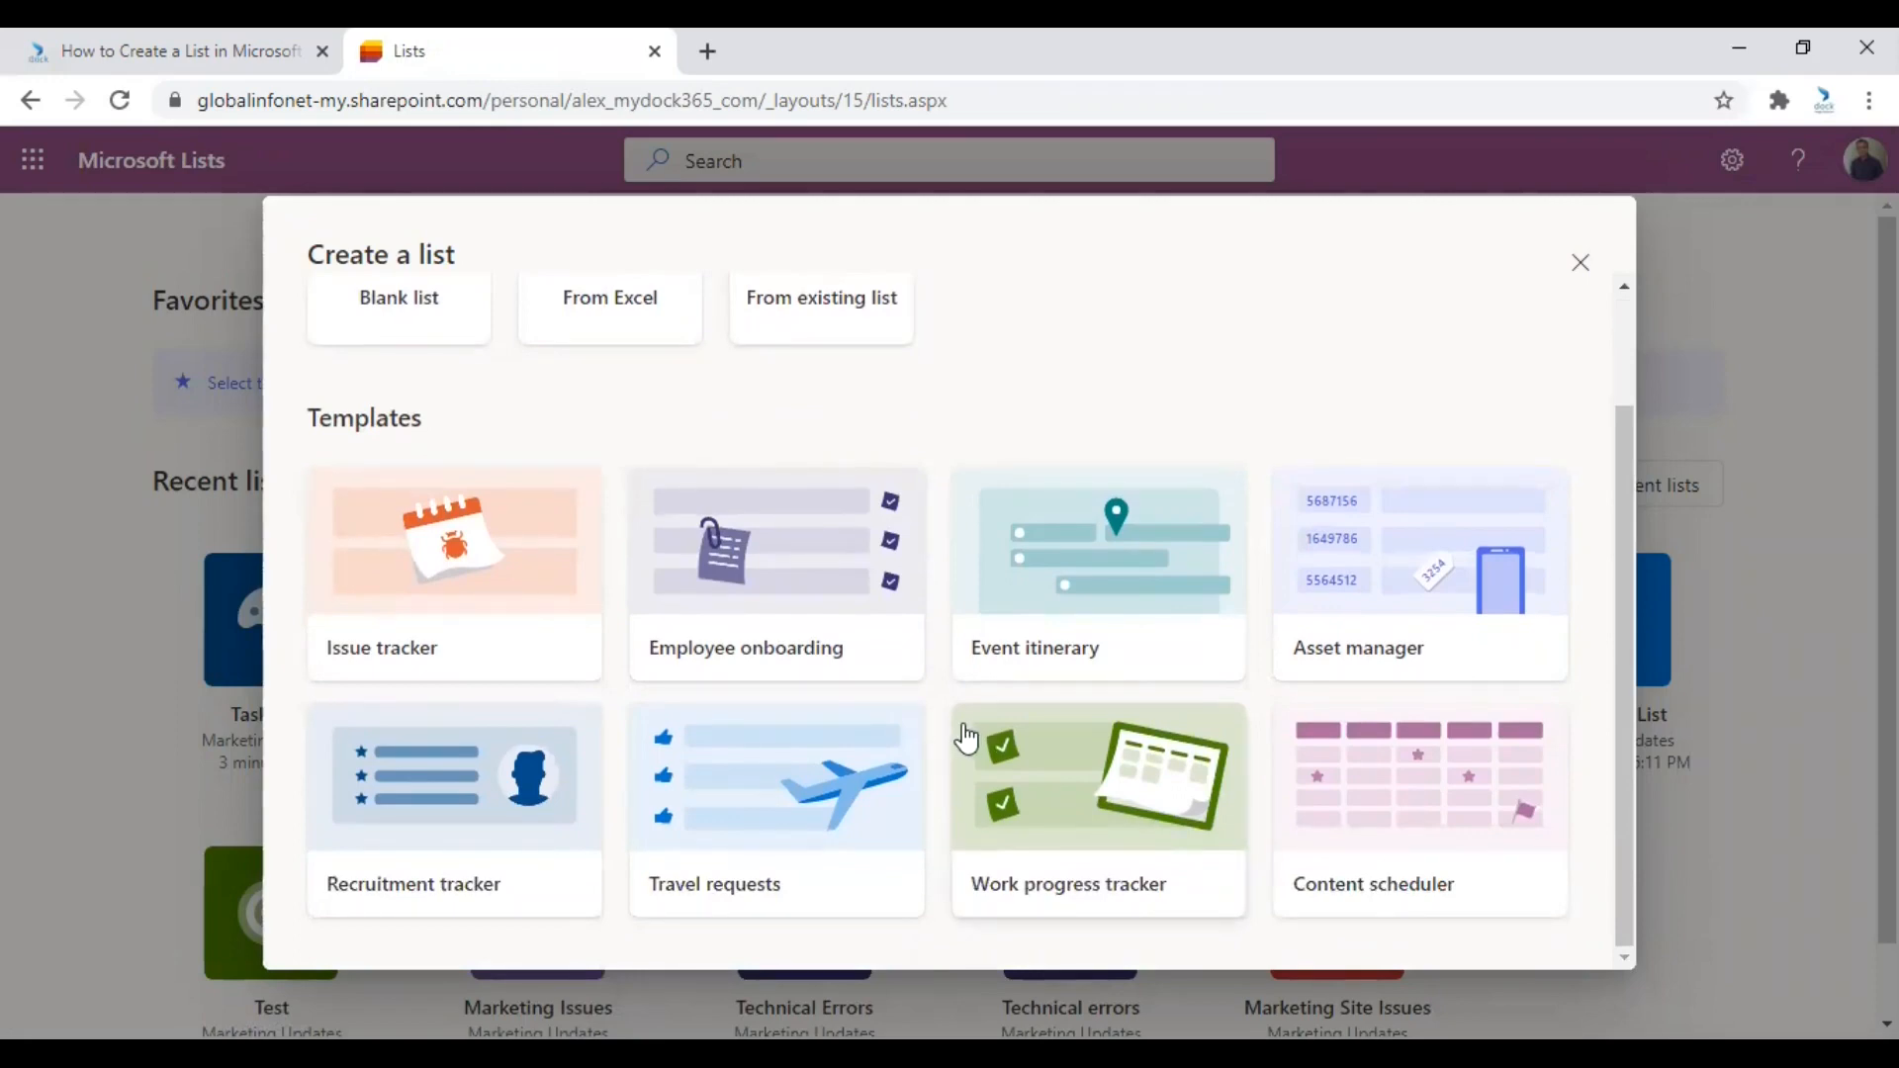
pyautogui.moveTo(960, 733)
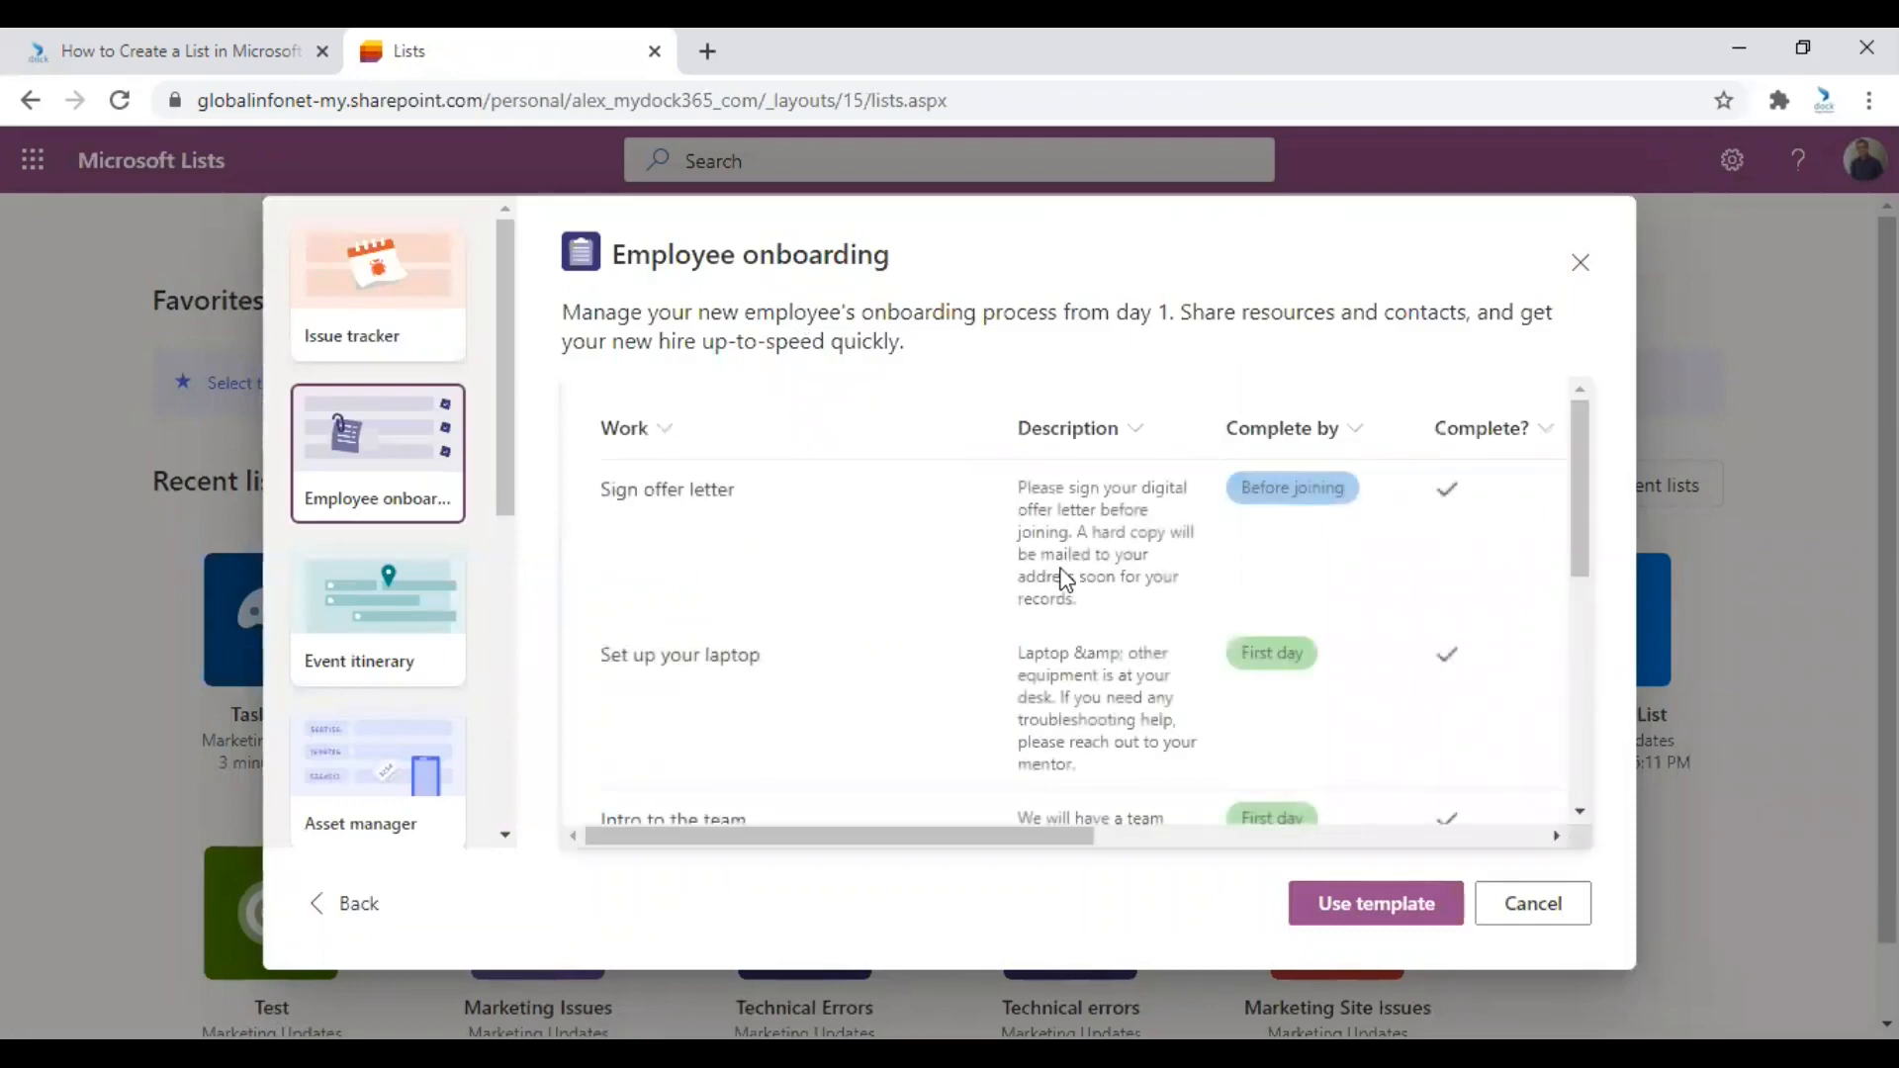
# Review the Employee onboarding template preview and use that template.
pyautogui.scroll(-3)
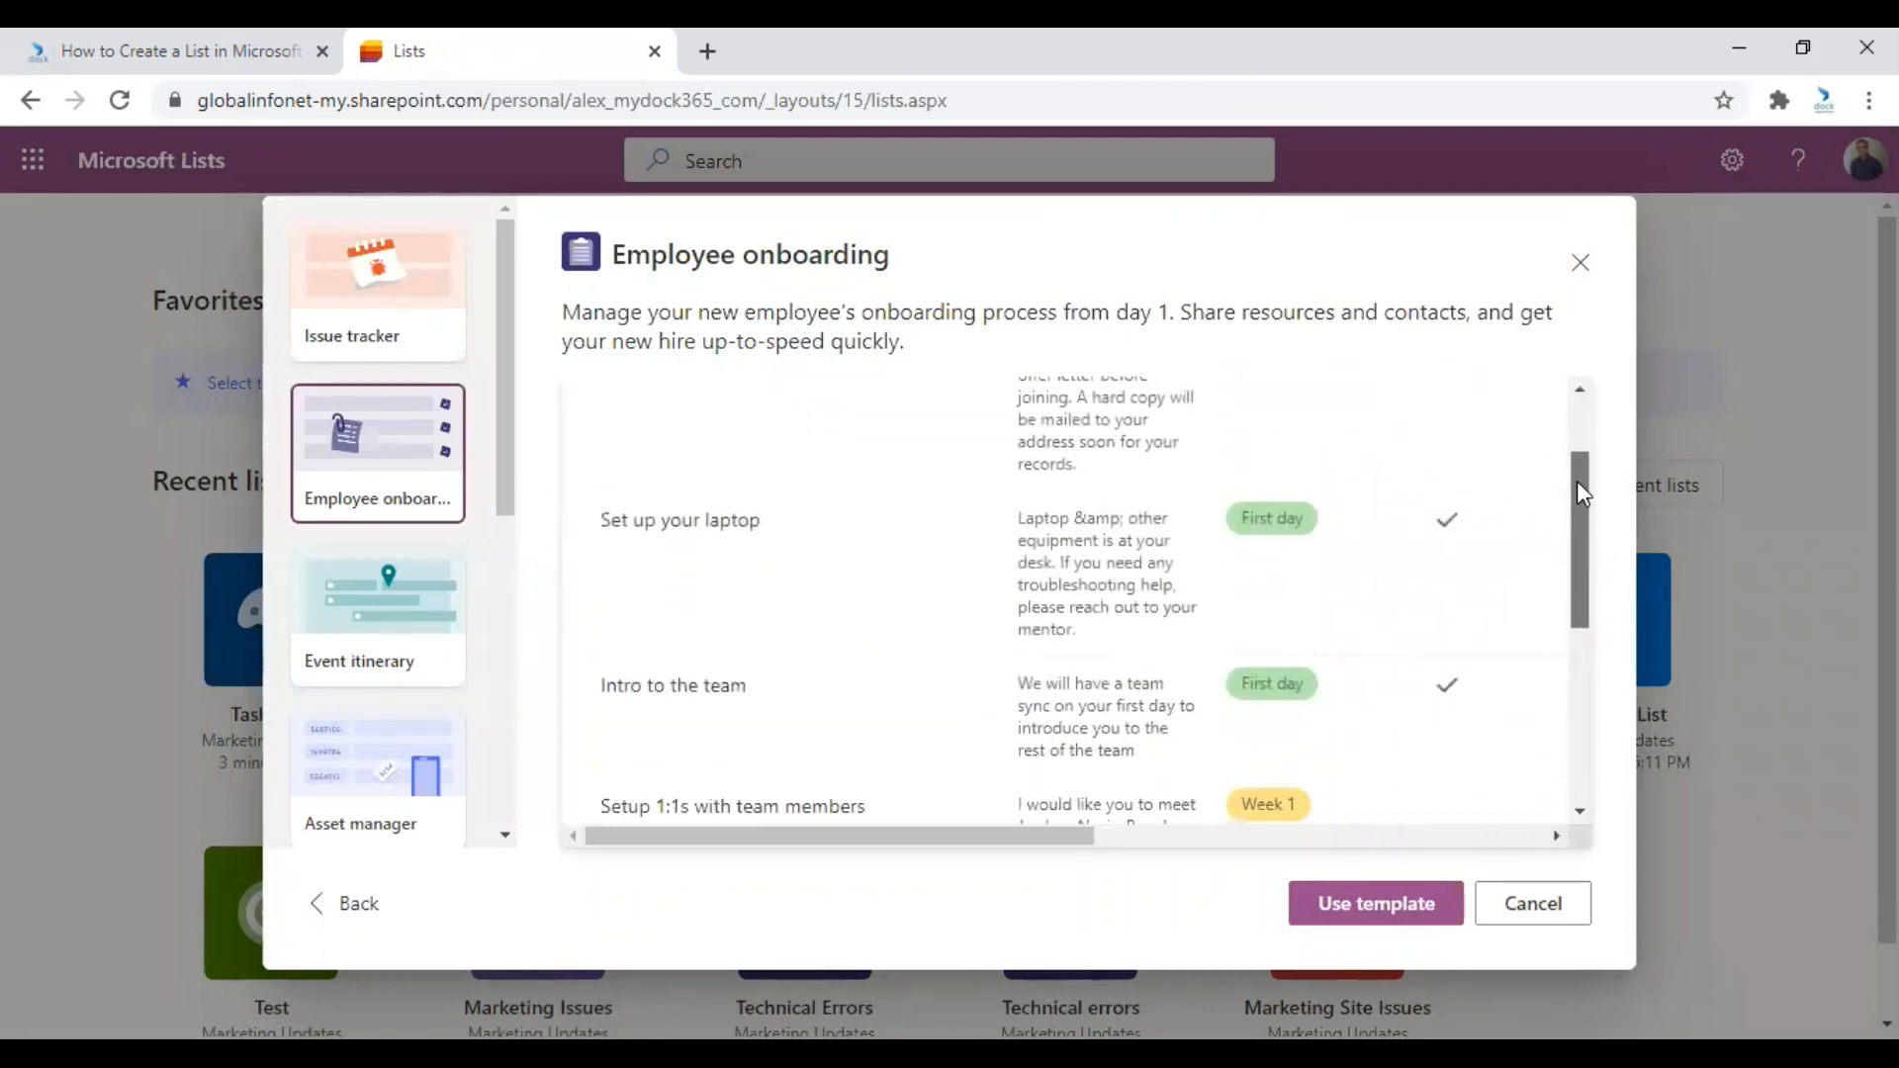
pyautogui.scroll(3)
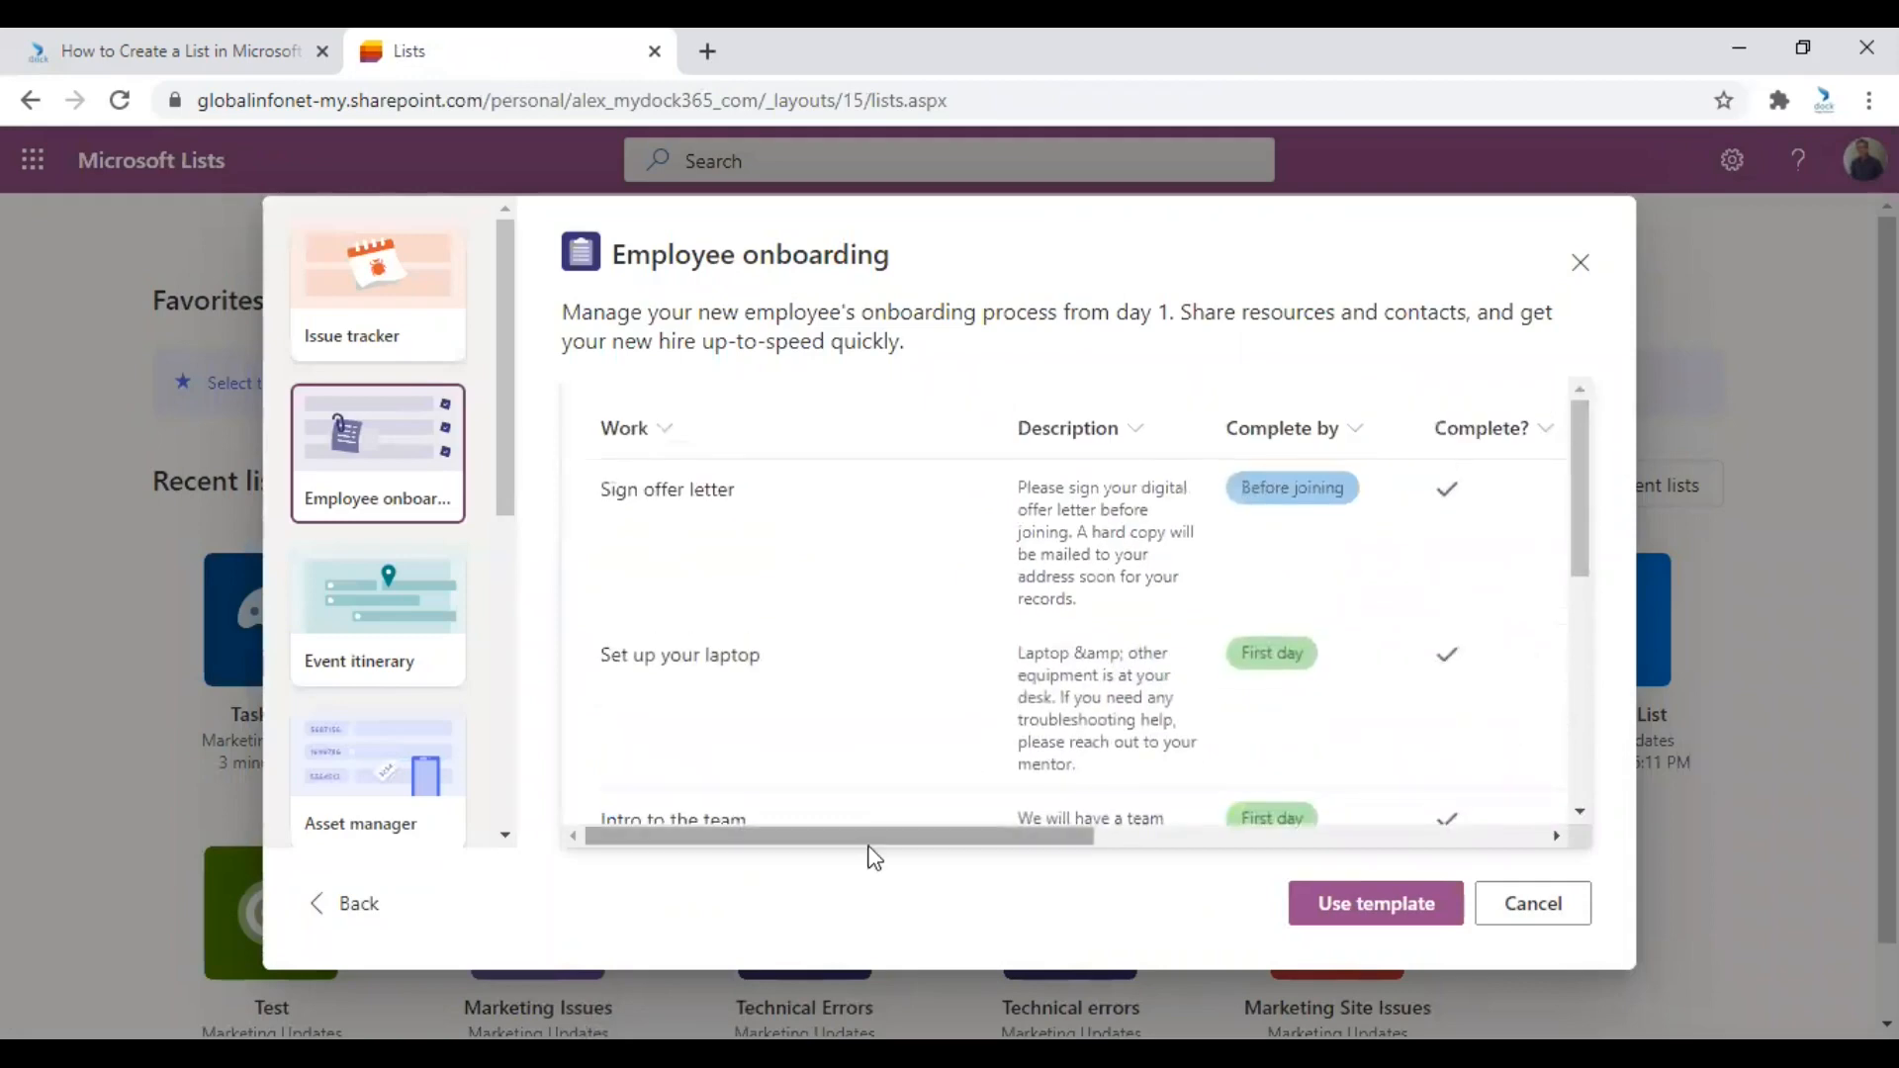
pyautogui.hscroll(3)
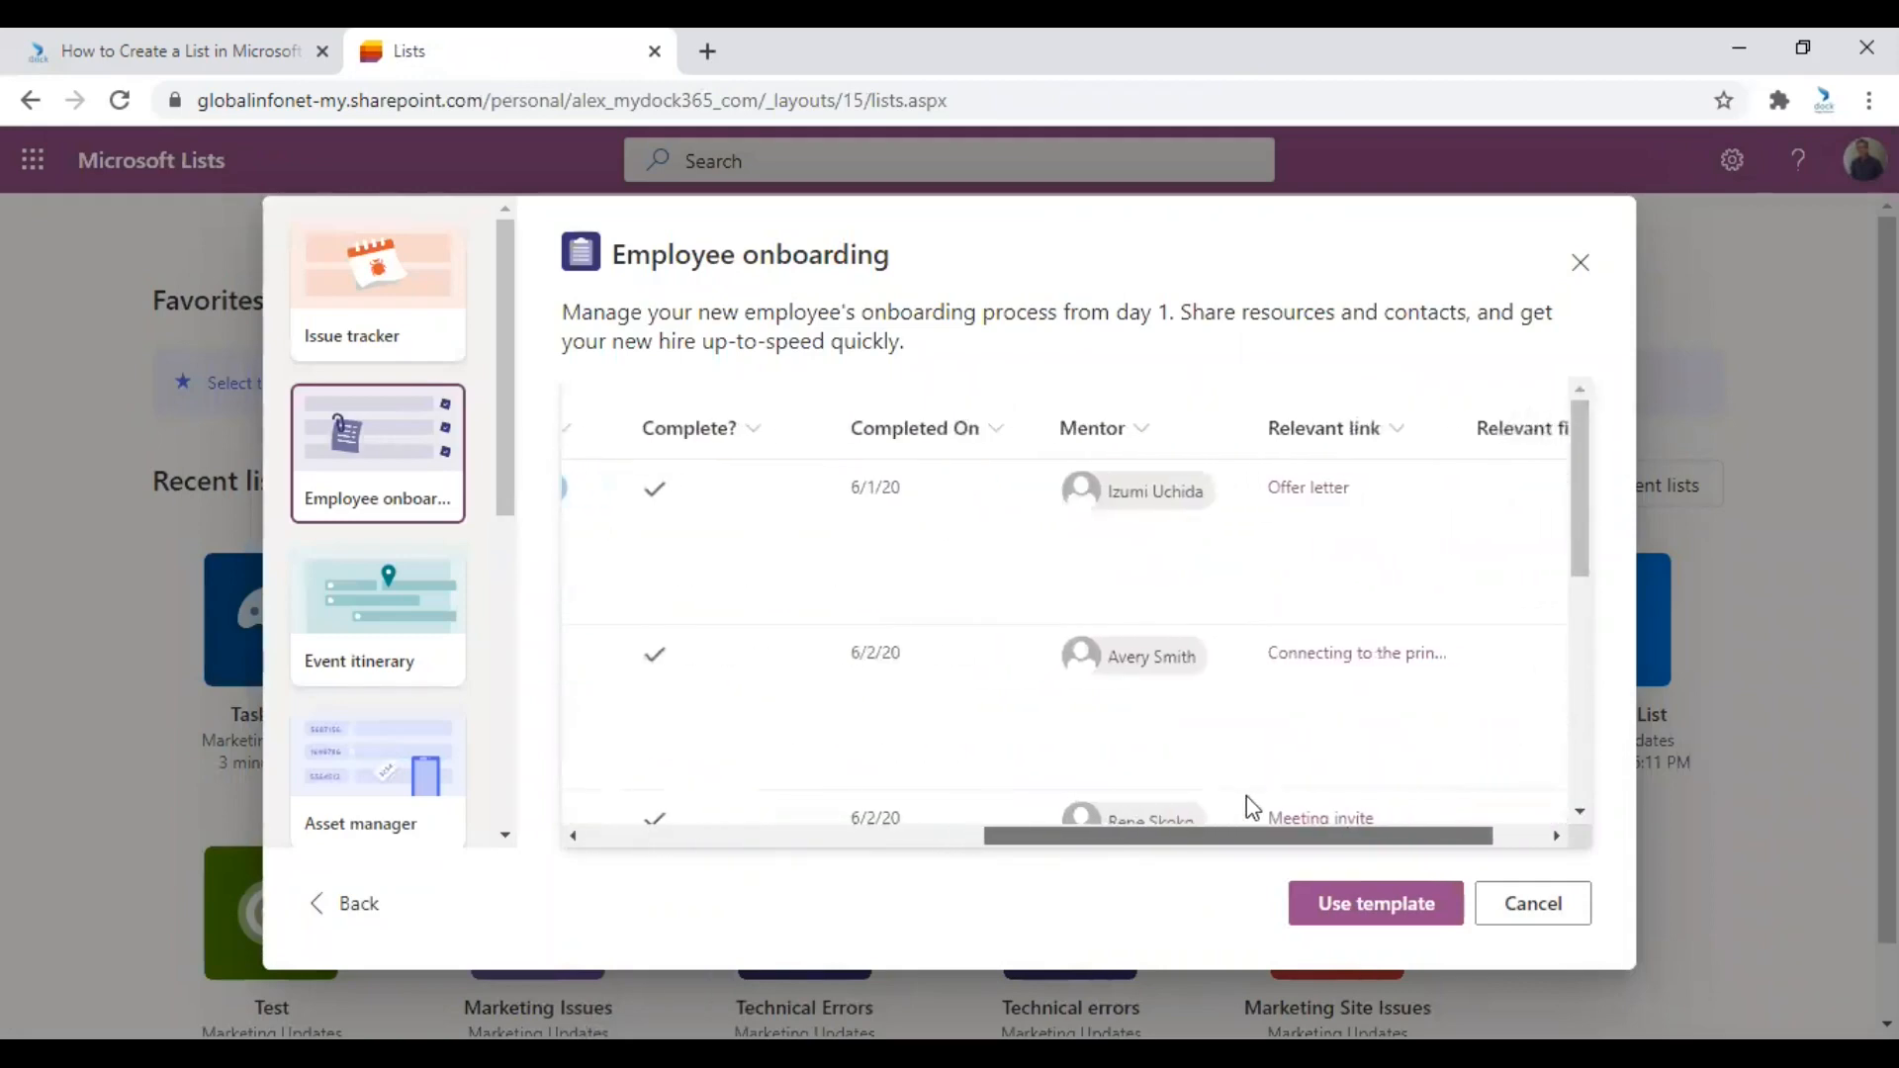
pyautogui.hscroll(-3)
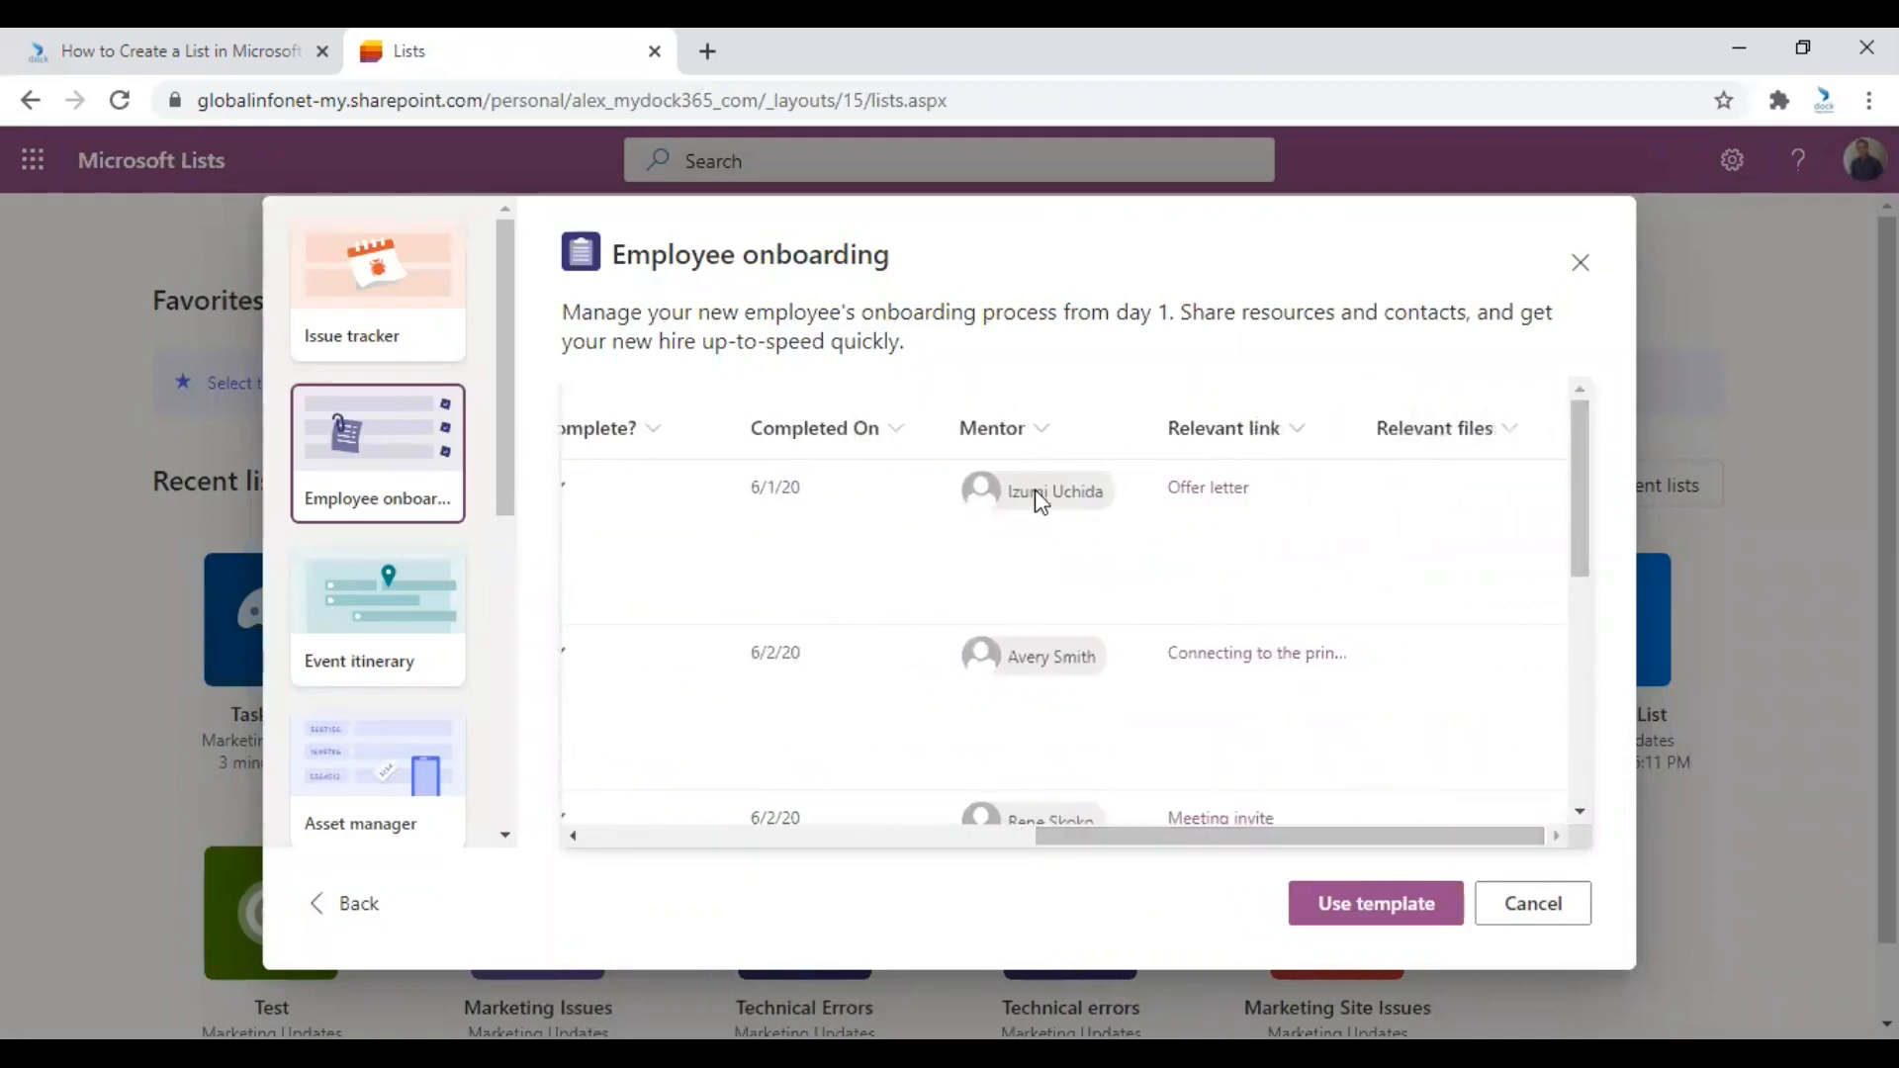
pyautogui.hscroll(-3)
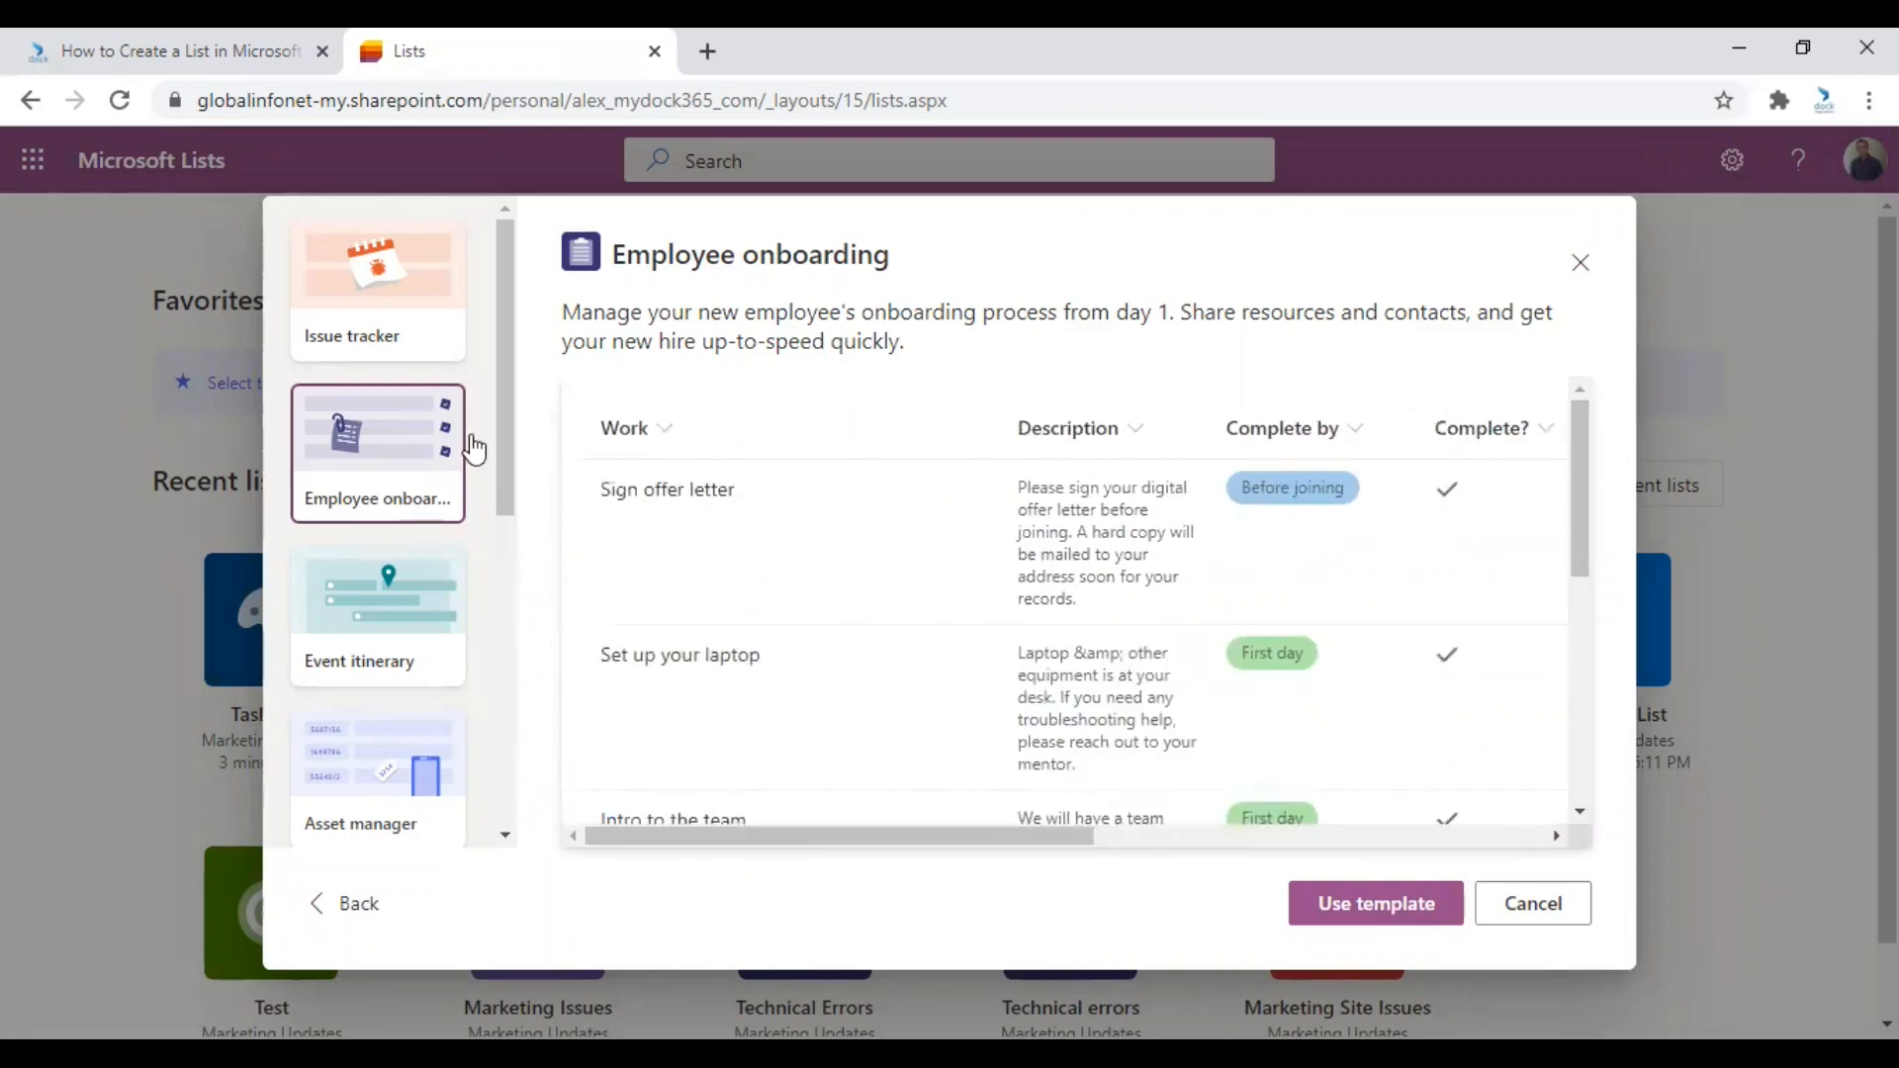
pyautogui.scroll(-3)
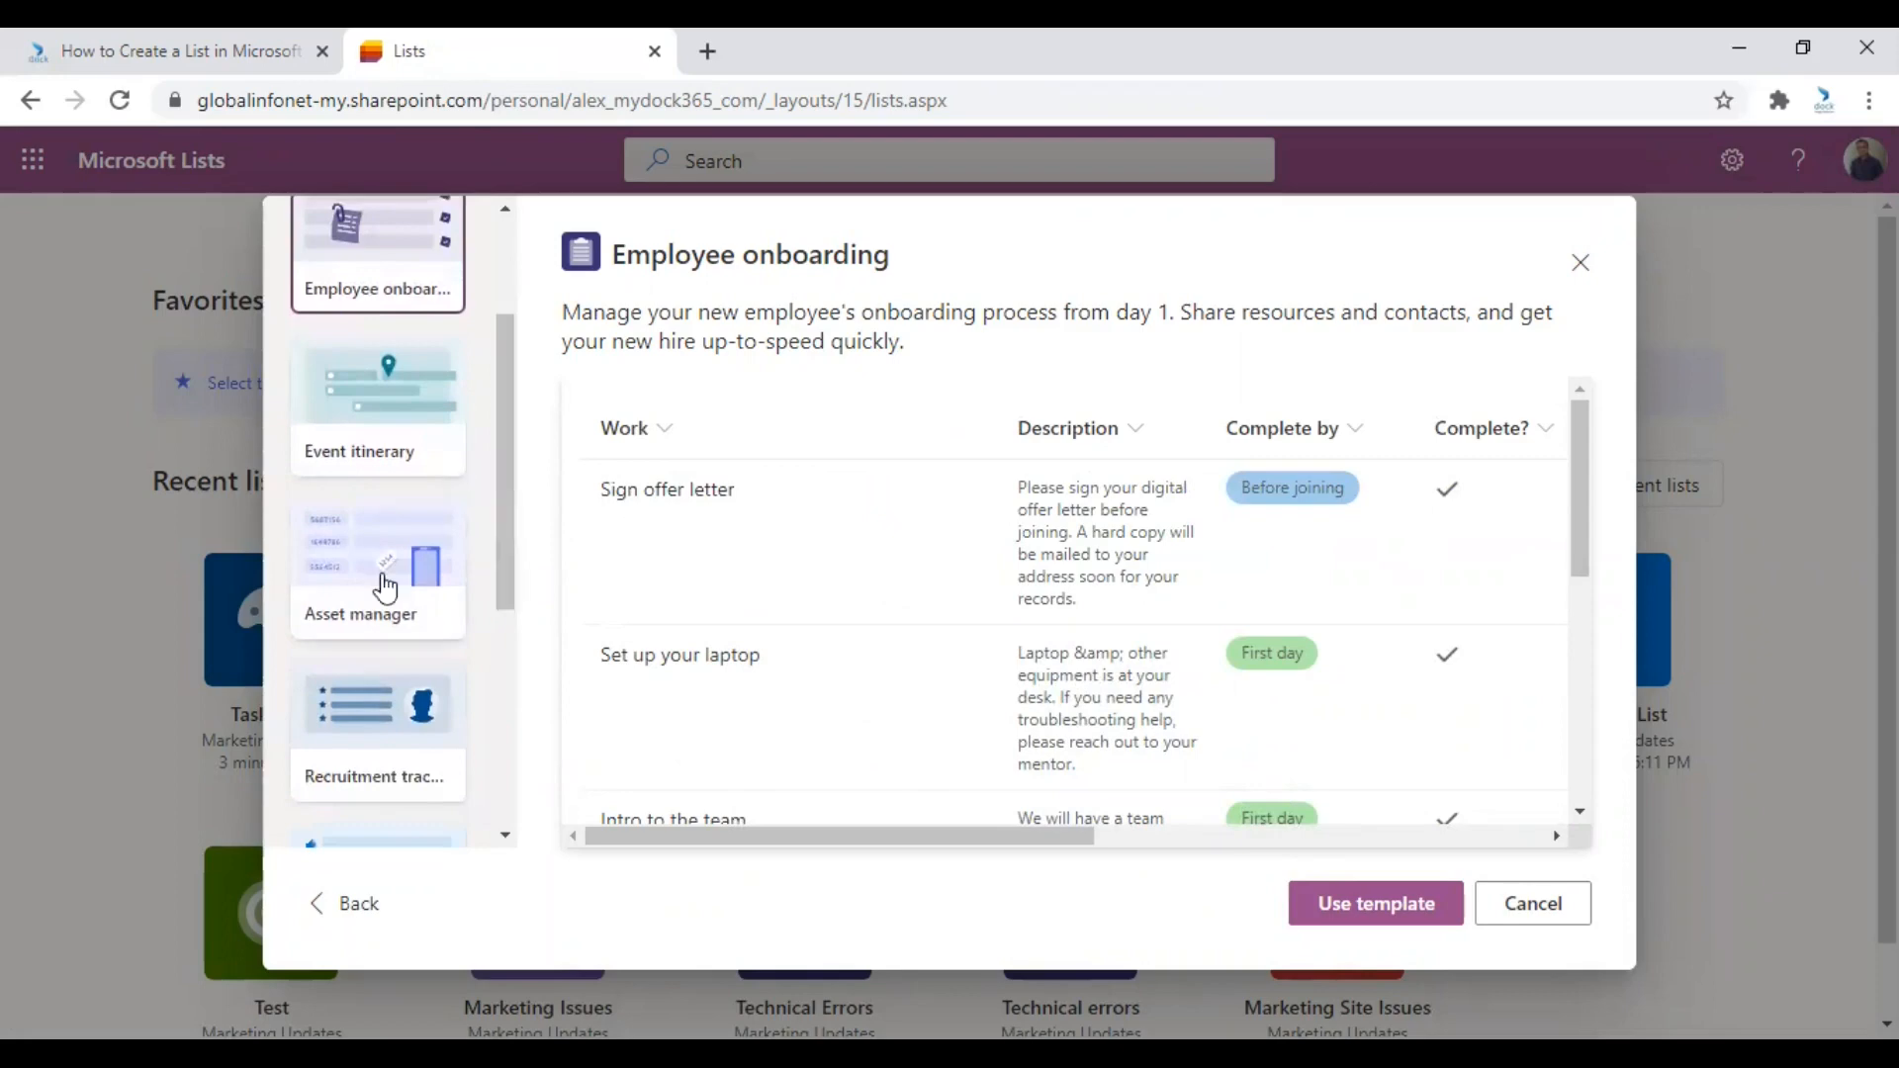
pyautogui.moveTo(367, 589)
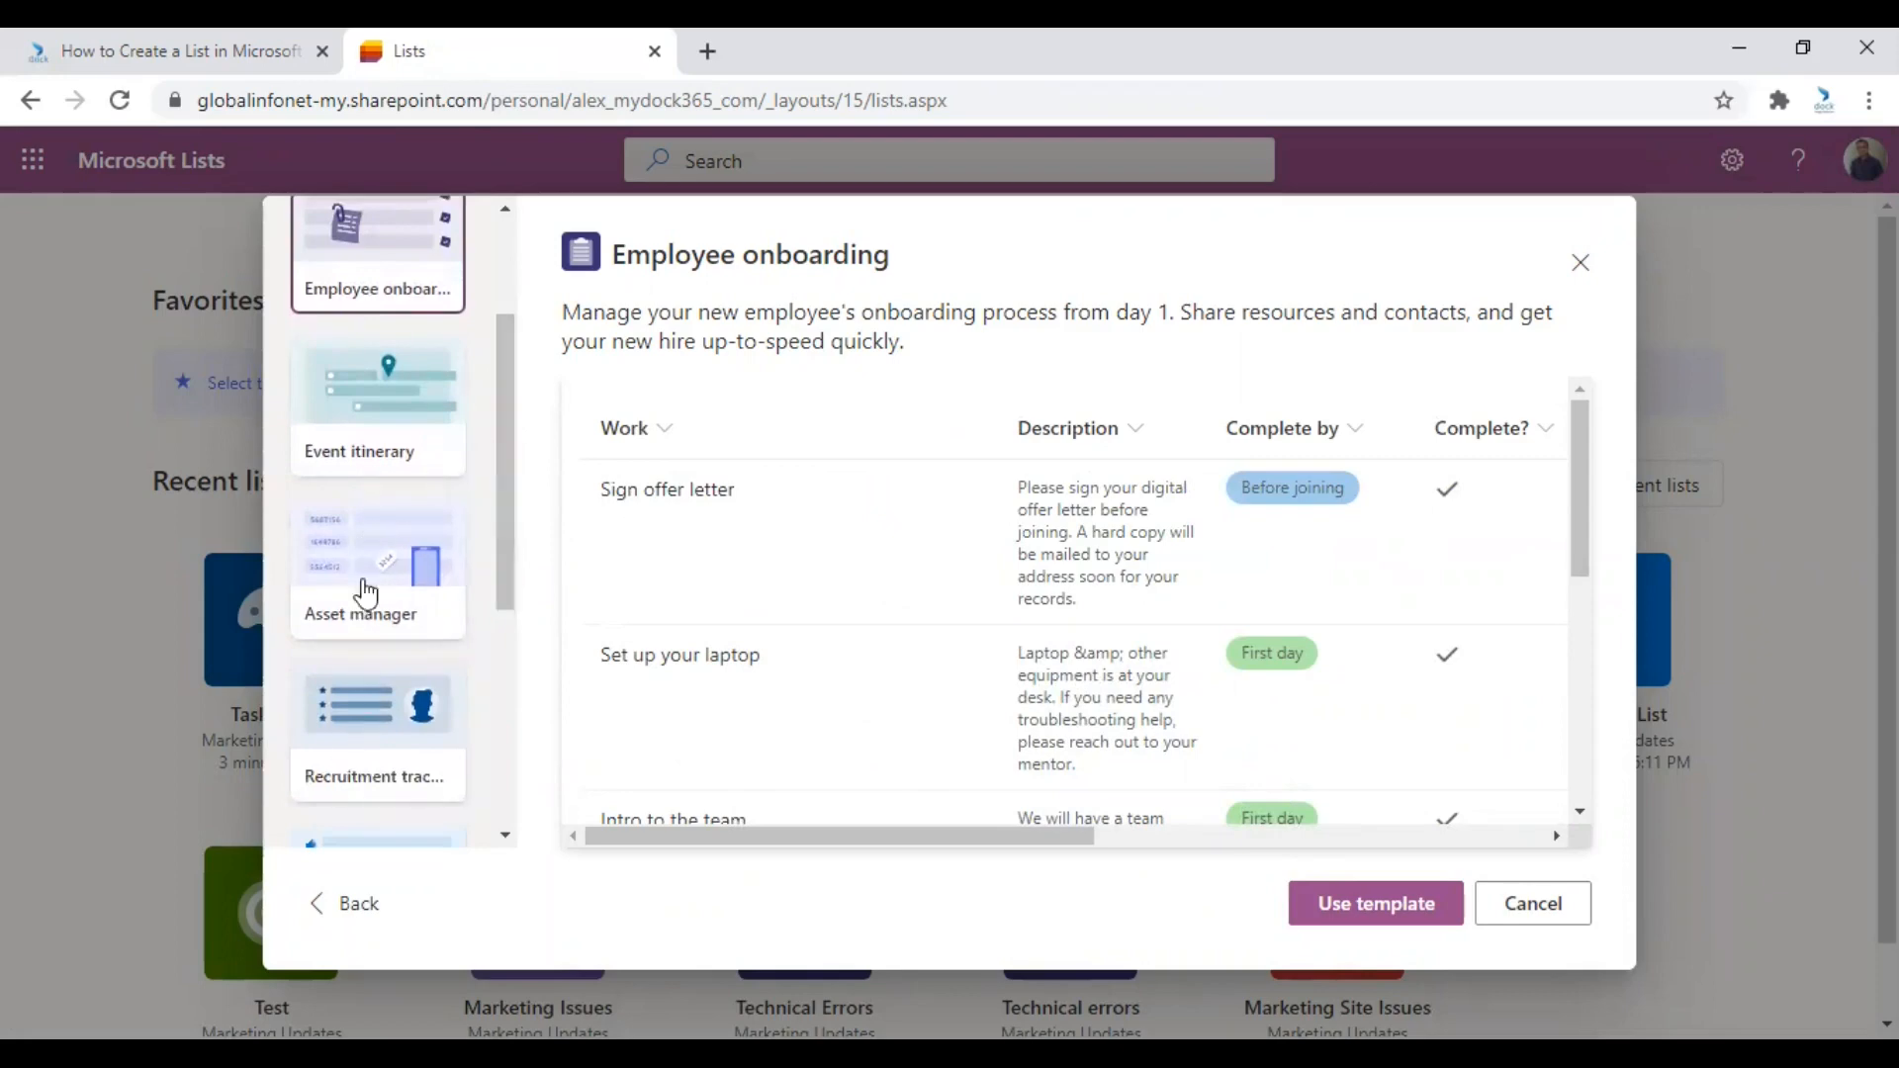
pyautogui.moveTo(479, 509)
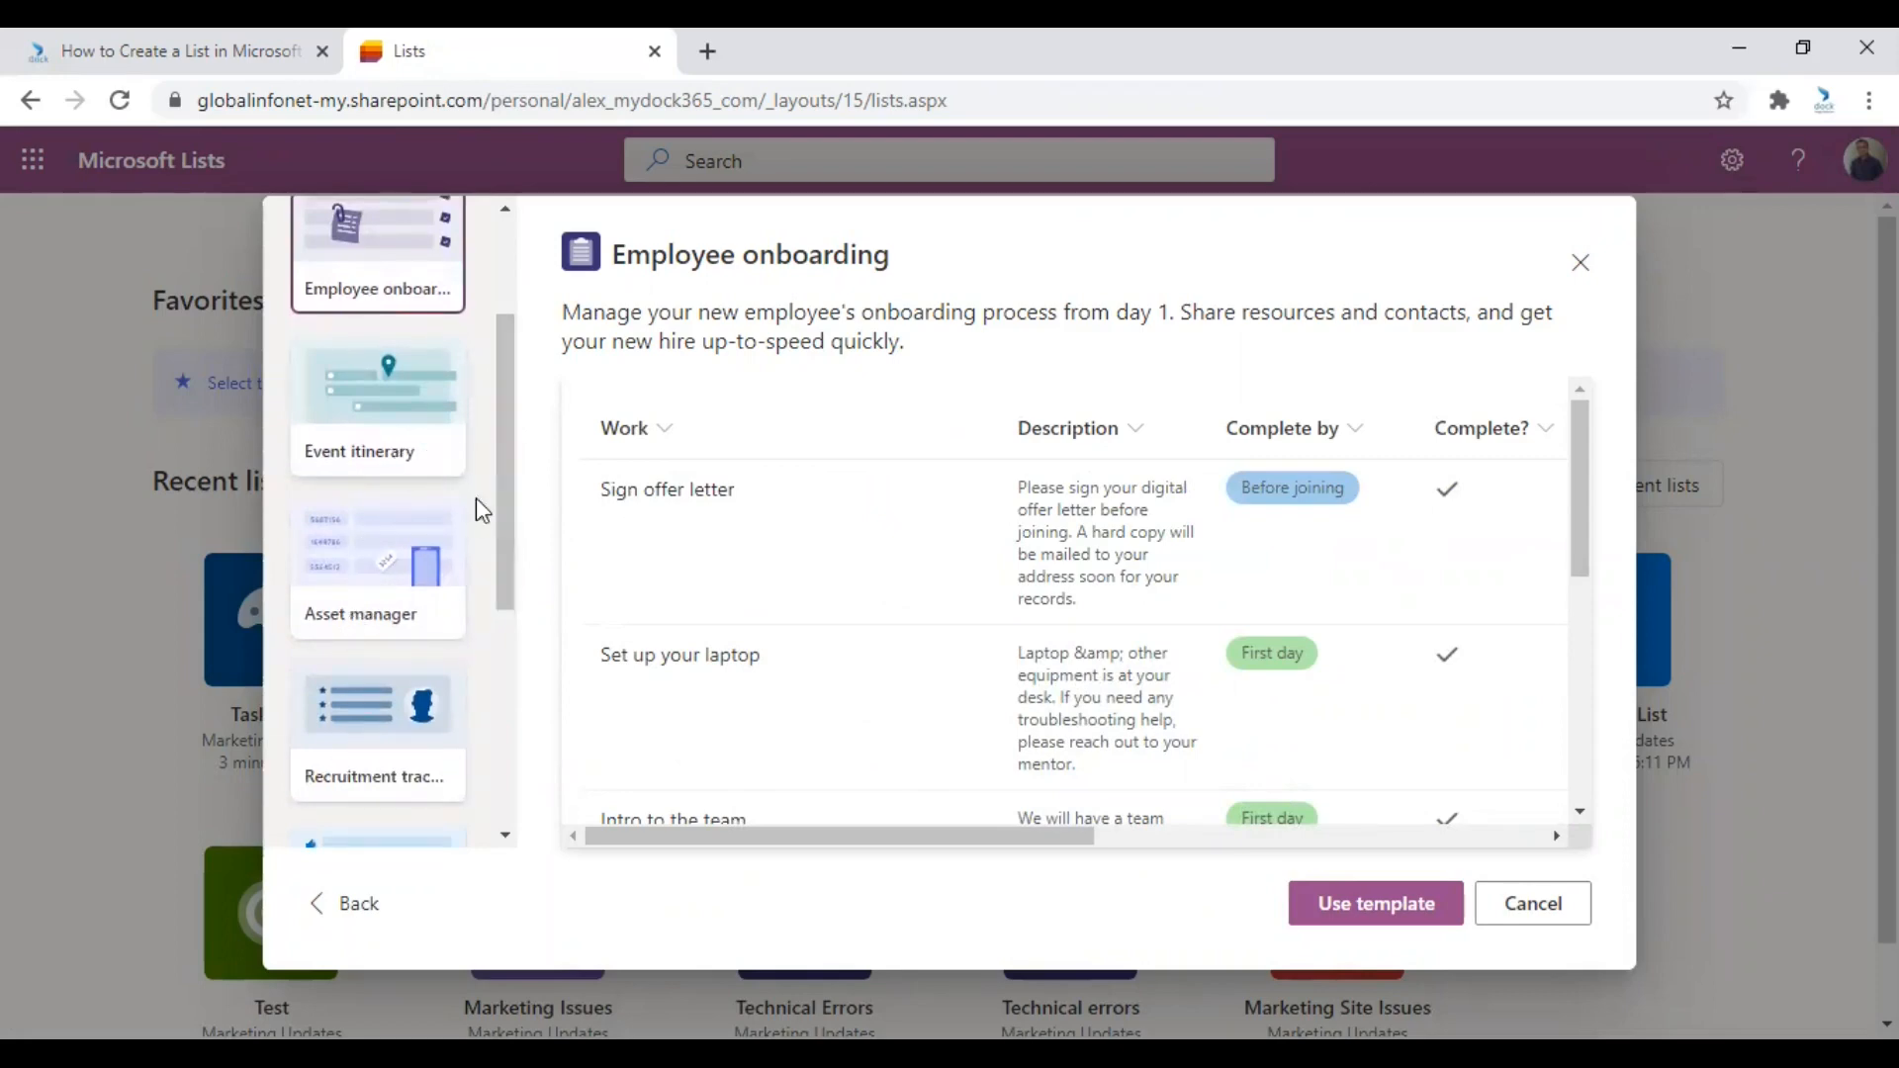
pyautogui.moveTo(1375, 902)
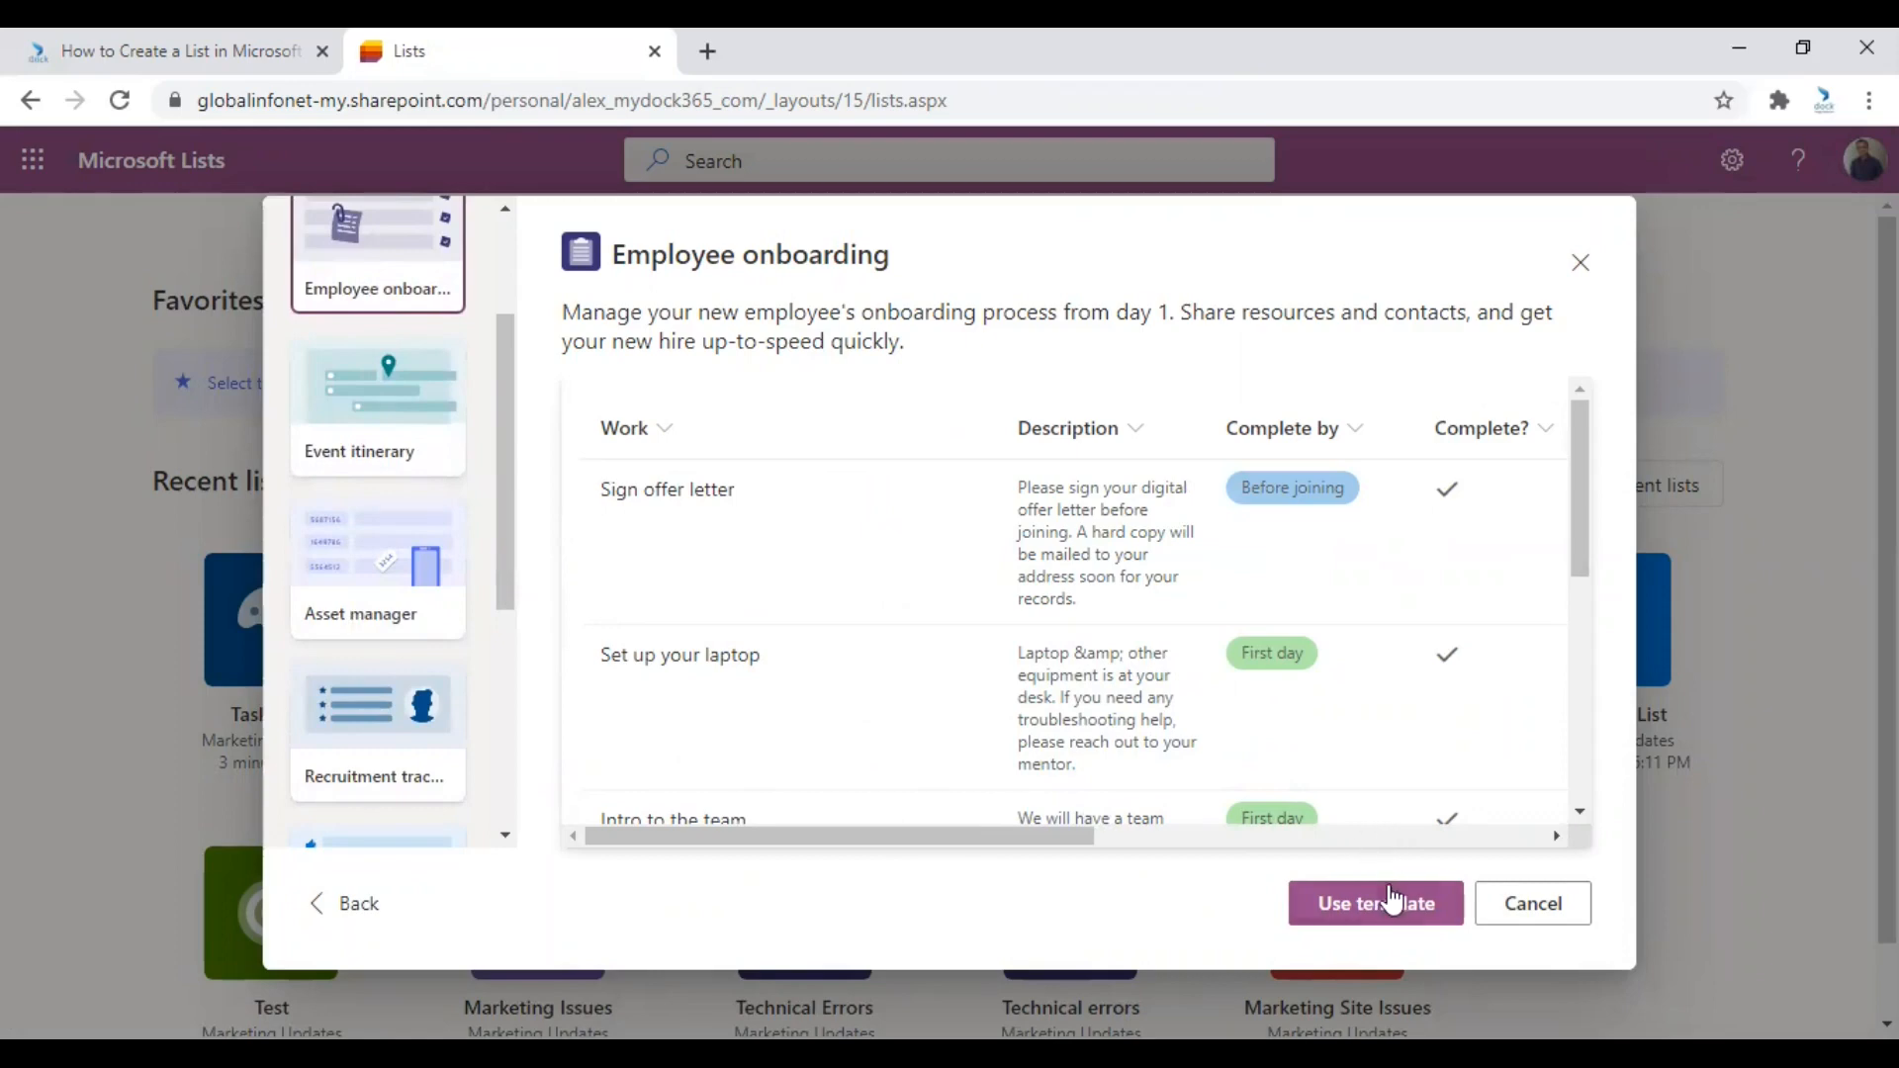
pyautogui.moveTo(1015, 688)
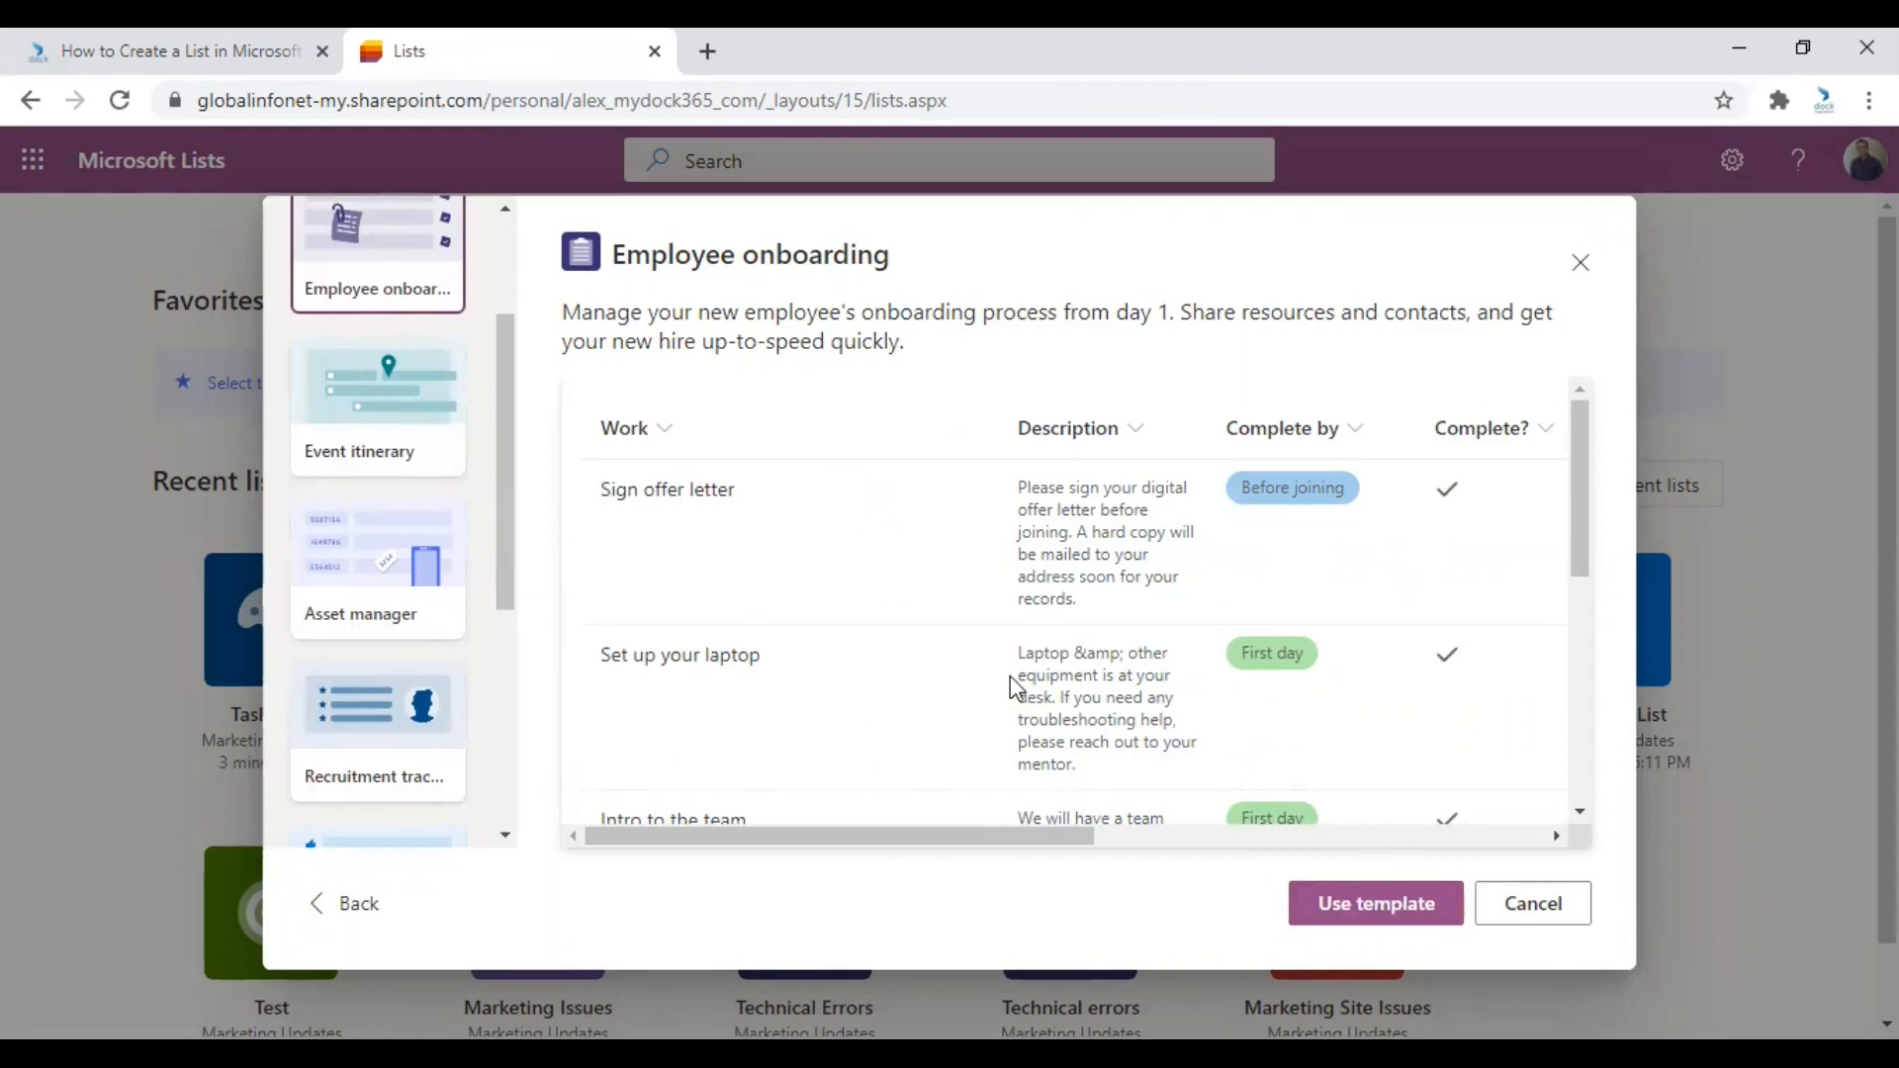
pyautogui.click(1375, 902)
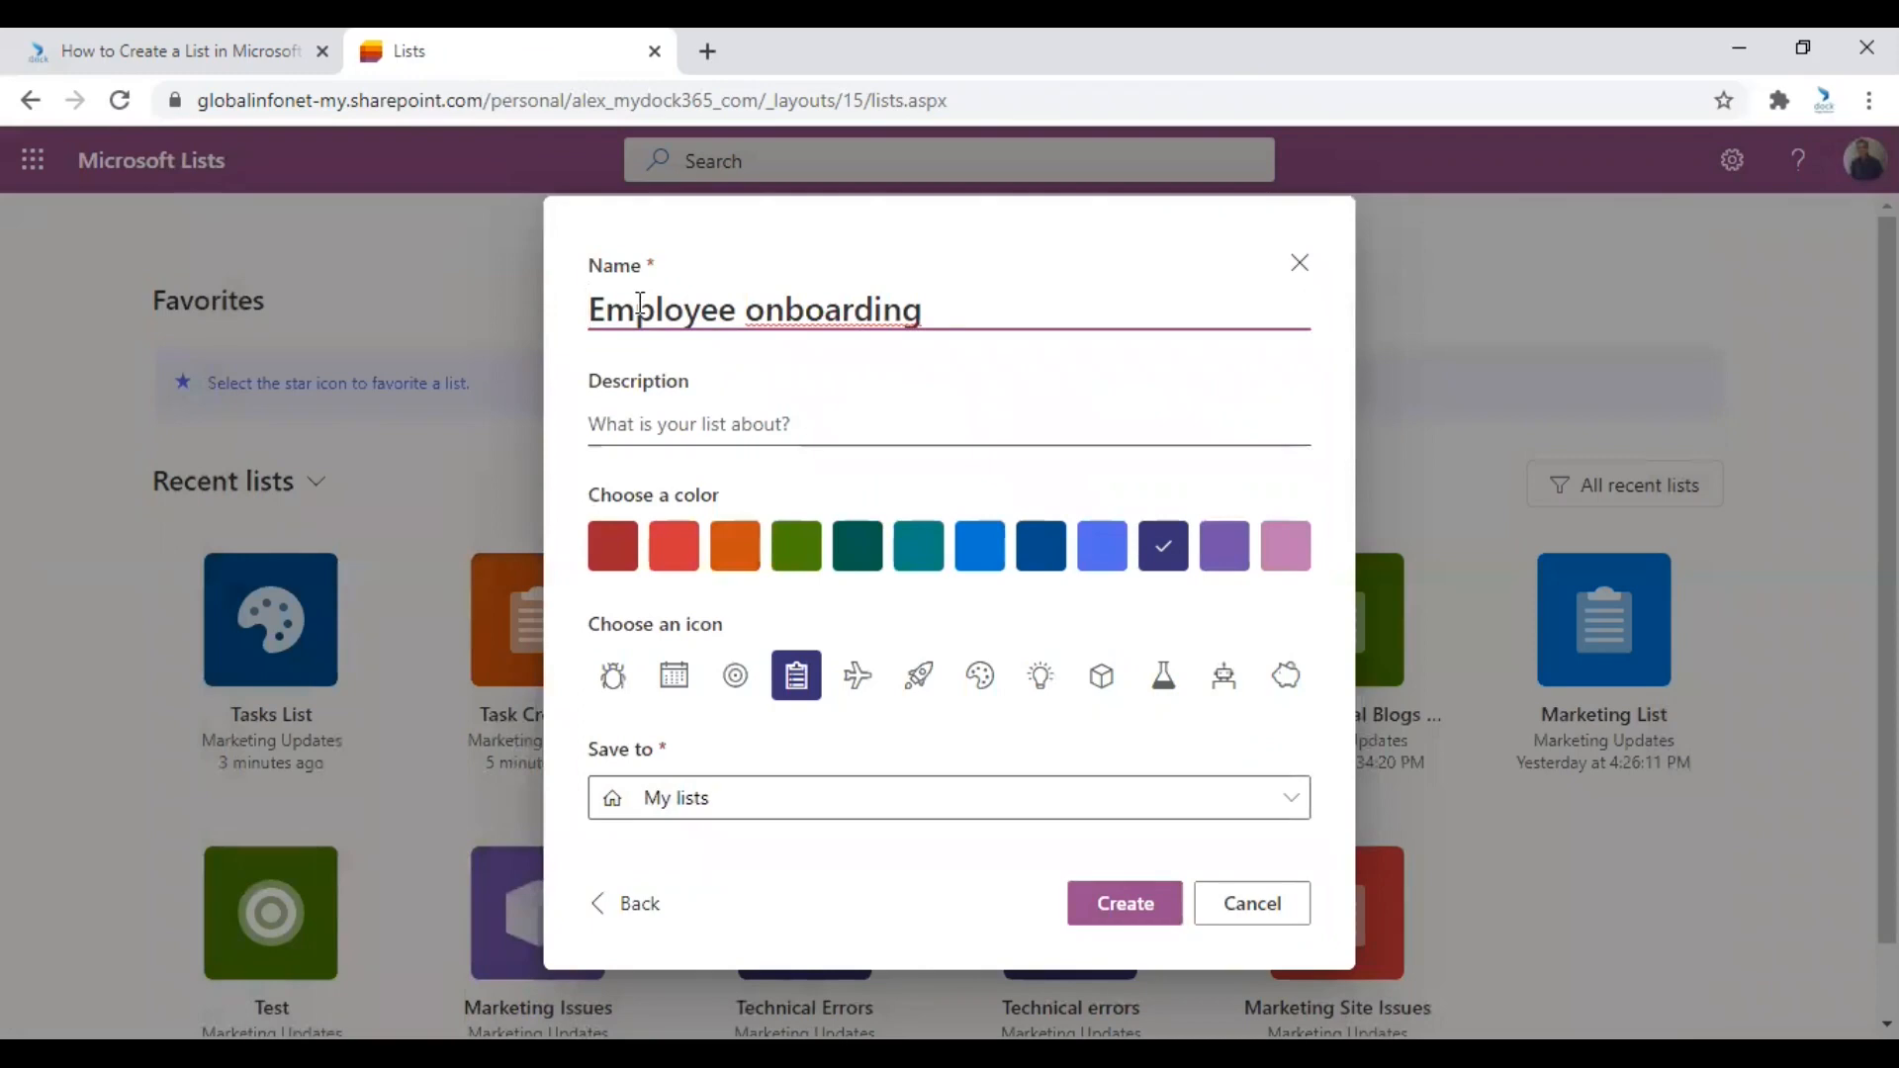
# Name the list 'Marketing Employee onboarding' with description 'list for marketing team'.
pyautogui.write('Marketing')
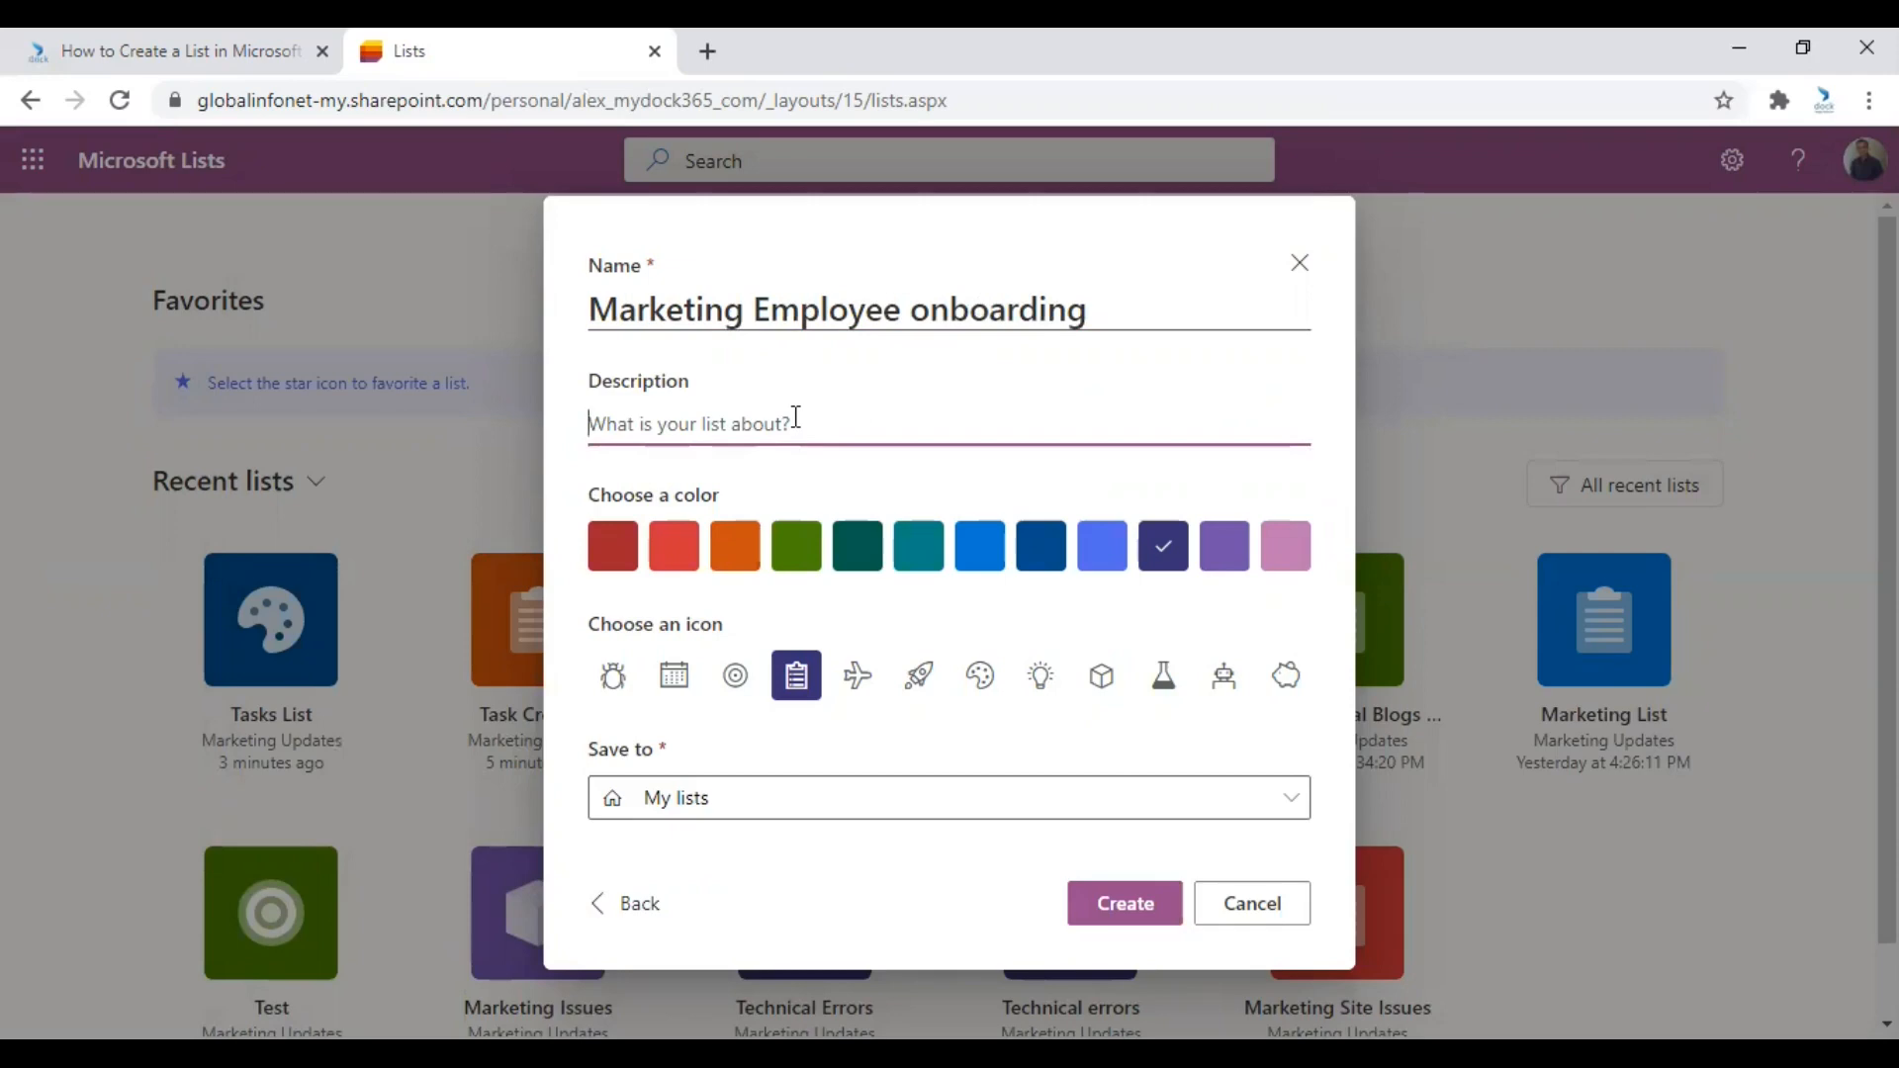
pyautogui.write('Employee onboardin')
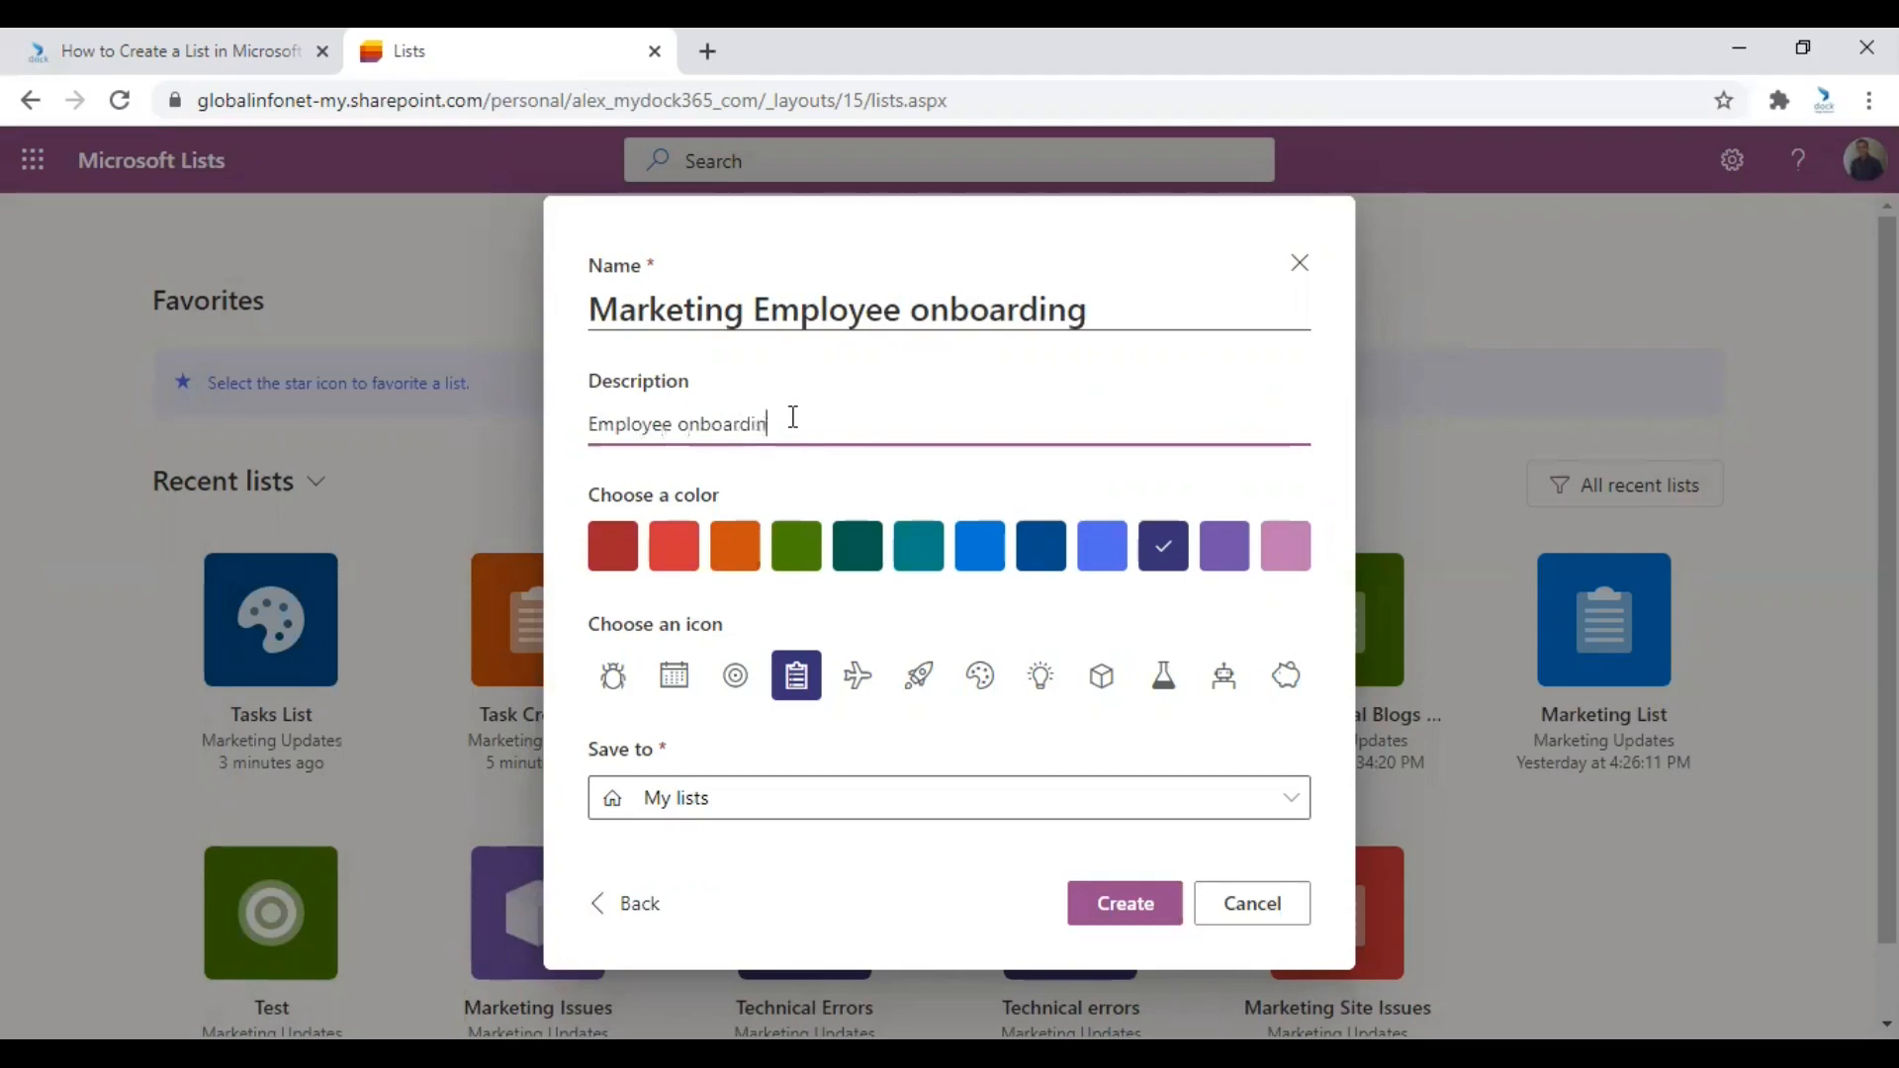
pyautogui.write('list for m')
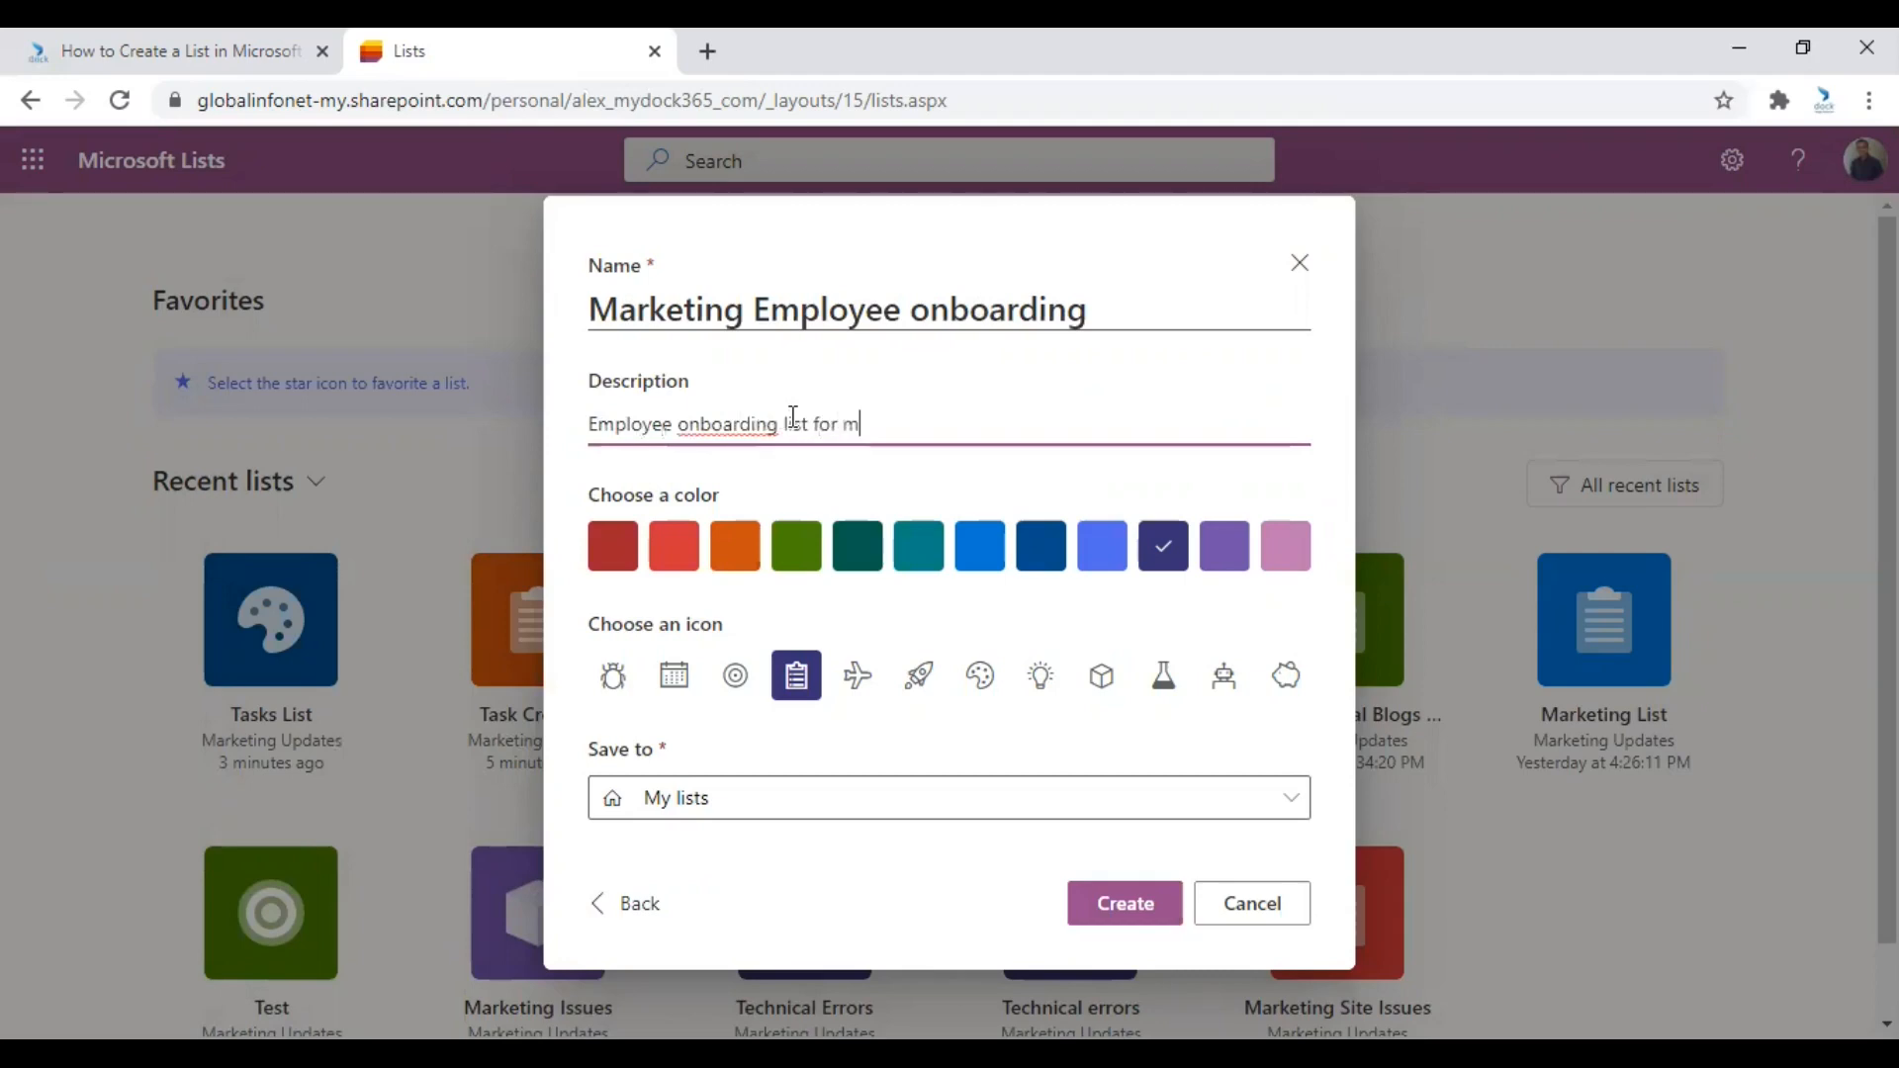
pyautogui.write('arketing team')
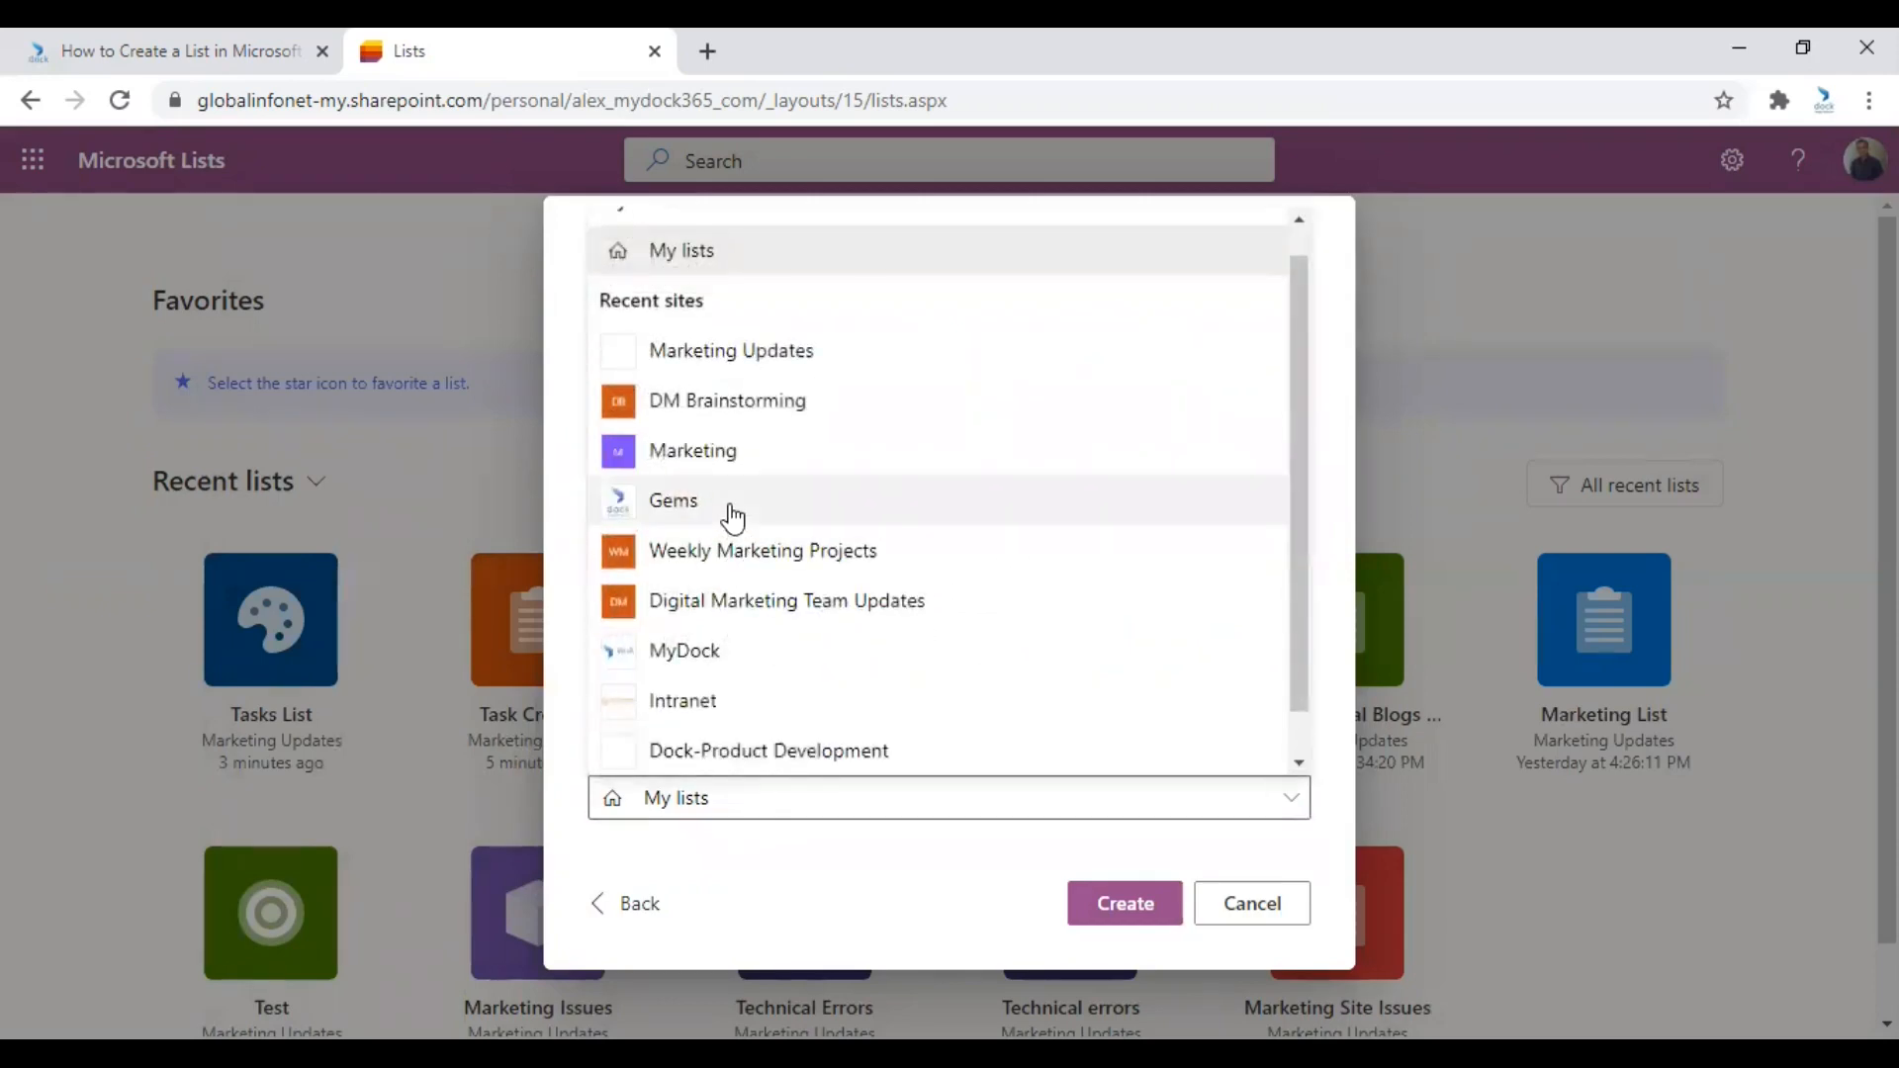
# Target the Marketing Updates site and create the list.
pyautogui.click(730, 350)
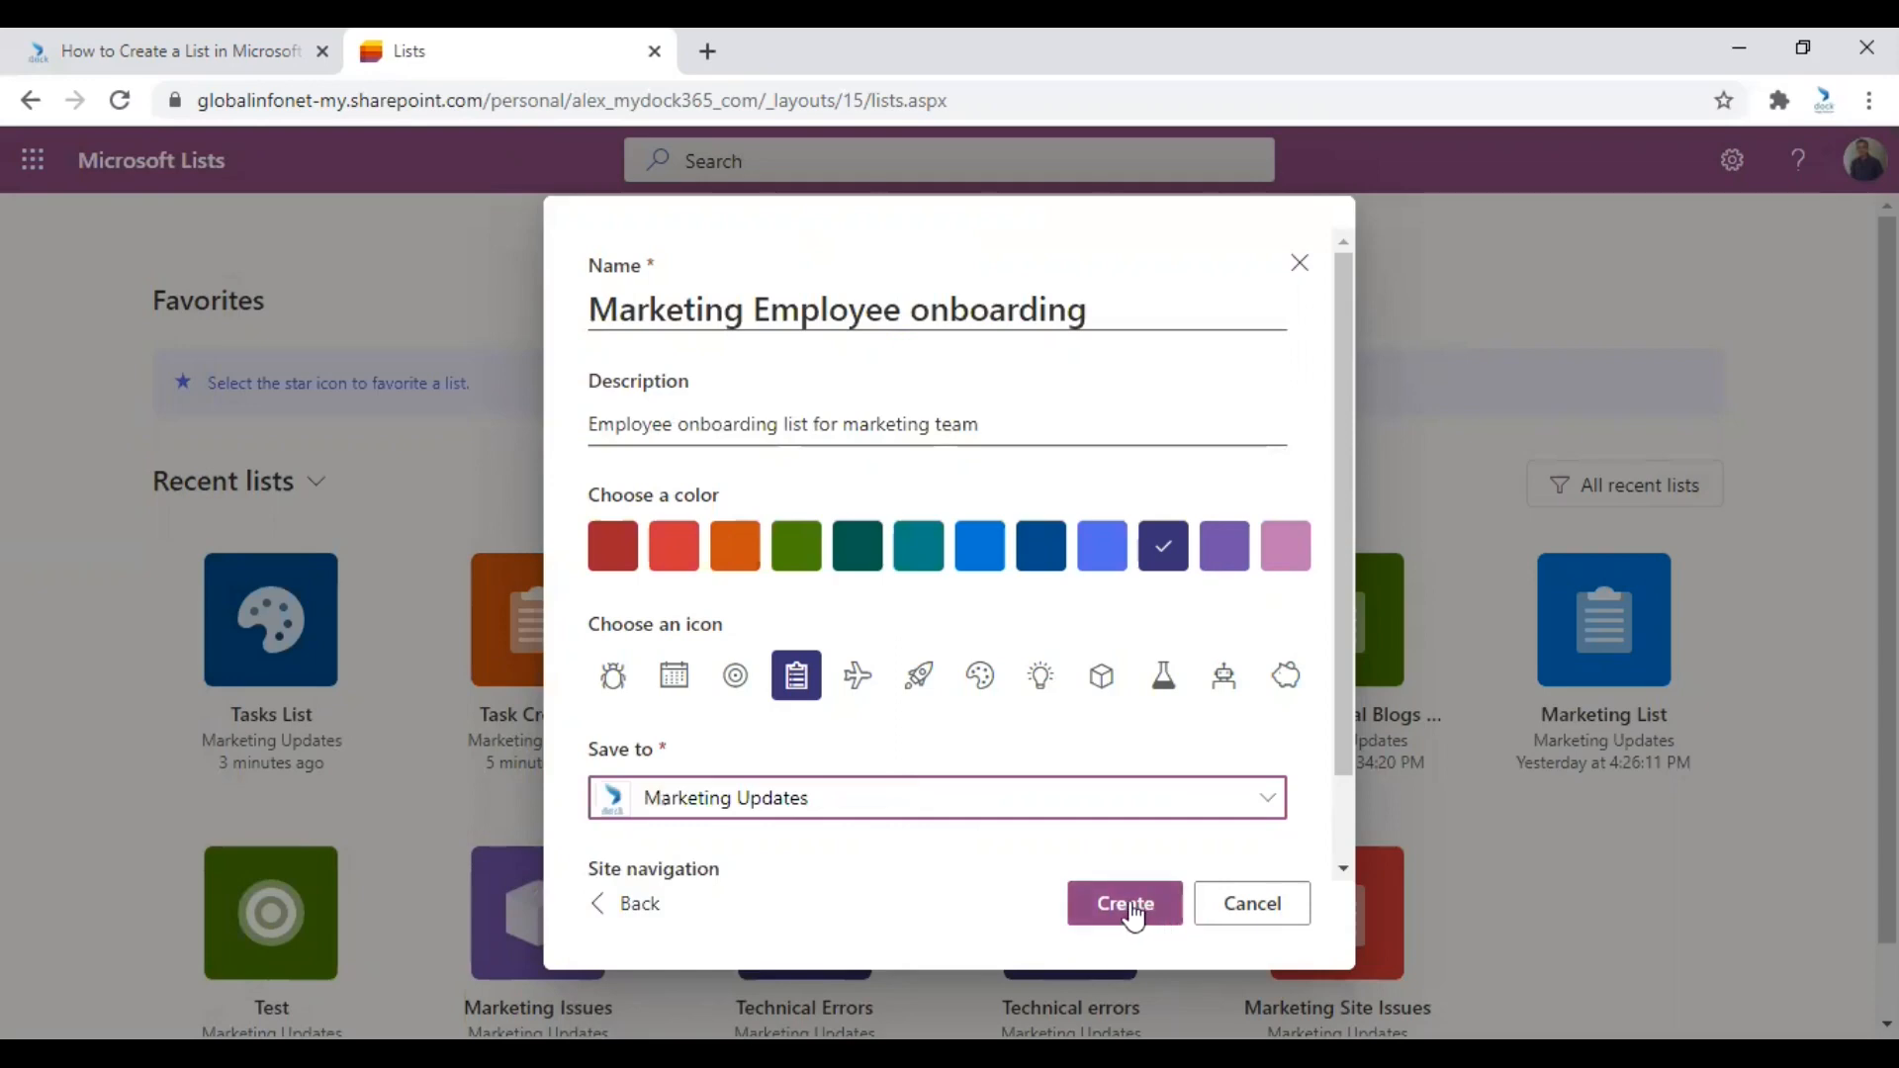
pyautogui.click(1124, 903)
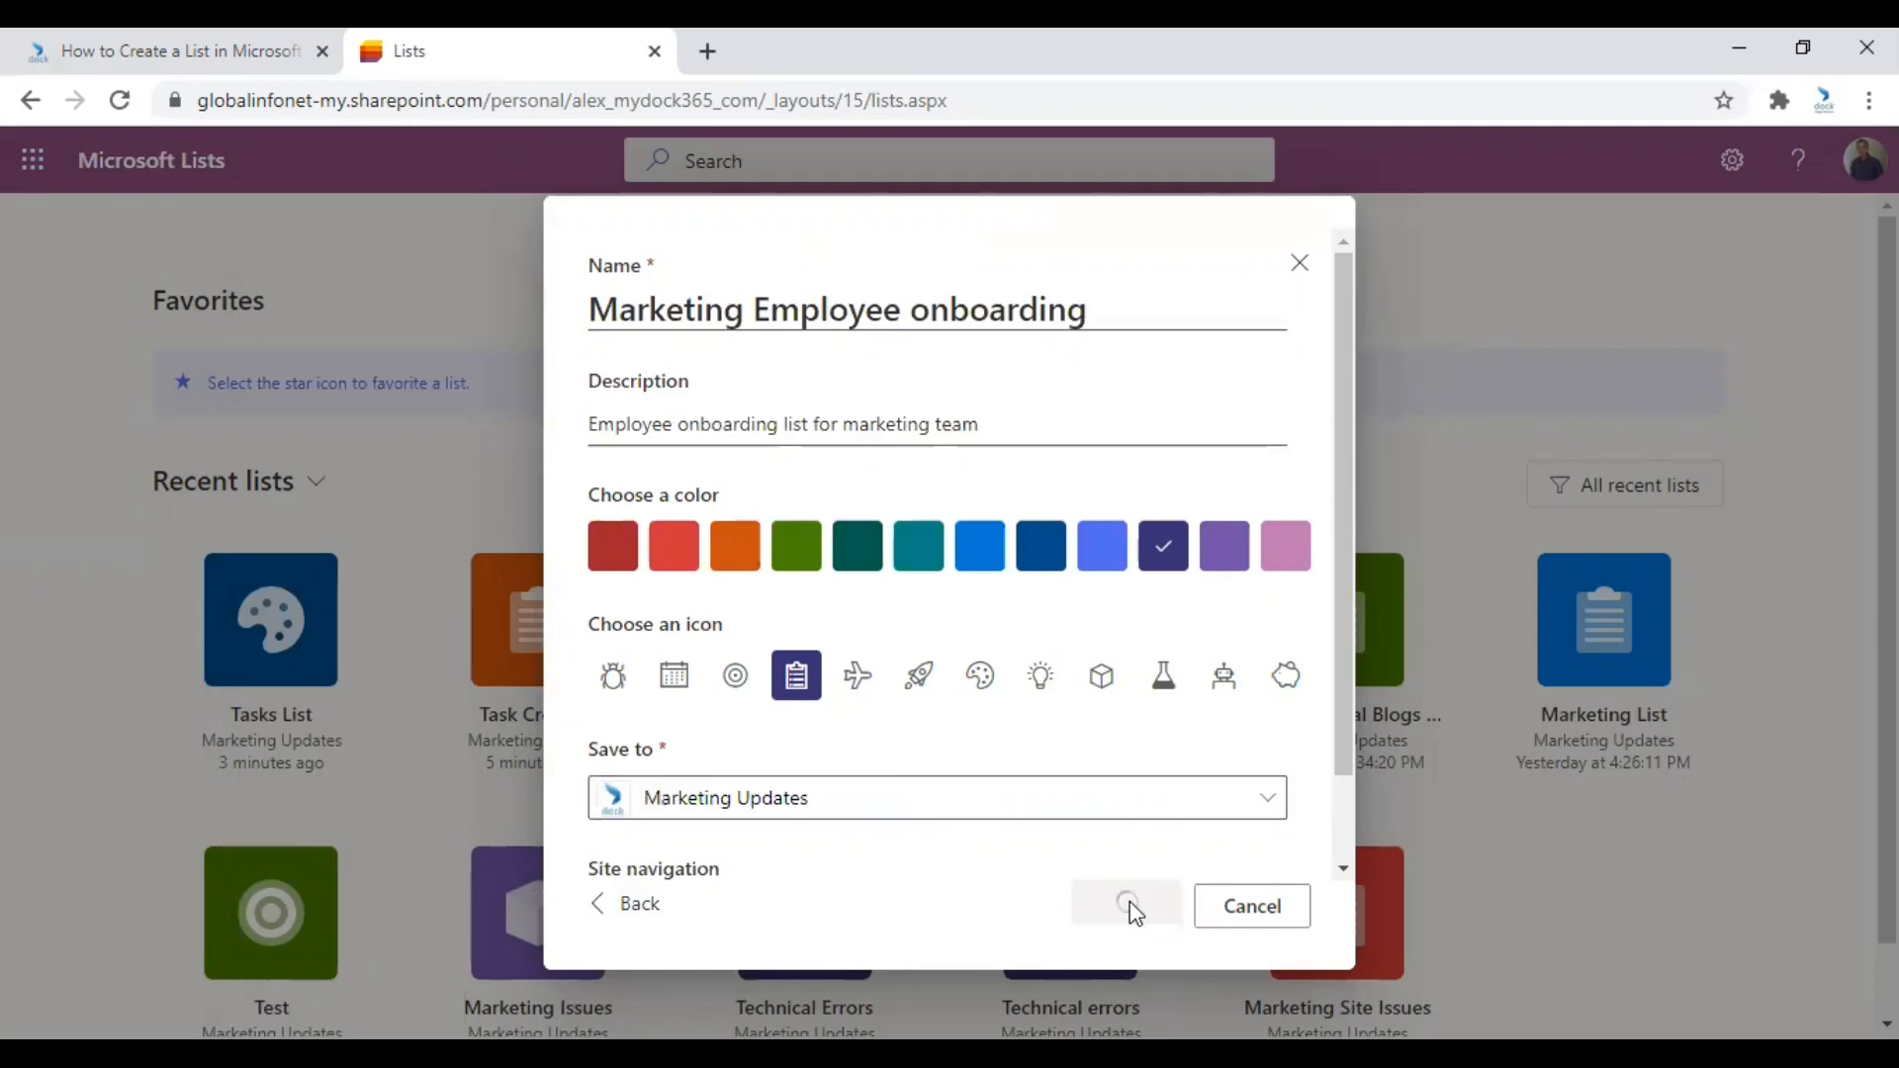
pyautogui.click(1123, 903)
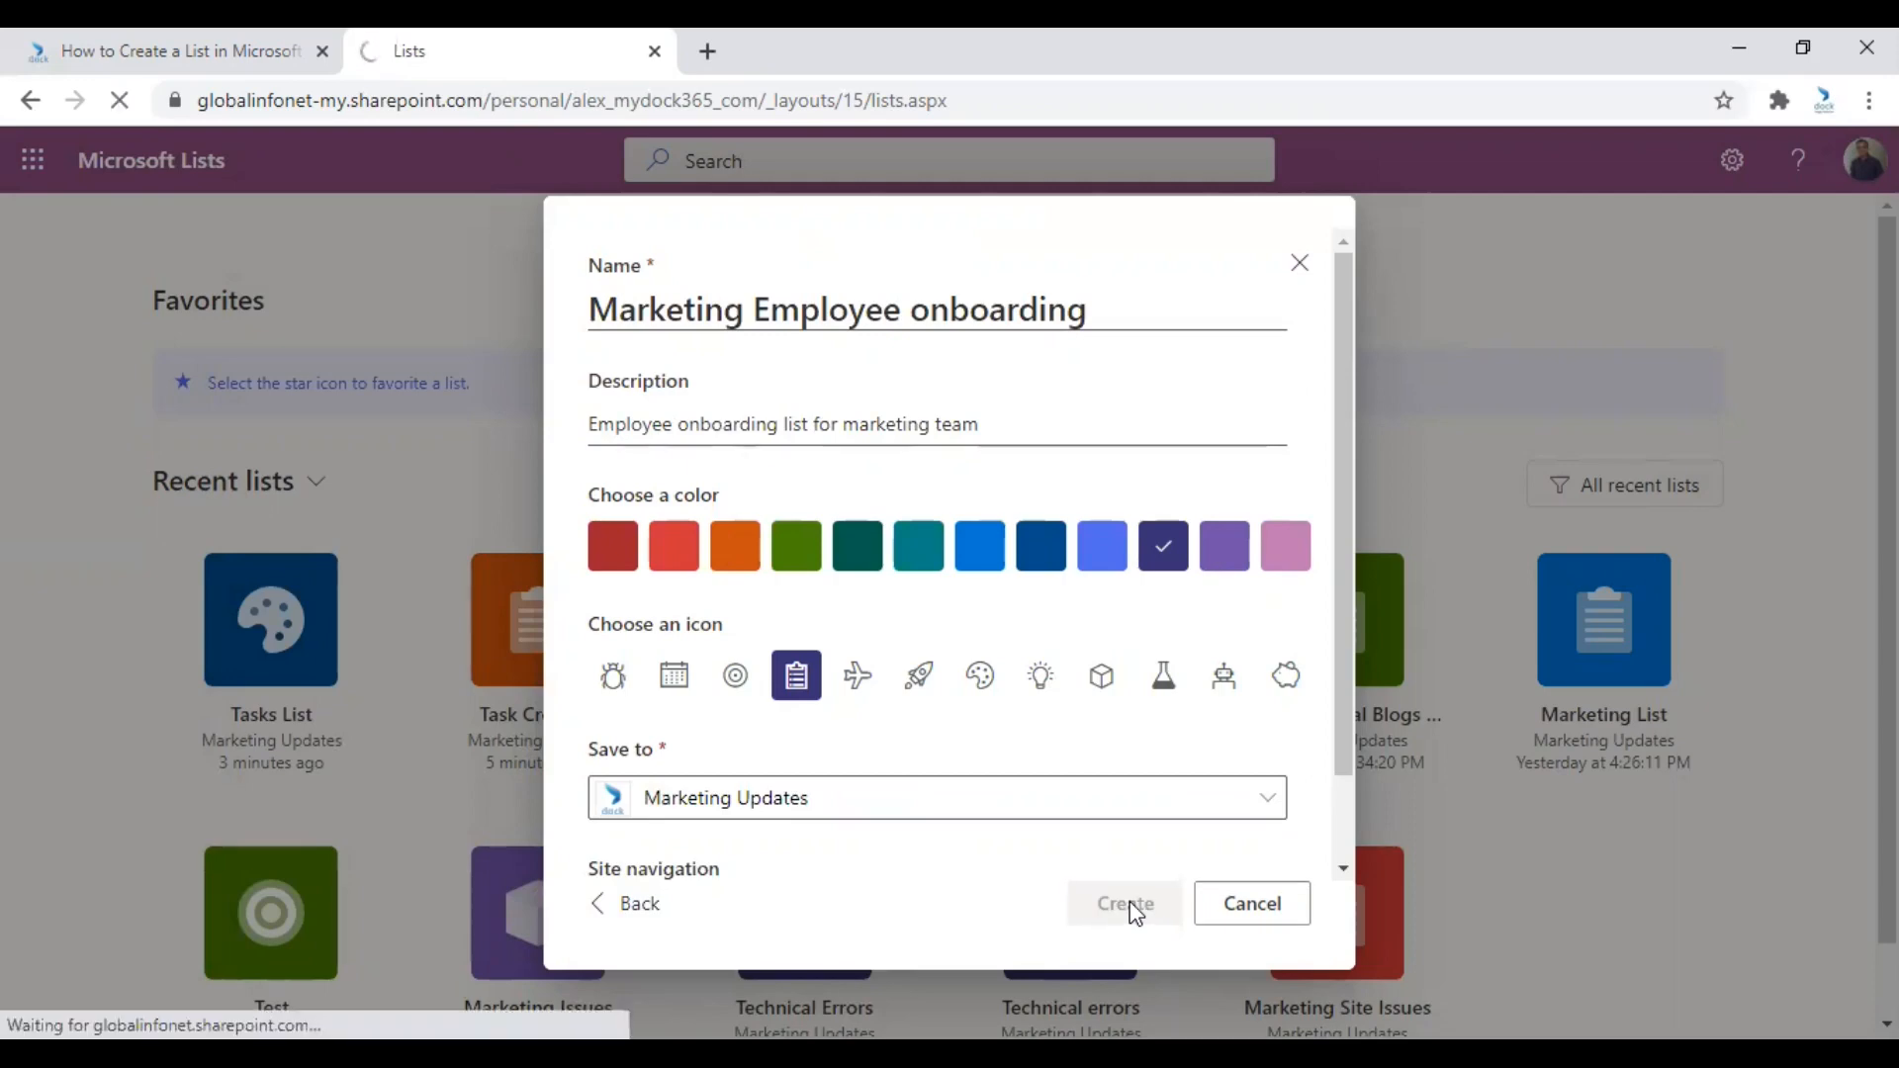
pyautogui.click(1123, 903)
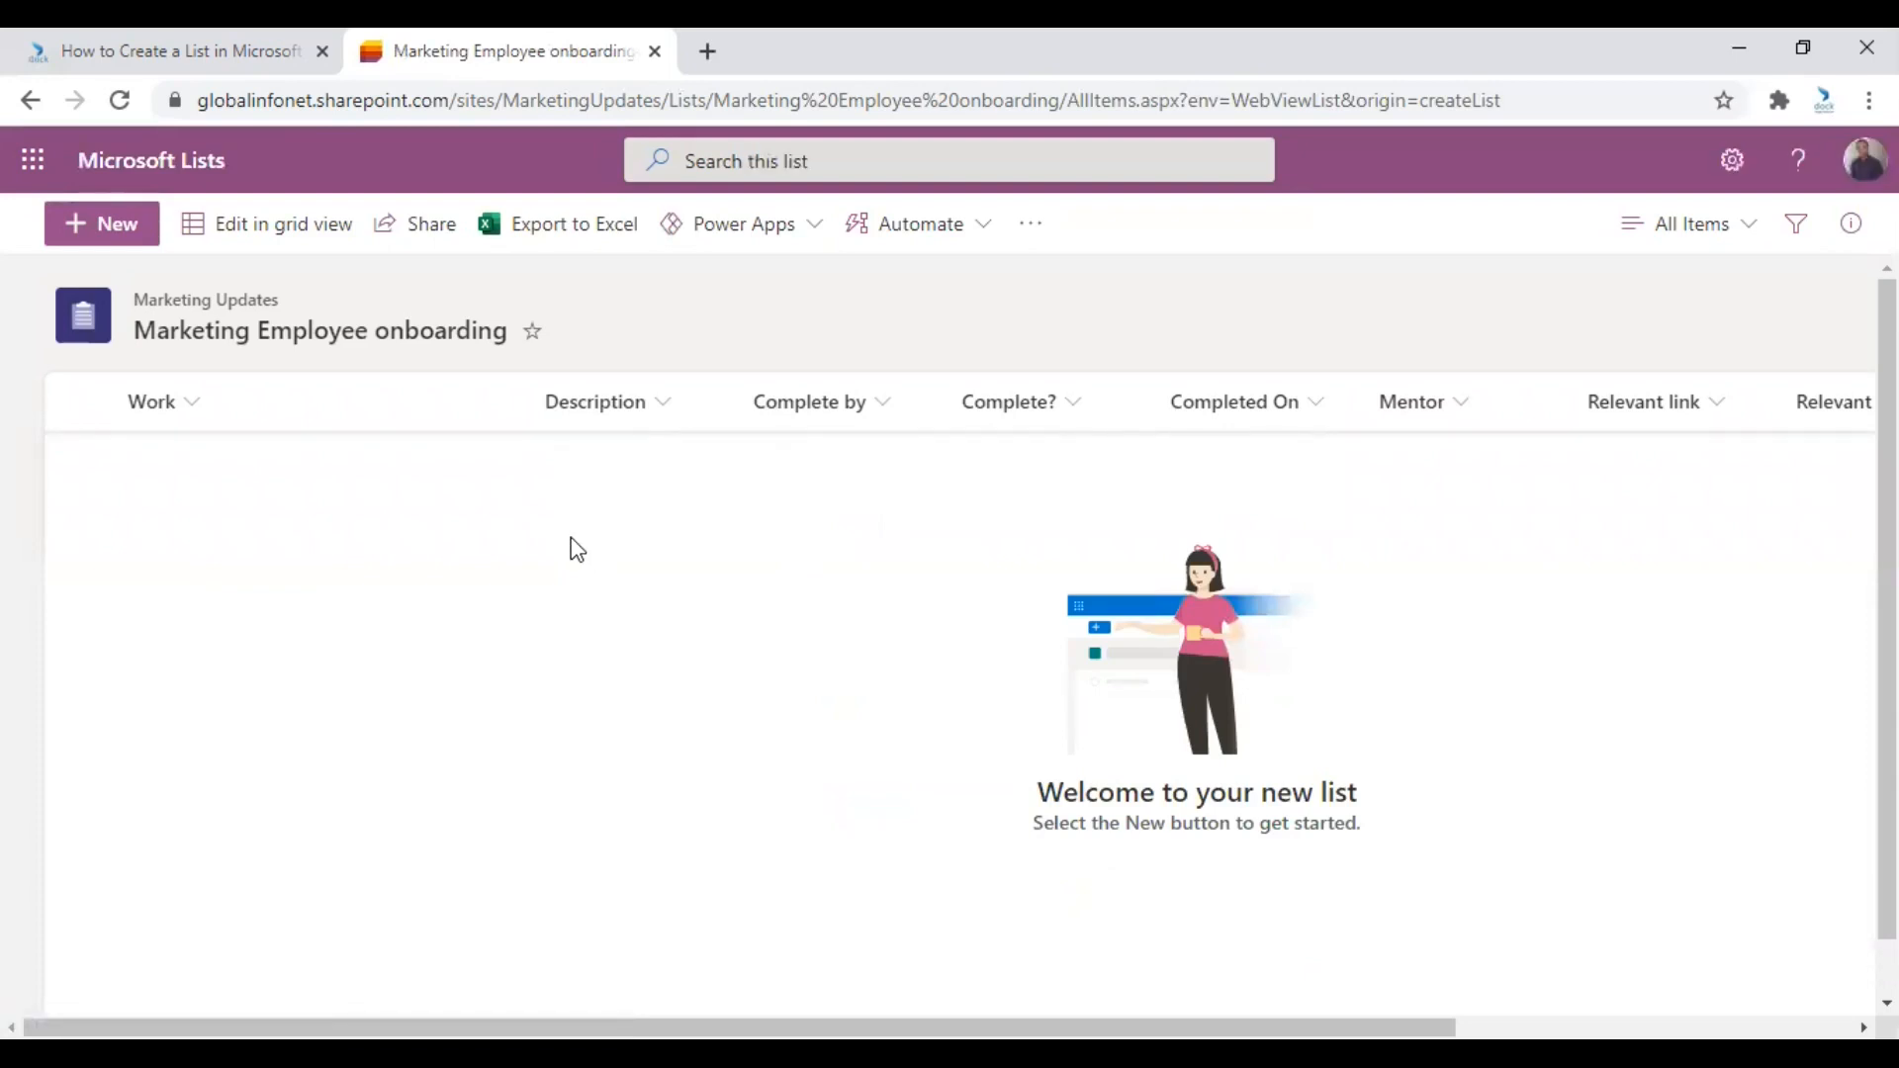
pyautogui.moveTo(1230, 490)
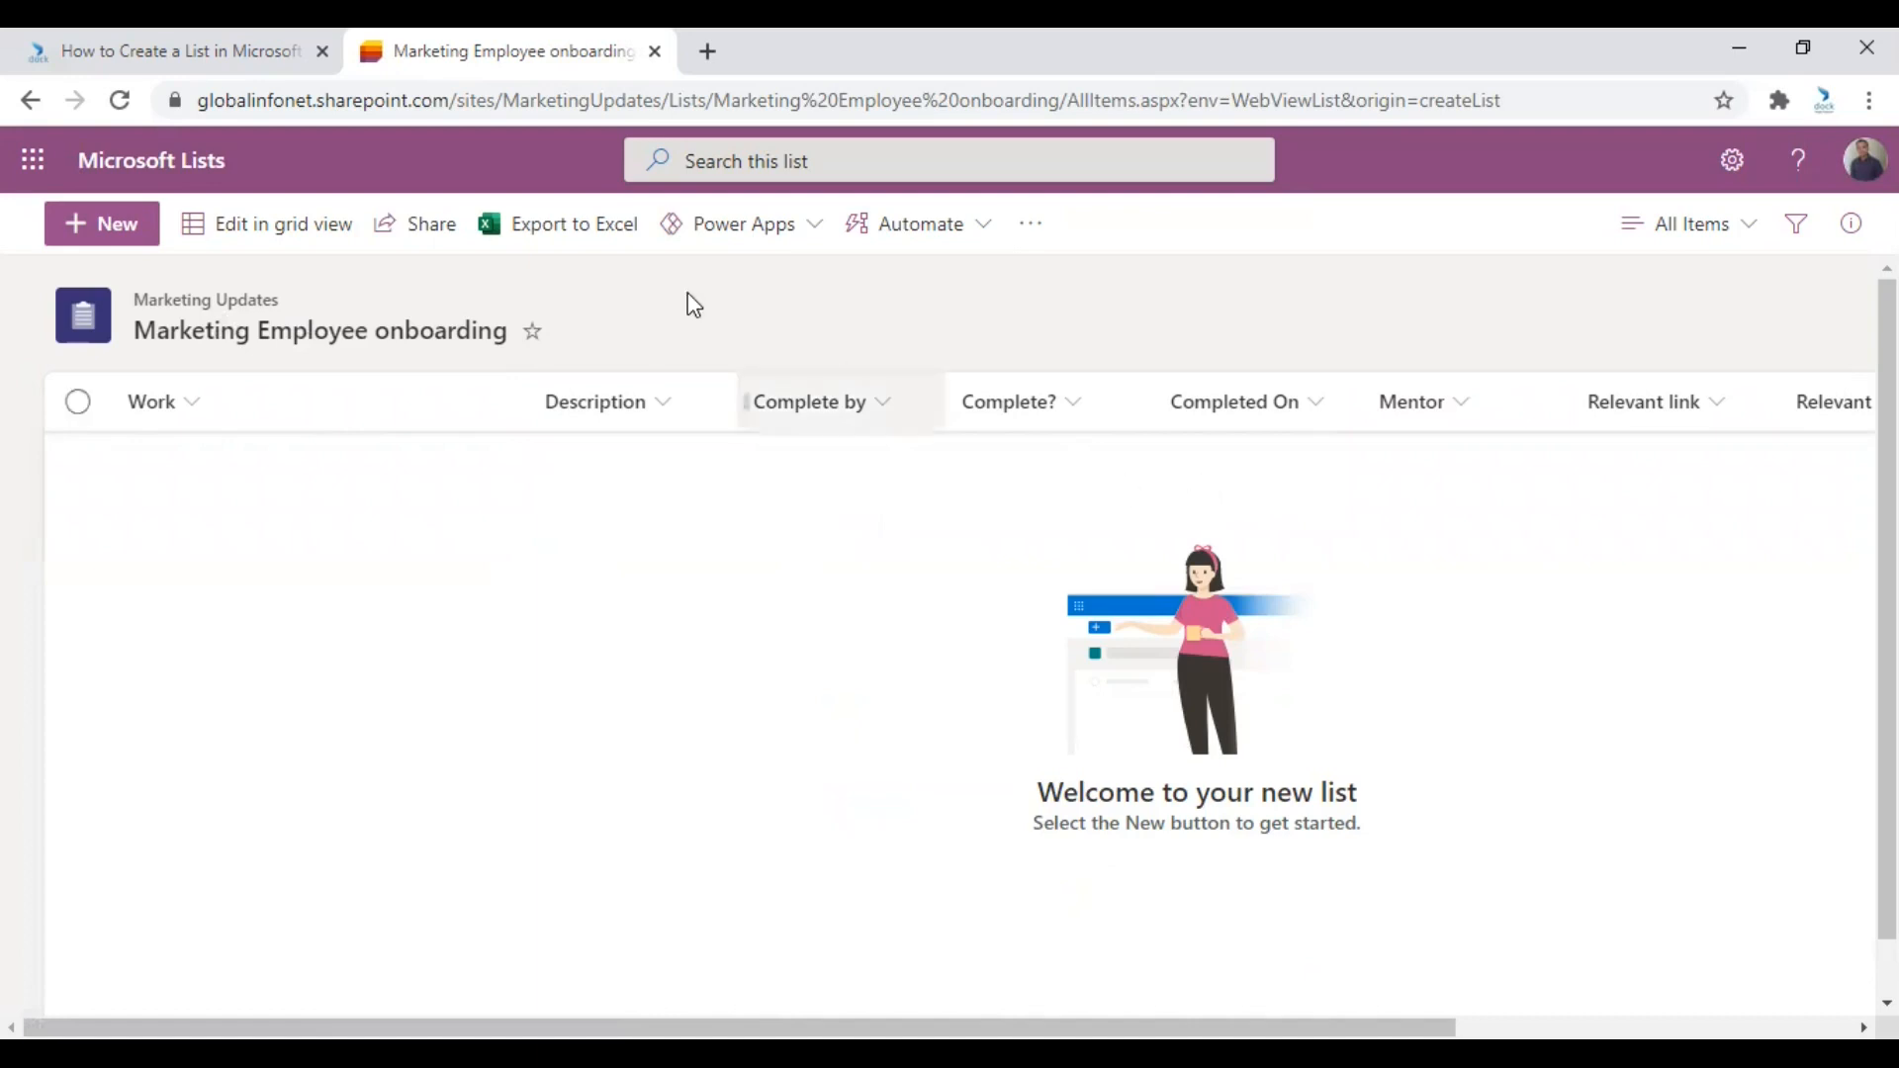
pyautogui.moveTo(101, 224)
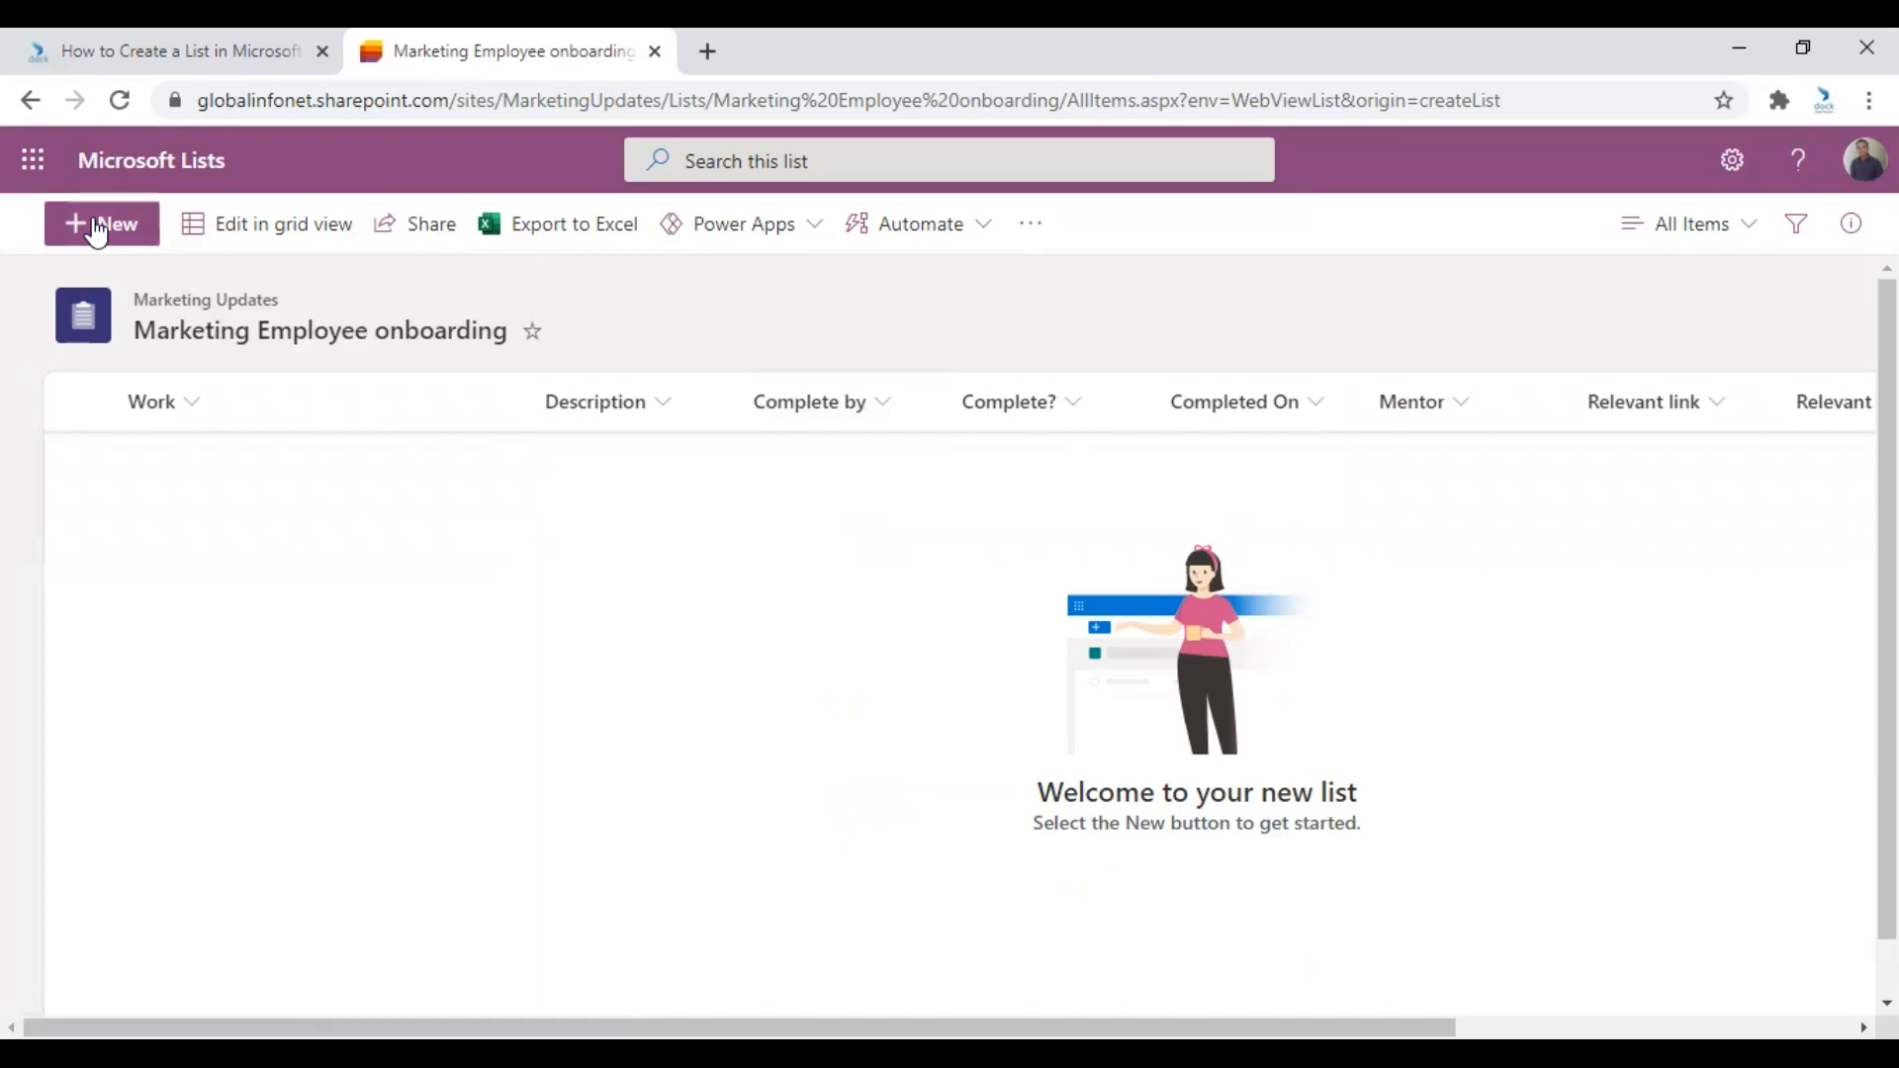
# Open a new item form, scroll through its fields, then cancel without saving.
pyautogui.click(102, 224)
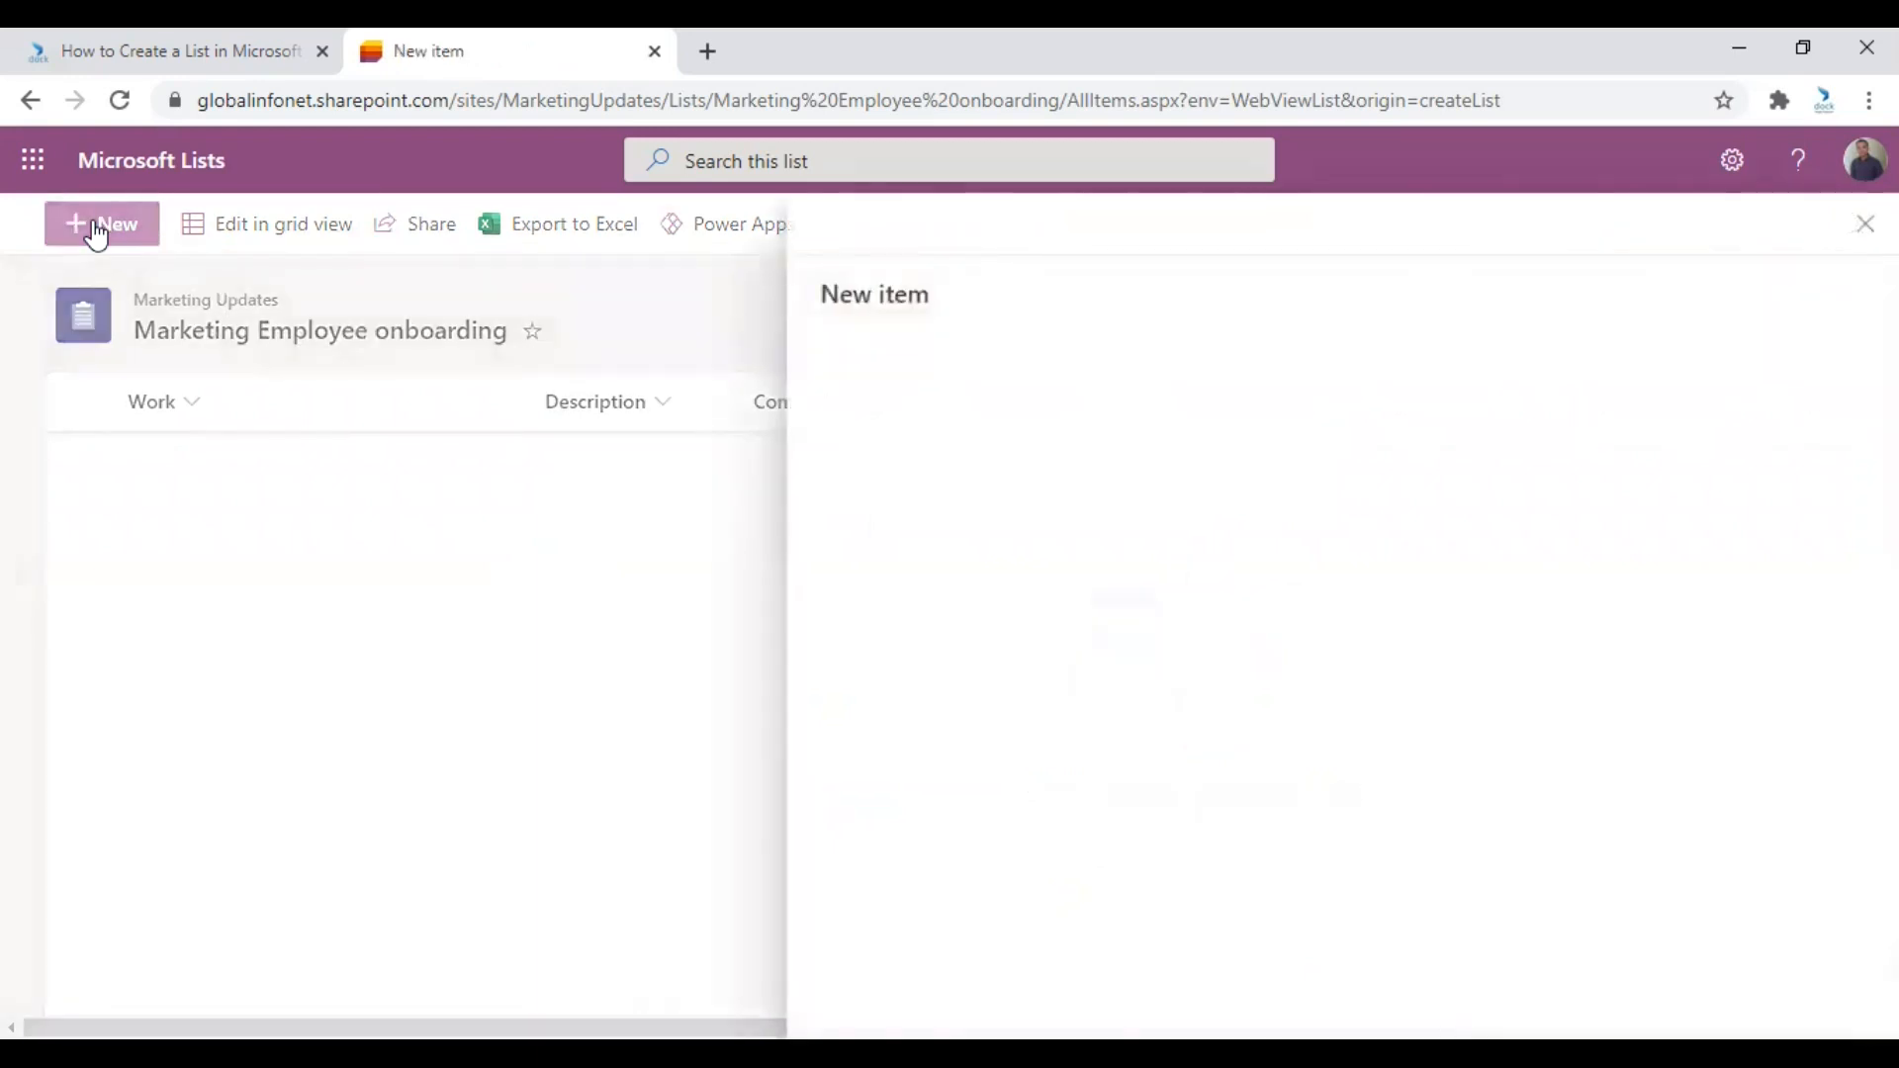
pyautogui.click(101, 225)
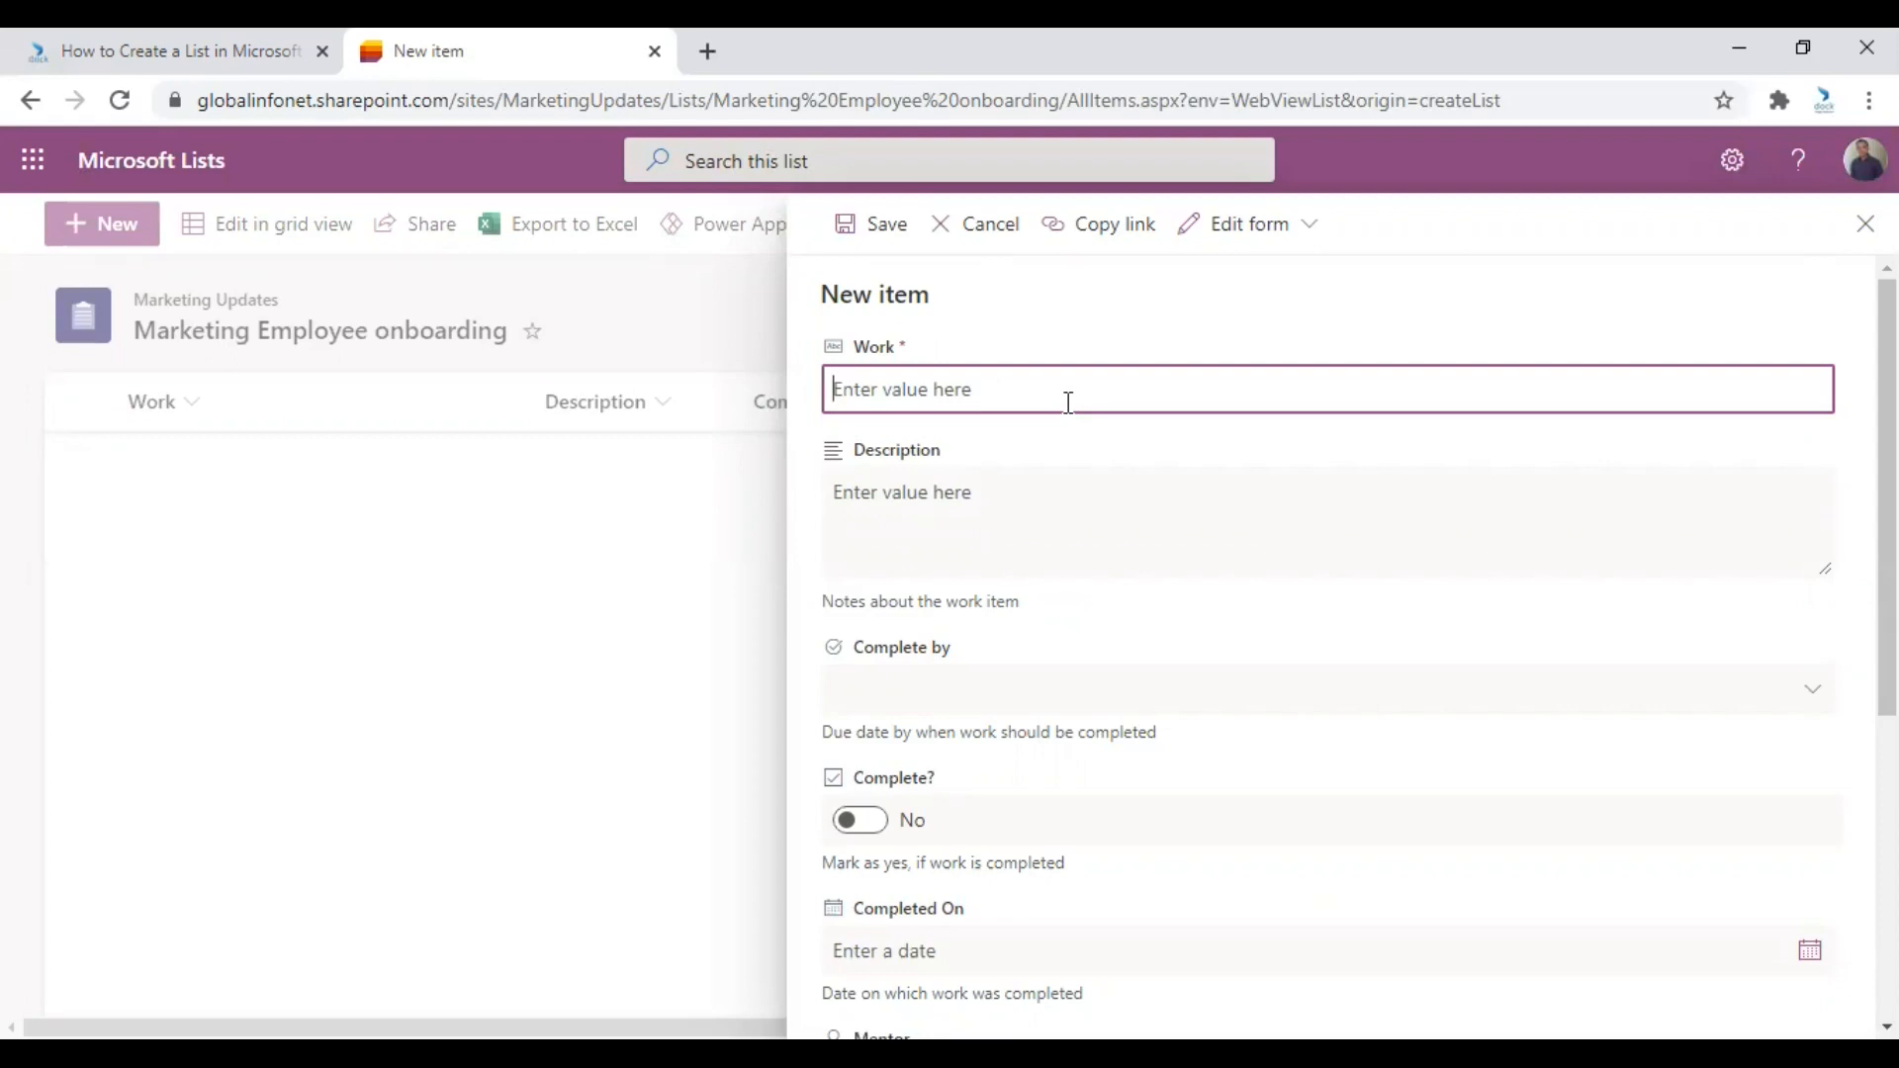
pyautogui.moveTo(963, 458)
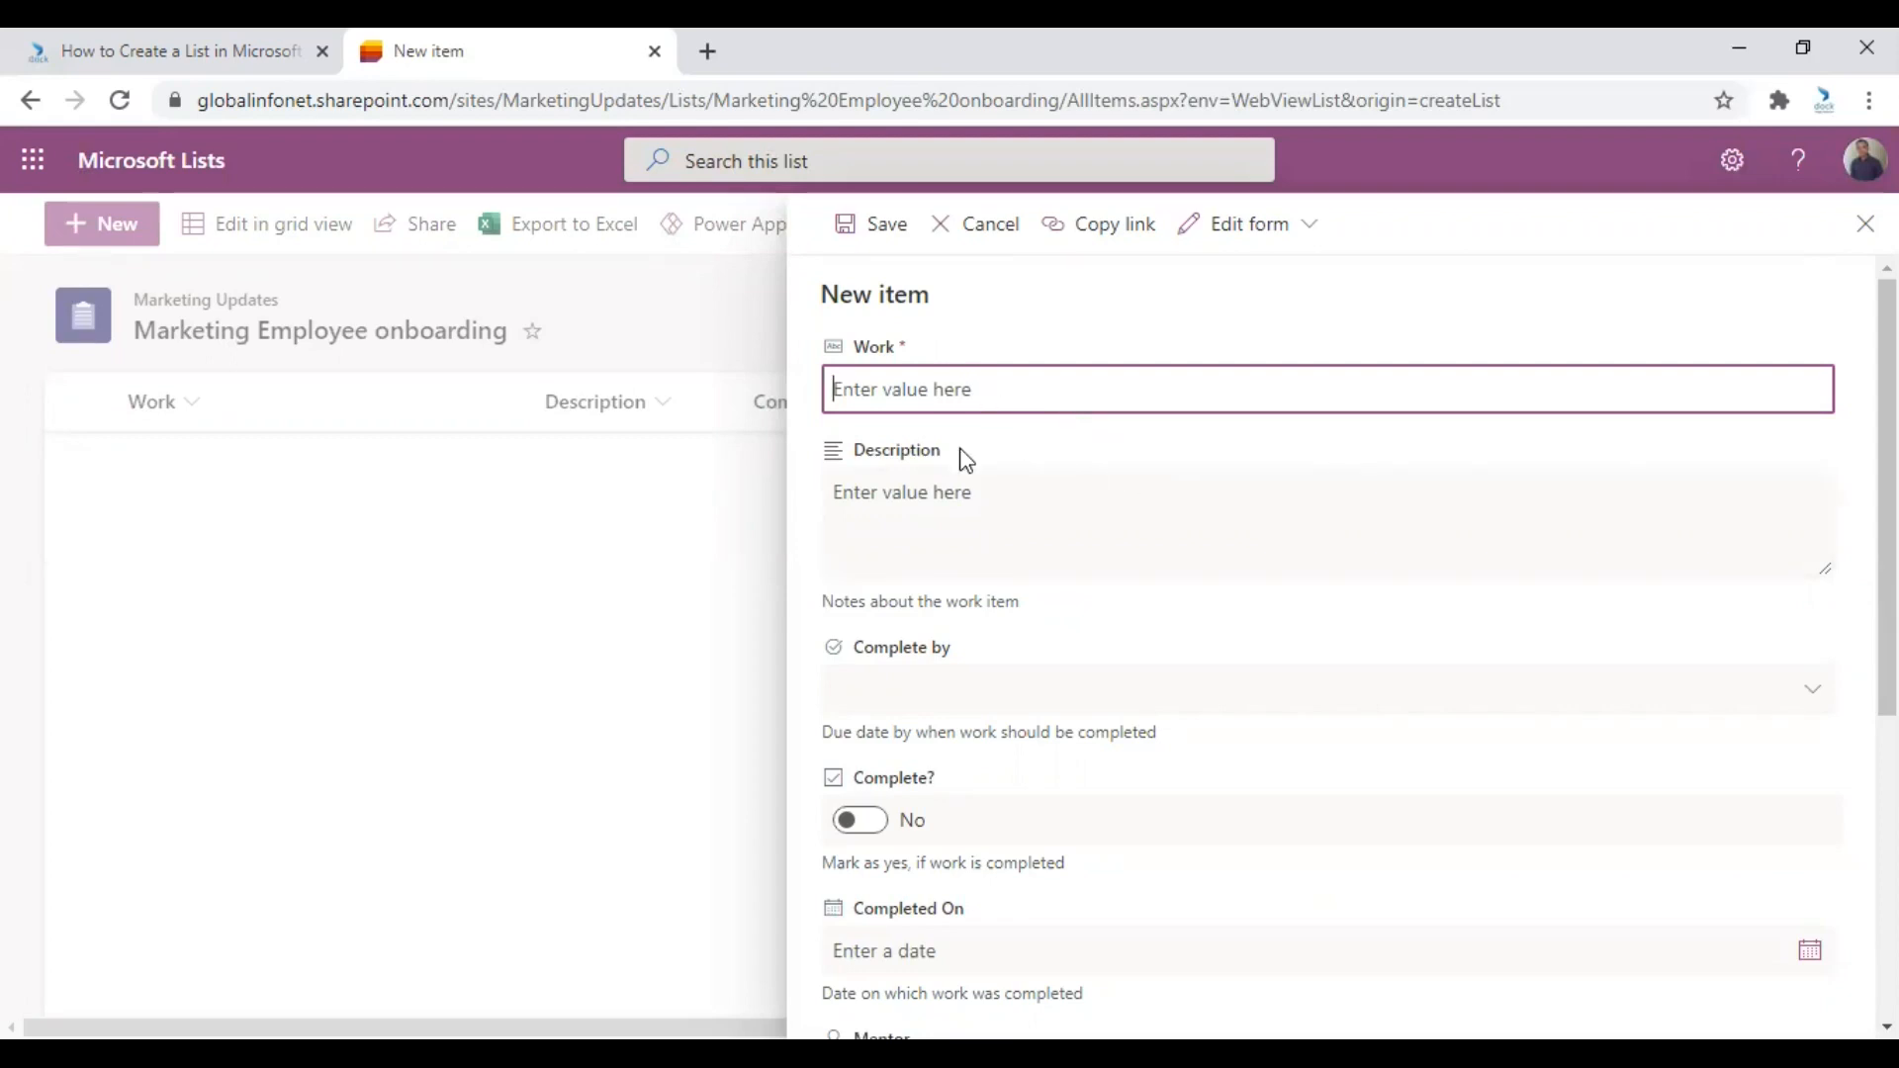
pyautogui.moveTo(891, 476)
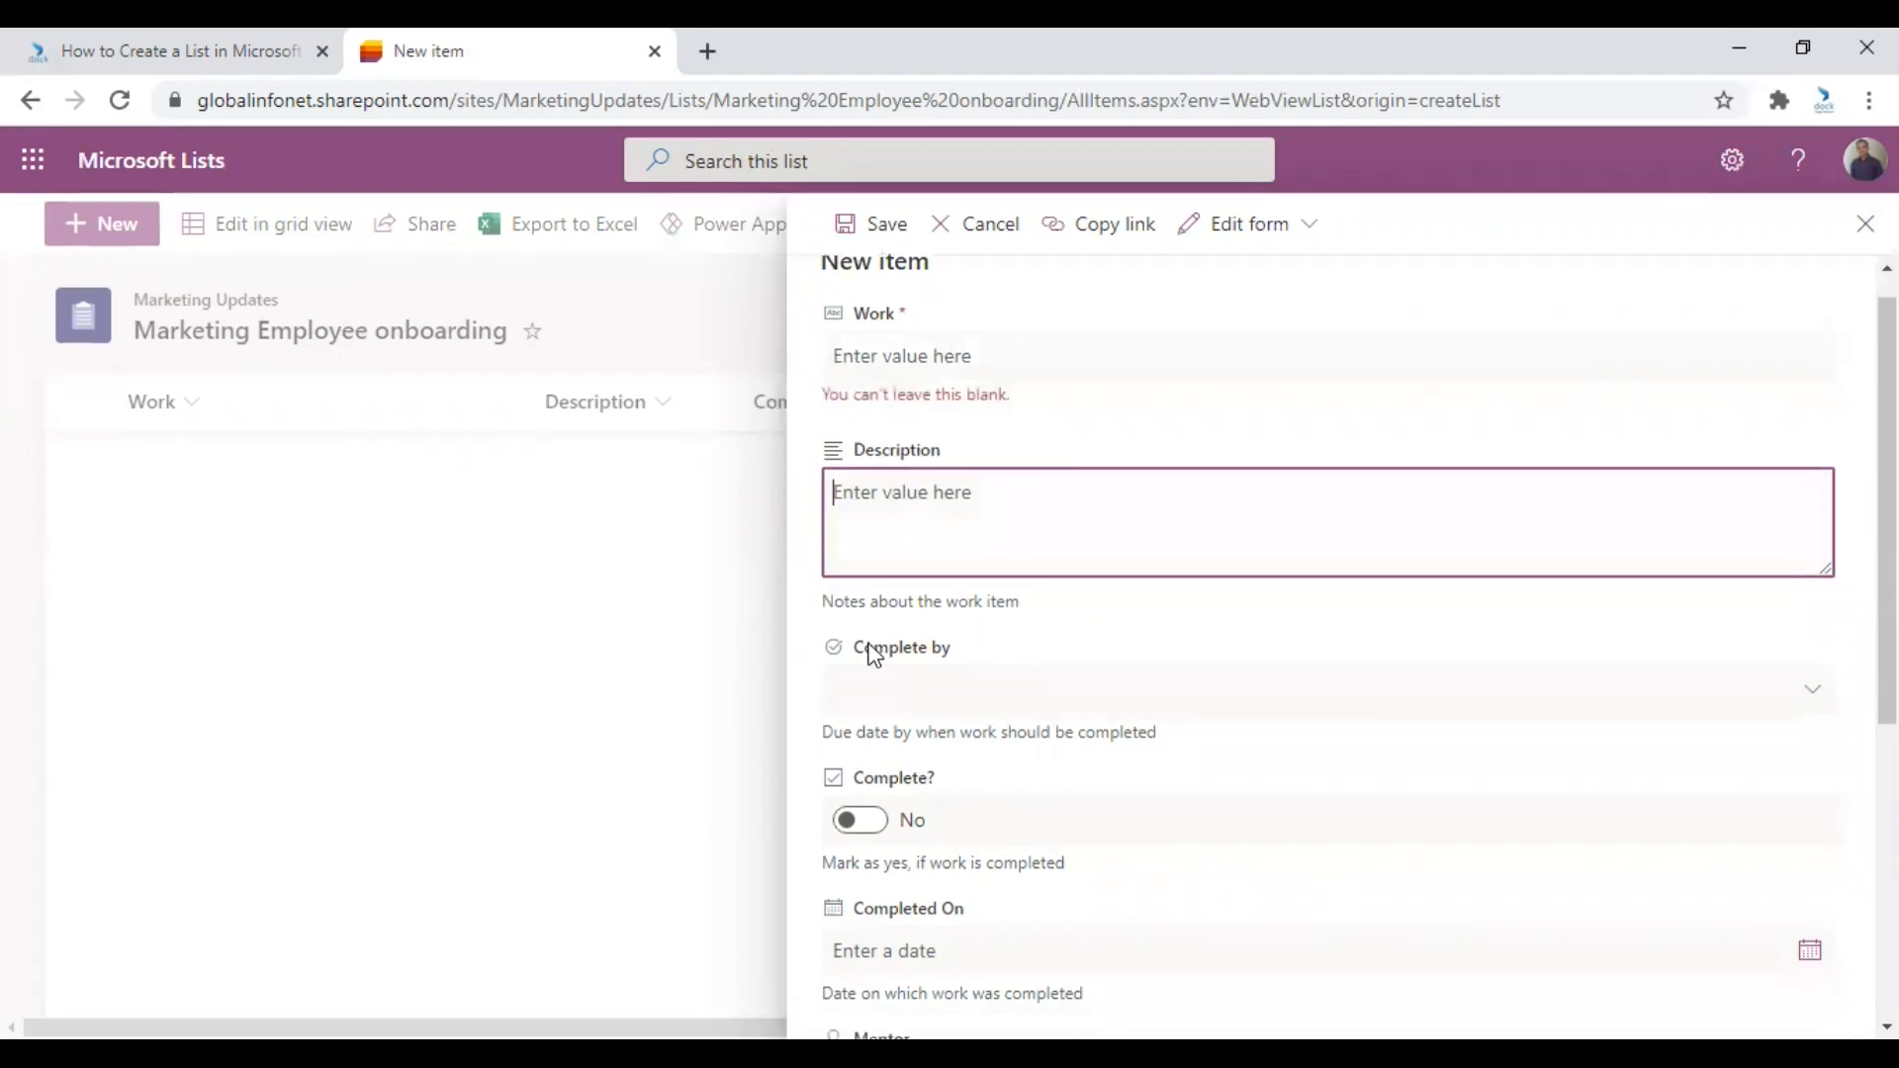
pyautogui.scroll(-3)
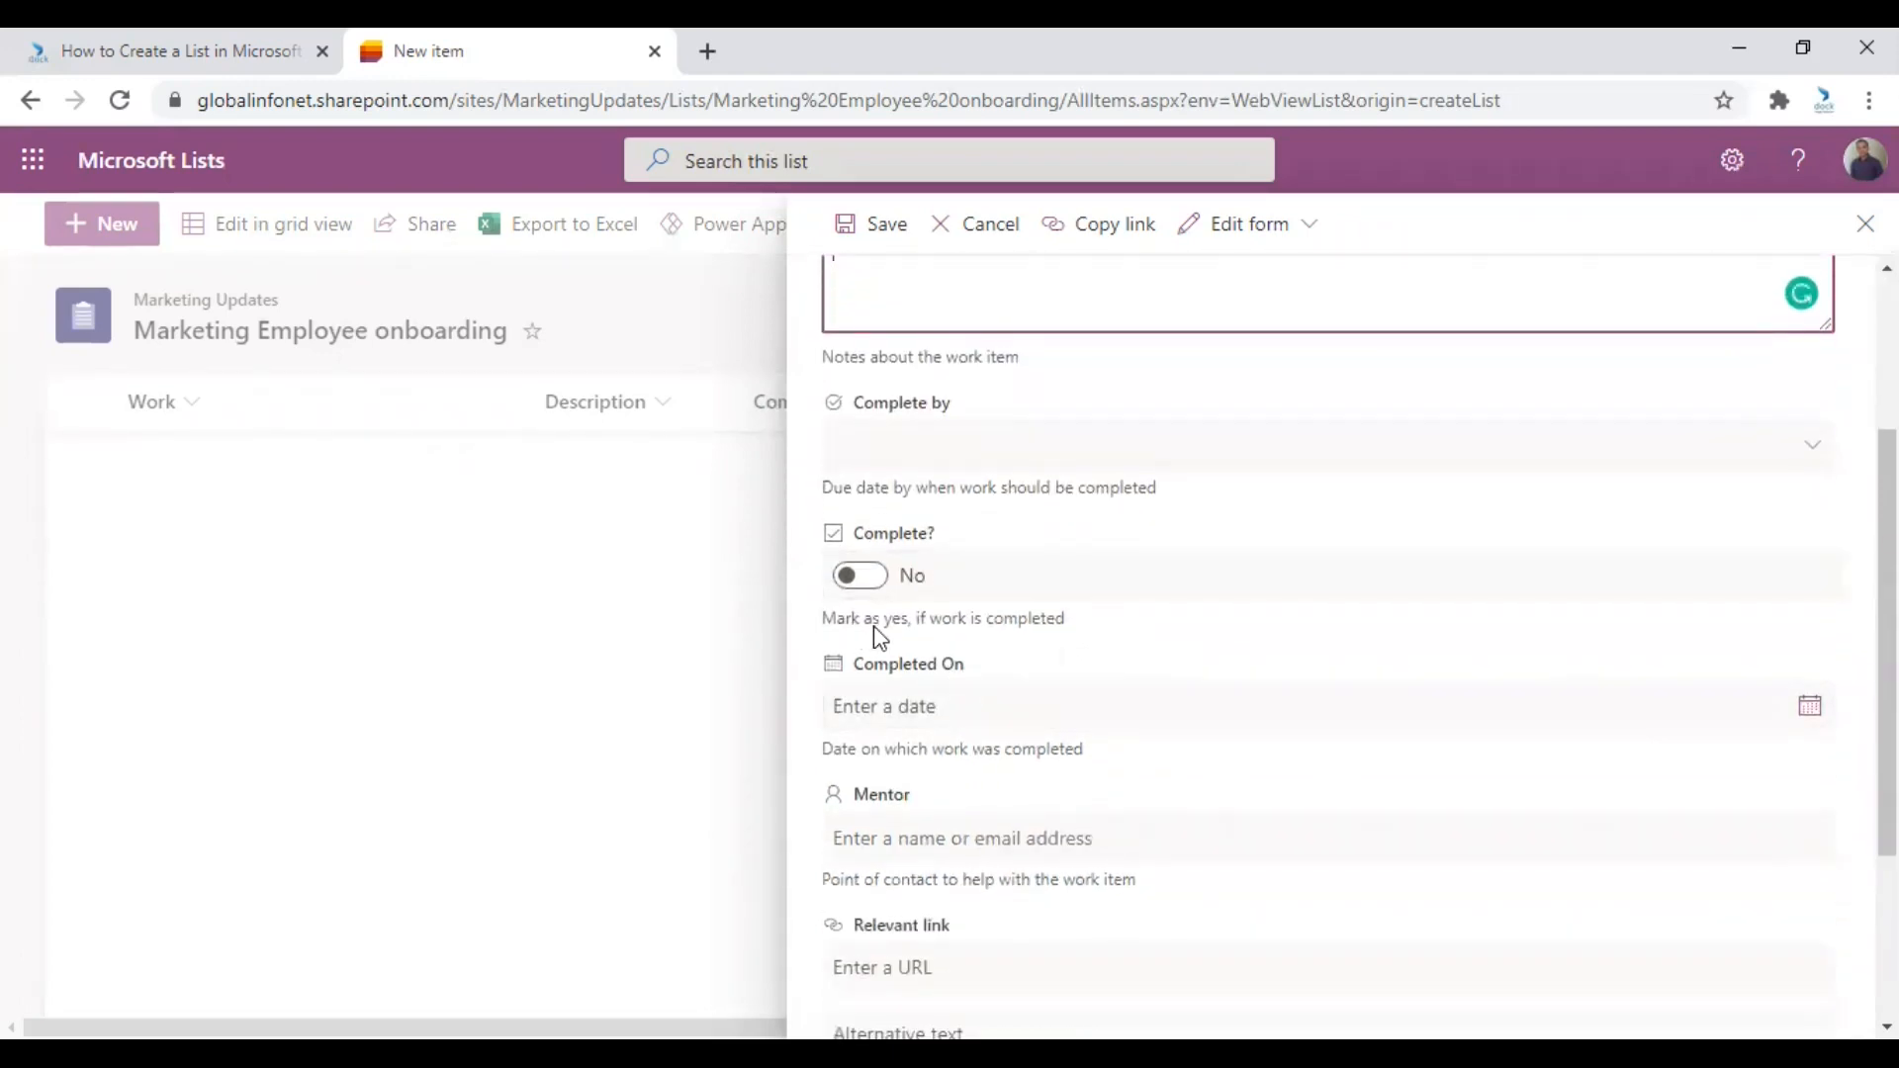
pyautogui.scroll(-3)
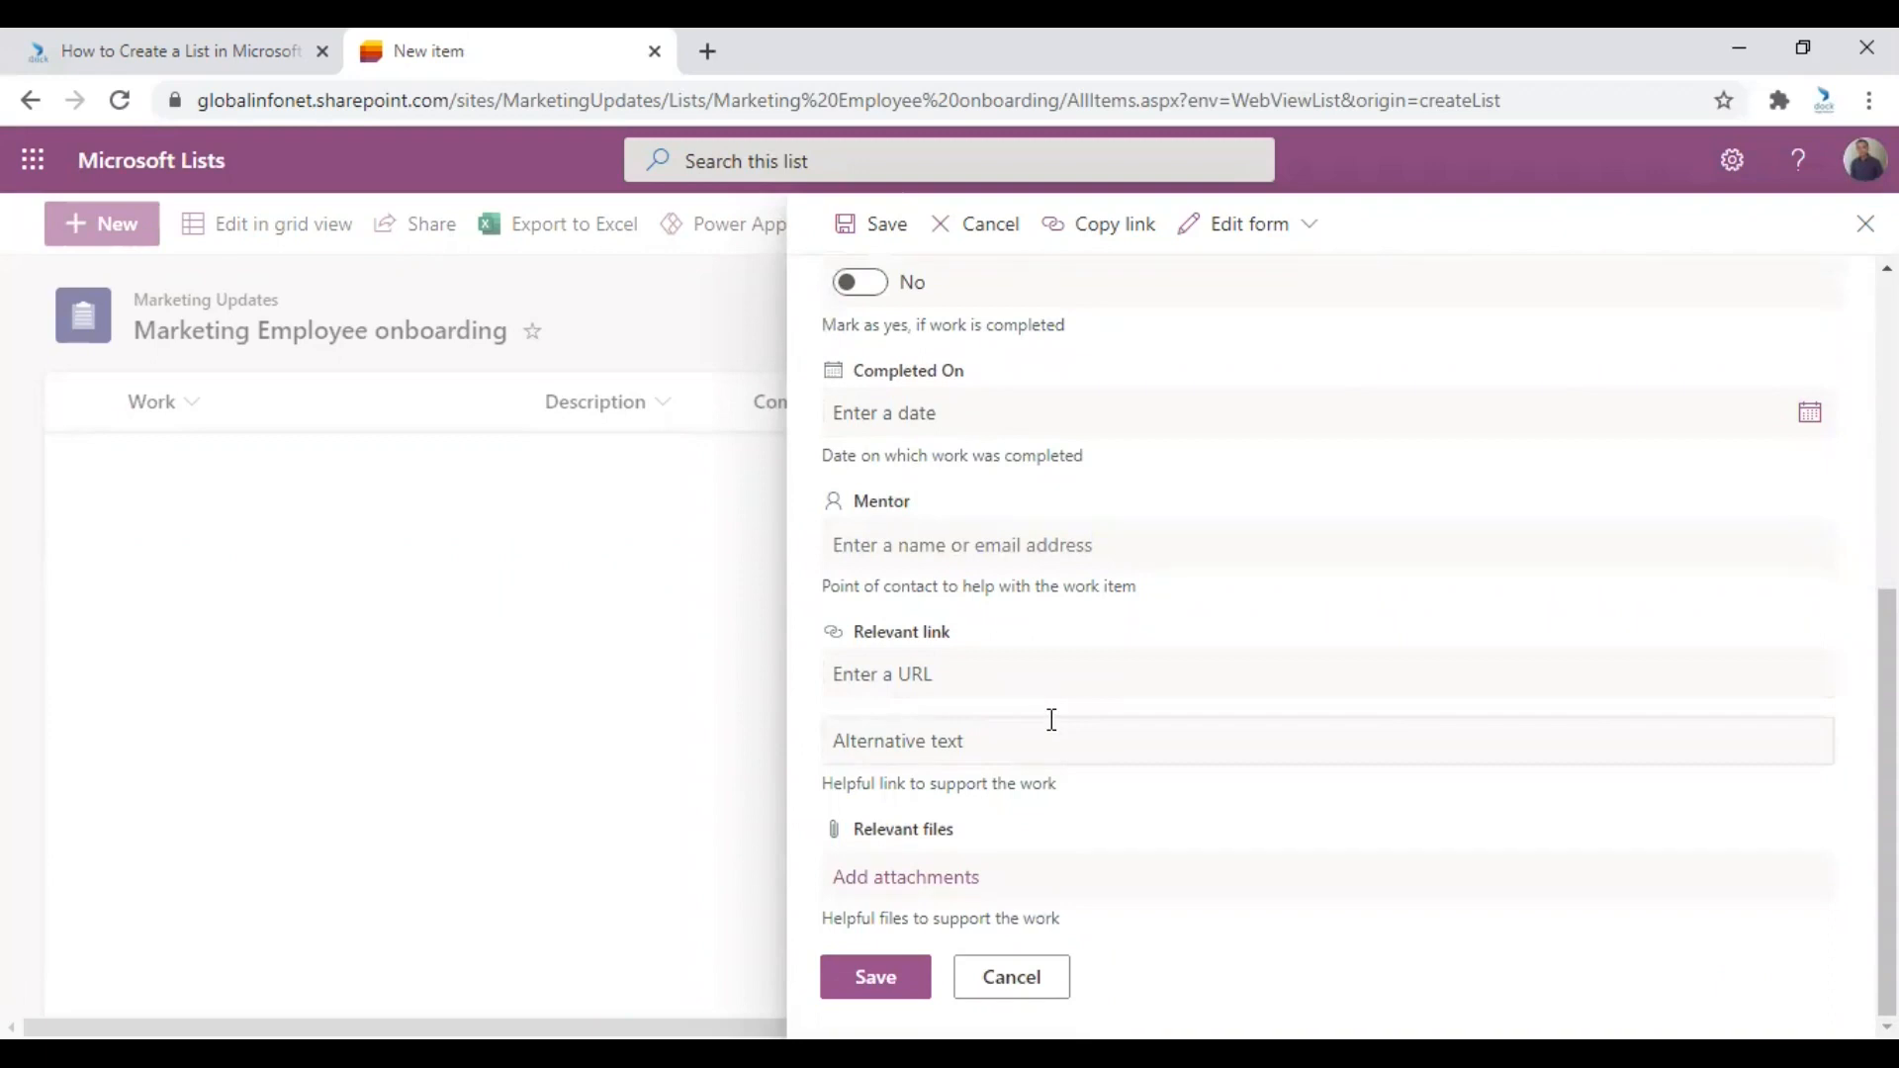
pyautogui.moveTo(1011, 916)
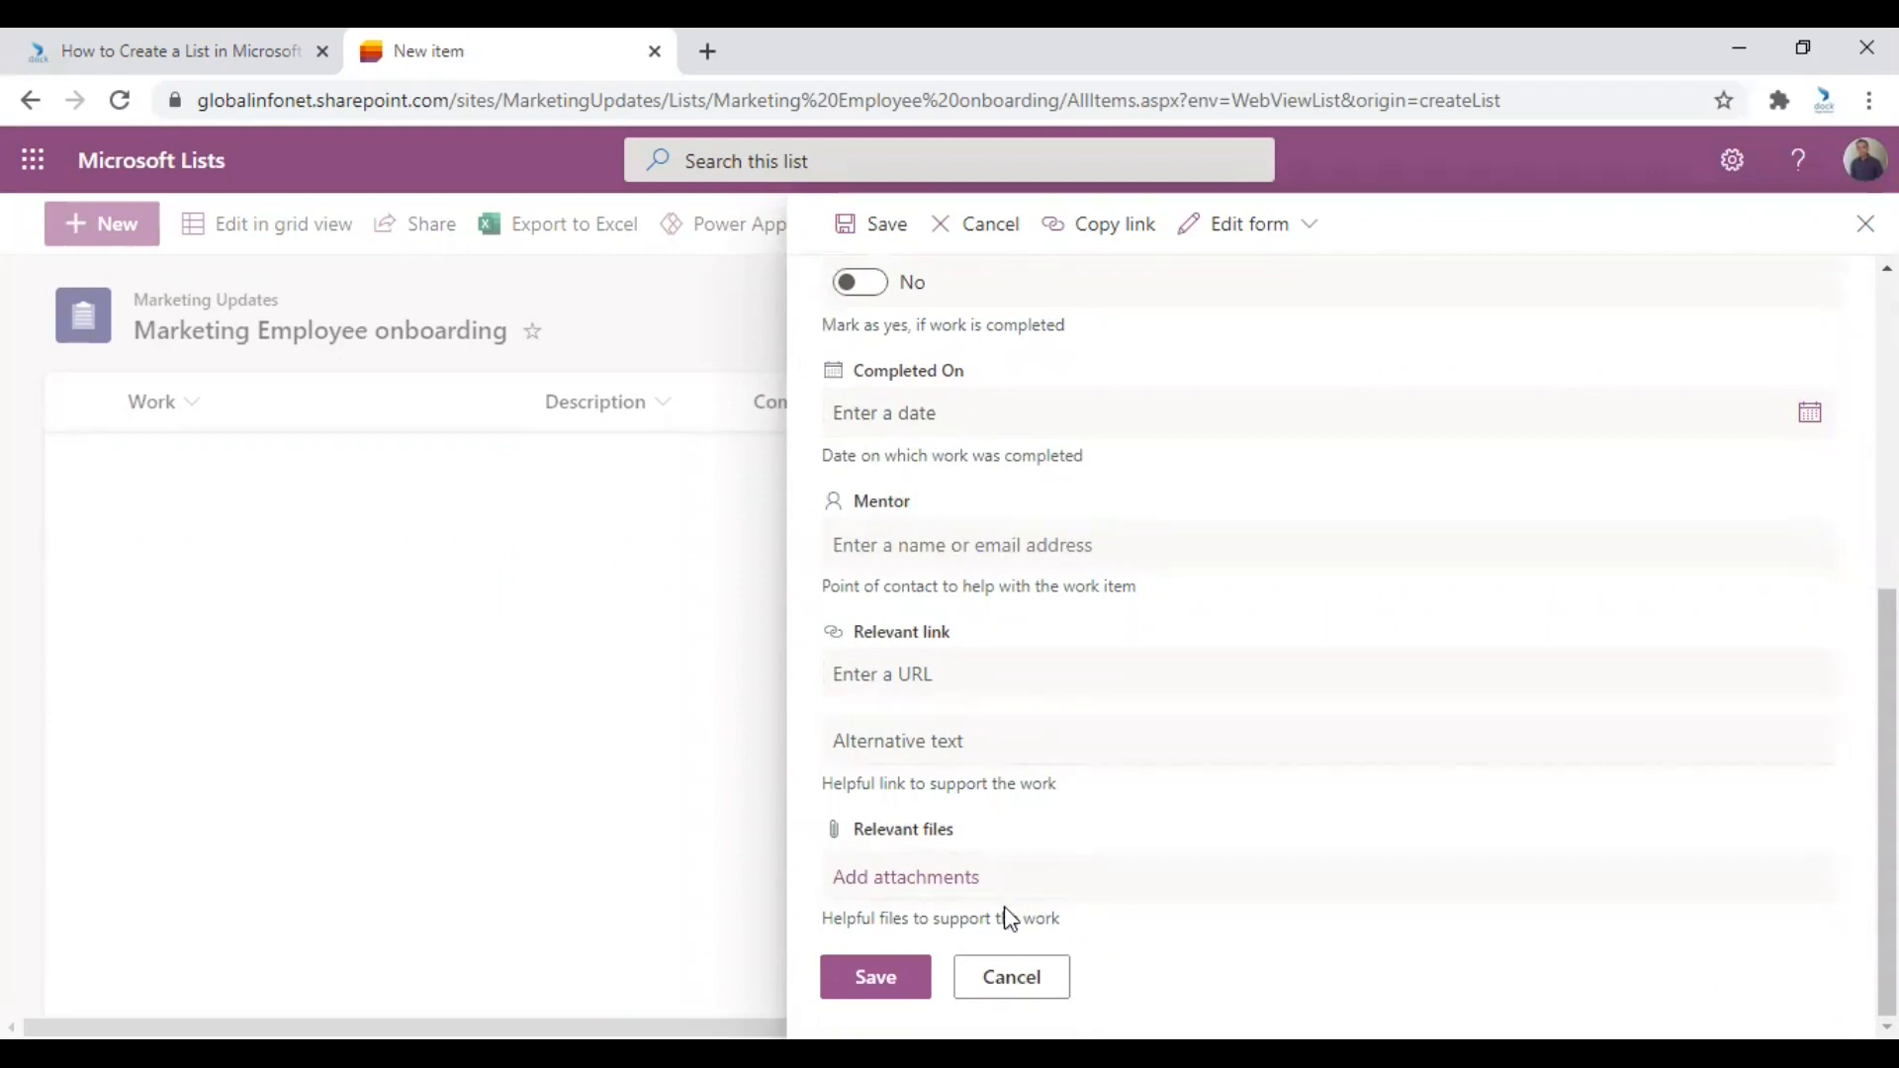
pyautogui.moveTo(948, 929)
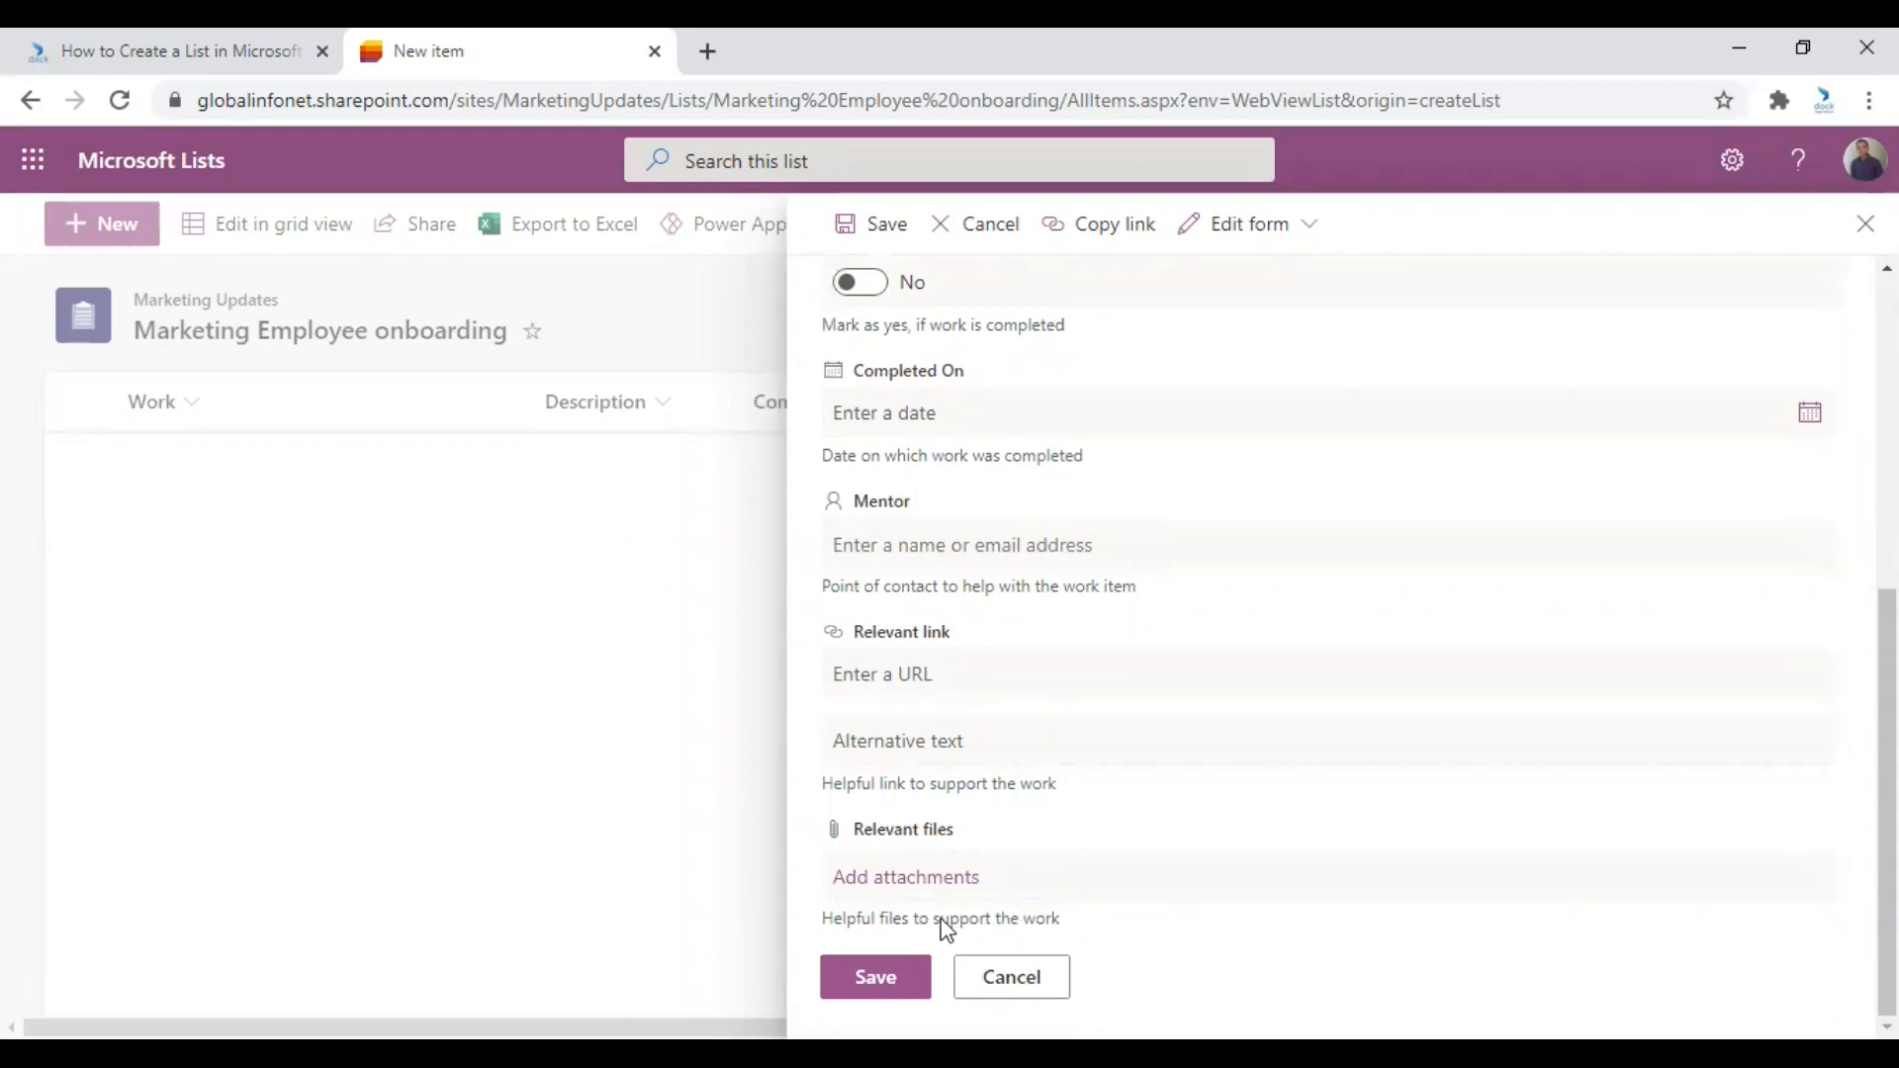
pyautogui.click(1010, 976)
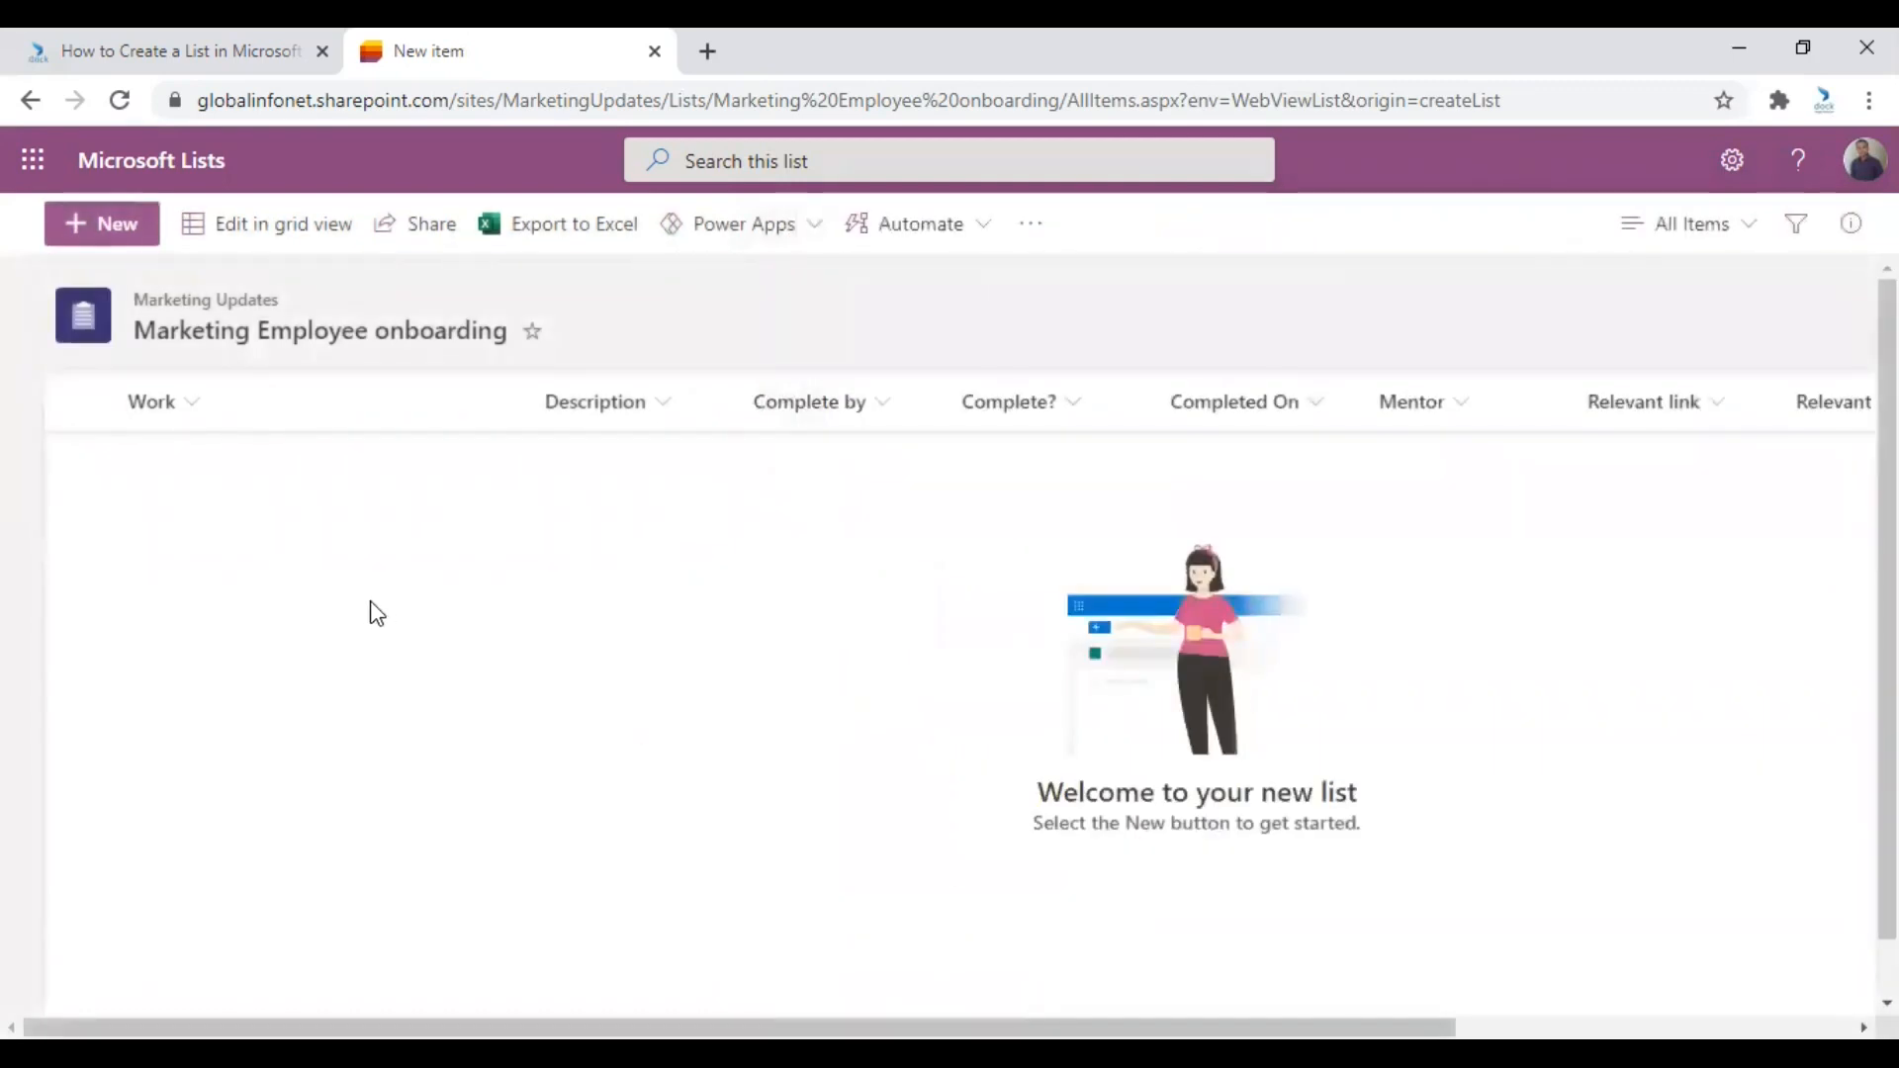
pyautogui.moveTo(367, 611)
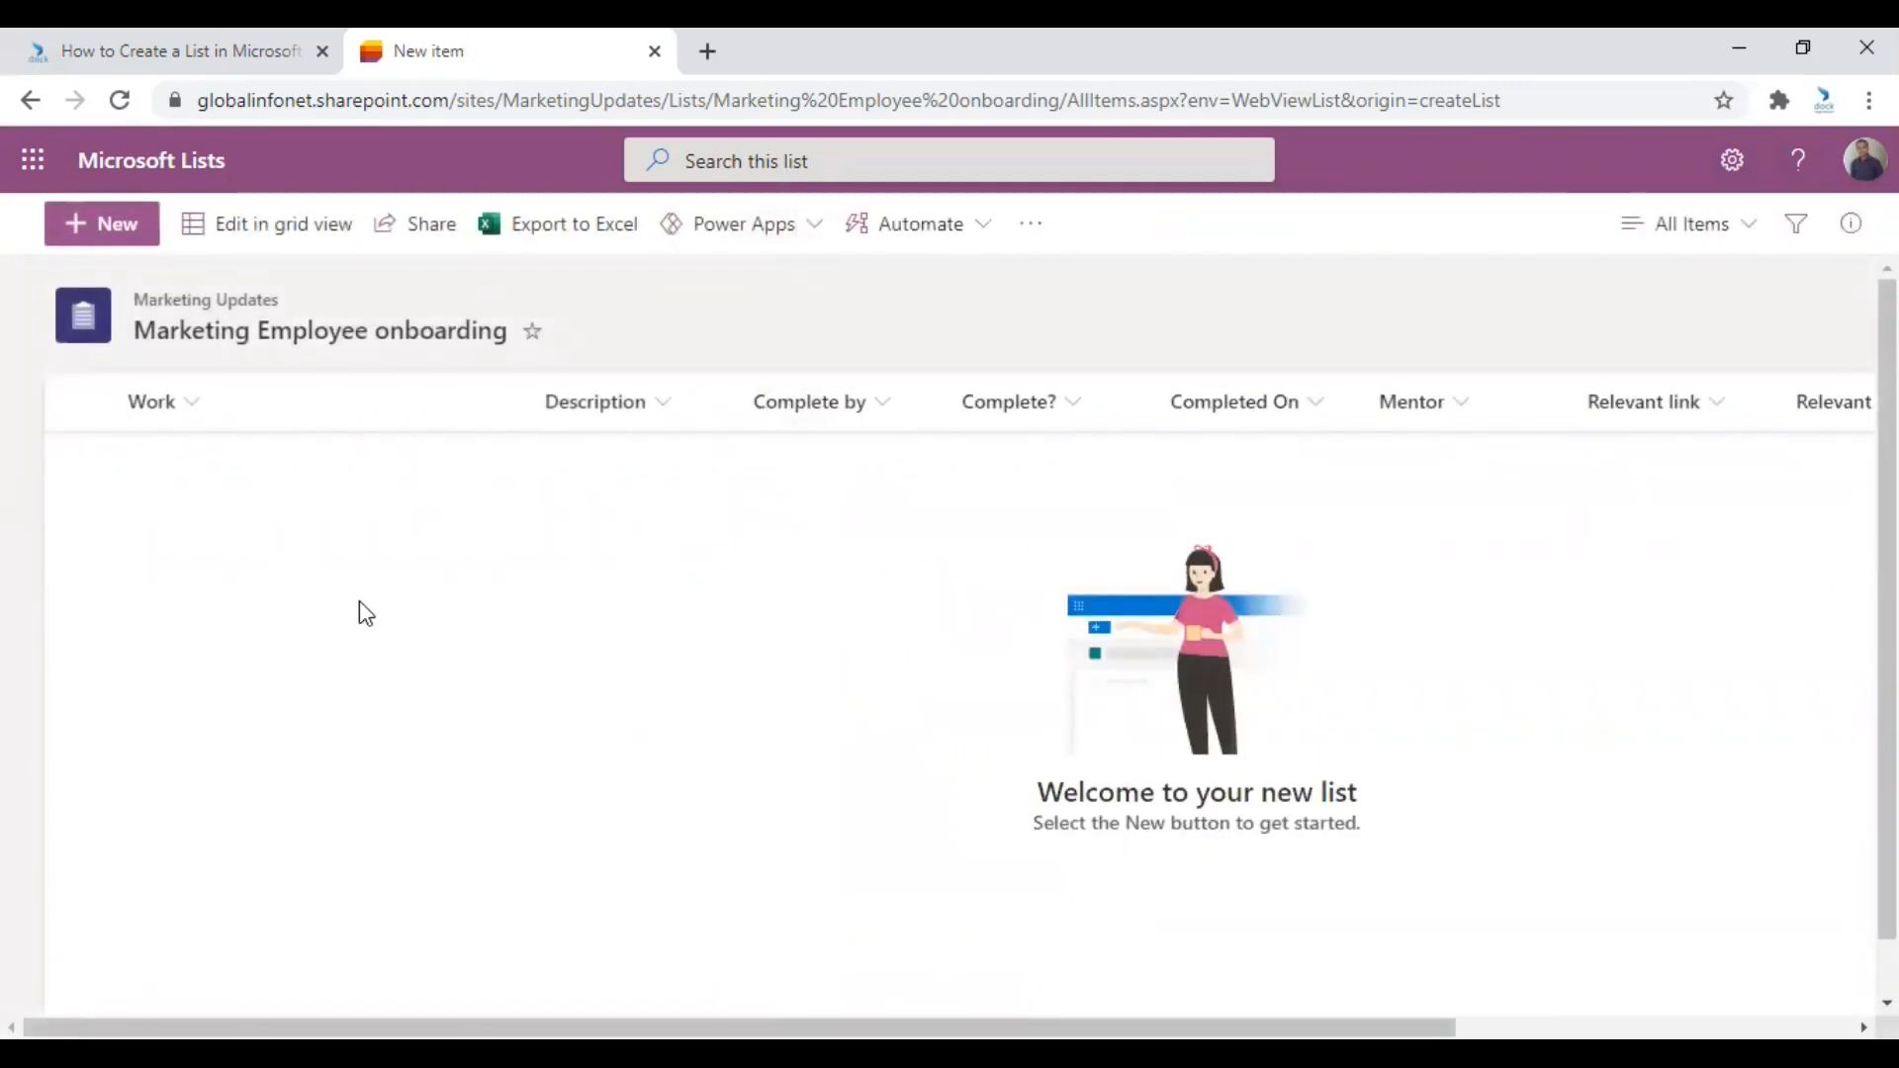
pyautogui.moveTo(155, 191)
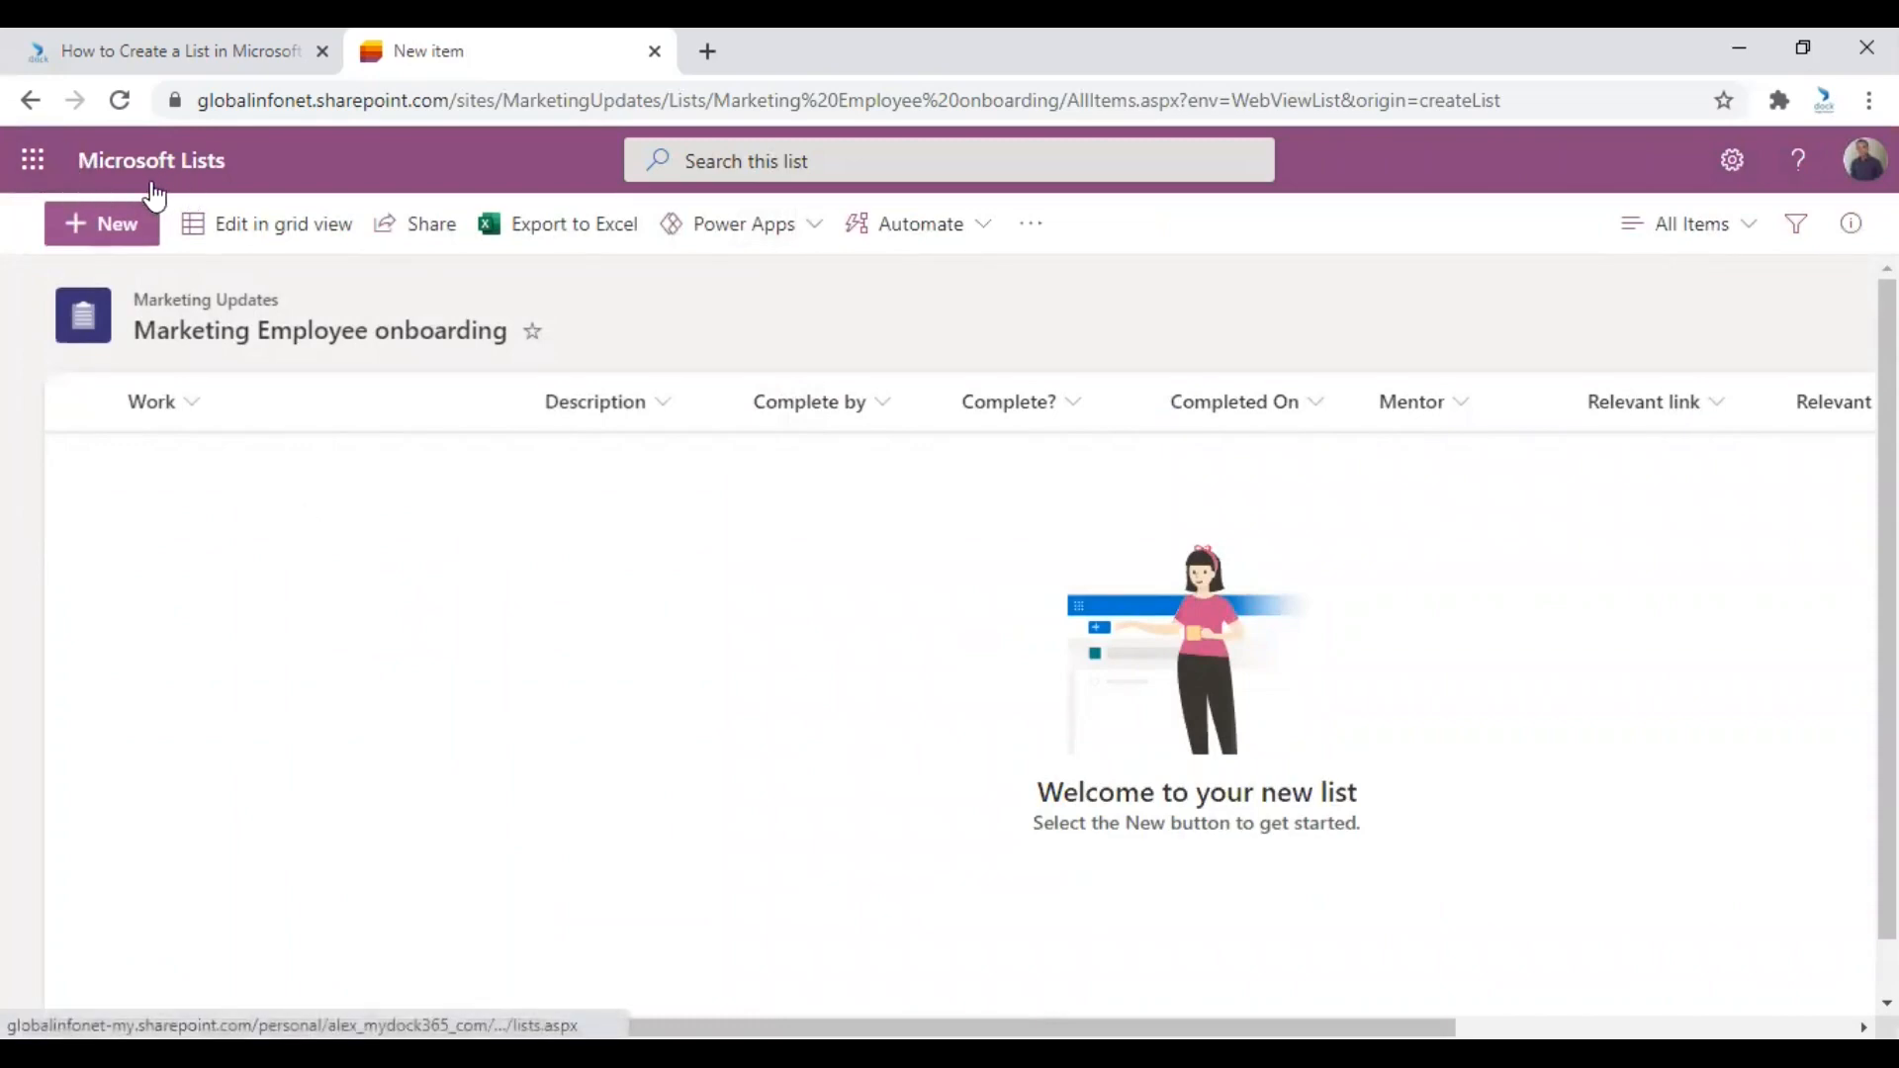
# Return to the Lists home page, with Marketing Employee onboarding first among recent lists.
pyautogui.click(150, 160)
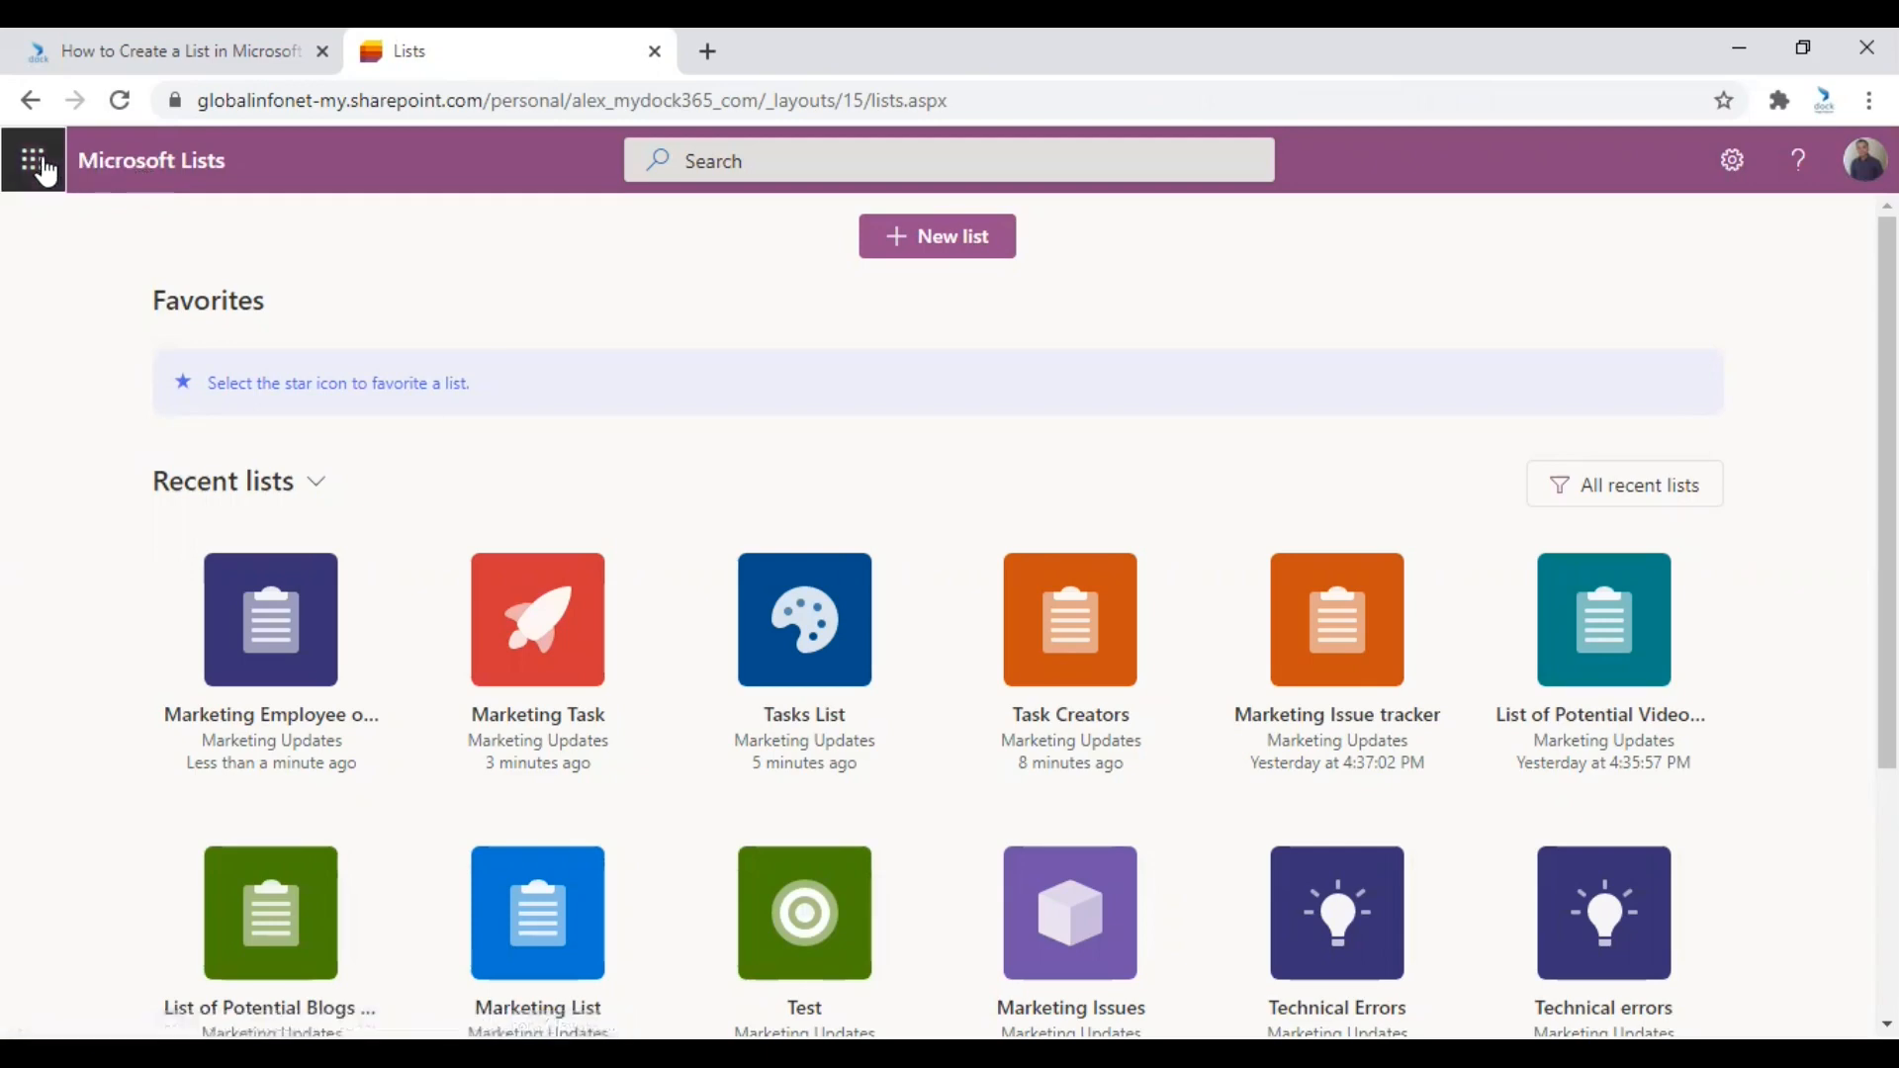
pyautogui.moveTo(586, 255)
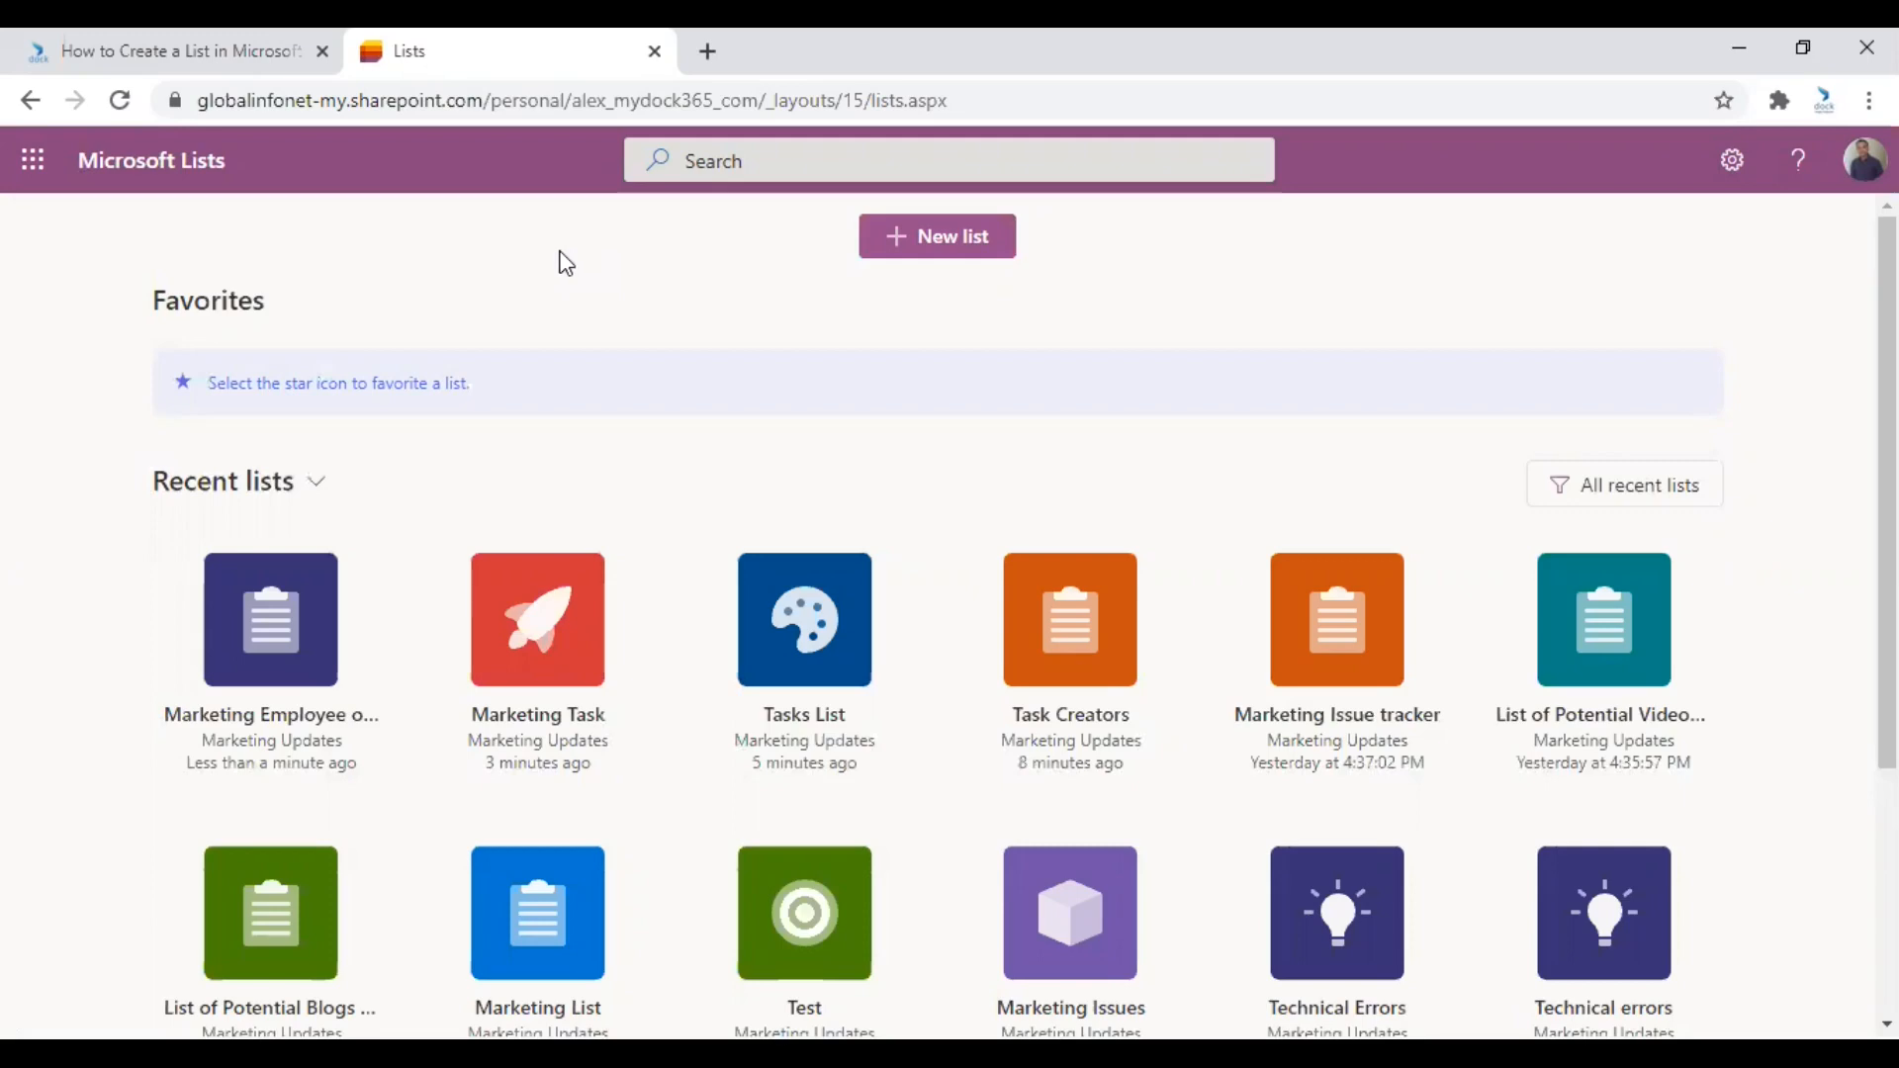
pyautogui.moveTo(45, 204)
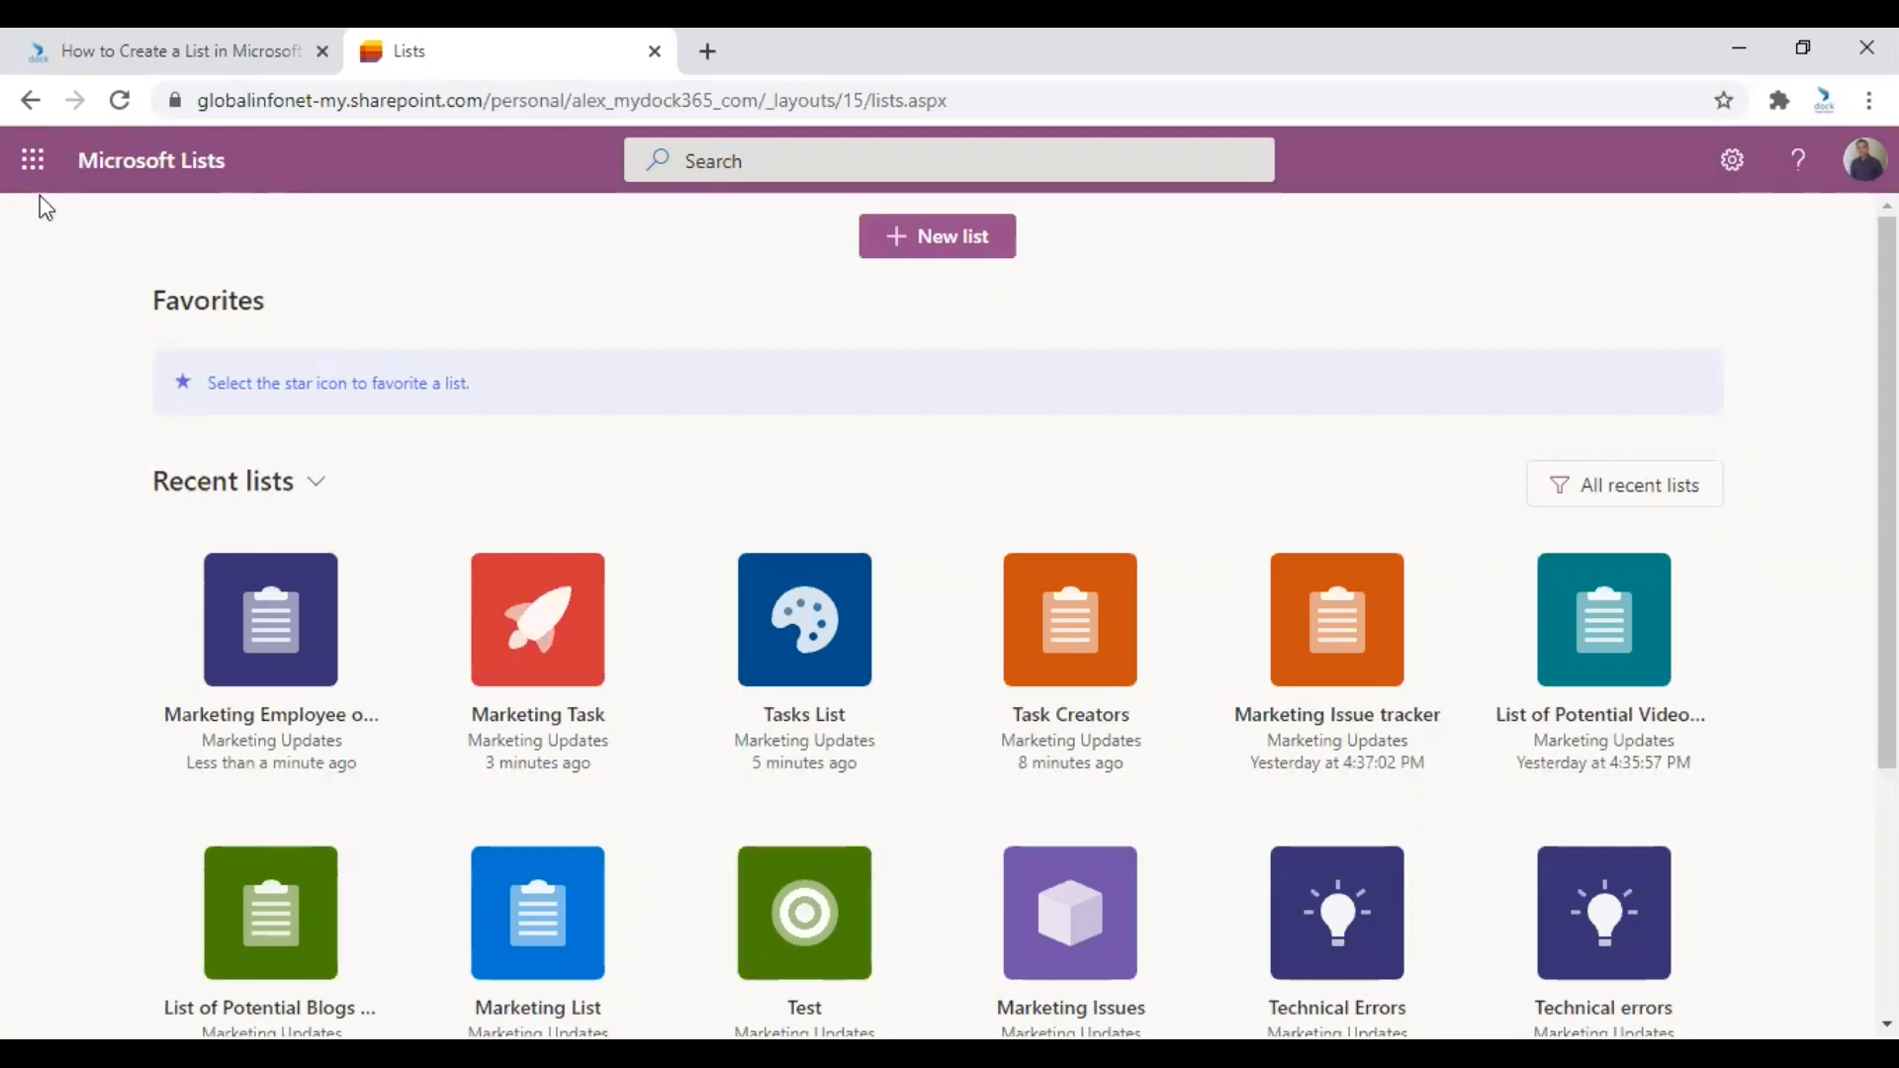
# Switch to SharePoint from the app launcher and open the Marketing Updates site.
pyautogui.click(33, 158)
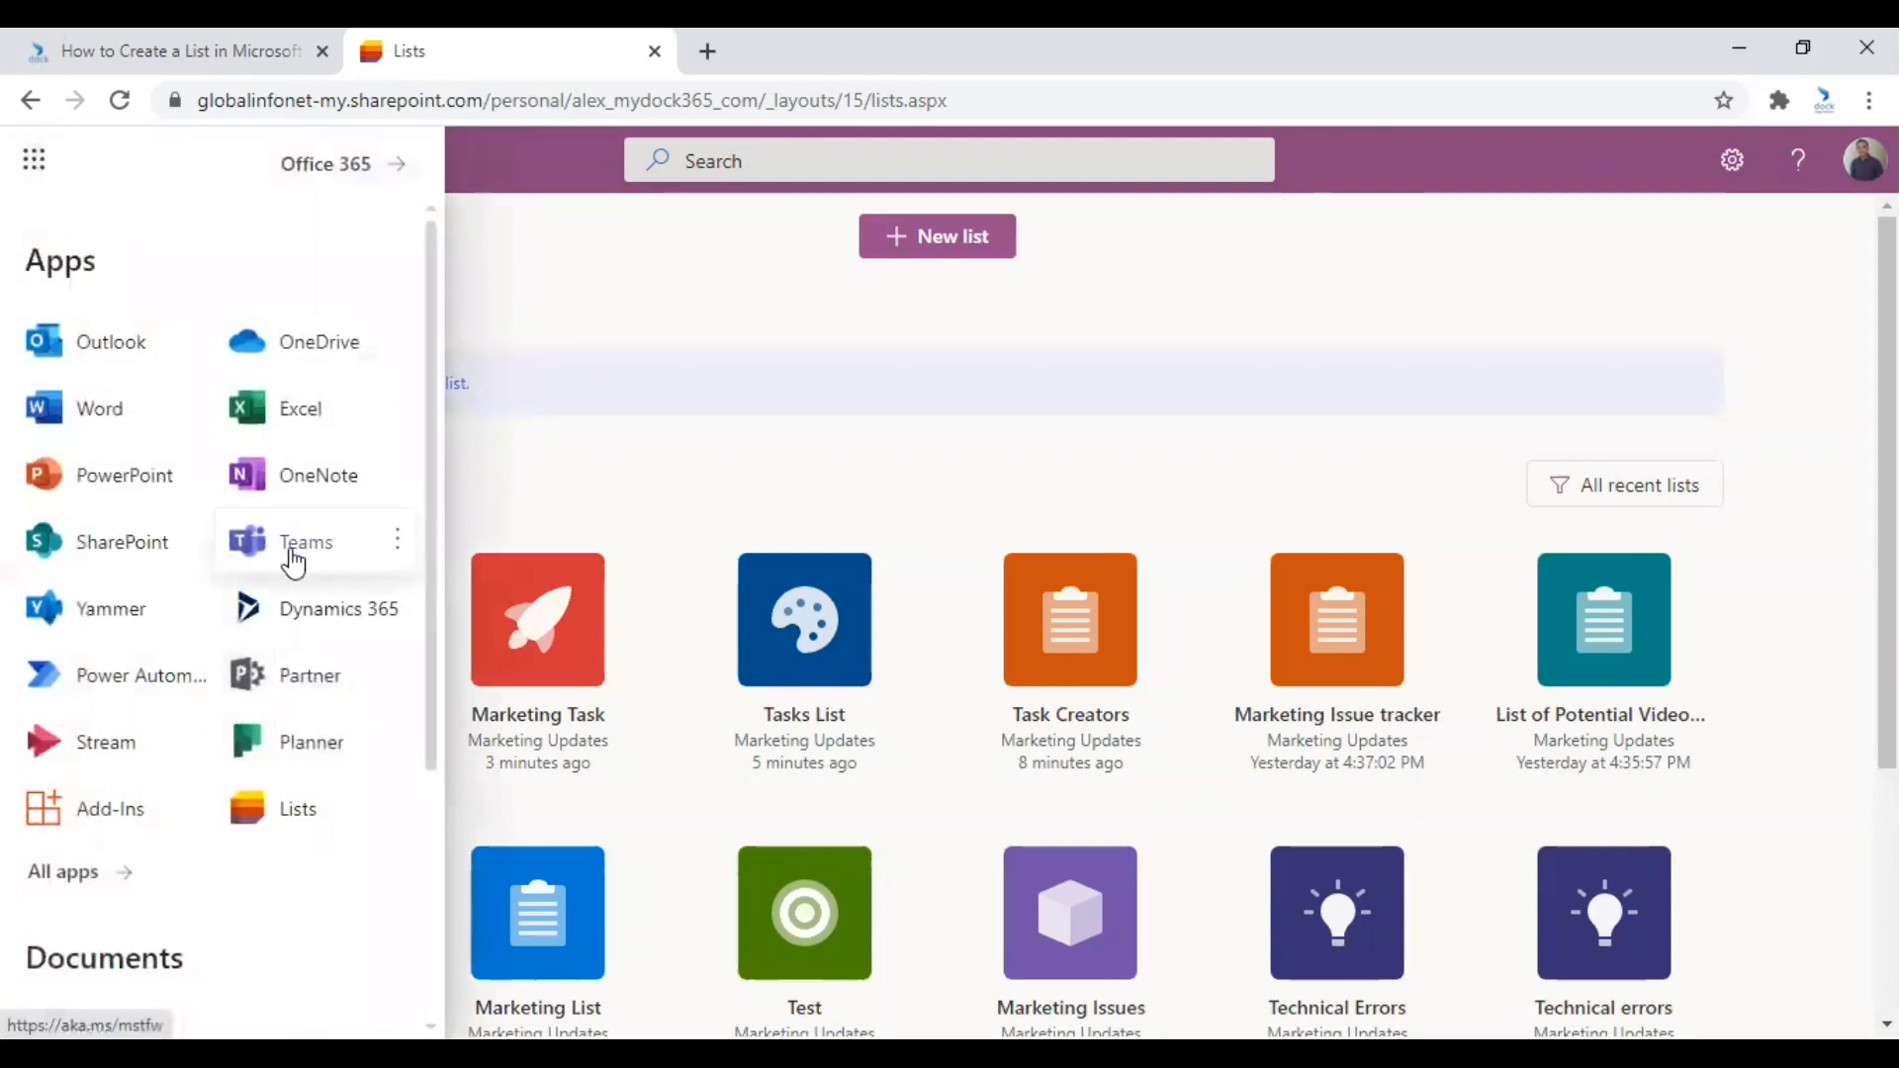
pyautogui.click(120, 541)
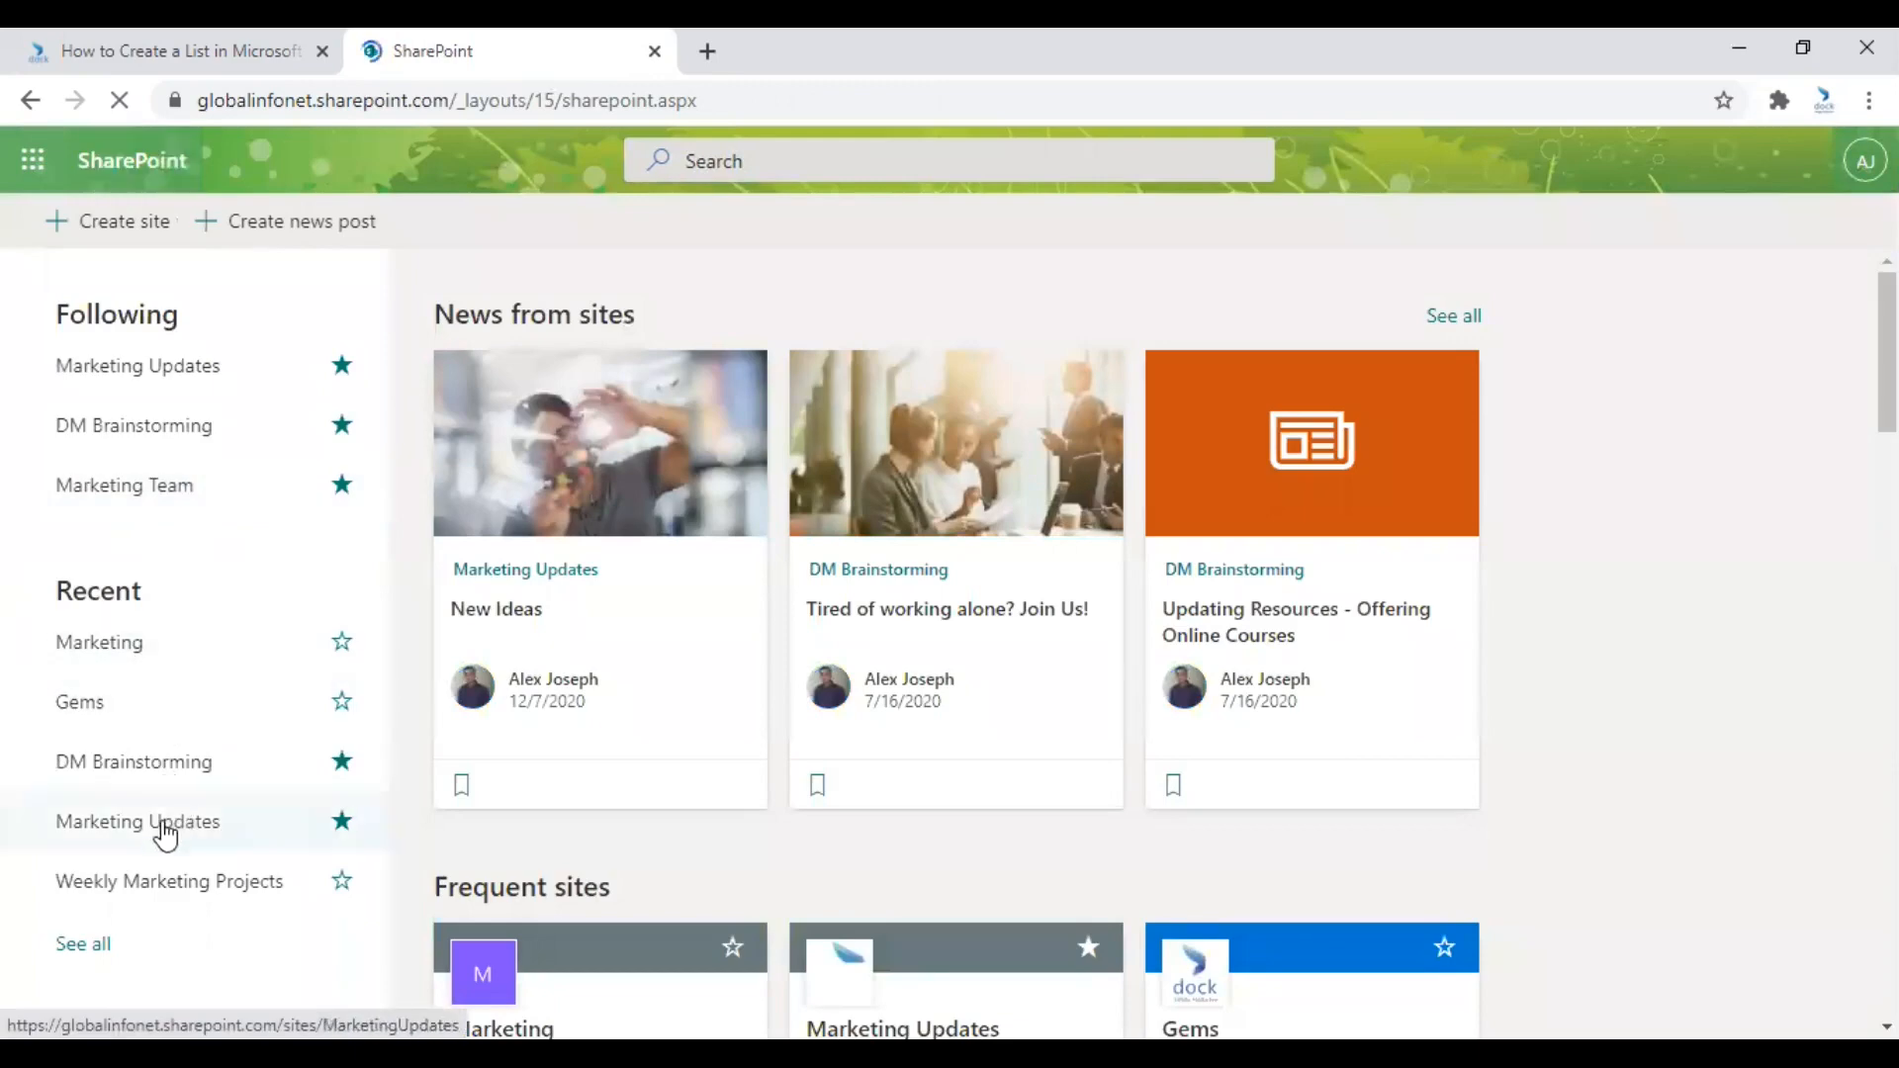
pyautogui.click(137, 821)
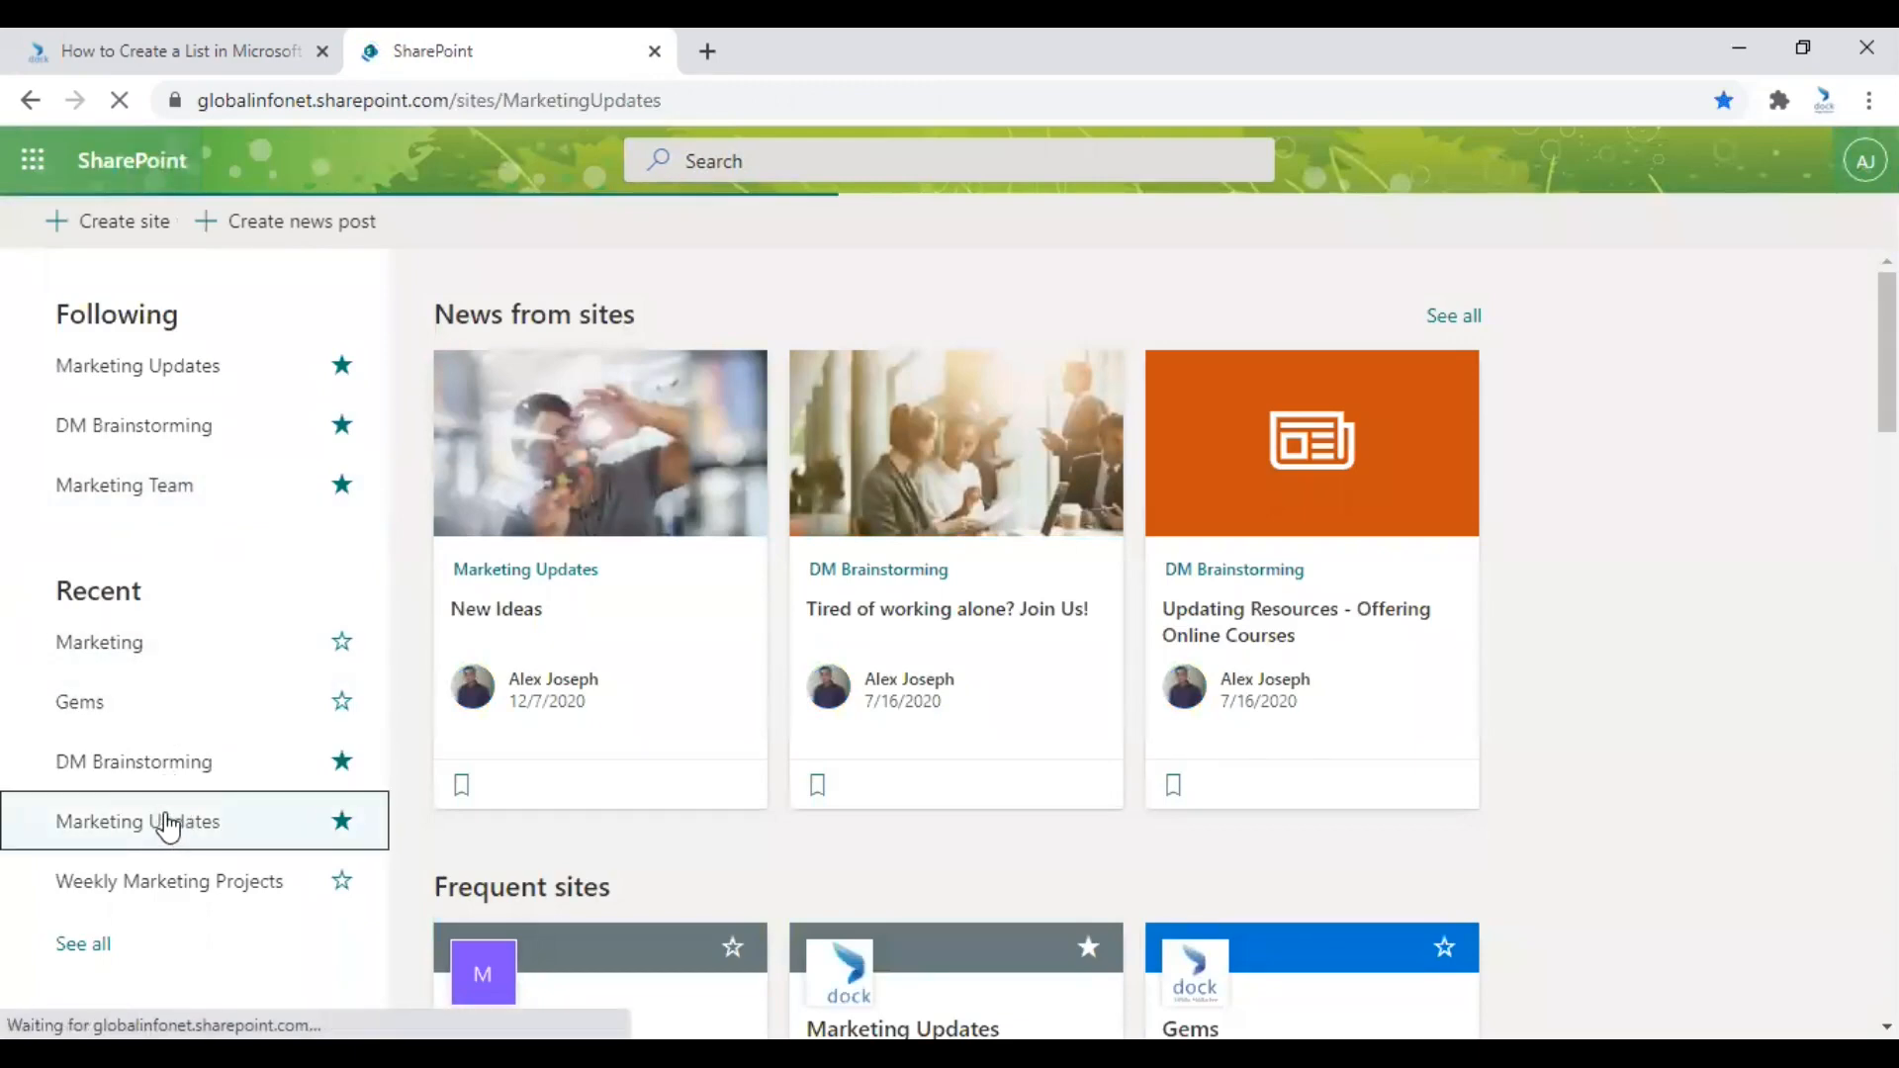
pyautogui.click(136, 821)
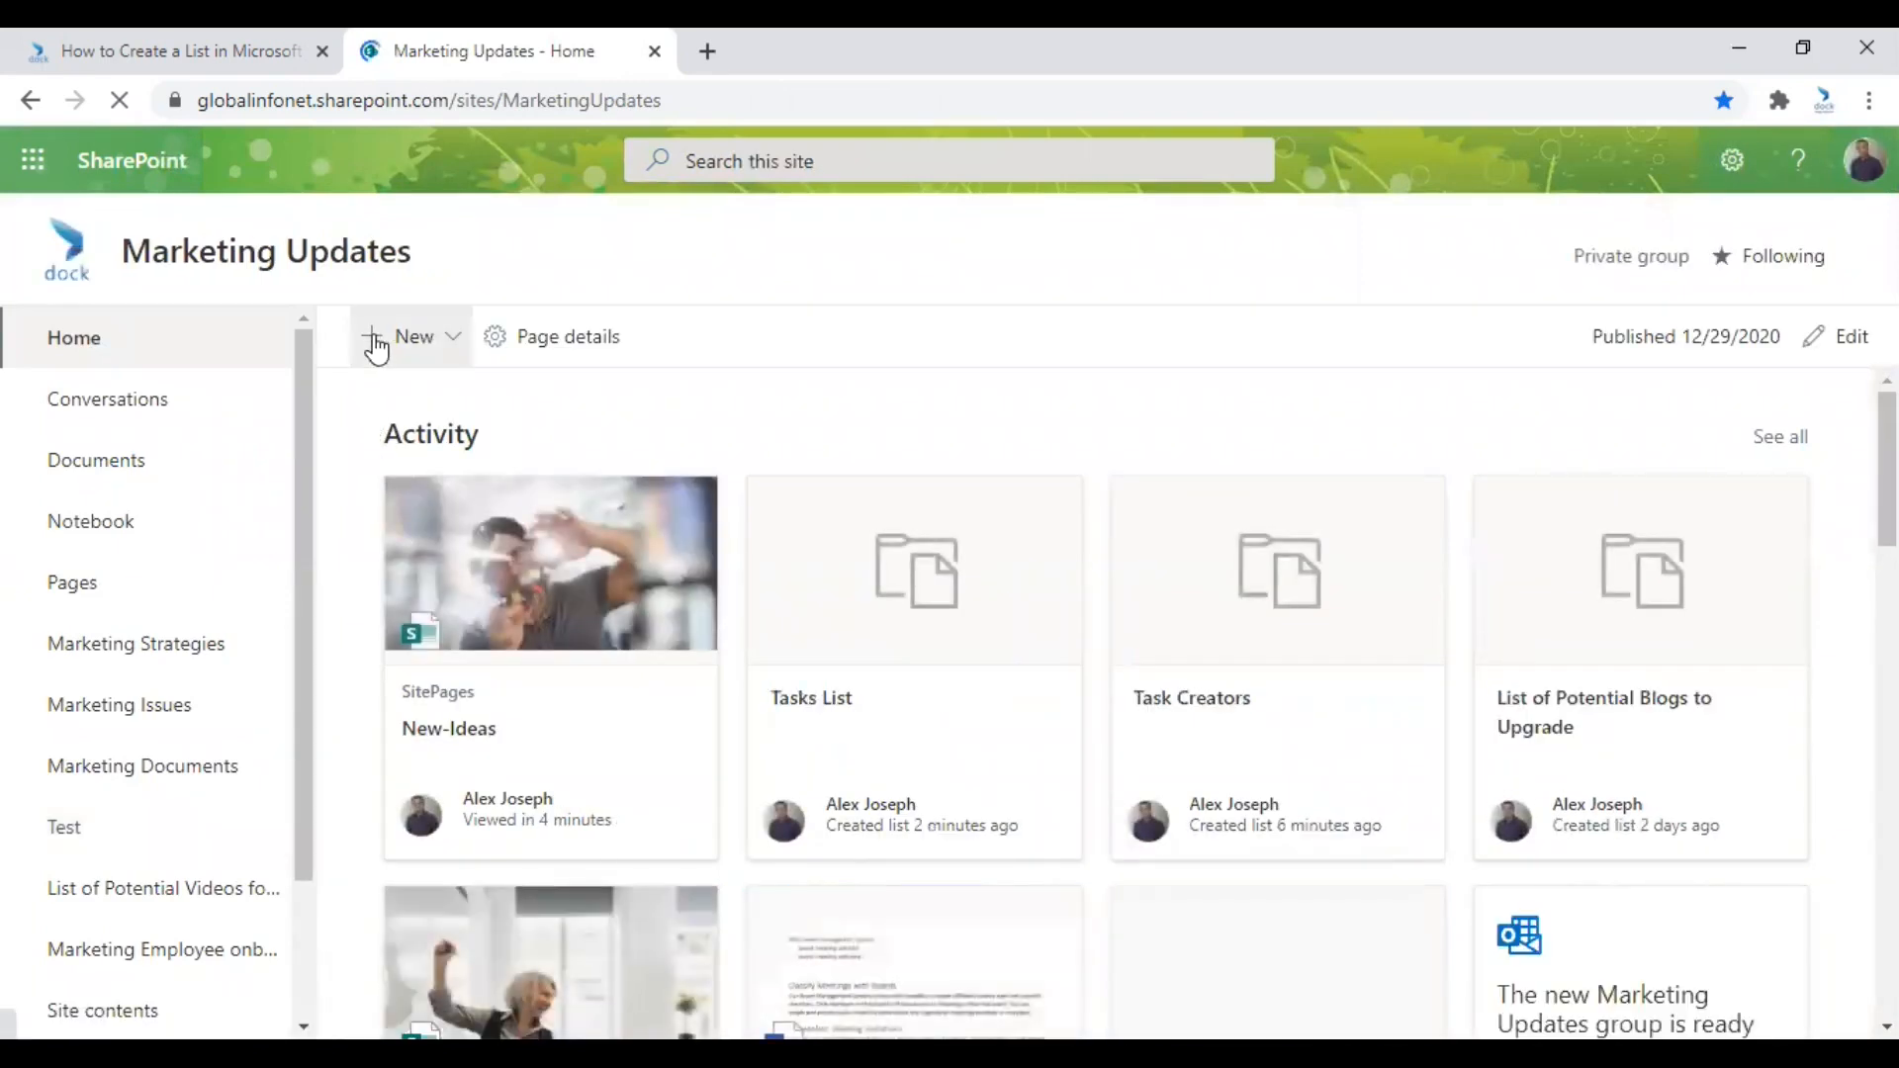
# Choose New > List on the Marketing Updates home page.
pyautogui.click(414, 336)
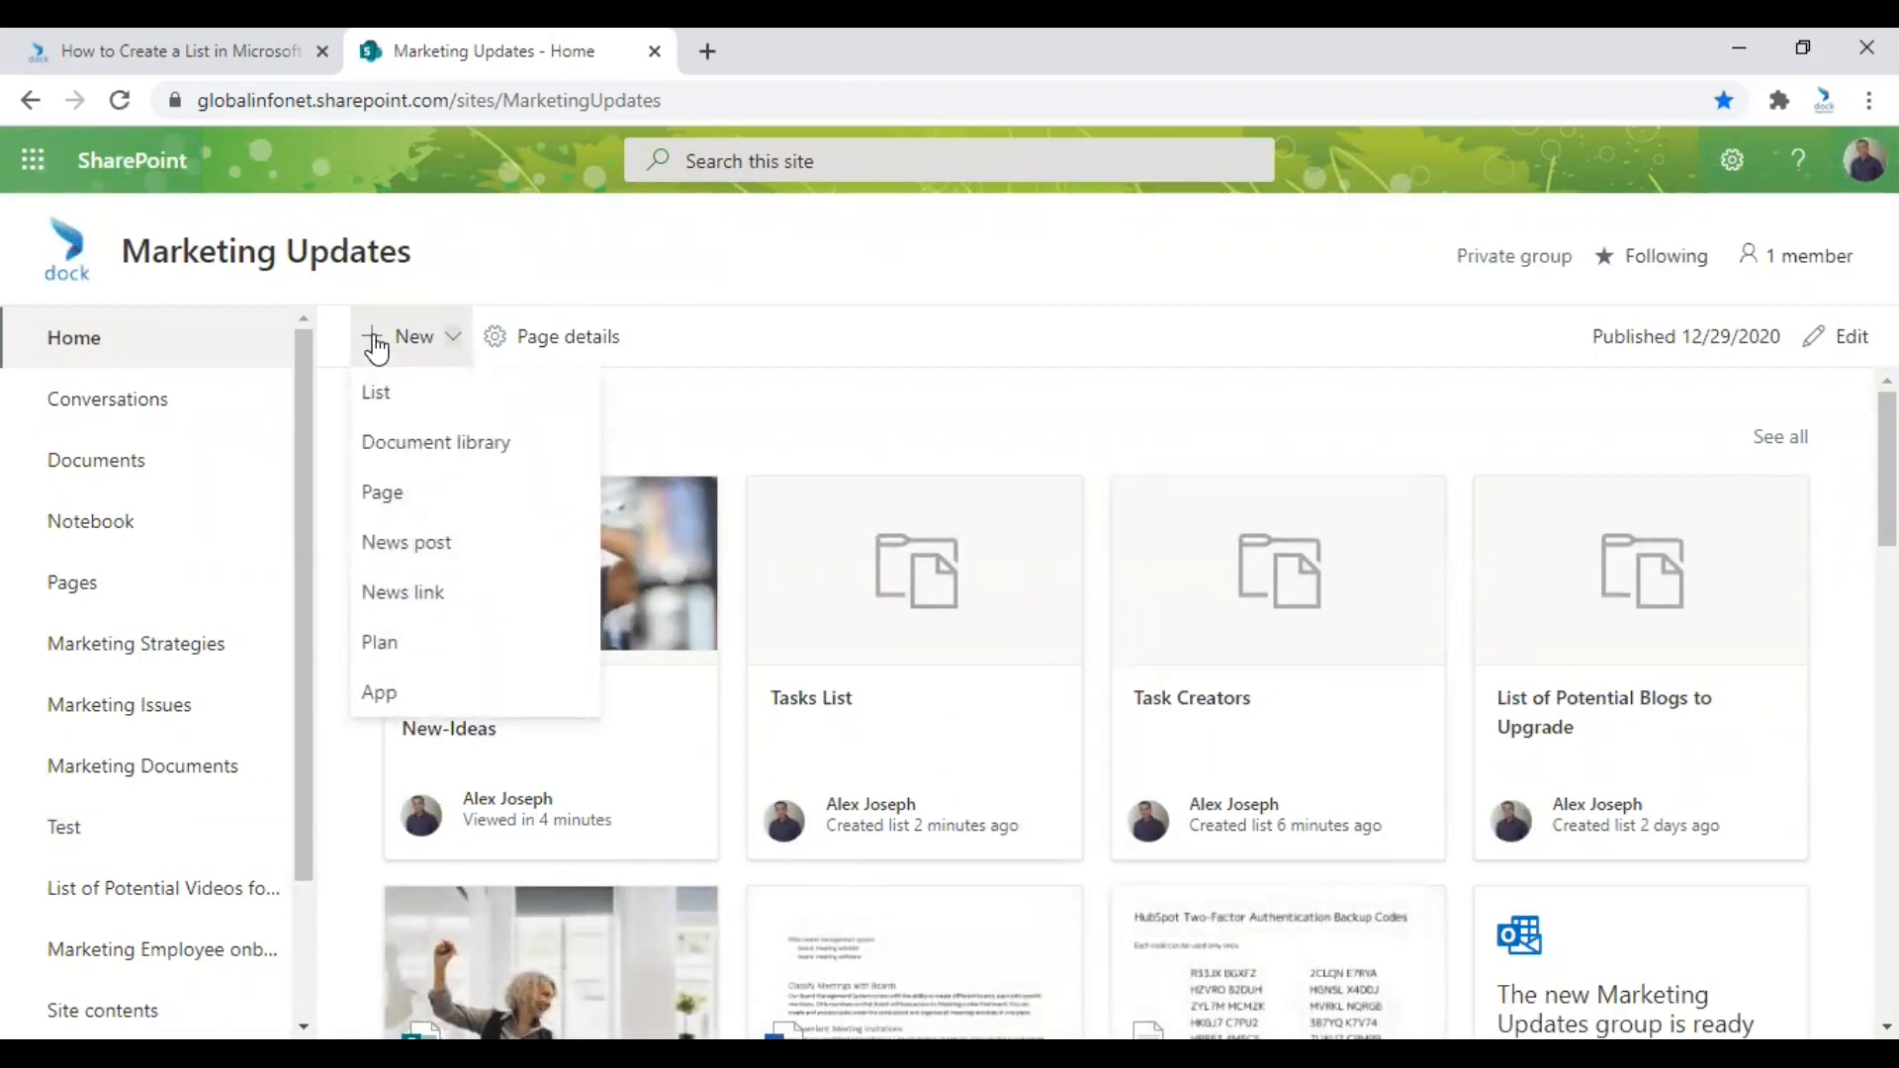
pyautogui.moveTo(453, 603)
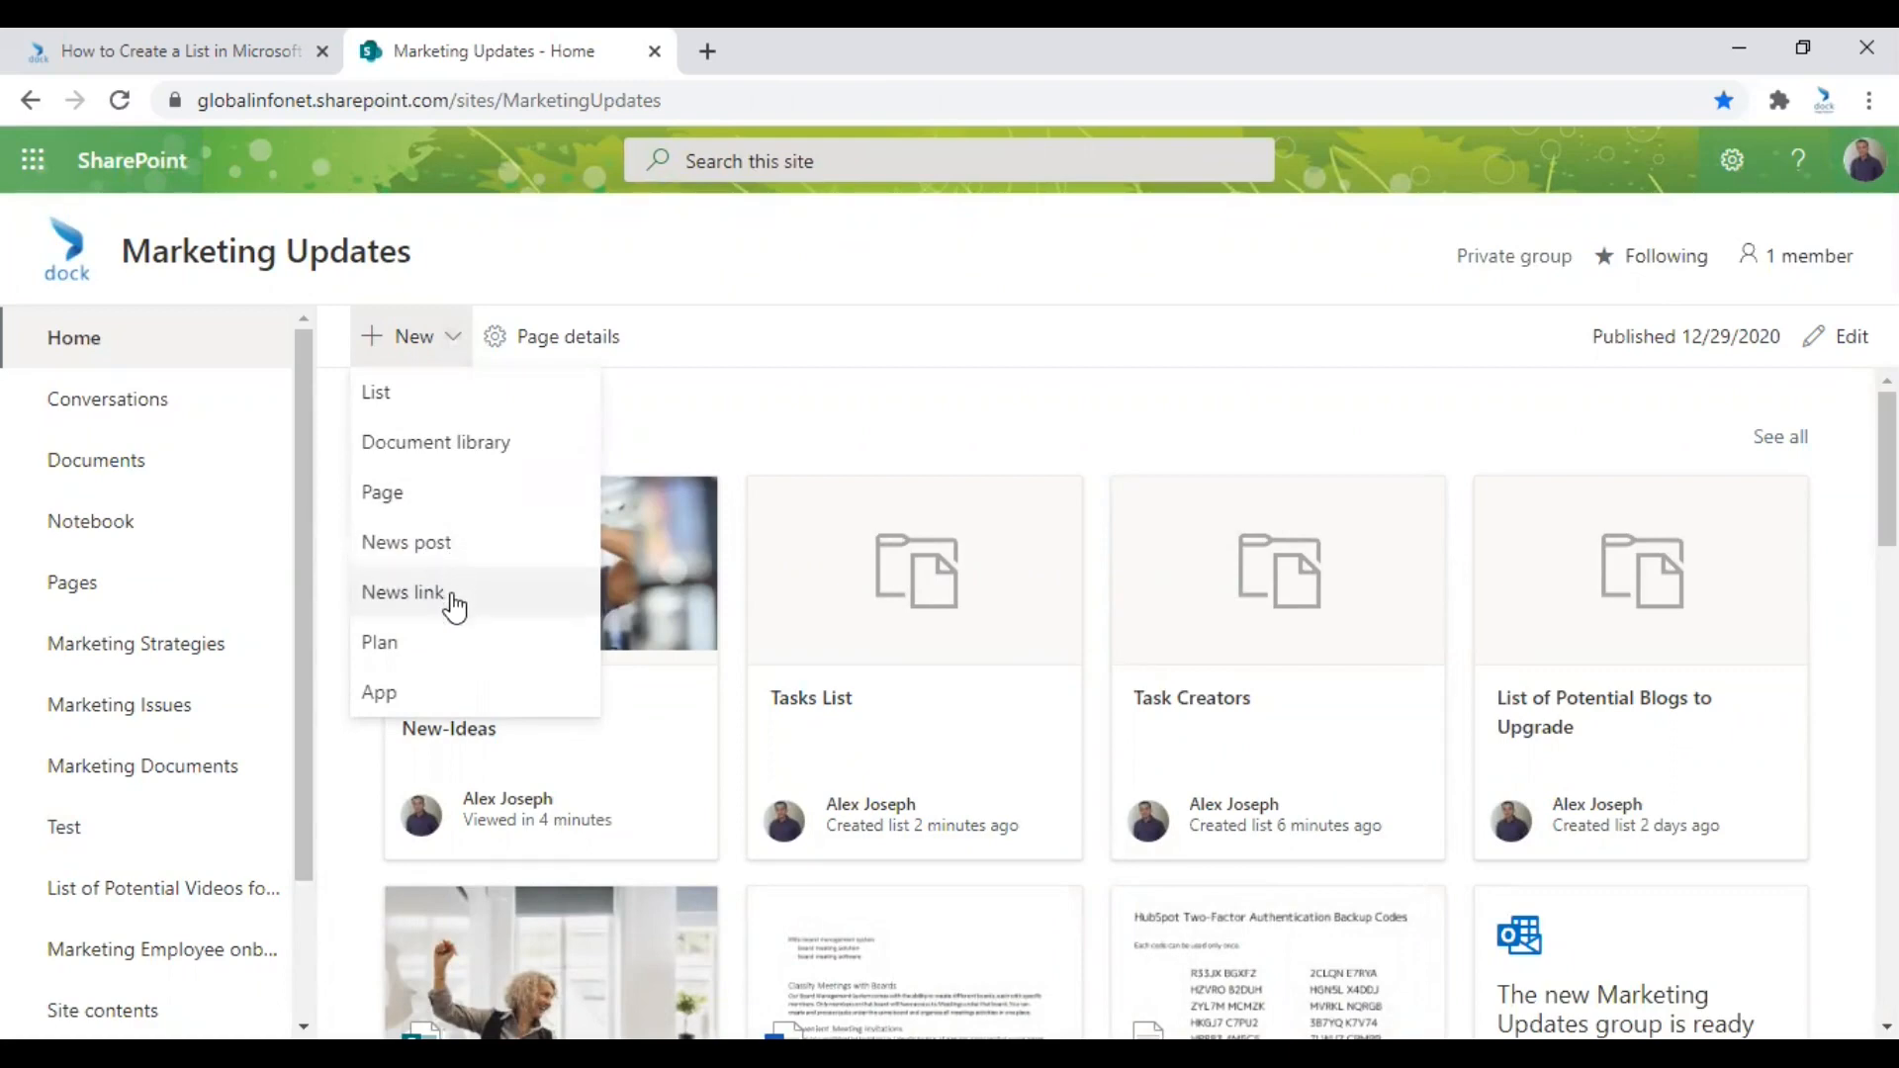
pyautogui.moveTo(422, 392)
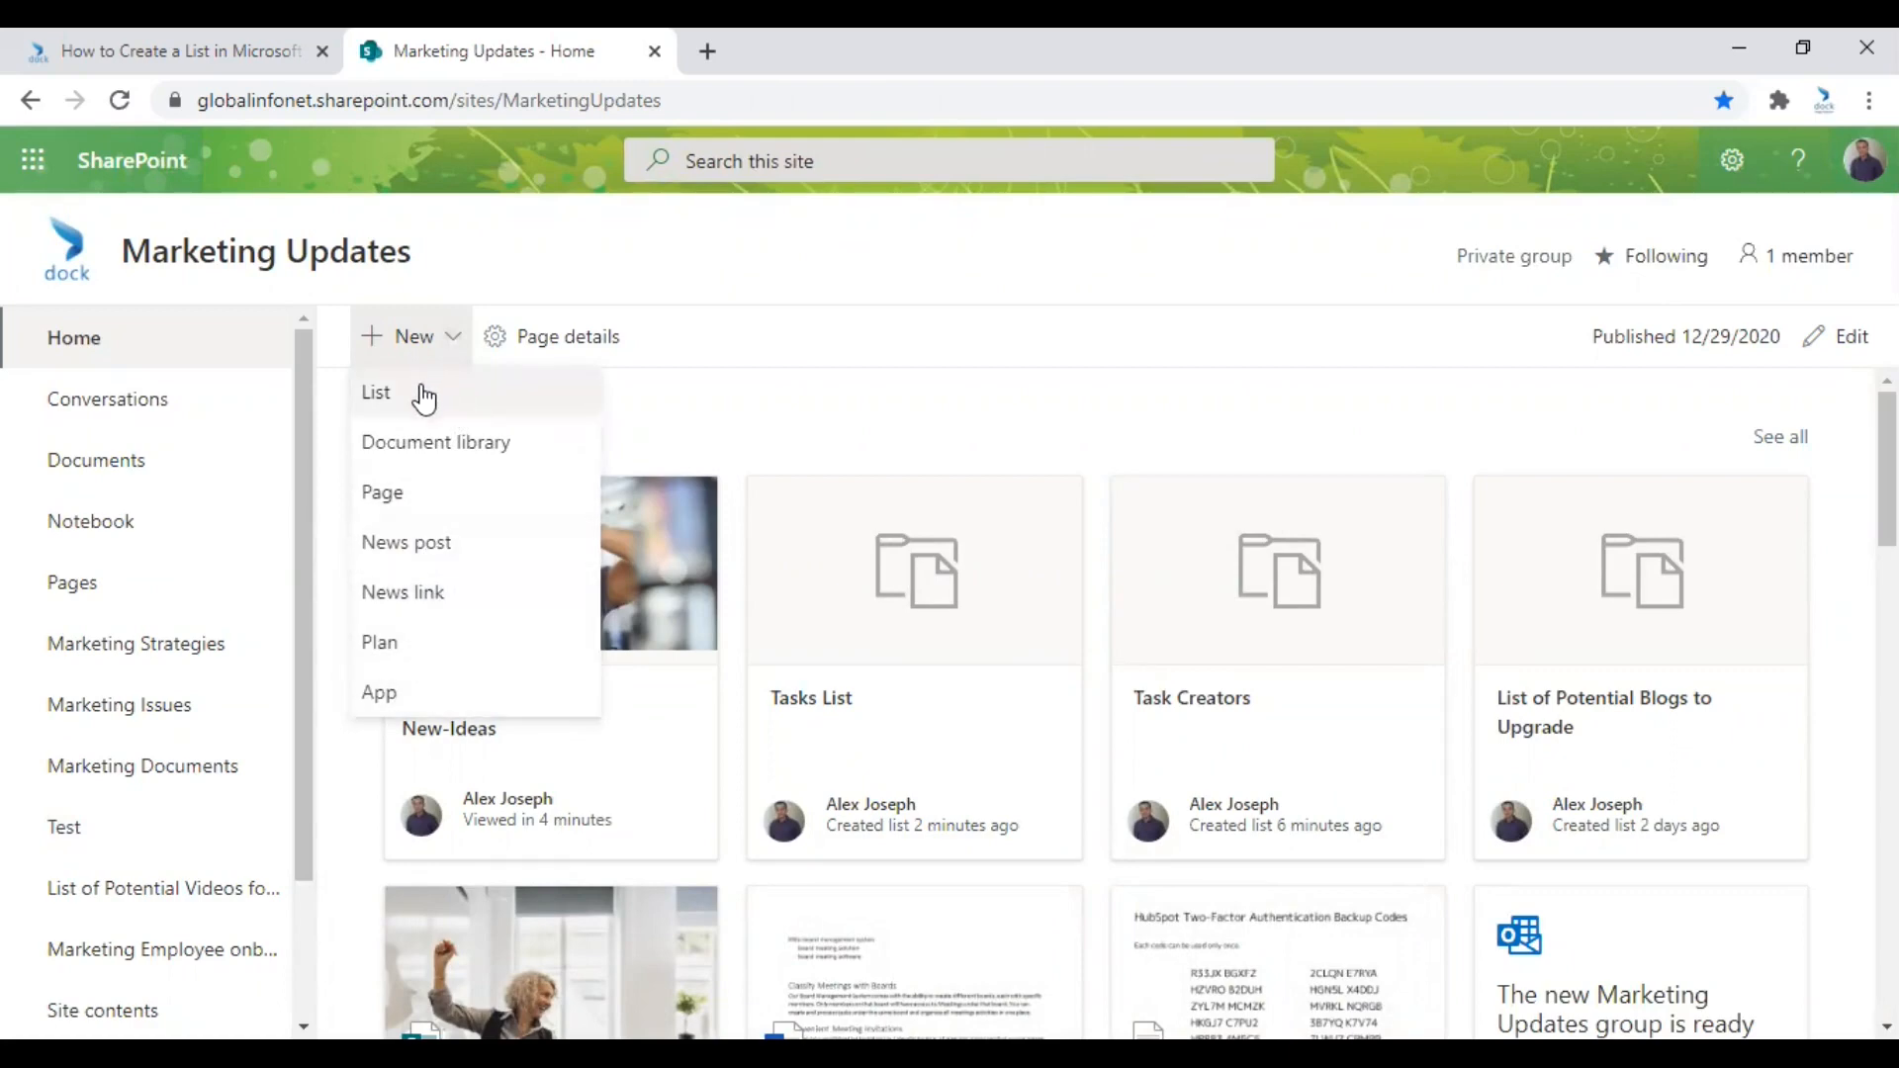
pyautogui.click(376, 393)
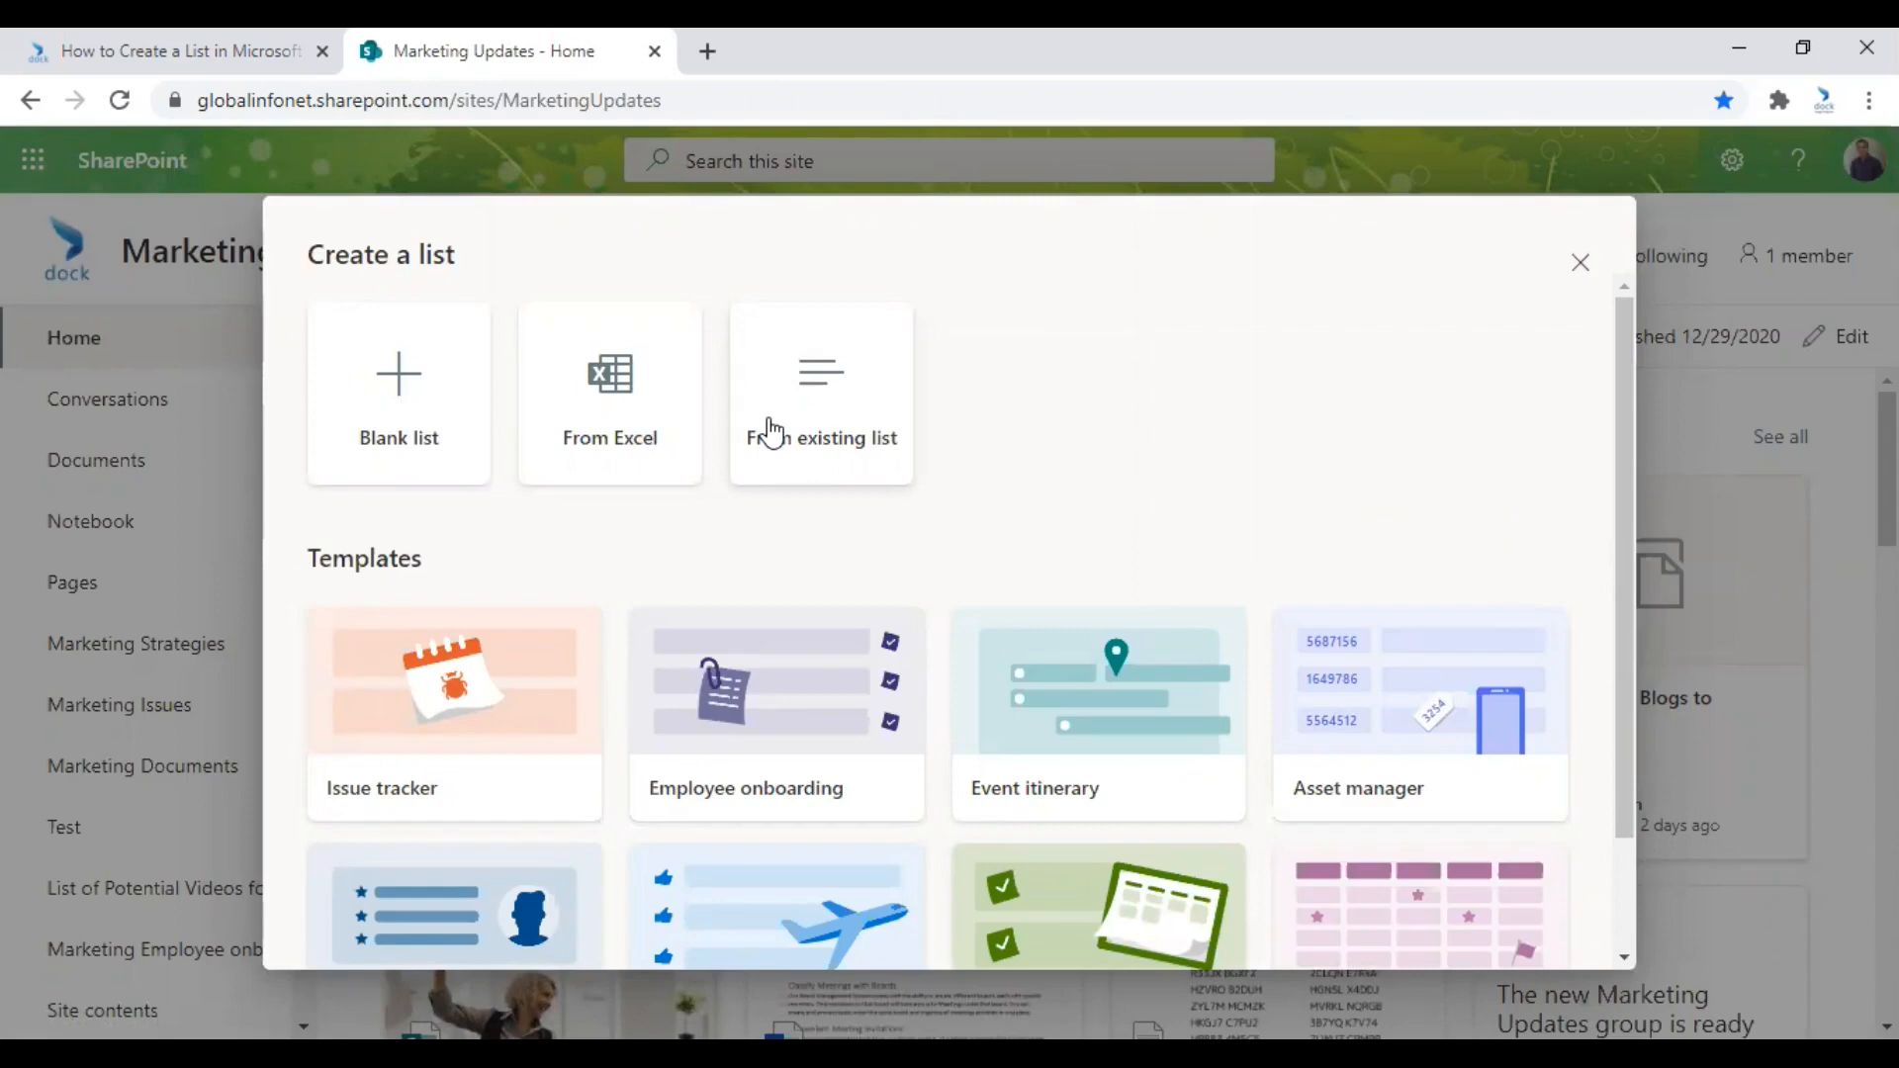
pyautogui.moveTo(458, 373)
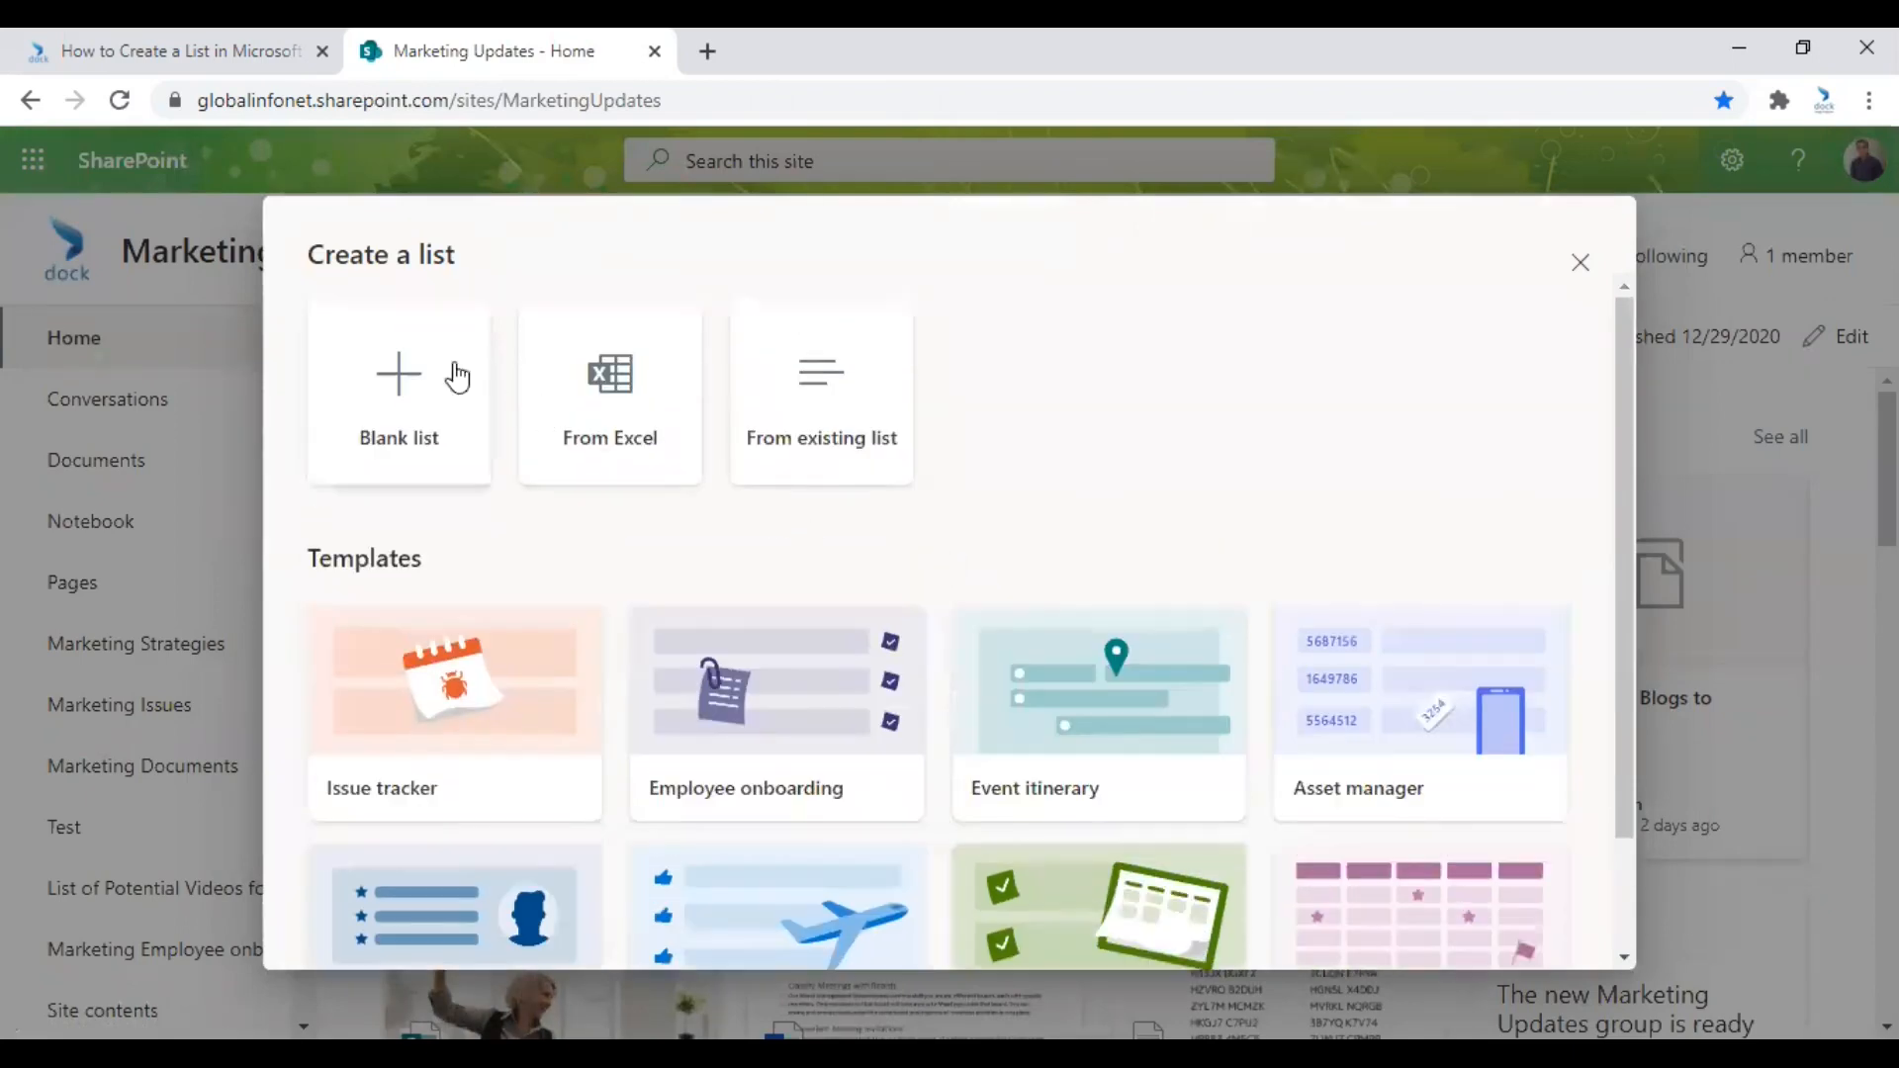
# Pick Blank list, then close its setup form without creating anything.
pyautogui.click(398, 387)
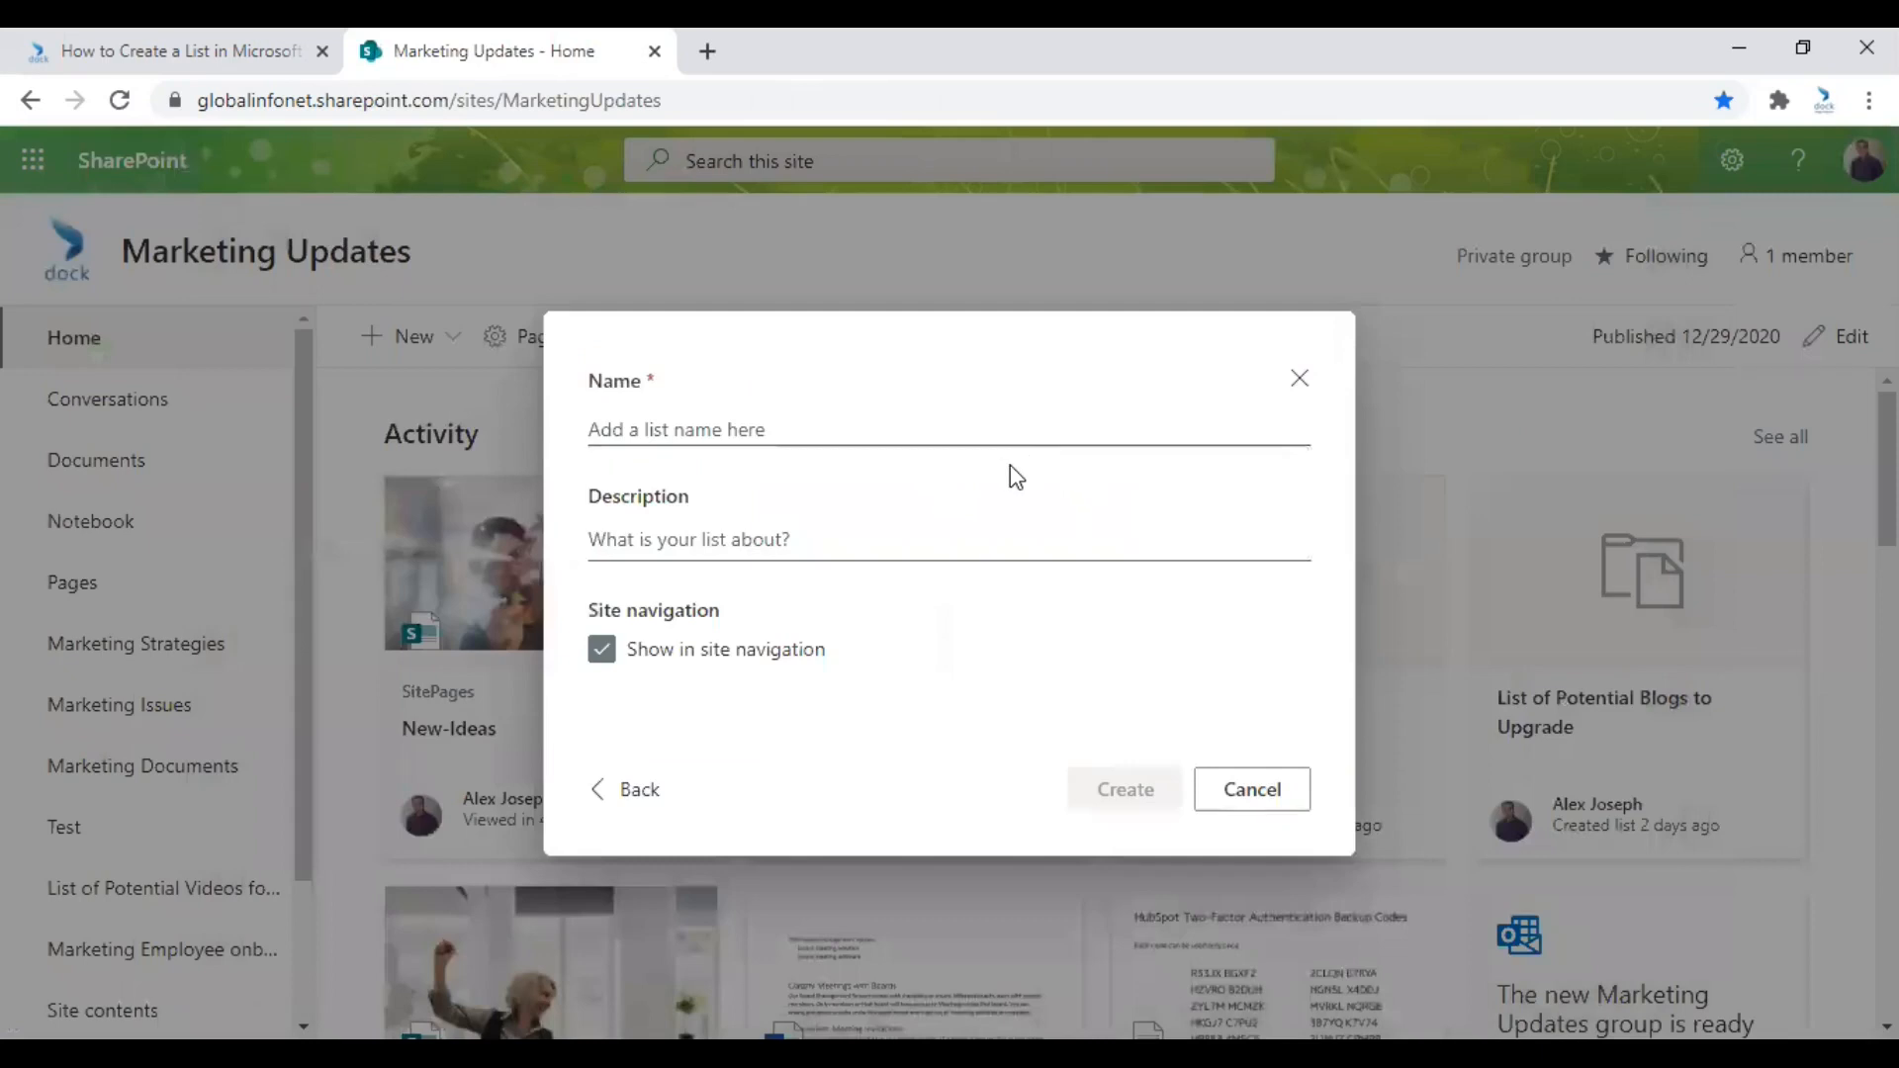
pyautogui.moveTo(1252, 788)
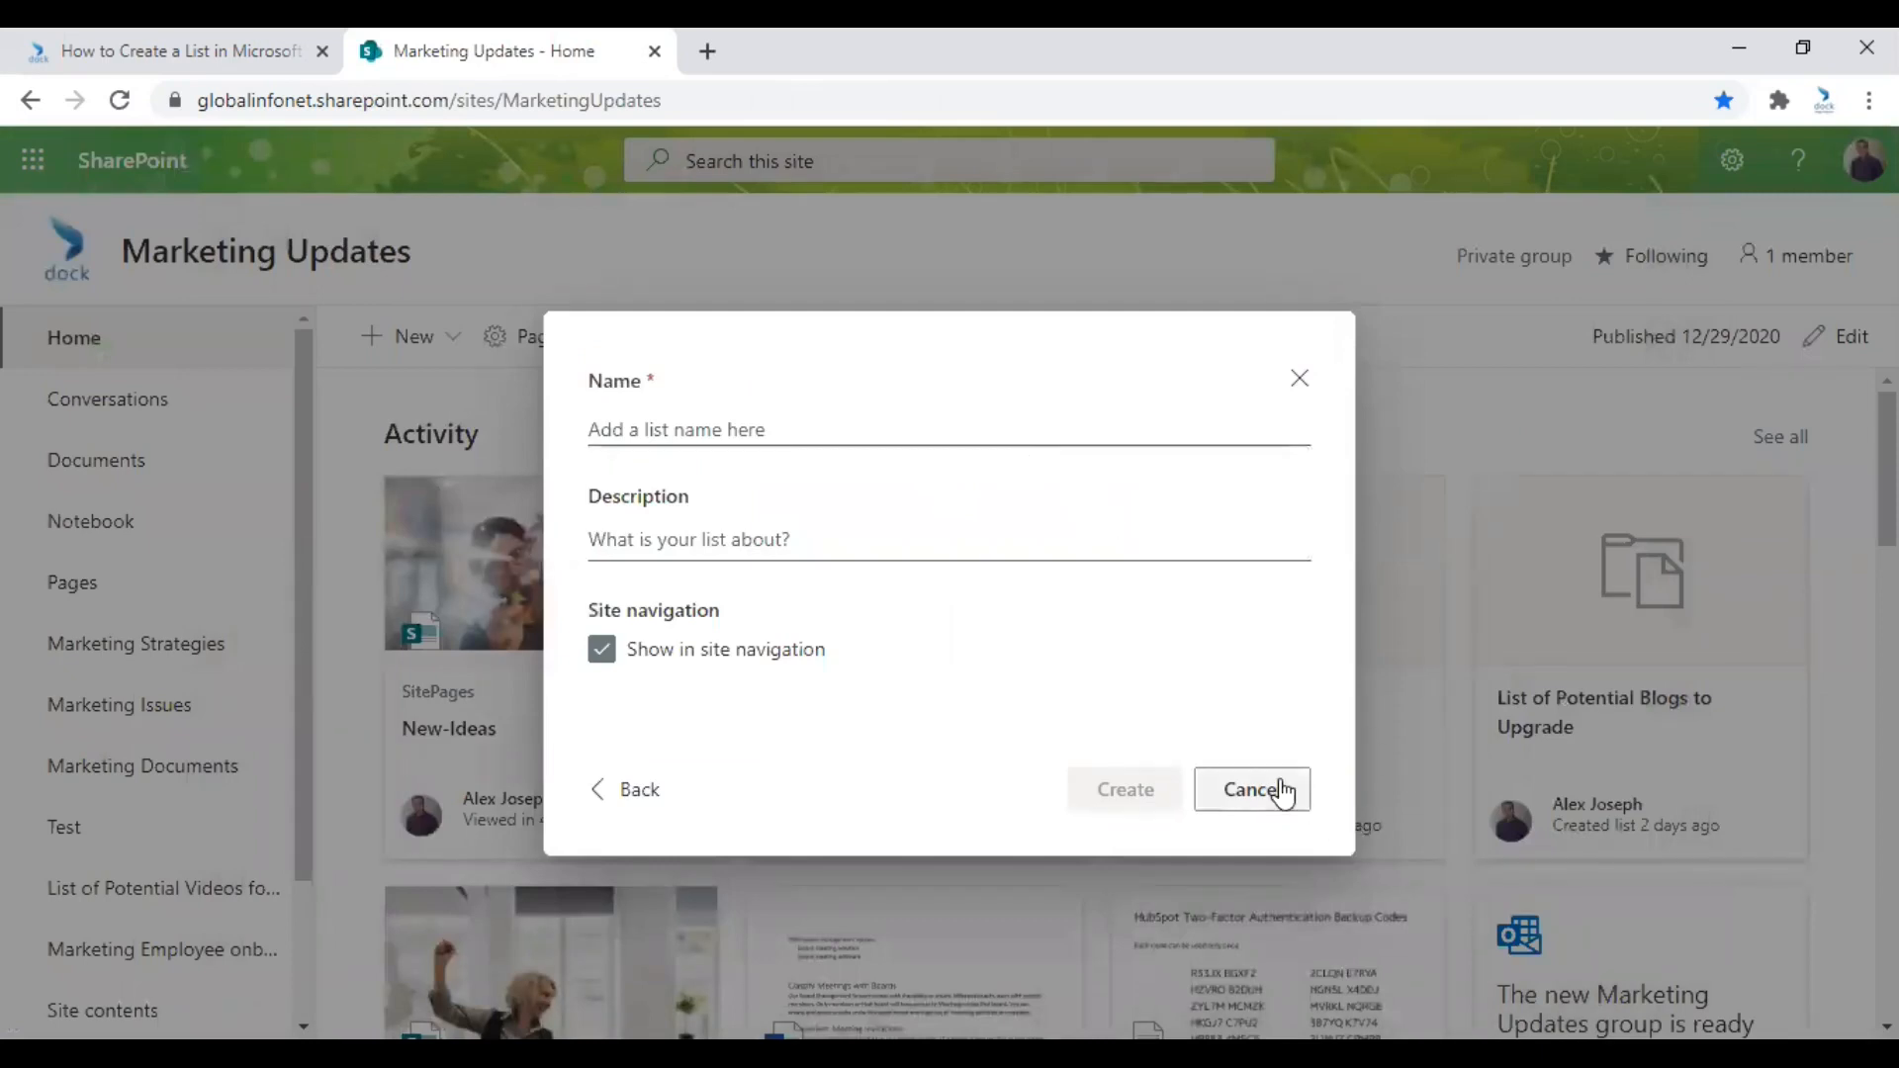
pyautogui.moveTo(1301, 380)
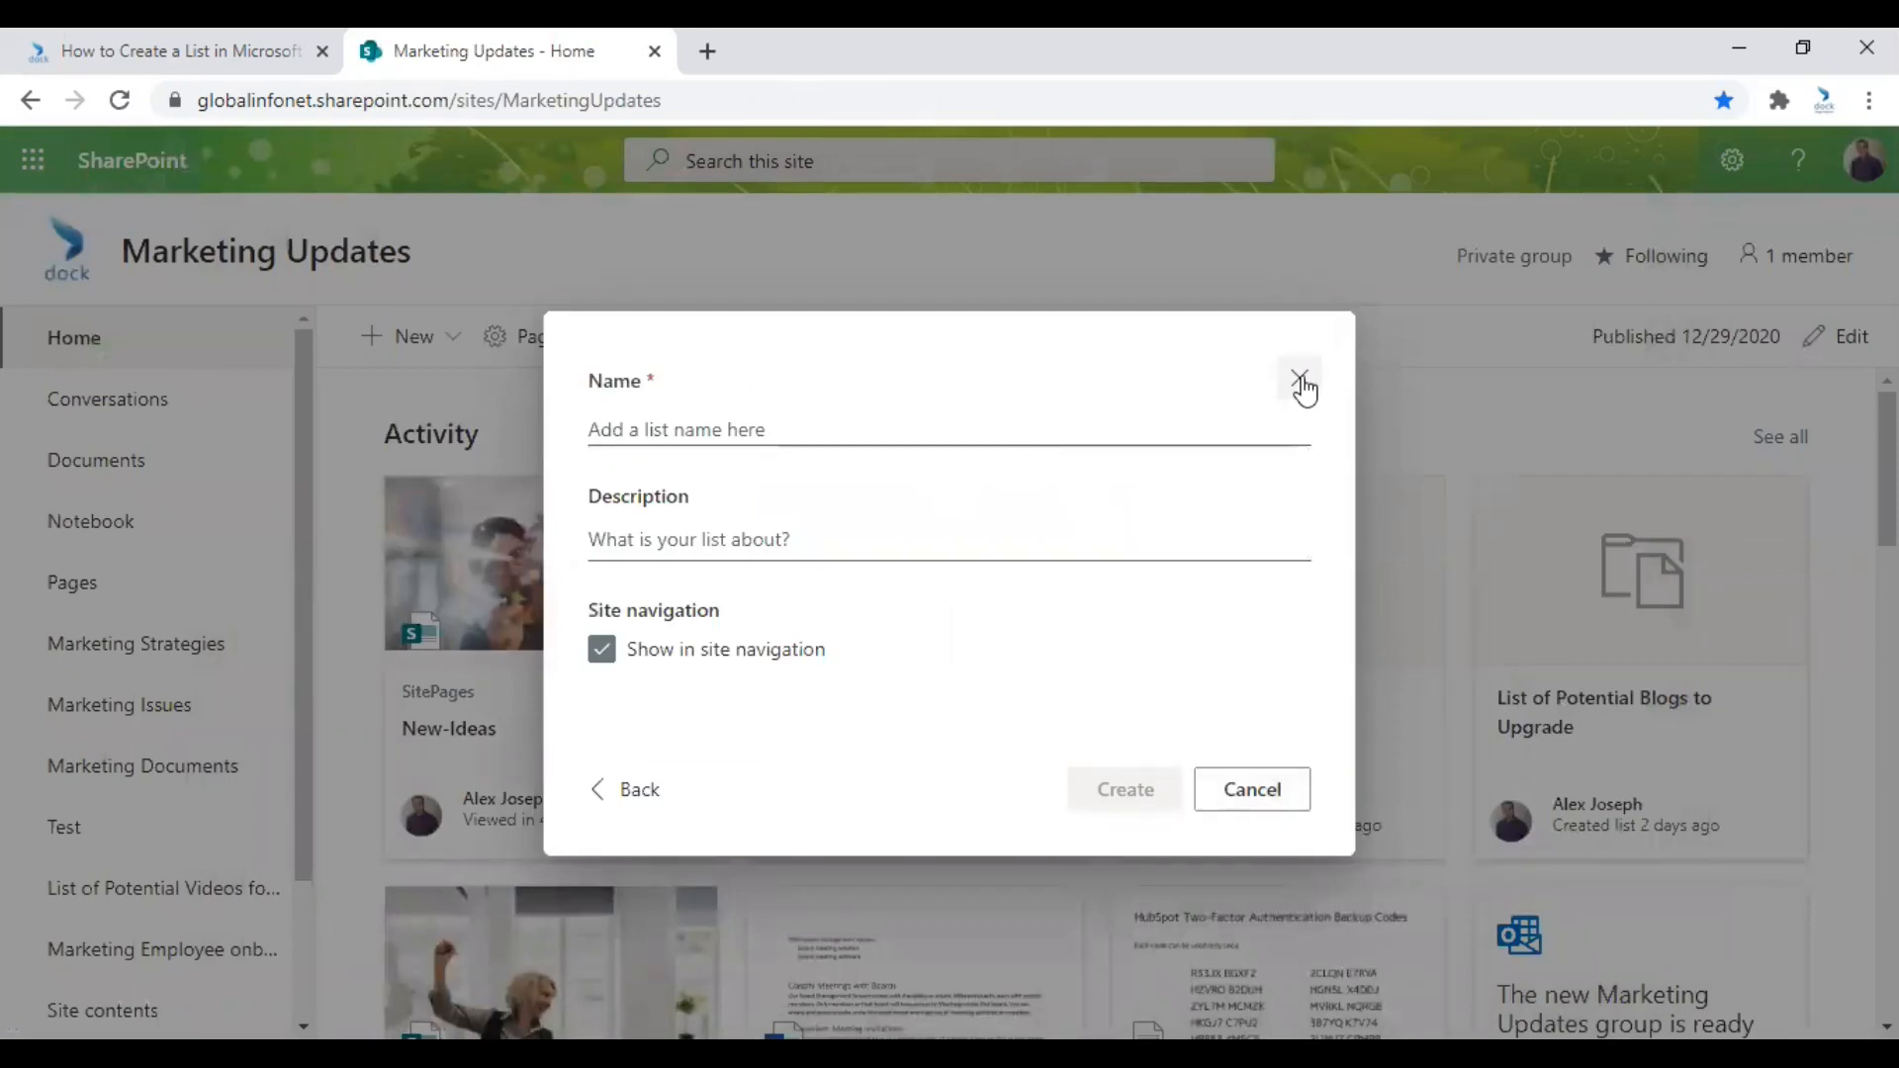
pyautogui.moveTo(1301, 384)
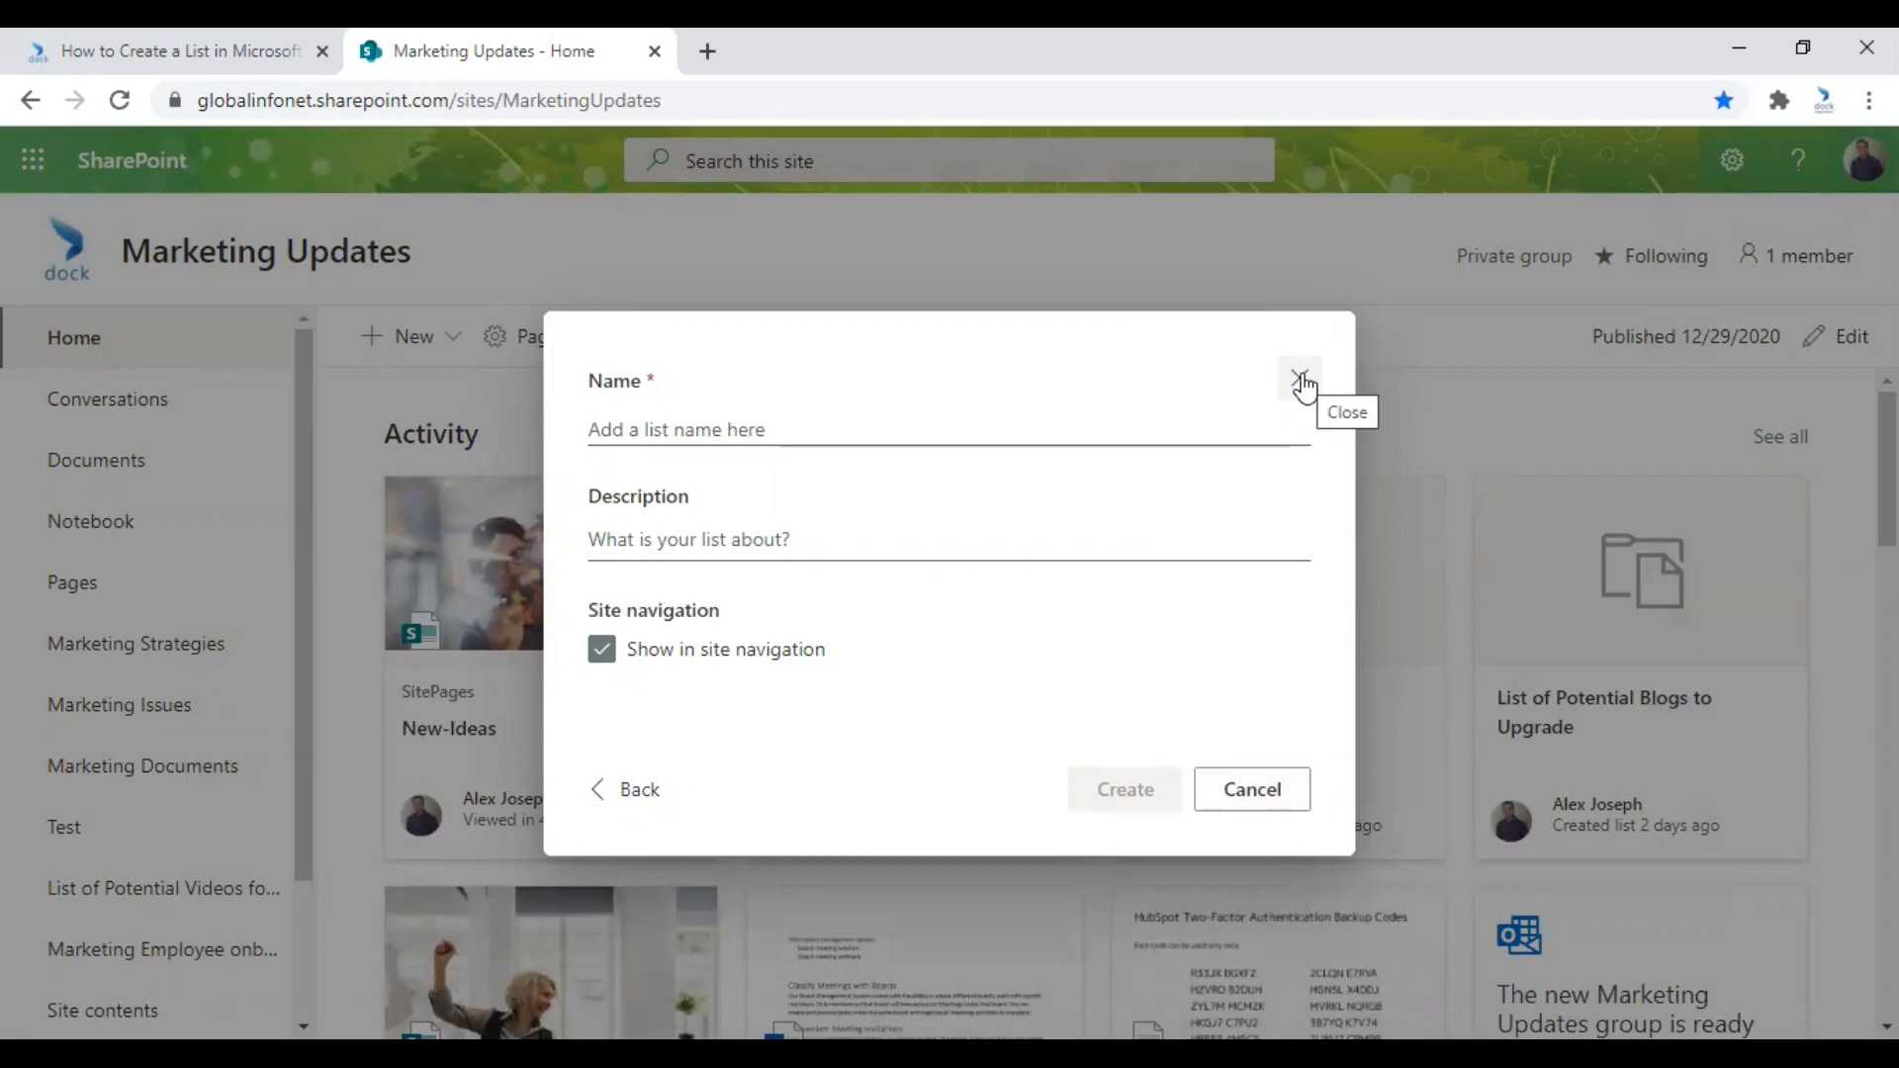
pyautogui.click(1300, 380)
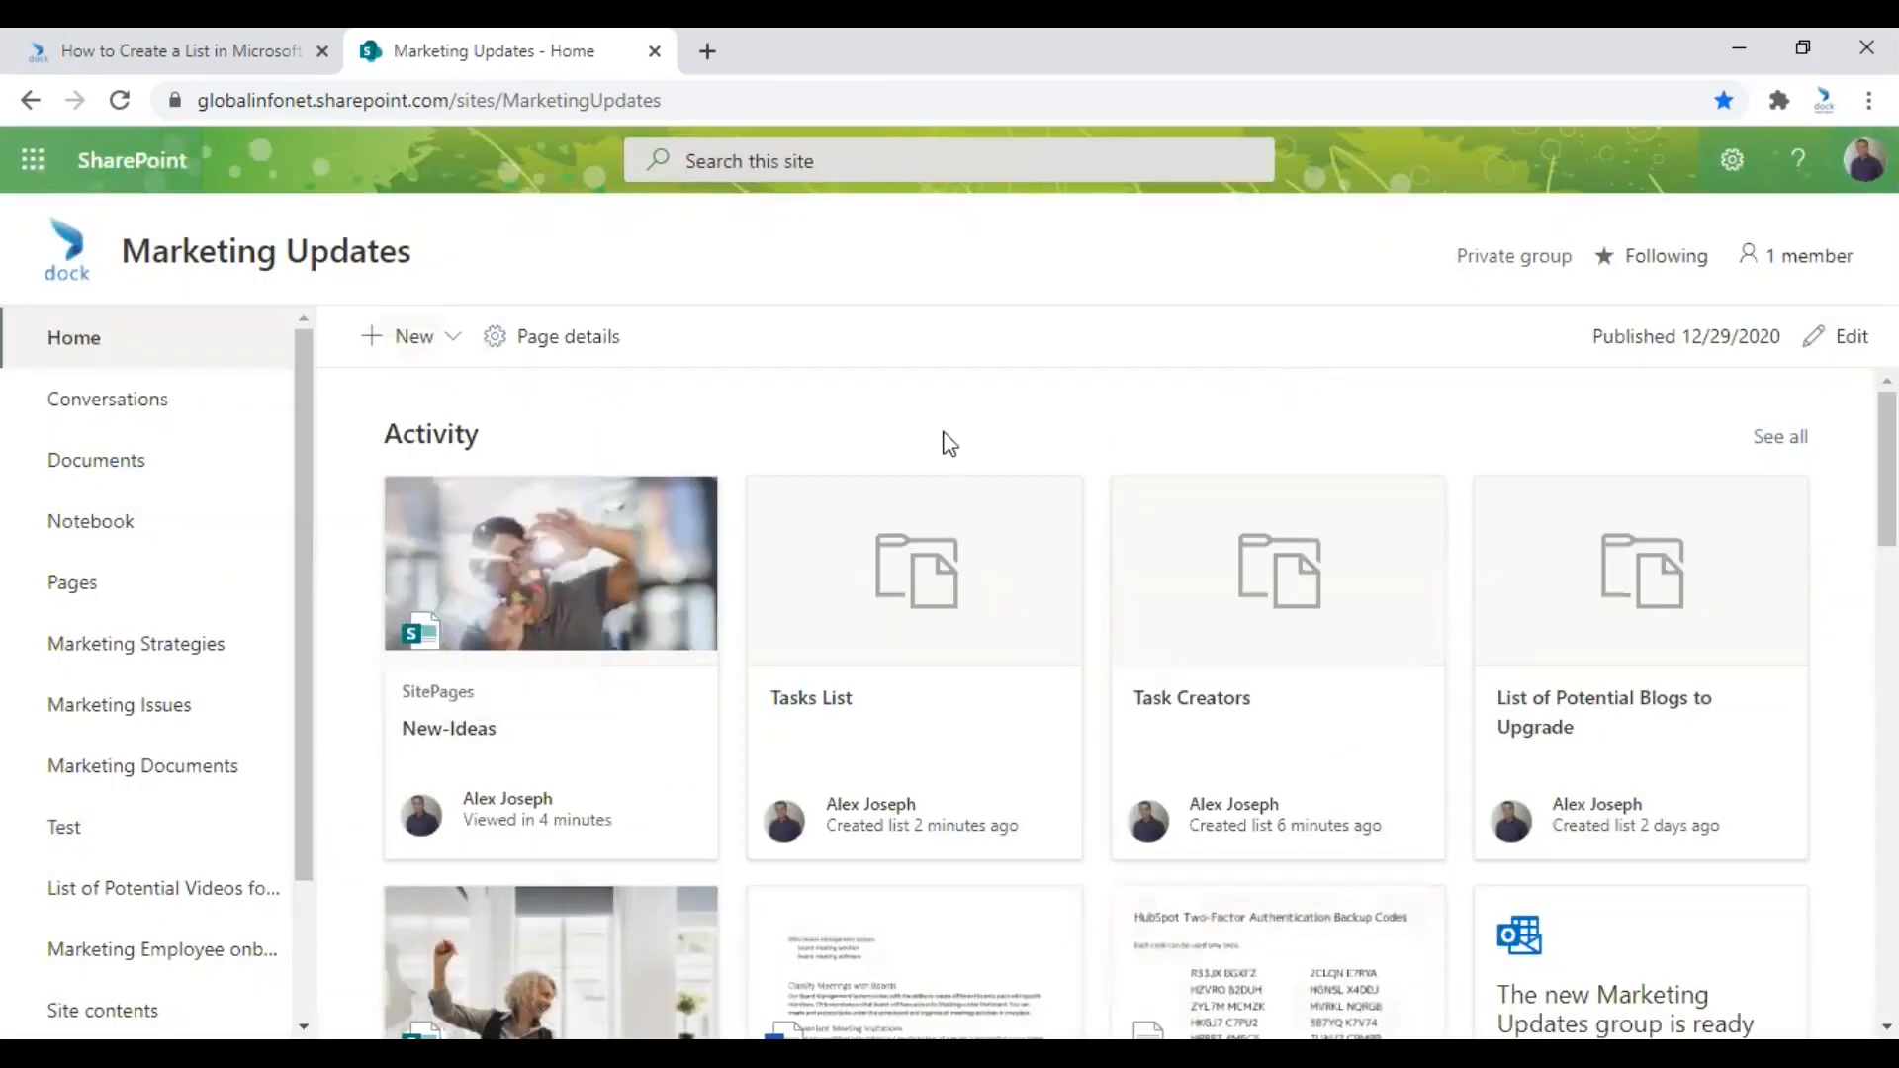
pyautogui.moveTo(851, 437)
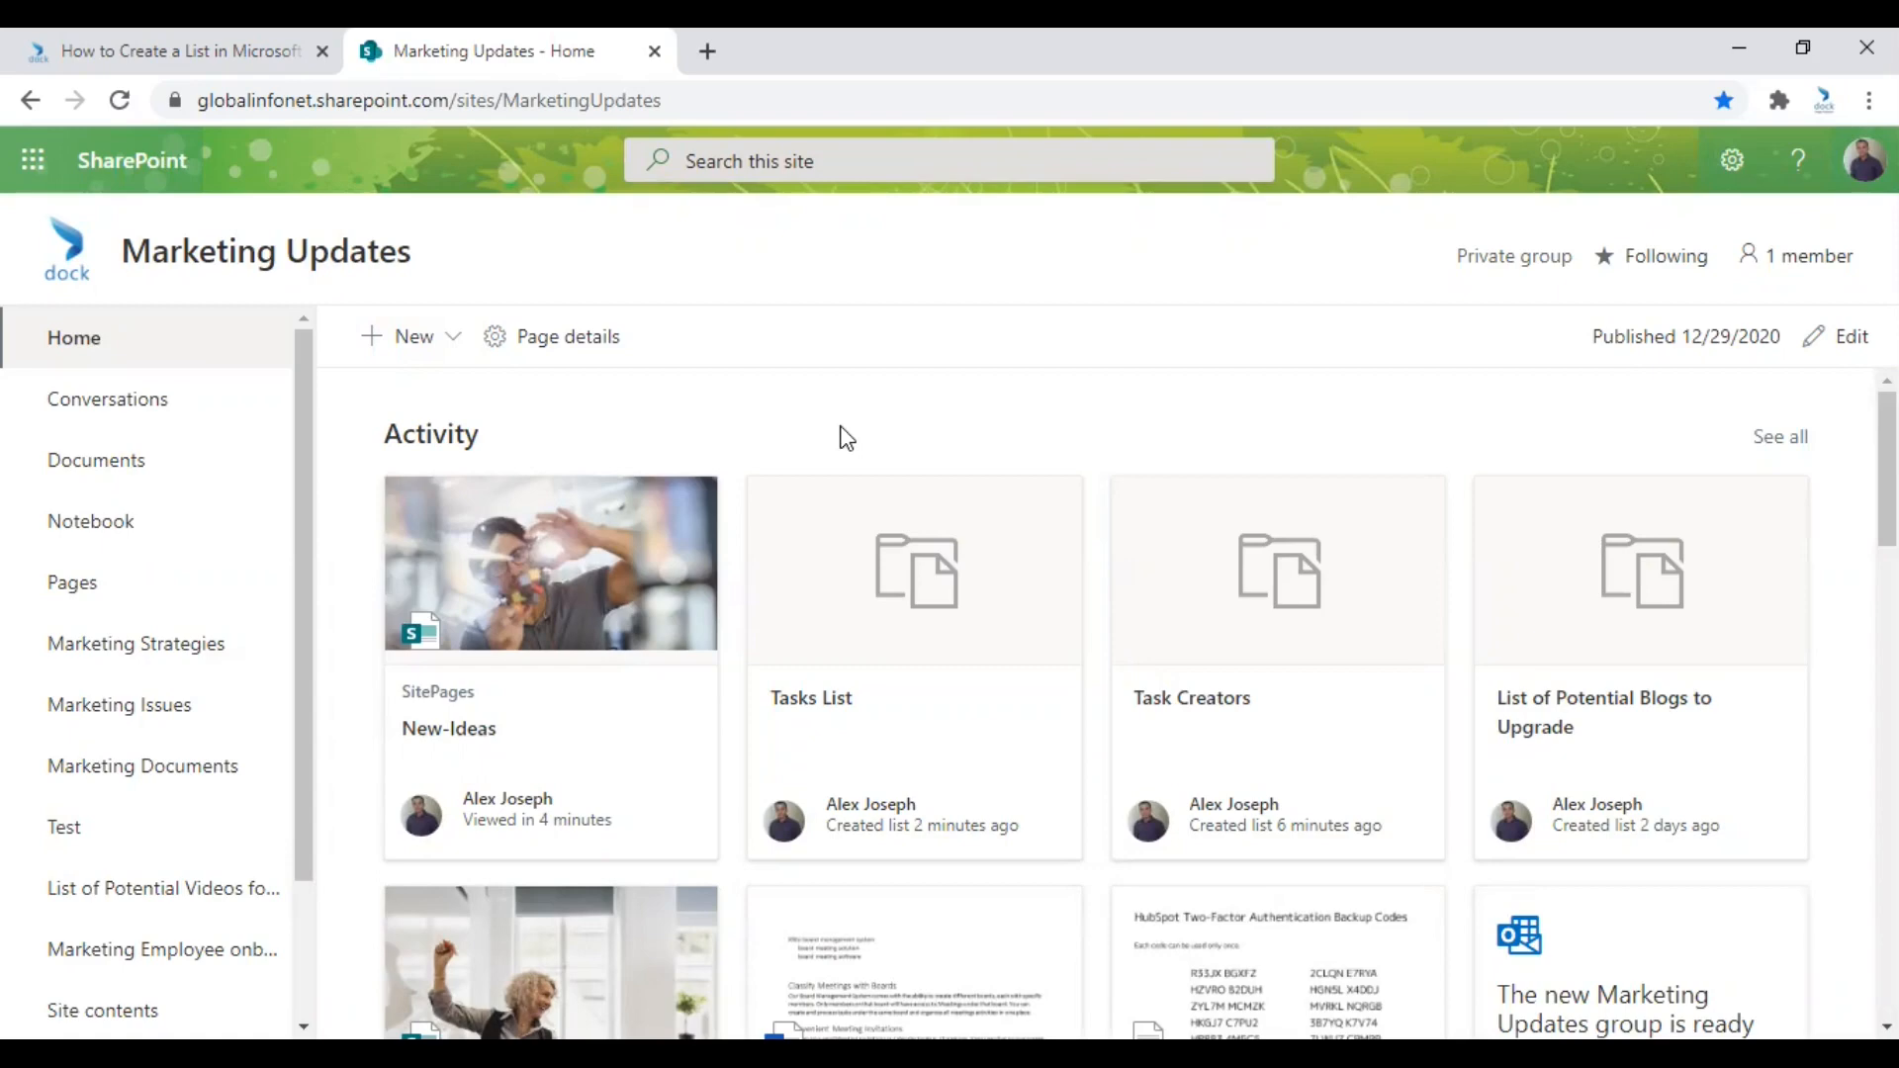
pyautogui.moveTo(130, 160)
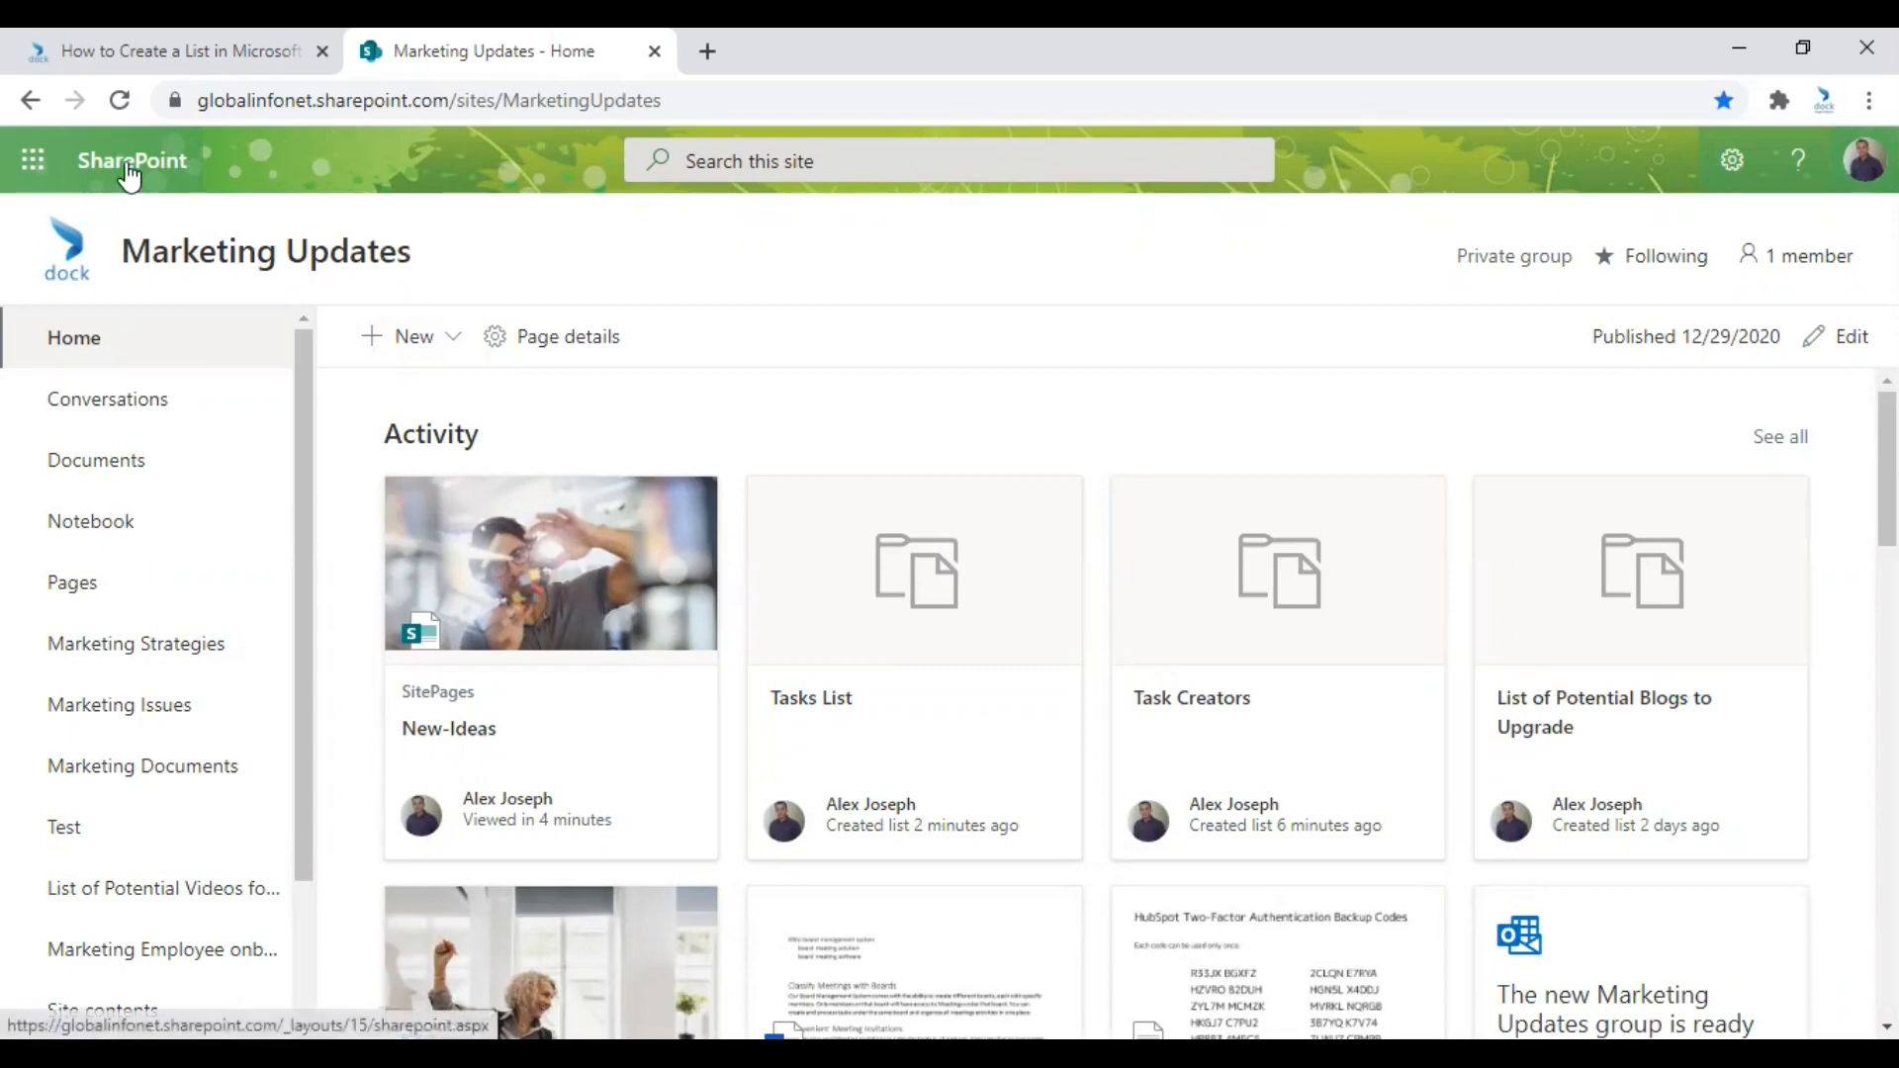